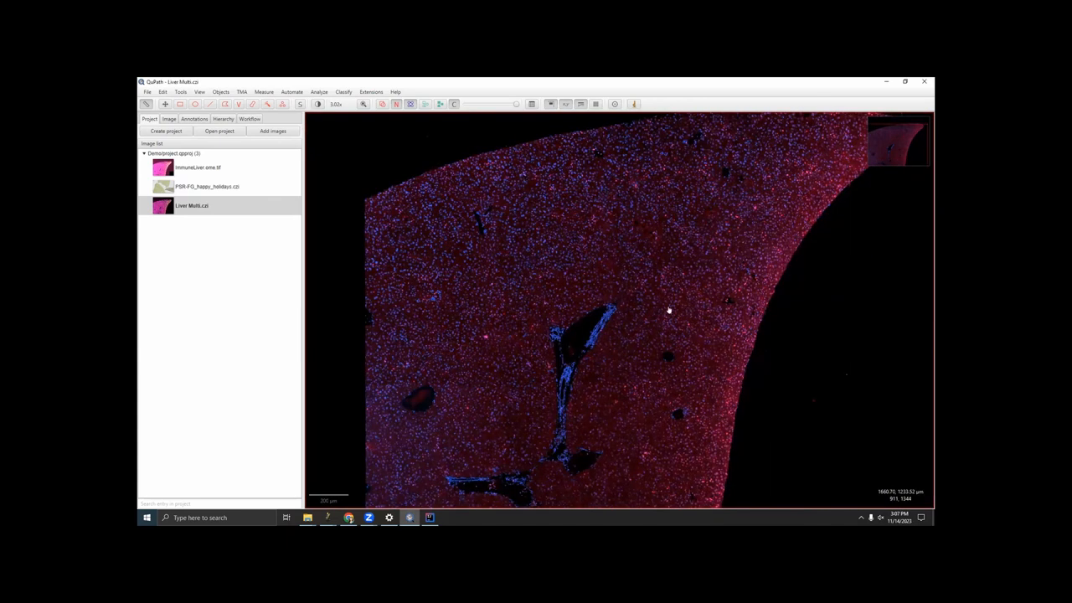
Step: Zoom into the Liver Multi.czi image until individual cells and their detection outlines show
{"action": "scroll", "scroll_direction": "up", "scroll_amount": 3}
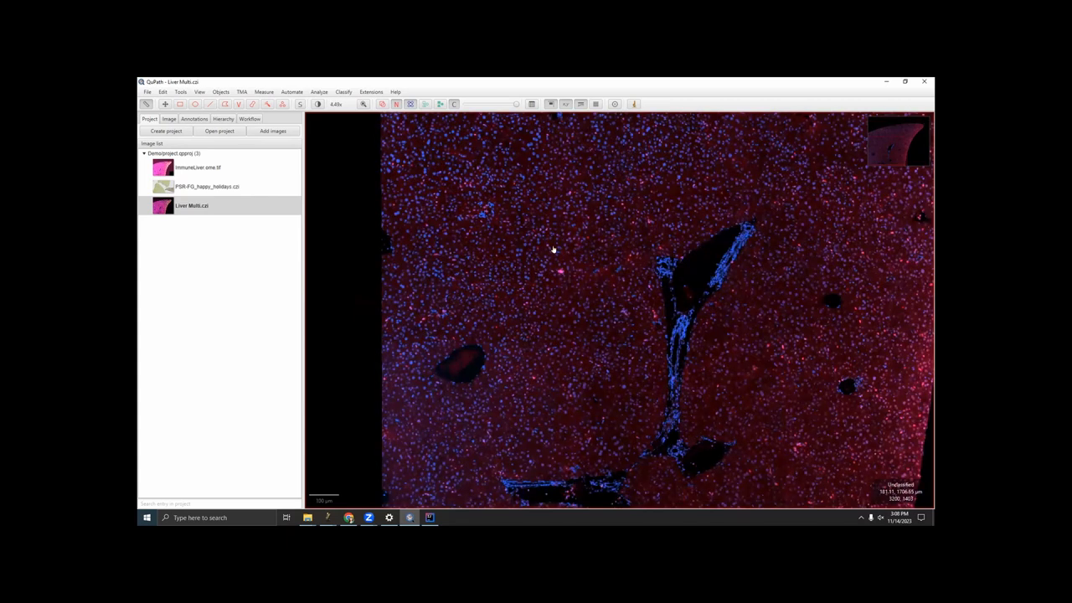
{"action": "scroll", "scroll_direction": "up", "scroll_amount": 3}
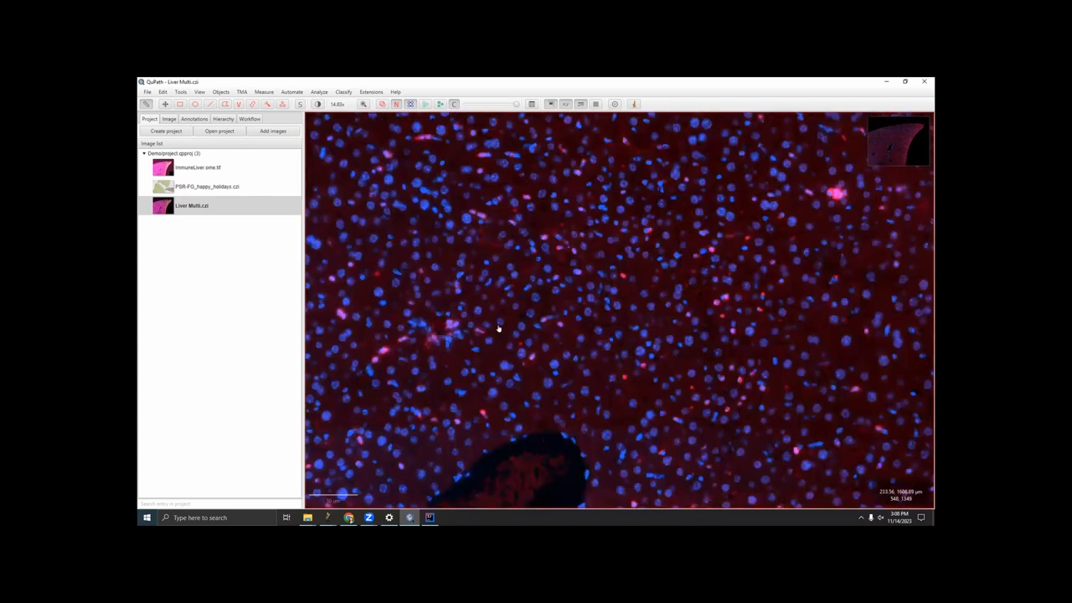
{"action": "scroll", "scroll_direction": "up", "scroll_amount": 3}
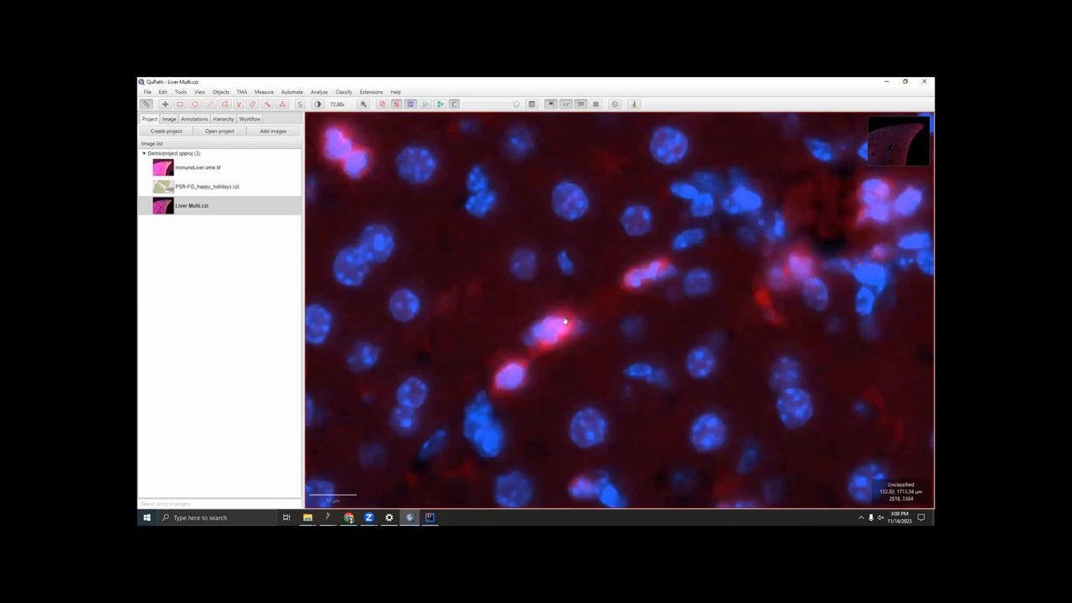
{"action": "scroll", "scroll_direction": "down", "scroll_amount": 3}
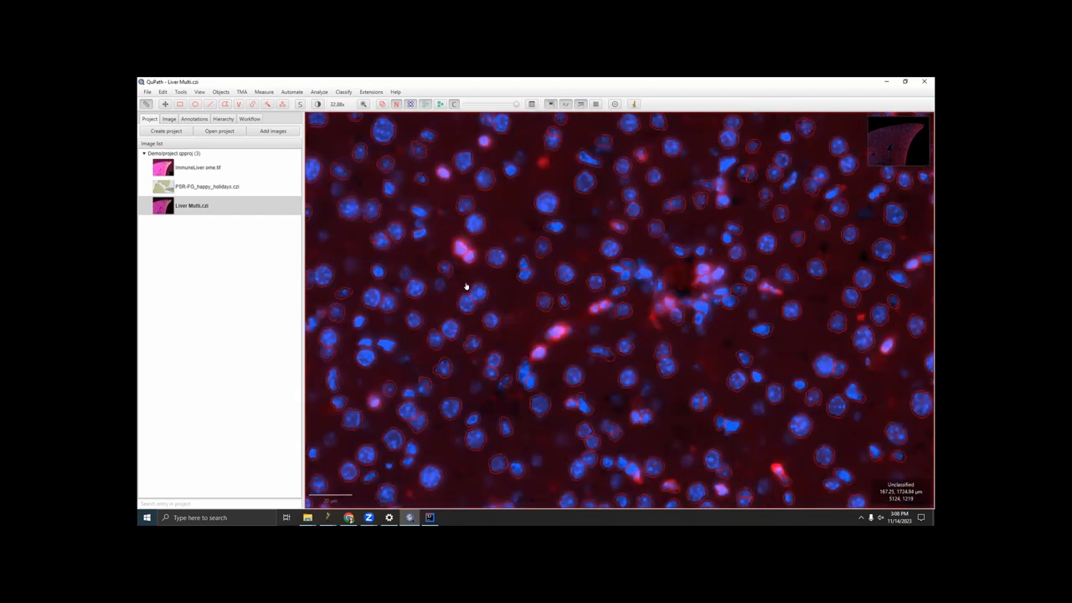
Step: Create a single measurement classifier using the Cell: AF647 mean measurement
{"action": "left_click", "coordinate": [319, 91]}
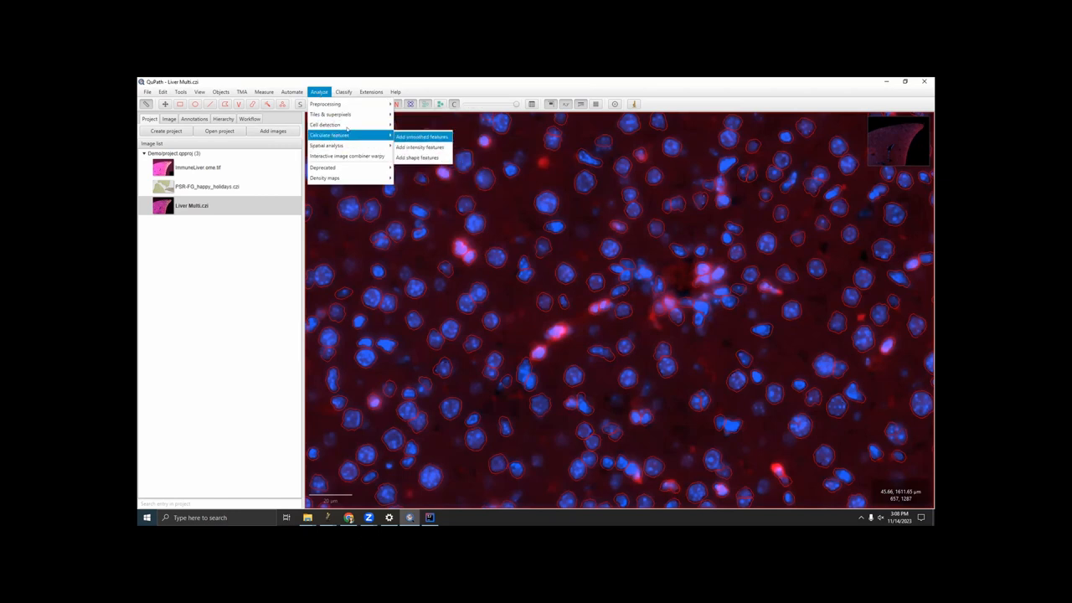
{"action": "left_click", "coordinate": [344, 91]}
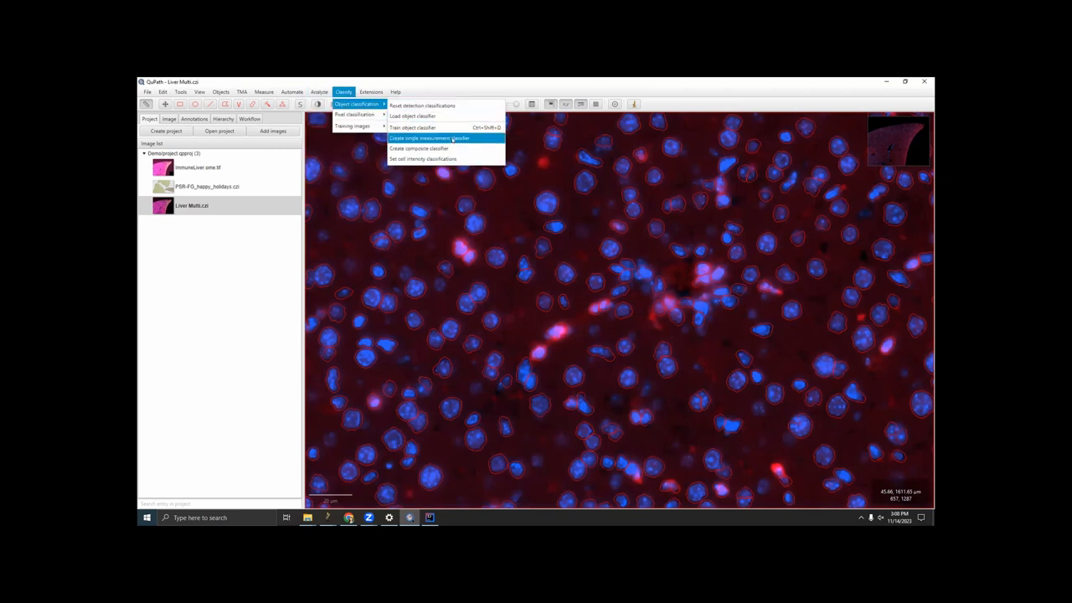
{"action": "left_click", "coordinate": [429, 138]}
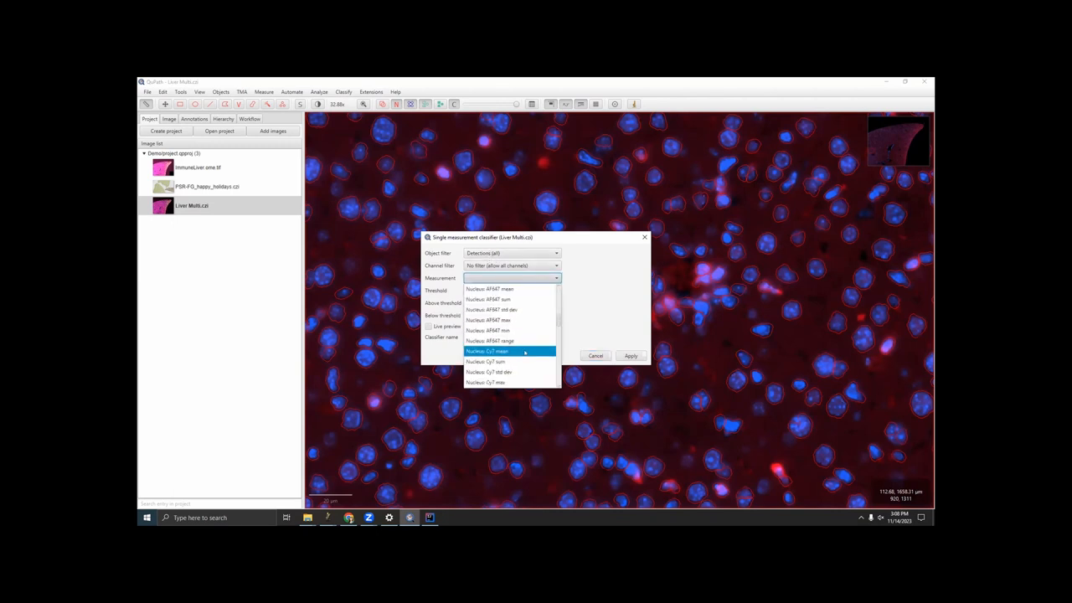
{"action": "mouse_move", "coordinate": [503, 320]}
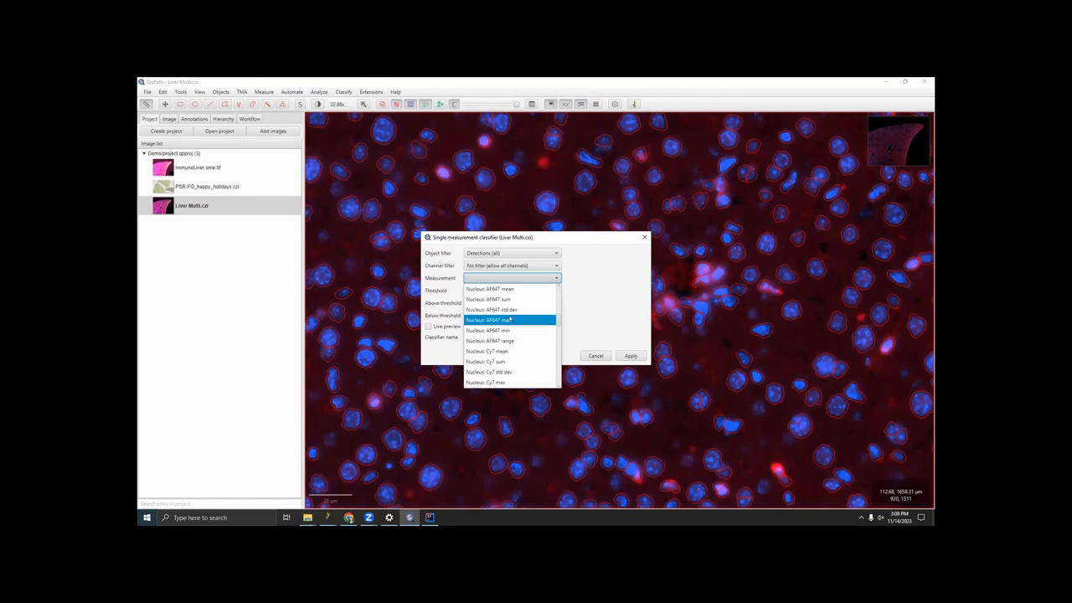
{"action": "scroll", "scroll_direction": "down", "scroll_amount": 3}
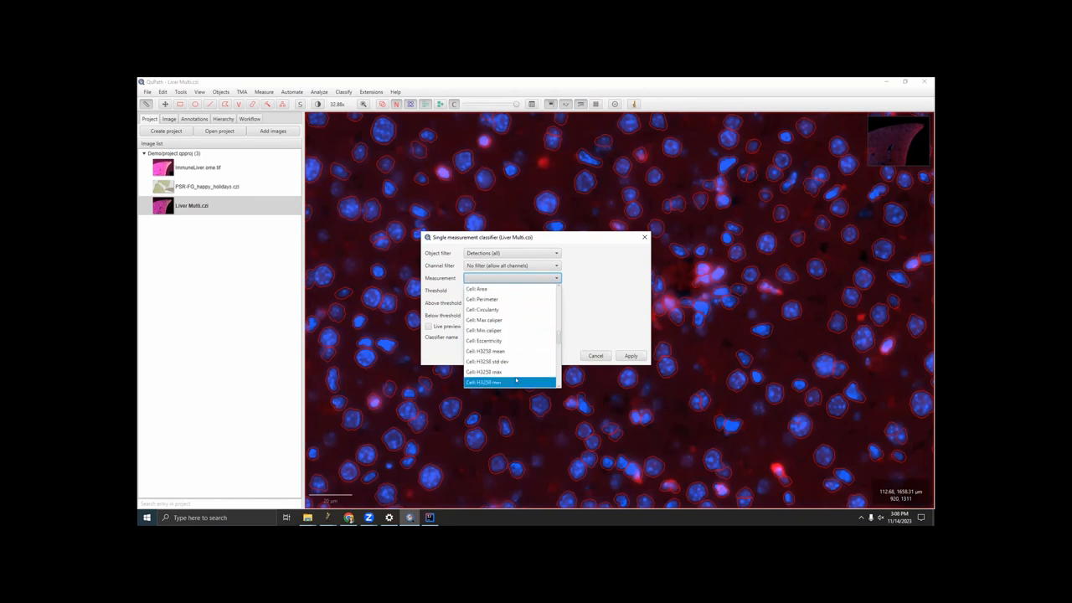
{"action": "scroll", "scroll_direction": "down", "scroll_amount": 3}
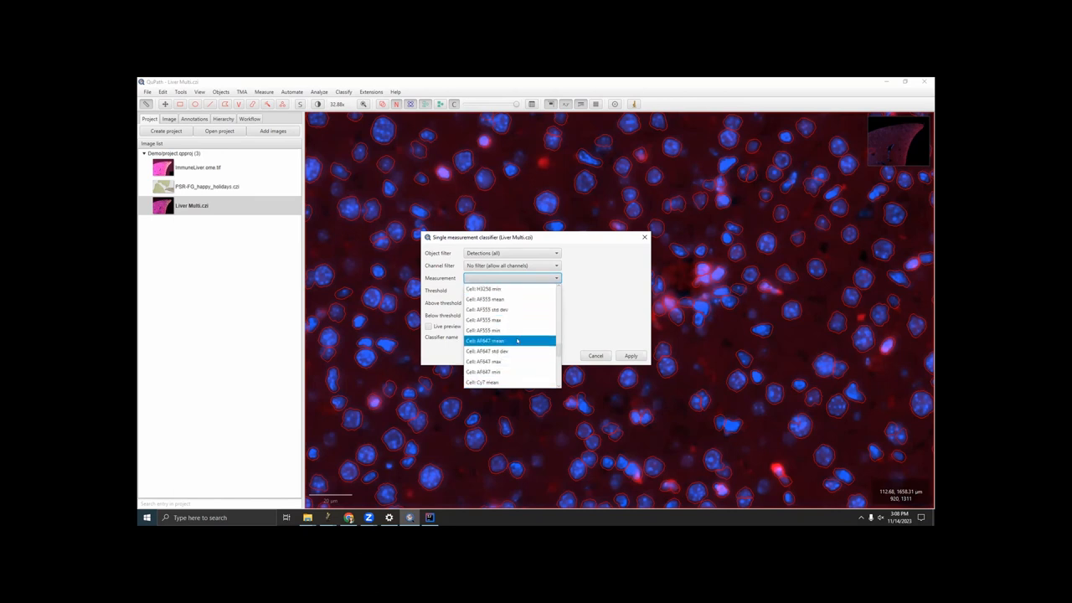
{"action": "left_click", "coordinate": [485, 340]}
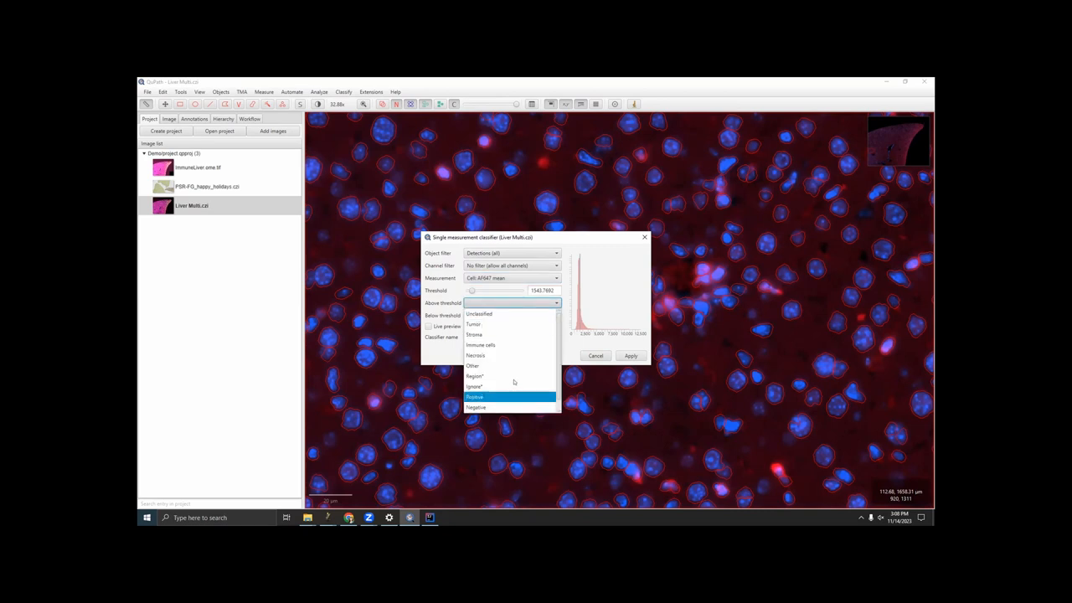
Step: Class cells above an AF647 mean threshold of about 2125 as Immune cells and preview across the section
{"action": "left_click", "coordinate": [481, 344]}
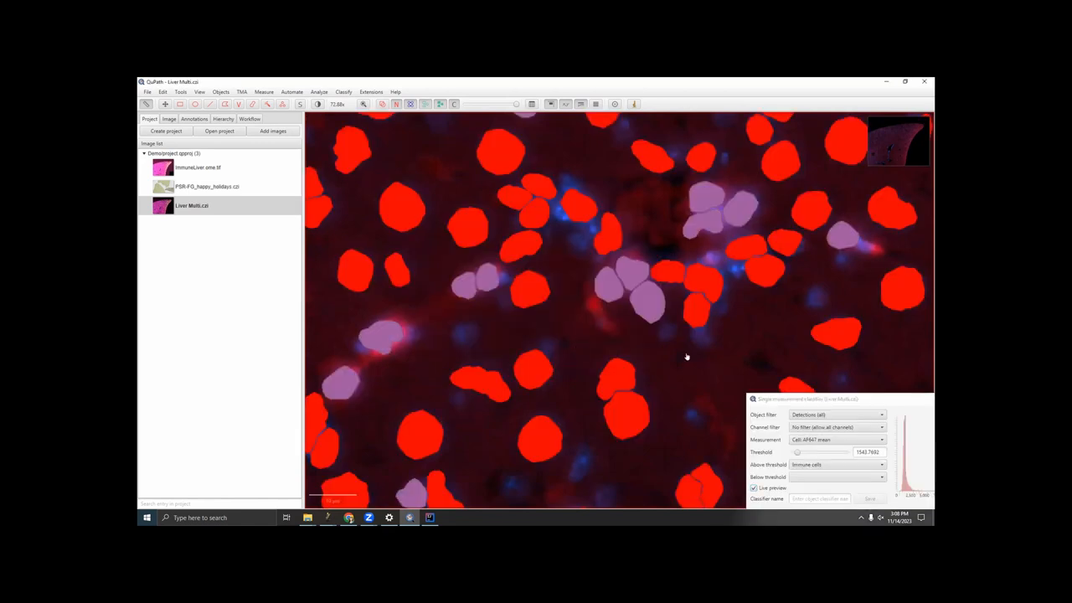
{"action": "left_click_drag", "start_coordinate": [796, 453], "coordinate": [802, 452]}
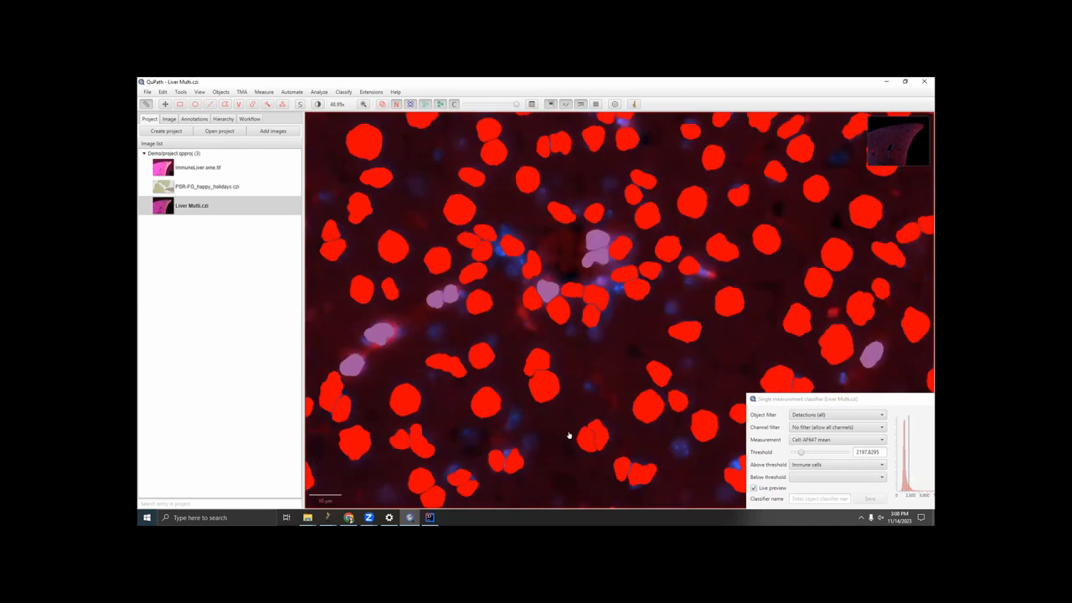
{"action": "scroll", "scroll_direction": "down", "scroll_amount": 3}
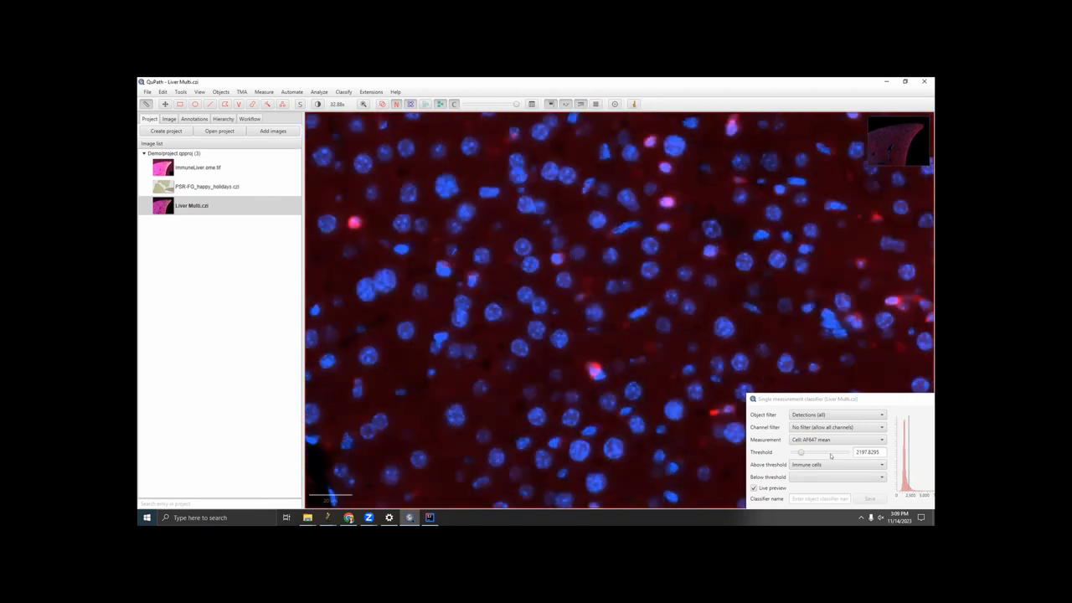
{"action": "left_click_drag", "start_coordinate": [801, 452], "coordinate": [798, 452]}
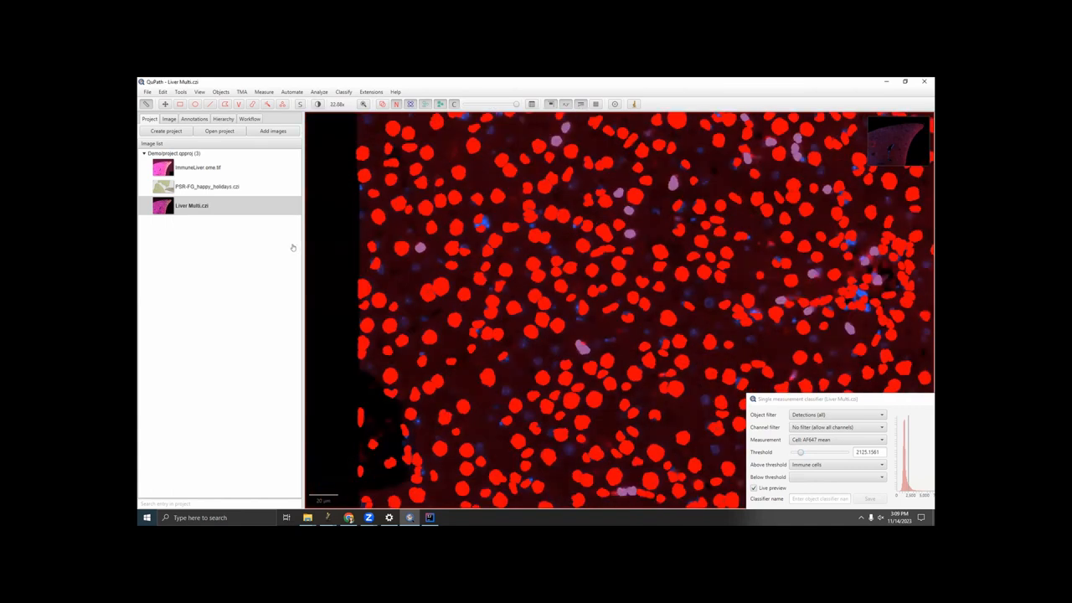
{"action": "scroll", "scroll_direction": "down", "scroll_amount": 3}
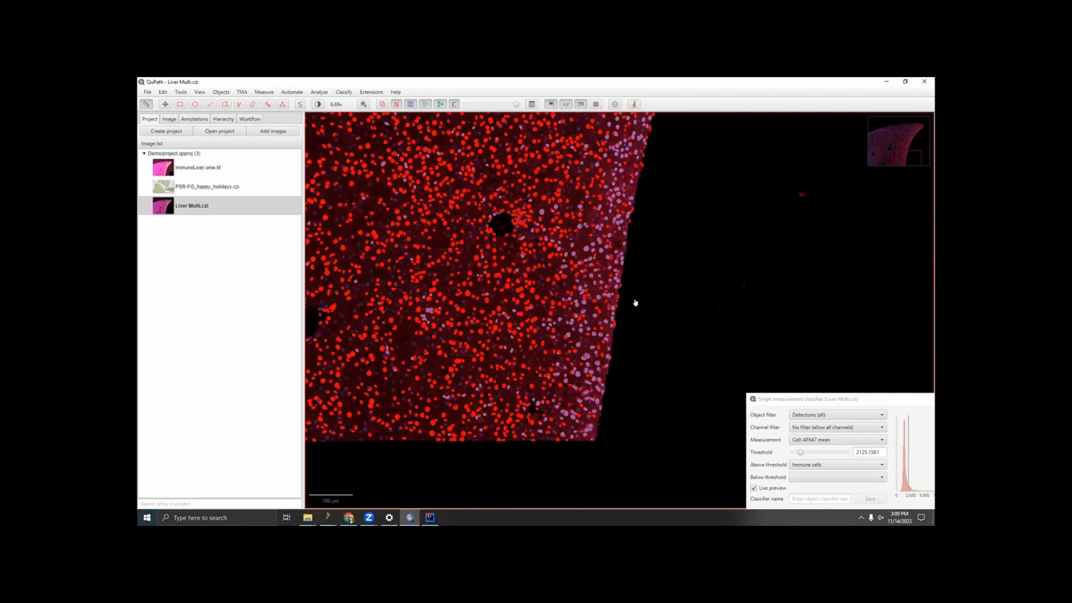
{"action": "scroll", "scroll_direction": "up", "scroll_amount": 3}
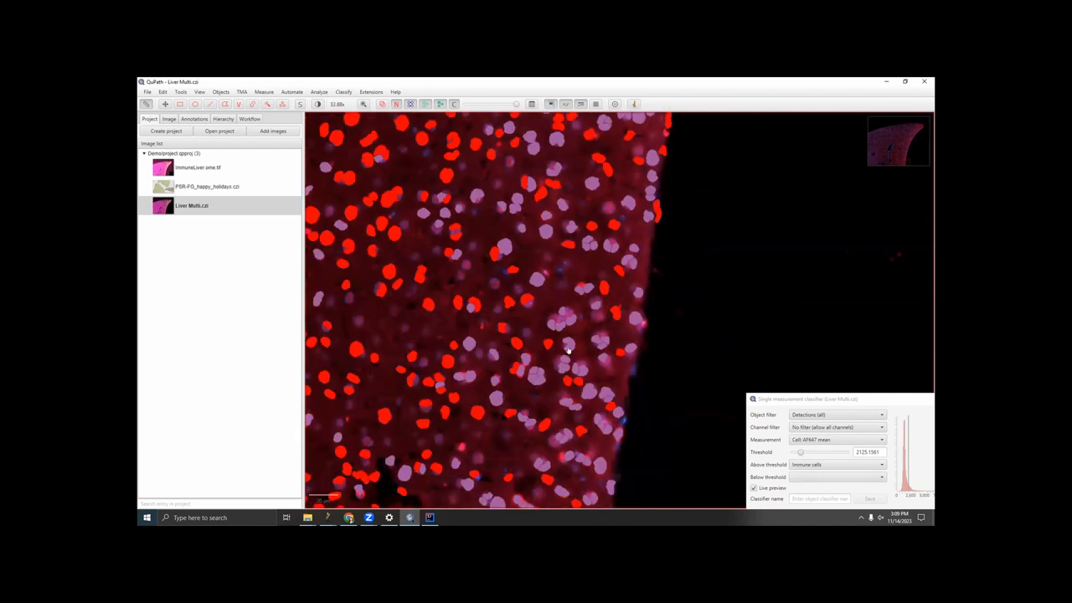
{"action": "scroll", "scroll_direction": "down", "scroll_amount": 3}
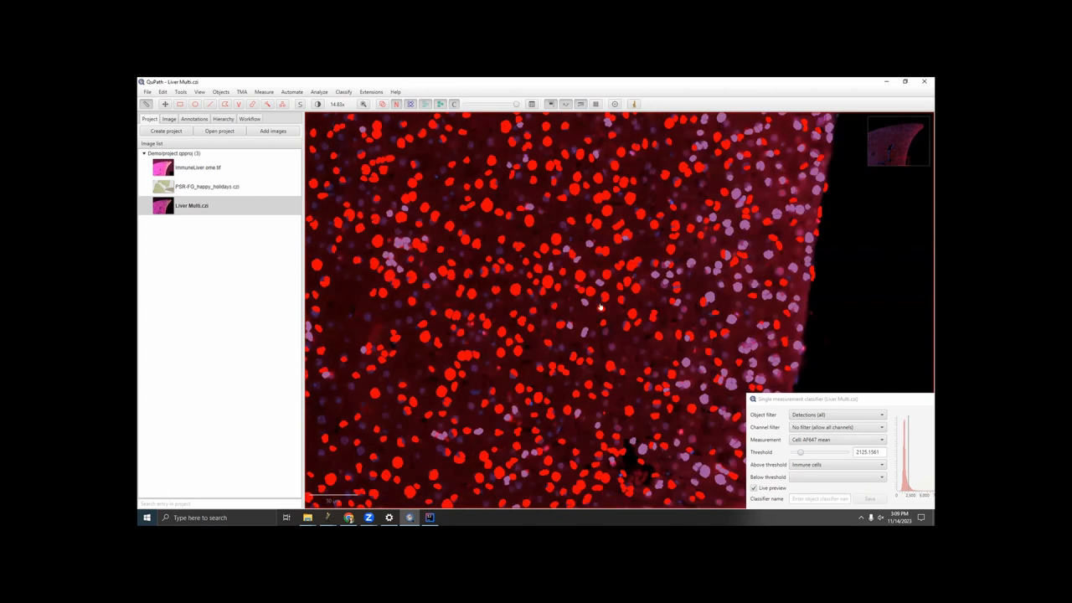
{"action": "scroll", "scroll_direction": "down", "scroll_amount": 3}
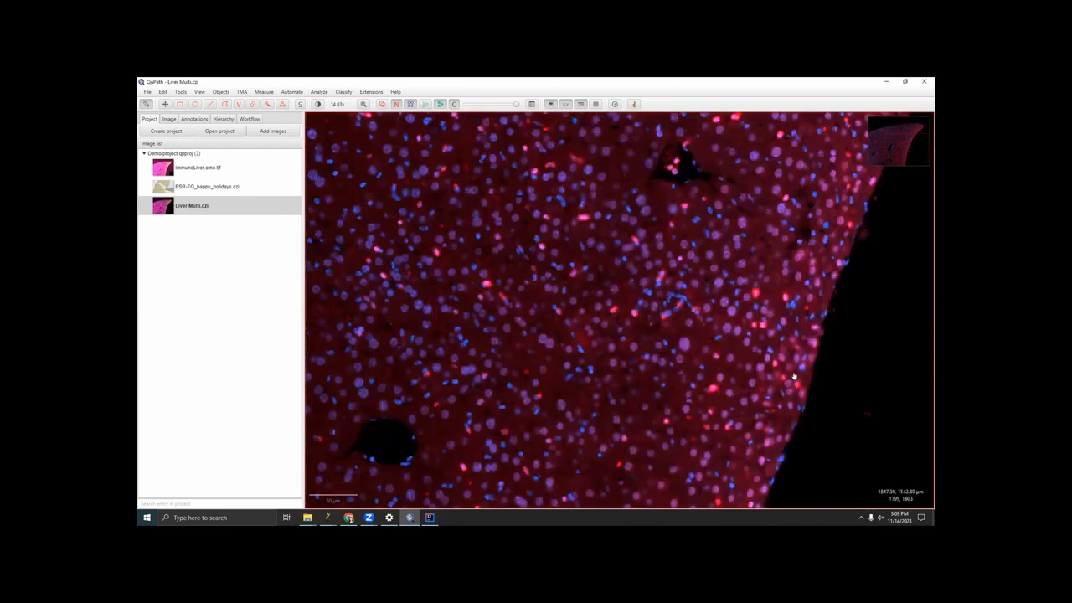
Step: Zoom around the unclassified liver image after cancelling the classifier
{"action": "scroll", "scroll_direction": "up", "scroll_amount": 3}
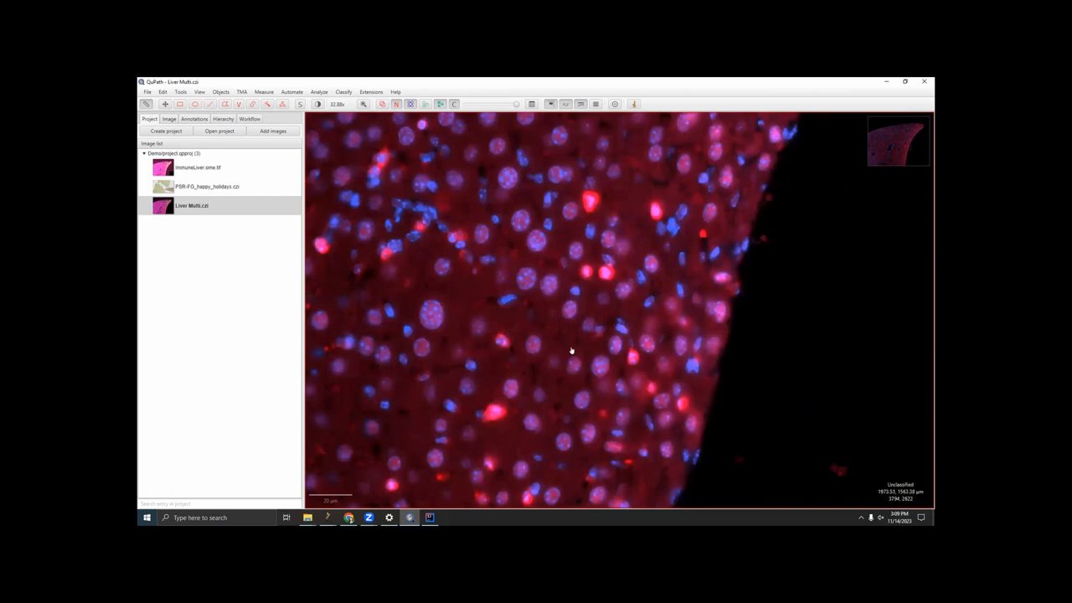
{"action": "mouse_move", "coordinate": [637, 369]}
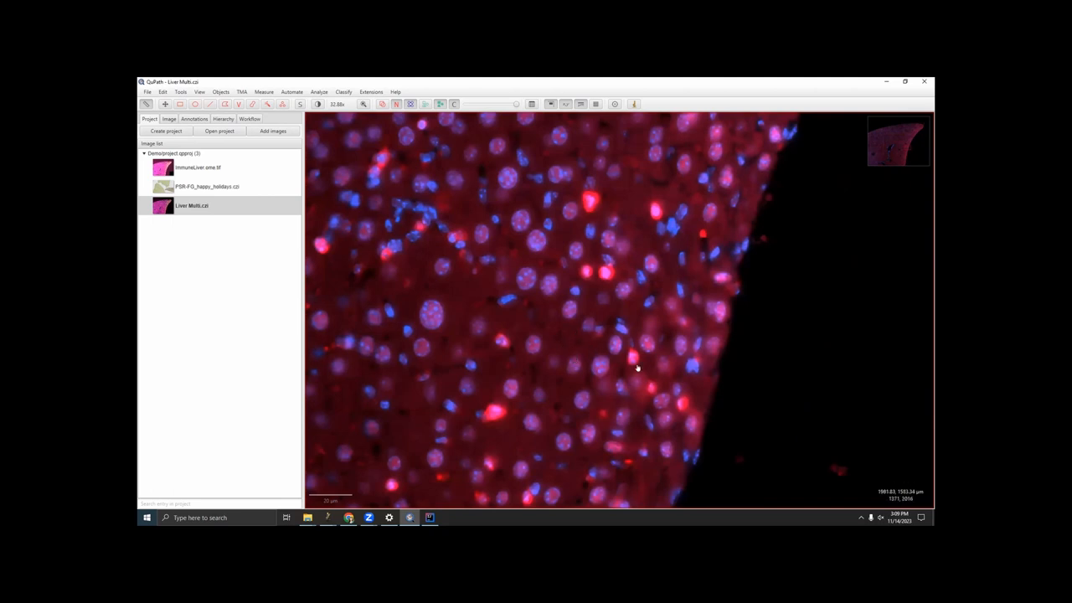
{"action": "mouse_move", "coordinate": [599, 353]}
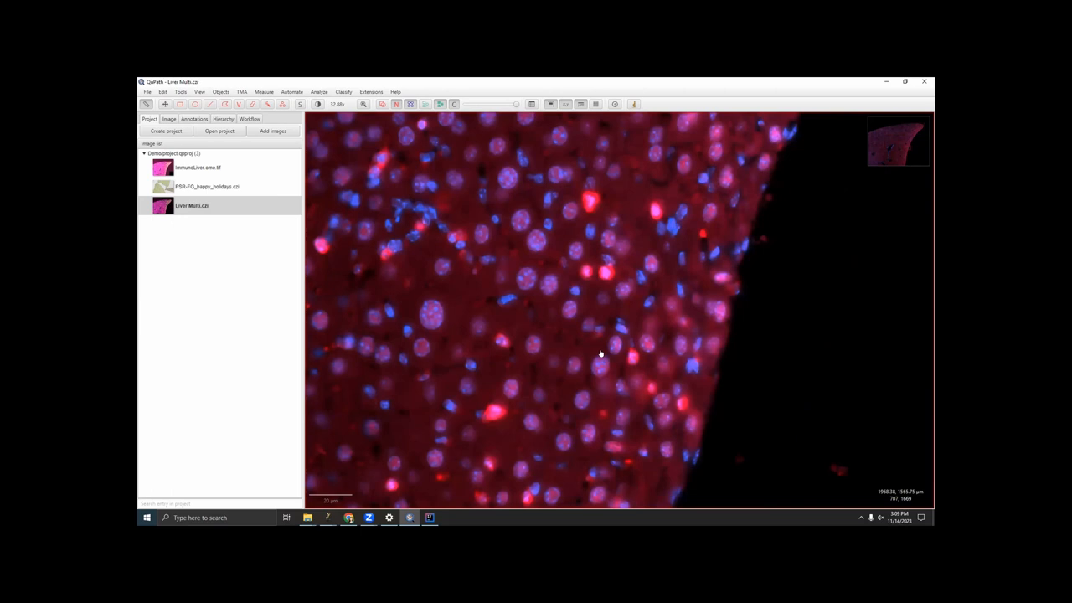
{"action": "mouse_move", "coordinate": [612, 168]}
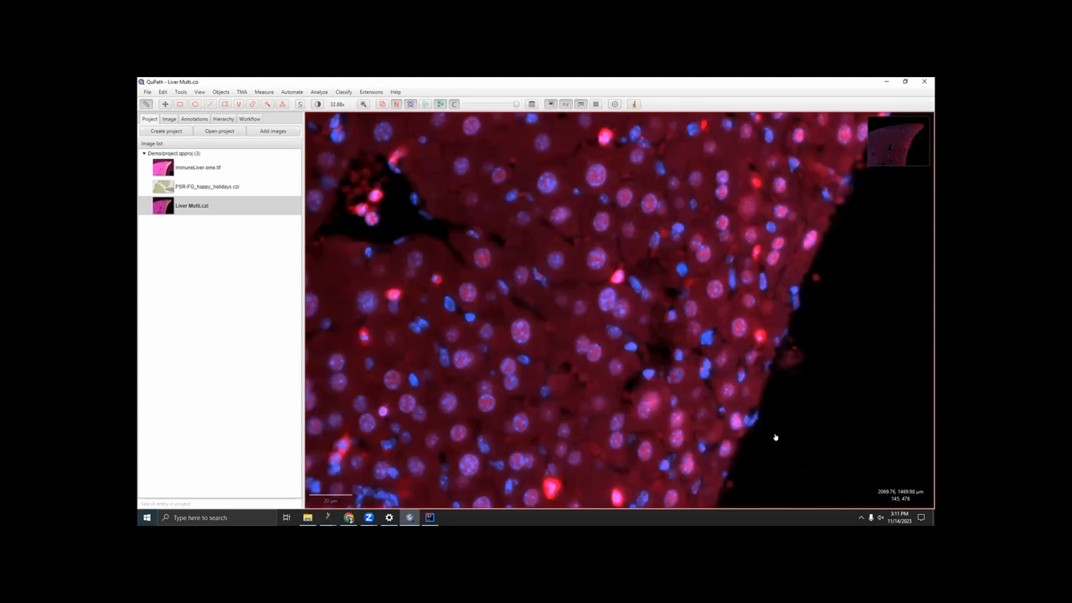
{"action": "mouse_move", "coordinate": [600, 343]}
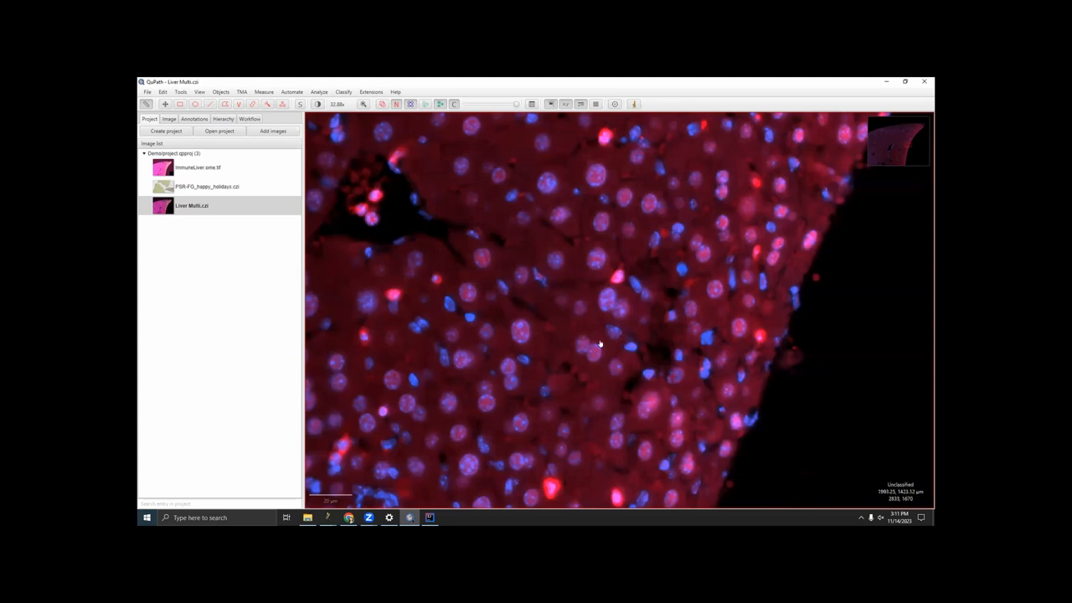
{"action": "mouse_move", "coordinate": [568, 401]}
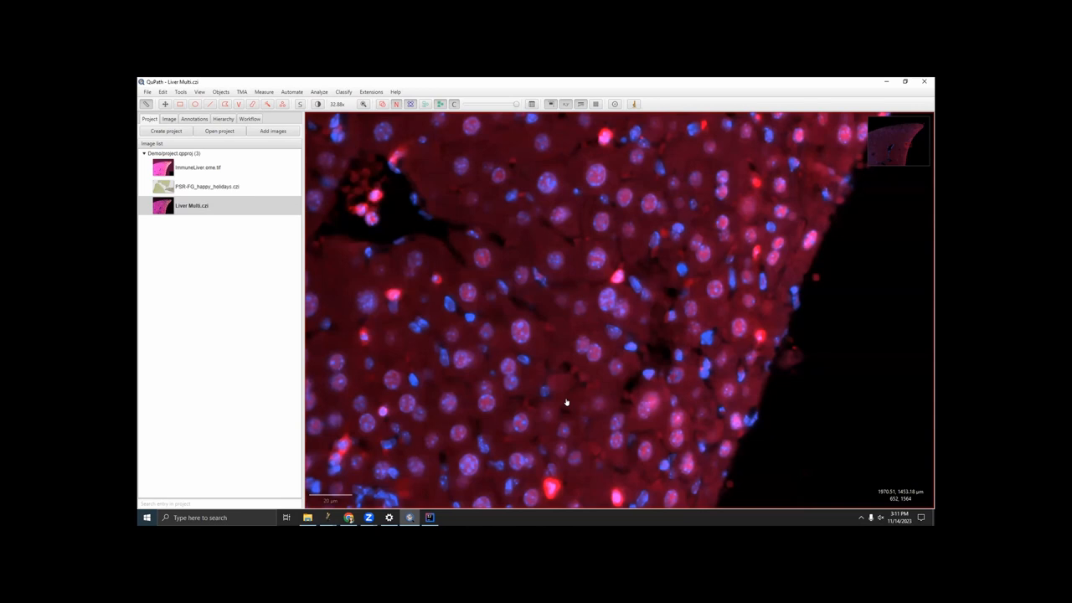
{"action": "mouse_move", "coordinate": [566, 402]}
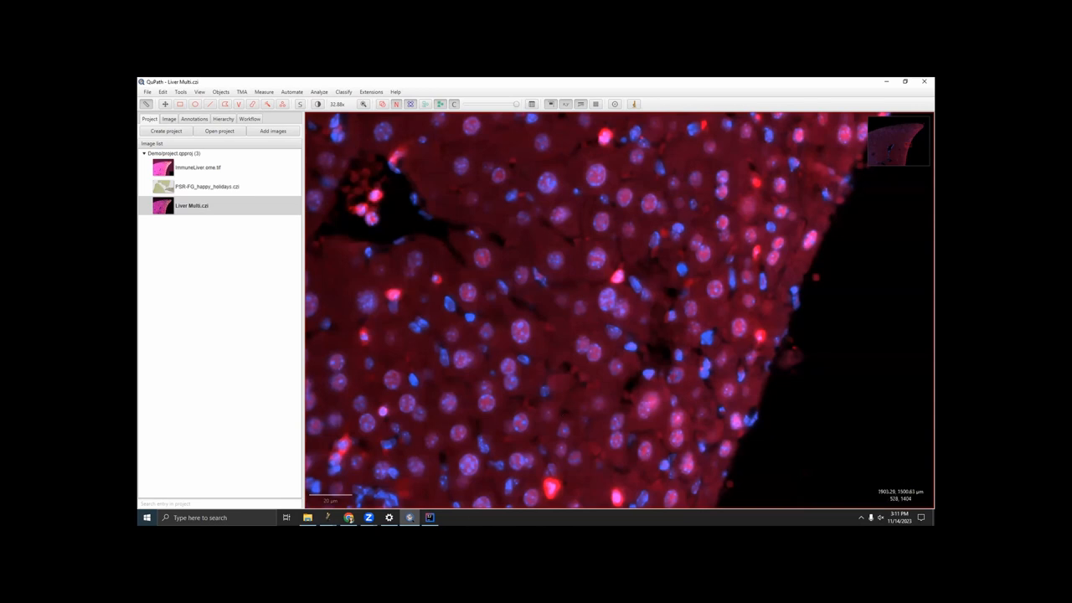
Step: Start a new empty script in QuPath's Script Editor and minimize IntelliJ IDEA
{"action": "left_click", "coordinate": [429, 517]}
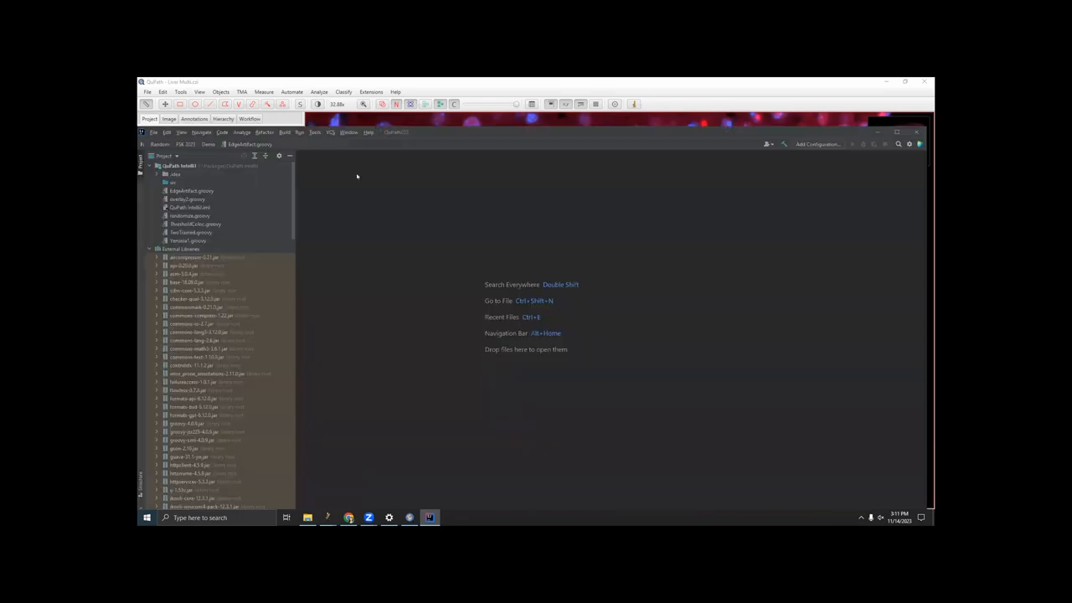
{"action": "mouse_move", "coordinate": [513, 288]}
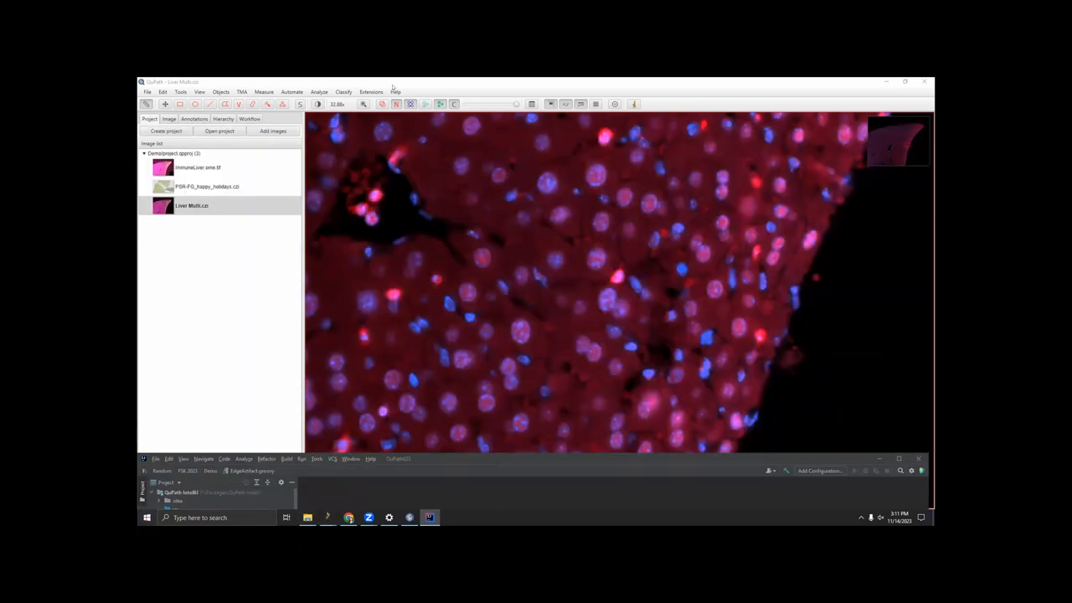
{"action": "left_click", "coordinate": [291, 91]}
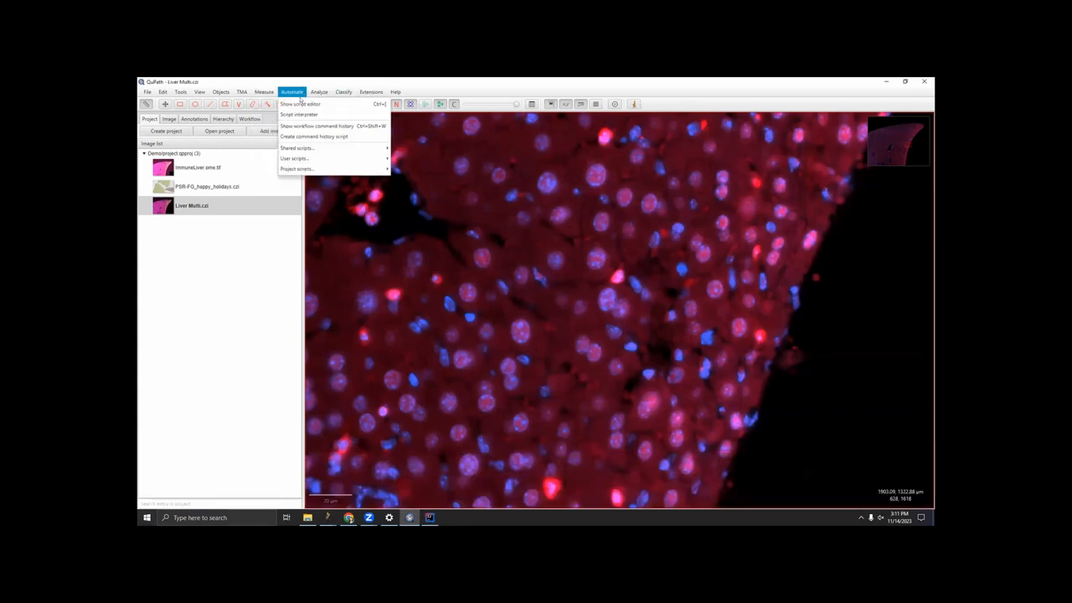
{"action": "left_click", "coordinate": [300, 104]}
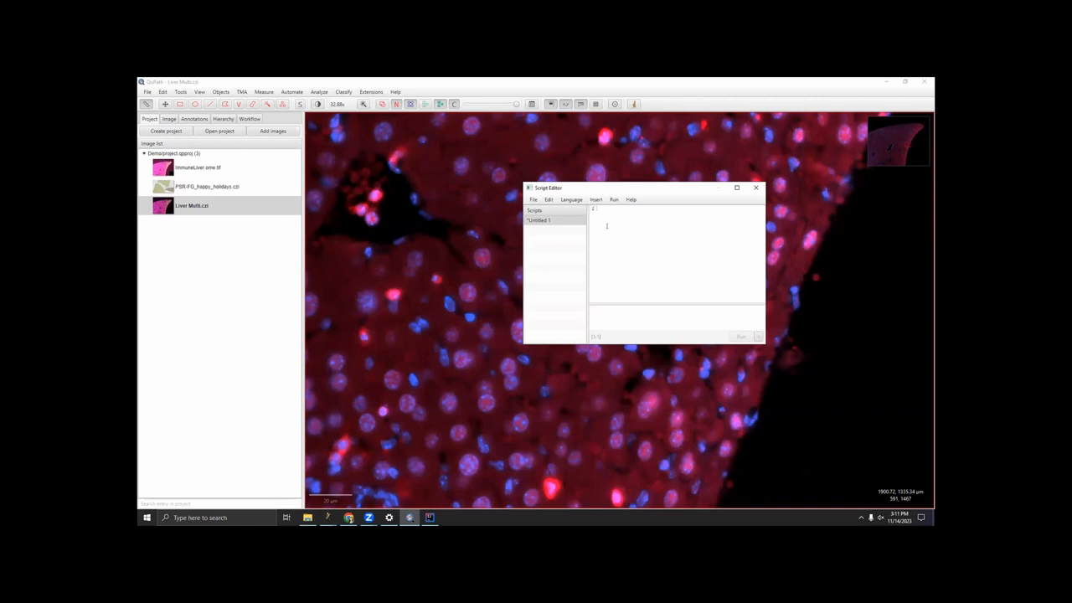
{"action": "left_click", "coordinate": [429, 517]}
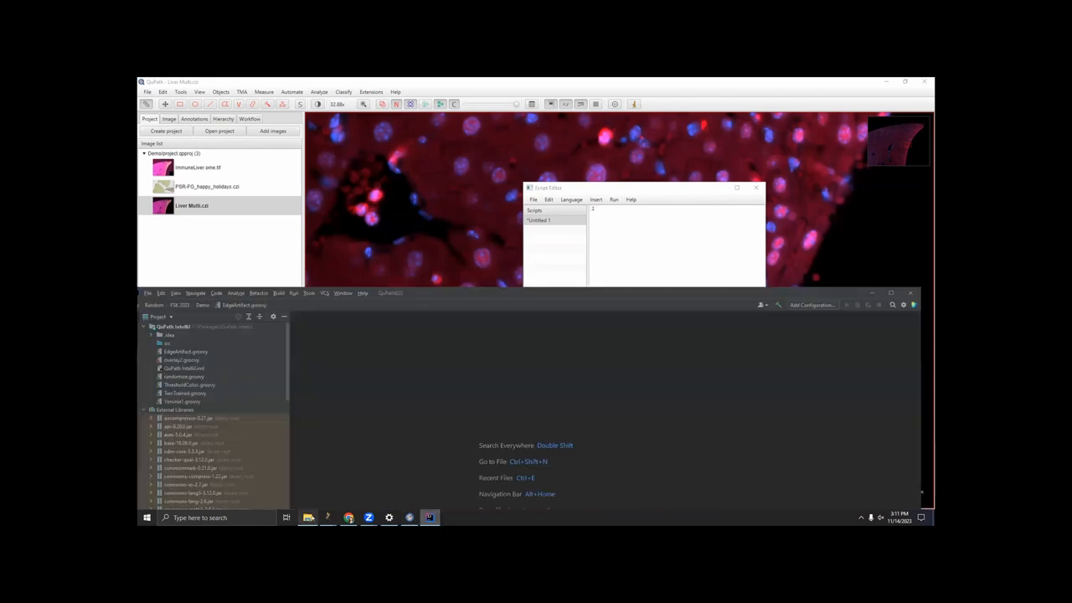
{"action": "left_click", "coordinate": [307, 517]}
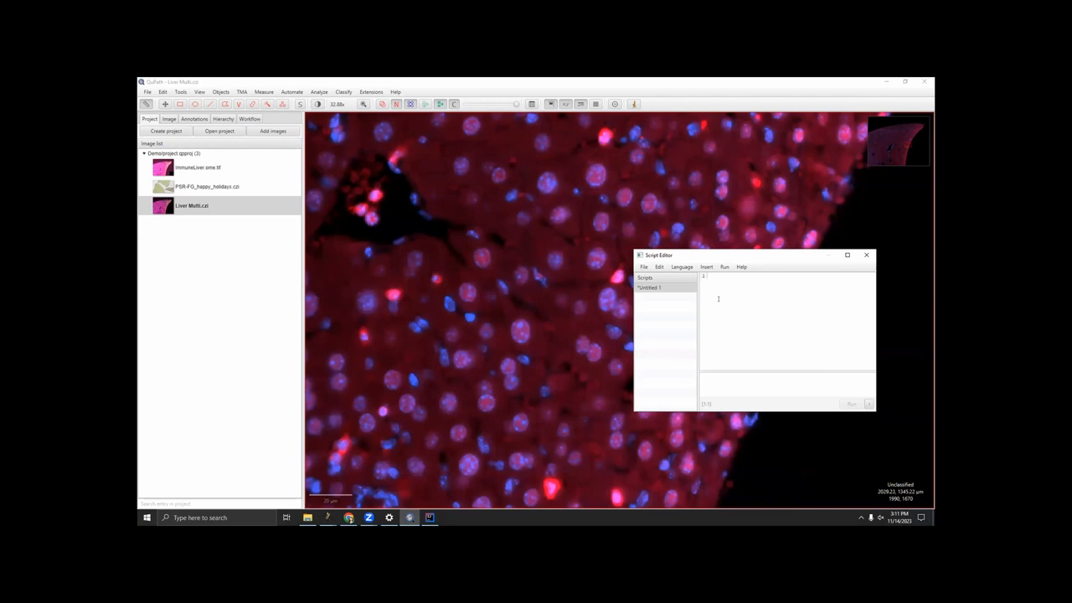
{"action": "mouse_move", "coordinate": [709, 263]}
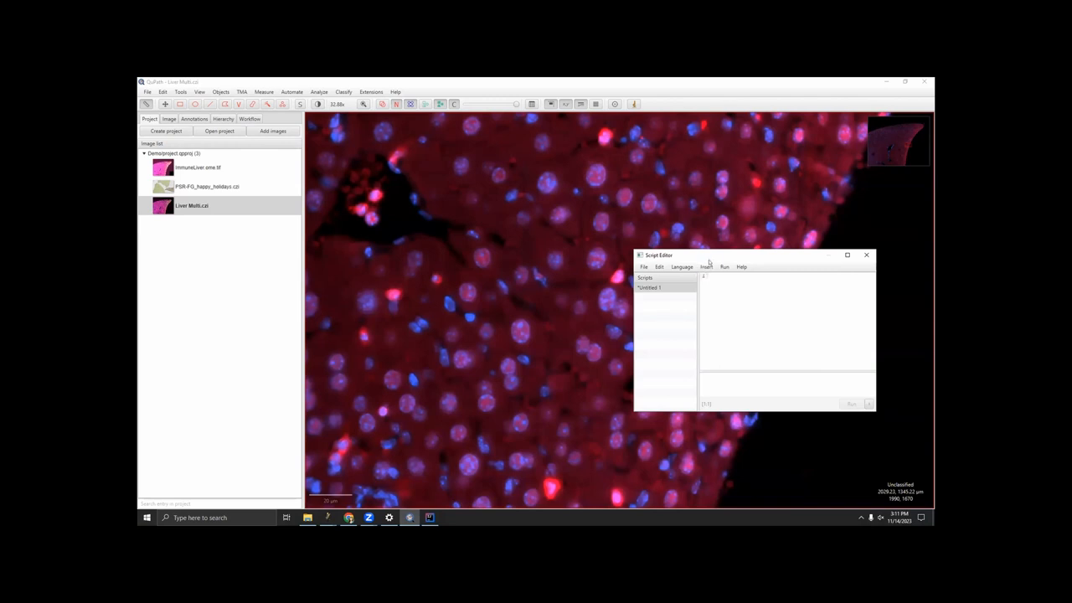
Step: Insert all default import statements (QP and QPEx) into the untitled script
{"action": "left_click_drag", "start_coordinate": [659, 255], "coordinate": [644, 270]}
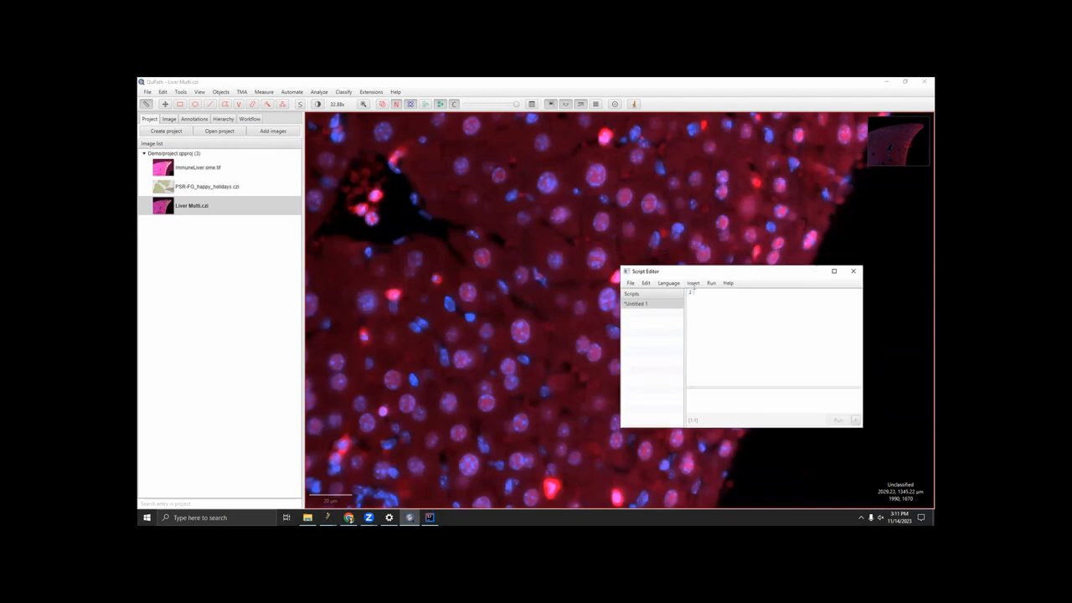
{"action": "left_click", "coordinate": [692, 282]}
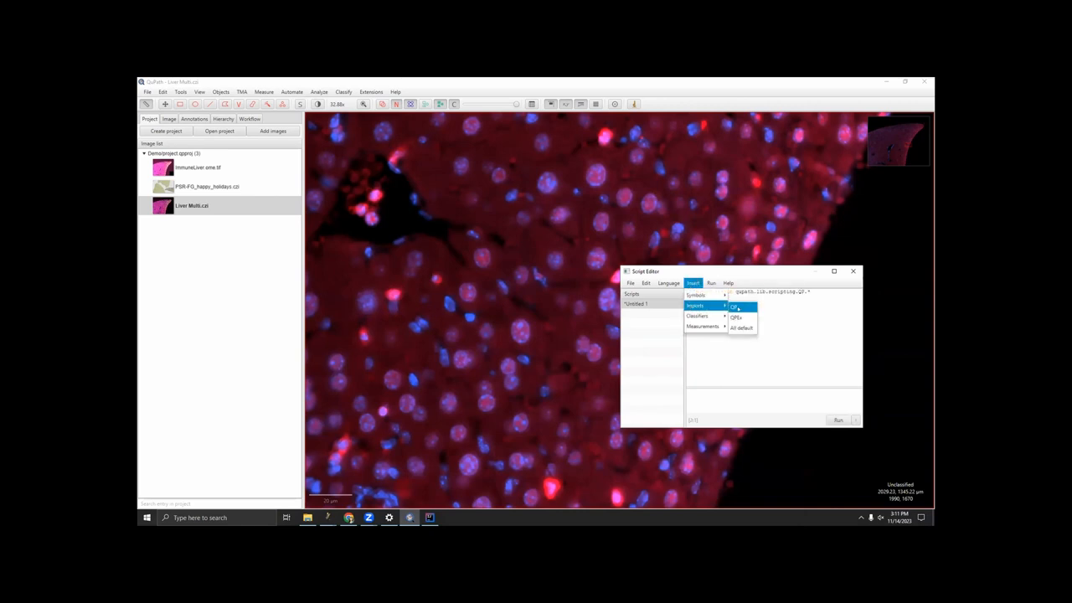
{"action": "left_click", "coordinate": [737, 316]}
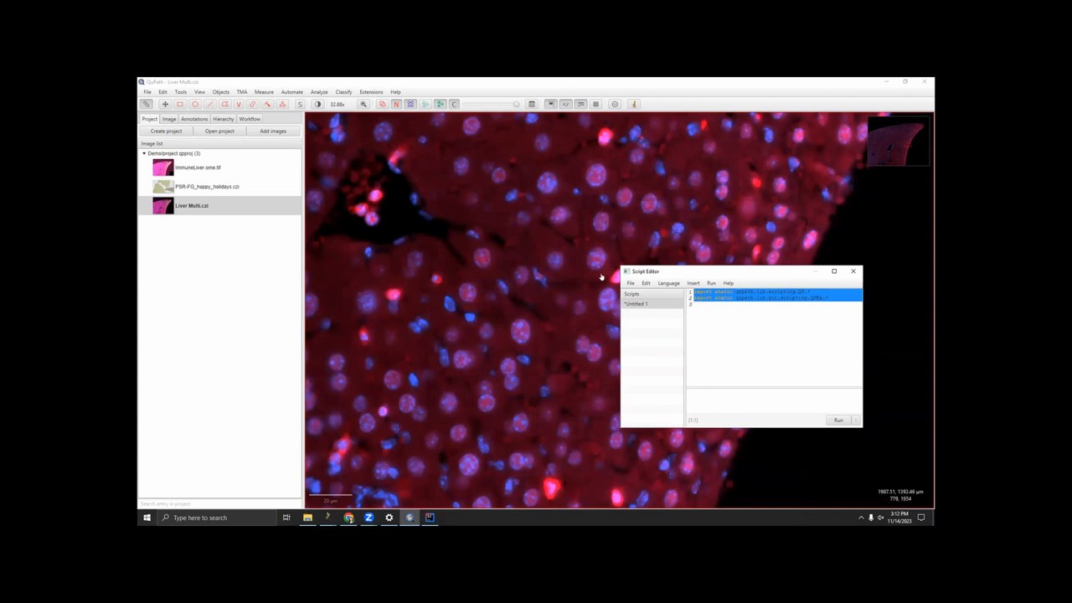
{"action": "mouse_move", "coordinate": [677, 347]}
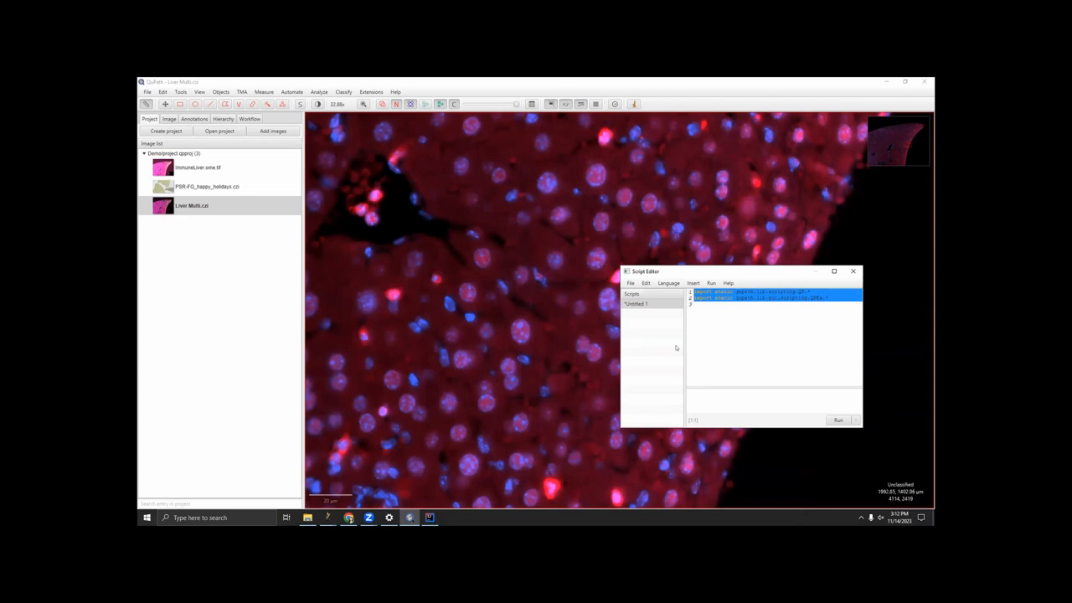
{"action": "mouse_move", "coordinate": [456, 505]}
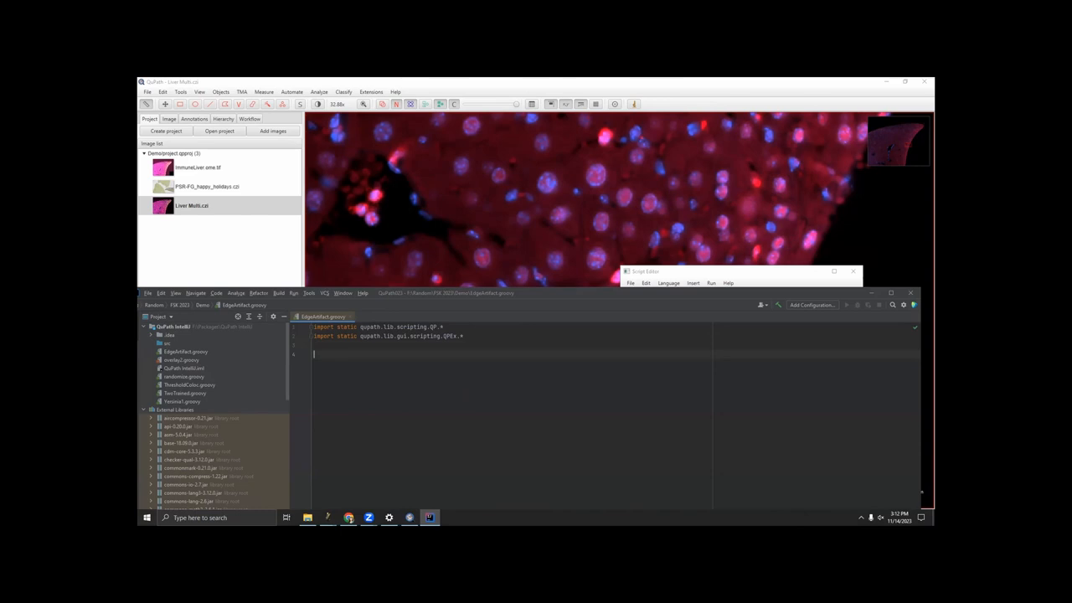
{"action": "mouse_move", "coordinate": [442, 220]}
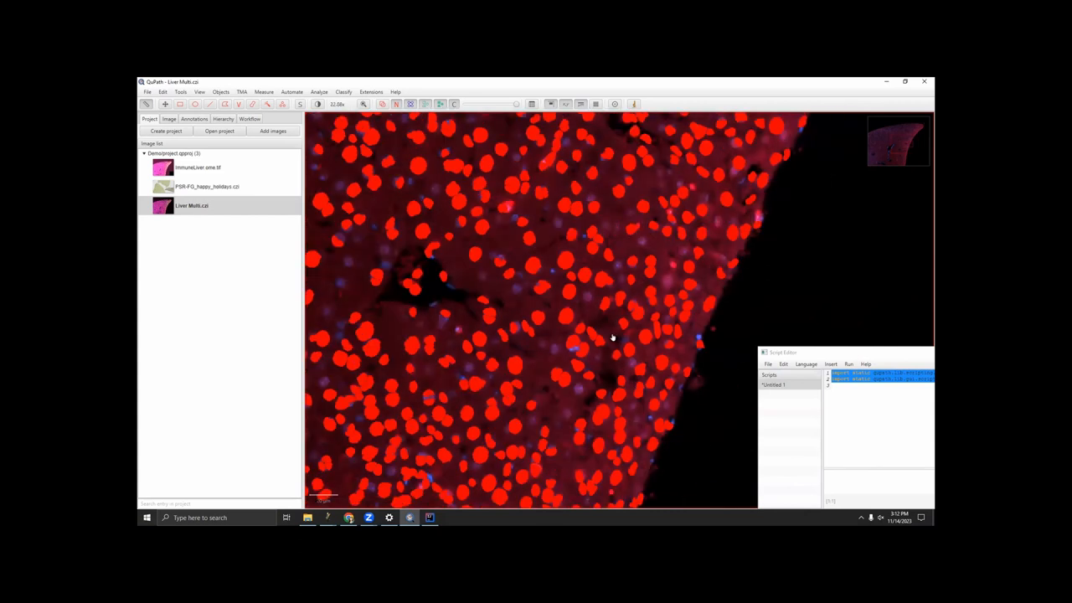
Step: Zoom out and start Analyze > Calculate features > Add intensity features
{"action": "scroll", "scroll_direction": "down", "scroll_amount": 3}
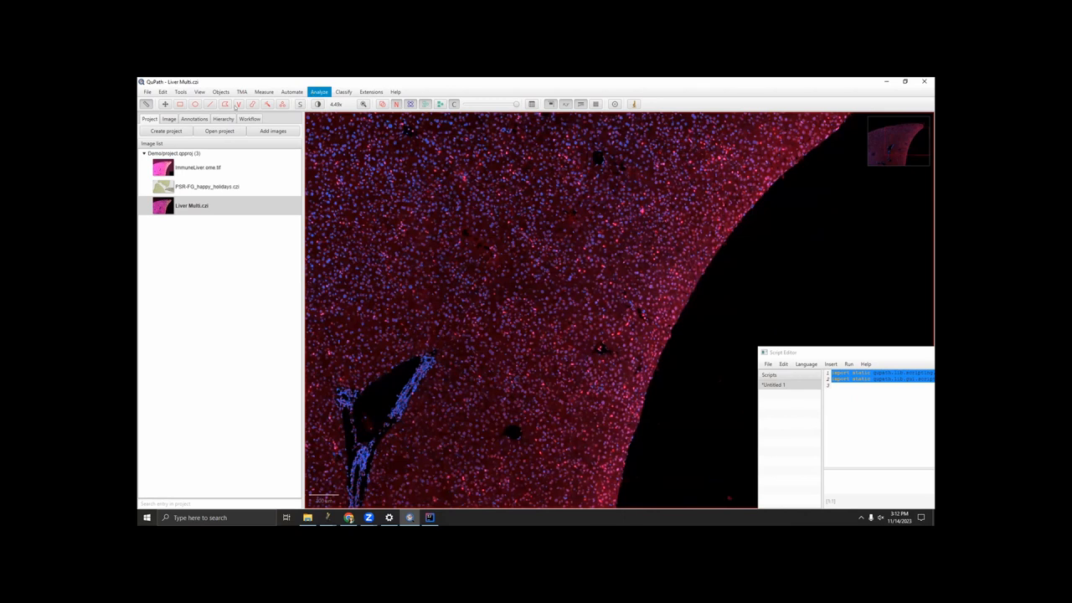
{"action": "left_click", "coordinate": [220, 91]}
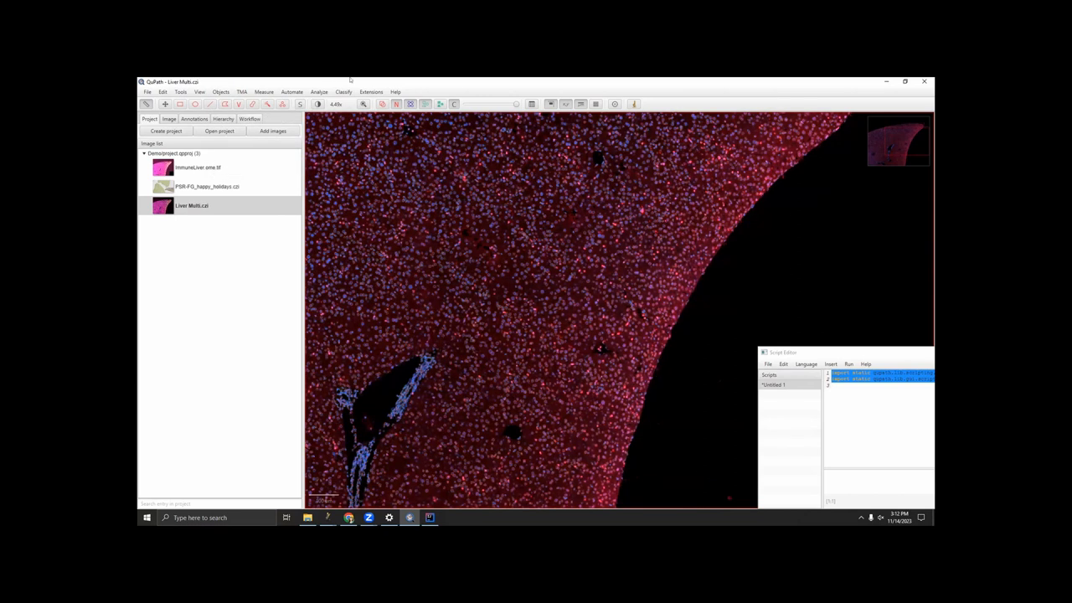
{"action": "left_click", "coordinate": [319, 91]}
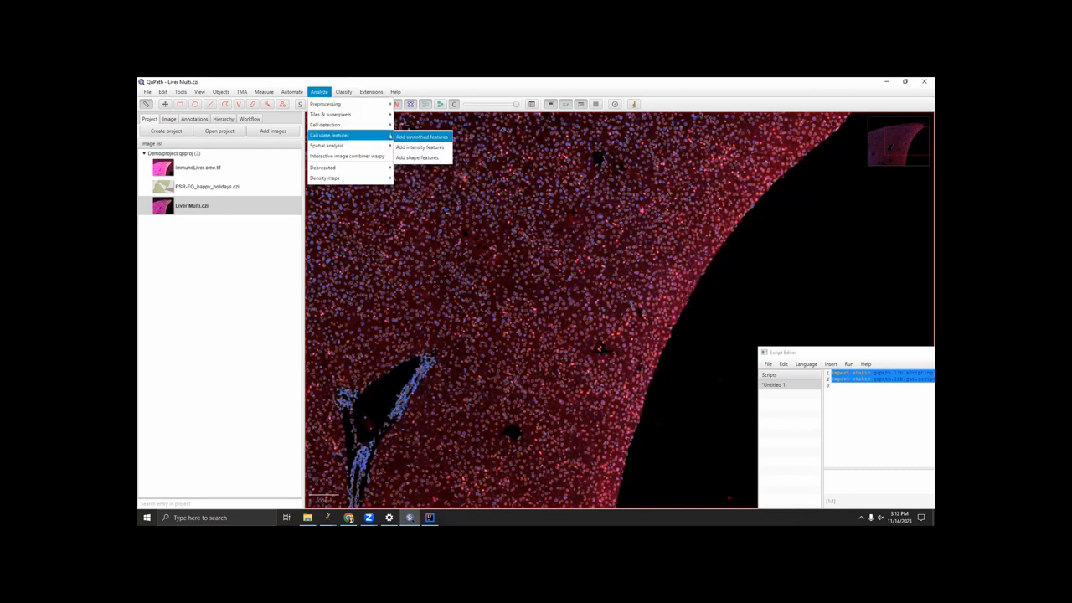
{"action": "left_click", "coordinate": [419, 147]}
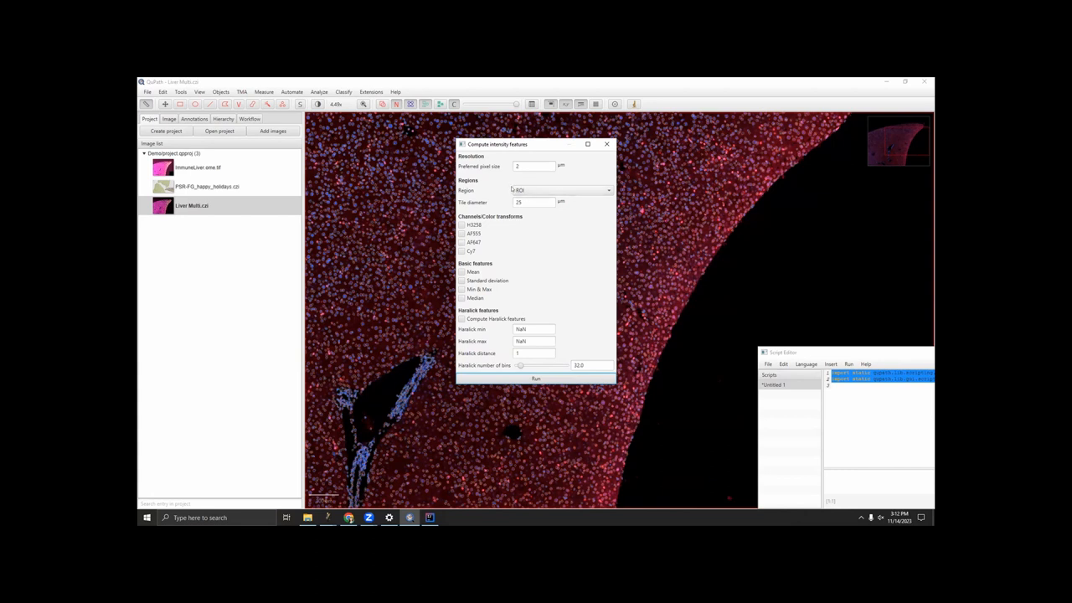
Step: Set circular tiles at 0.325 µm pixel size, tick the H3258, AF555, AF647, Cy7 channels and Mean
{"action": "left_click", "coordinate": [607, 190]}
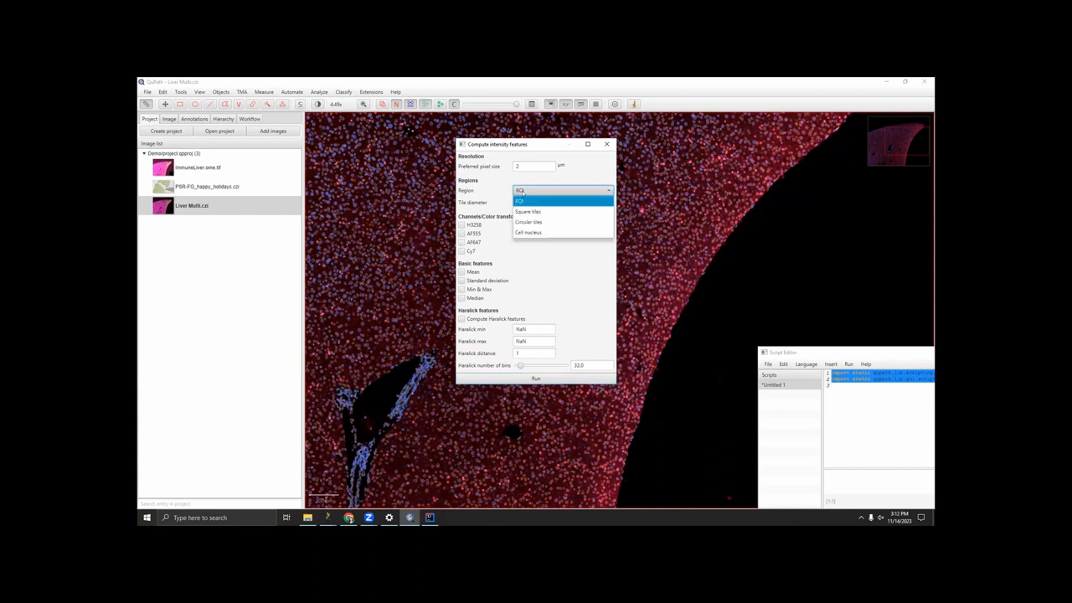
{"action": "left_click", "coordinate": [528, 221]}
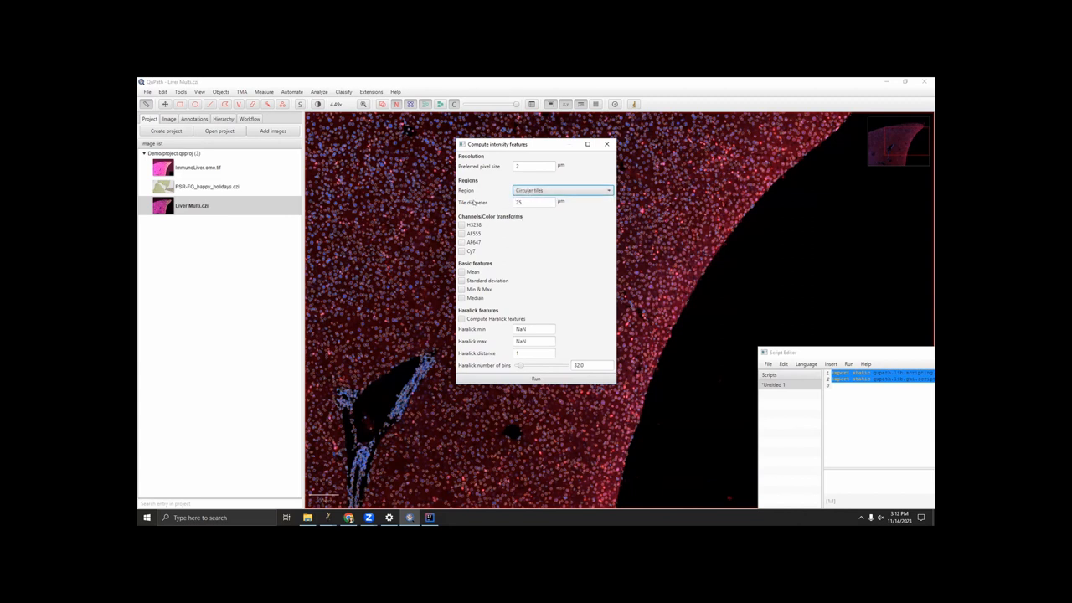
{"action": "left_click", "coordinate": [536, 203]}
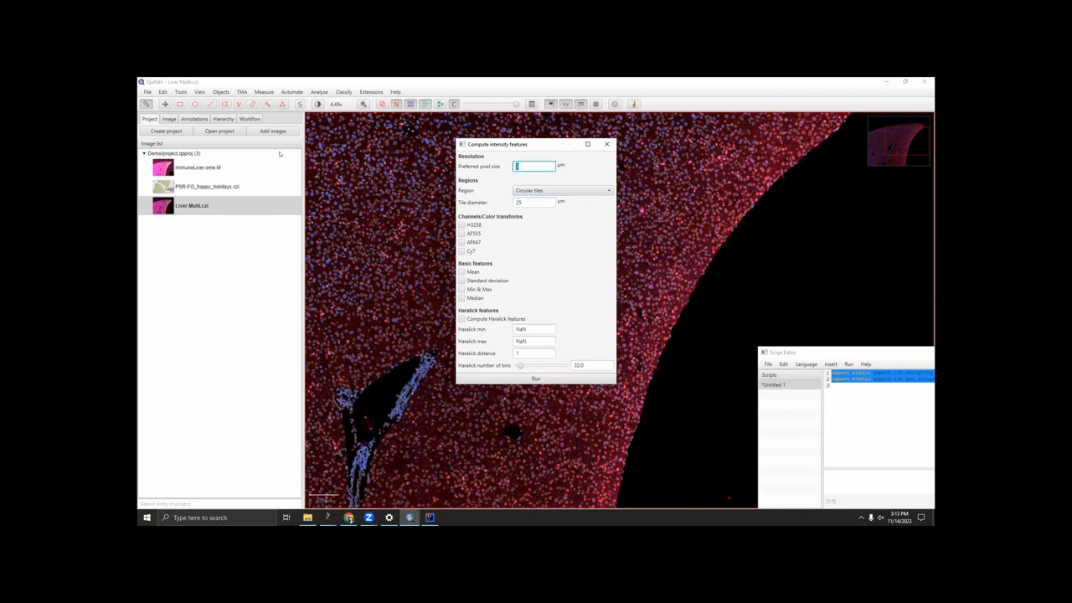
{"action": "type", "text": "0.325"}
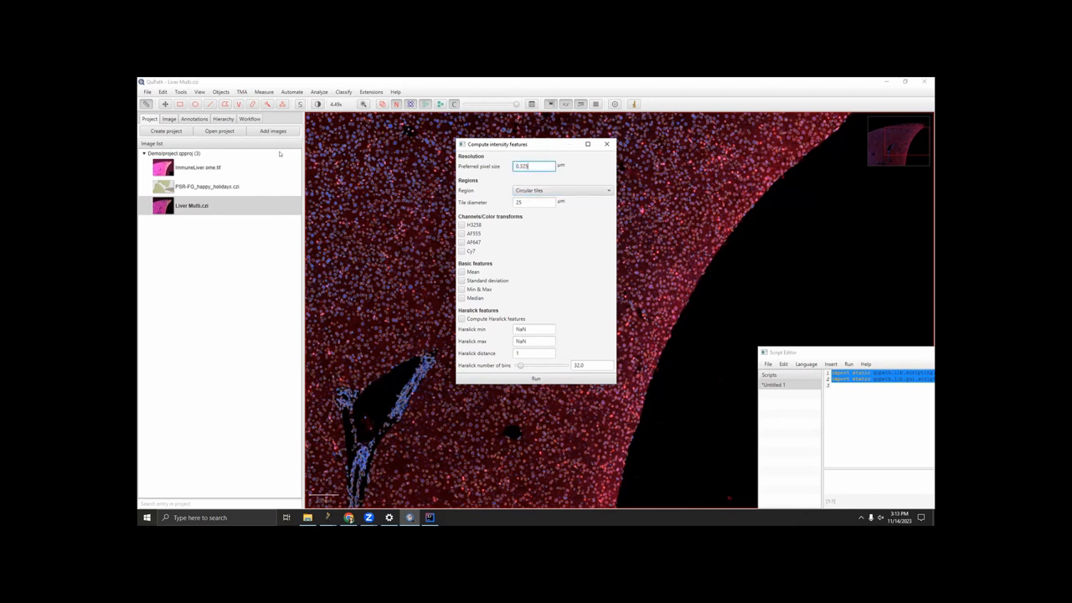
{"action": "mouse_move", "coordinate": [622, 167]}
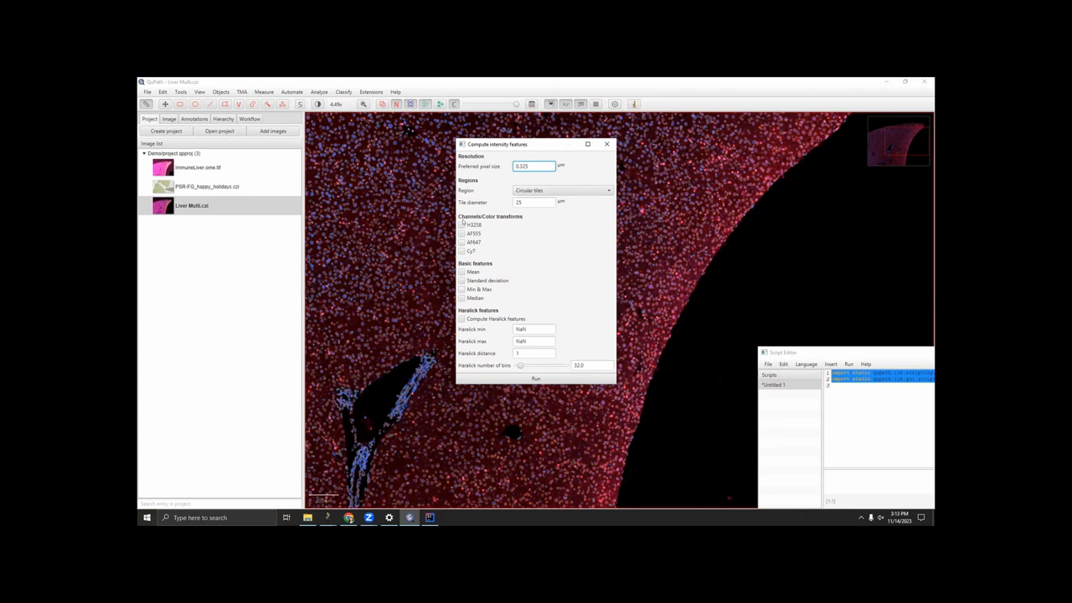
{"action": "left_click", "coordinate": [461, 242]}
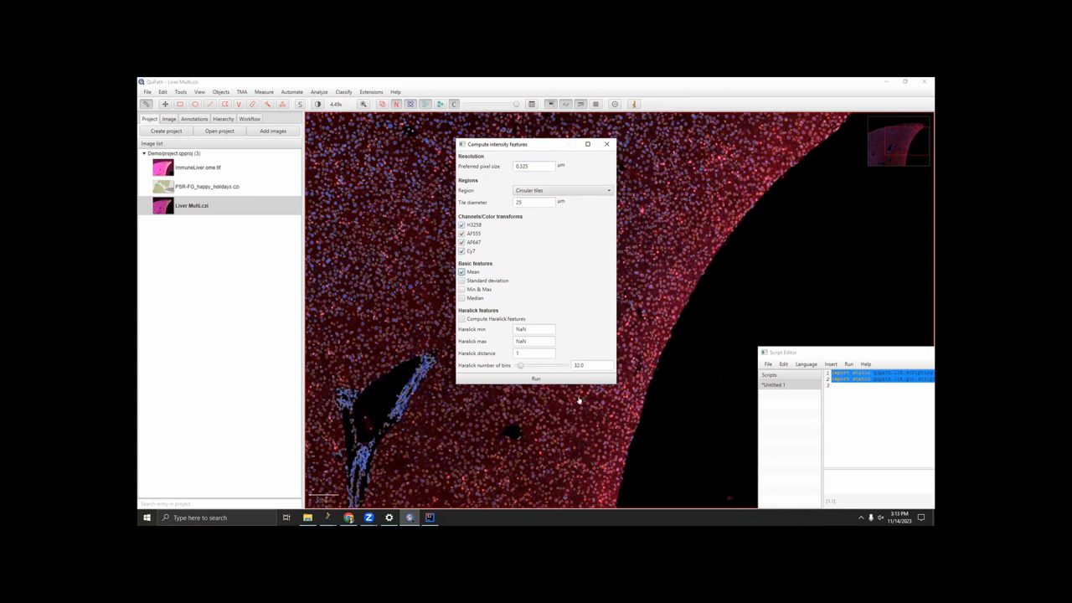
{"action": "left_click", "coordinate": [535, 378]}
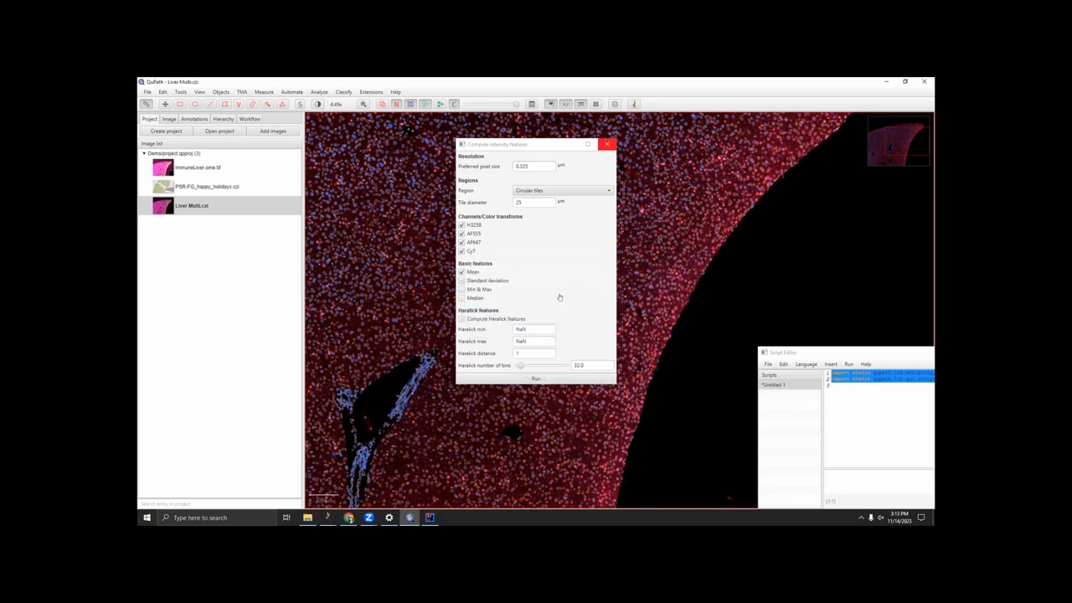
Step: Close the intensity features dialog and start creating an annotation with exact dimensions
{"action": "left_click", "coordinate": [607, 144]}
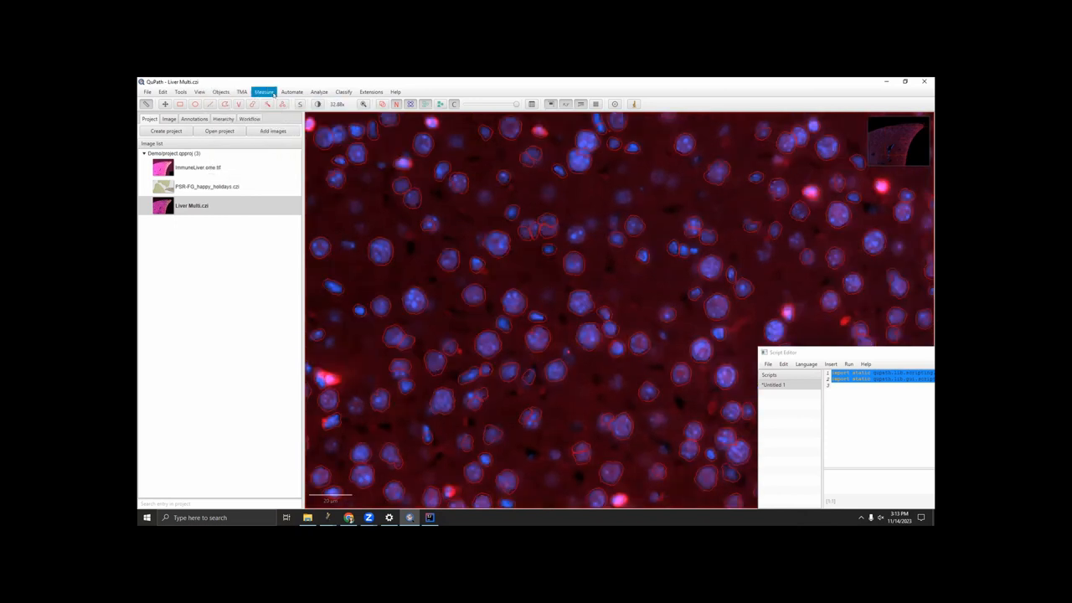
{"action": "left_click", "coordinate": [319, 92]}
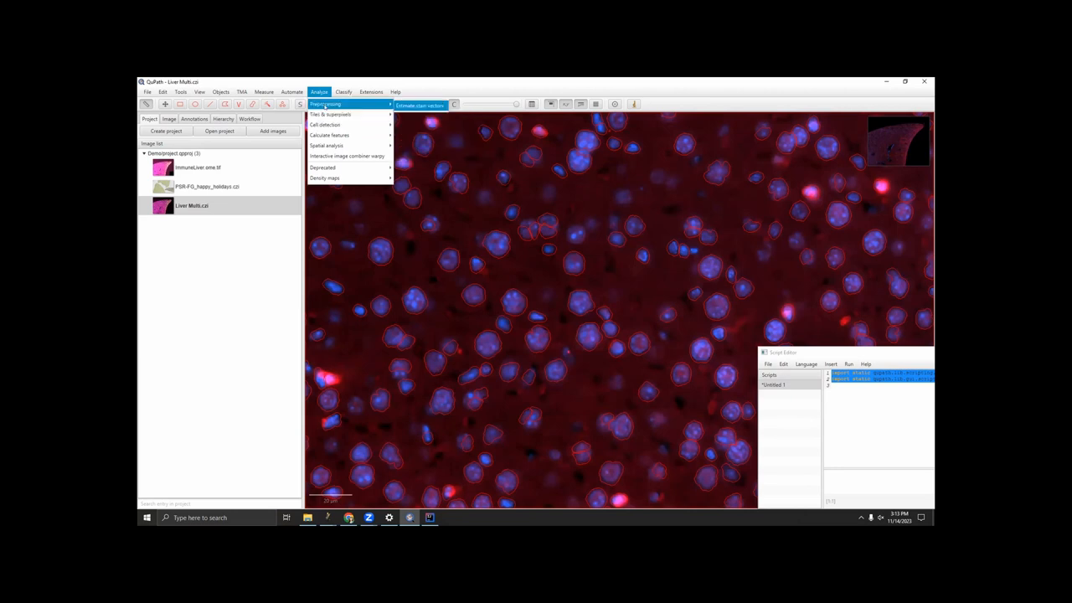
{"action": "left_click", "coordinate": [220, 91]}
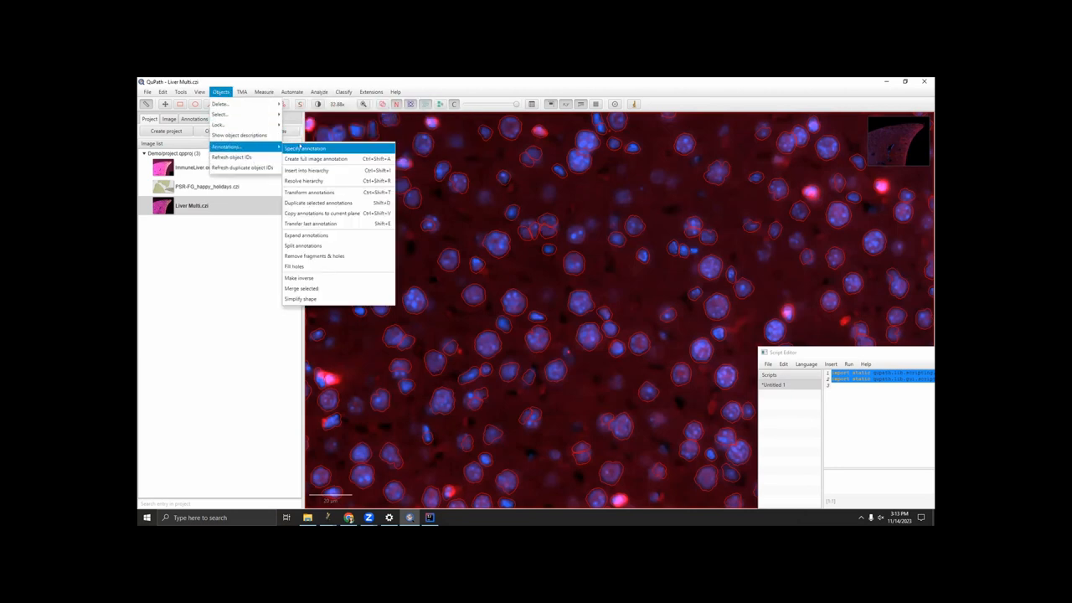
{"action": "left_click", "coordinate": [303, 148]}
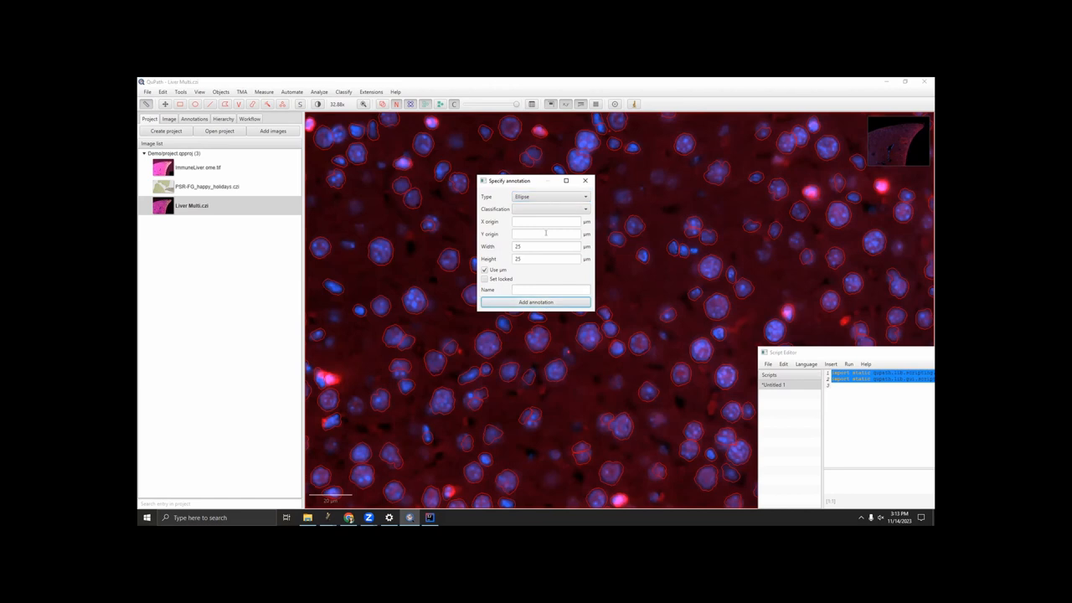
{"action": "left_click_drag", "start_coordinate": [509, 180], "coordinate": [714, 217]}
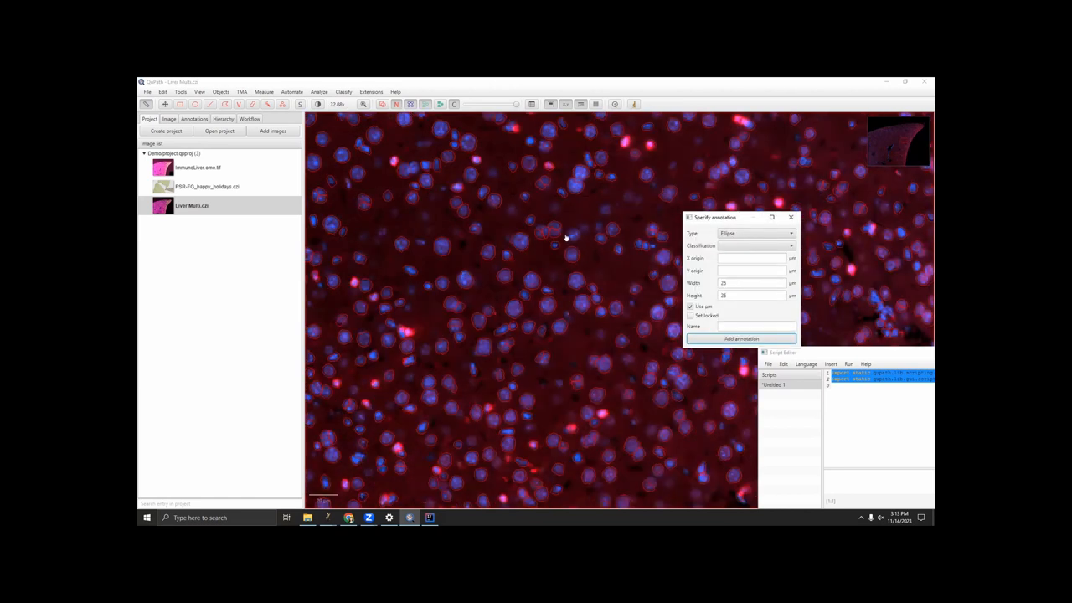
Step: Position the 25 µm circular annotation over a single nucleus, then a neighbouring one
{"action": "scroll", "scroll_direction": "down", "scroll_amount": 3}
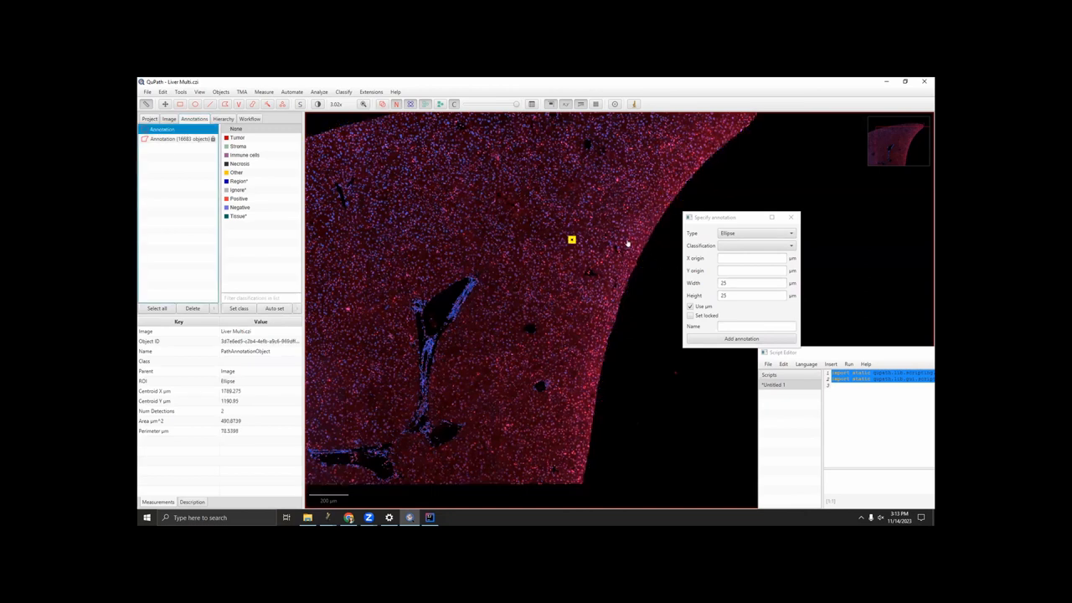
{"action": "scroll", "scroll_direction": "up", "scroll_amount": 3}
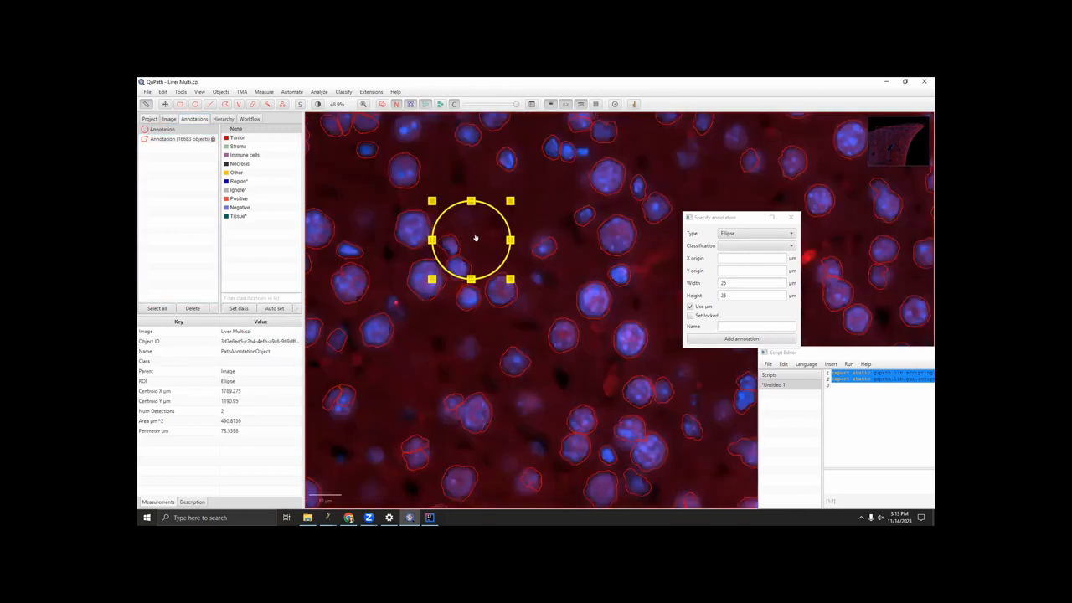
{"action": "left_click_drag", "start_coordinate": [470, 240], "coordinate": [499, 290]}
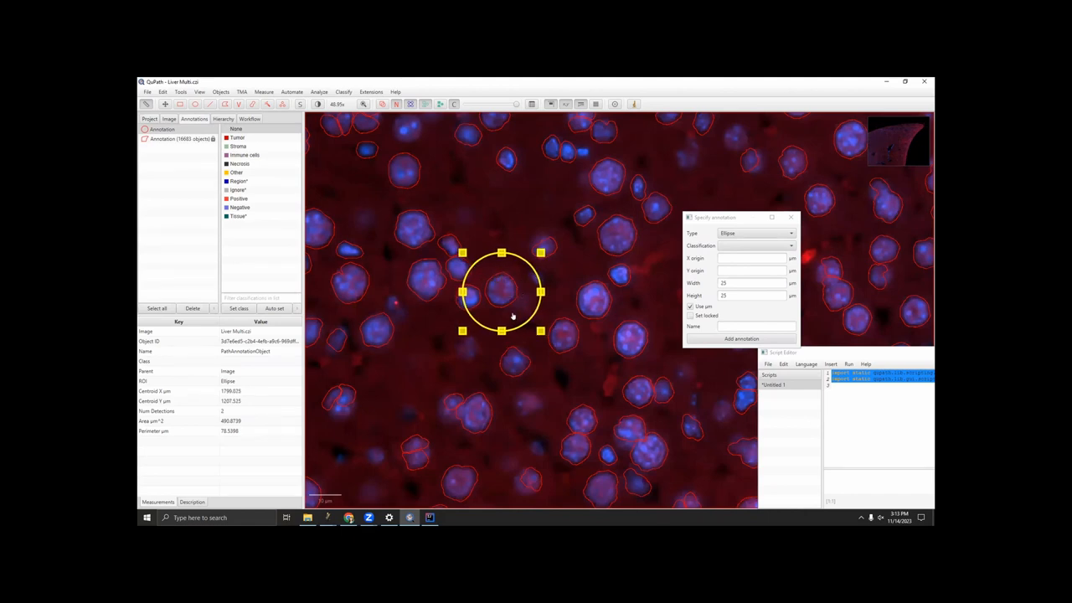
{"action": "left_click_drag", "start_coordinate": [500, 291], "coordinate": [512, 353]}
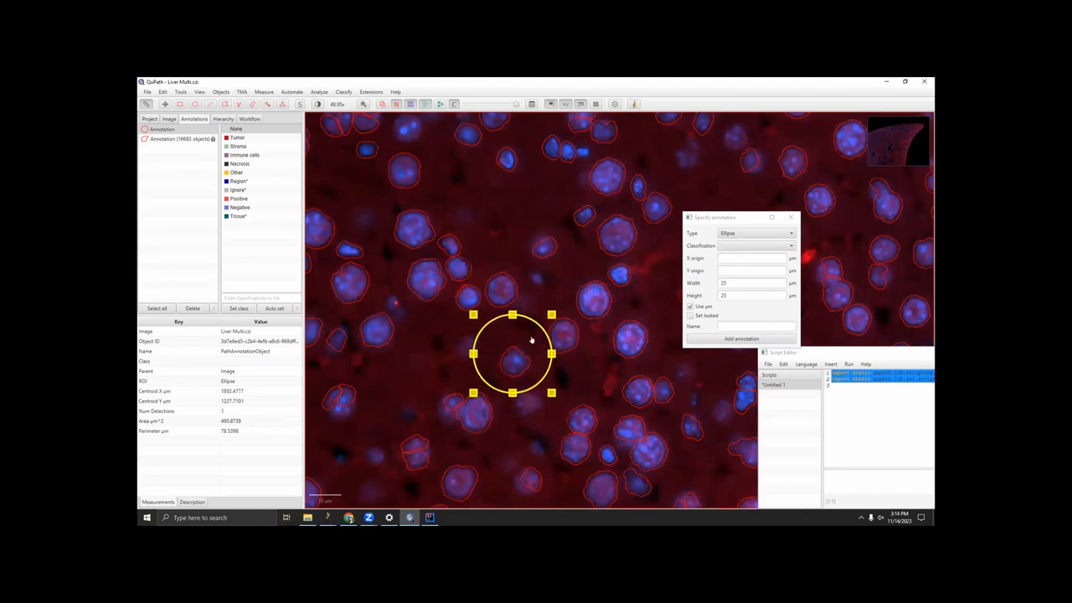
{"action": "left_click_drag", "start_coordinate": [512, 356], "coordinate": [513, 361]}
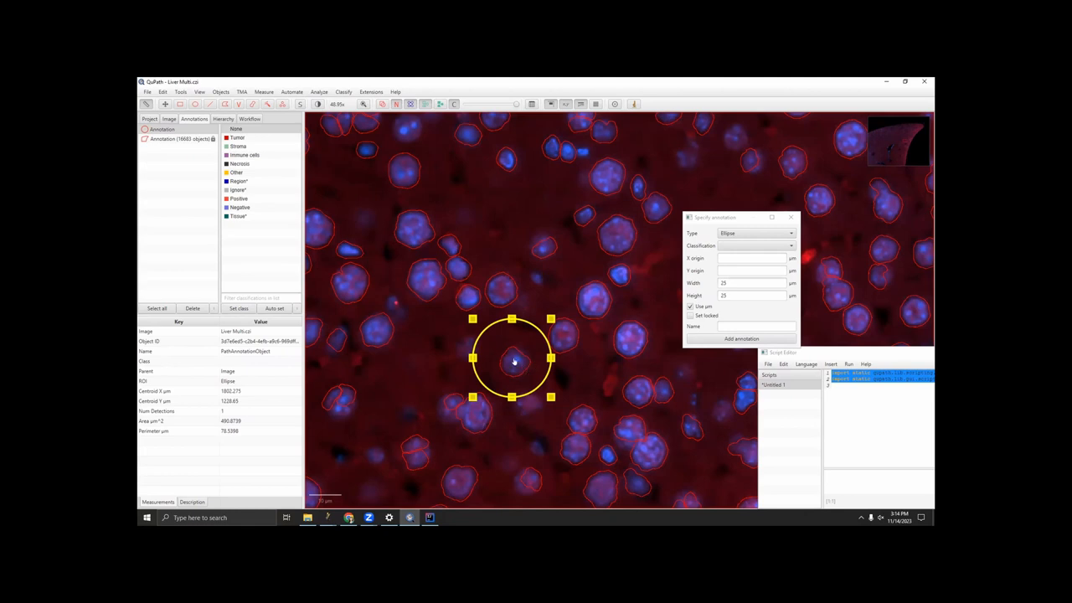
{"action": "left_click_drag", "start_coordinate": [511, 358], "coordinate": [559, 339]}
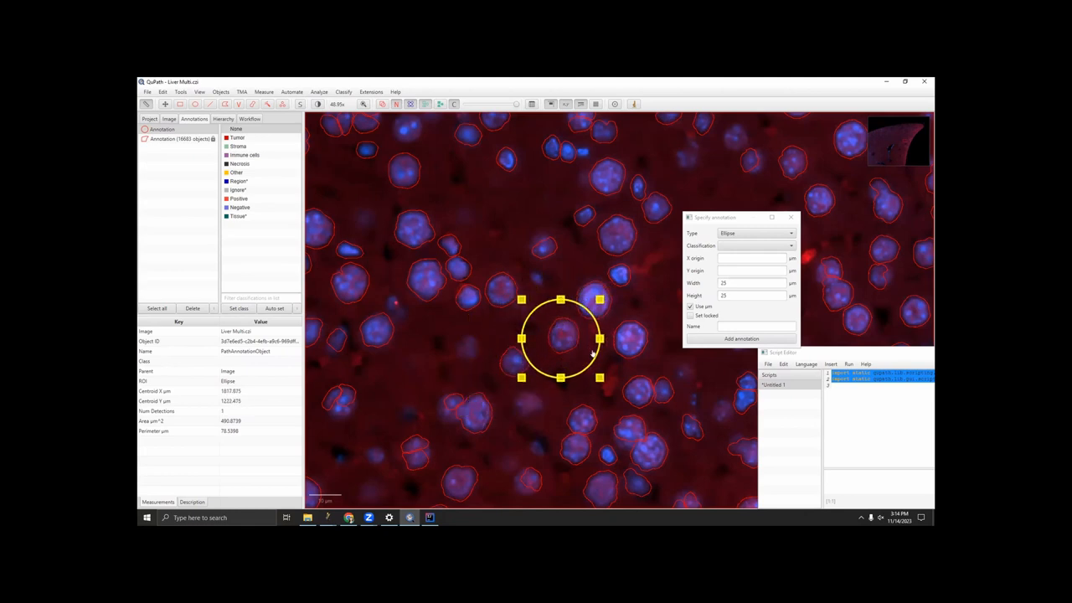
{"action": "mouse_move", "coordinate": [566, 335]}
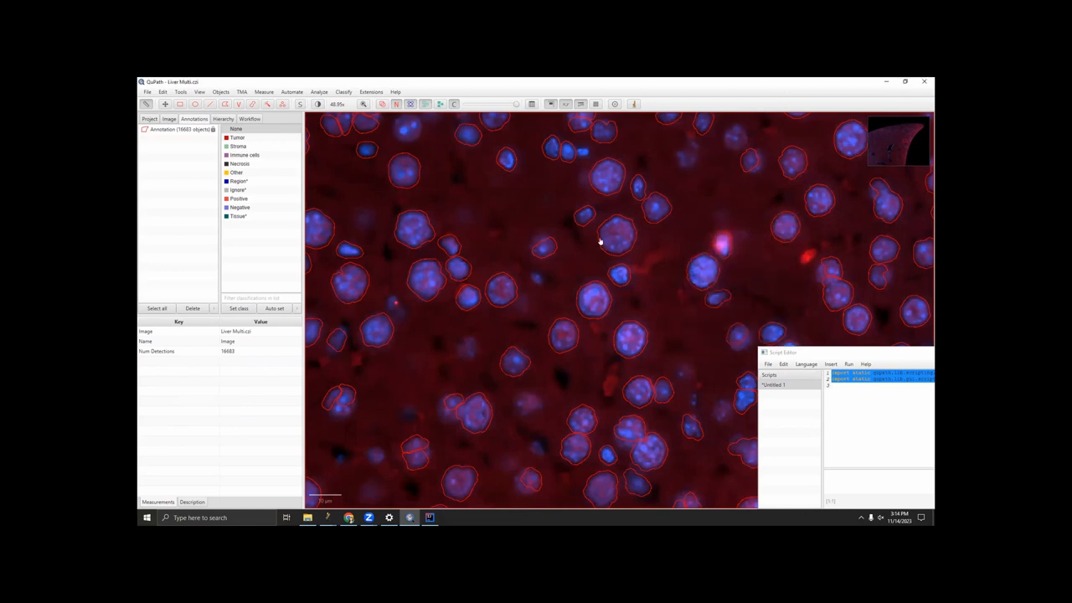
Step: Select a central cell detection and review its 25 µm circle mean intensities for all four channels
{"action": "left_click", "coordinate": [616, 234]}
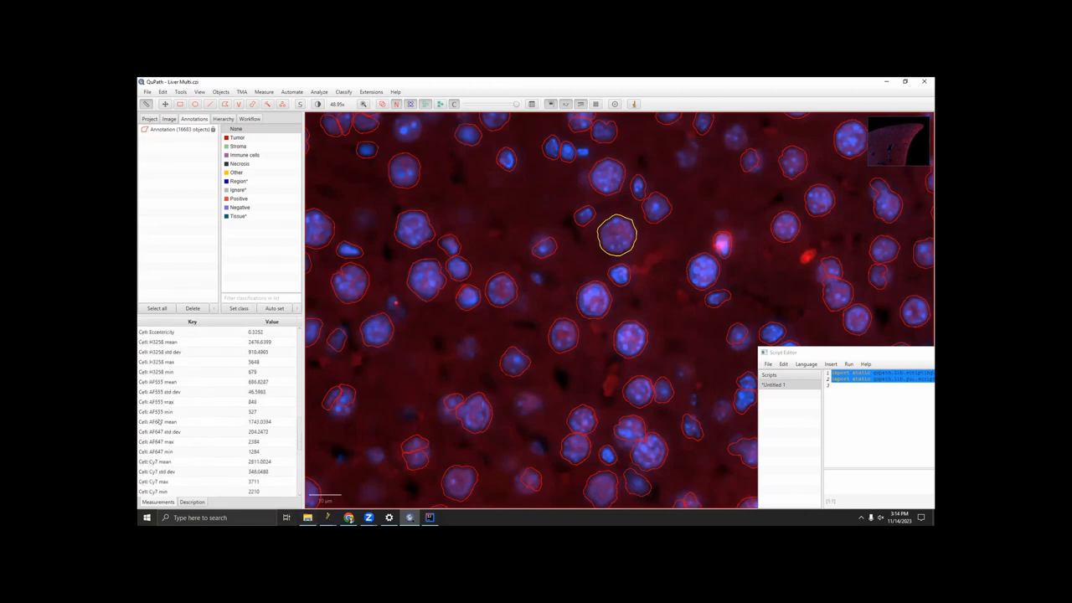
{"action": "left_click", "coordinate": [192, 421]}
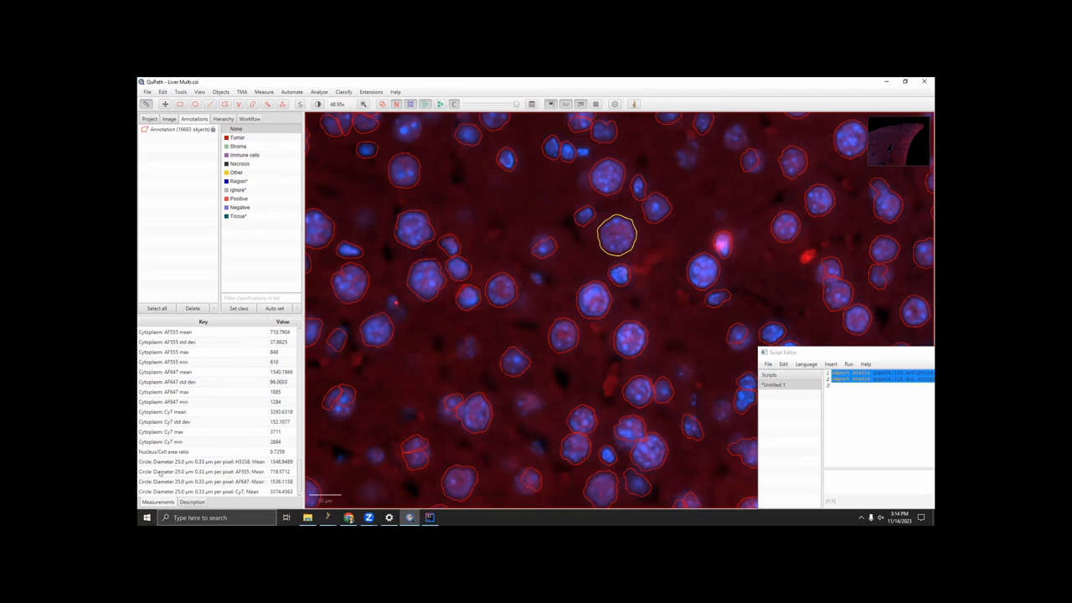
{"action": "scroll", "scroll_direction": "down", "scroll_amount": 3}
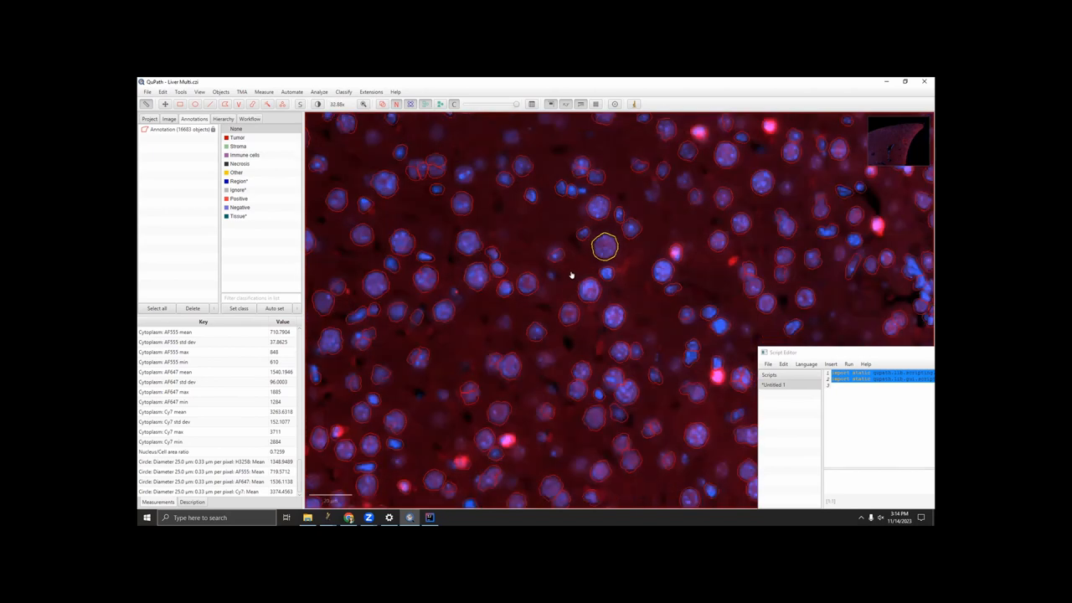
{"action": "mouse_move", "coordinate": [520, 275]}
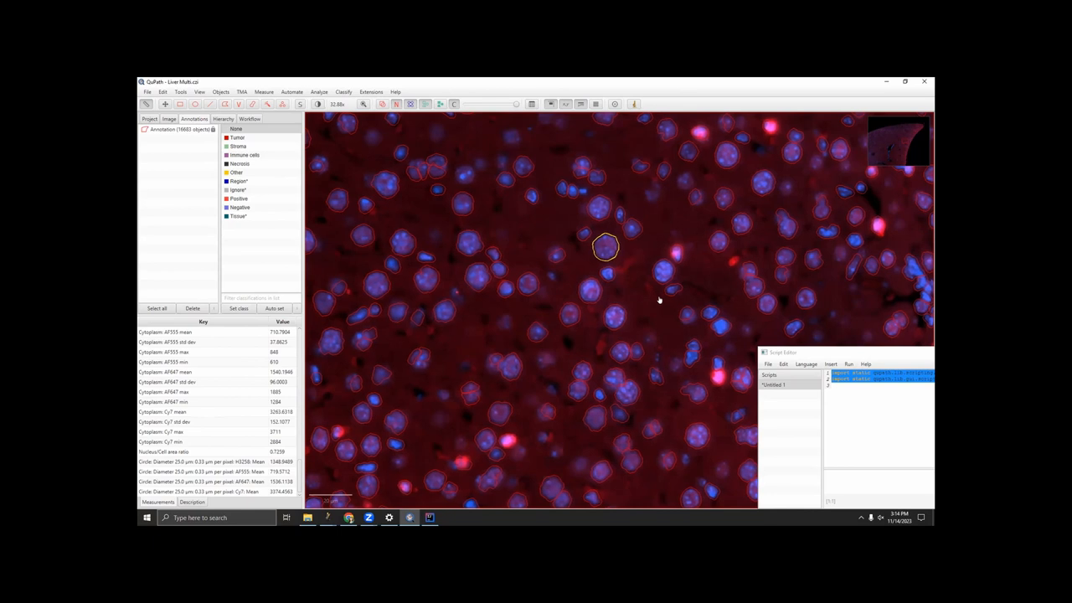
Step: Switch back to EdgeArtifact.groovy in IntelliJ to begin the cell loop
{"action": "left_click", "coordinate": [429, 517]}
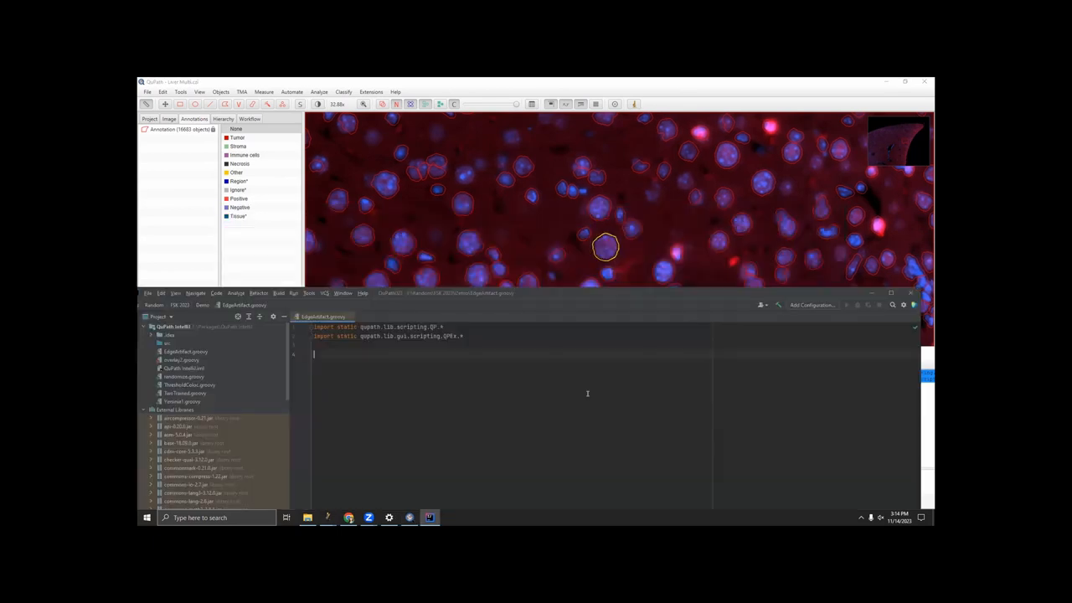
{"action": "mouse_move", "coordinate": [361, 396]}
{"action": "type", "text": "def cells = getCellObjects("}
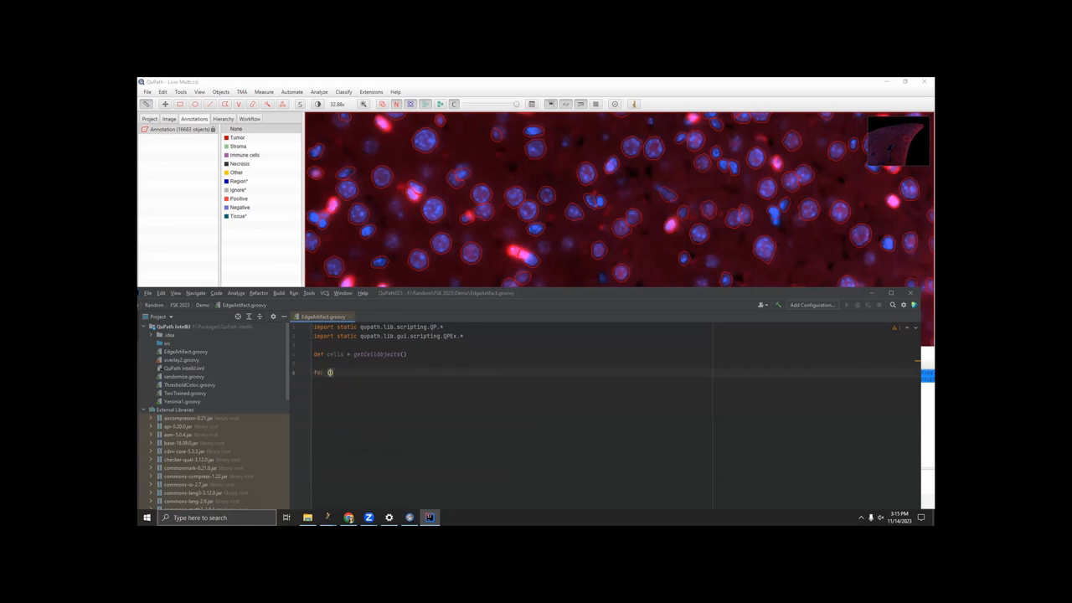
Step: Replace the indexed for loop over cells.size() with a cells.each closure
{"action": "type", "text": "int i=0; i<cells.size("}
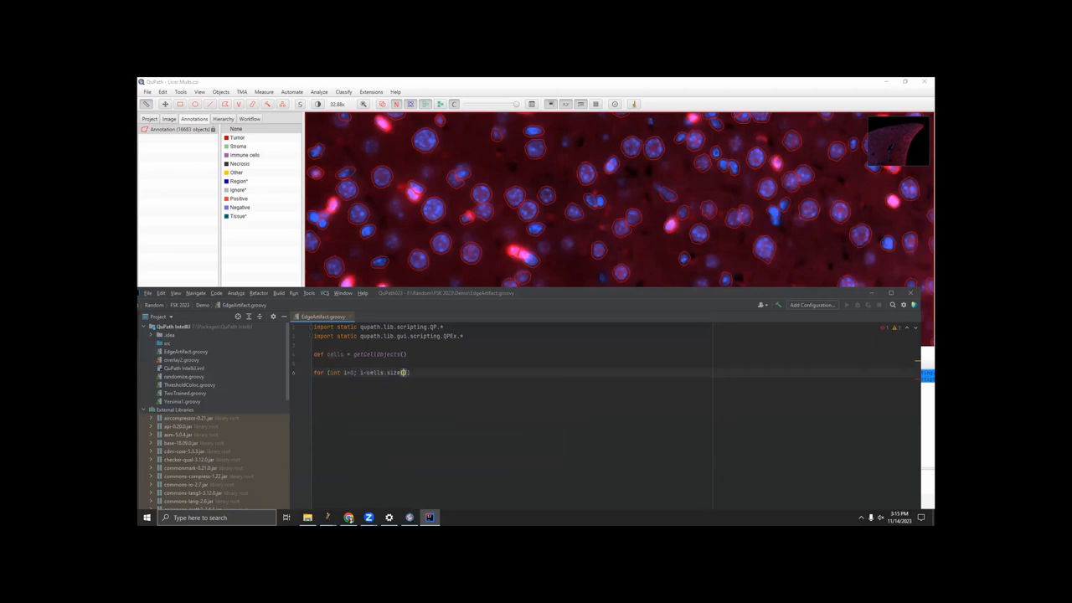
{"action": "type", "text": "i++){"}
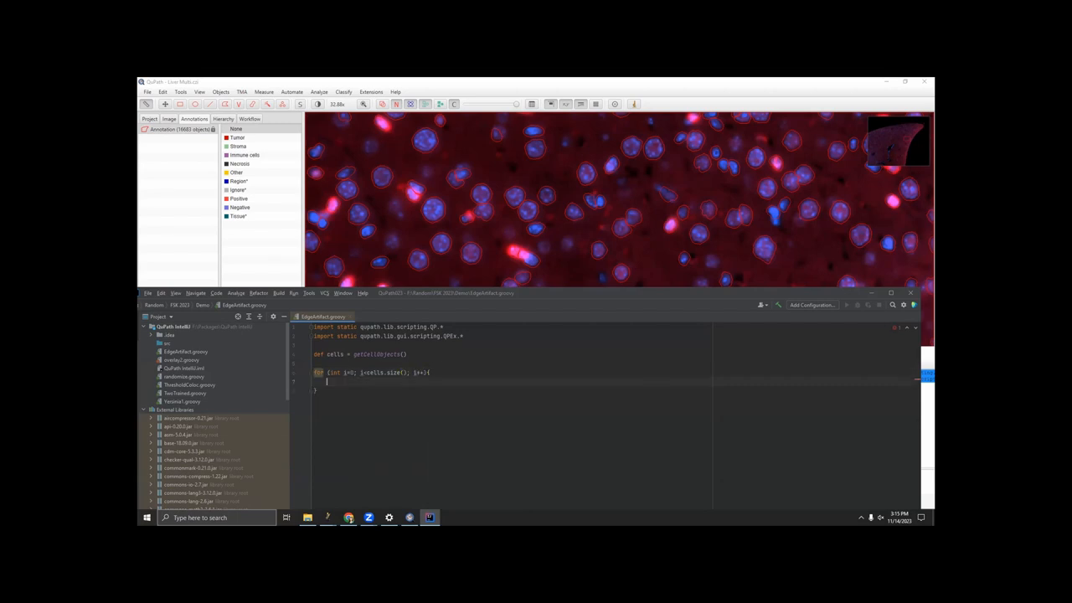
{"action": "type", "text": "cells[i"}
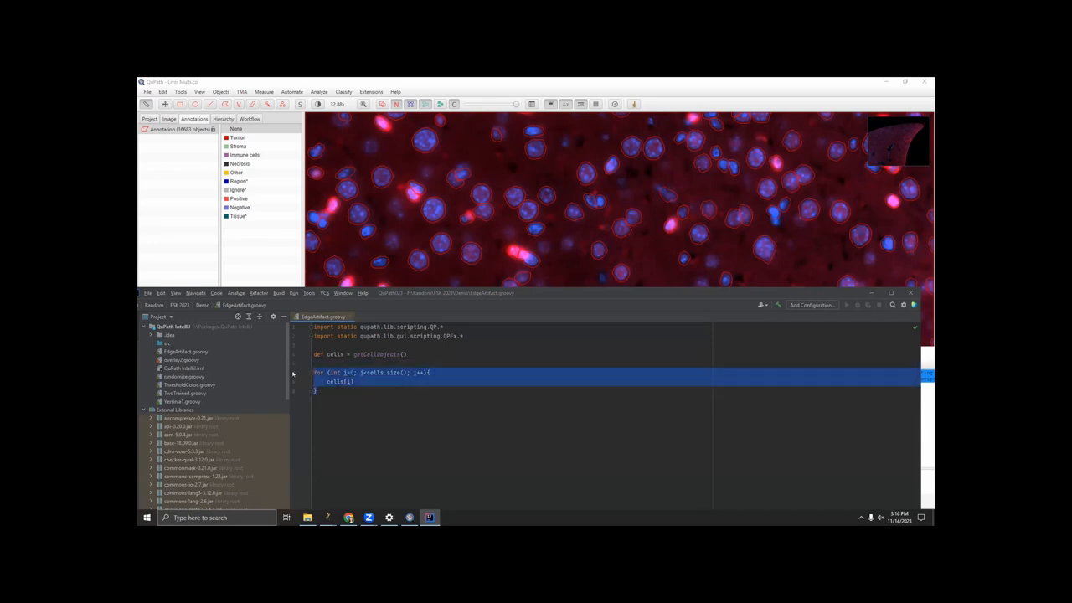
{"action": "type", "text": "cells.each{"}
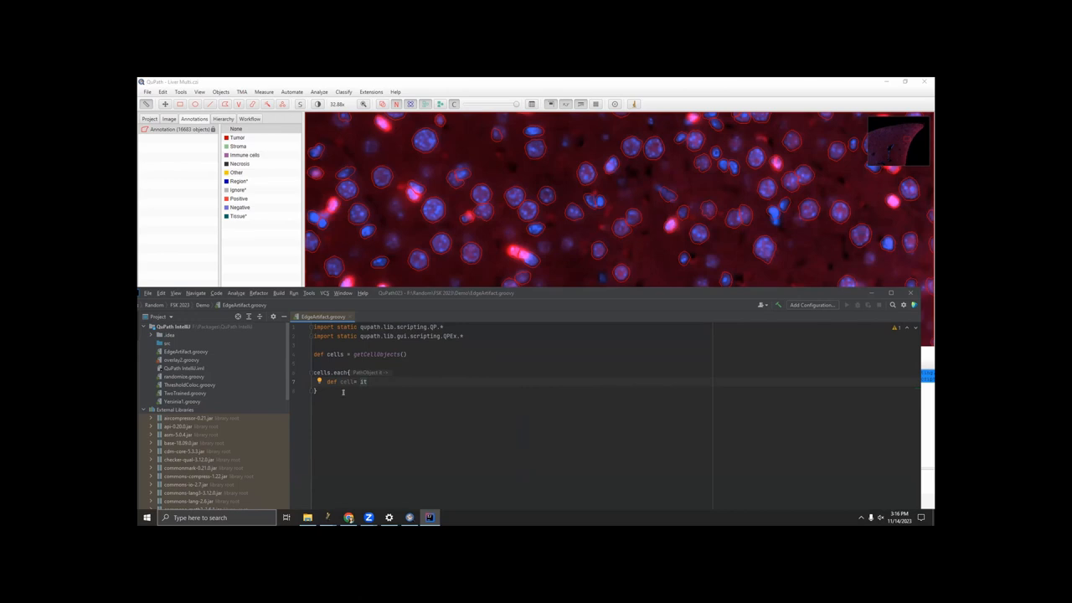
Step: Replace the cell assignment with an it.measurements[ lookup in the loop body
{"action": "double_click", "coordinate": [344, 382]}
{"action": "type", "text": "it.measurements[]"}
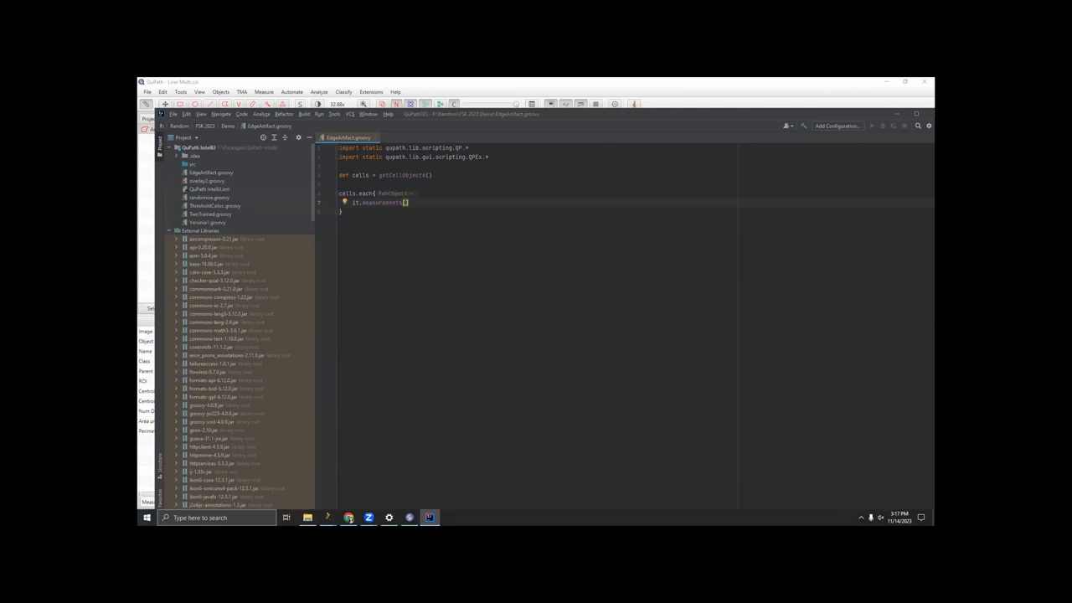
{"action": "mouse_move", "coordinate": [502, 116]}
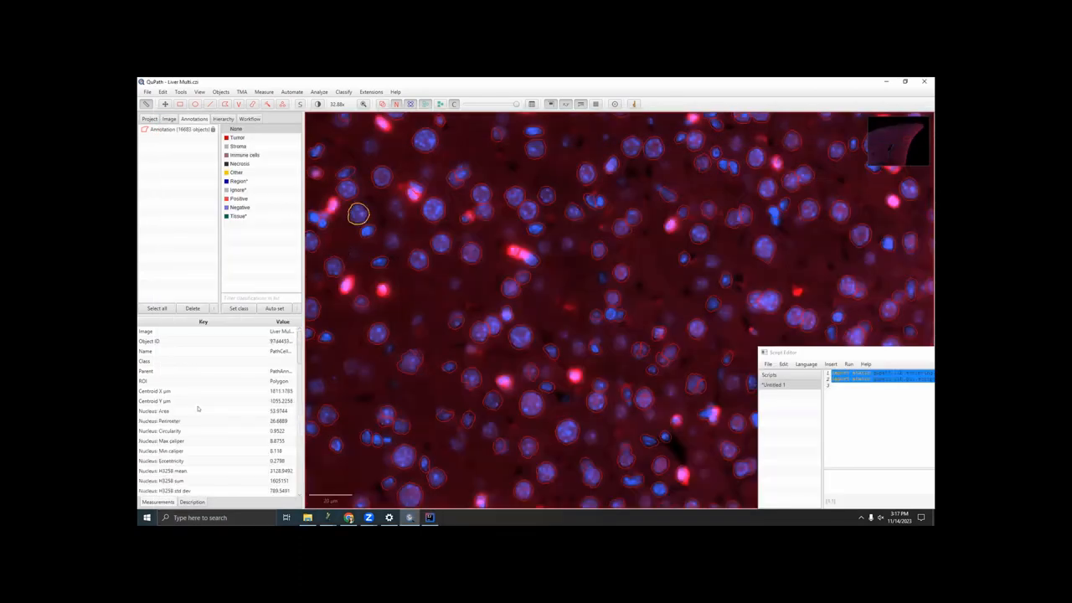
Step: Locate 'Cell: AF647 mean' in QuPath's Measurements table for the lookup key
{"action": "scroll", "scroll_direction": "down", "scroll_amount": 3}
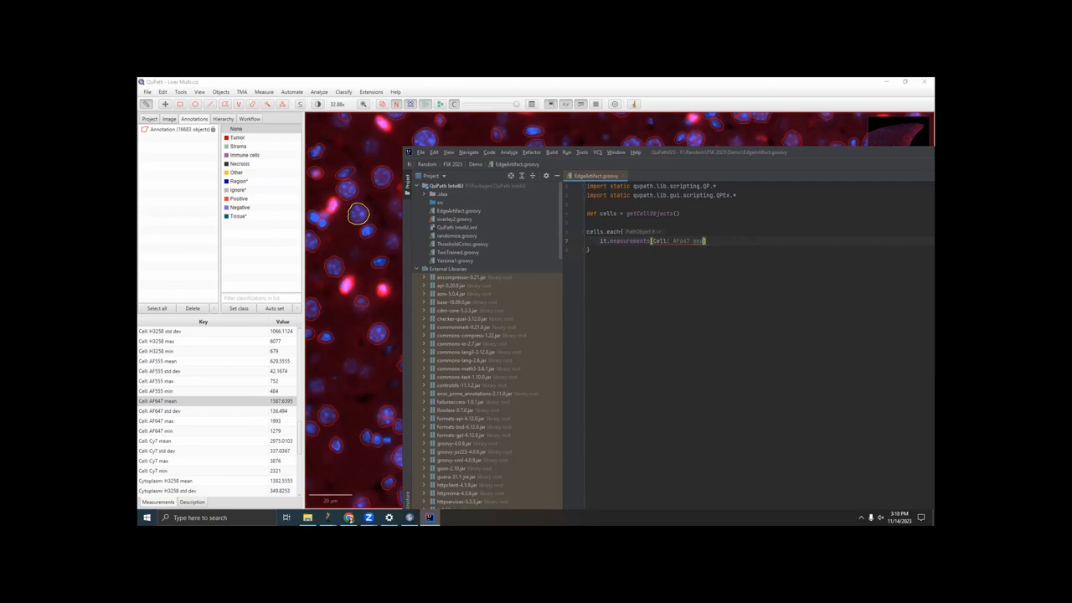
Step: Subtract the Circle Diameter 25.0 µm AF647 mean from 'Cell: AF647 mean' in the closure
{"action": "type", "text": "mean'"}
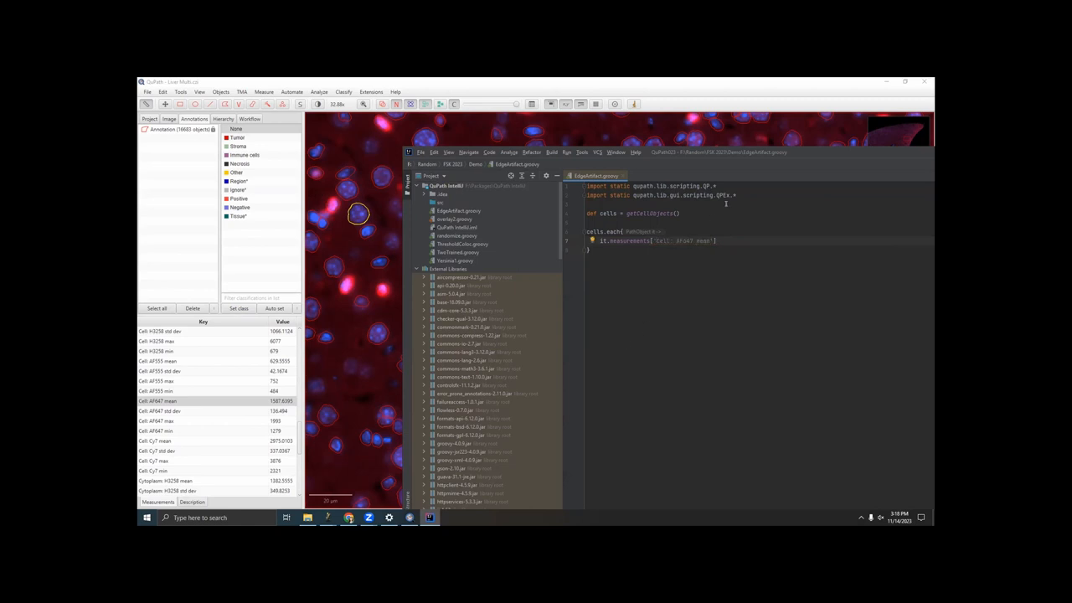
{"action": "triple_click", "coordinate": [649, 241]}
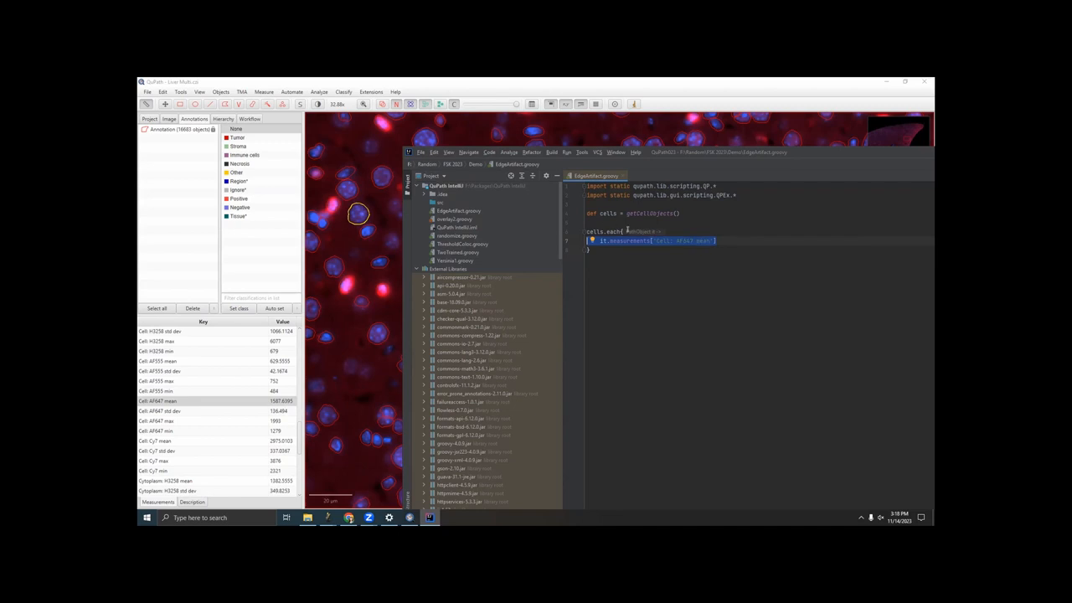
{"action": "left_click", "coordinate": [716, 252]}
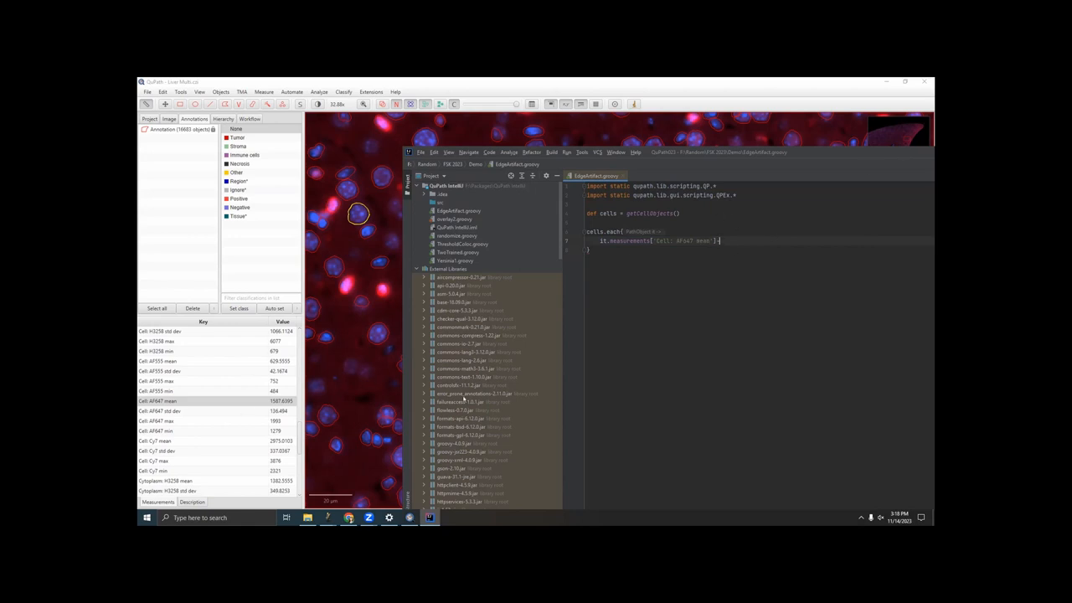
{"action": "type", "text": "-it.measurements["}
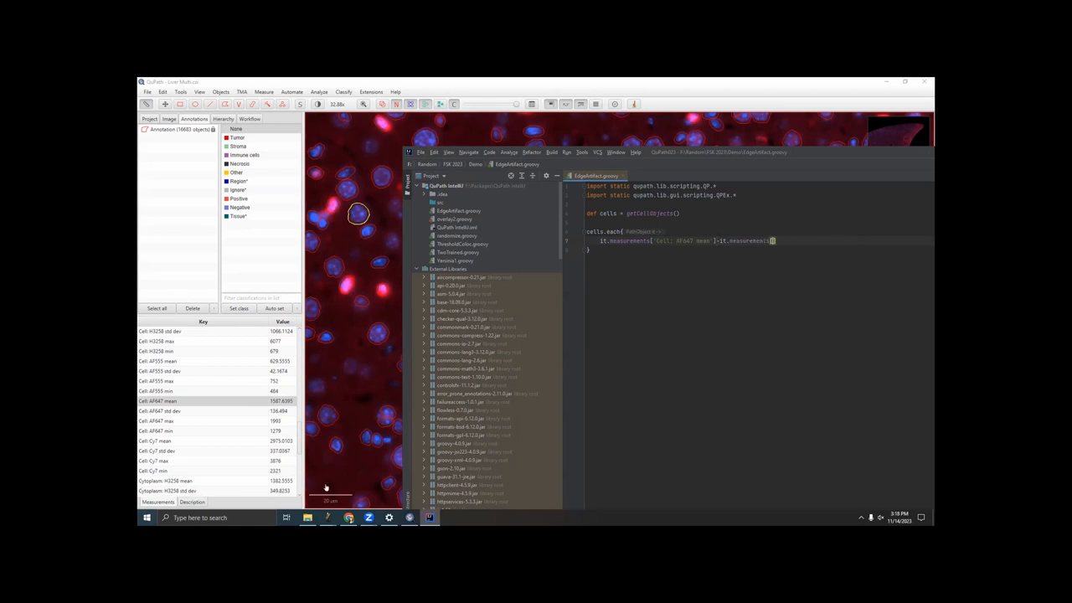
{"action": "scroll", "scroll_direction": "down", "scroll_amount": 3}
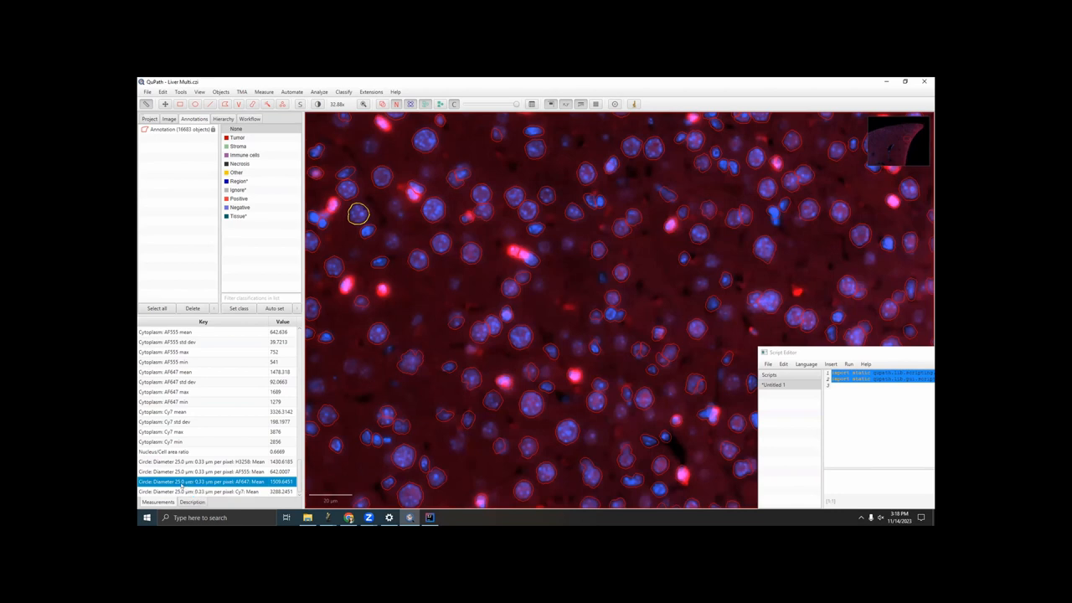
{"action": "mouse_move", "coordinate": [814, 425]}
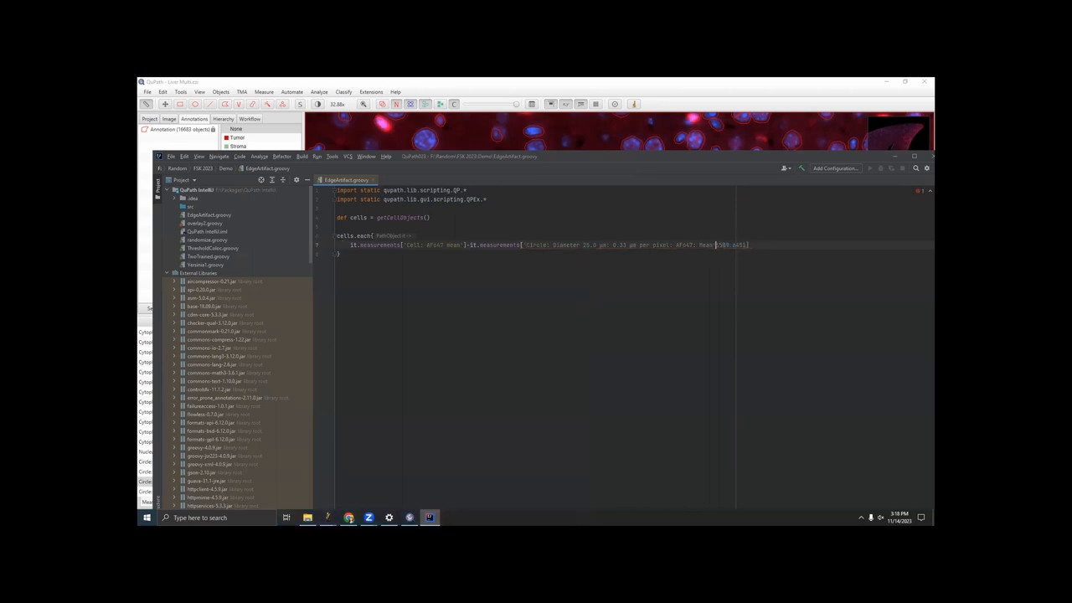
{"action": "key", "text": "BackSpace"}
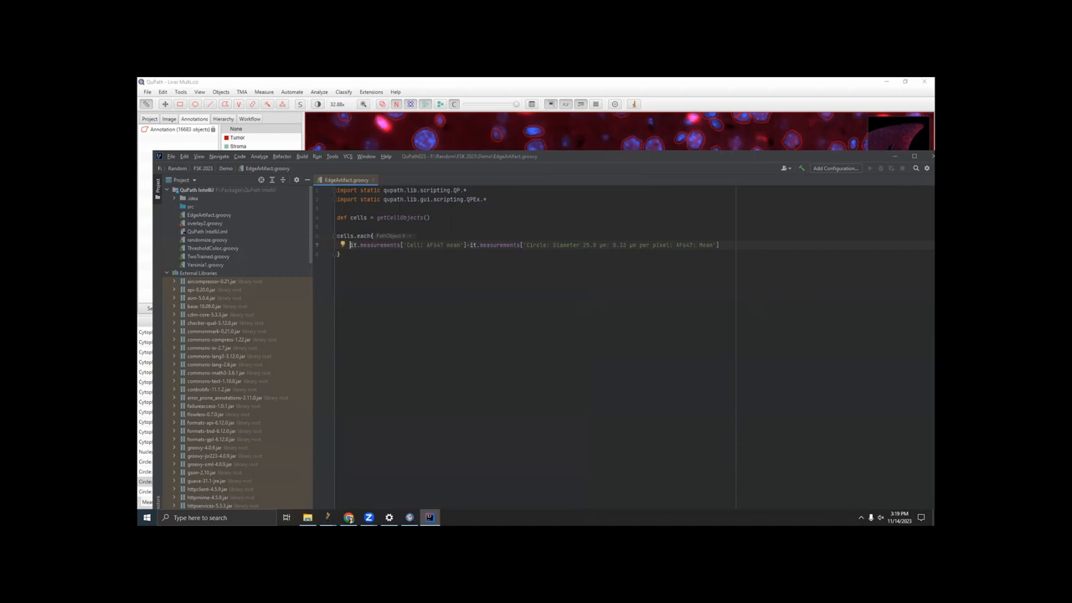
Step: Assign the AF647 subtraction to a double variable named difference
{"action": "type", "text": "double difference="}
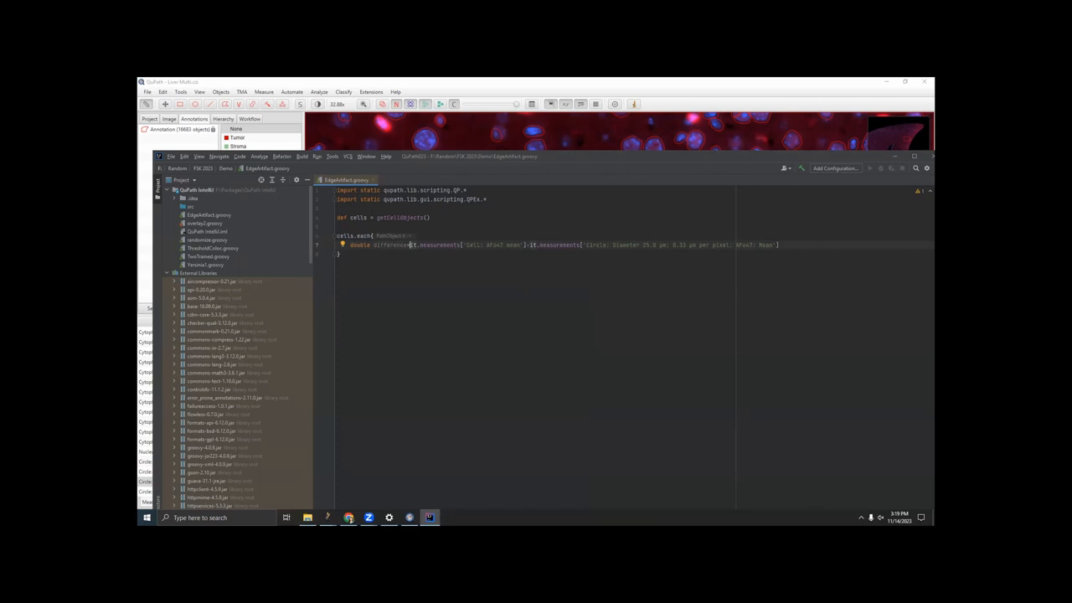
{"action": "mouse_move", "coordinate": [715, 295]}
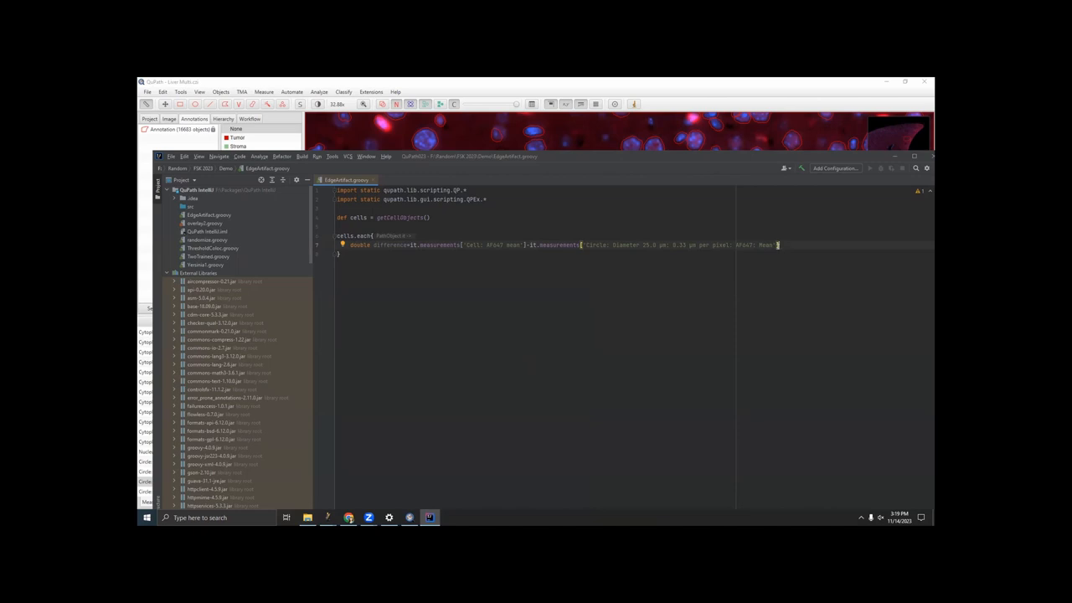
{"action": "mouse_move", "coordinate": [535, 142]}
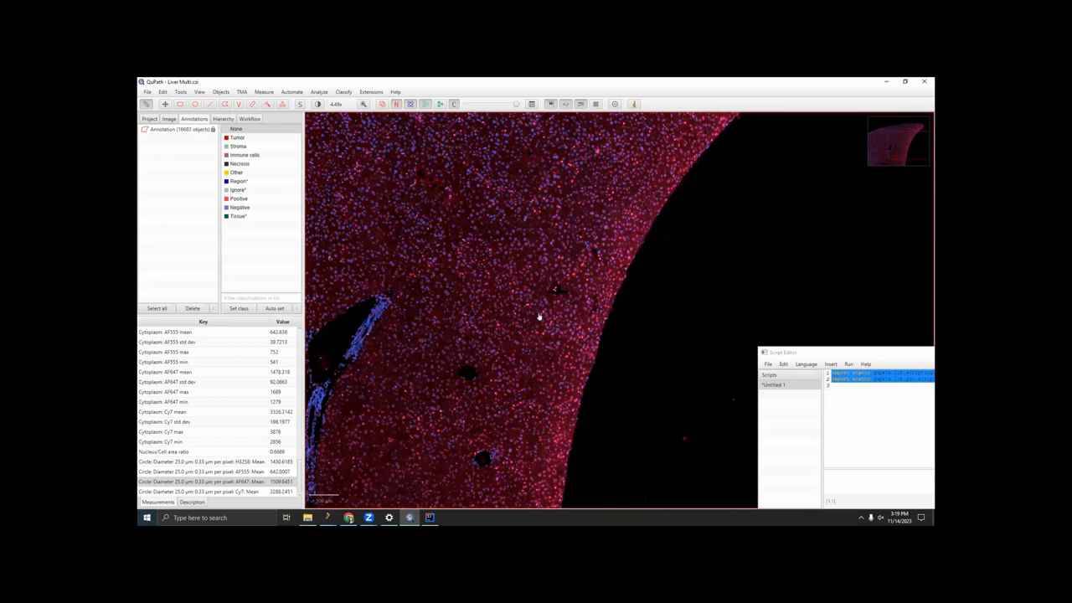
Step: Zoom QuPath to show the outlined cells along the tissue edge
{"action": "scroll", "scroll_direction": "up", "scroll_amount": 3}
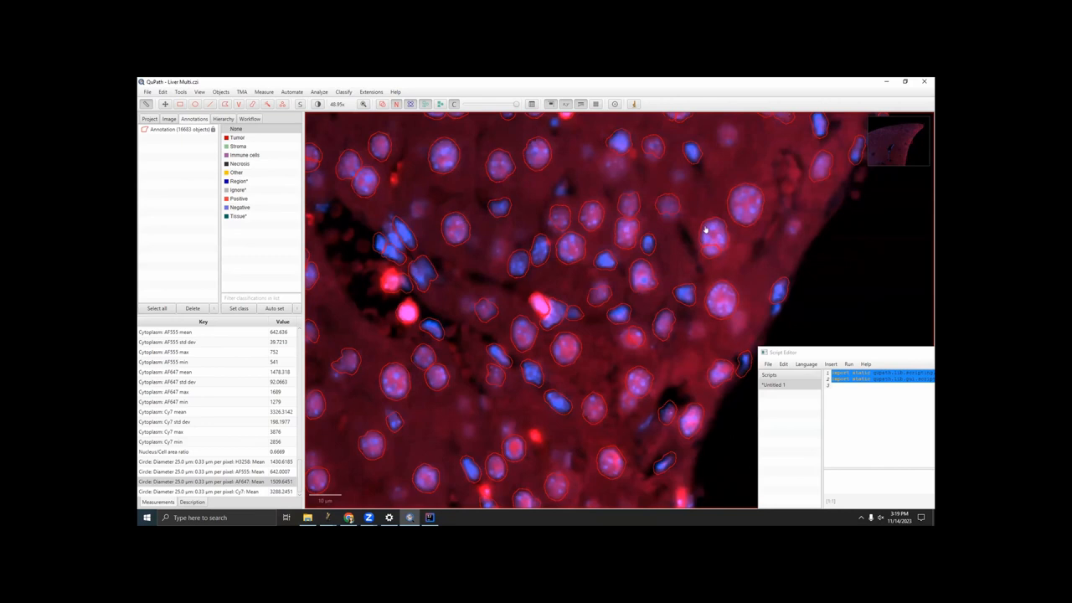
{"action": "mouse_move", "coordinate": [649, 260]}
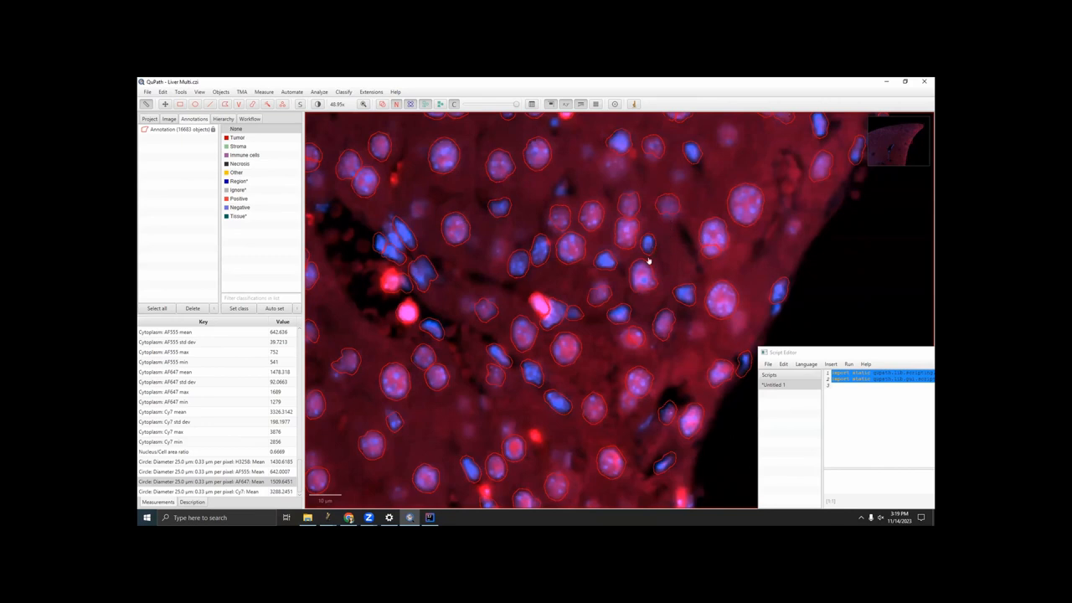
{"action": "mouse_move", "coordinate": [626, 309]}
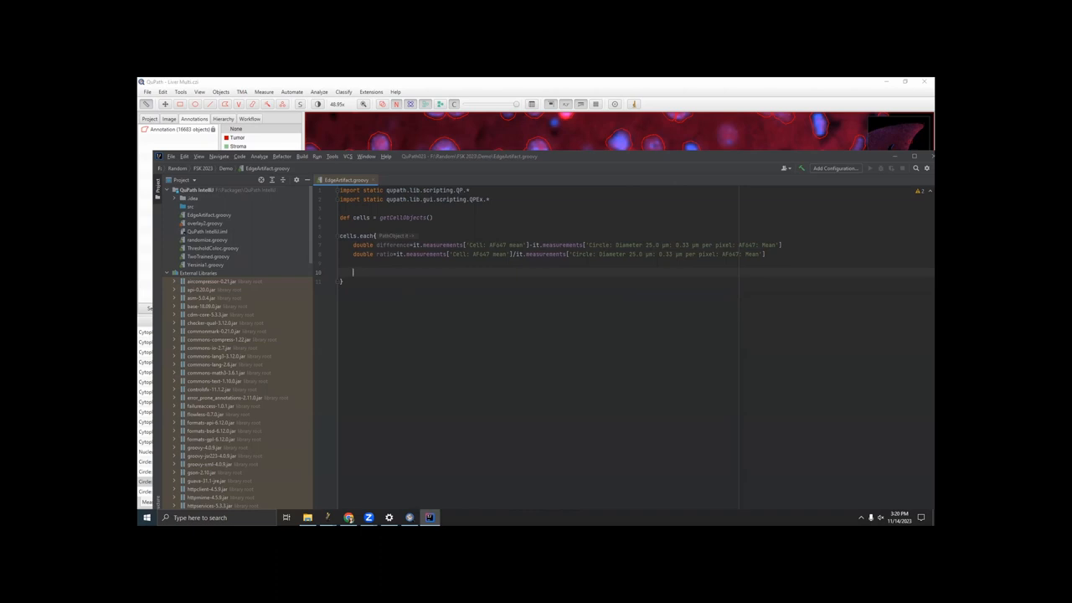
Step: Store difference and ratio in each cell's 'Background Difference' and 'Background Ratio' measurements
{"action": "type", "text": "it.measurements['Background Difference"}
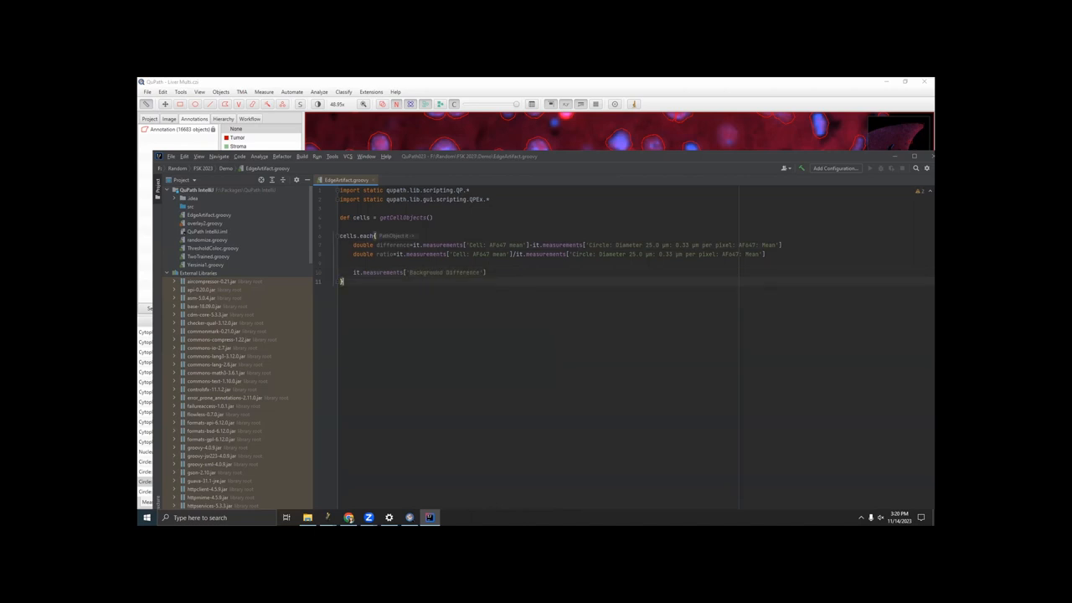
{"action": "type", "text": "="}
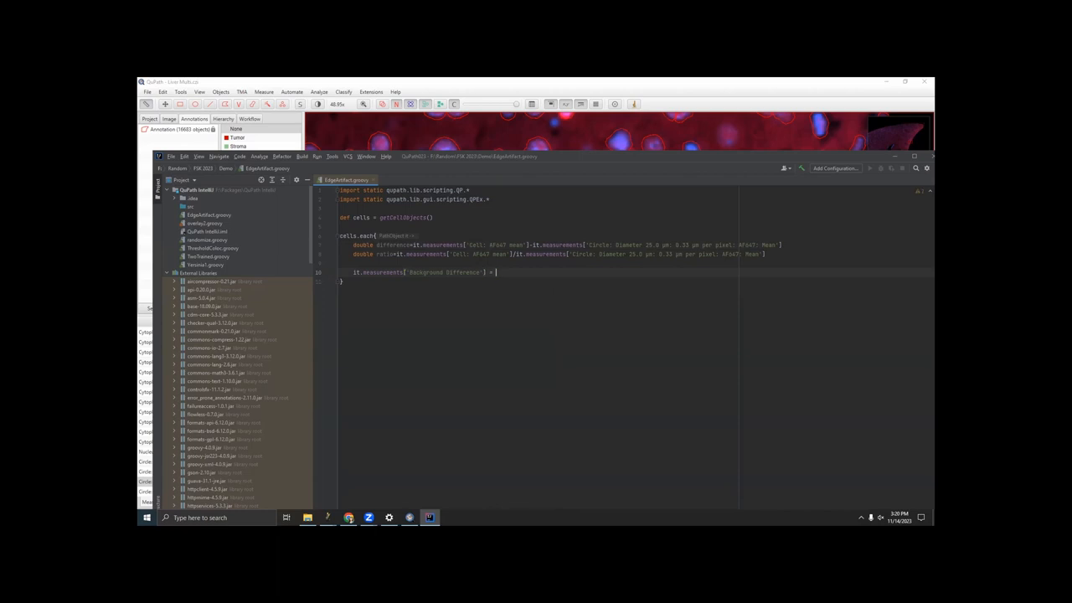
{"action": "type", "text": "difference"}
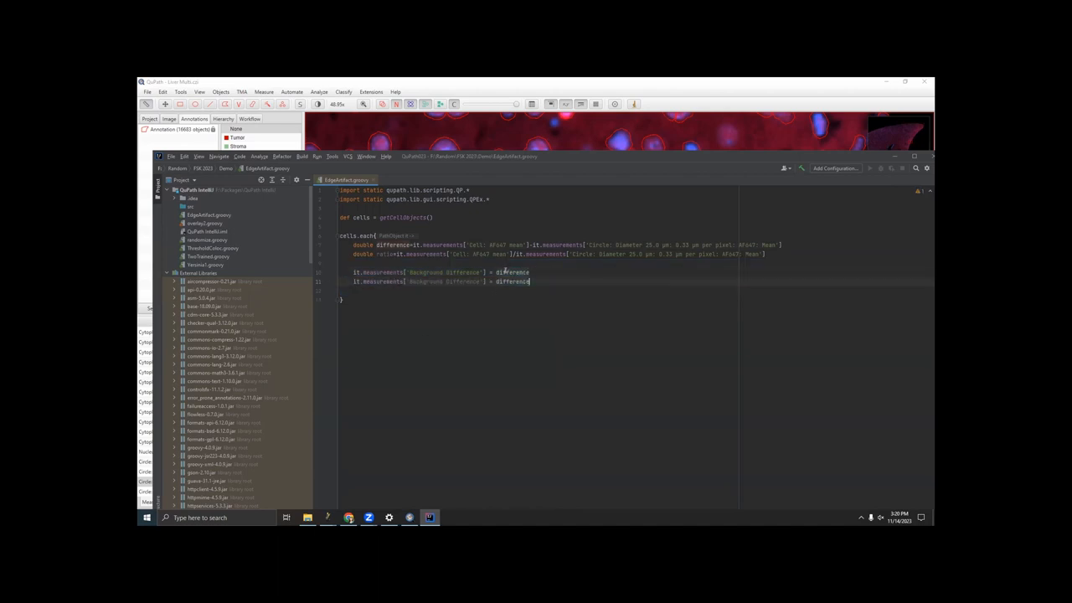
{"action": "type", "text": "ratio"}
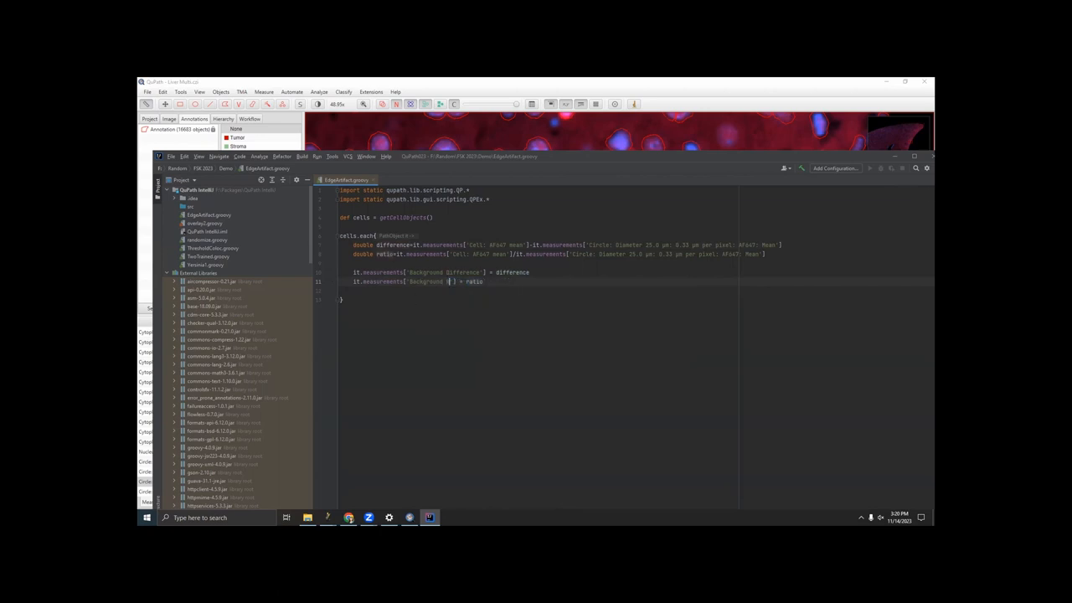
{"action": "type", "text": "Ratio"}
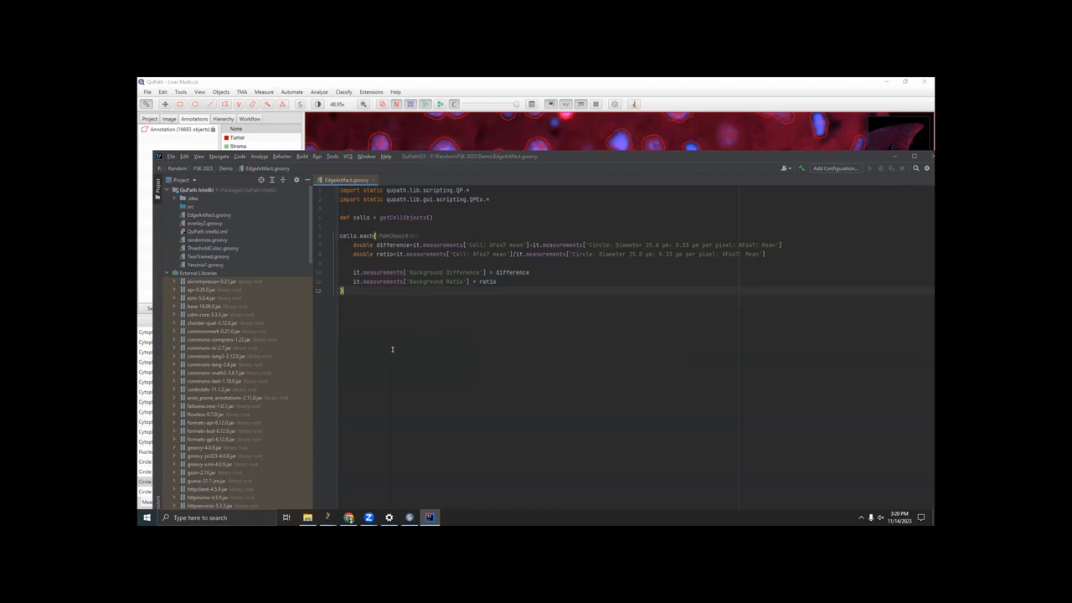
{"action": "mouse_move", "coordinate": [569, 157]}
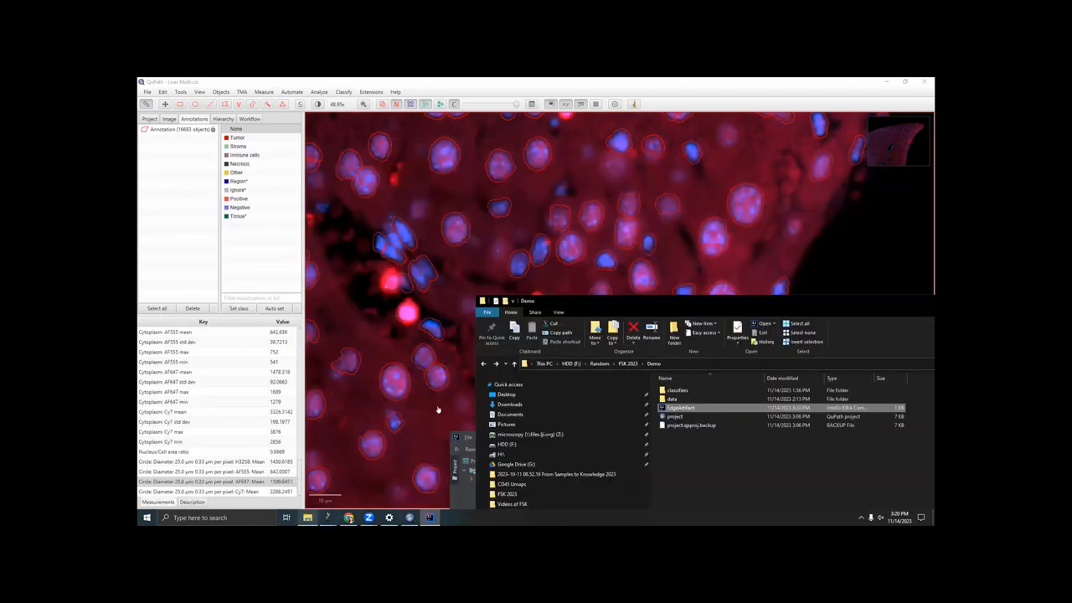
Step: Load EdgeArtifact.groovy into QuPath's Script Editor and run it on all cells
{"action": "left_click_drag", "start_coordinate": [680, 407], "coordinate": [578, 175]}
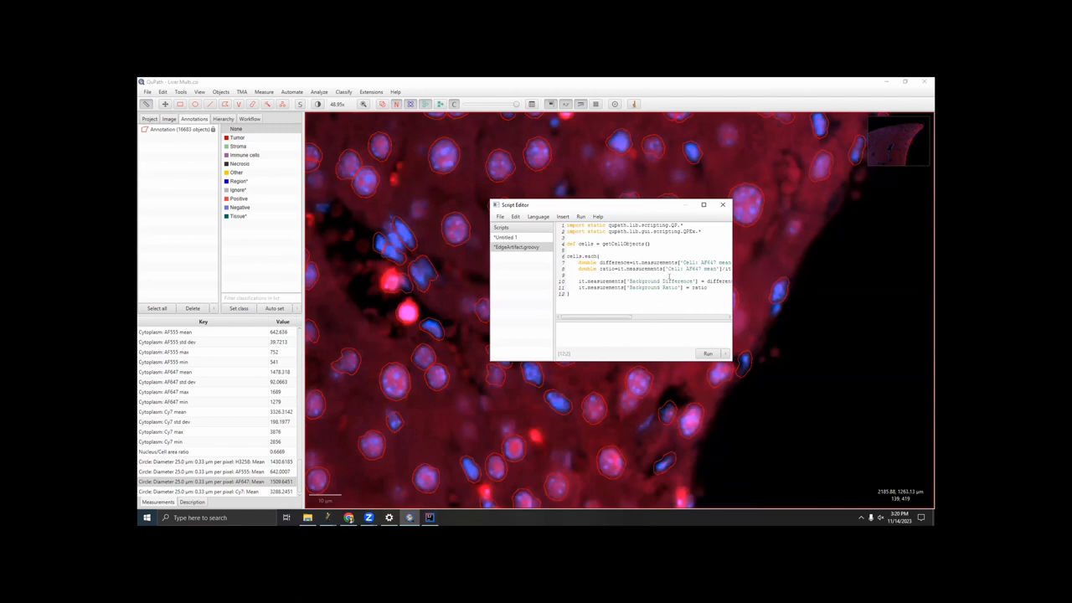
{"action": "left_click", "coordinate": [707, 353]}
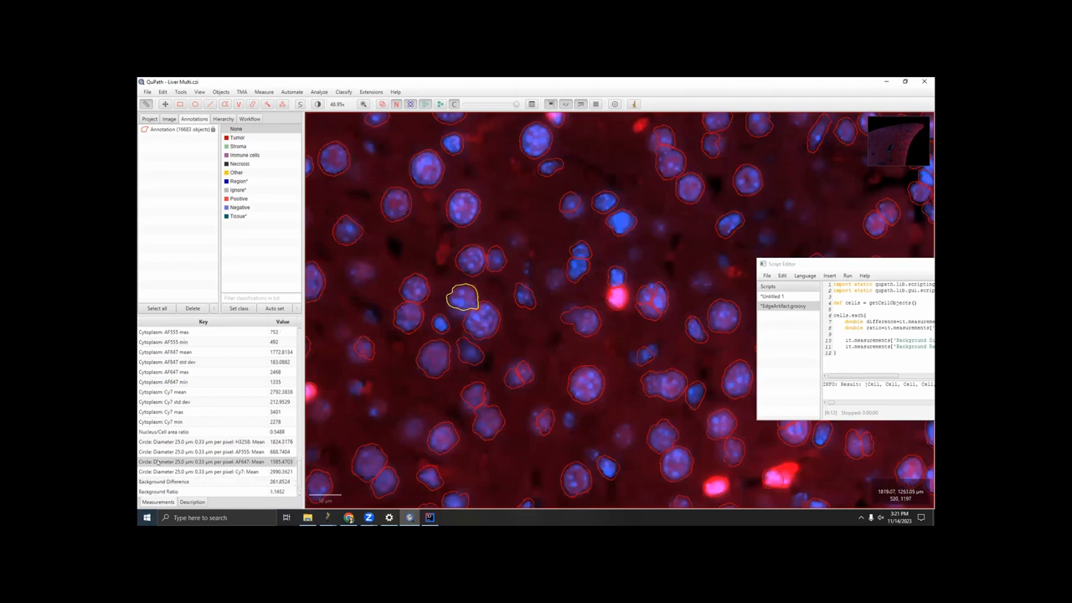
Step: Zoom and pan across the liver section to view cells as filled shapes
{"action": "scroll", "scroll_direction": "down", "scroll_amount": 3}
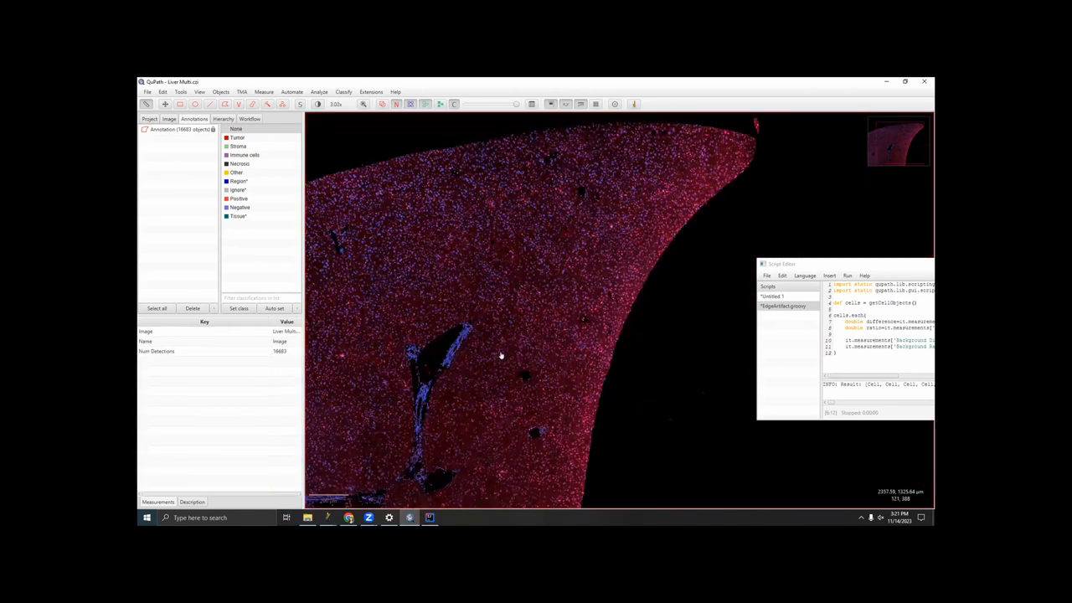
{"action": "left_click_drag", "start_coordinate": [502, 356], "coordinate": [517, 302]}
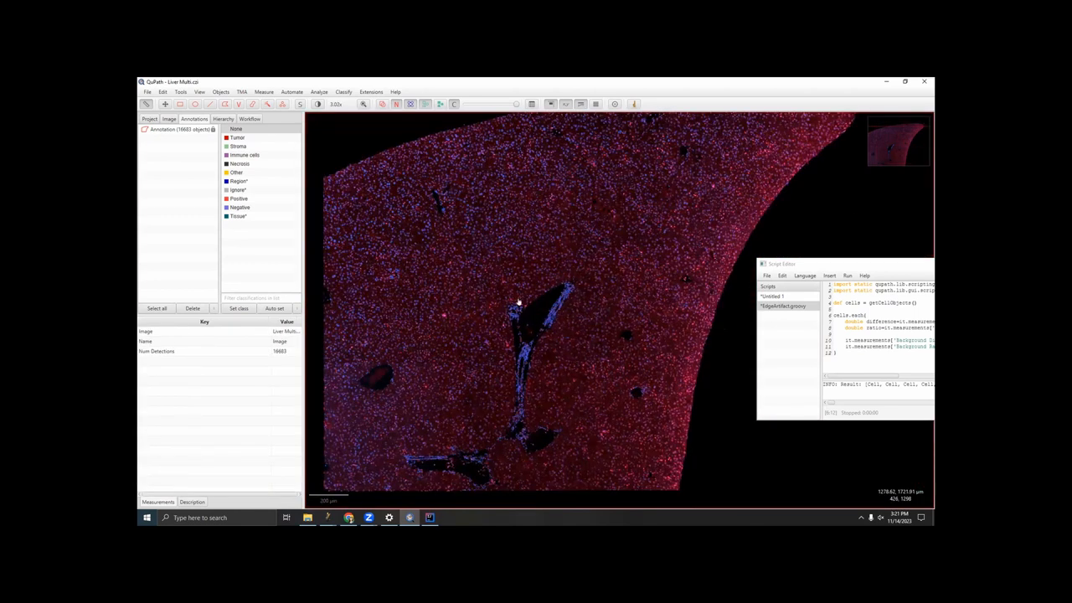
{"action": "scroll", "scroll_direction": "up", "scroll_amount": 3}
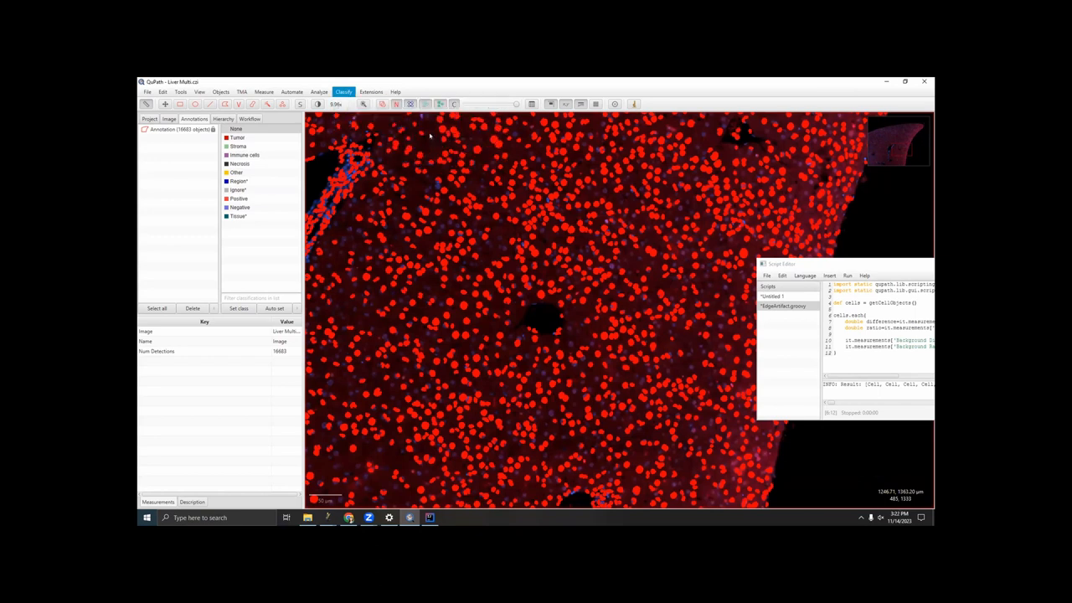
Step: Start a single measurement classifier on Background Difference with the threshold raised to about 541
{"action": "left_click", "coordinate": [343, 92]}
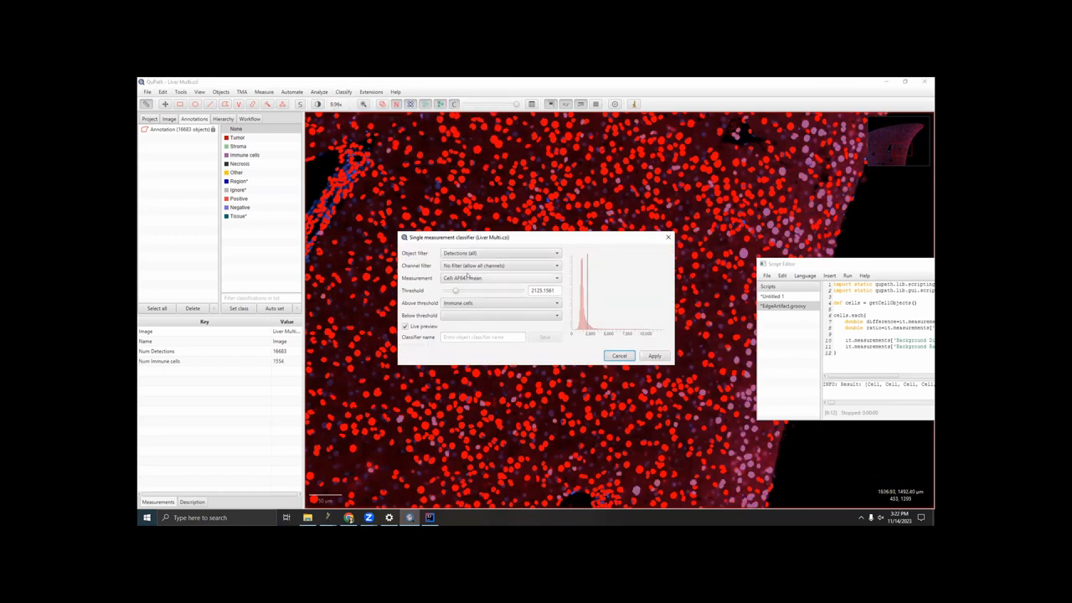
{"action": "left_click", "coordinate": [500, 278]}
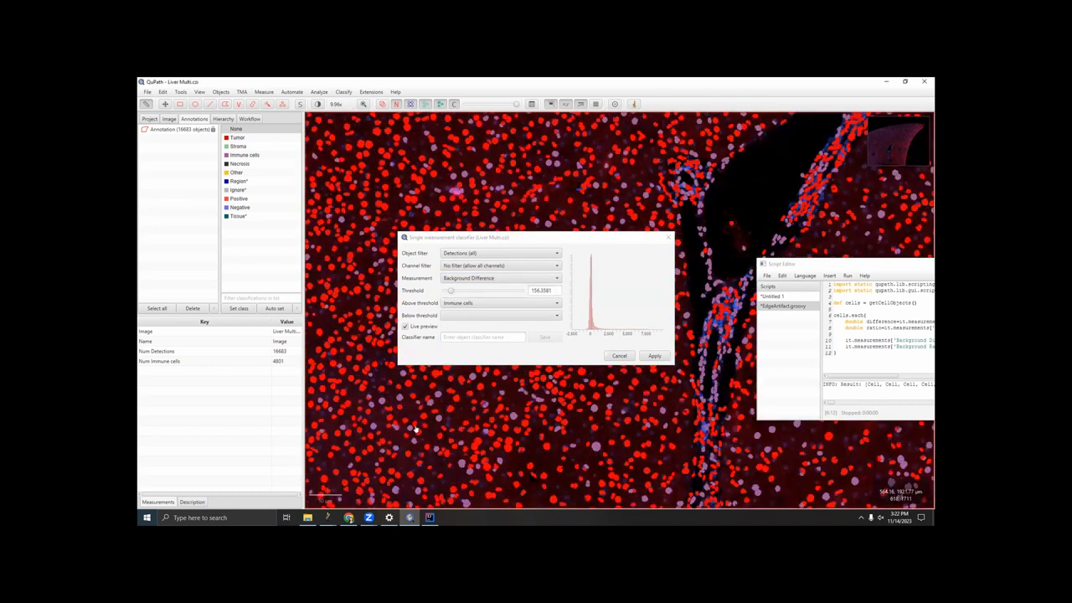
{"action": "scroll", "scroll_direction": "up", "scroll_amount": 3}
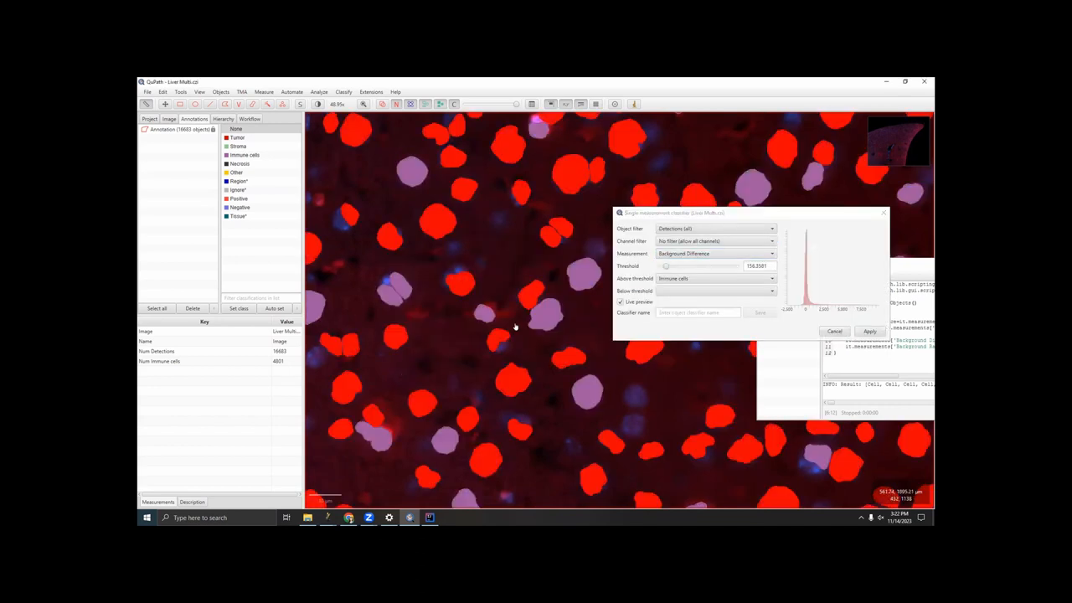
{"action": "left_click_drag", "start_coordinate": [665, 266], "coordinate": [670, 266]}
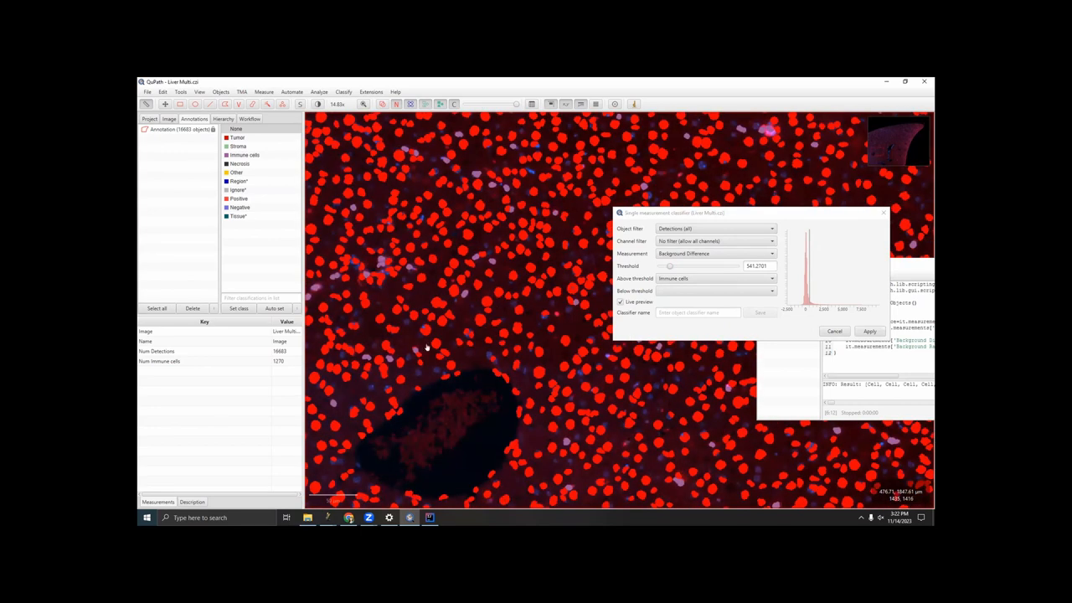
Step: Lower the Background Difference threshold to about 456, previewing 1570 Immune cells
{"action": "scroll", "scroll_direction": "up", "scroll_amount": 3}
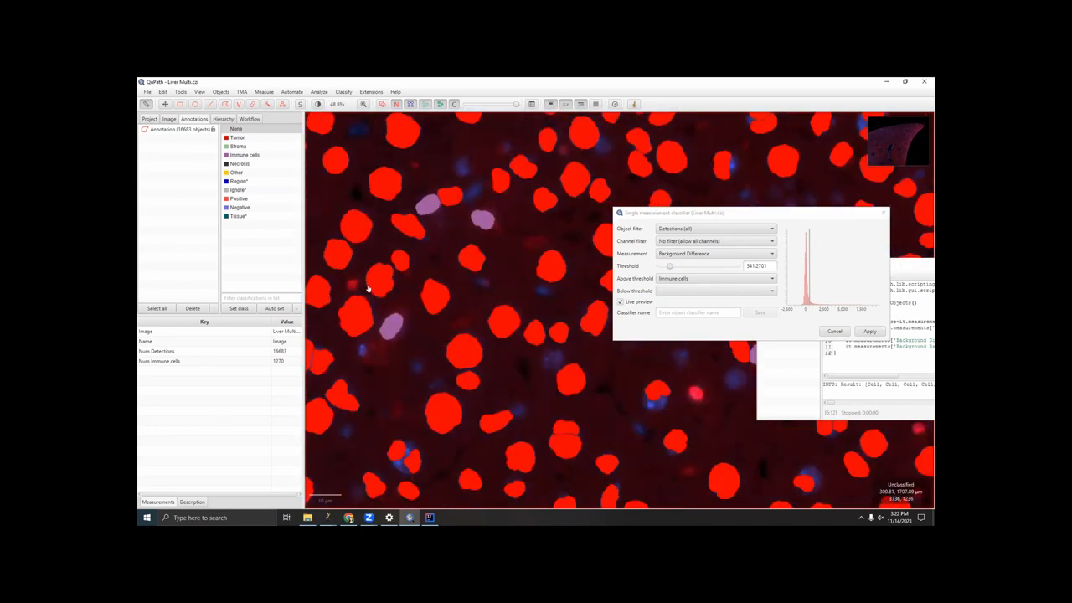
{"action": "scroll", "scroll_direction": "down", "scroll_amount": 3}
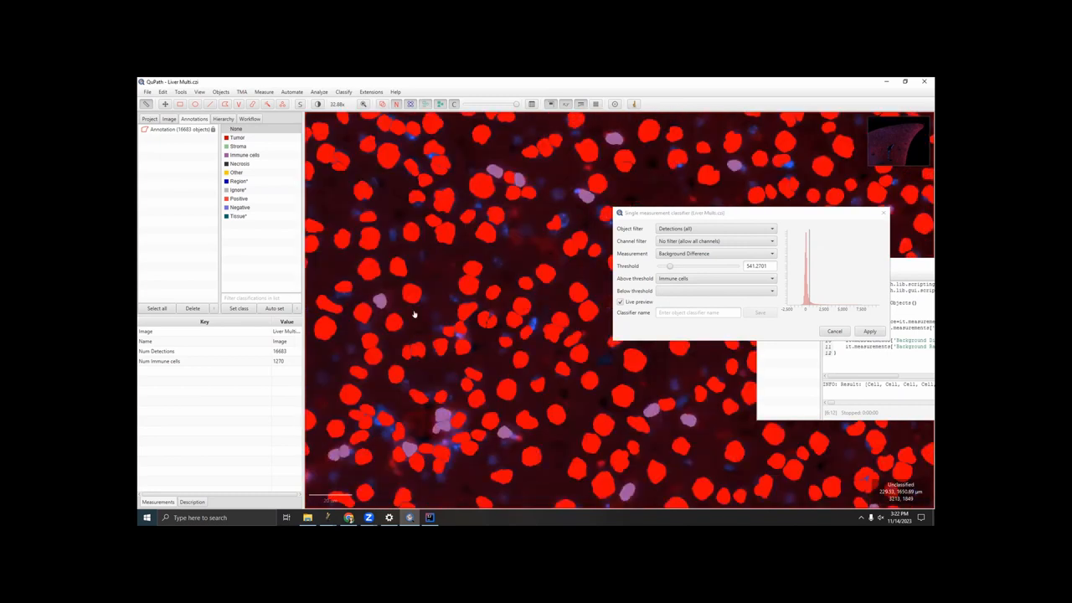
{"action": "left_click_drag", "start_coordinate": [503, 335], "coordinate": [498, 293]}
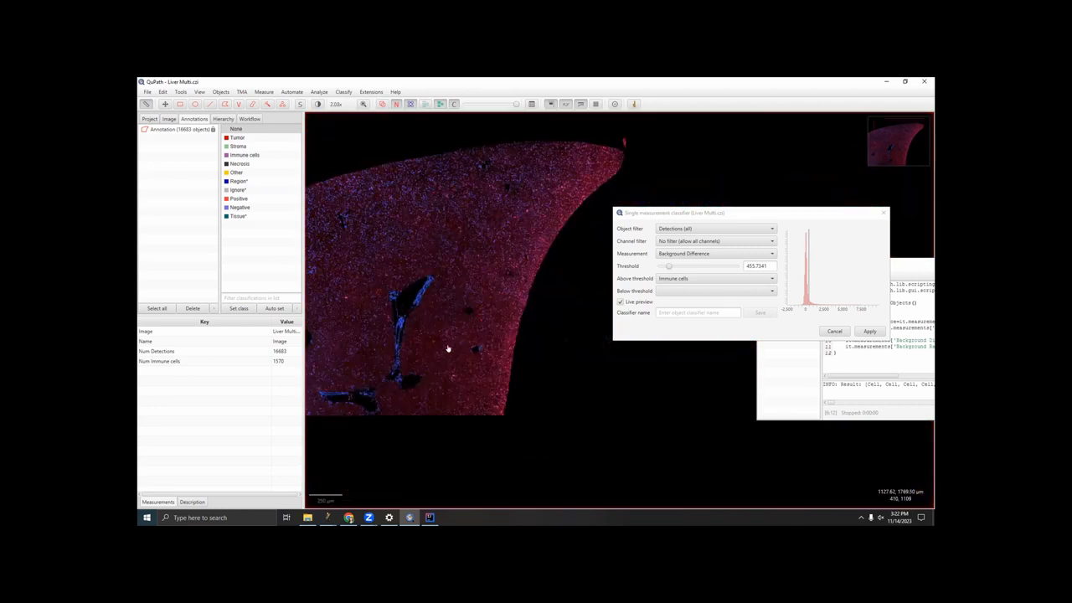
Step: Raise the Background Difference threshold to about 841 and inspect the preview
{"action": "scroll", "scroll_direction": "up", "scroll_amount": 3}
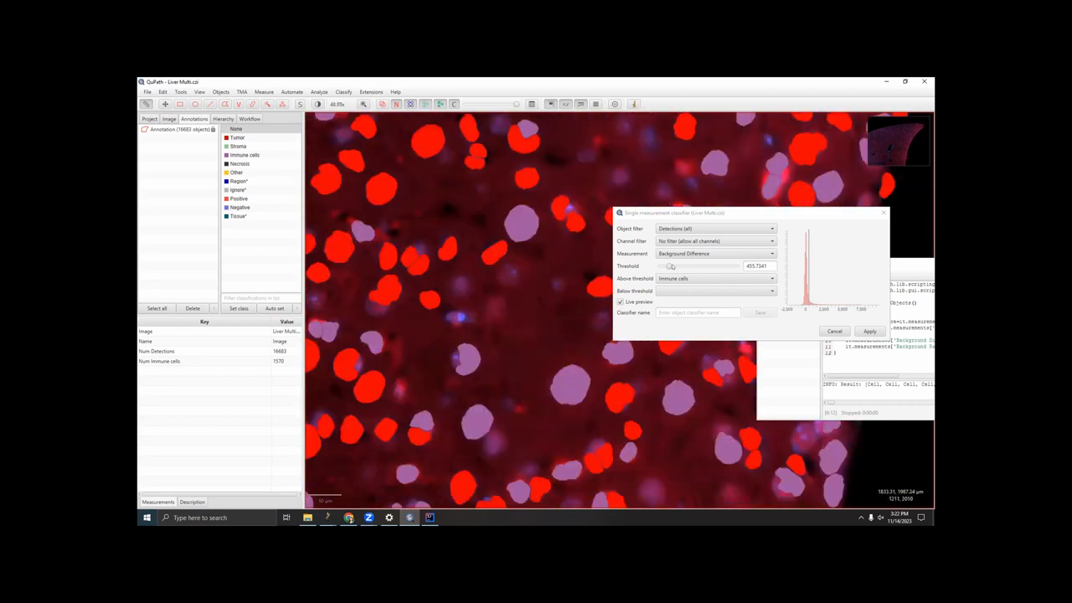
{"action": "left_click_drag", "start_coordinate": [670, 265], "coordinate": [672, 265]}
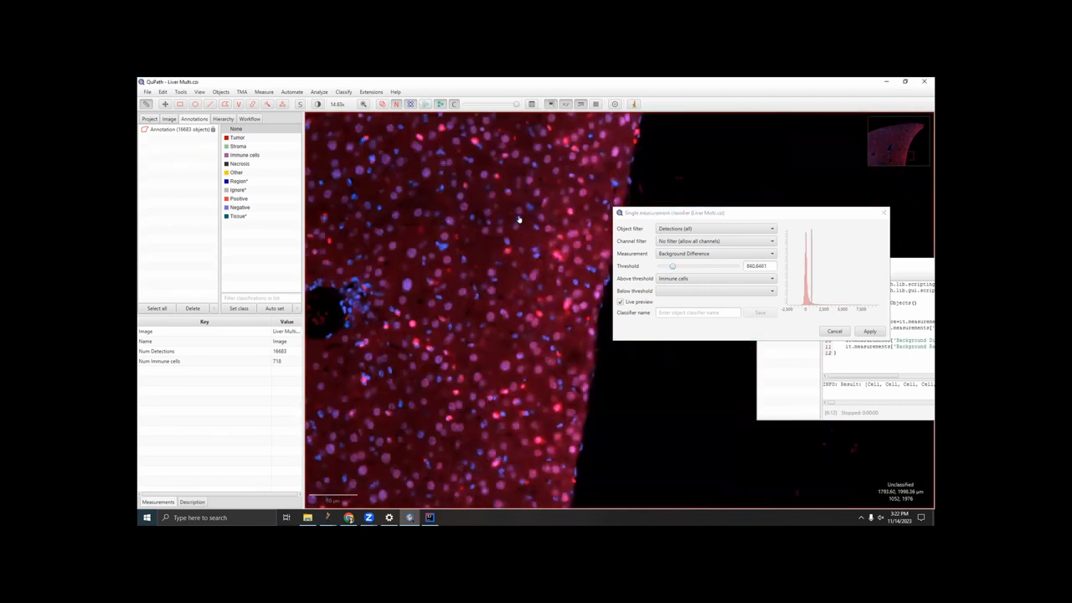
{"action": "scroll", "scroll_direction": "up", "scroll_amount": 3}
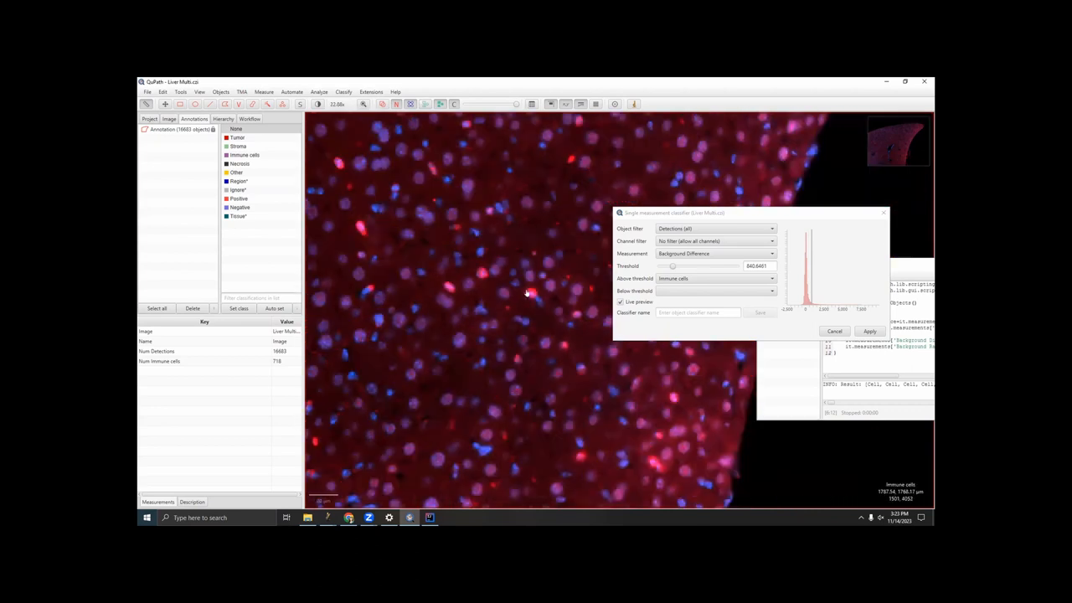
{"action": "scroll", "scroll_direction": "down", "scroll_amount": 3}
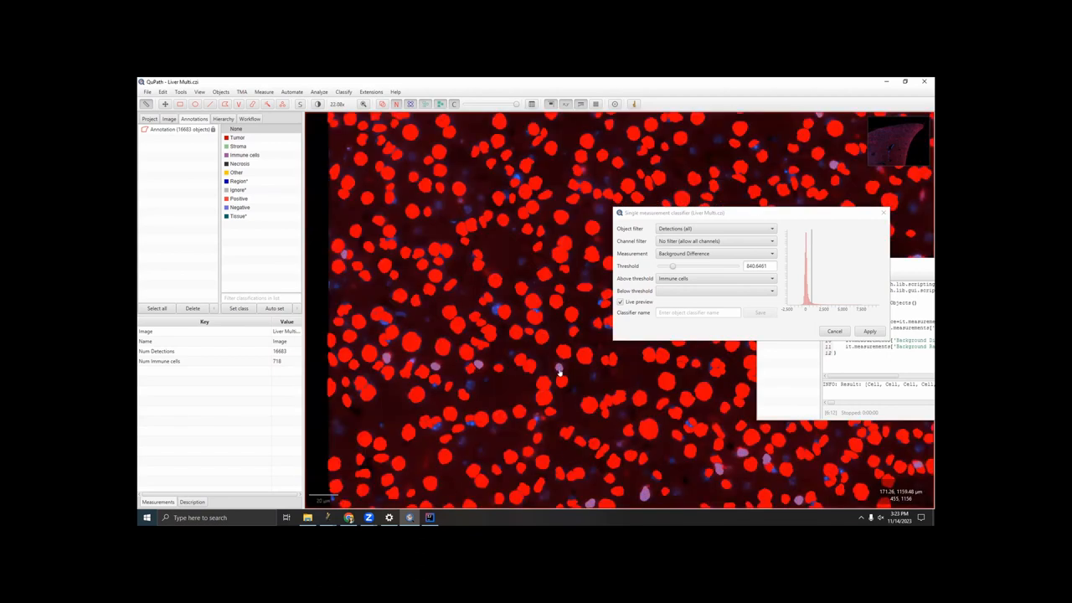
{"action": "mouse_move", "coordinate": [482, 215]}
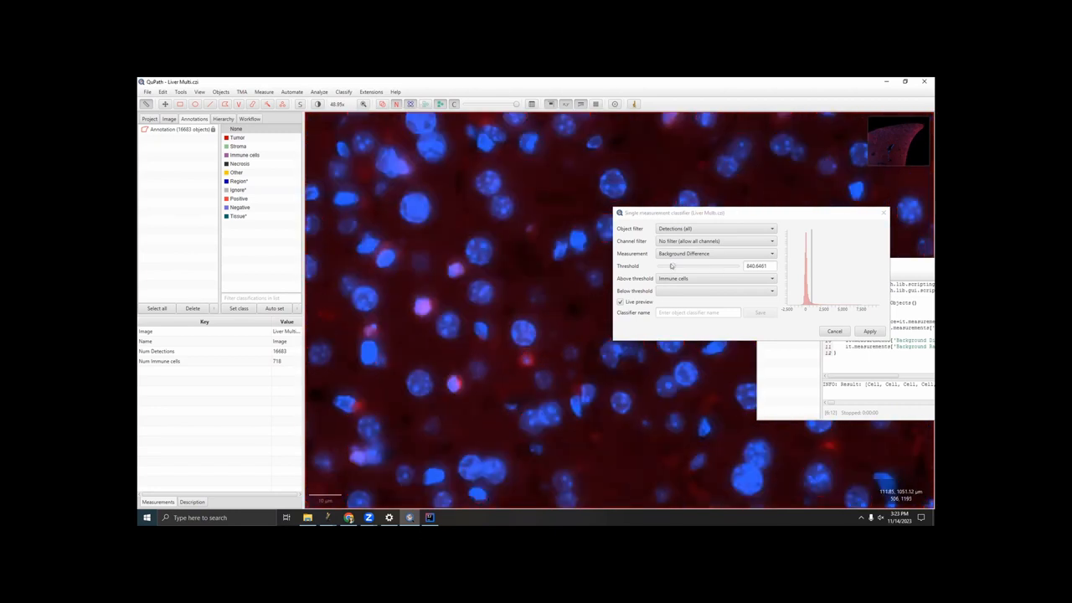
Step: Bring the threshold back down to about 712, leaving 917 cells previewed as immune
{"action": "left_click_drag", "start_coordinate": [674, 265], "coordinate": [669, 265]}
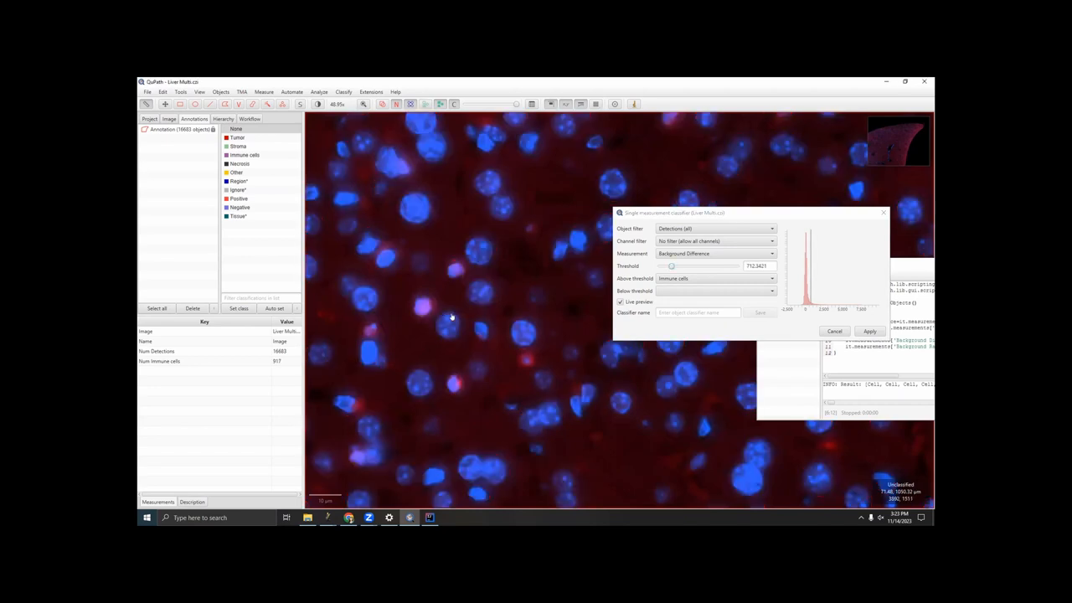
{"action": "scroll", "scroll_direction": "down", "scroll_amount": 3}
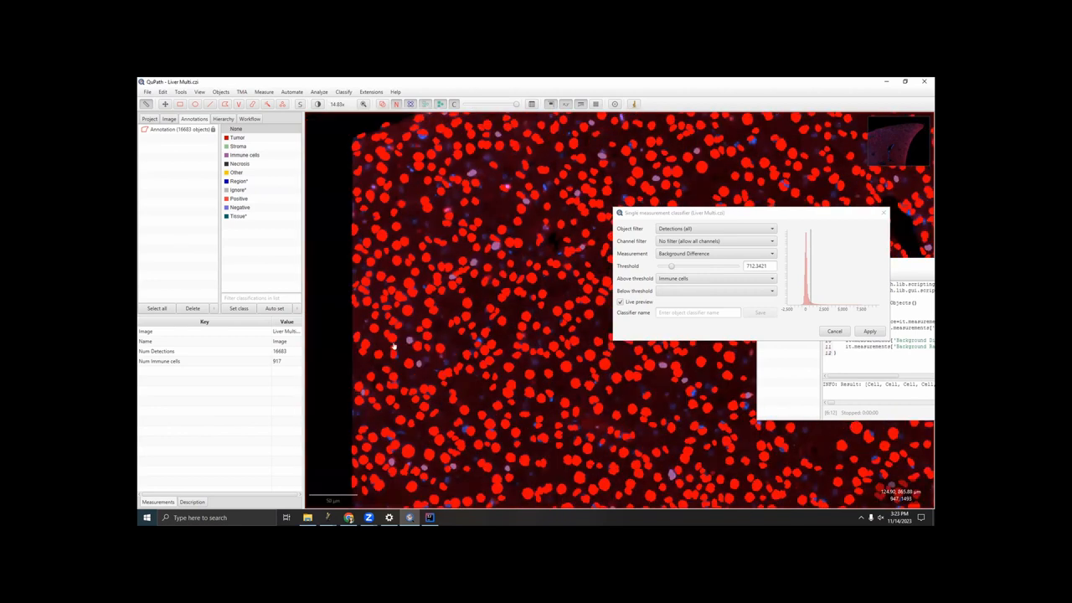
{"action": "scroll", "scroll_direction": "down", "scroll_amount": 3}
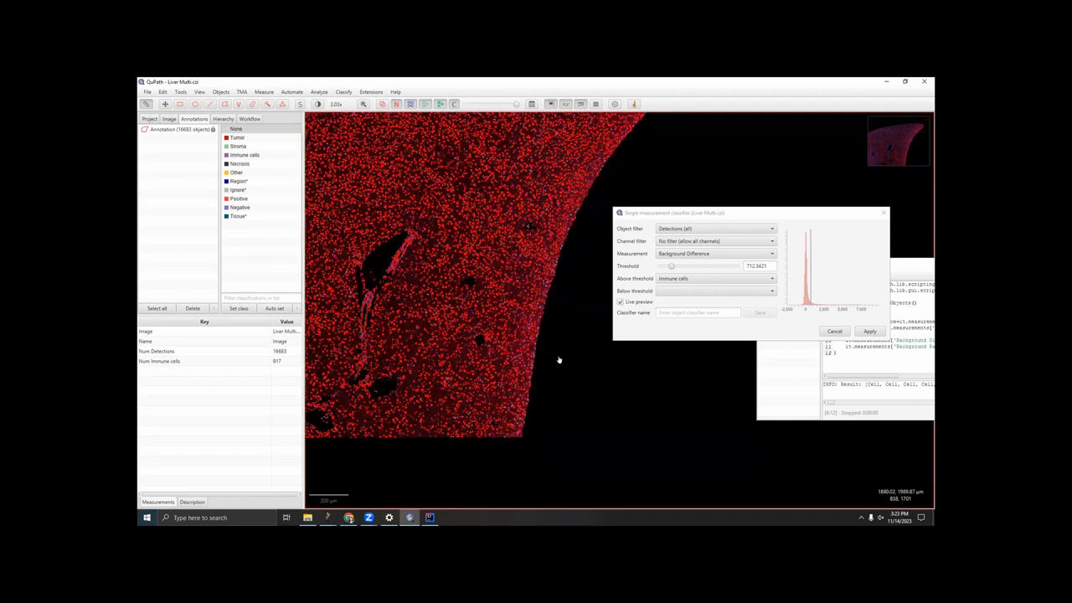
Step: Zoom around the tissue to inspect the Immune cell preview at the 712 threshold
{"action": "scroll", "scroll_direction": "up", "scroll_amount": 3}
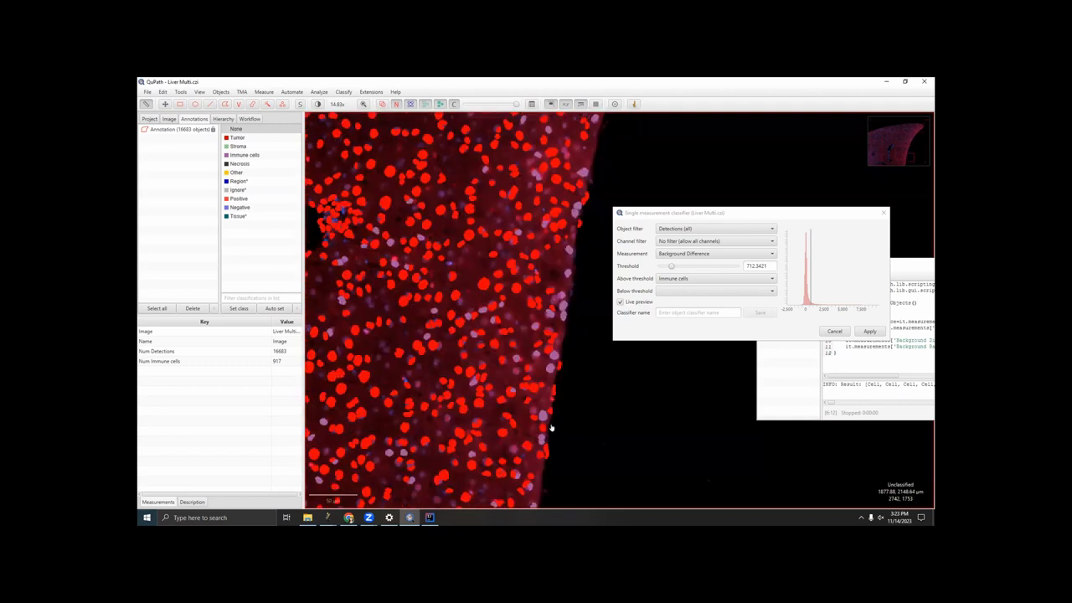
{"action": "scroll", "scroll_direction": "up", "scroll_amount": 3}
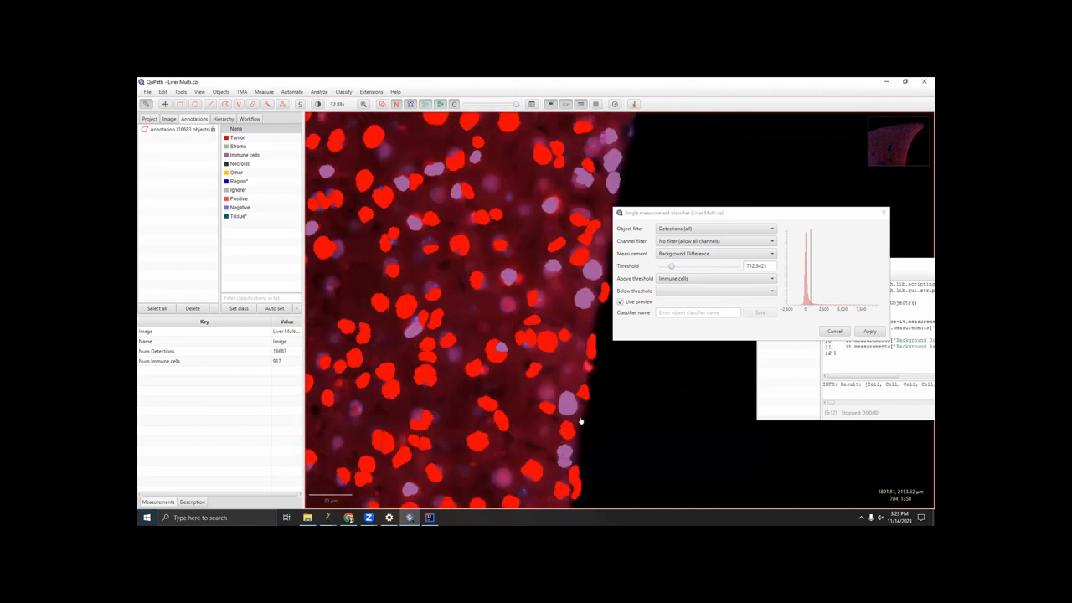
{"action": "scroll", "scroll_direction": "up", "scroll_amount": 3}
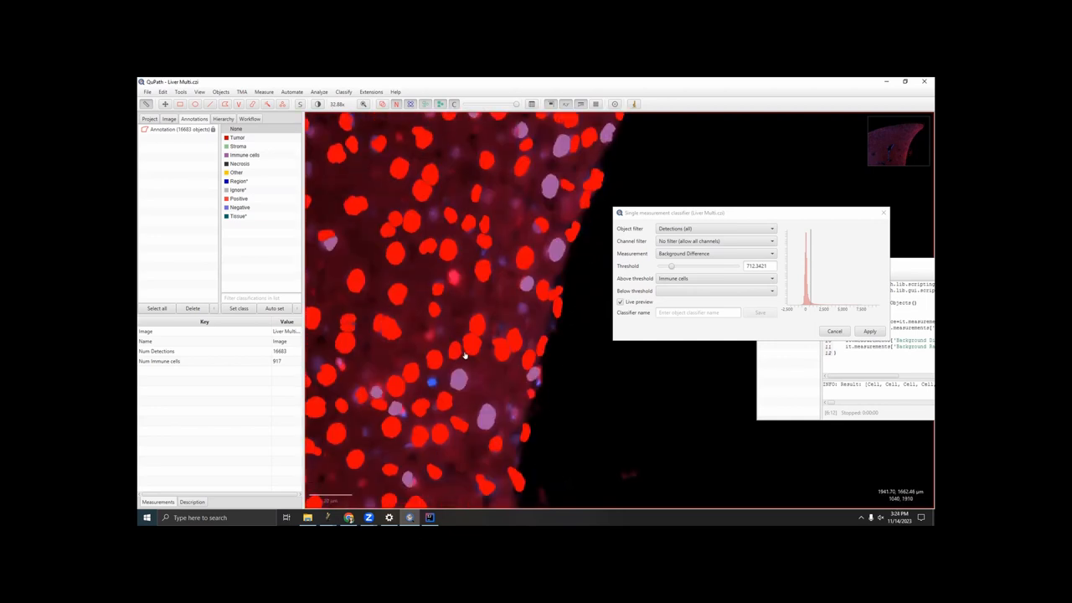
{"action": "scroll", "scroll_direction": "down", "scroll_amount": 3}
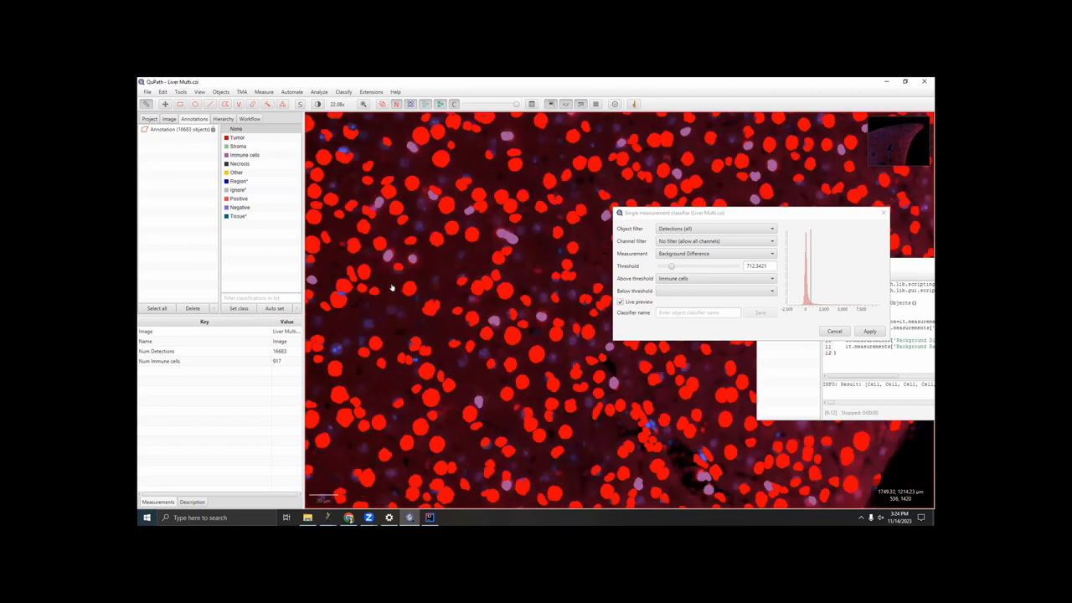
{"action": "scroll", "scroll_direction": "down", "scroll_amount": 3}
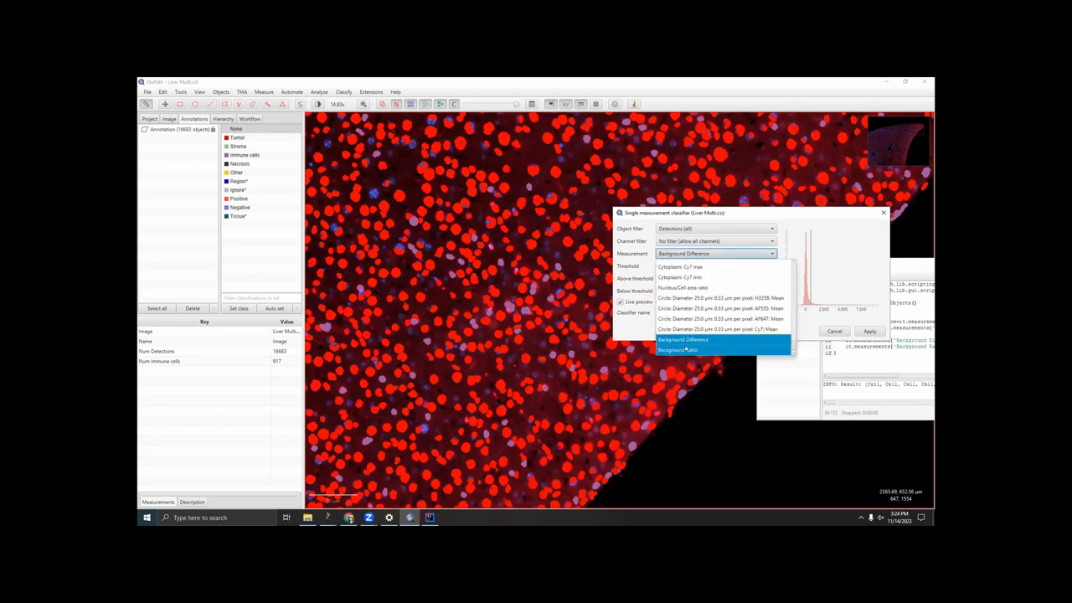
Step: Switch the classifier to Background Ratio at about 1.25, previewing 1986 Immune cells across the tissue
{"action": "left_click", "coordinate": [676, 350]}
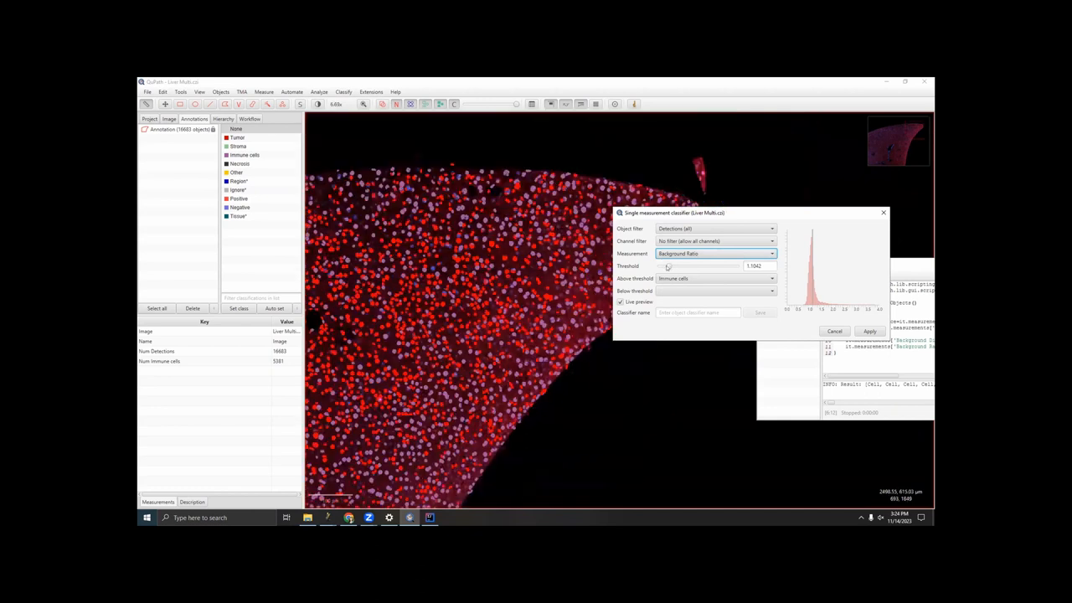
{"action": "left_click_drag", "start_coordinate": [666, 265], "coordinate": [672, 266]}
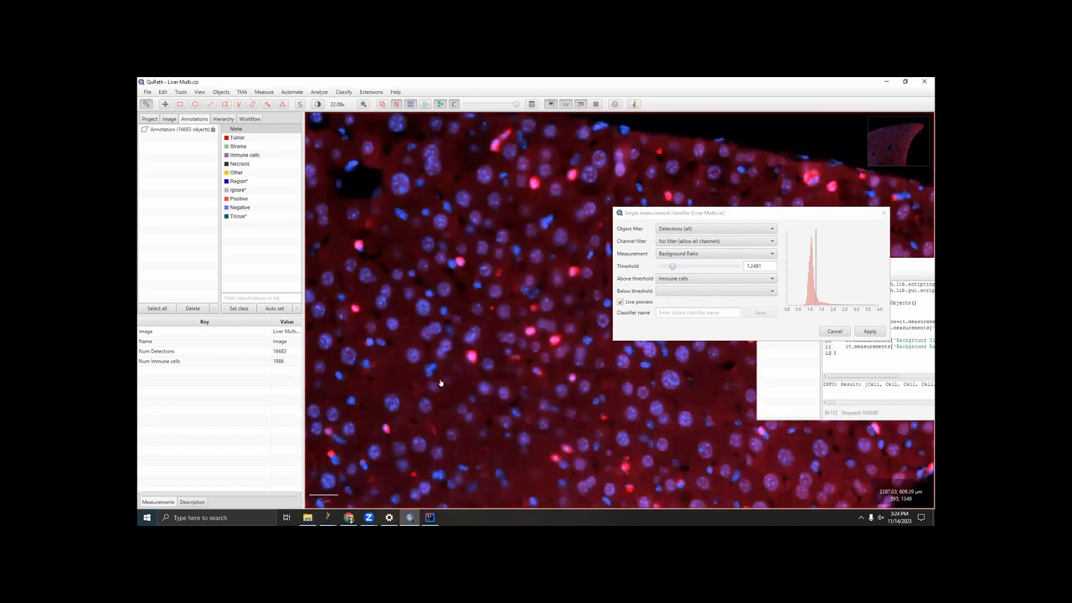
{"action": "scroll", "scroll_direction": "down", "scroll_amount": 3}
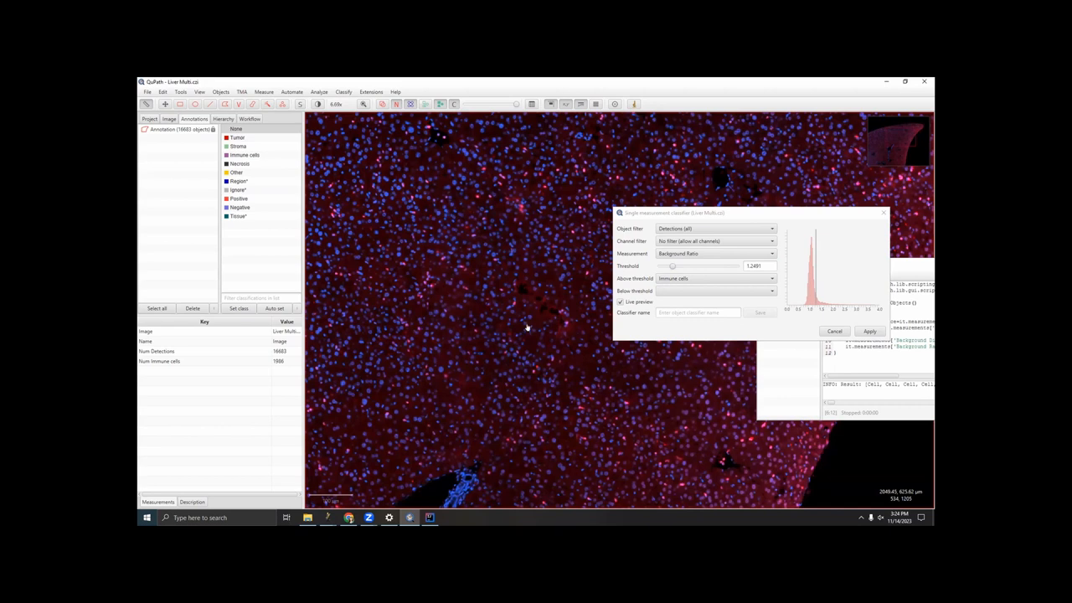
{"action": "scroll", "scroll_direction": "up", "scroll_amount": 3}
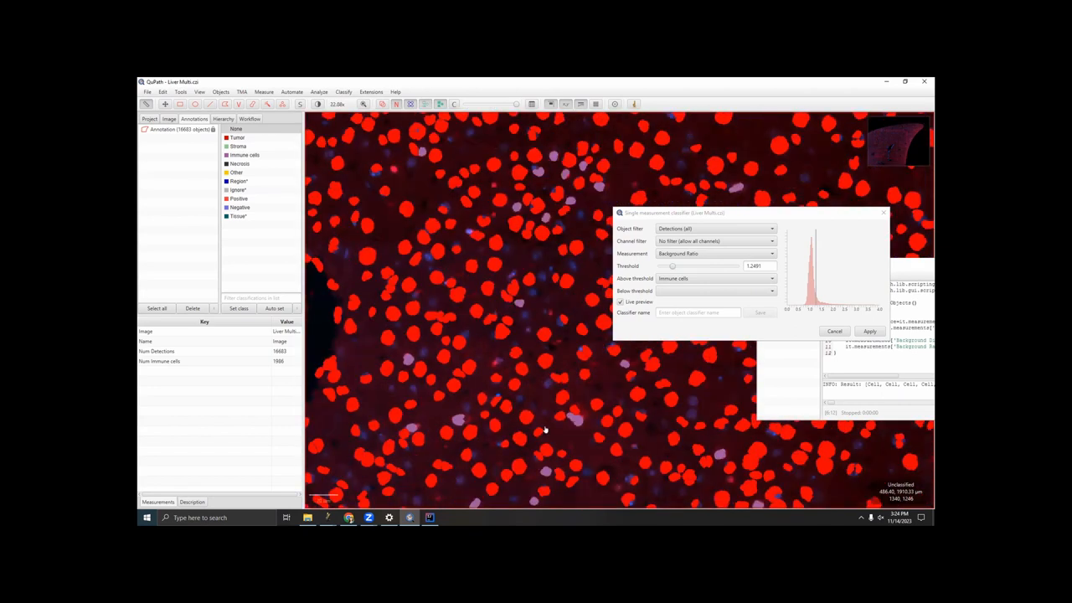
{"action": "scroll", "scroll_direction": "down", "scroll_amount": 3}
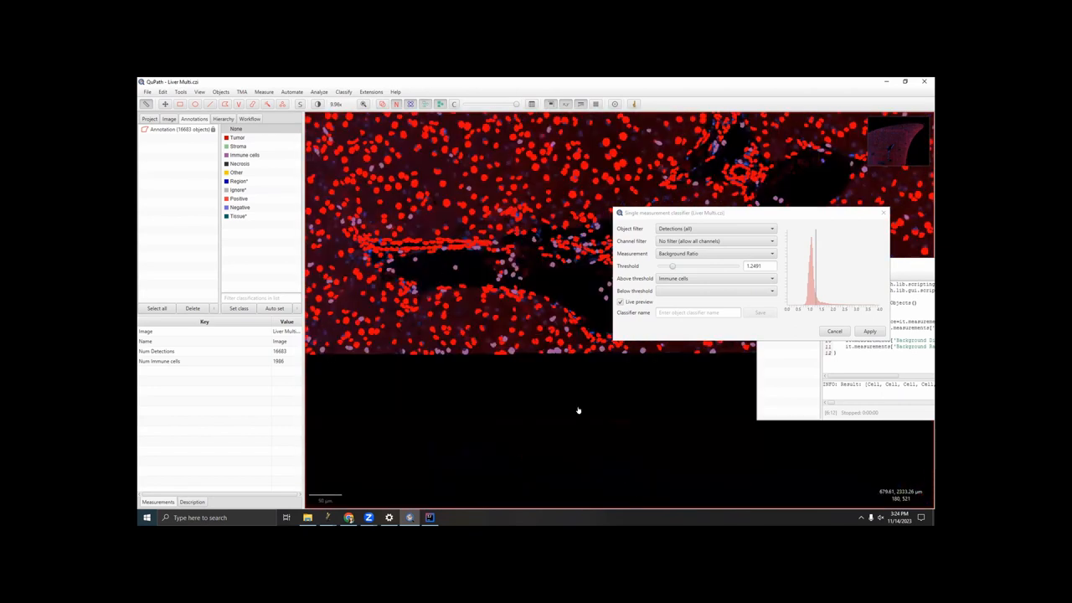
{"action": "scroll", "scroll_direction": "up", "scroll_amount": 3}
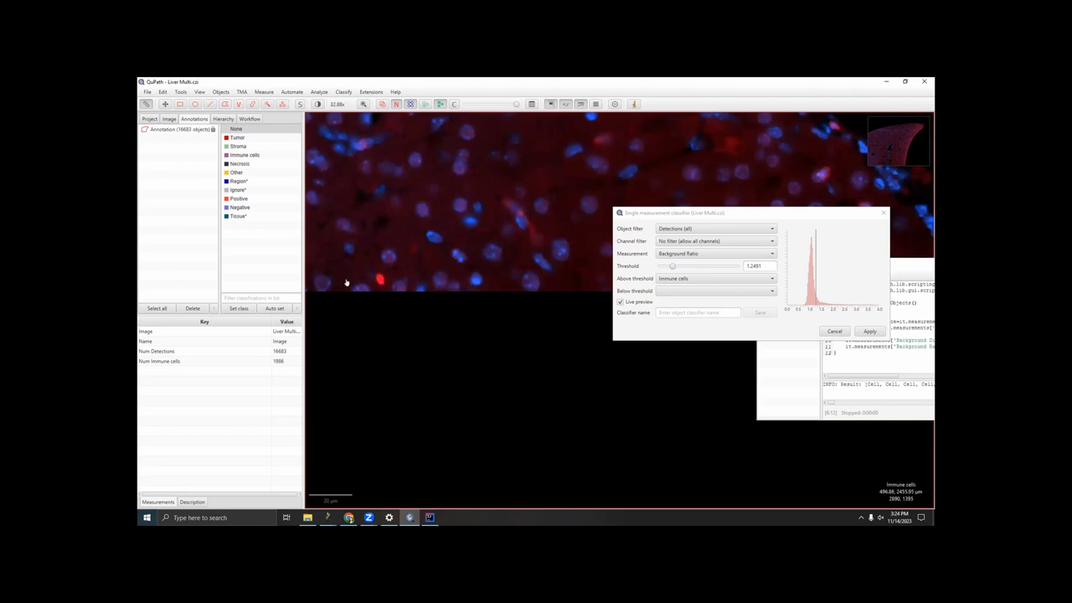
{"action": "mouse_move", "coordinate": [507, 282]}
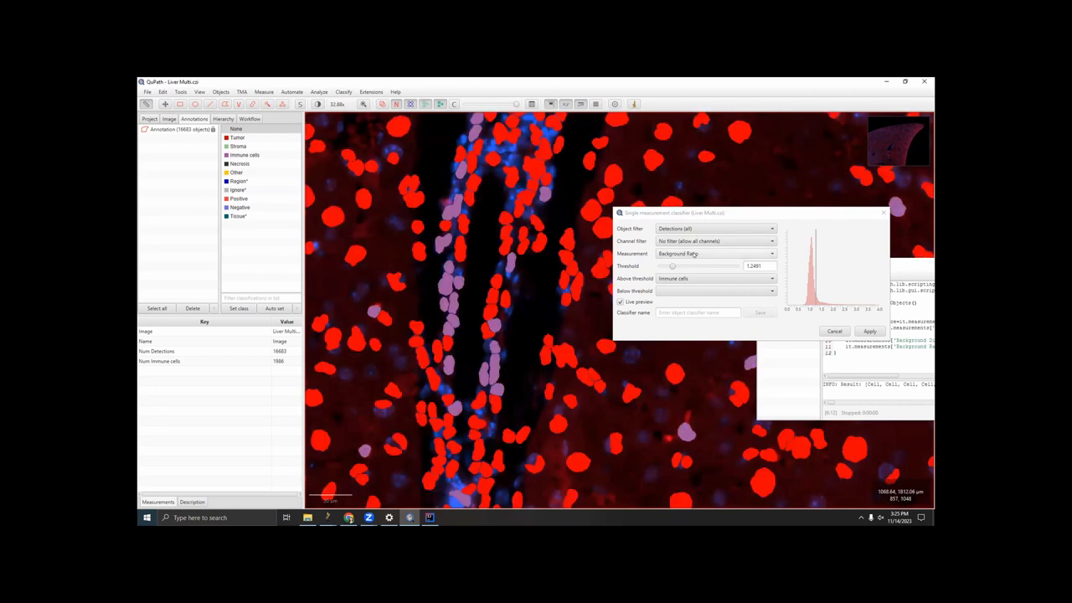
Step: Return to Background Difference near 712 and save the classifier as Ly6GDifference, confirming the overwrite
{"action": "left_click", "coordinate": [716, 253]}
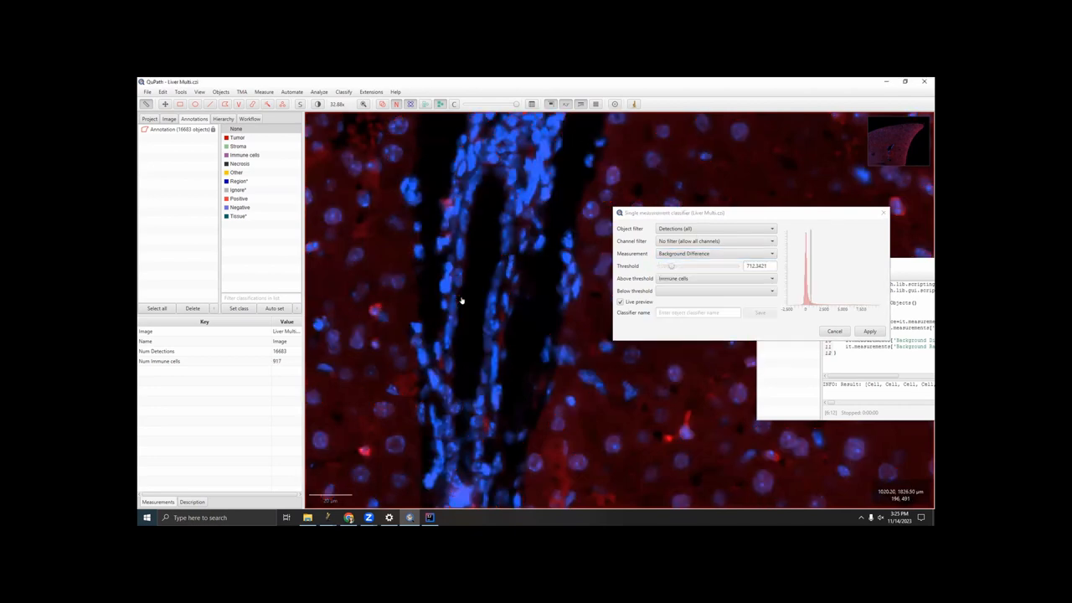
{"action": "scroll", "scroll_direction": "down", "scroll_amount": 3}
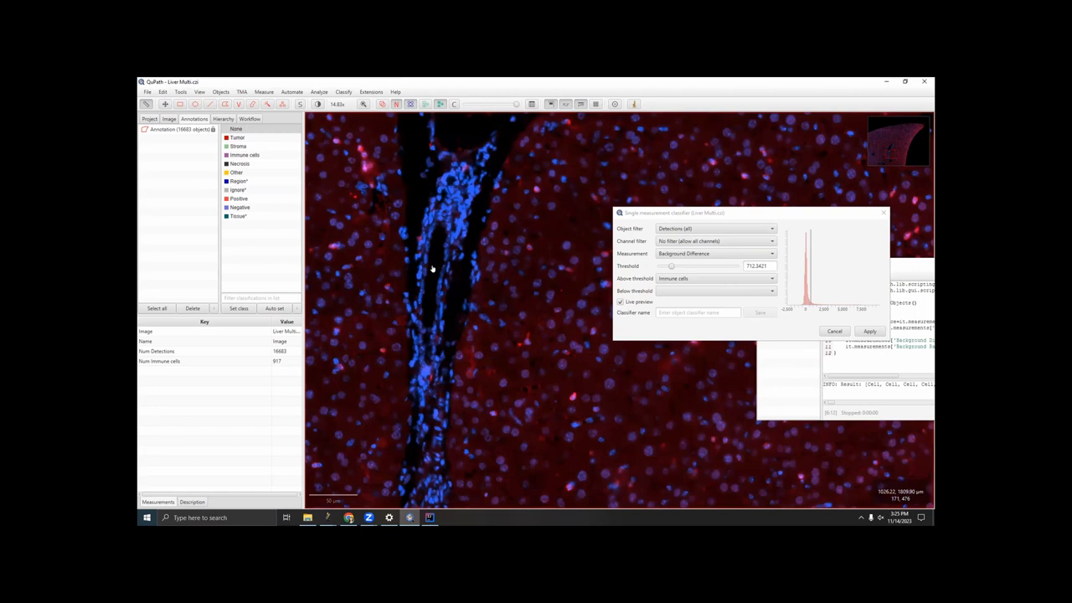
{"action": "mouse_move", "coordinate": [432, 263]}
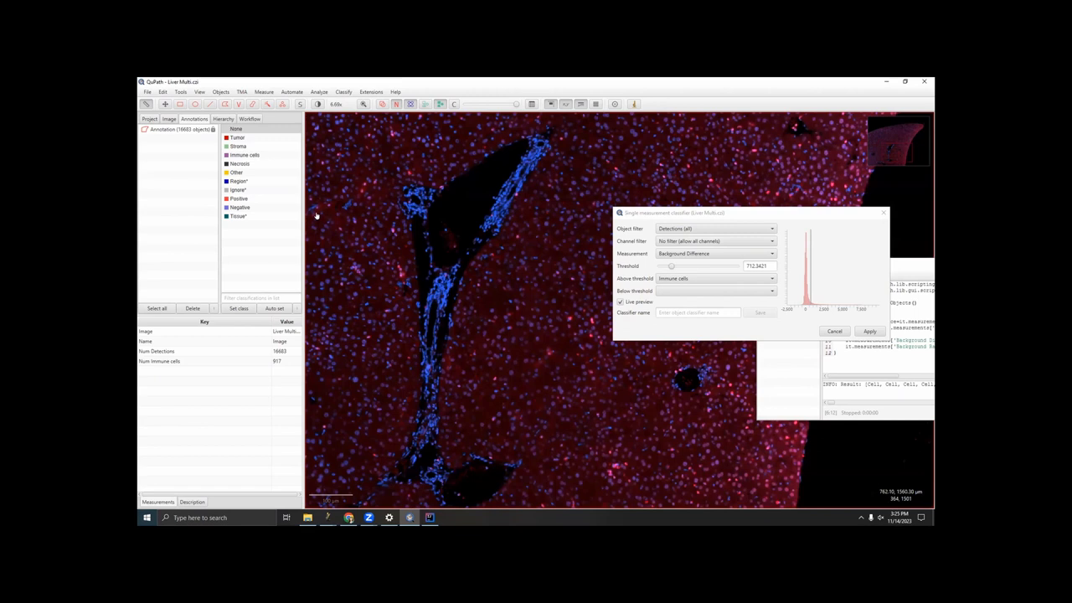
{"action": "mouse_move", "coordinate": [659, 321]}
{"action": "type", "text": "Ly6GDiff"}
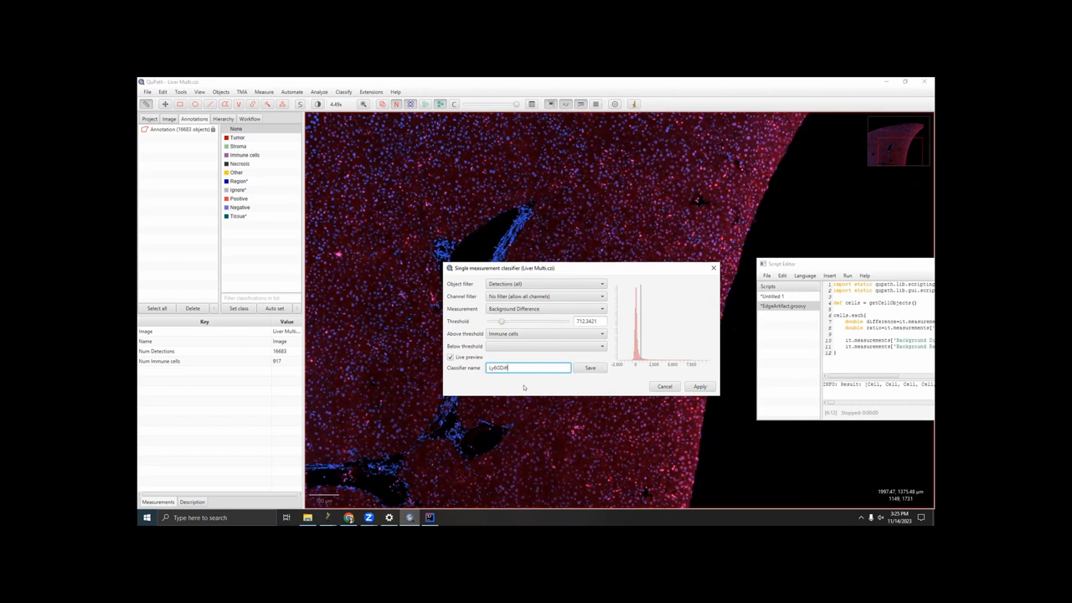
{"action": "left_click", "coordinate": [589, 369]}
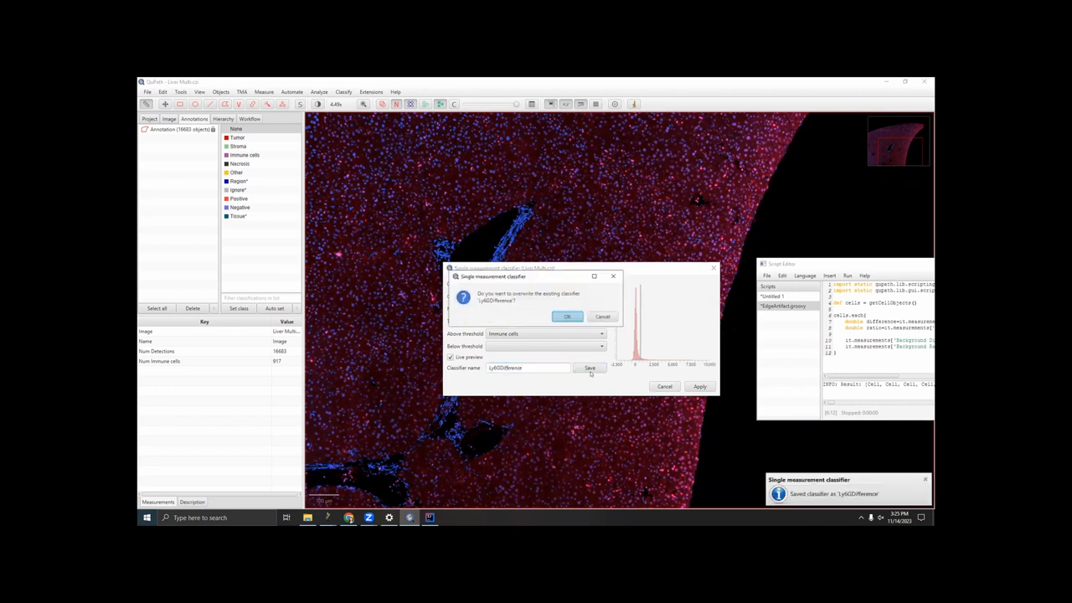
{"action": "left_click", "coordinate": [566, 317]}
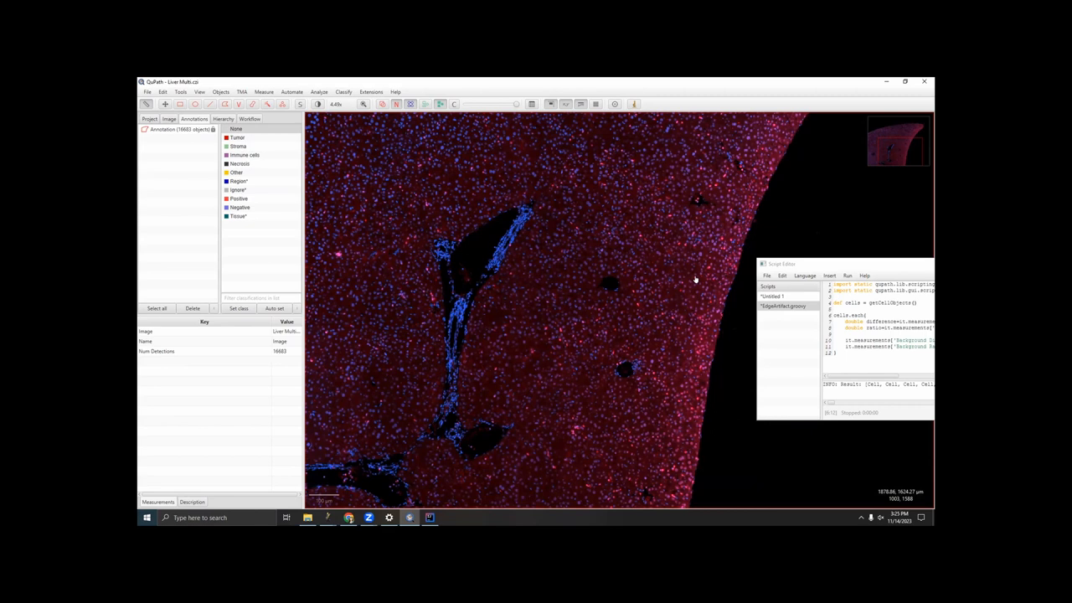
{"action": "mouse_move", "coordinate": [581, 270]}
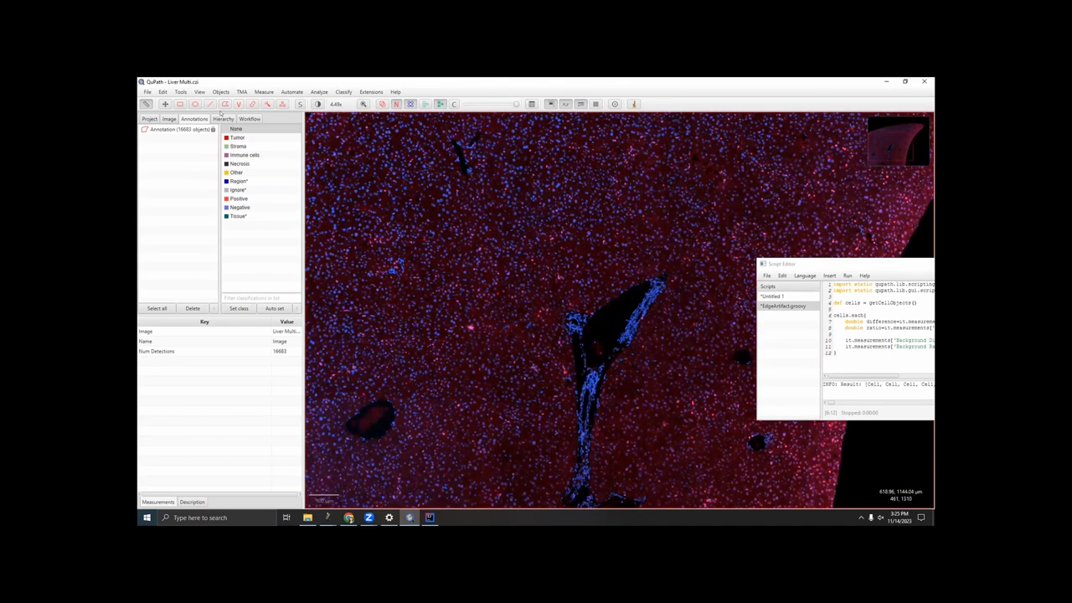
Step: Show the Workflow command history and the parameters of the last Compute intensity features step
{"action": "left_click", "coordinate": [249, 118]}
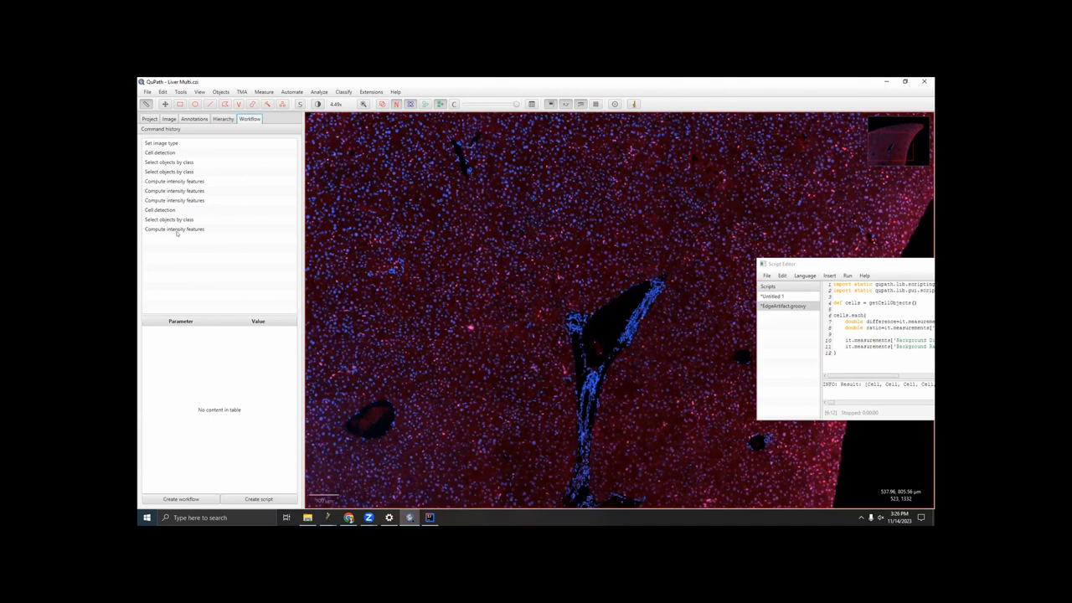
{"action": "left_click", "coordinate": [174, 229]}
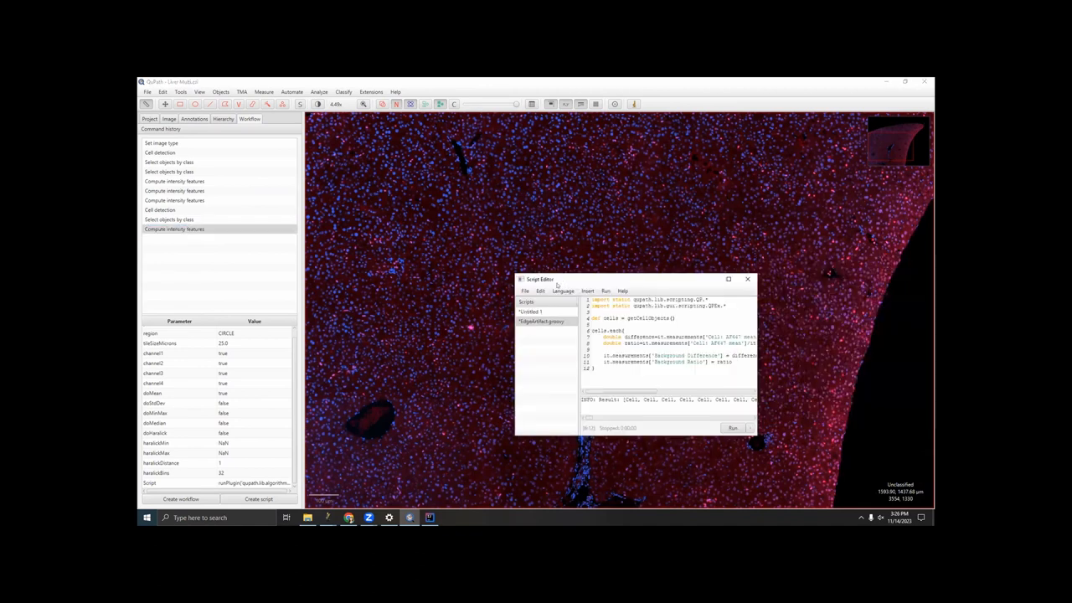
{"action": "left_click", "coordinate": [169, 219]}
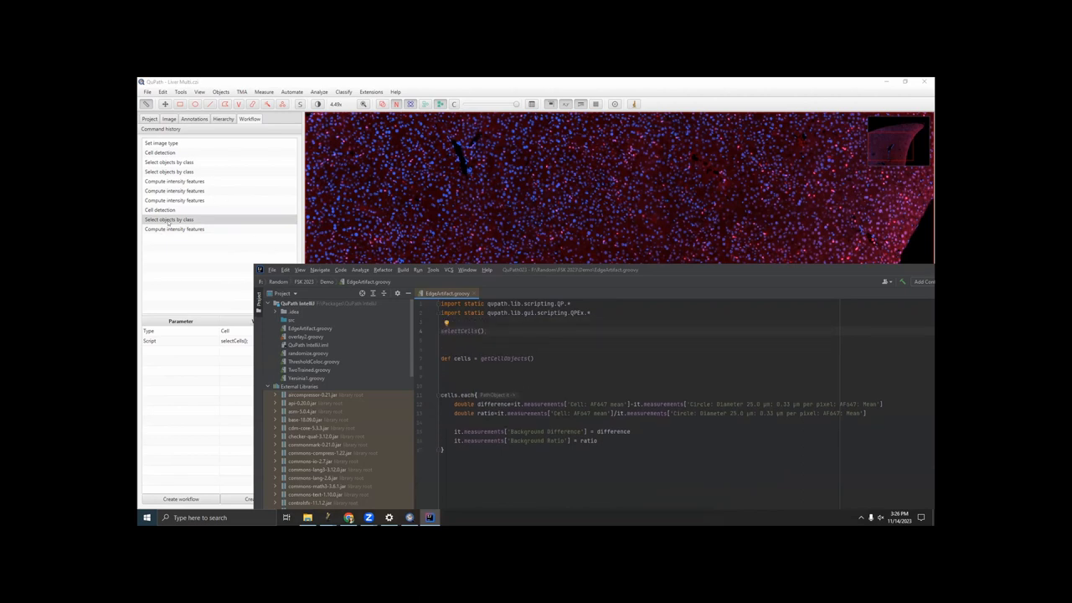
Step: Copy the workflow commands as script and paste them commented out into EdgeArtifact.groovy
{"action": "right_click", "coordinate": [174, 229]}
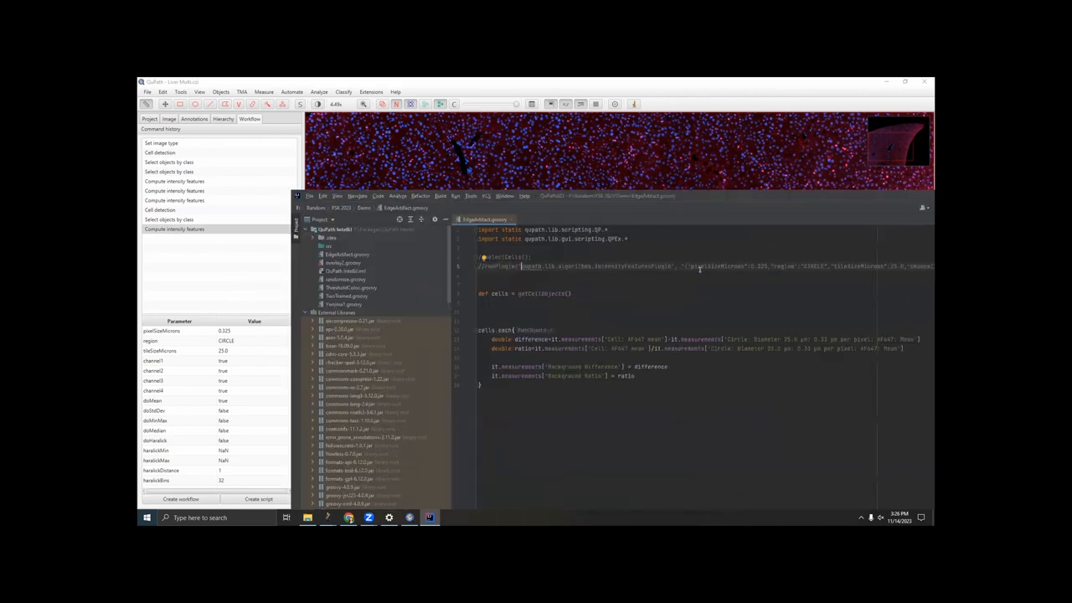
{"action": "double_click", "coordinate": [777, 348]}
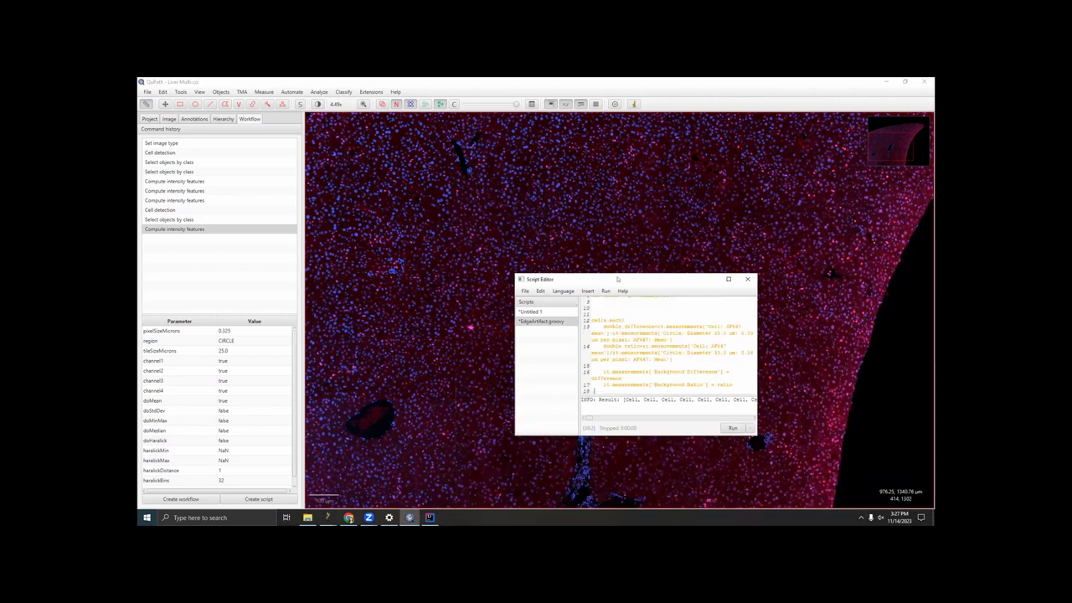
Step: Move QuPath's script editor aside to read the reloaded EdgeArtifact script
{"action": "left_click_drag", "start_coordinate": [617, 279], "coordinate": [617, 211]}
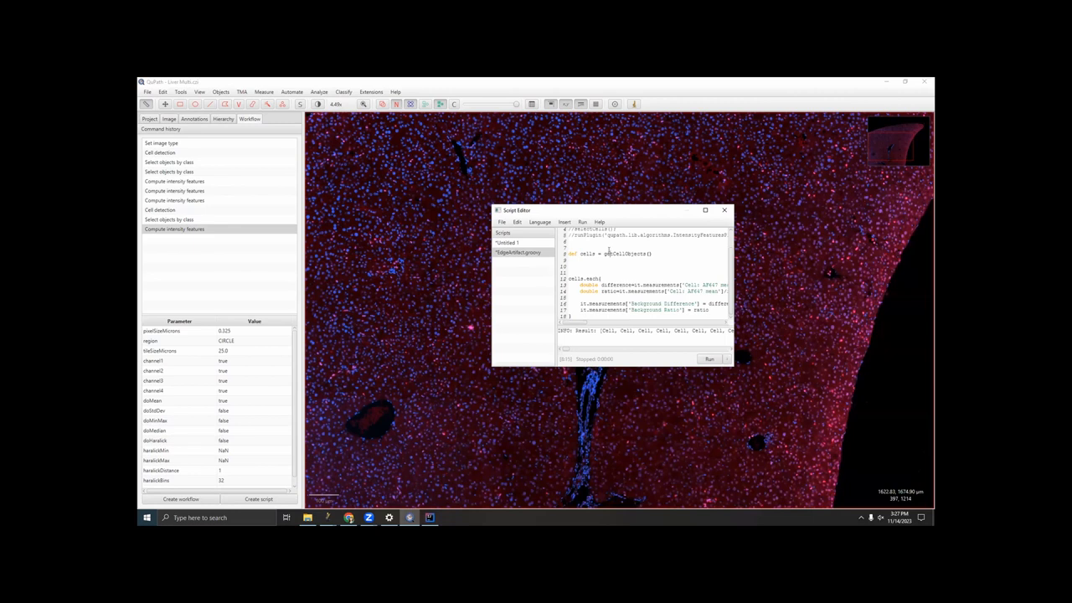
{"action": "scroll", "scroll_direction": "up", "scroll_amount": 3}
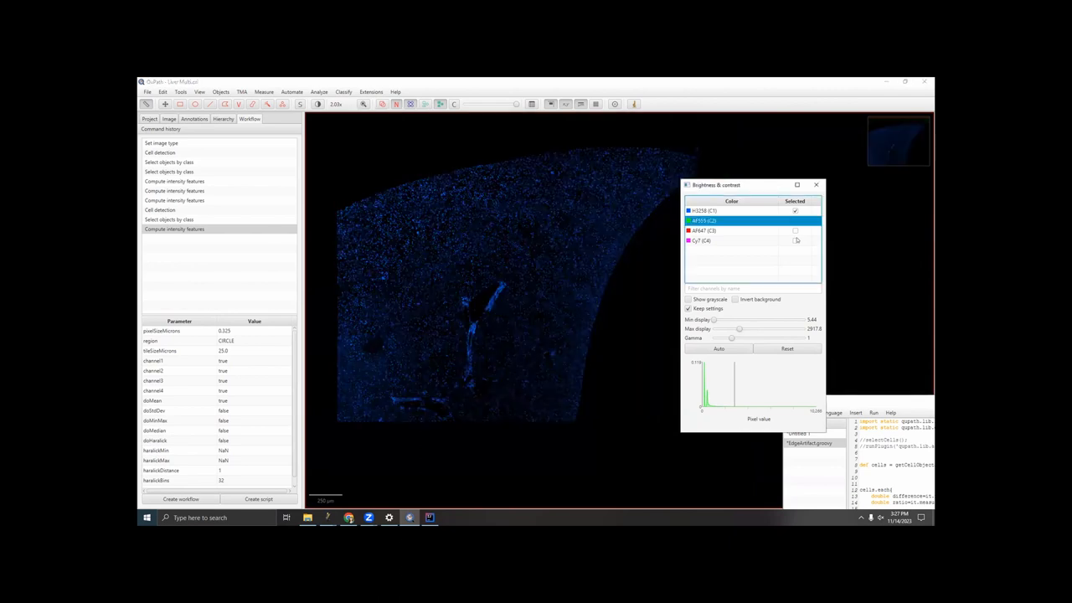
Step: Display the Cy7 (C4) channel alongside H3258 and zoom into the staining
{"action": "left_click", "coordinate": [737, 241]}
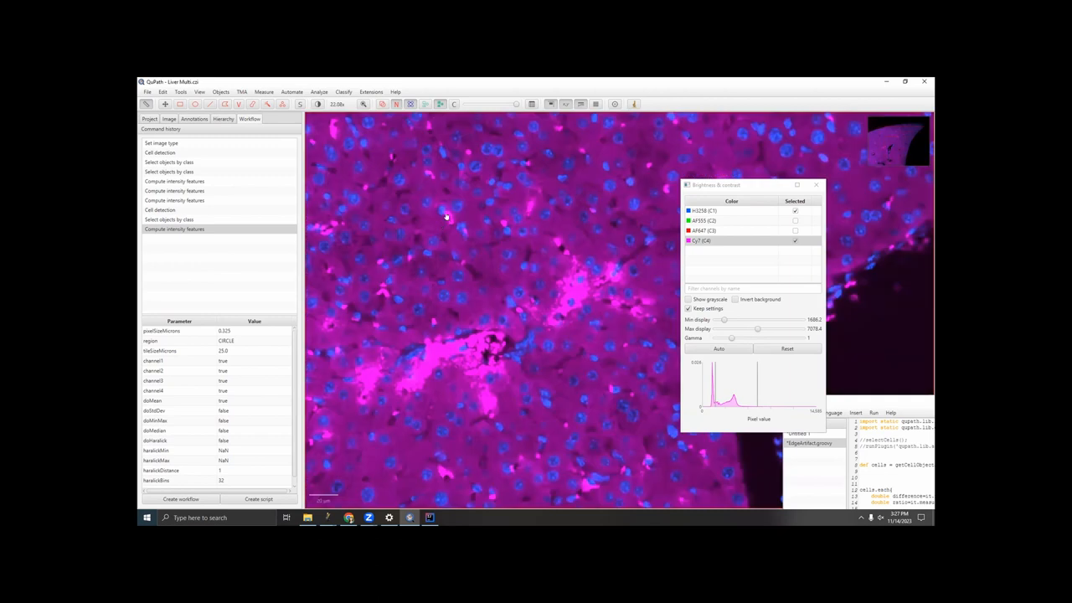
{"action": "scroll", "scroll_direction": "down", "scroll_amount": 3}
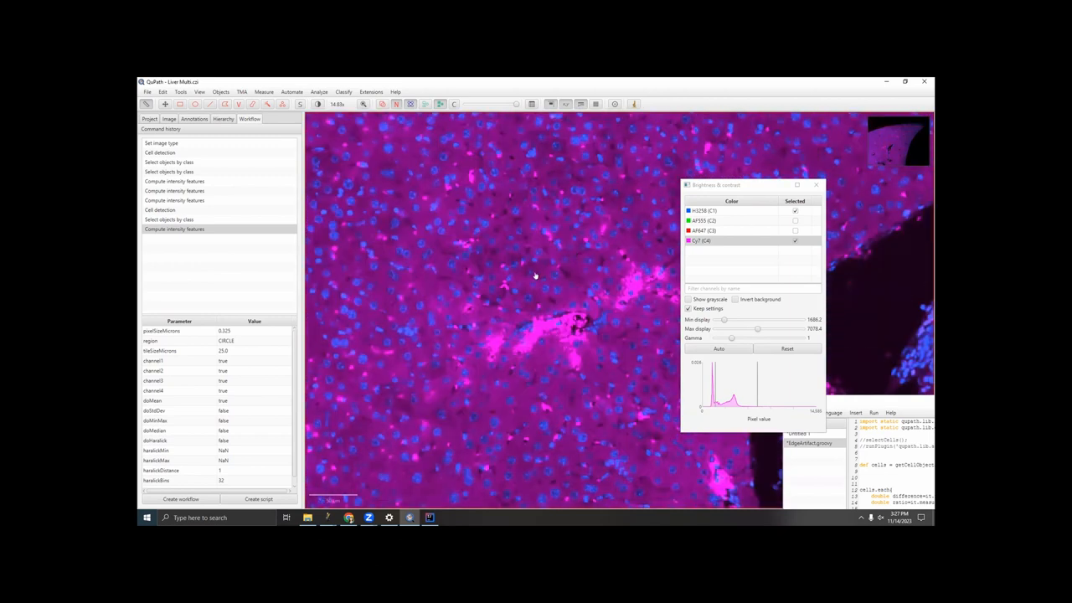
{"action": "mouse_move", "coordinate": [657, 377]}
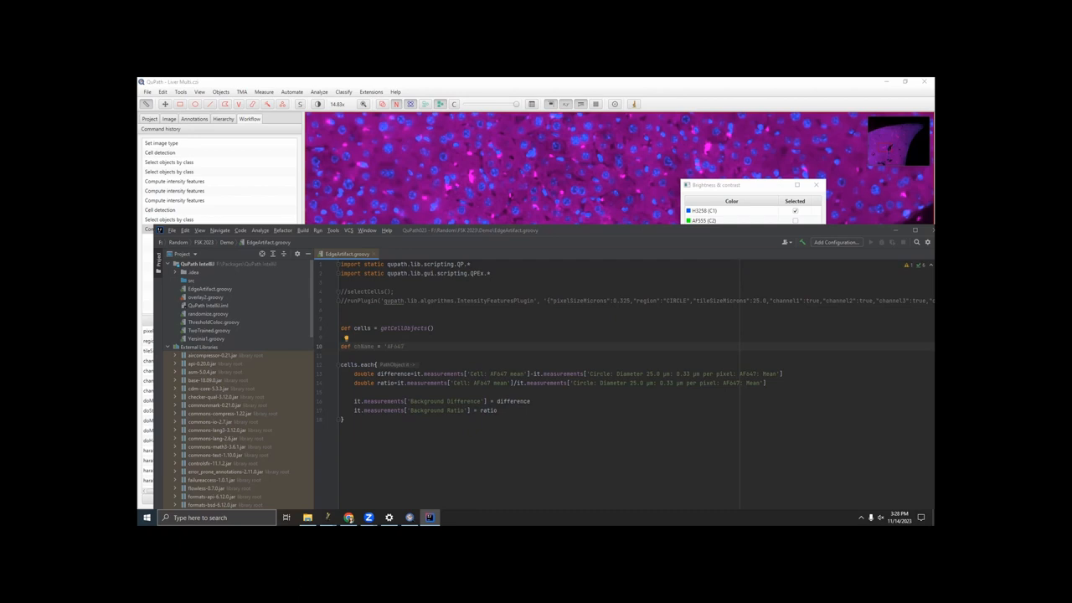
Step: Define chName = 'AF647' in EdgeArtifact.groovy and build the measurement names from it
{"action": "double_click", "coordinate": [499, 374]}
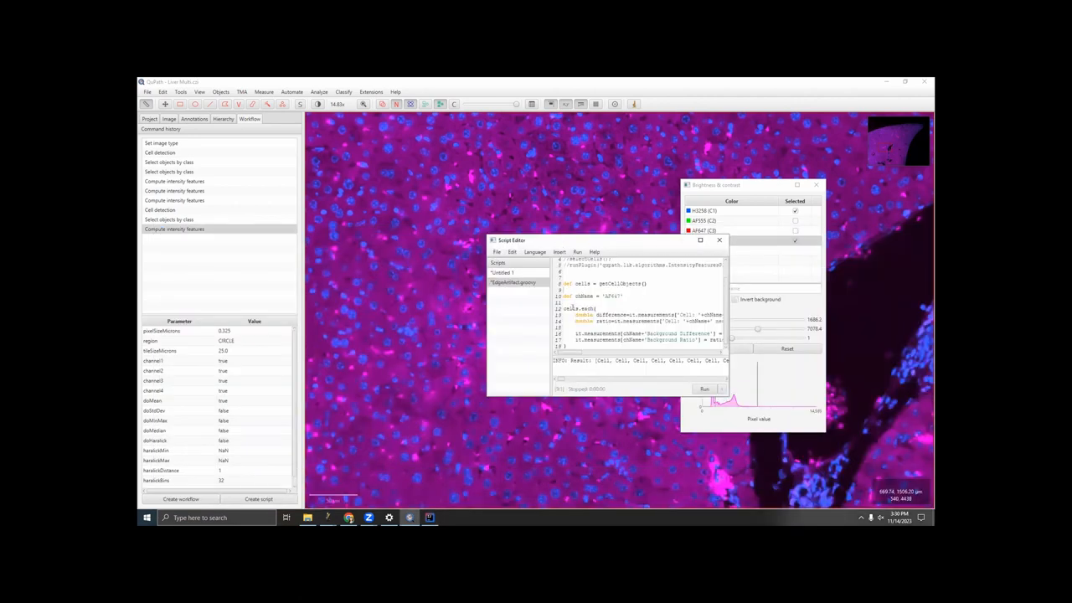
Step: Run the EdgeArtifact script and inspect a liver cell's background measurements
{"action": "left_click", "coordinate": [704, 388]}
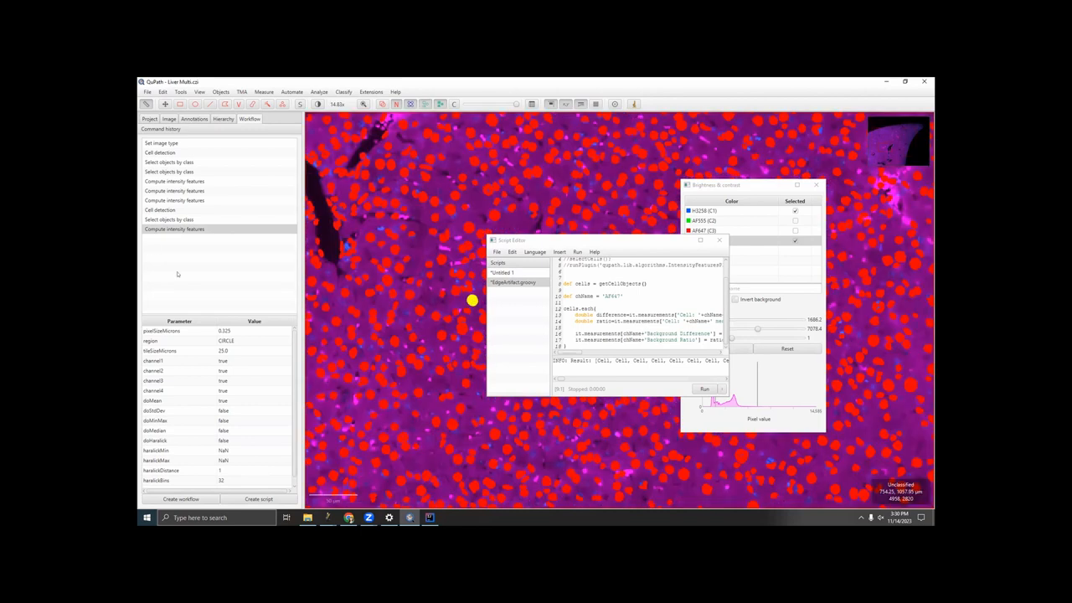
{"action": "left_click", "coordinate": [193, 118]}
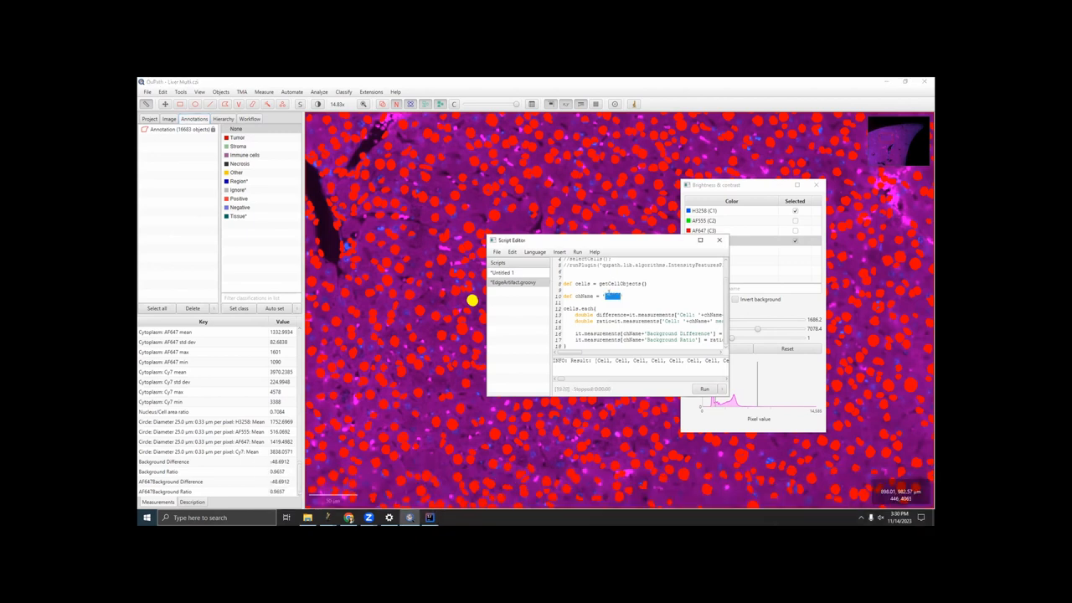
Step: Rerun the script with chName 'AF555' to add its background difference and ratio
{"action": "type", "text": "AF555"}
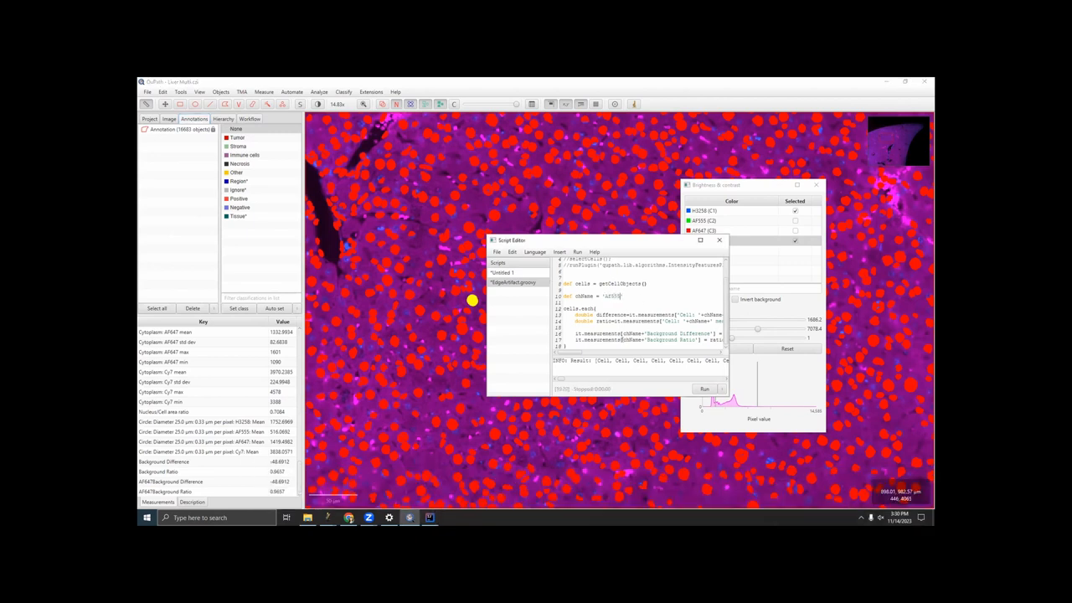
{"action": "left_click", "coordinate": [704, 389]}
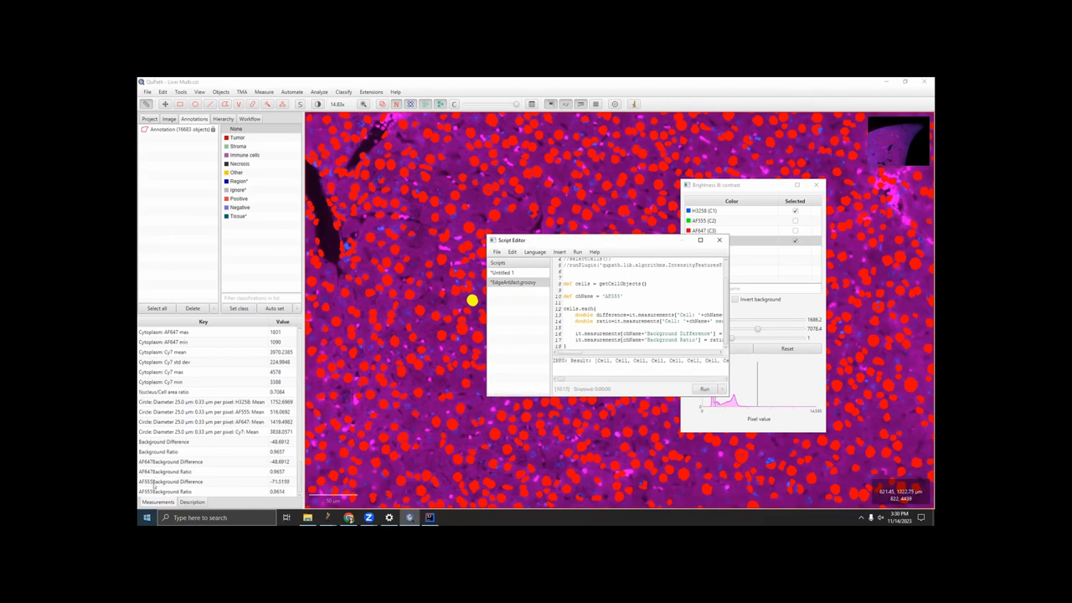
Step: Change chName to 'Cy7' and review its background values over the liver image
{"action": "double_click", "coordinate": [601, 296]}
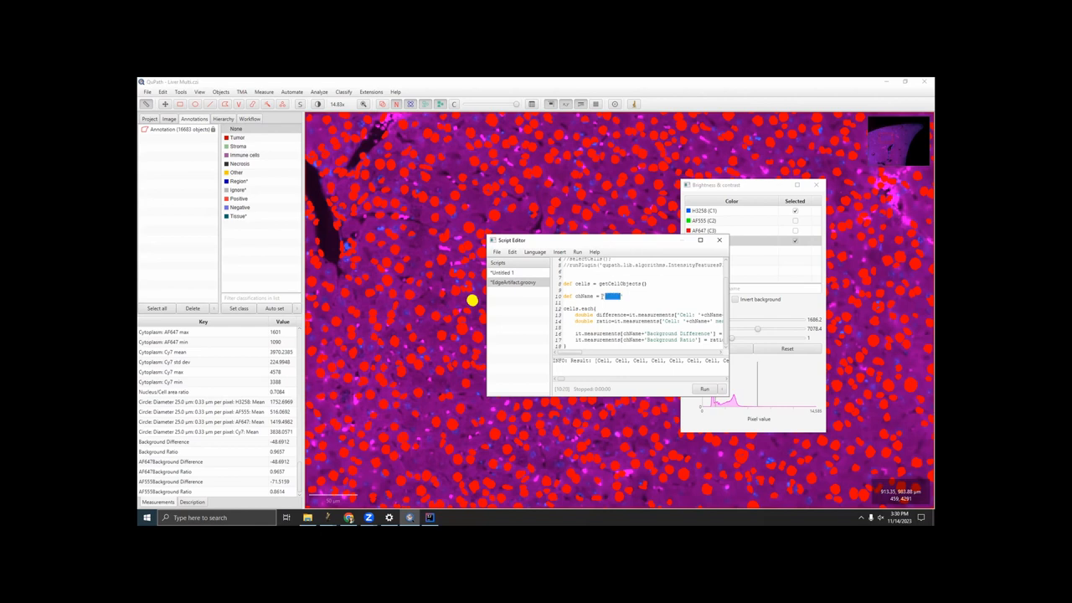
{"action": "type", "text": "Cy7"}
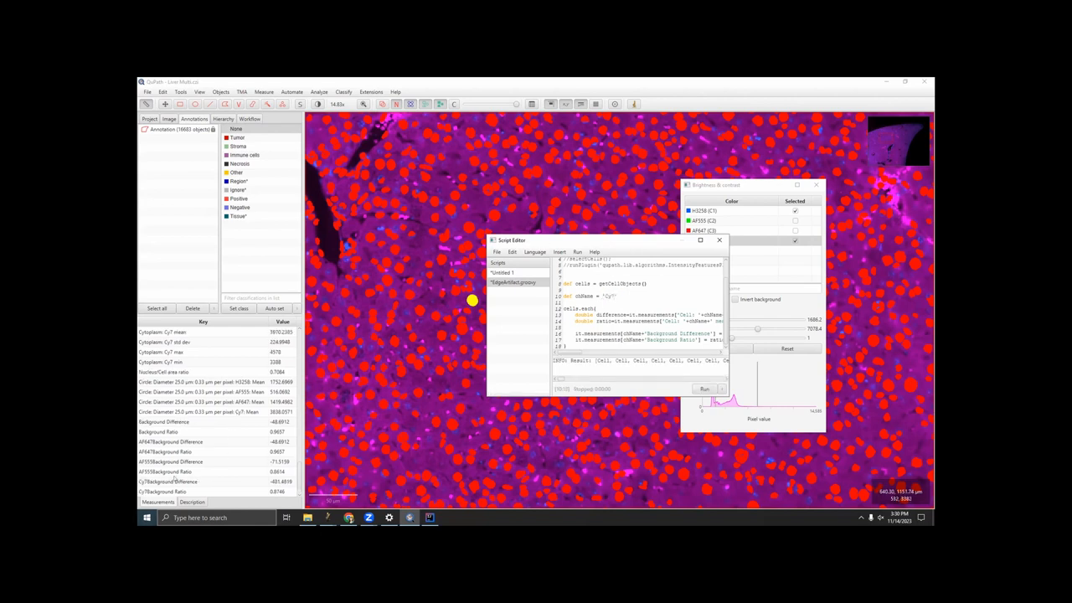
{"action": "left_click", "coordinate": [168, 481]}
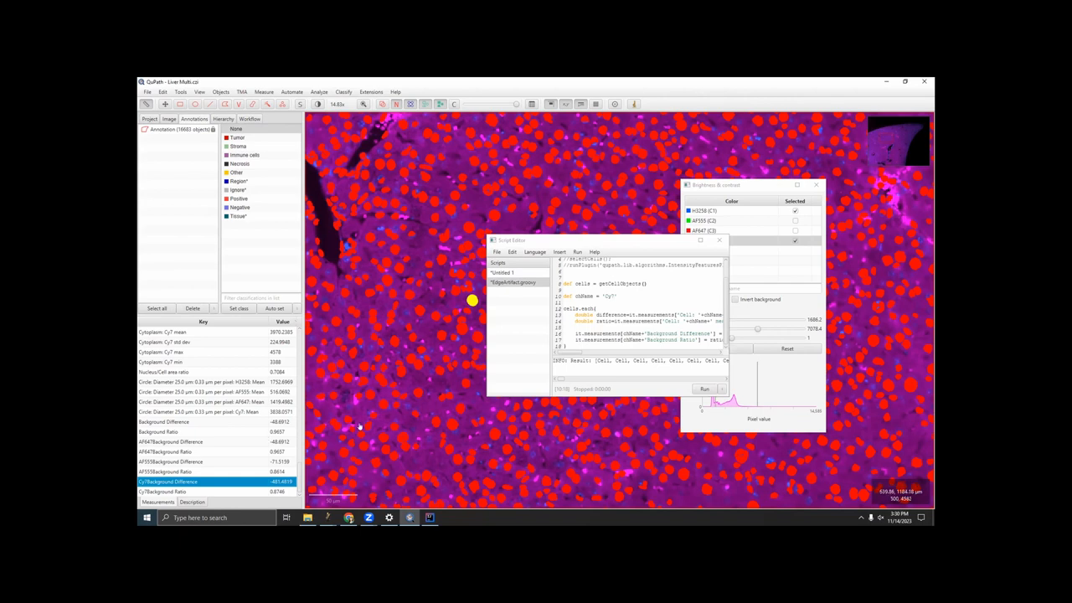
{"action": "scroll", "scroll_direction": "down", "scroll_amount": 3}
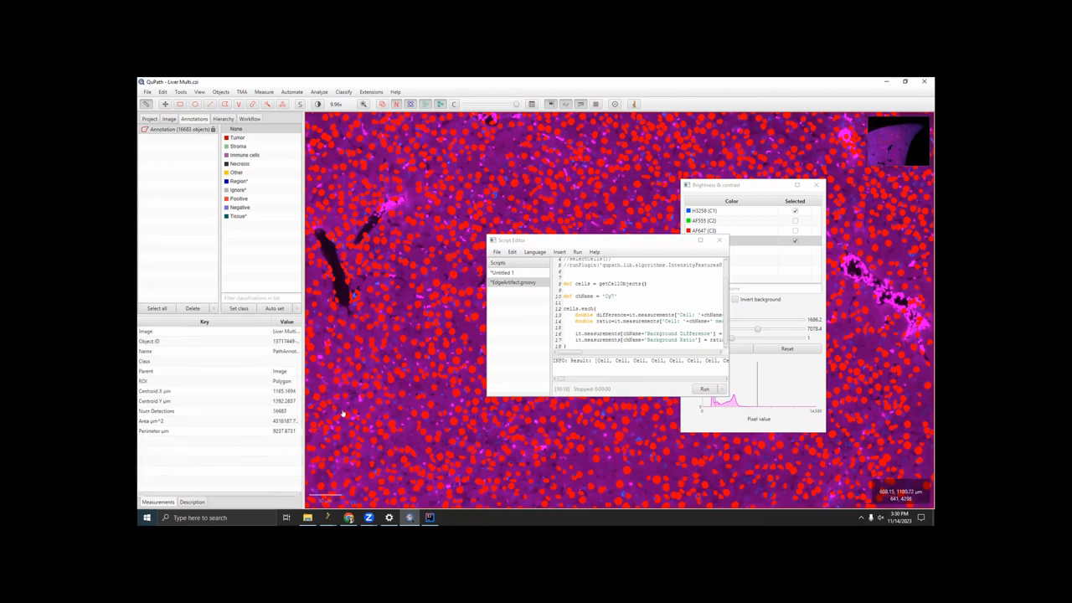
{"action": "mouse_move", "coordinate": [461, 356]}
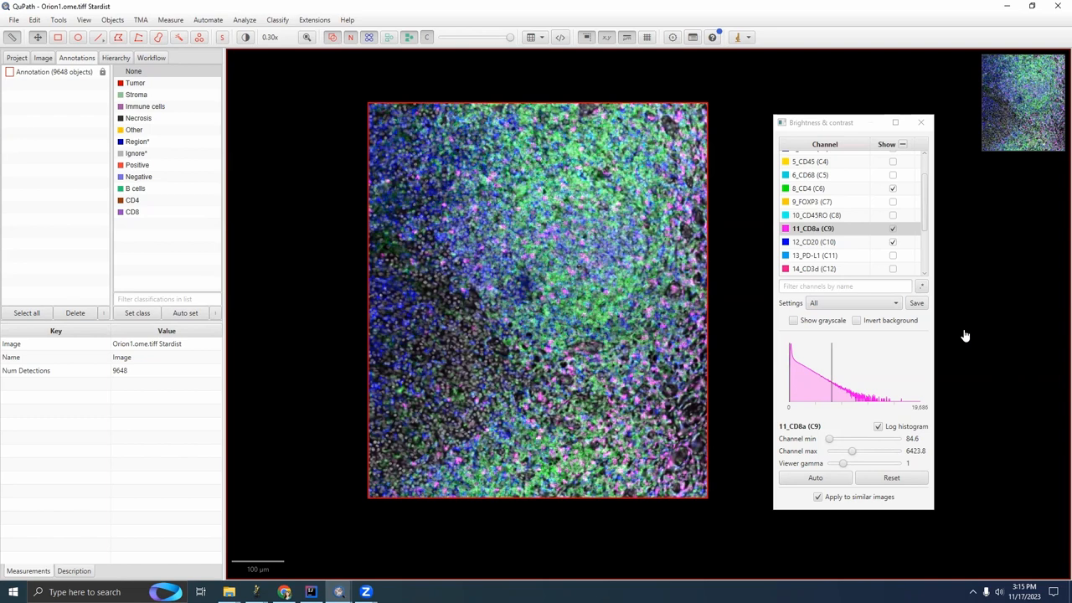
{"action": "mouse_move", "coordinate": [264, 269]}
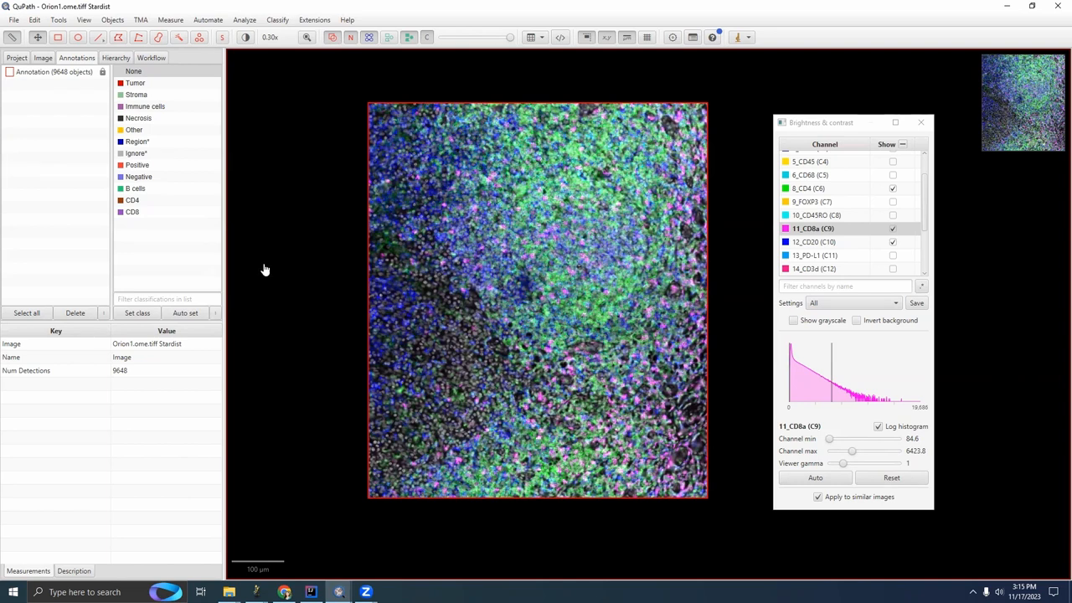
{"action": "mouse_move", "coordinate": [519, 126]}
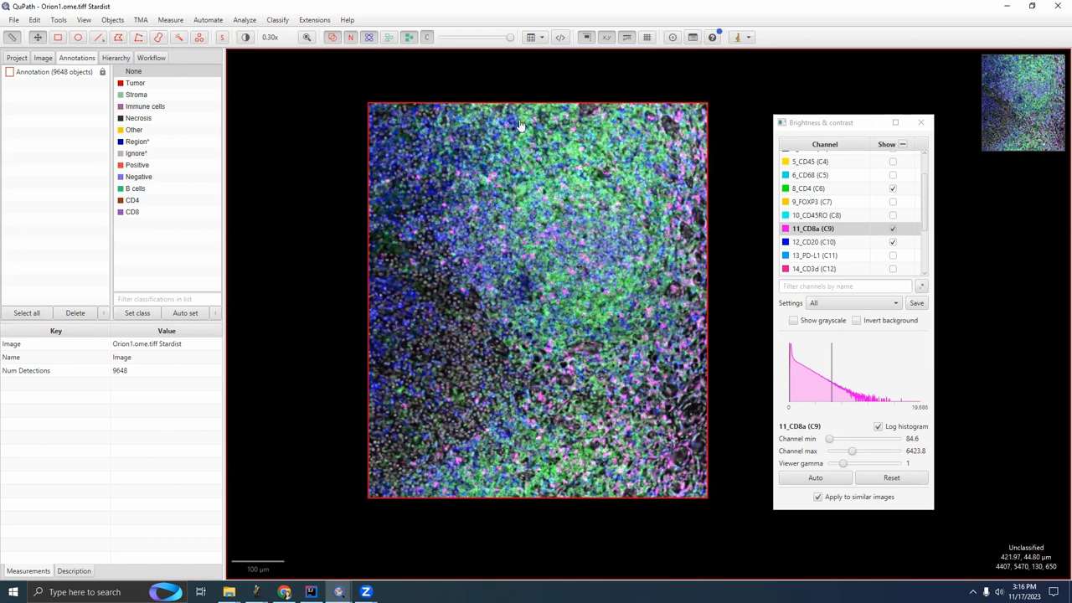
{"action": "scroll", "scroll_direction": "down", "scroll_amount": 3}
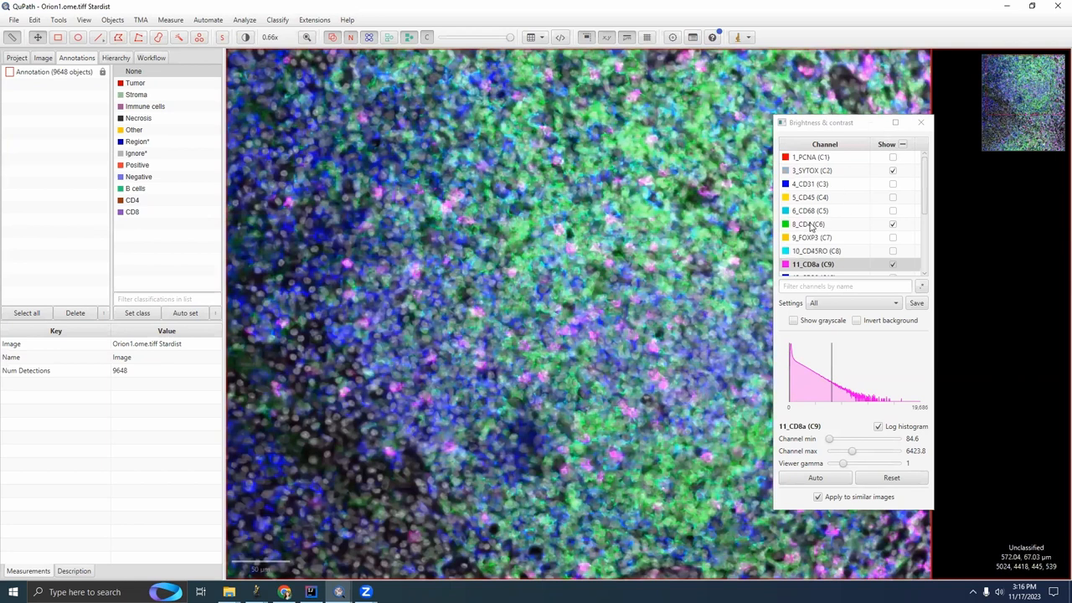
{"action": "scroll", "scroll_direction": "down", "scroll_amount": 3}
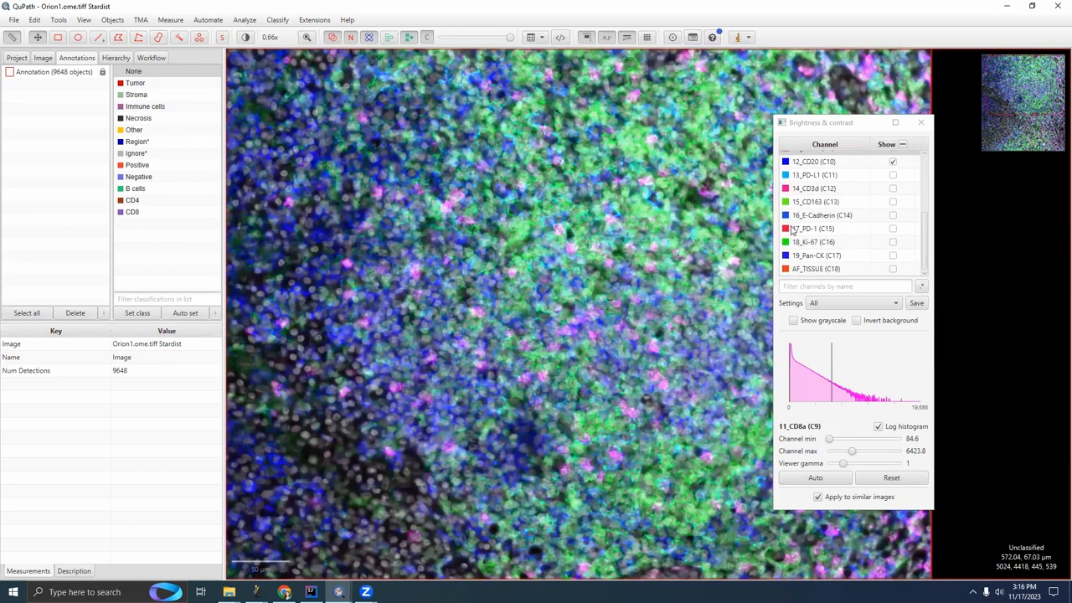
{"action": "scroll", "scroll_direction": "up", "scroll_amount": 3}
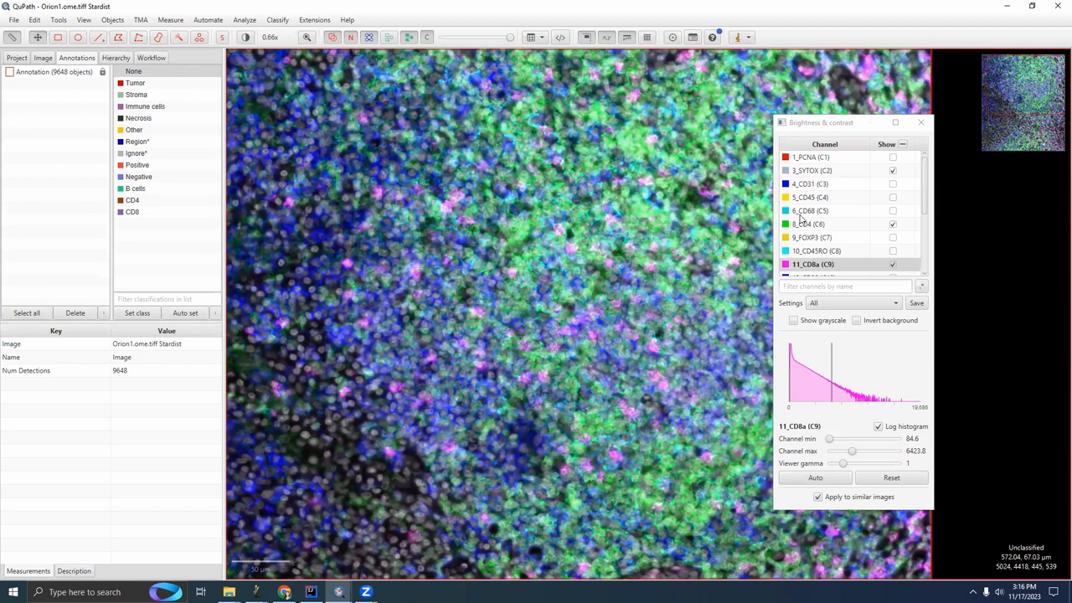
{"action": "left_click", "coordinate": [812, 264]}
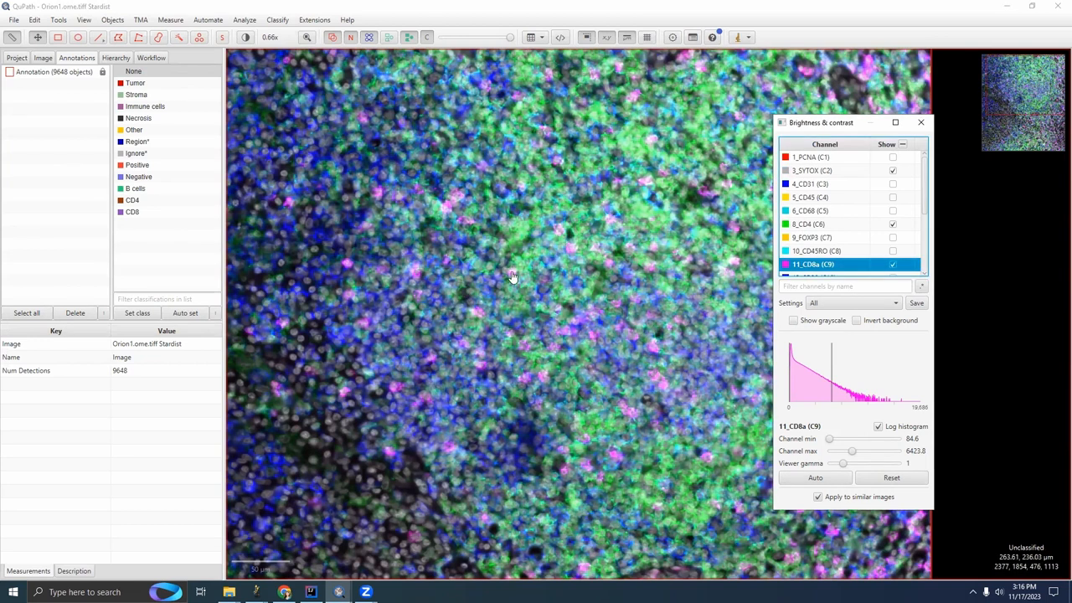
{"action": "scroll", "scroll_direction": "down", "scroll_amount": 3}
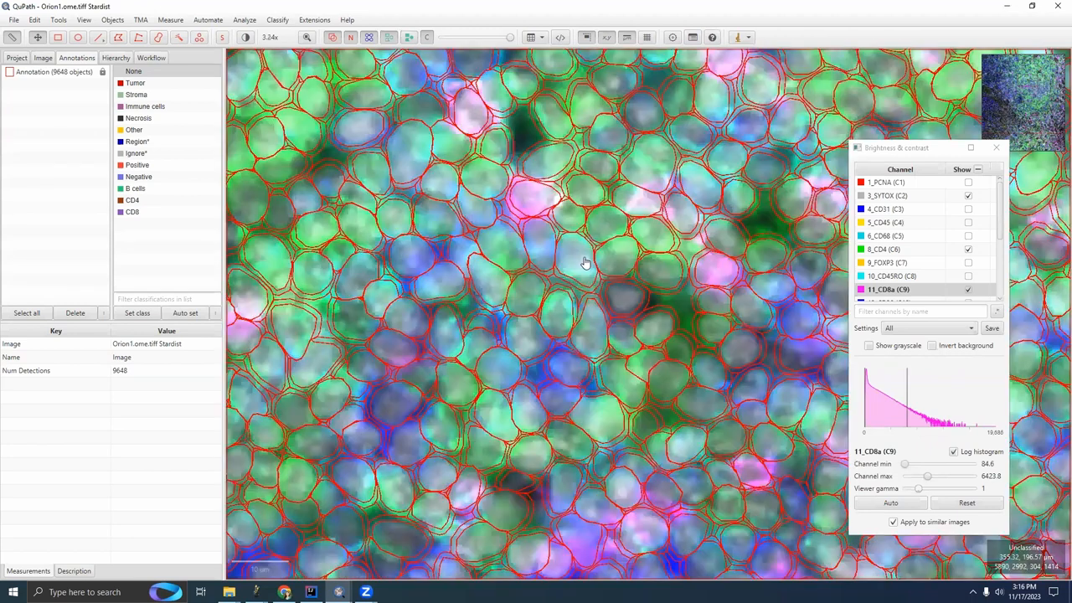
{"action": "mouse_move", "coordinate": [783, 320]}
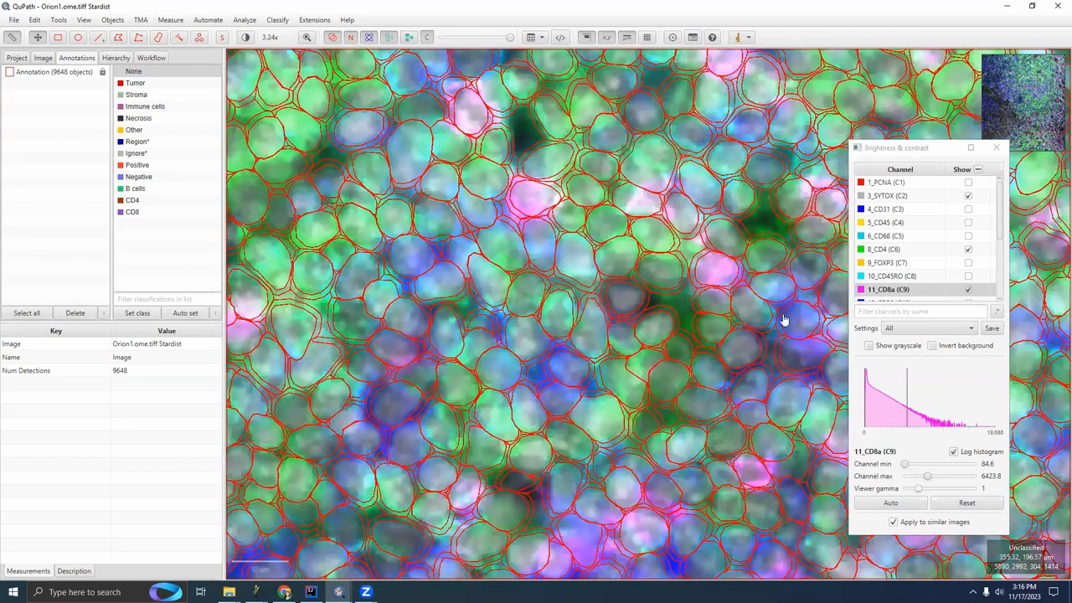
{"action": "scroll", "scroll_direction": "down", "scroll_amount": 3}
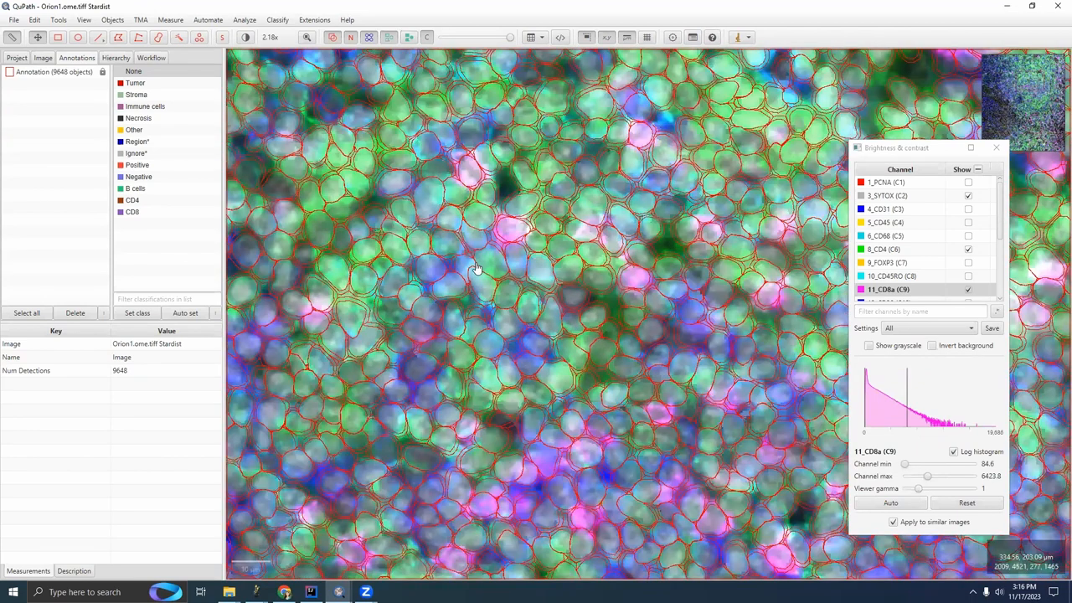
{"action": "mouse_move", "coordinate": [587, 337]}
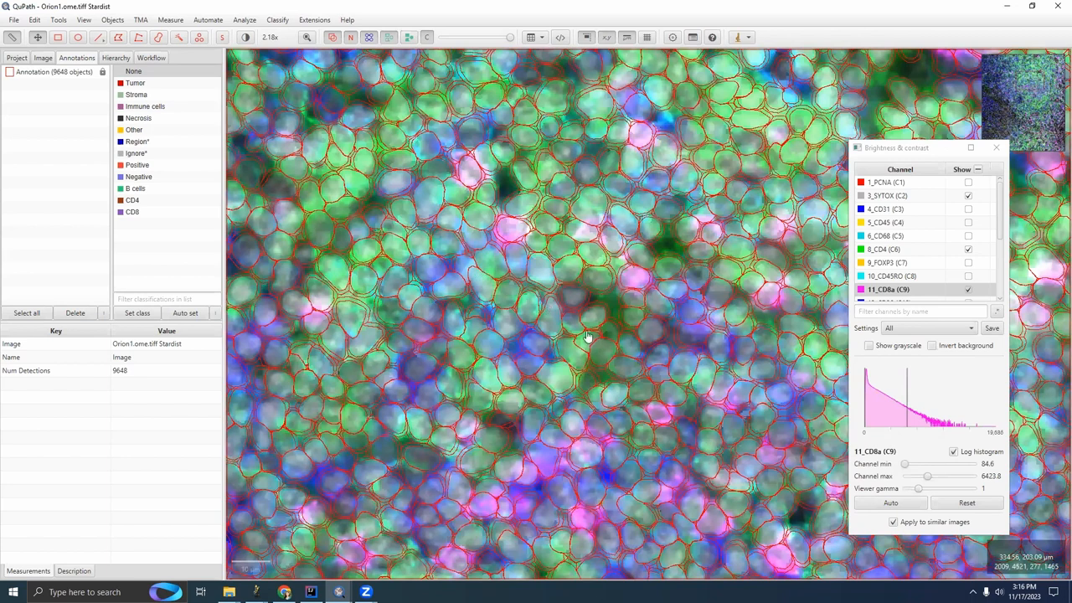
{"action": "scroll", "scroll_direction": "down", "scroll_amount": 3}
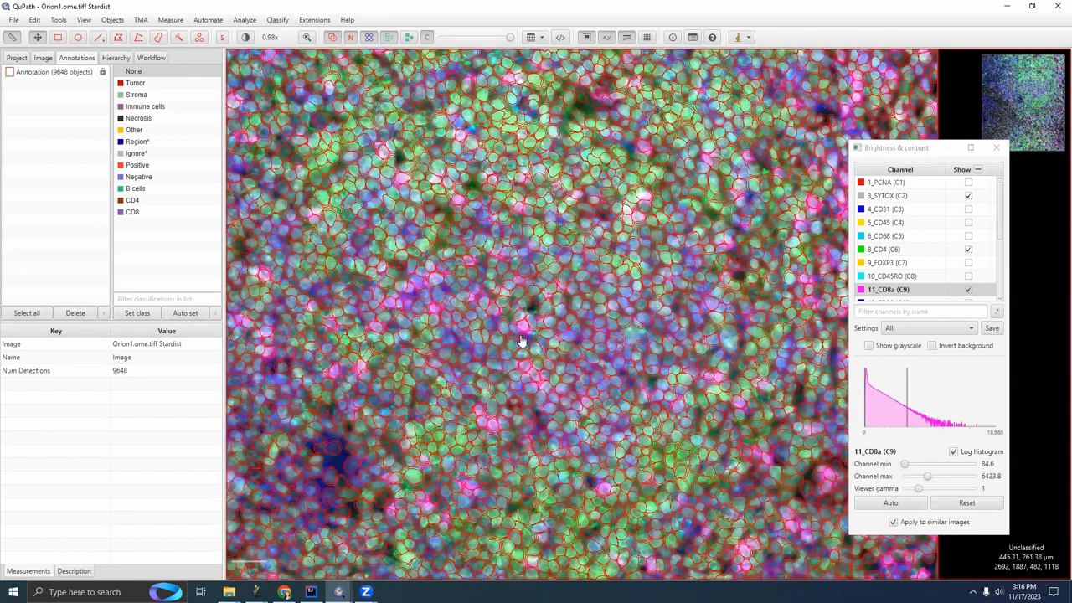
{"action": "mouse_move", "coordinate": [641, 343]}
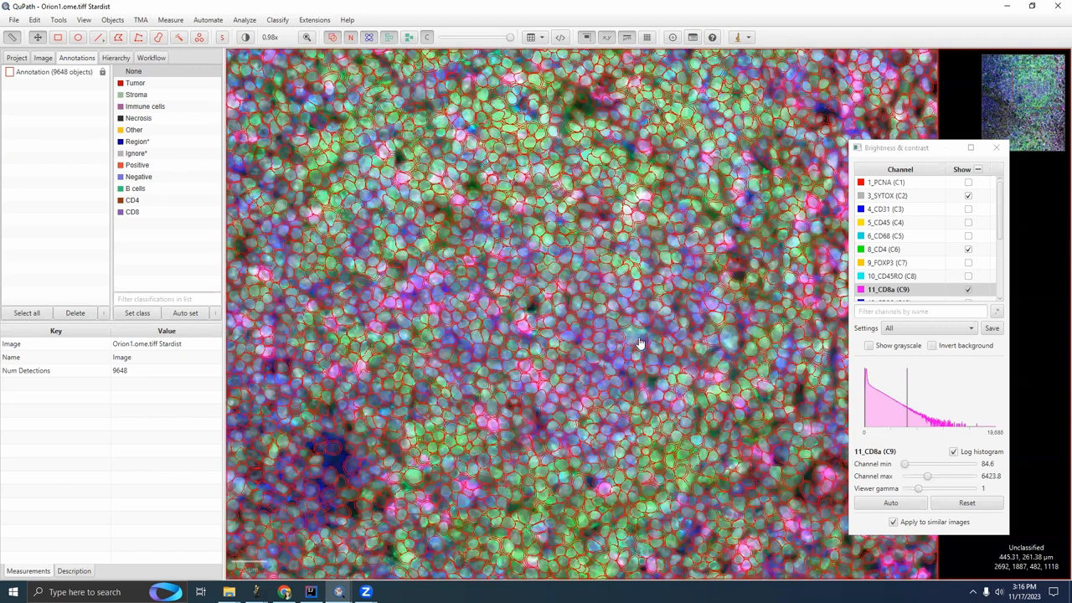
{"action": "scroll", "scroll_direction": "up", "scroll_amount": 3}
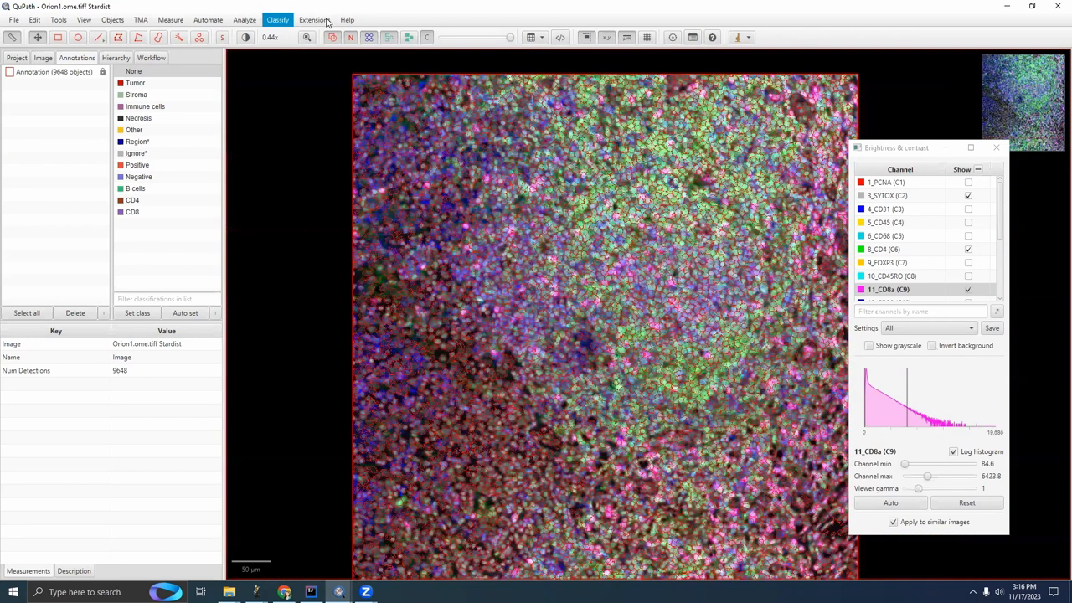
{"action": "mouse_move", "coordinate": [285, 45]}
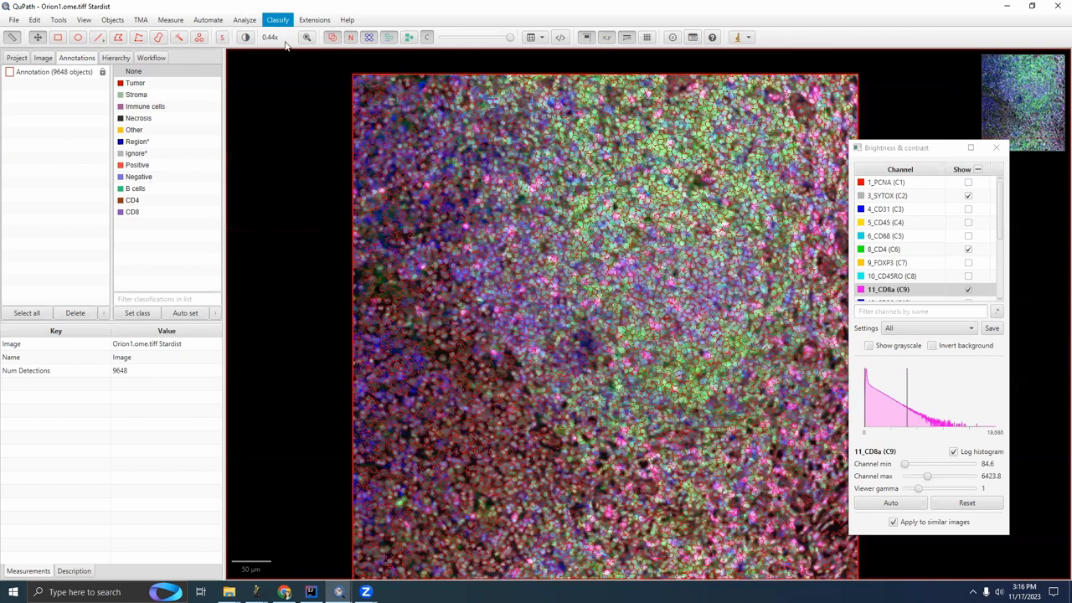
Step: Apply the CD20 classifier marking 3363 B cells and show the Bcells display settings
{"action": "left_click", "coordinate": [277, 20]}
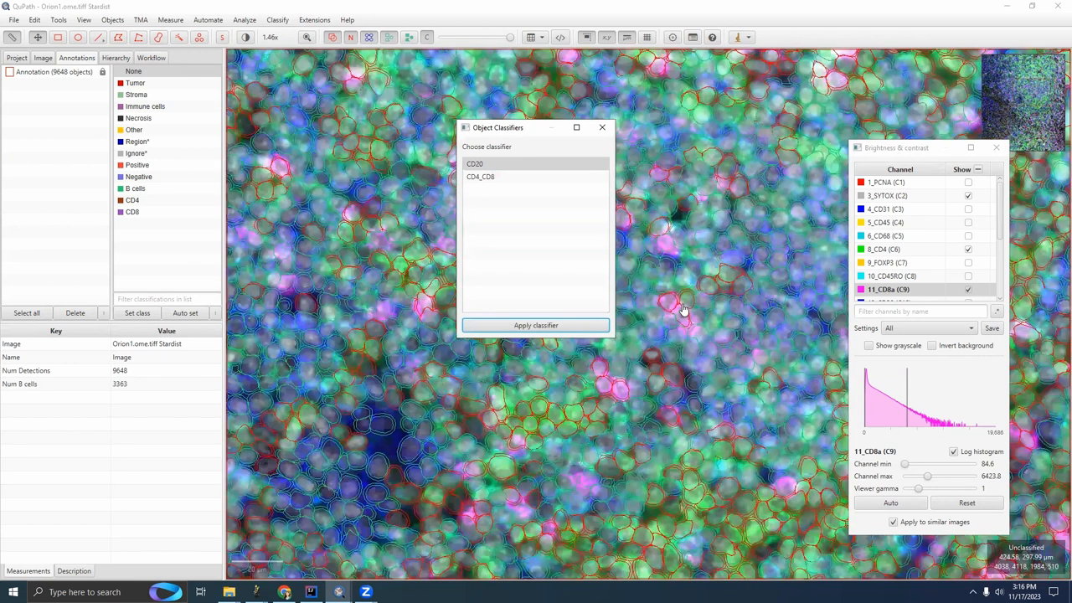
{"action": "mouse_move", "coordinate": [401, 184]}
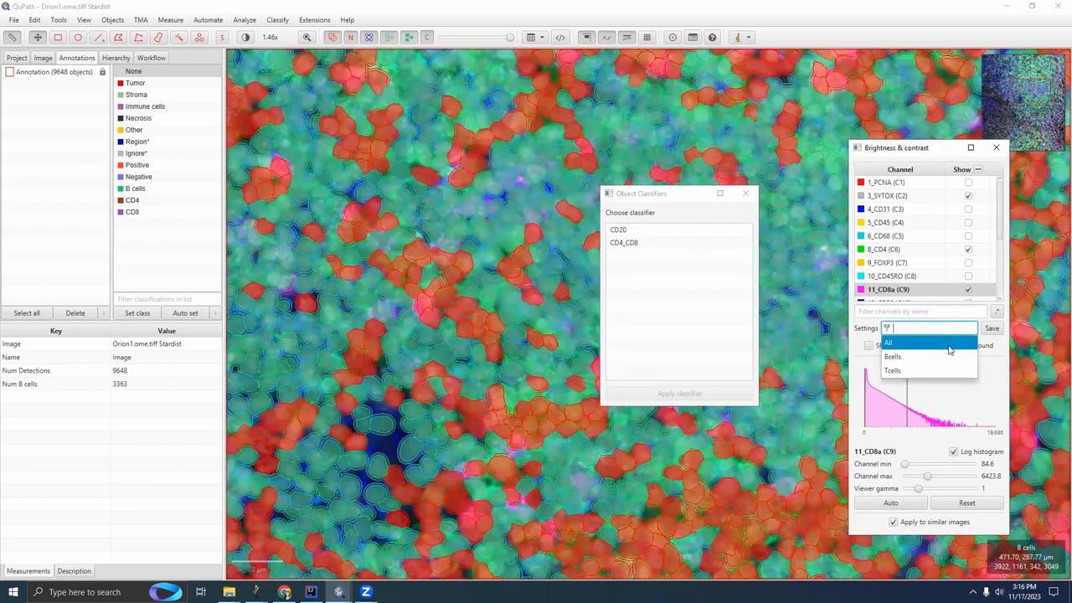
{"action": "left_click", "coordinate": [892, 356]}
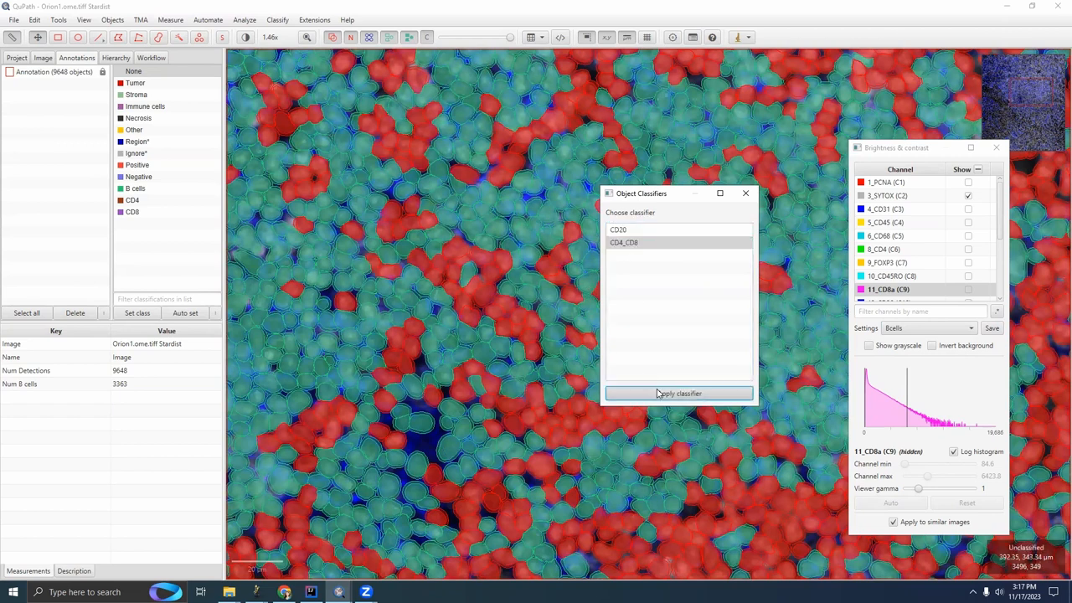
Step: Run CD4_CD8 giving 2859 CD4 and 896 CD8 cells under the Tcells display settings
{"action": "left_click", "coordinate": [928, 328]}
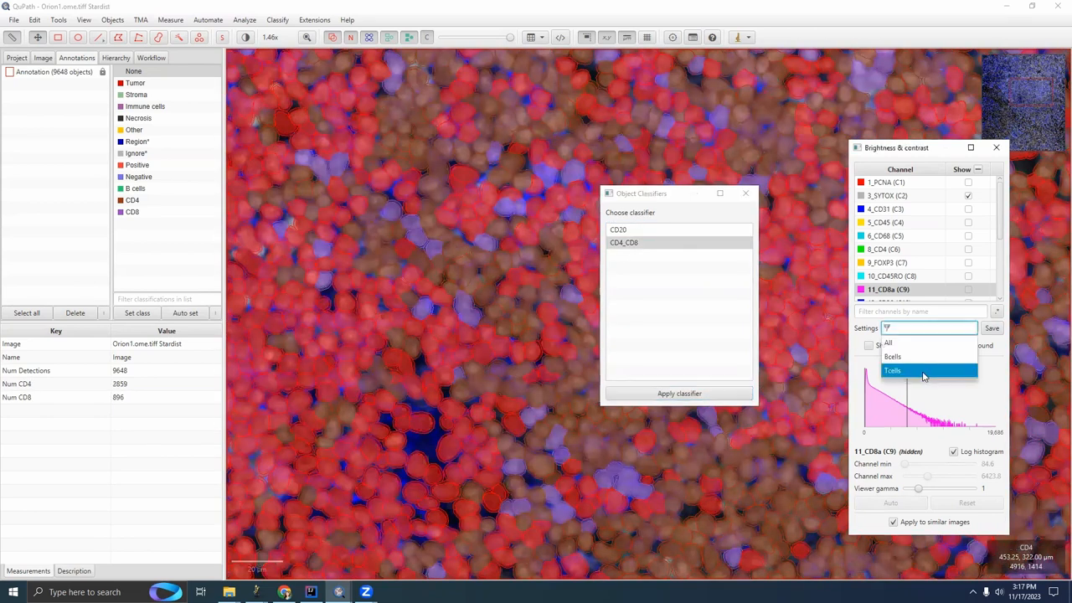
{"action": "left_click", "coordinate": [893, 370]}
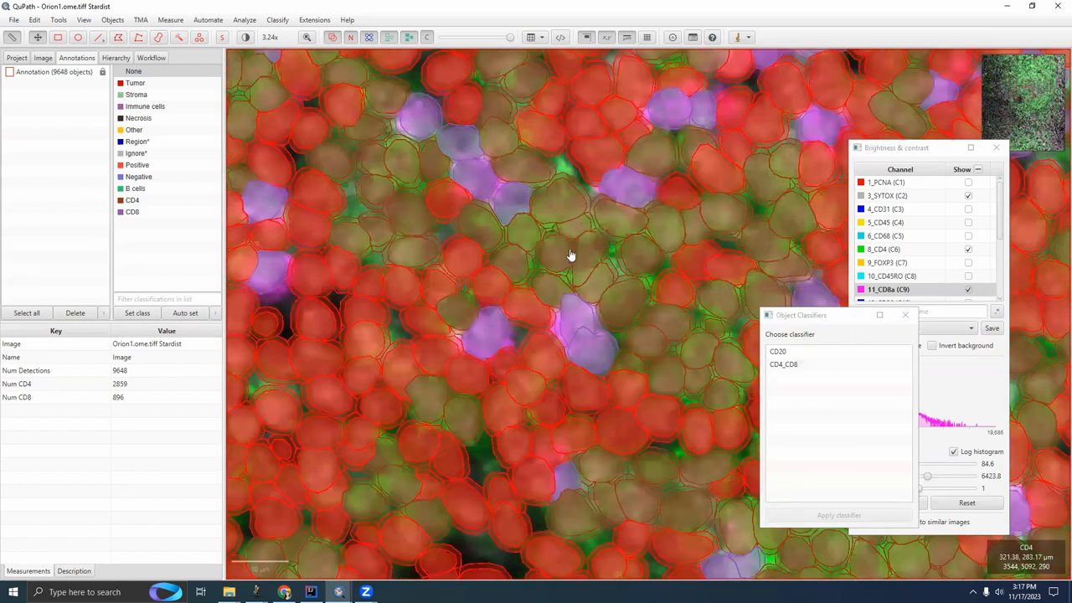
{"action": "mouse_move", "coordinate": [134, 218]}
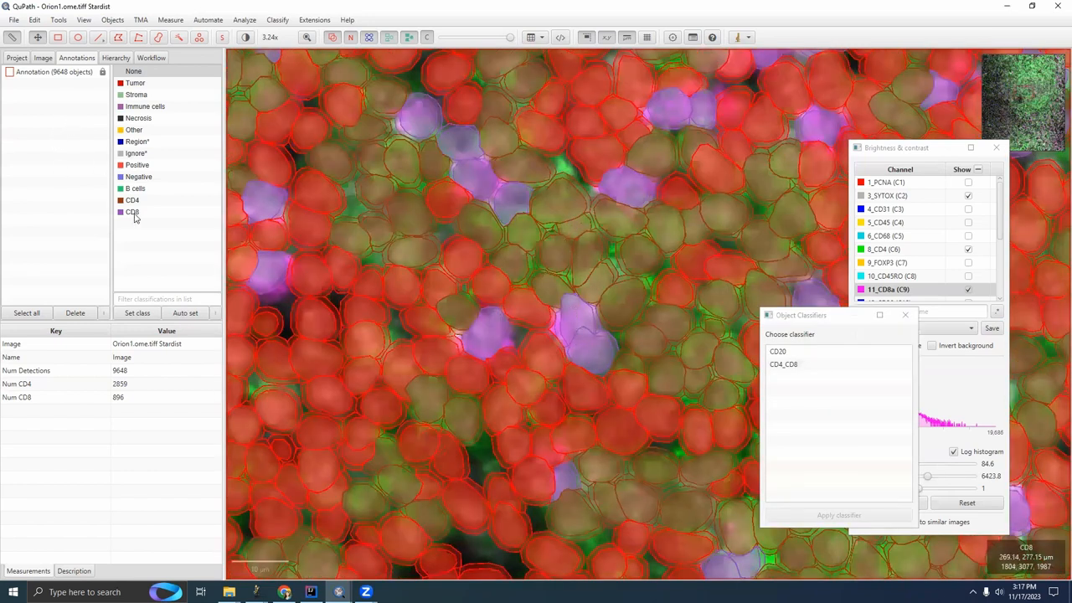
{"action": "scroll", "scroll_direction": "down", "scroll_amount": 3}
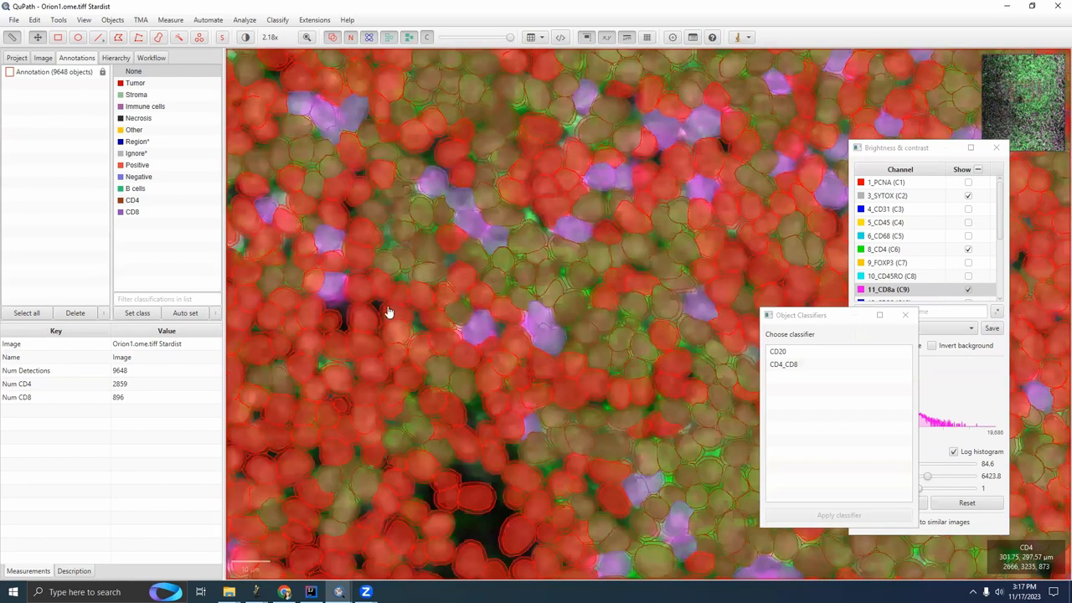
{"action": "scroll", "scroll_direction": "down", "scroll_amount": 3}
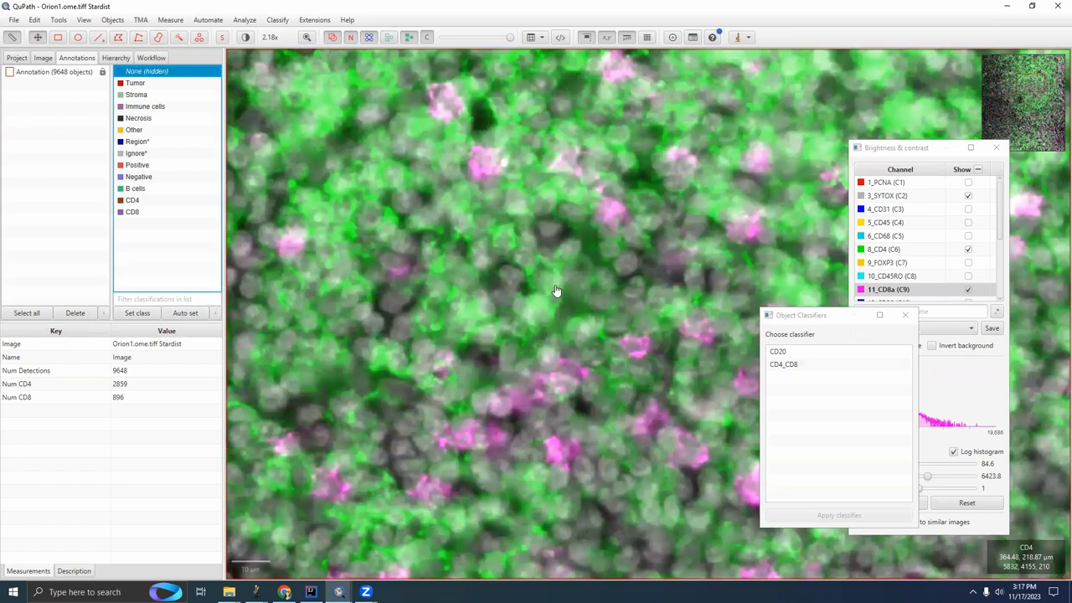
{"action": "scroll", "scroll_direction": "down", "scroll_amount": 3}
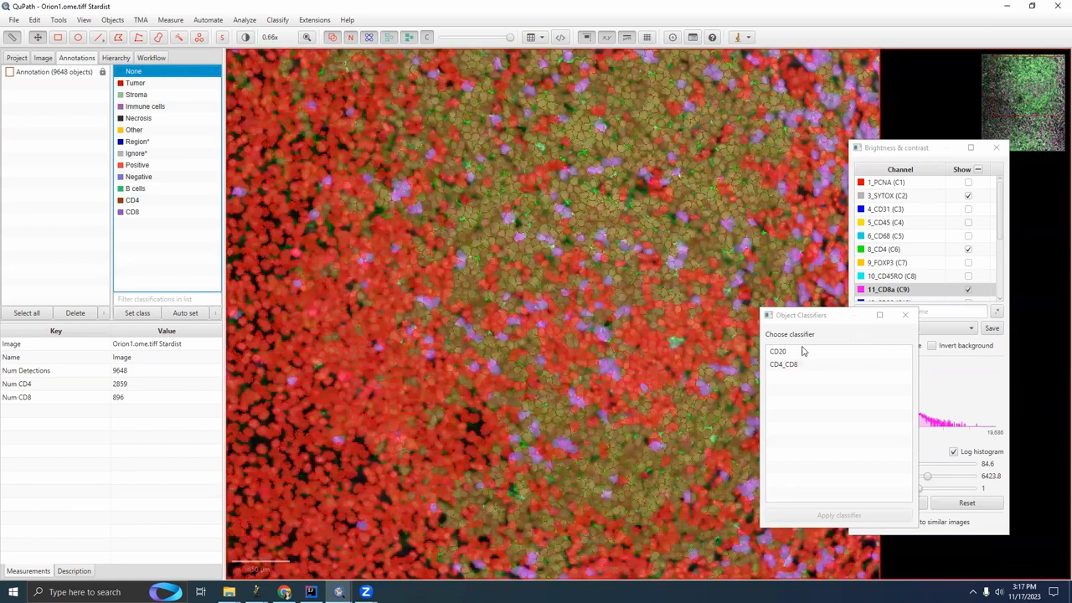
Step: Apply CD20 and CD4_CD8 together and point out the Num CD8 and B cells: CD4 counts
{"action": "left_click", "coordinate": [783, 364]}
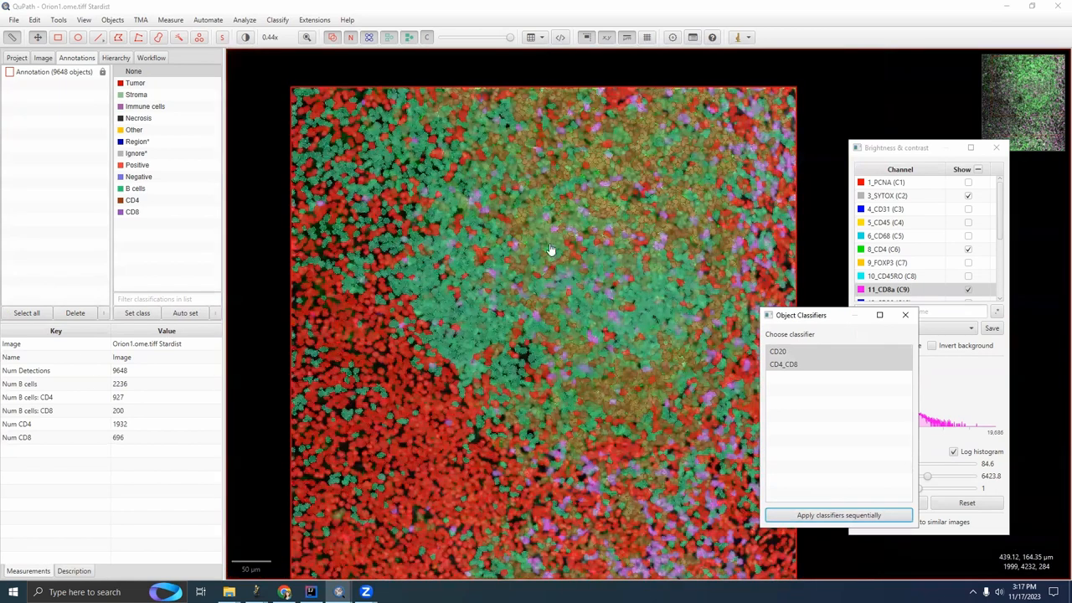
{"action": "scroll", "scroll_direction": "down", "scroll_amount": 3}
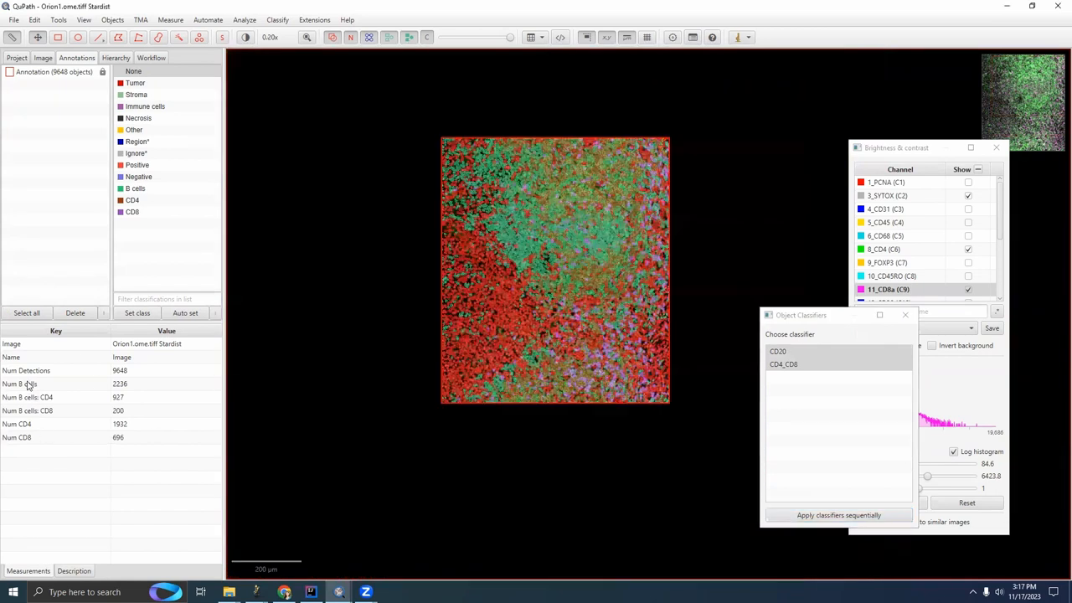
{"action": "left_click", "coordinate": [17, 437]}
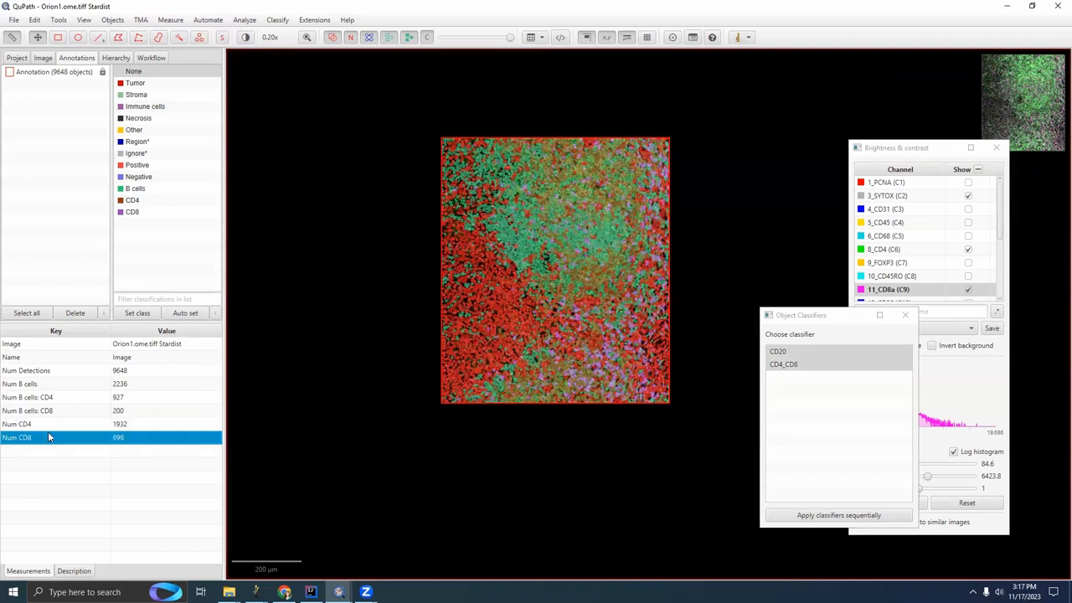
{"action": "left_click", "coordinate": [59, 397]}
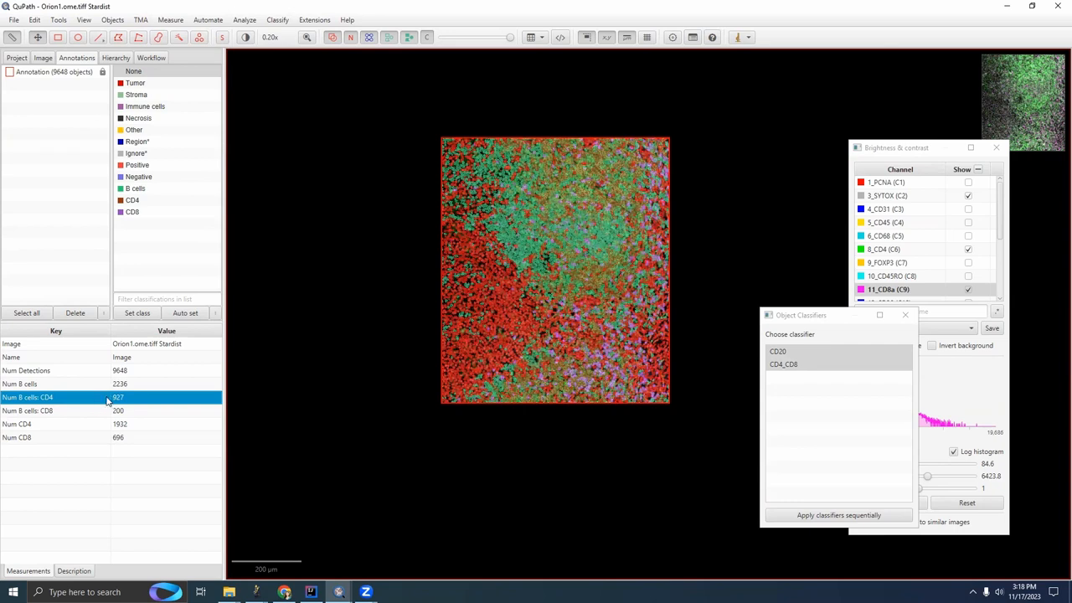
{"action": "mouse_move", "coordinate": [32, 405]}
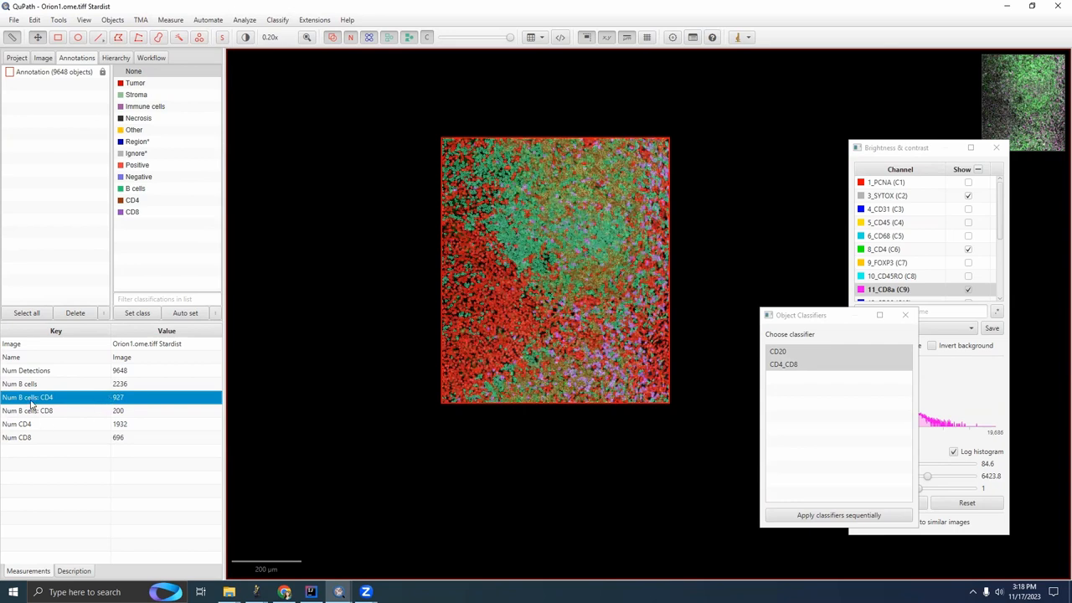
{"action": "mouse_move", "coordinate": [63, 387]}
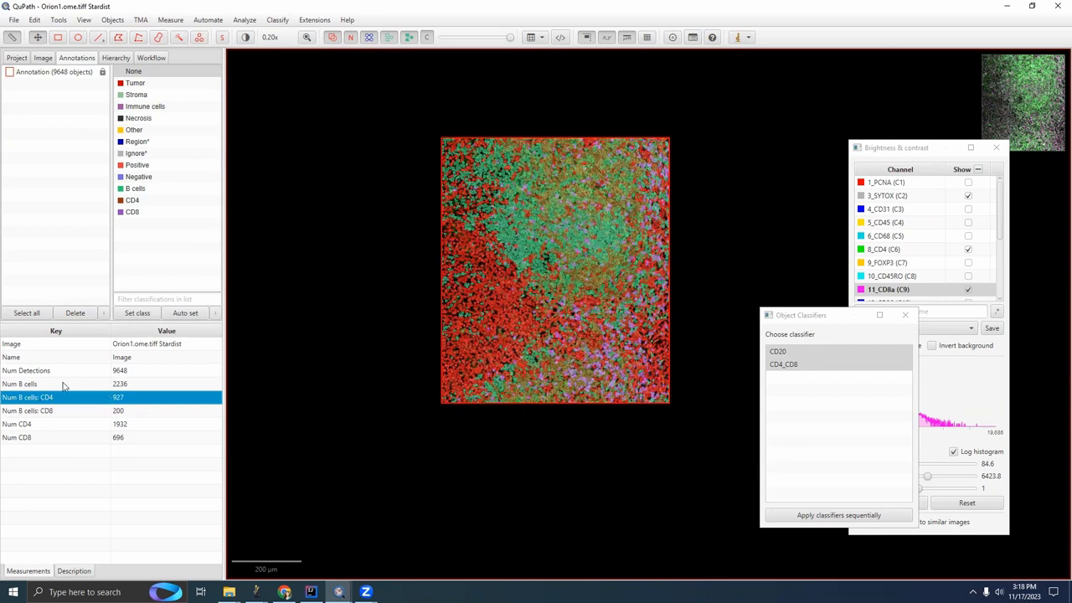
Step: Check the B/CD4 927, total CD4 and B/CD8 200 counts in the Measurements table
{"action": "scroll", "scroll_direction": "up", "scroll_amount": 3}
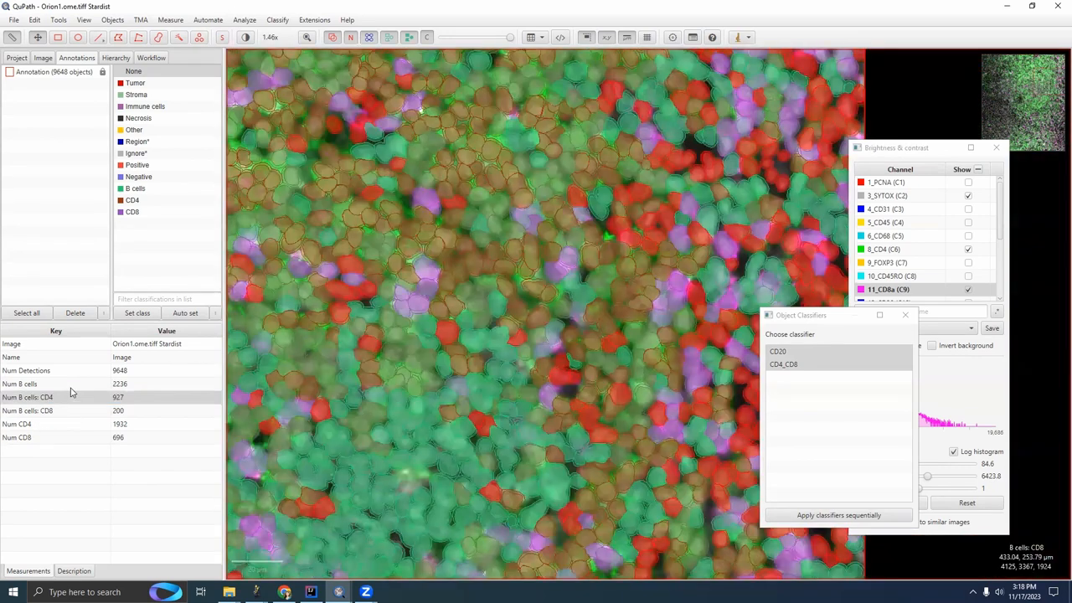
{"action": "scroll", "scroll_direction": "down", "scroll_amount": 3}
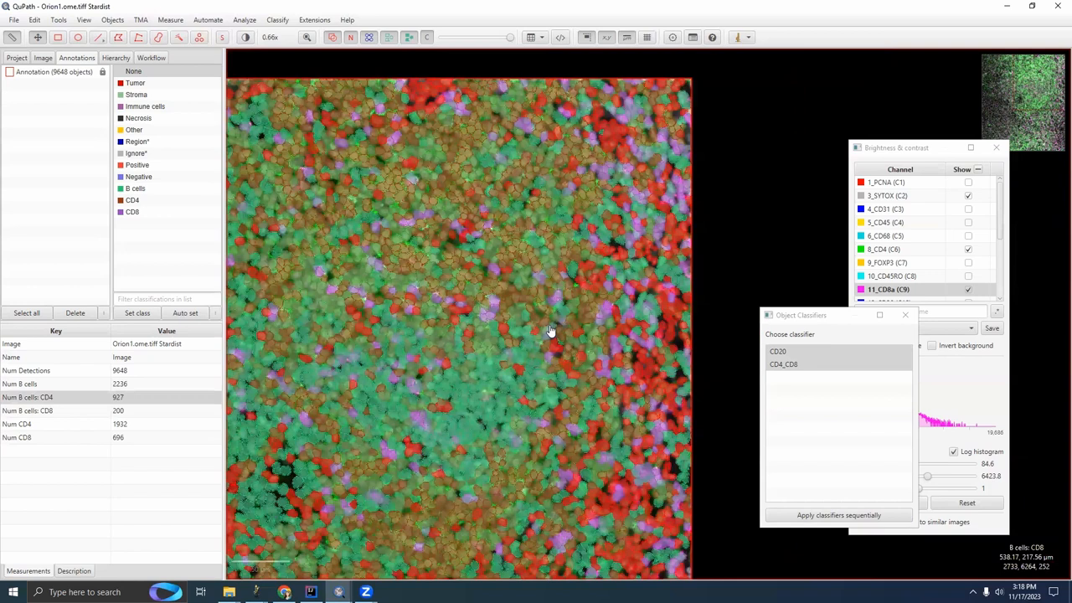
{"action": "scroll", "scroll_direction": "down", "scroll_amount": 3}
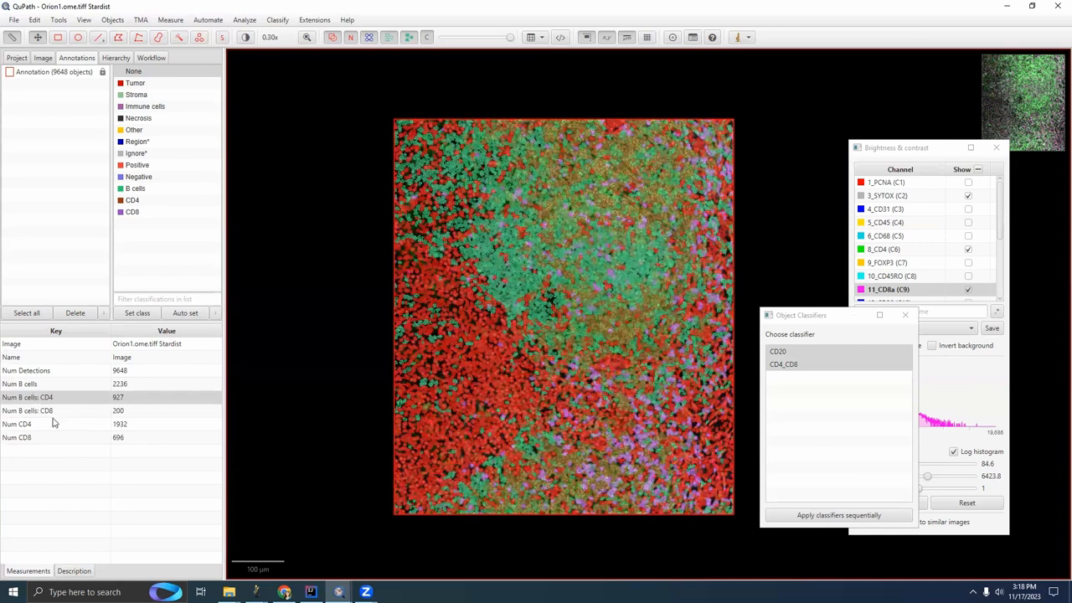
{"action": "left_click", "coordinate": [83, 396]}
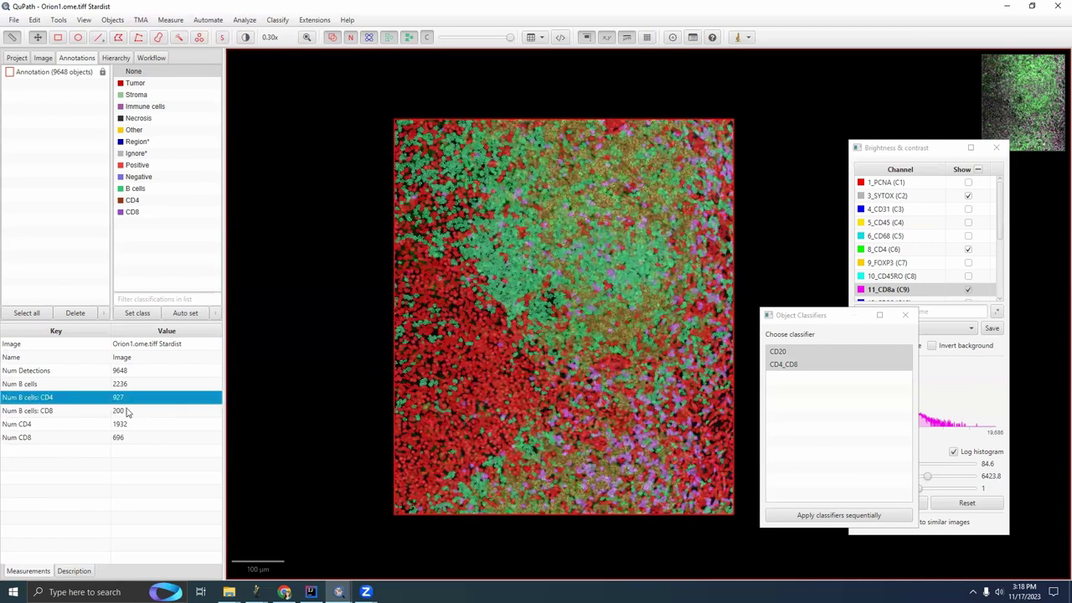
{"action": "left_click", "coordinate": [118, 423]}
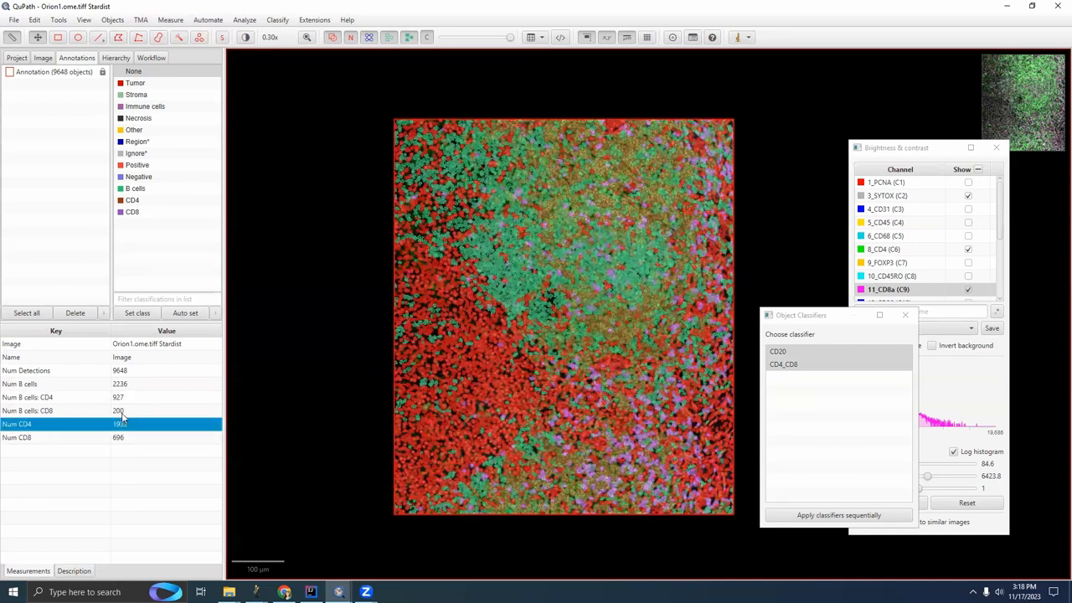
{"action": "left_click", "coordinate": [117, 410]}
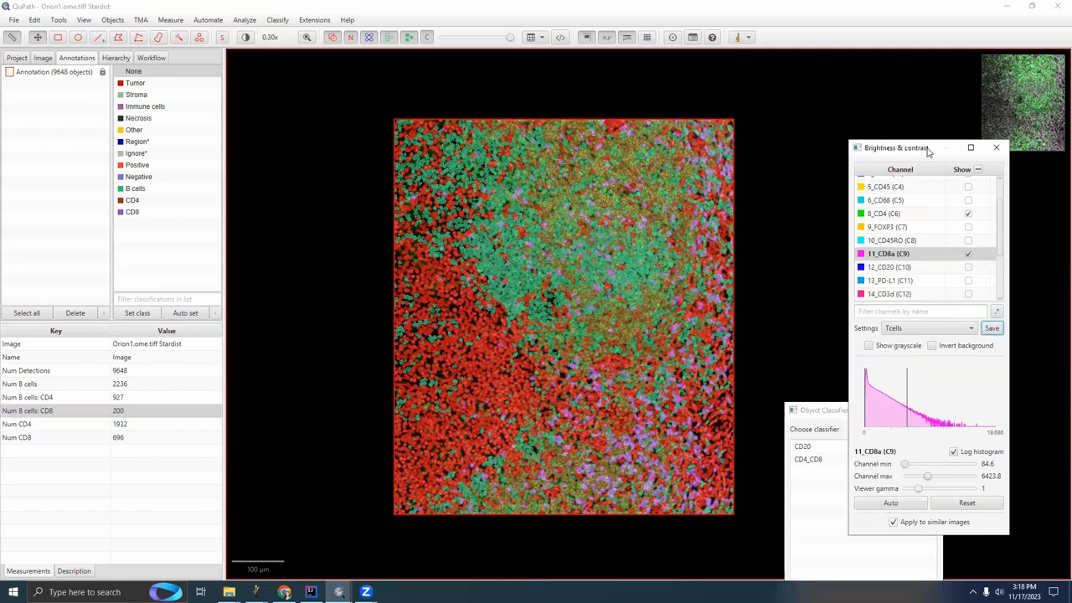
{"action": "mouse_move", "coordinate": [912, 116]}
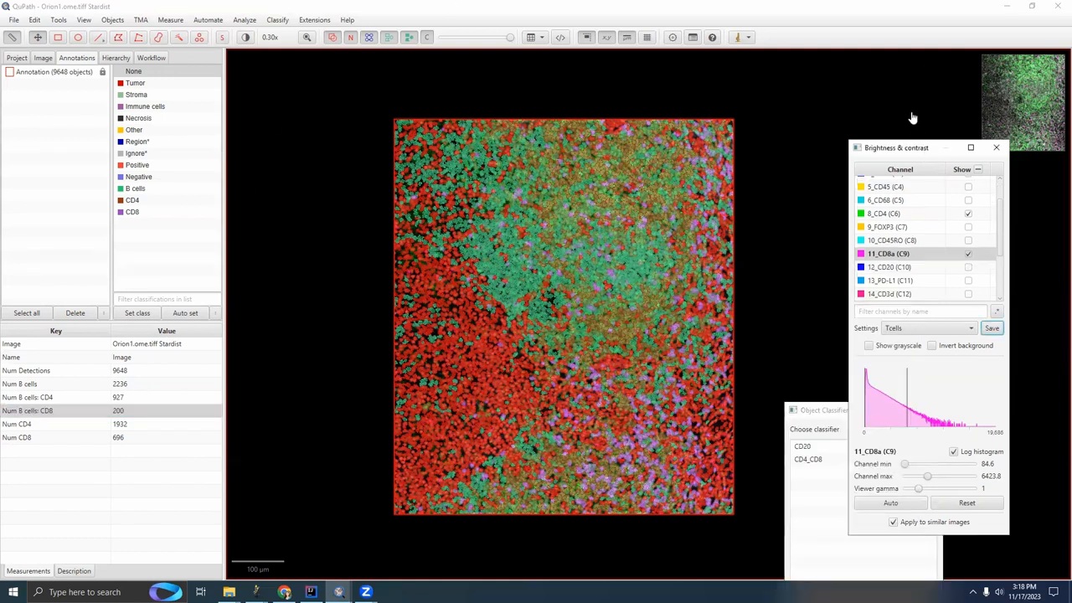
{"action": "mouse_move", "coordinate": [280, 209]}
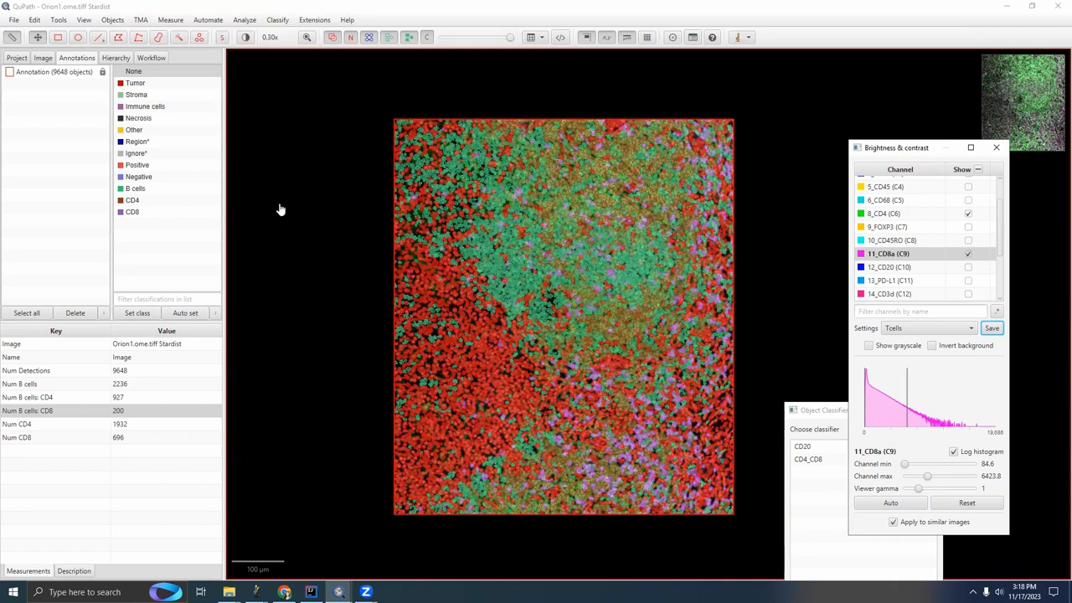
{"action": "mouse_move", "coordinate": [272, 221]}
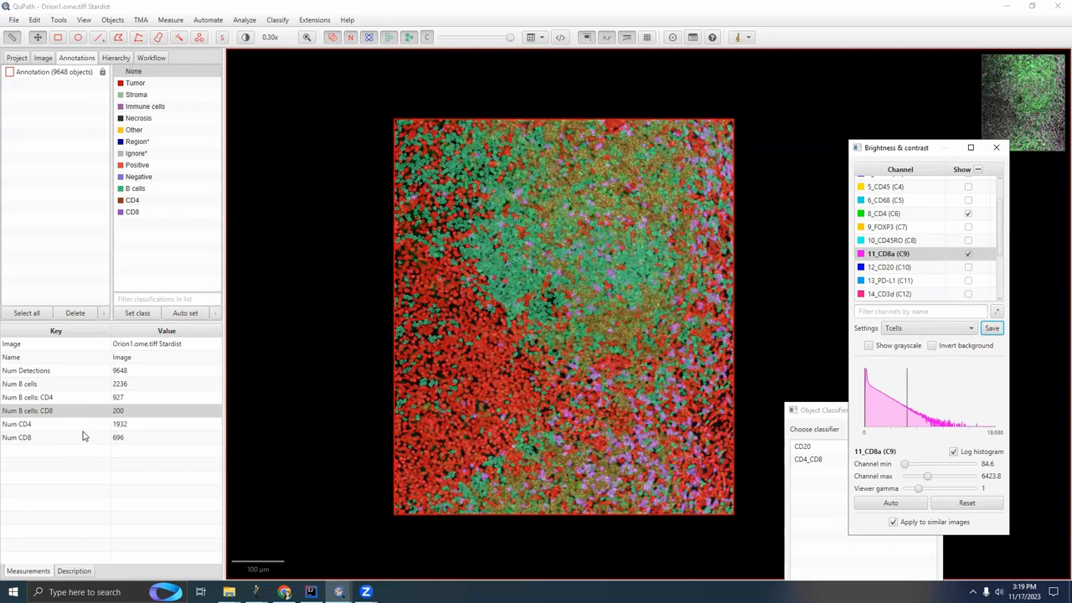
{"action": "mouse_move", "coordinate": [295, 349]}
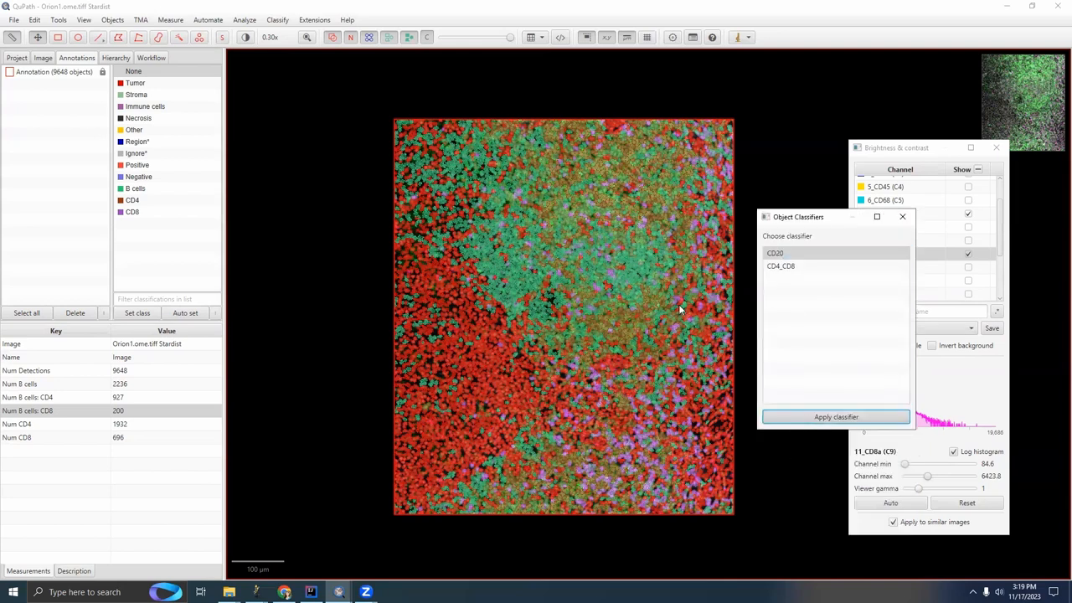
Step: Apply CD20 alone for 3363 B cells, then choose CD4_CD8 in the classifier list
{"action": "left_click", "coordinate": [835, 416]}
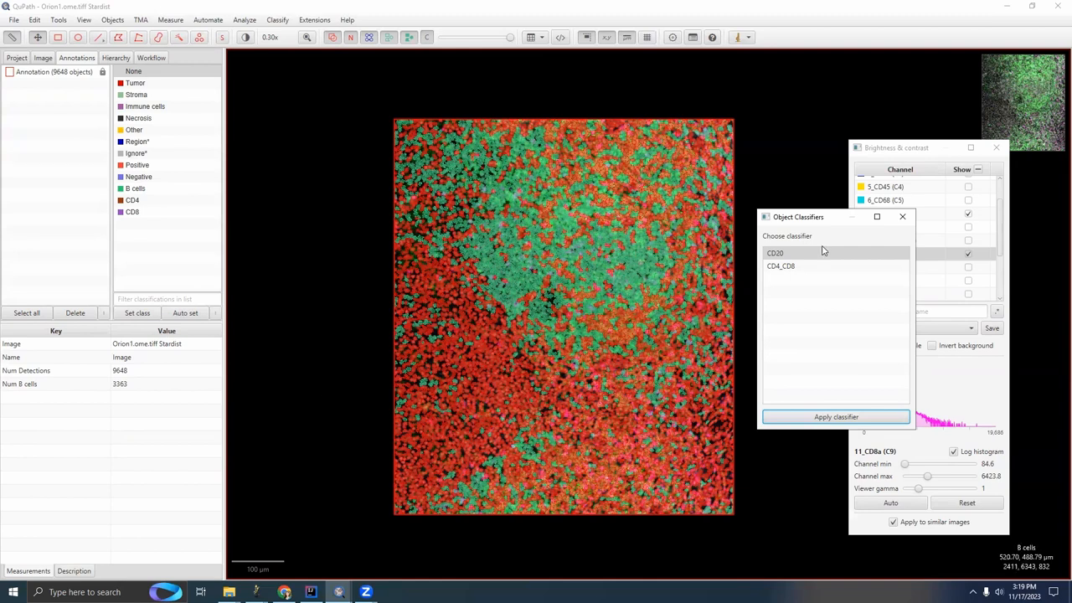
{"action": "left_click", "coordinate": [780, 266]}
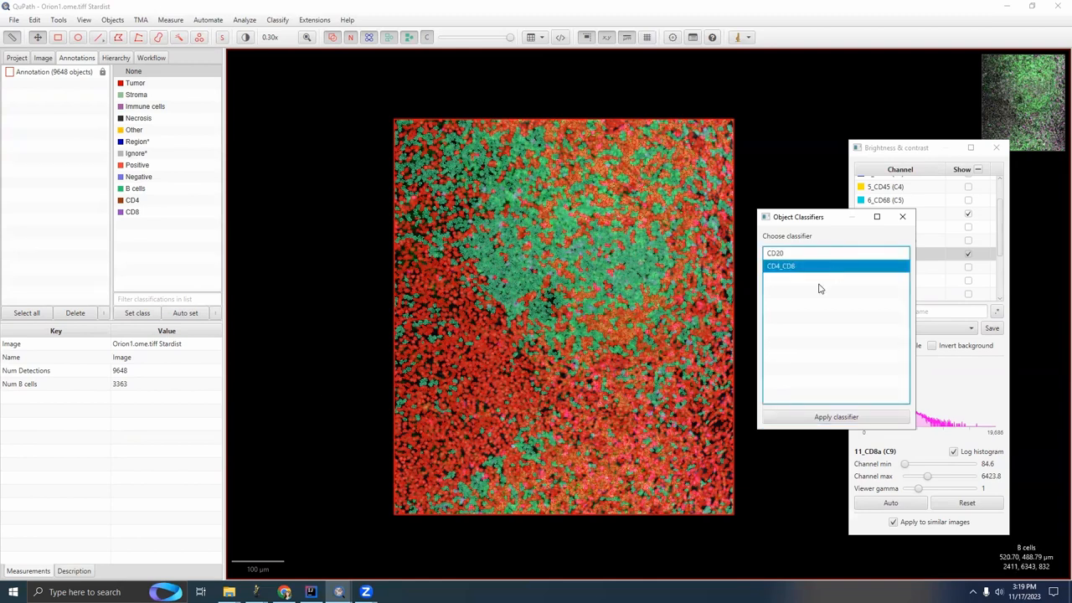
{"action": "mouse_move", "coordinate": [821, 287]}
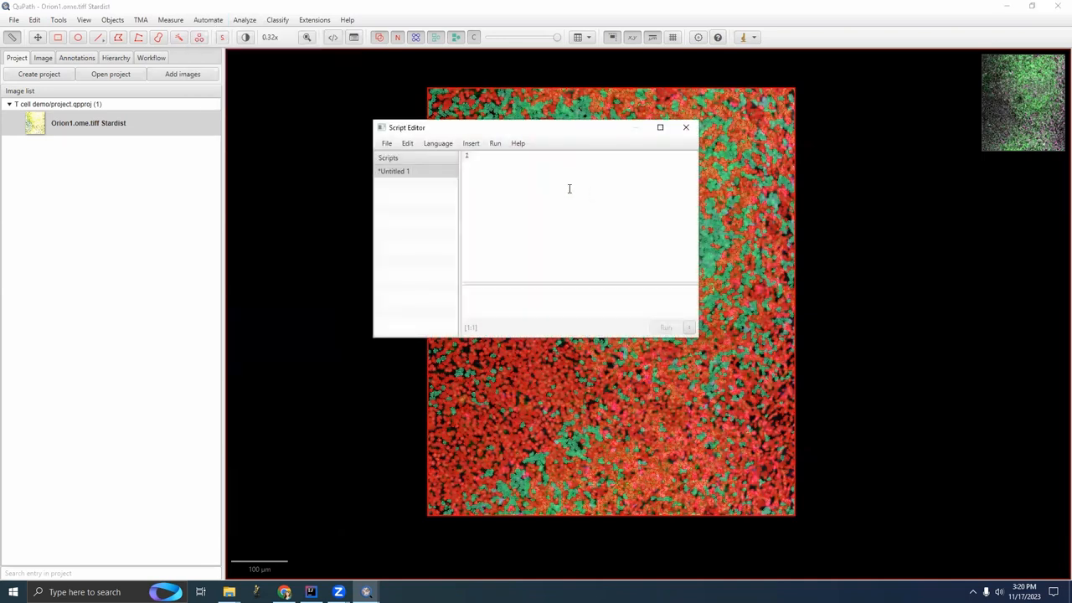
Step: Insert the static QP and QPEx imports into a new script and switch to IntelliJ IDEA
{"action": "left_click", "coordinate": [470, 143]}
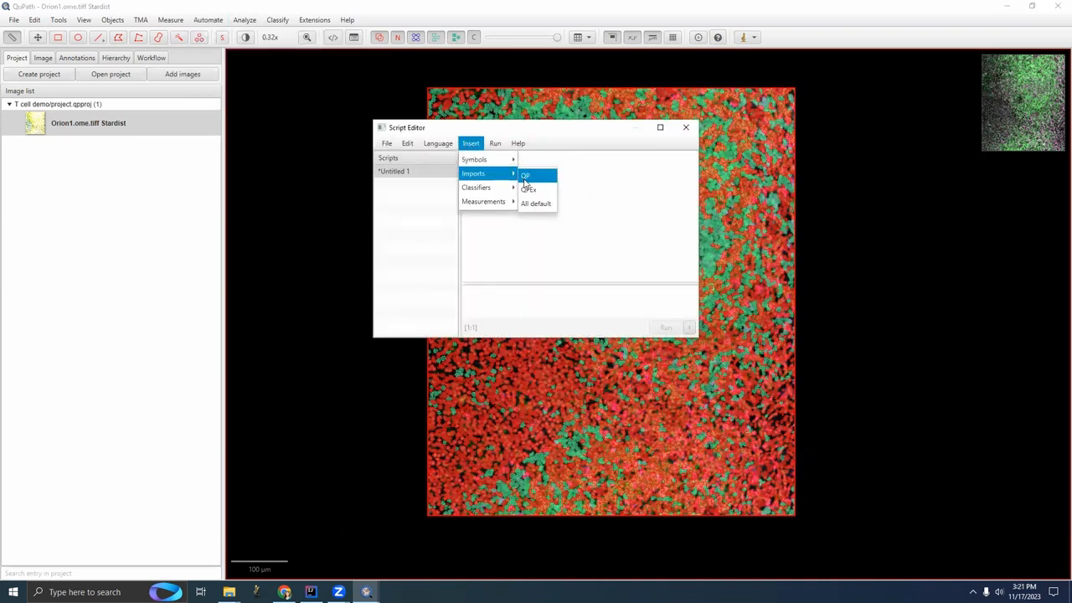
{"action": "left_click", "coordinate": [525, 174]}
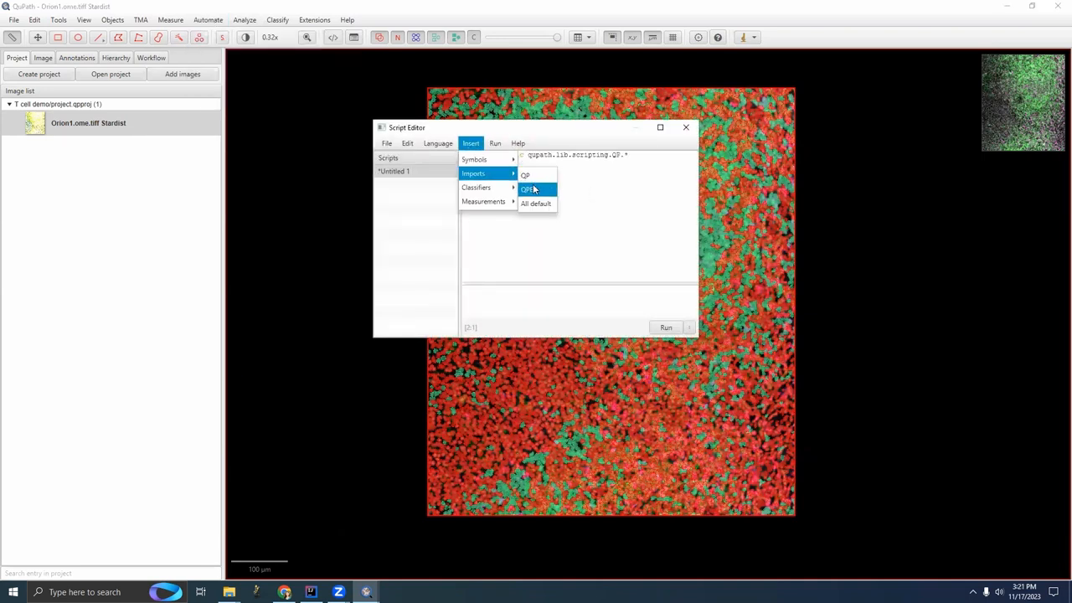
{"action": "left_click", "coordinate": [529, 189]}
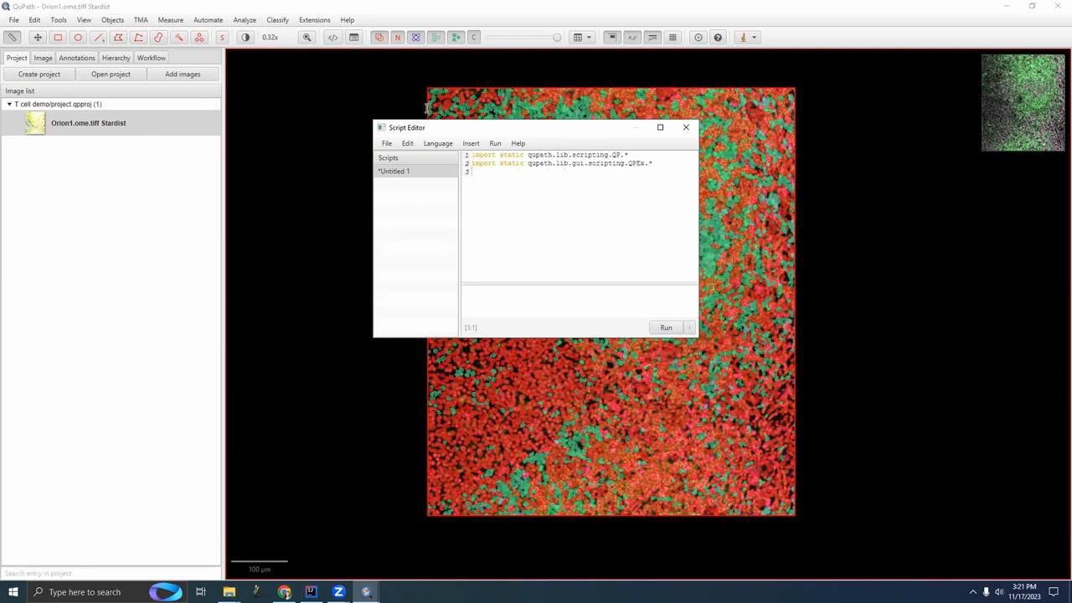
{"action": "left_click", "coordinate": [310, 592]}
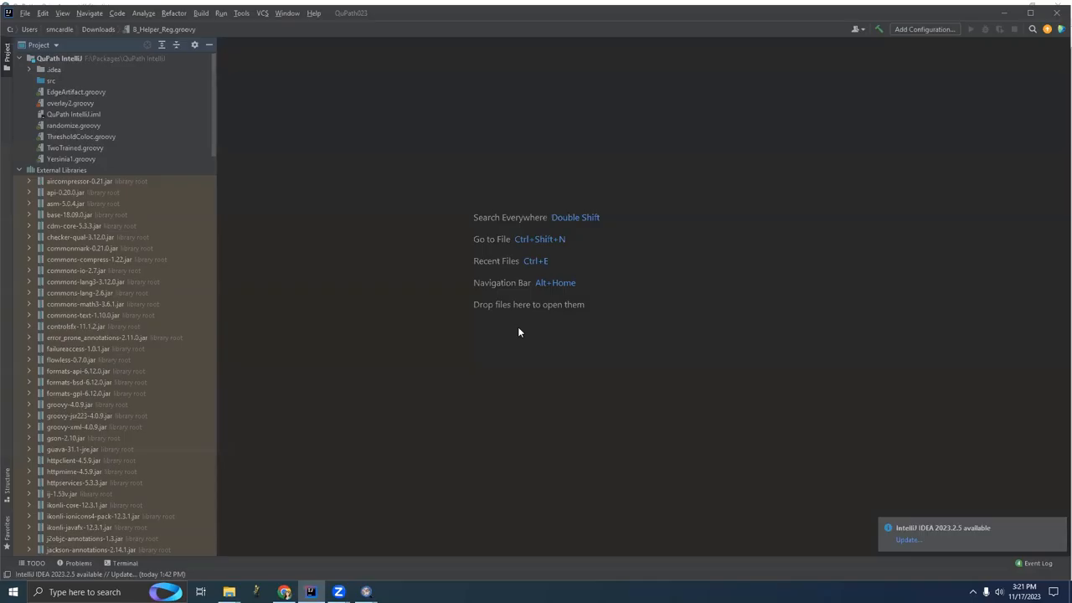
{"action": "mouse_move", "coordinate": [229, 592]}
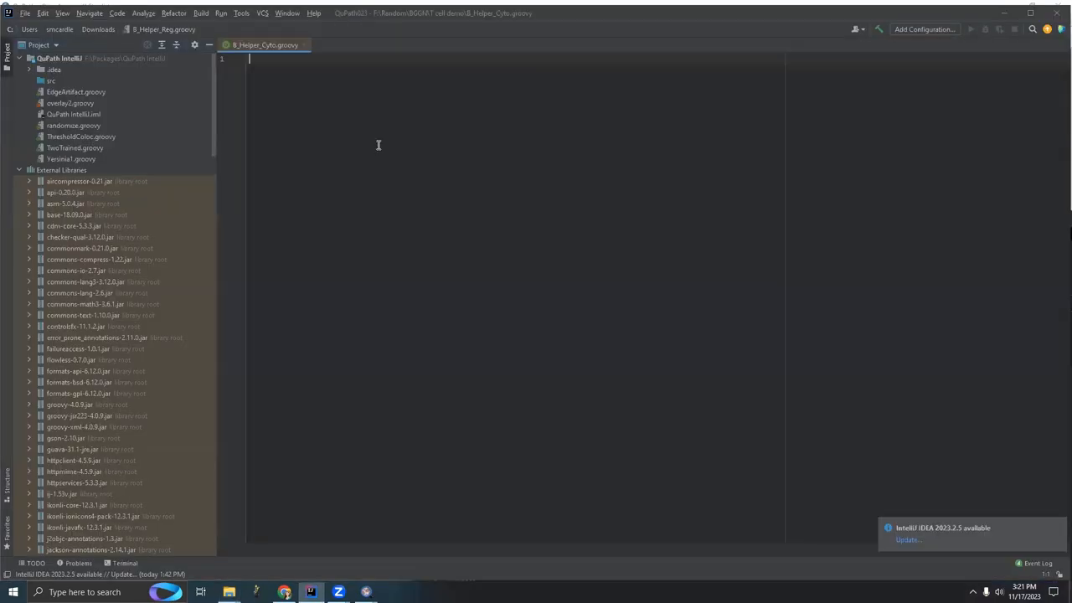
Step: With B_Helper_Cyto.groovy open, return to the QuPath window via Alt+Tab
{"action": "key", "text": "alt+tab"}
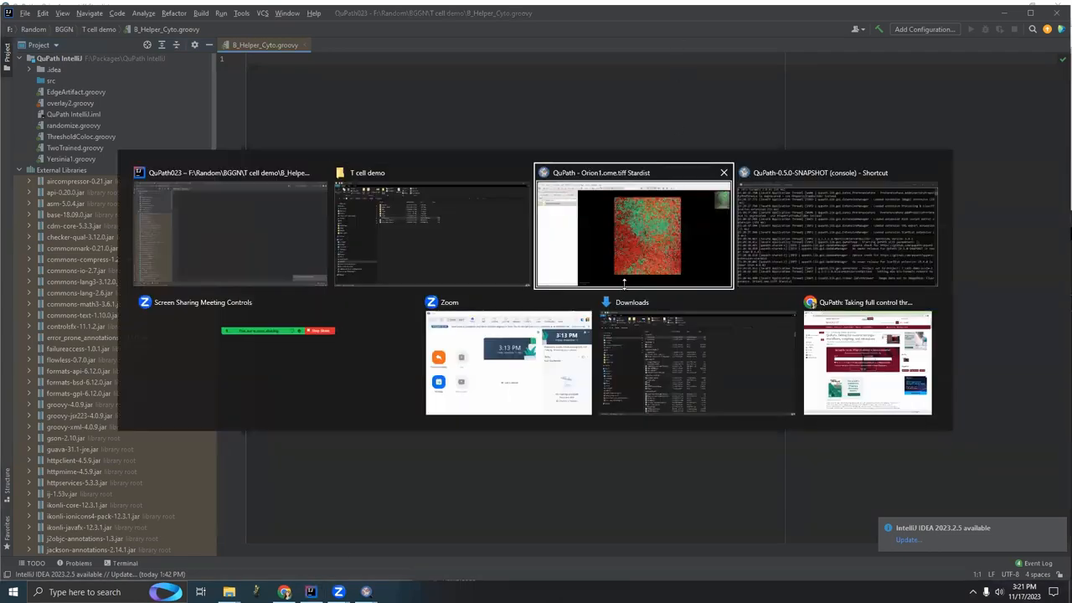
{"action": "left_click", "coordinate": [632, 226]}
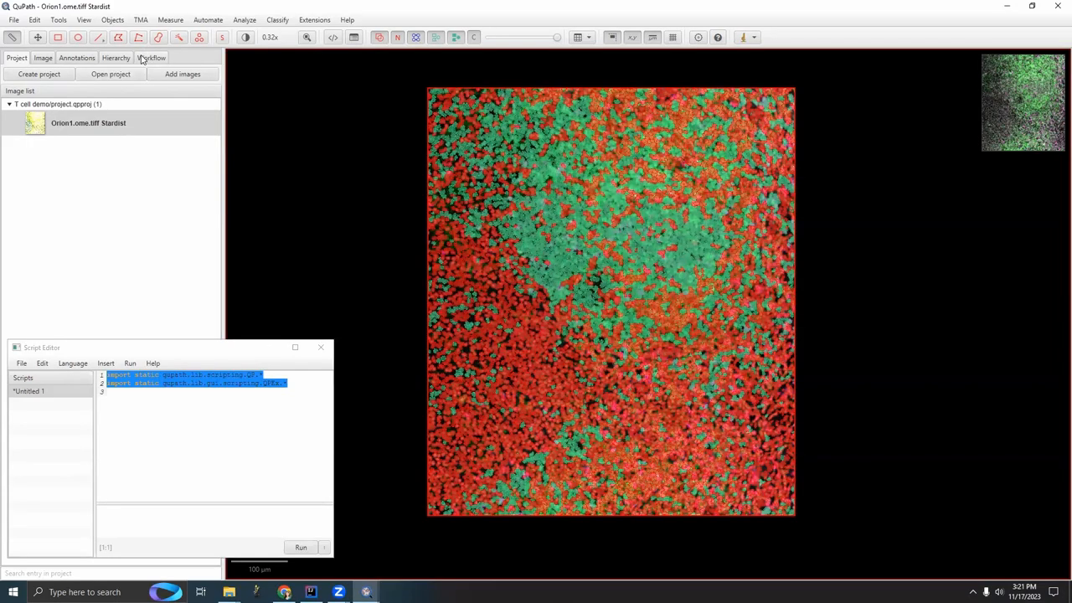
Step: Find runObjectClassifier("CD20") in the Workflow history and carry it to B_Helper_Cyto.groovy
{"action": "left_click", "coordinate": [152, 57]}
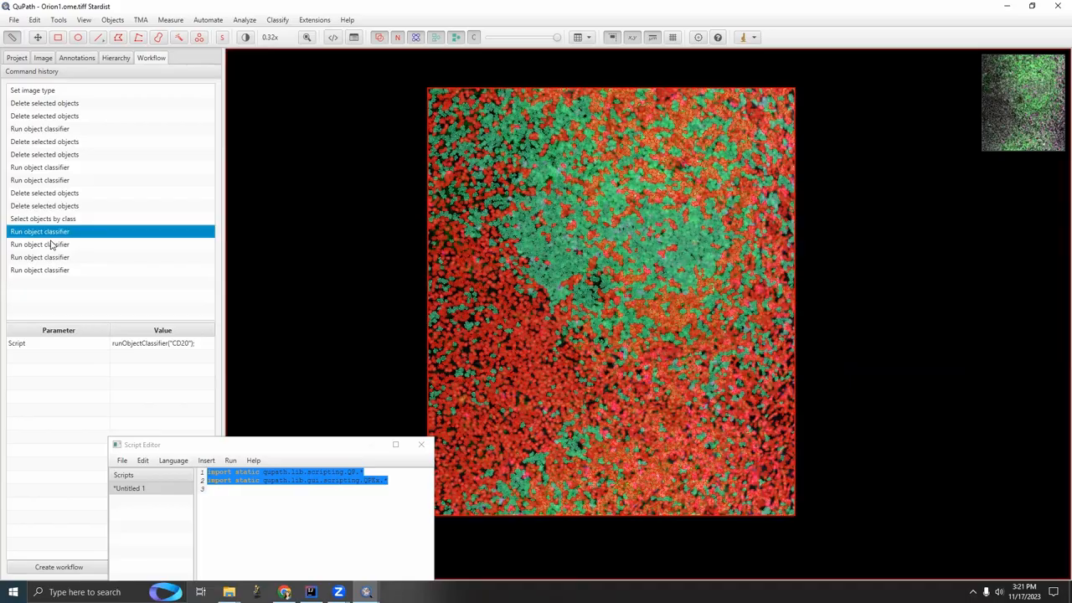
{"action": "left_click", "coordinate": [311, 592]}
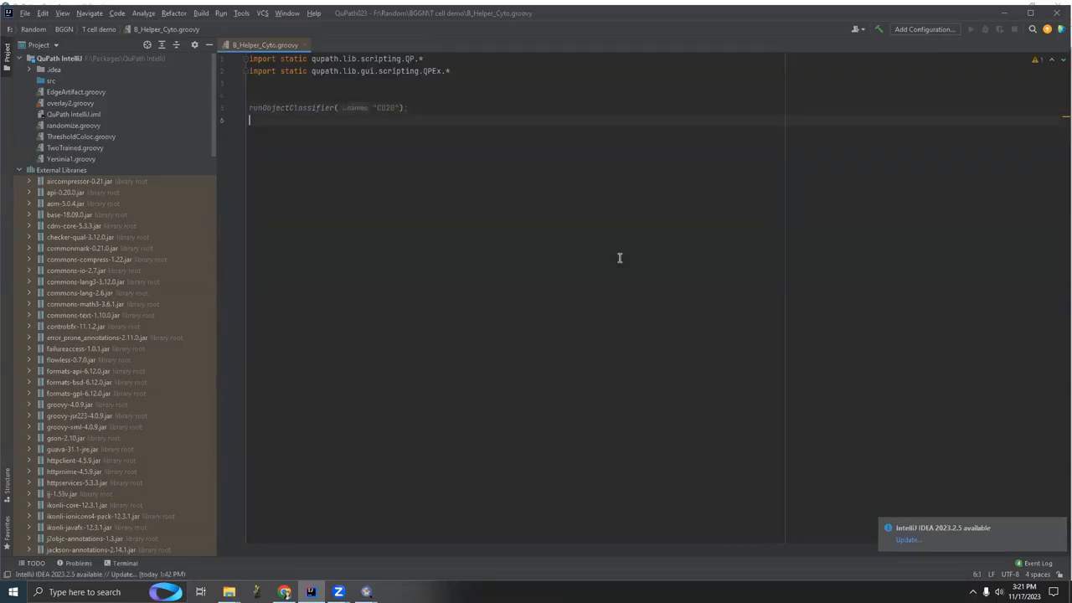
Step: Define cells with getCellObjects() and Bcells as those with path class 'CD20'
{"action": "key", "text": "enter"}
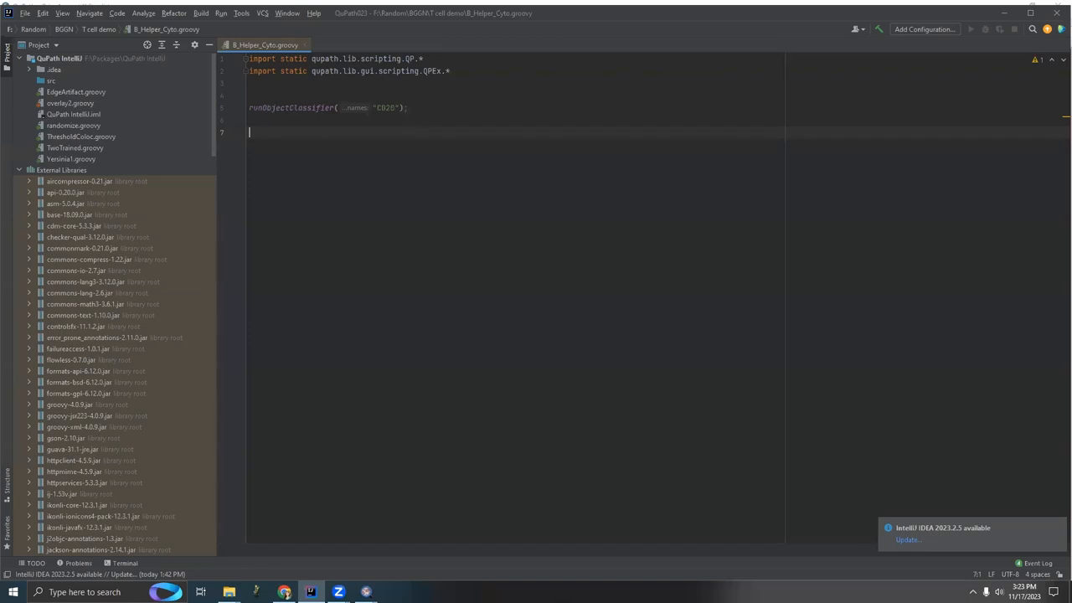
{"action": "type", "text": "def cells = getCellObjects("}
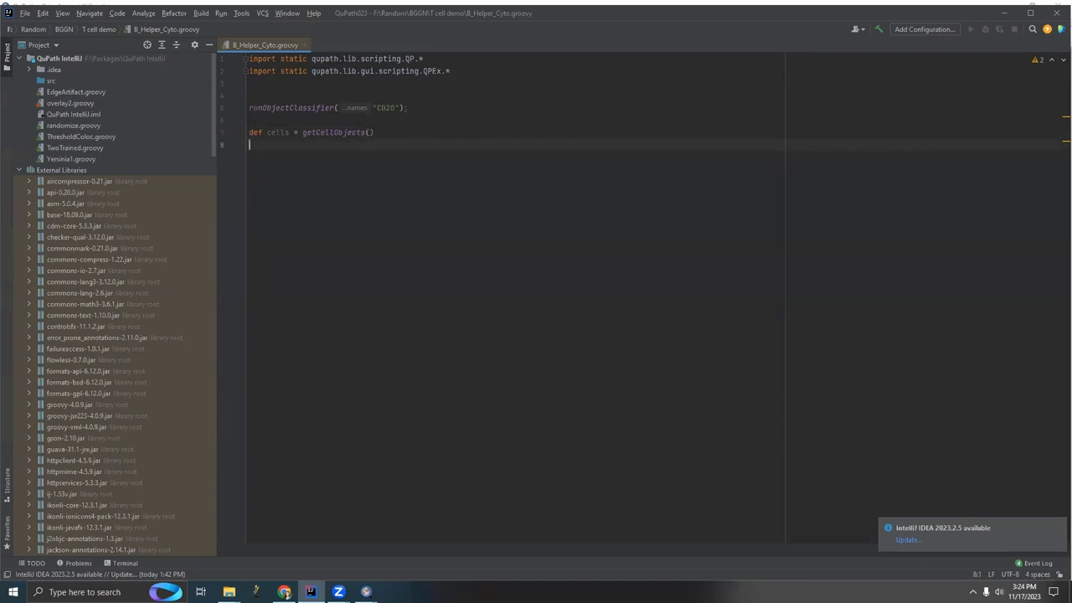
{"action": "type", "text": "cells."}
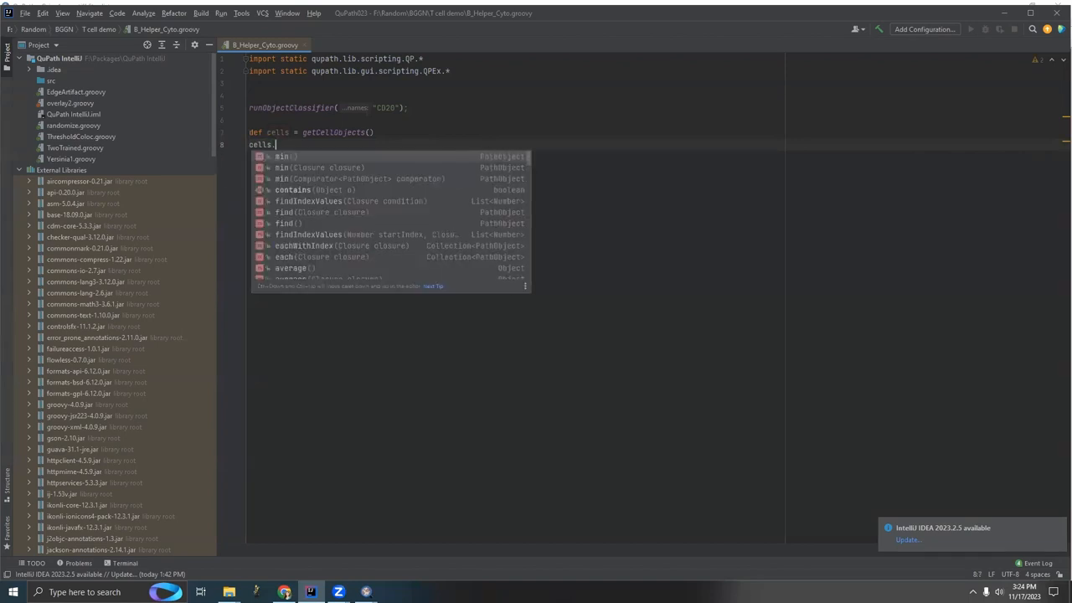
{"action": "type", "text": "findAll{"}
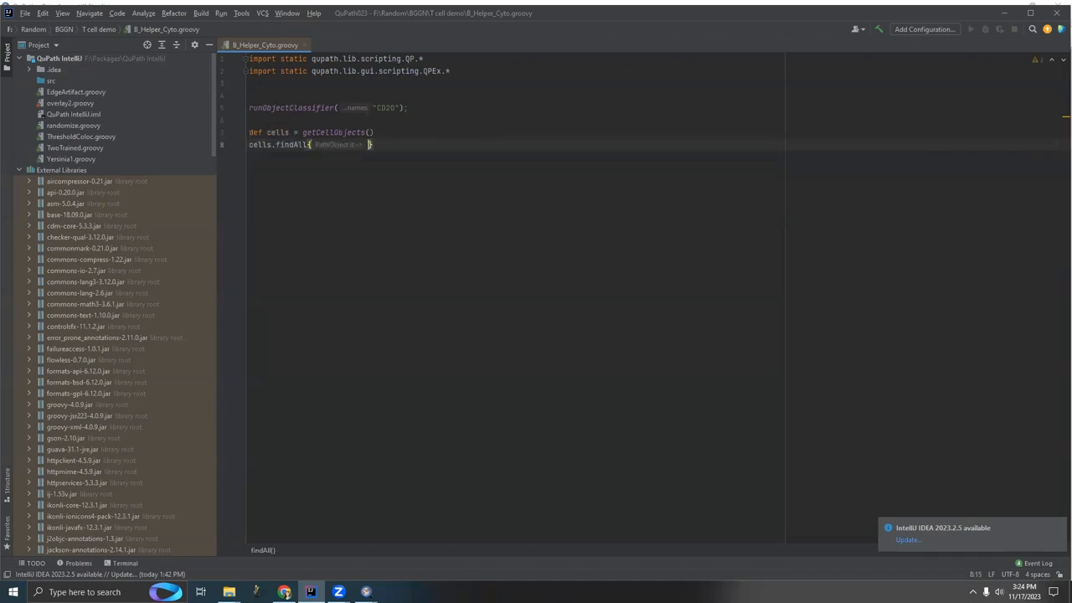
{"action": "type", "text": "it."}
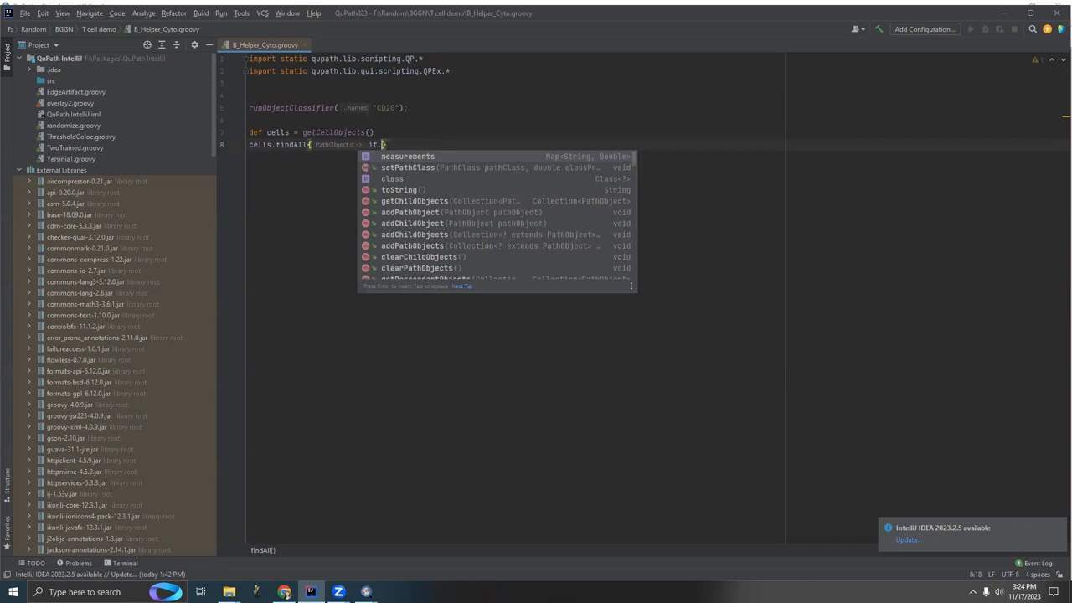
{"action": "type", "text": "get"}
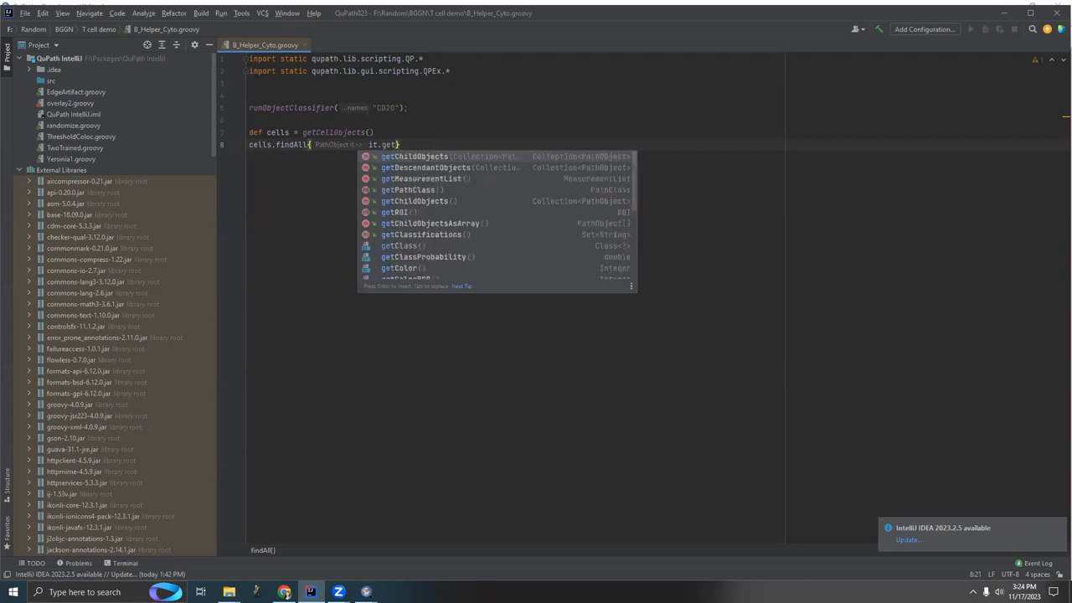
{"action": "type", "text": "PathClass("}
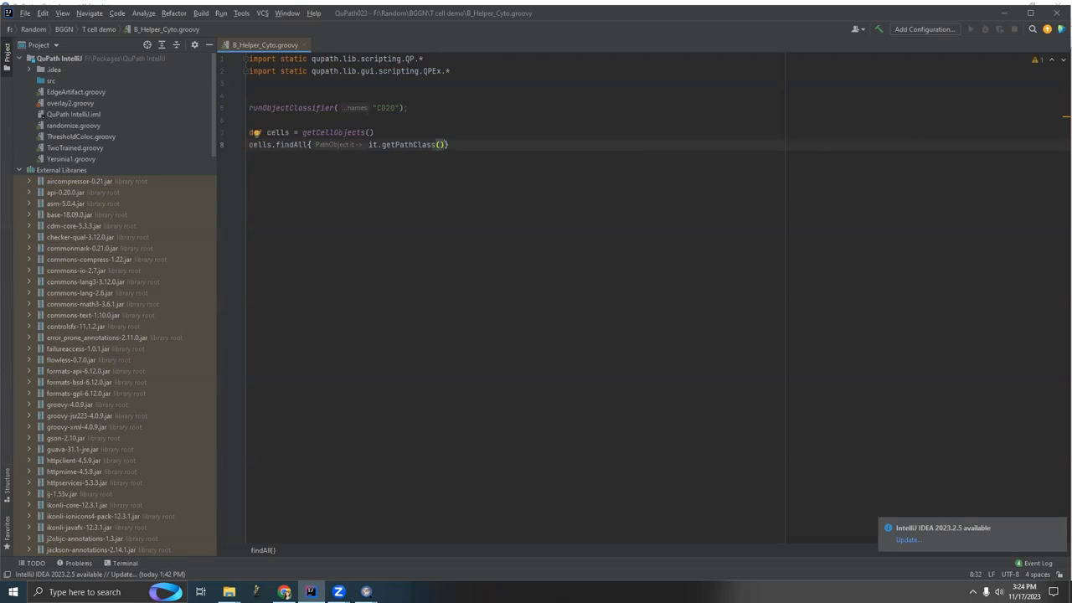
{"action": "type", "text": "==getPathClass('"}
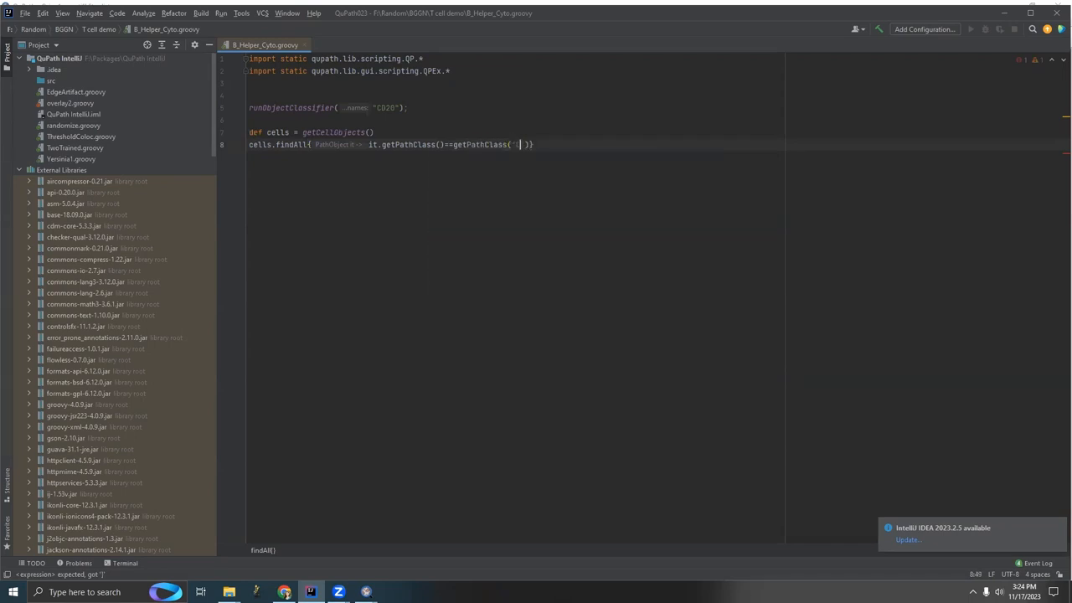
{"action": "type", "text": "name: 'CD20'"}
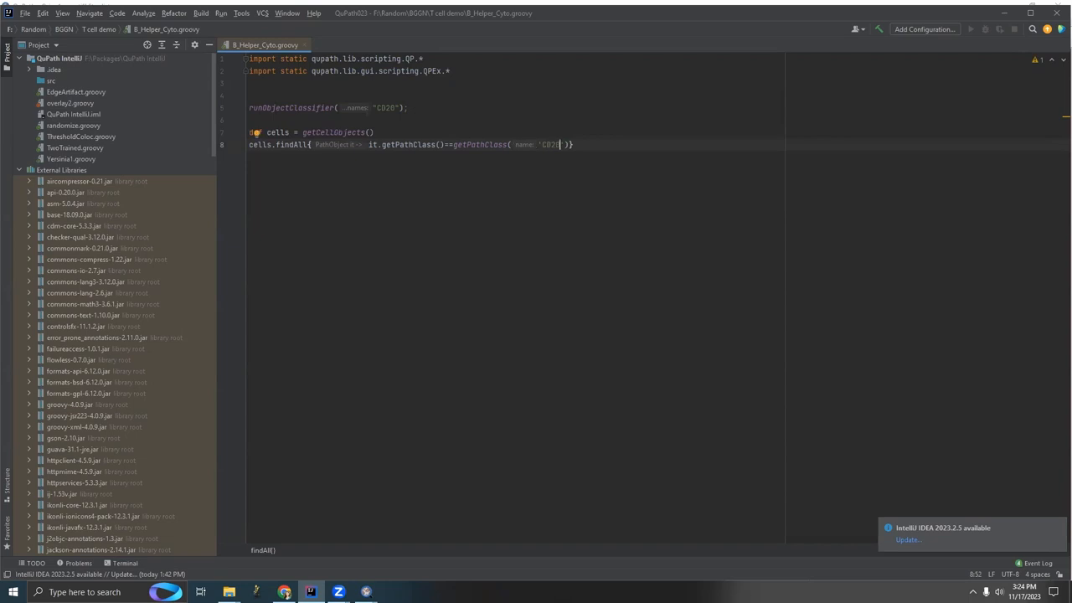
Step: Duplicate the filter as nonB cells with null path class and start typing load
{"action": "left_click", "coordinate": [351, 188]}
{"action": "type", "text": "def Bcells = "}
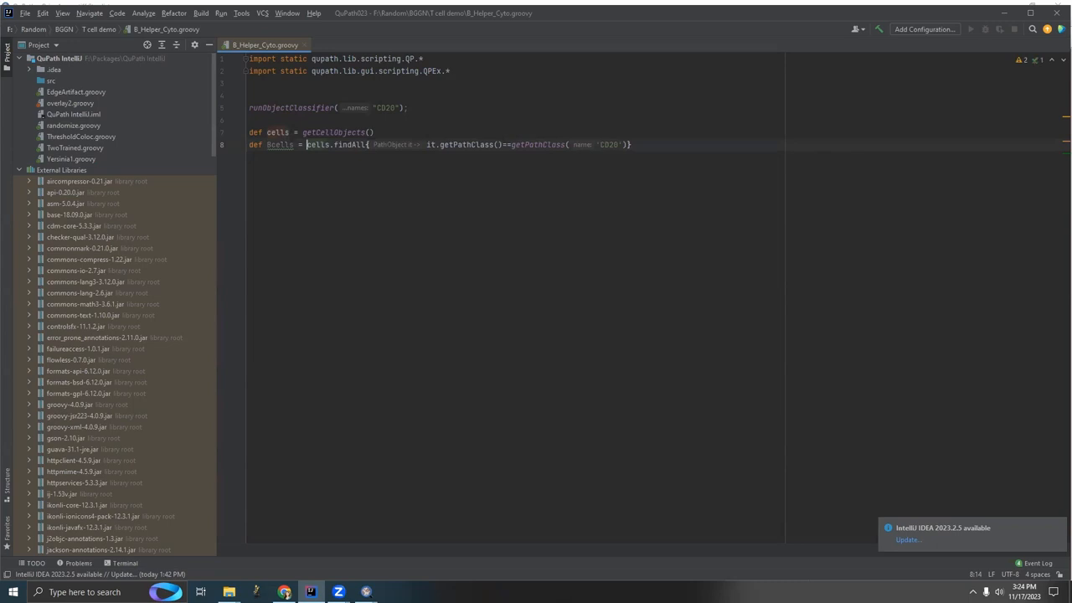
{"action": "key", "text": "Return"}
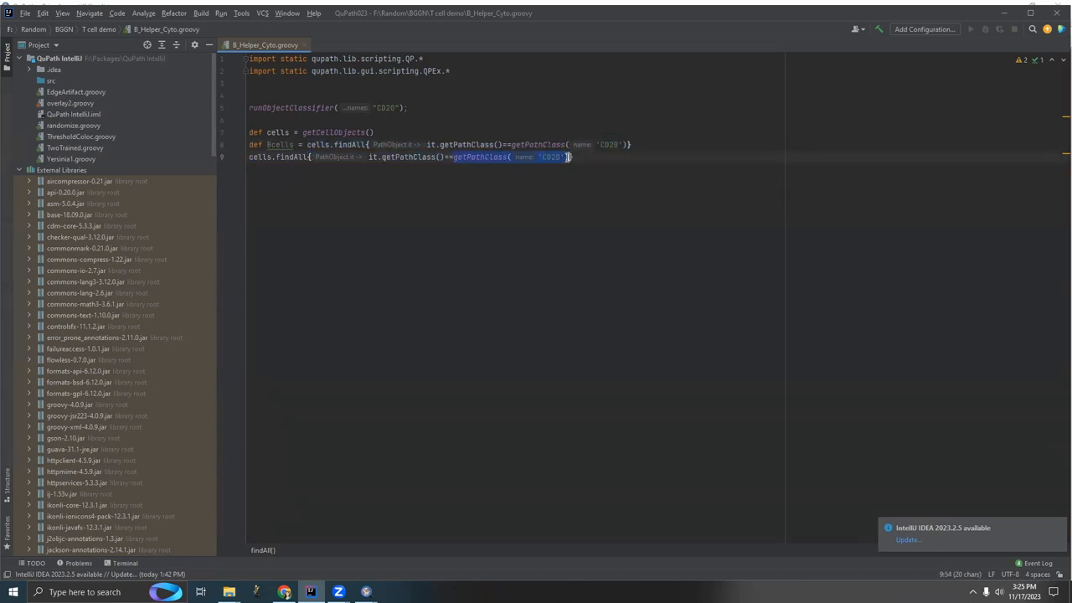
{"action": "type", "text": "null"}
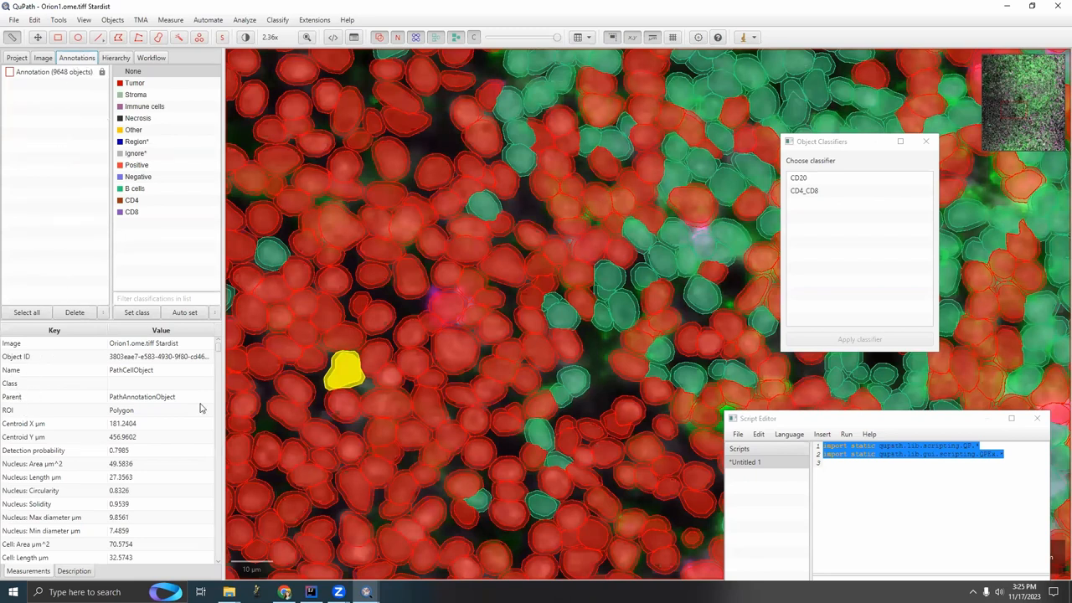
{"action": "mouse_move", "coordinate": [350, 218]}
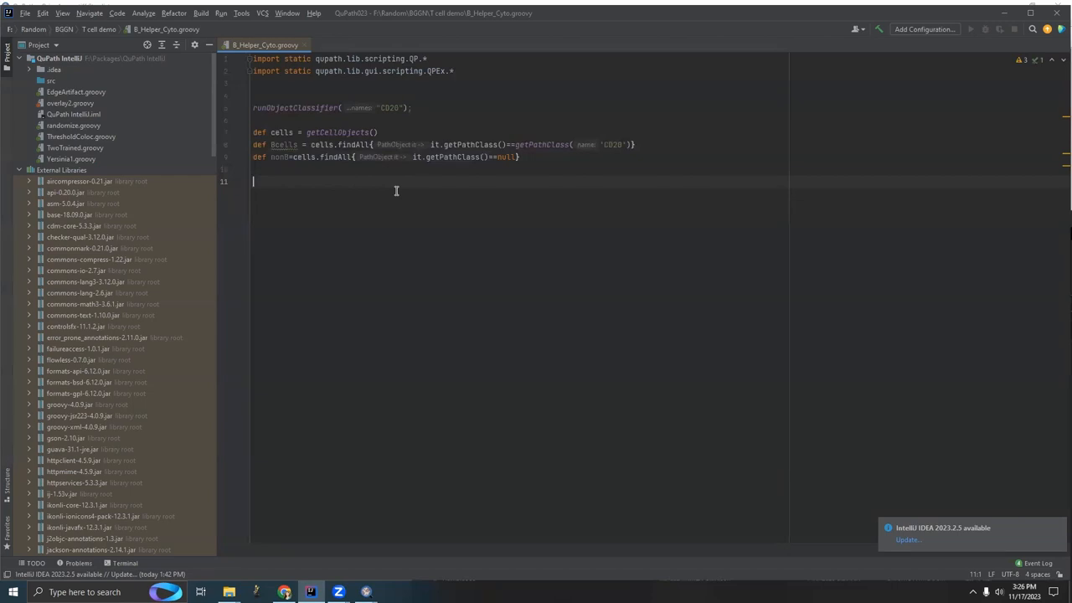
{"action": "type", "text": "load"}
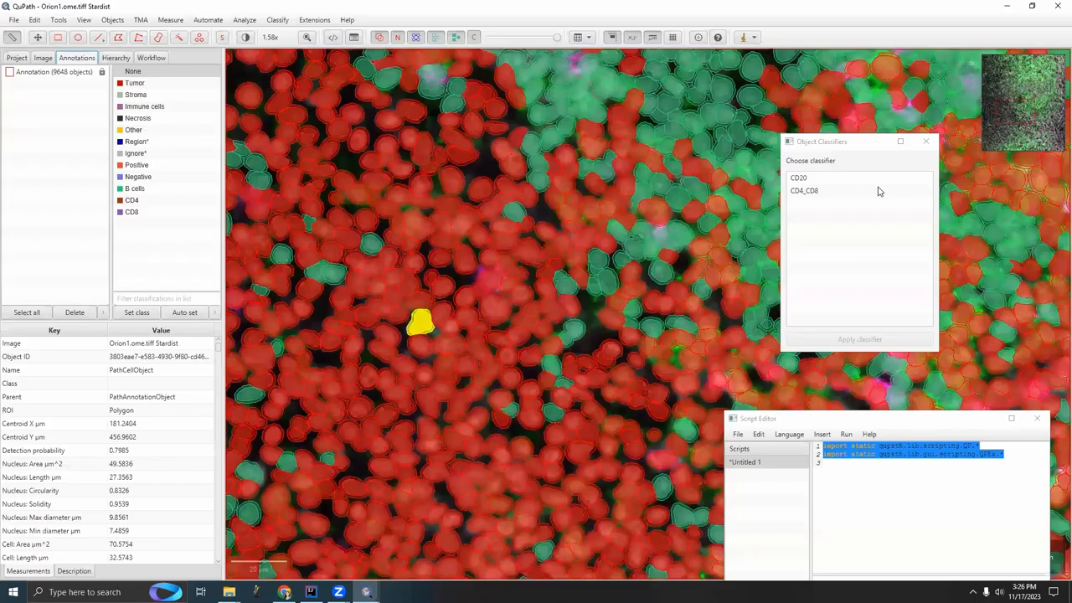
Step: Choose CD4_CD8 in the object classifier list to confirm its name
{"action": "left_click", "coordinate": [804, 190]}
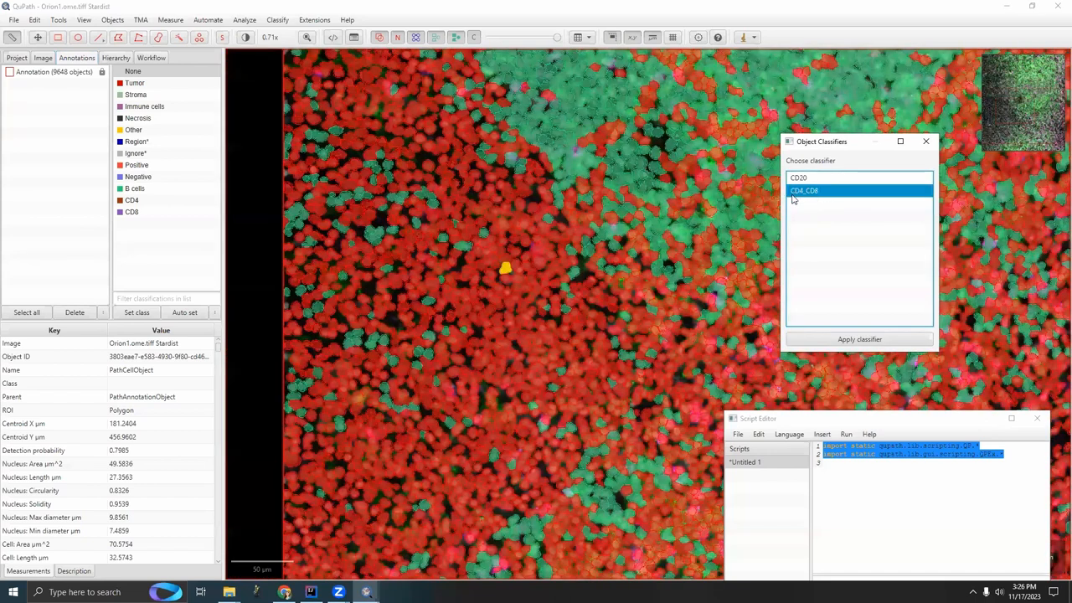
{"action": "mouse_move", "coordinate": [624, 220]}
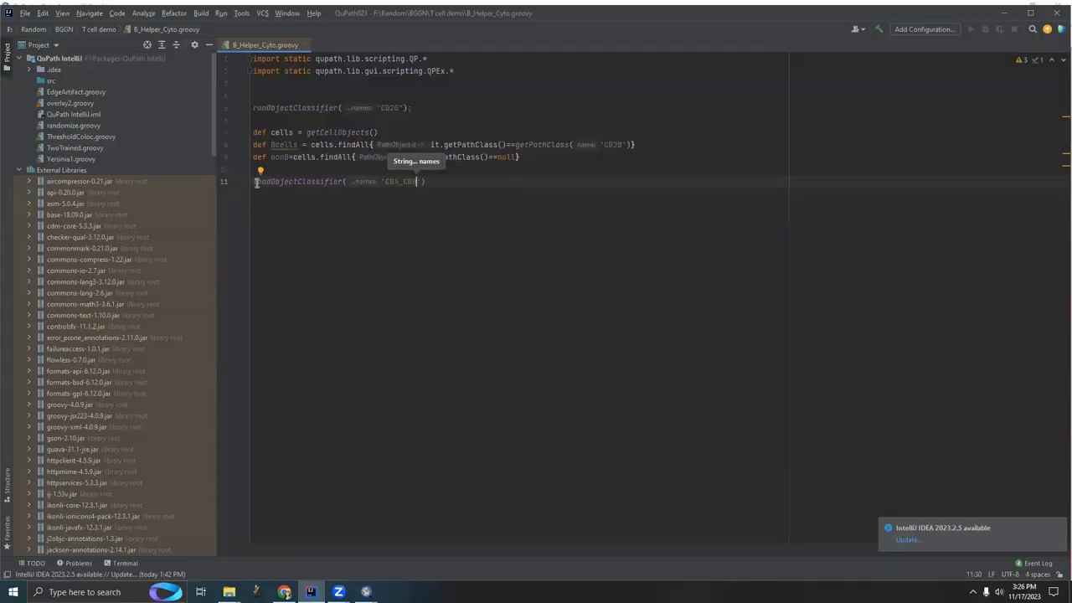
Step: Assign loadObjectClassifier('CD4_CD8') to def TcellClass and start a TcellClass. method call
{"action": "left_click", "coordinate": [284, 237]}
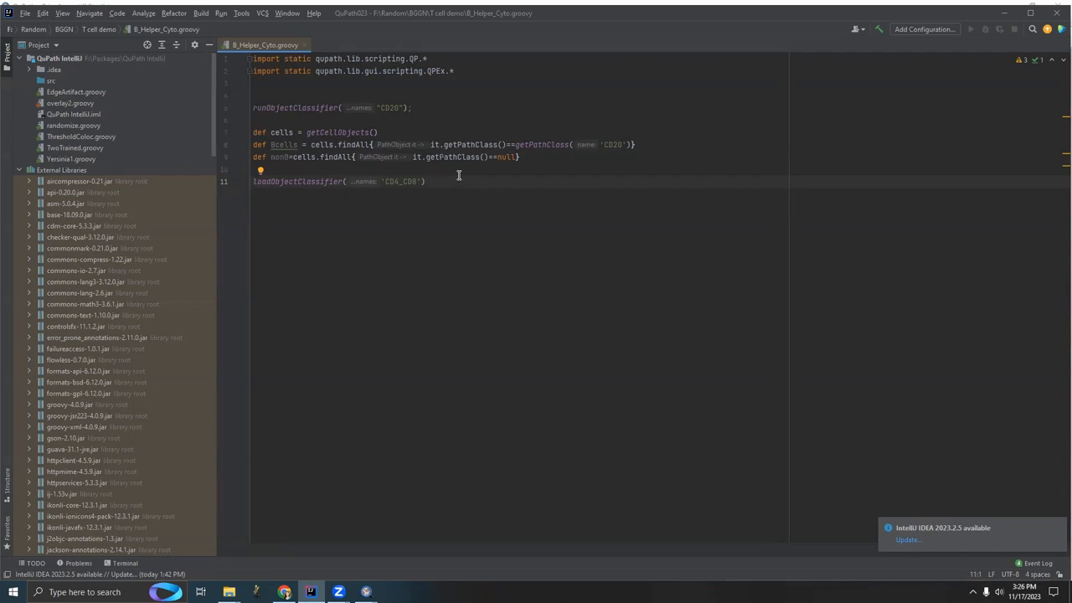
{"action": "type", "text": "def Tcl"}
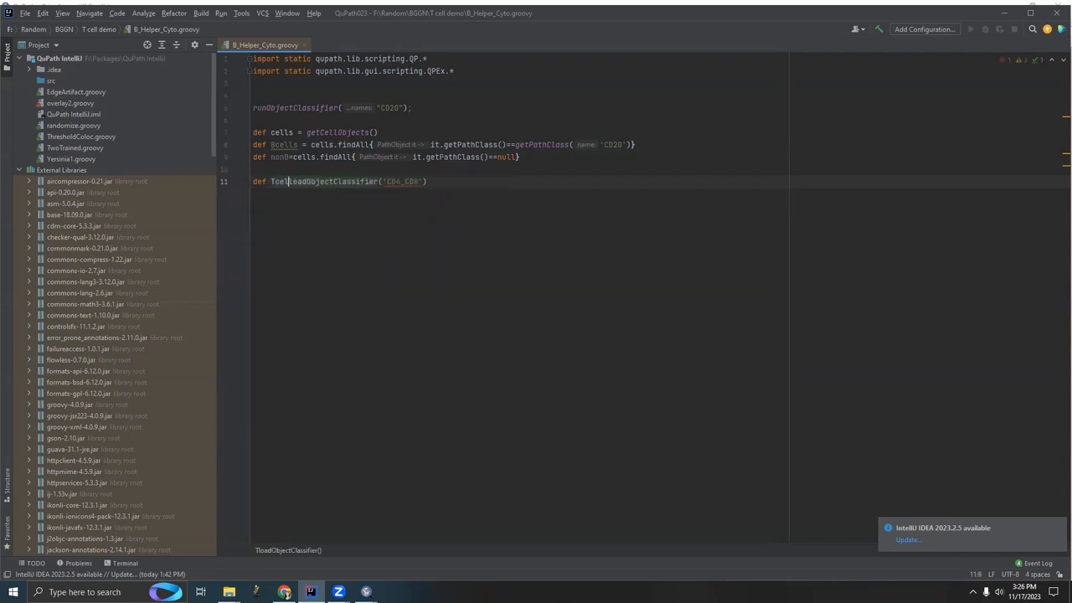
{"action": "type", "text": "Class="}
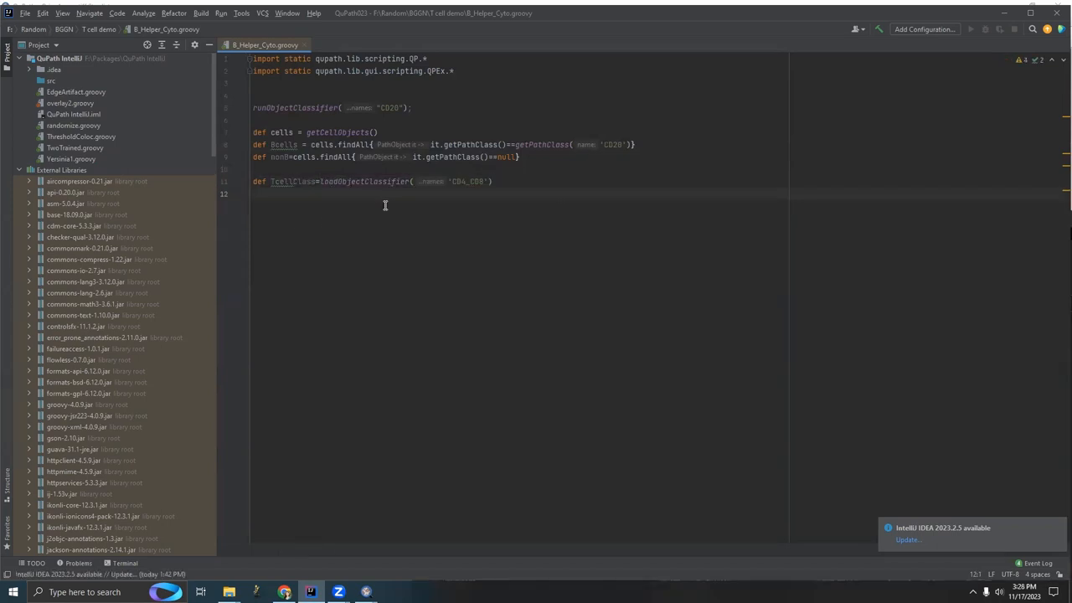
{"action": "type", "text": "TcellCl"}
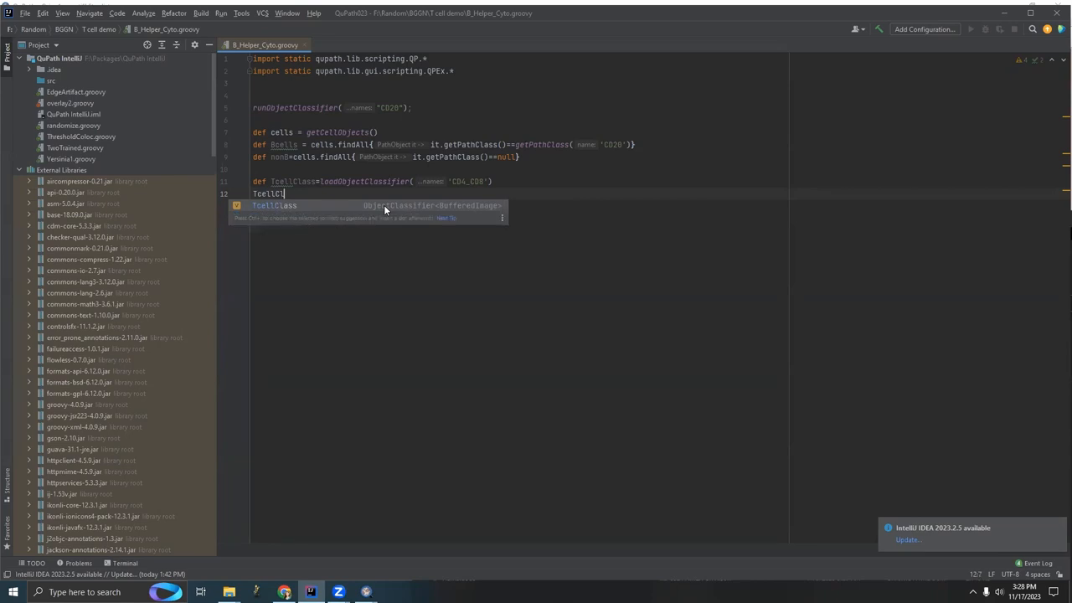
{"action": "type", "text": "."}
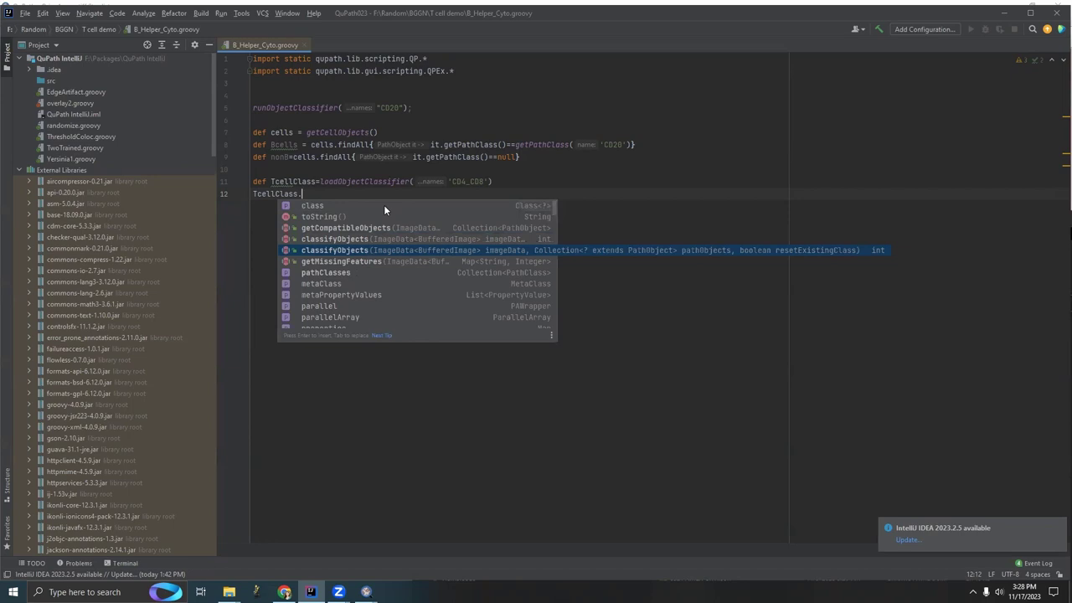
Step: Call TcellClass.classifyObjects(imageData, nonB, true) with imageData = getCurrentImageData(), and comment out the Bcells line
{"action": "left_click", "coordinate": [334, 249]}
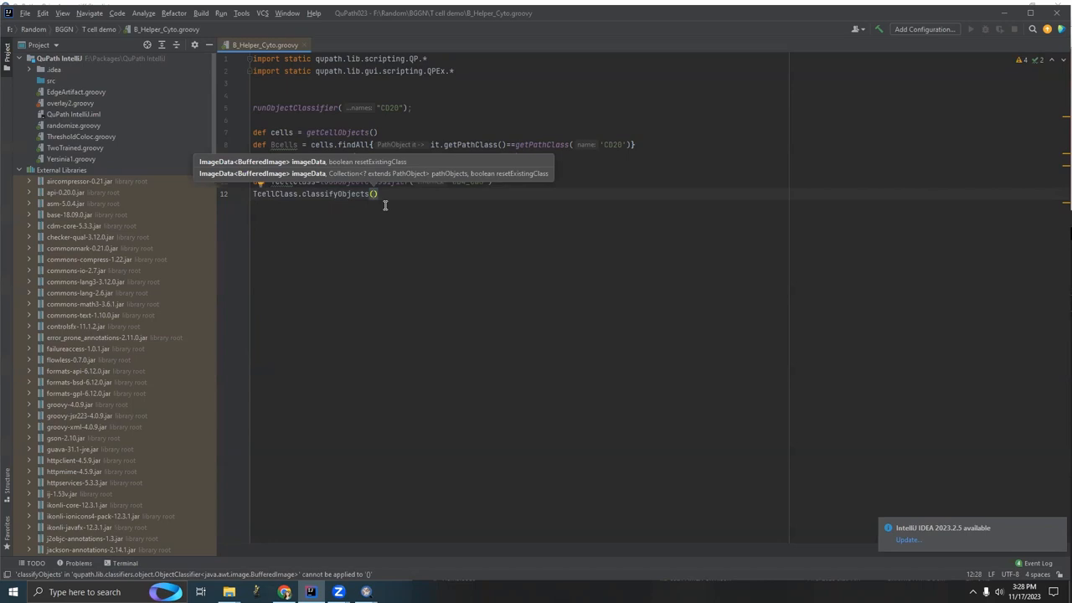
{"action": "type", "text": "imageData"}
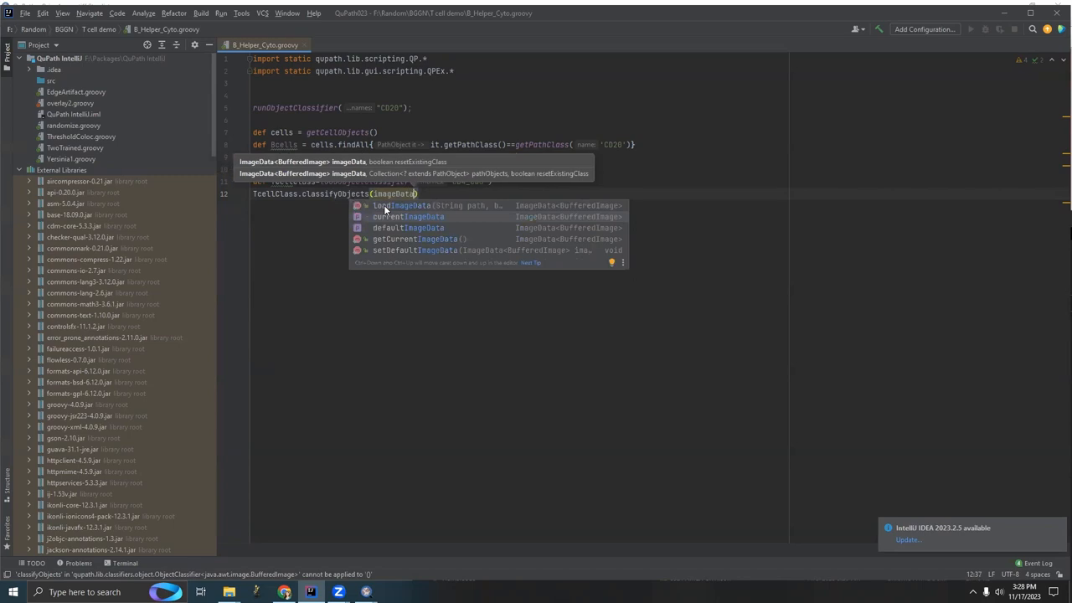
{"action": "type", "text": ",nonB, true"}
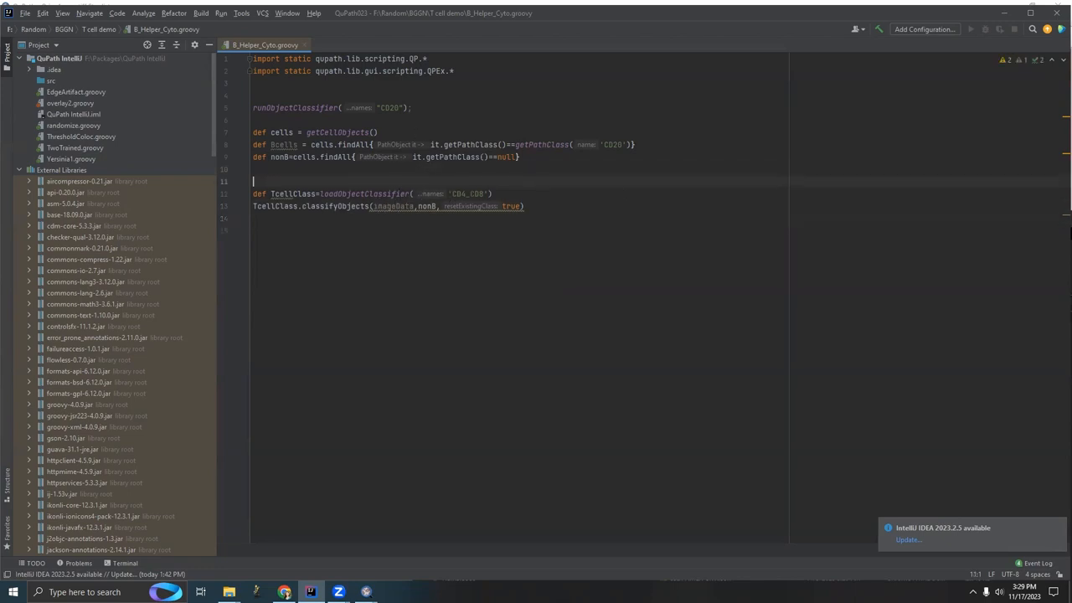
{"action": "type", "text": "def image"}
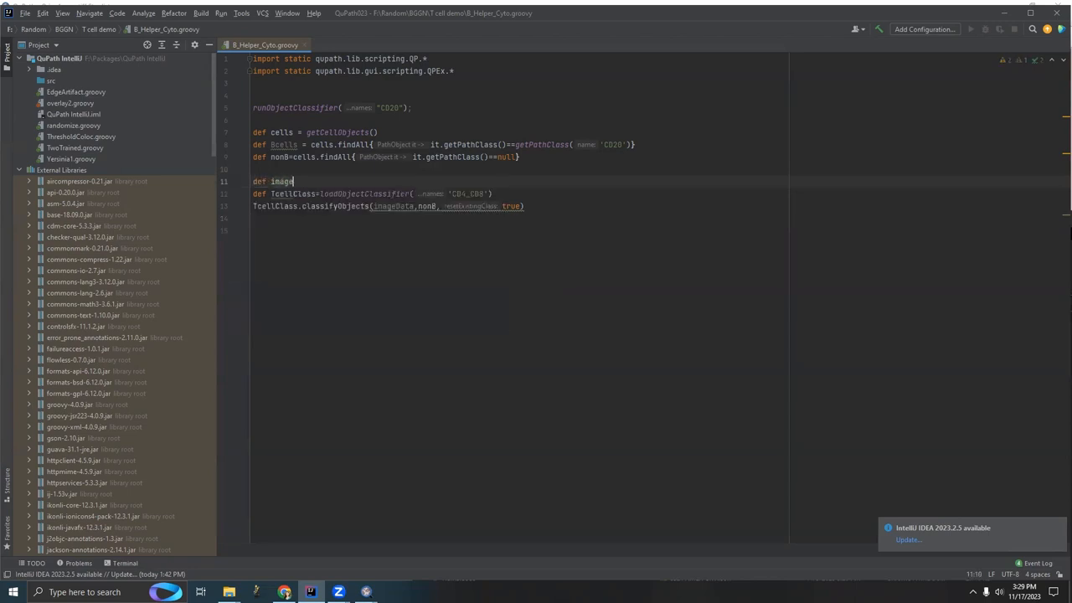
{"action": "type", "text": "Data = getCurrentImageData("}
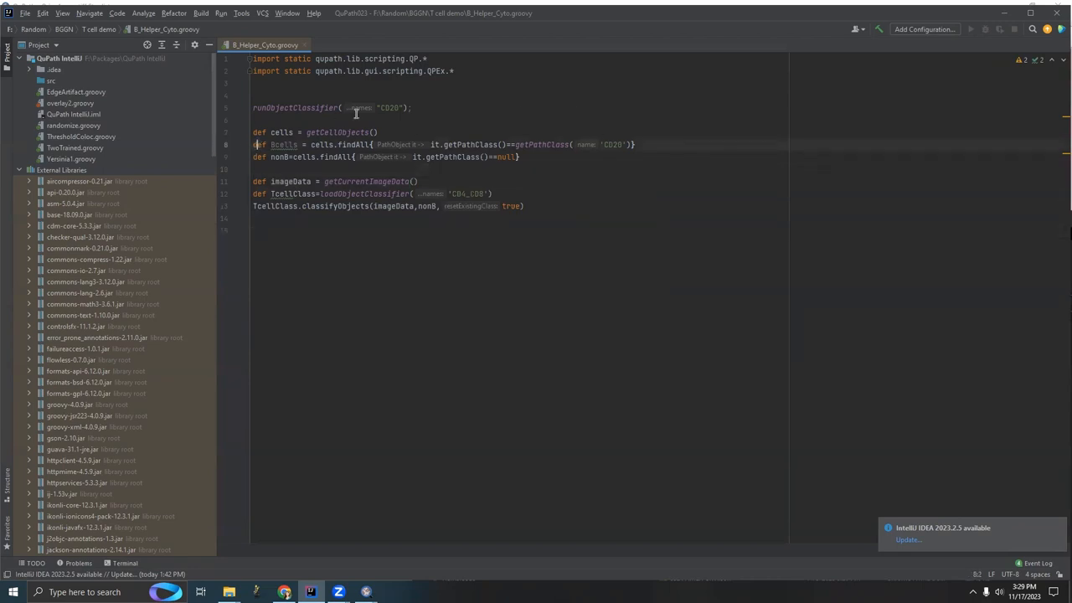
{"action": "key", "text": "ctrl+slash"}
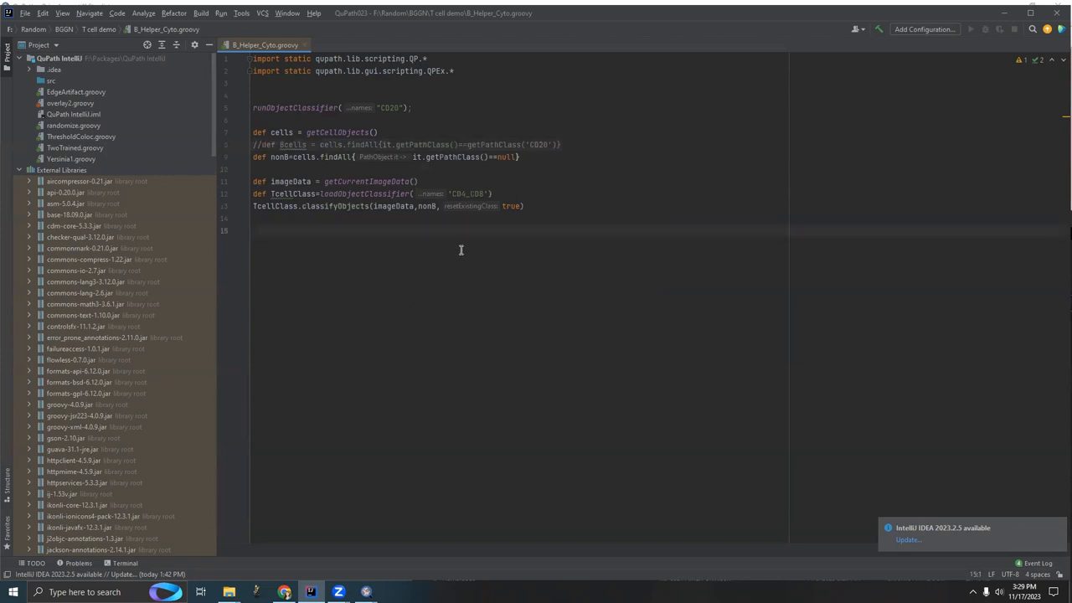
{"action": "mouse_move", "coordinate": [351, 176]}
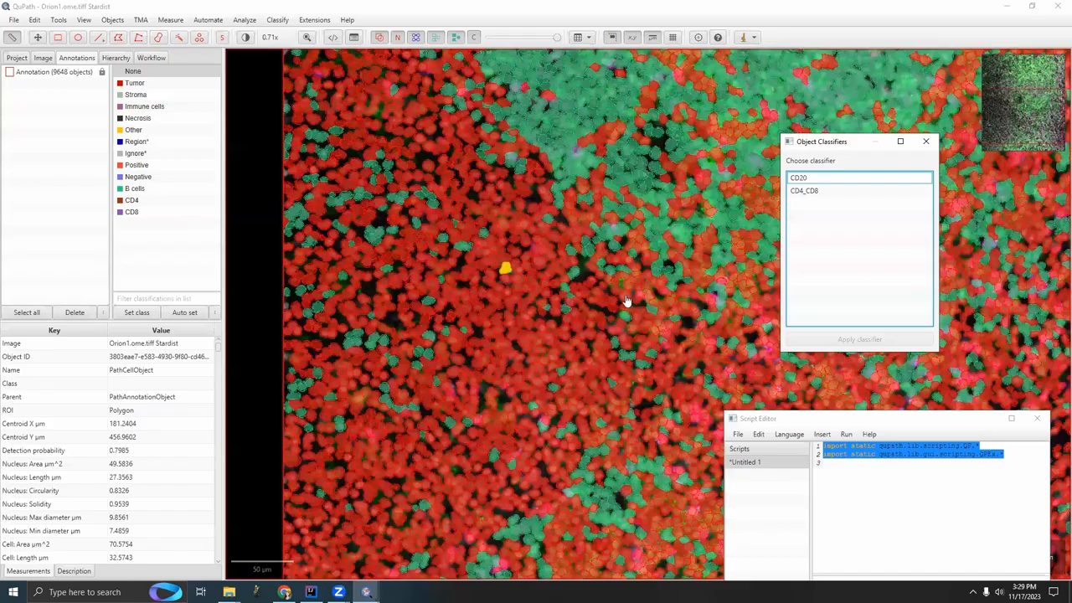
{"action": "mouse_move", "coordinate": [624, 216]}
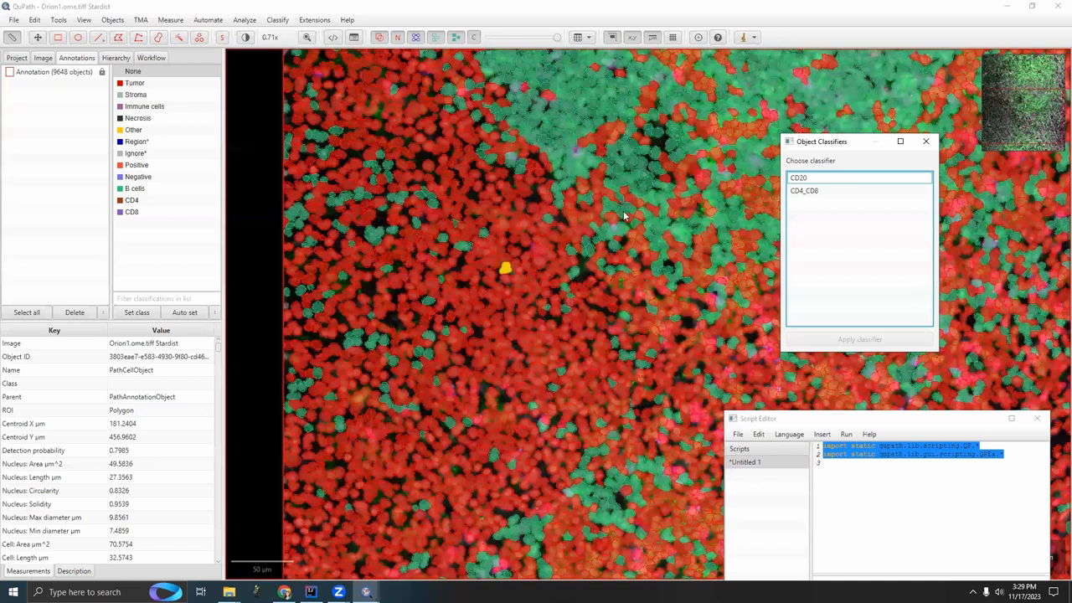
Step: Load B_Helper_Cyto.groovy from the project directory into QuPath's Script Editor
{"action": "scroll", "scroll_direction": "down", "scroll_amount": 3}
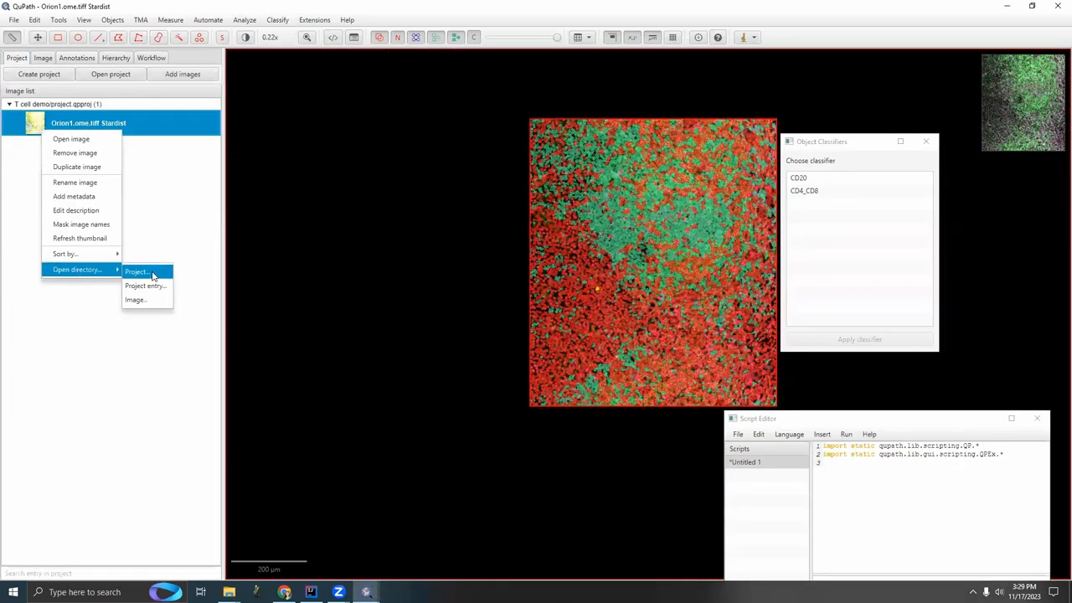
{"action": "left_click", "coordinate": [137, 271]}
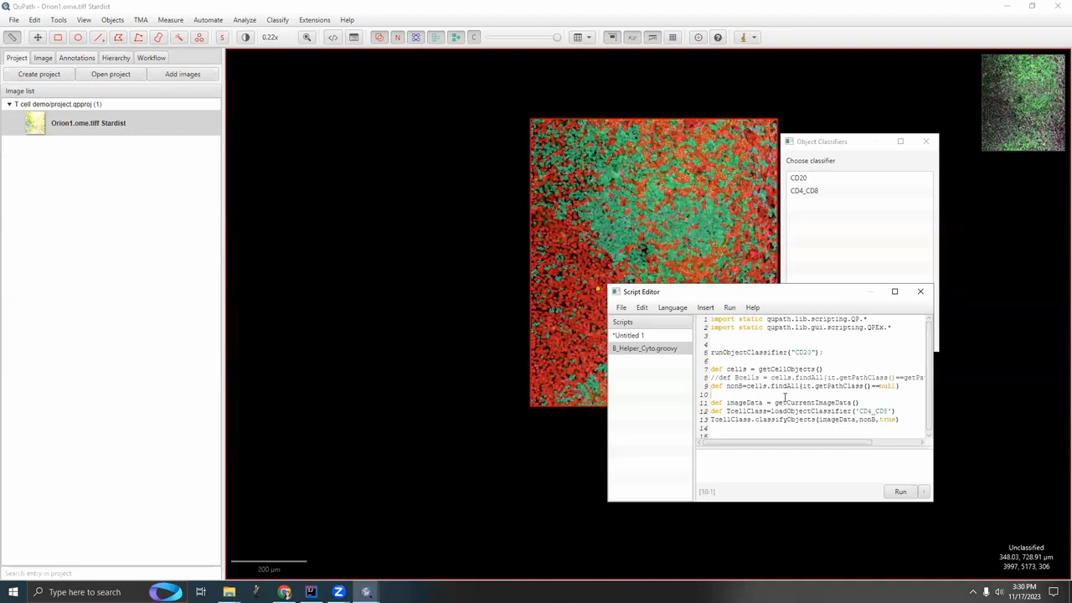
{"action": "left_click", "coordinate": [900, 492]}
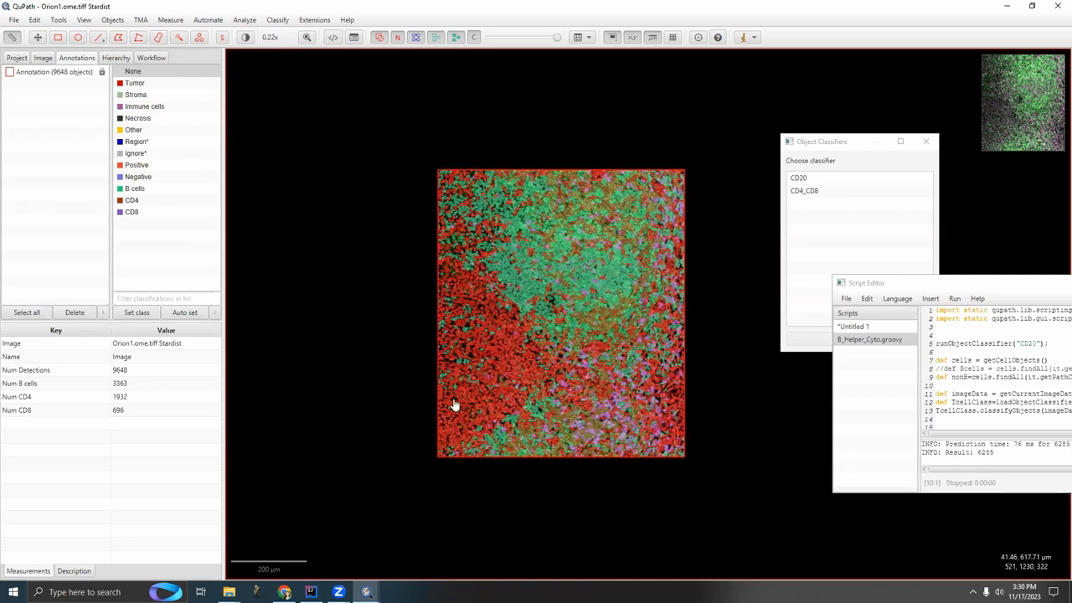
Step: Review the classified Orion1 region showing 3363 B cells, 1932 CD4 and 696 CD8 cells
{"action": "scroll", "scroll_direction": "up", "scroll_amount": 3}
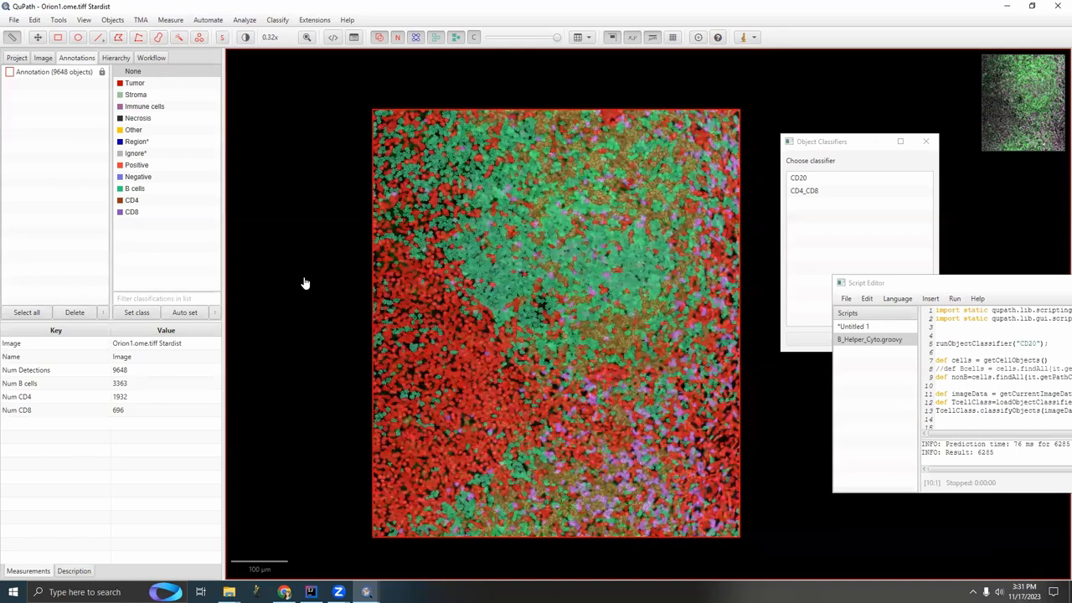
{"action": "mouse_move", "coordinate": [165, 403]}
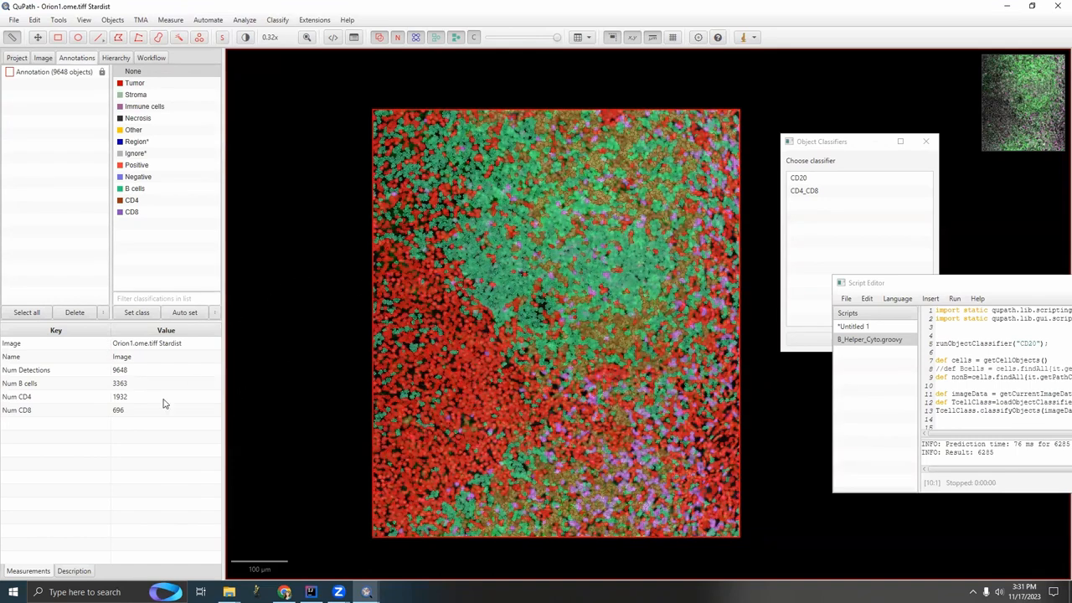
{"action": "mouse_move", "coordinate": [142, 376]}
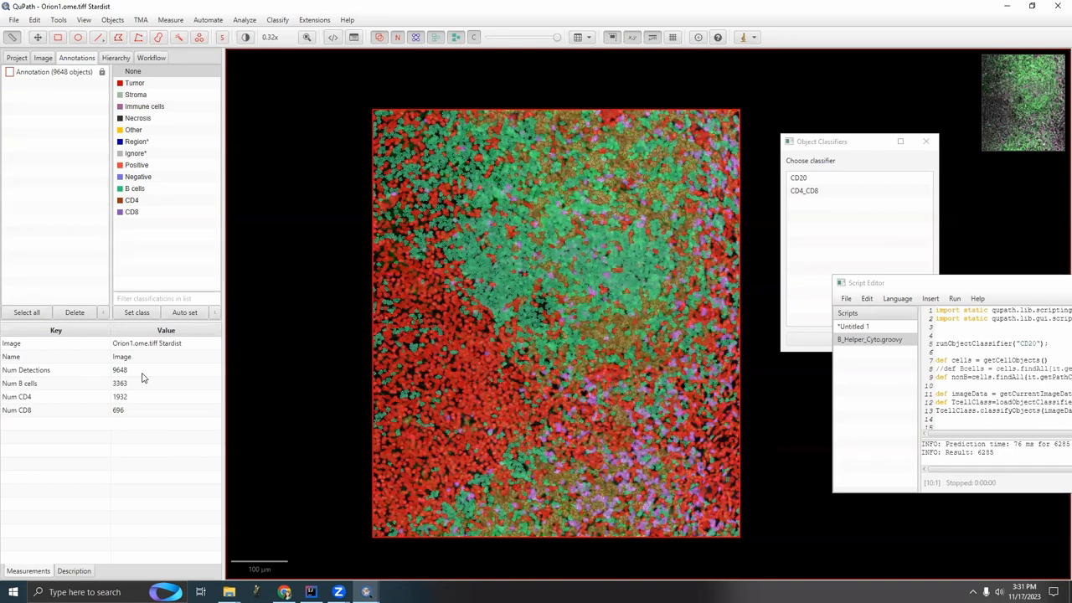
{"action": "mouse_move", "coordinate": [967, 286]}
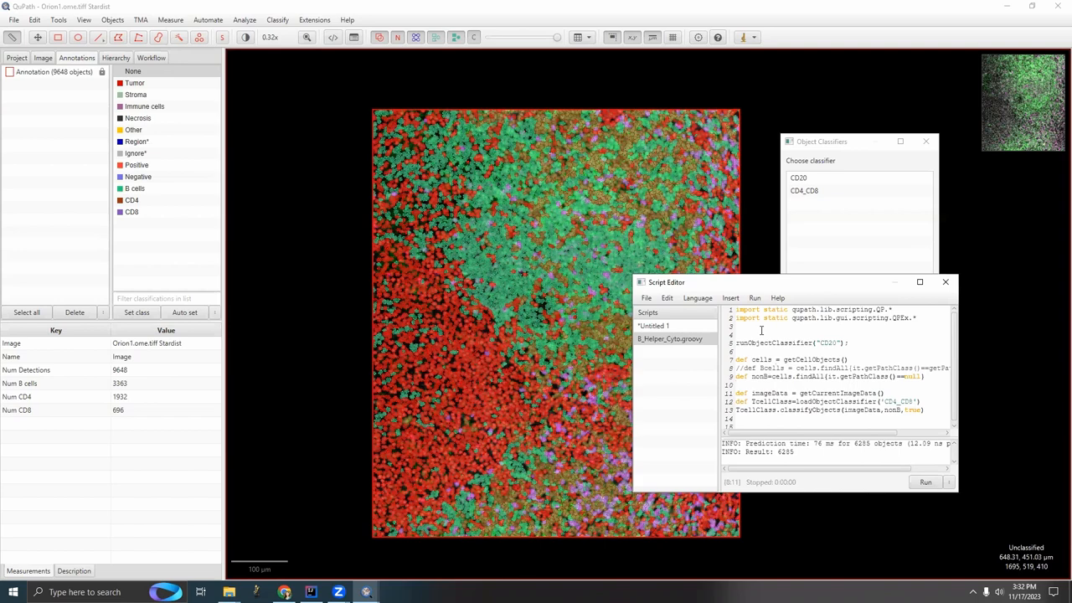
{"action": "mouse_move", "coordinate": [419, 246]}
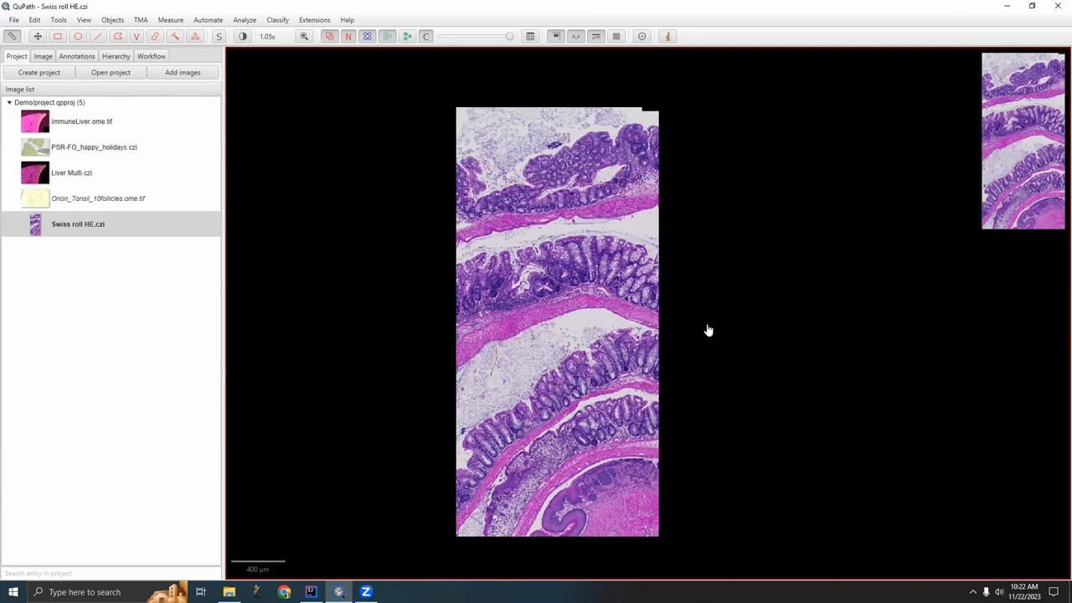
{"action": "mouse_move", "coordinate": [784, 324]}
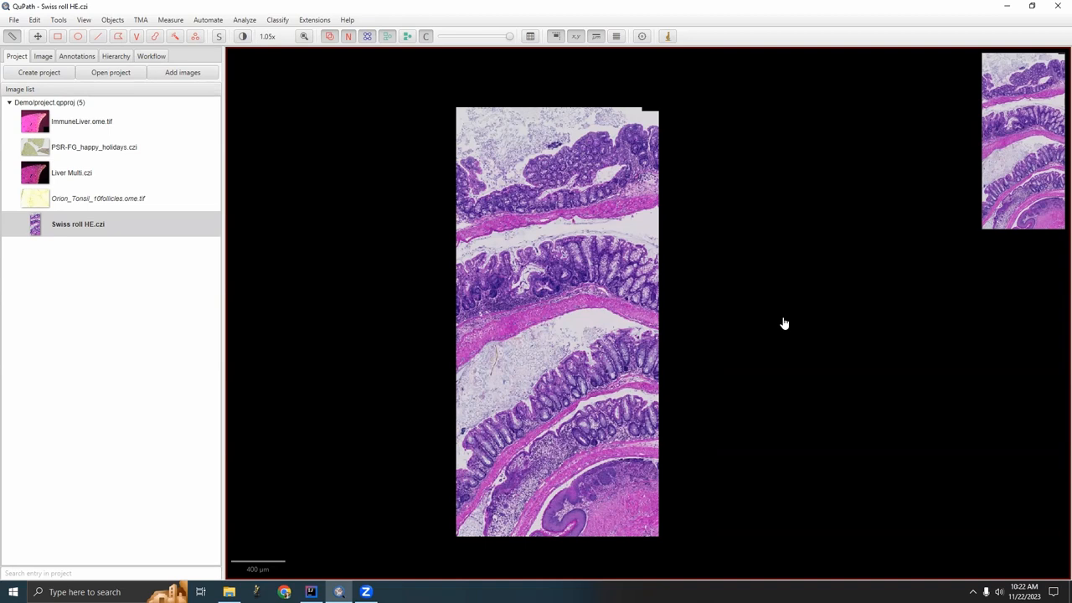
{"action": "mouse_move", "coordinate": [716, 380]}
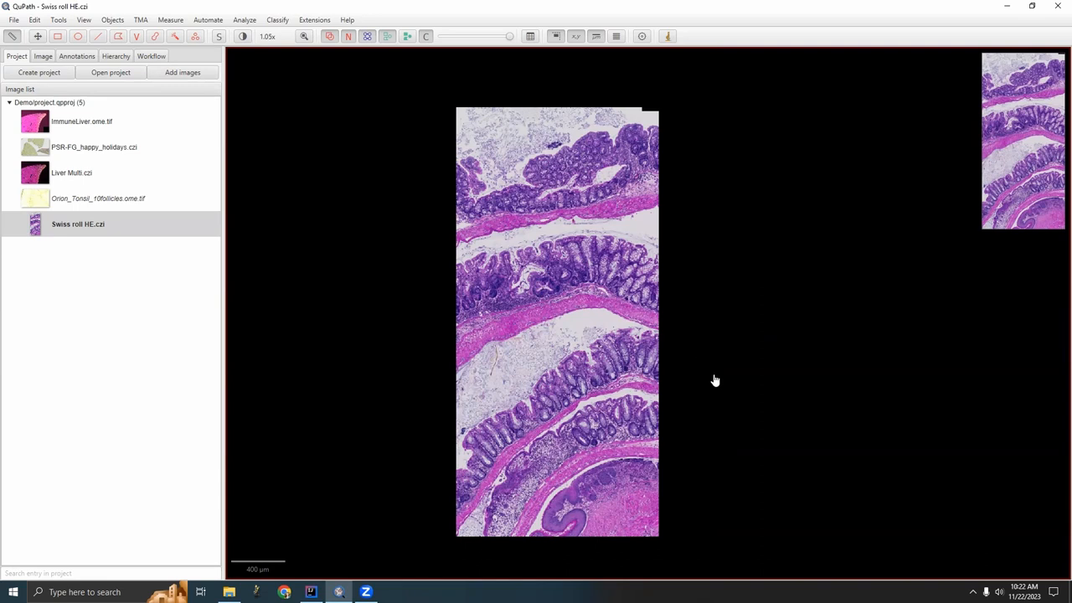
{"action": "mouse_move", "coordinate": [699, 194]}
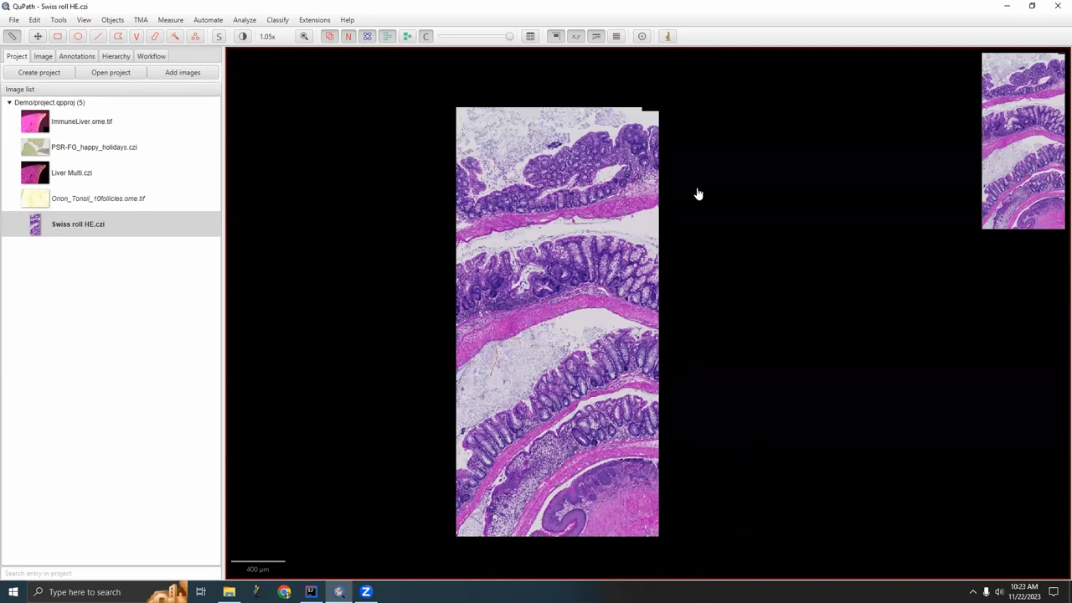
{"action": "mouse_move", "coordinate": [356, 190]}
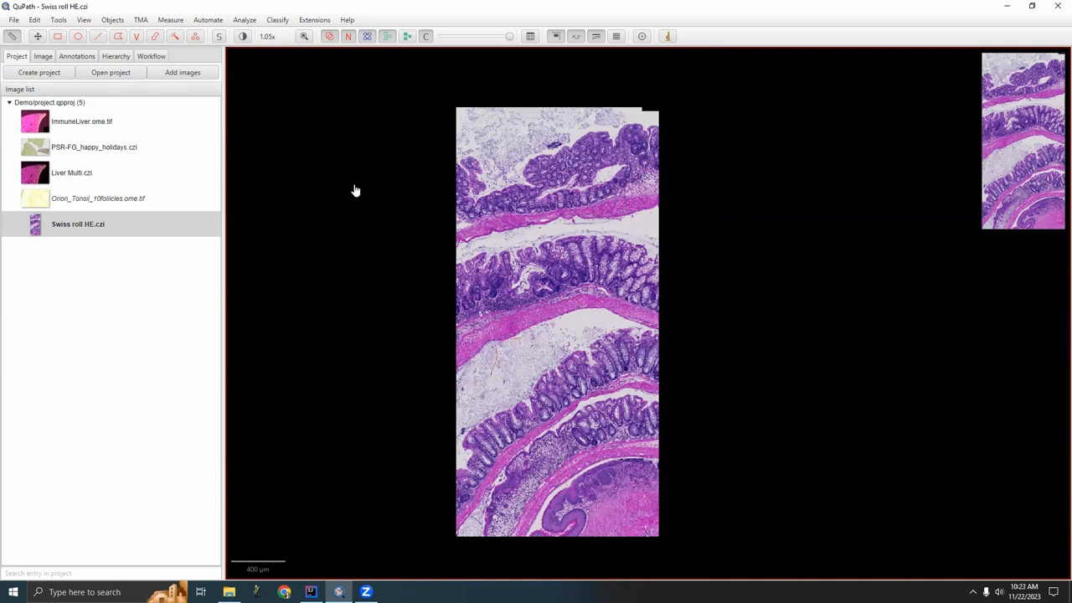
Step: Draw the remaining rectangle annotations over the lower tissue folds, giving five, and select the top one
{"action": "left_click", "coordinate": [76, 56]}
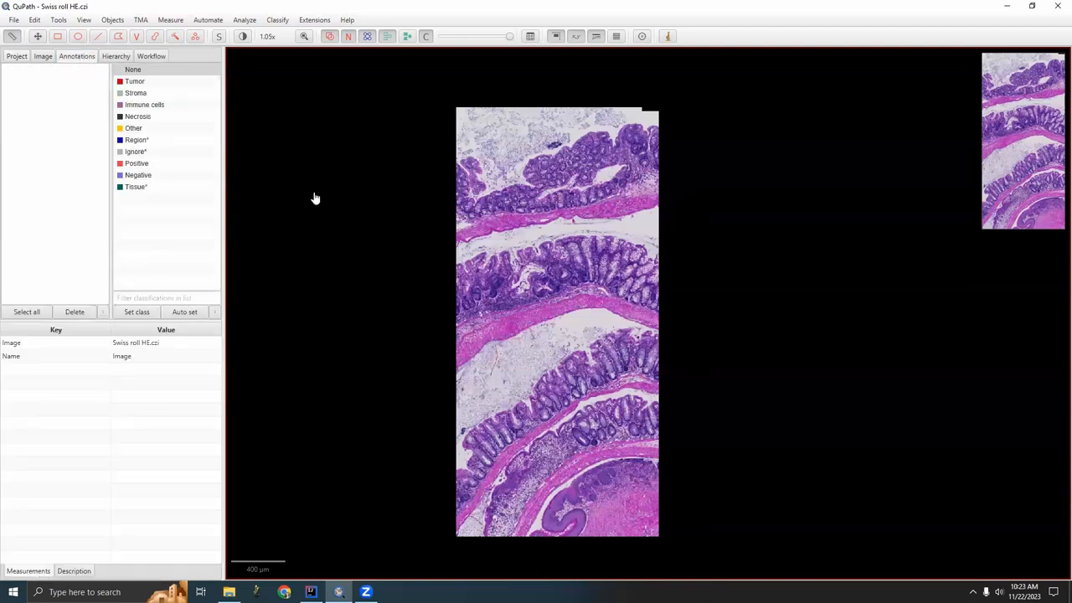
{"action": "left_click_drag", "start_coordinate": [550, 150], "coordinate": [598, 201]}
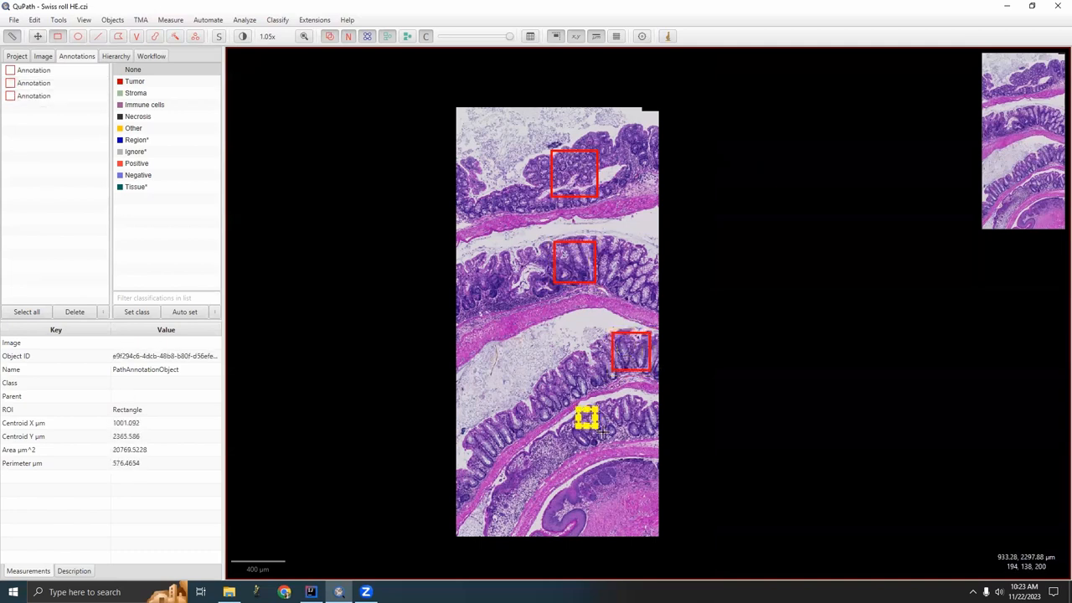
{"action": "left_click_drag", "start_coordinate": [586, 419], "coordinate": [620, 450]}
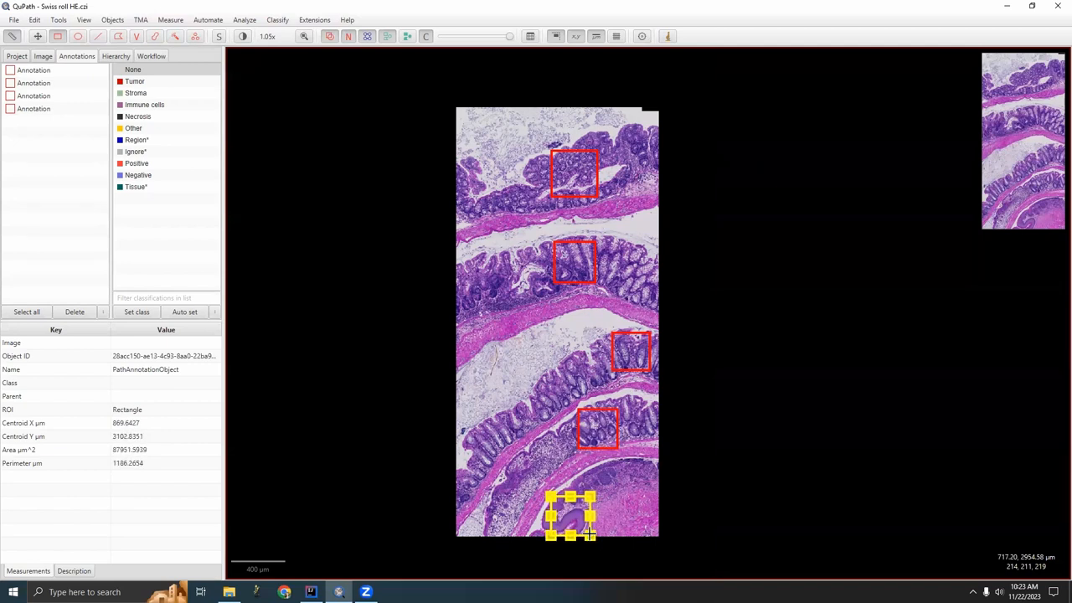
{"action": "left_click", "coordinate": [33, 121]}
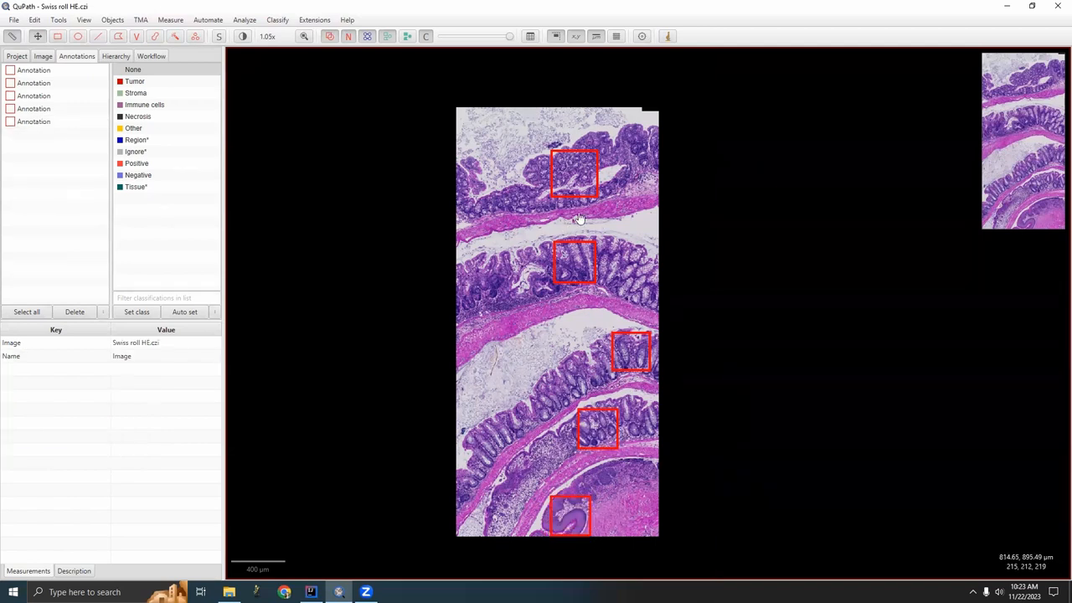
{"action": "mouse_move", "coordinate": [617, 167]}
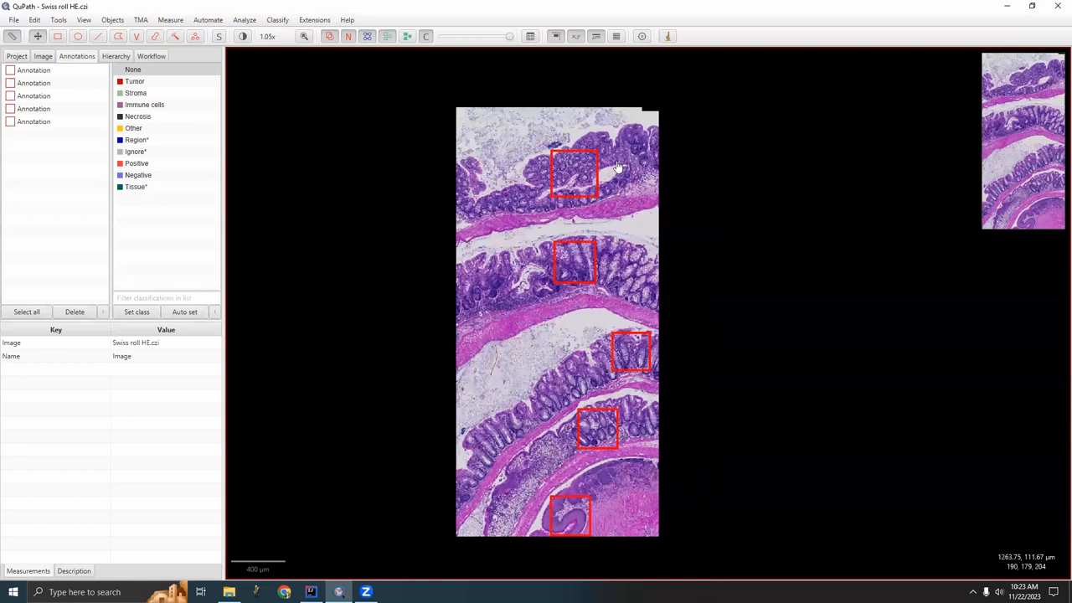
{"action": "left_click", "coordinate": [574, 173]}
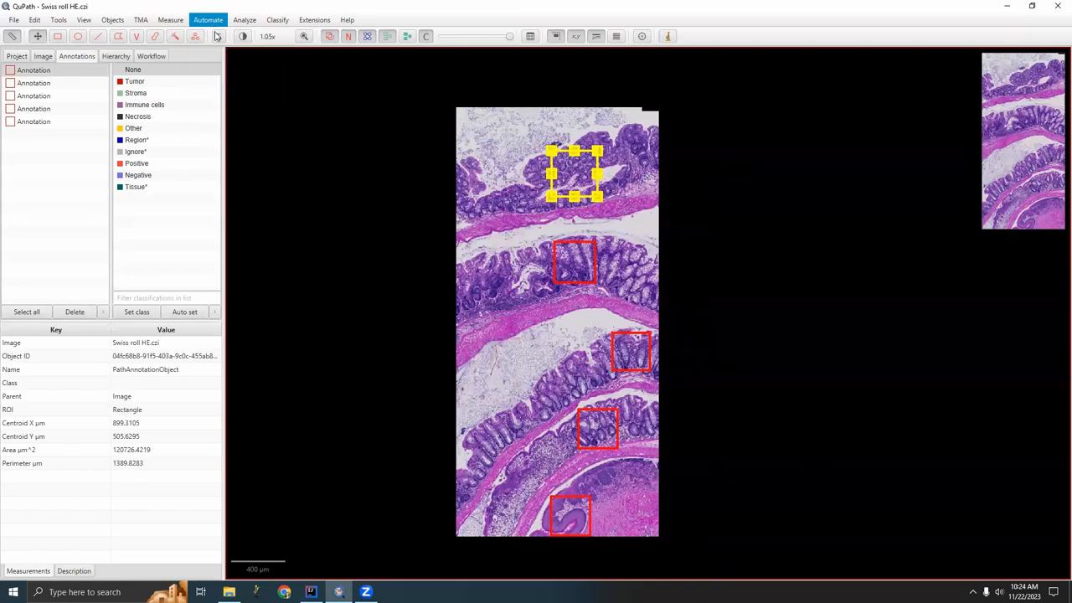
Step: Start a new script with def annots = getAnnotationObjects() and an annots.each block
{"action": "left_click", "coordinate": [208, 19]}
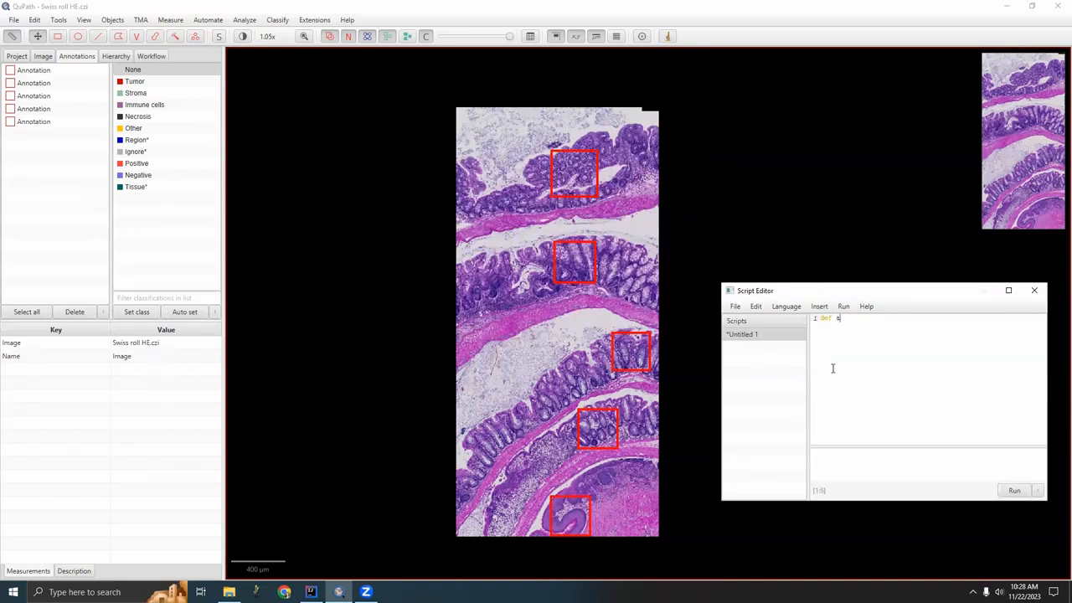
{"action": "type", "text": "nnot"}
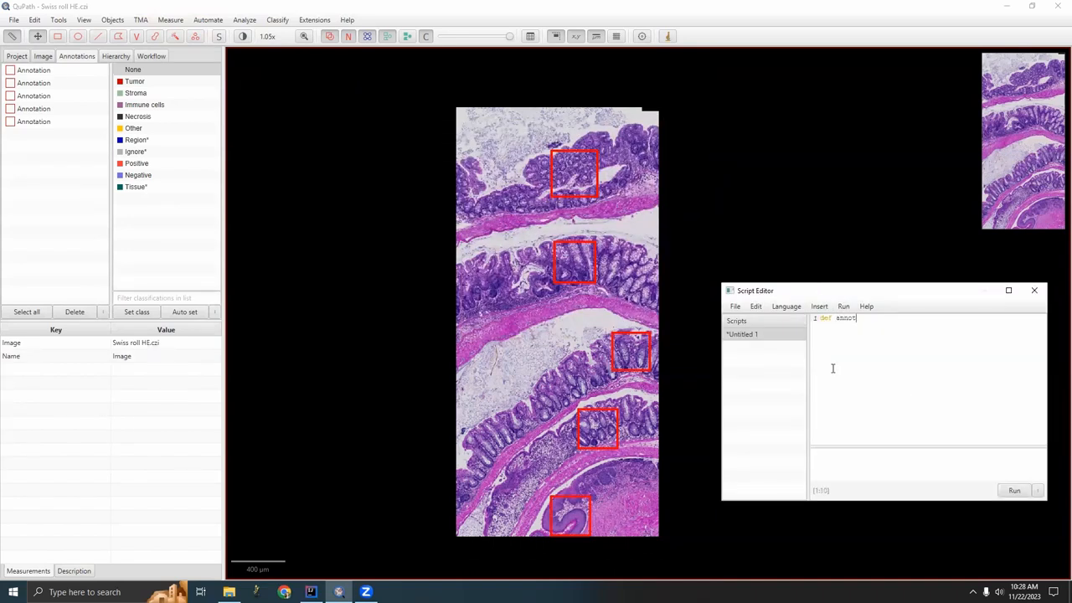
{"action": "type", "text": "tAnnotationObjects("}
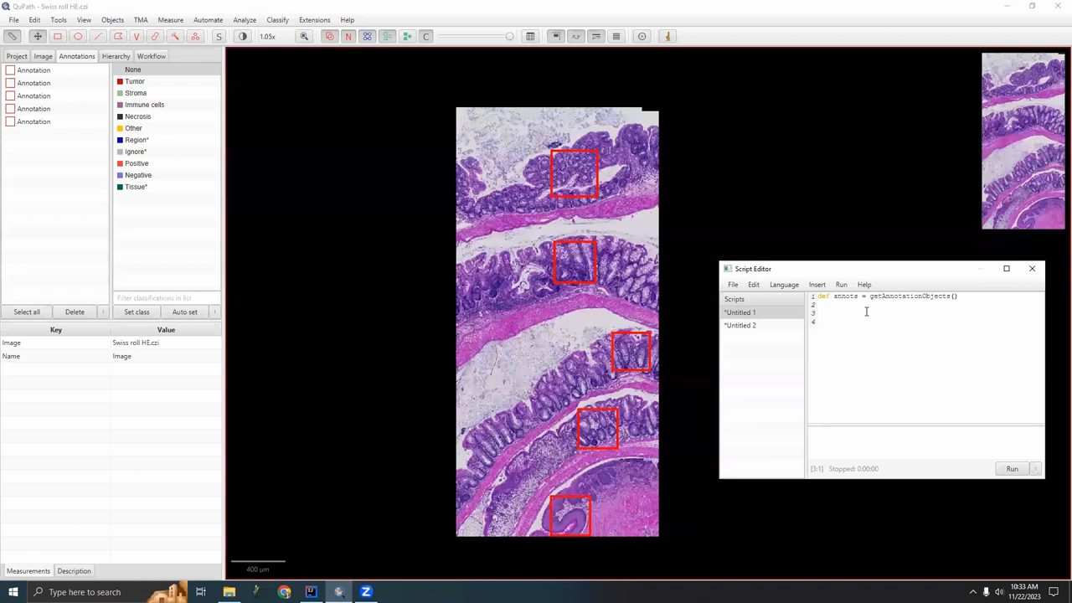
{"action": "type", "text": "annots.each {"}
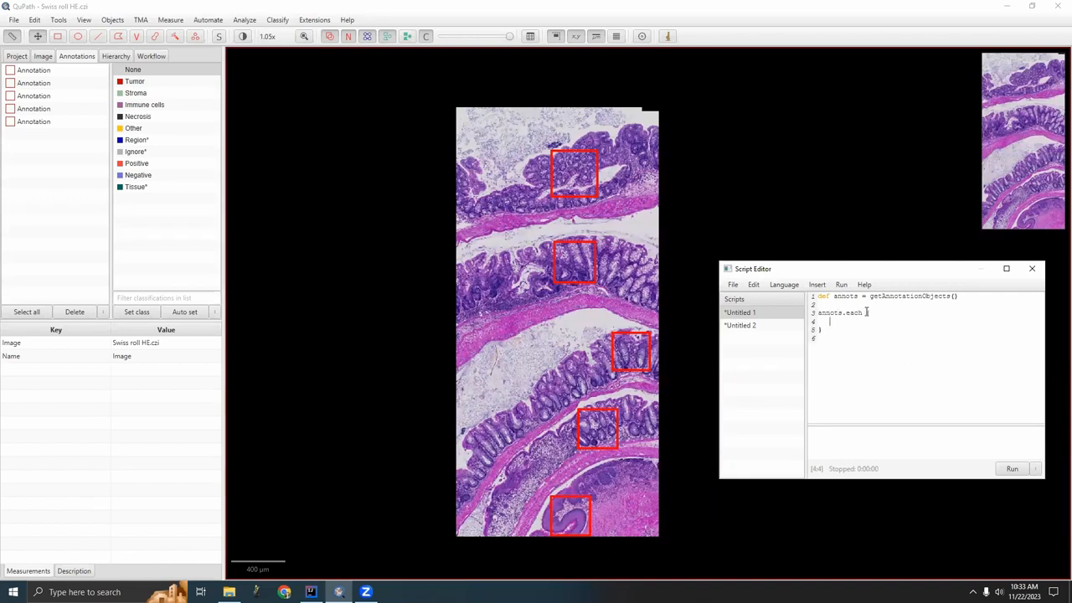
Step: Switch the loop to annots.eachWithIndex { annot, idx -> } with a setName call inside
{"action": "type", "text": "it.setName('slkdjfjhaskdlfj"}
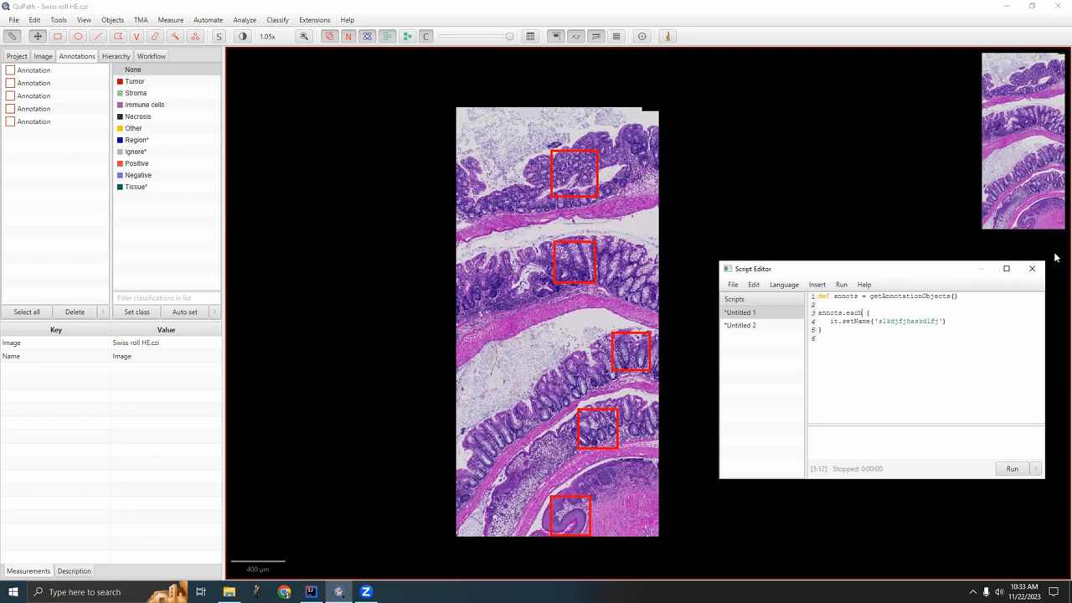
{"action": "type", "text": "WithIndex"}
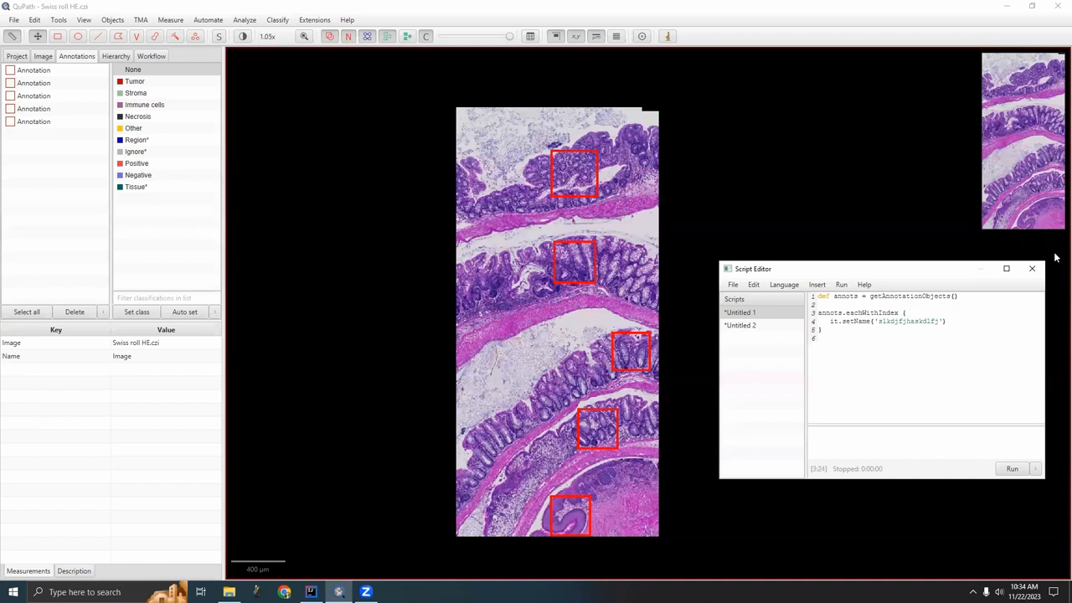
{"action": "type", "text": "annot"}
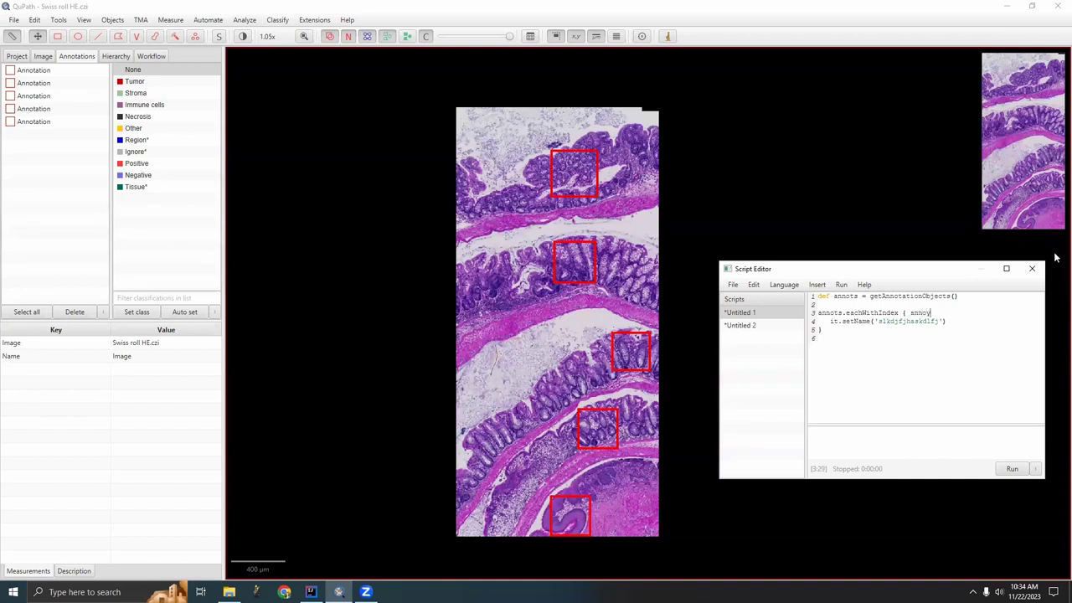
{"action": "type", "text": ","}
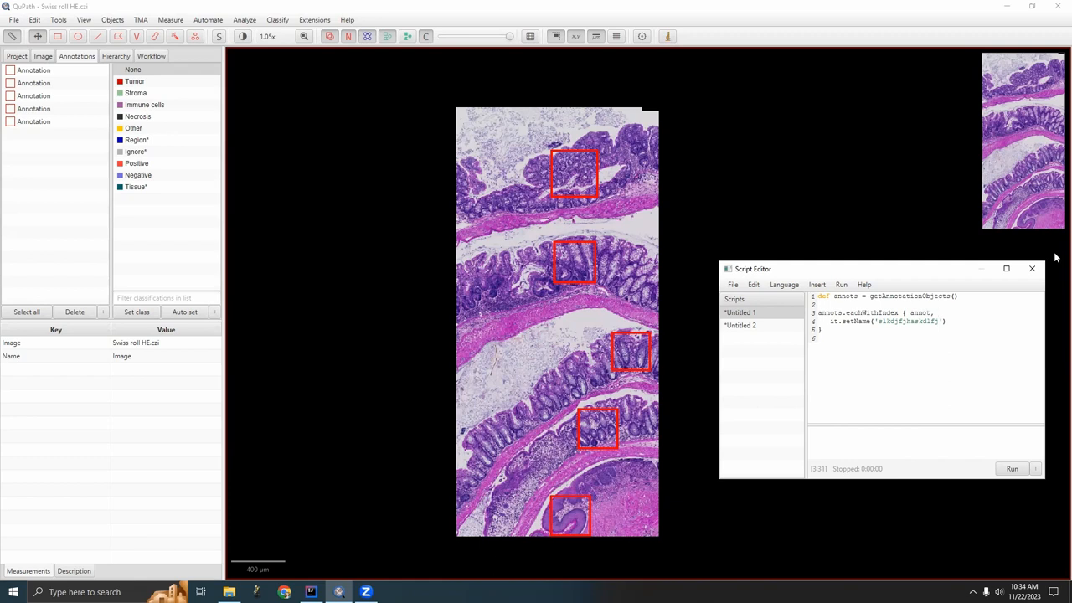
{"action": "type", "text": "idx->"}
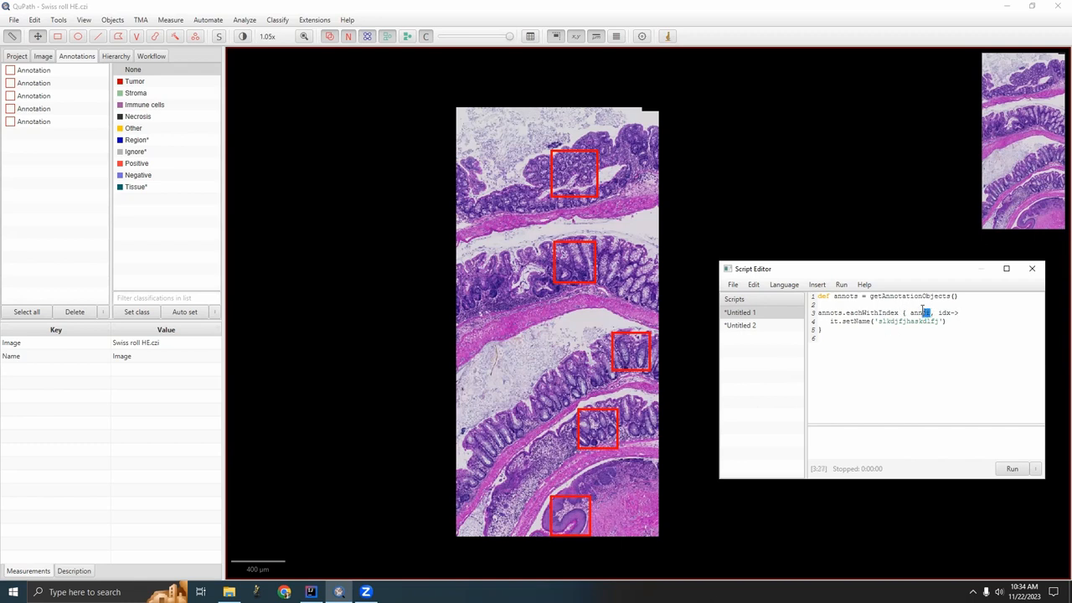
{"action": "left_click", "coordinate": [929, 313]}
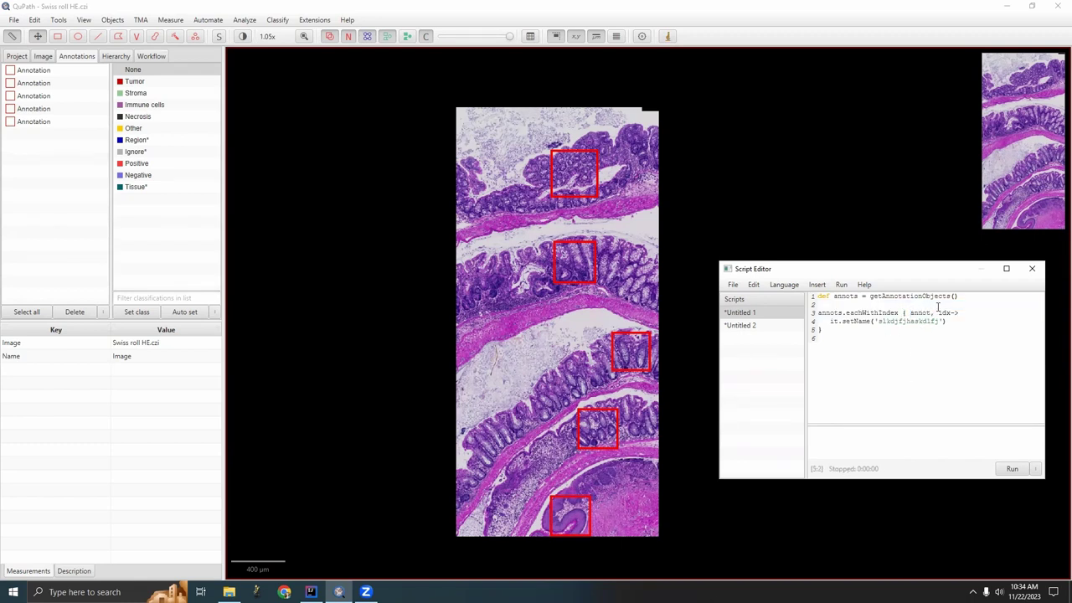
{"action": "double_click", "coordinate": [943, 313]}
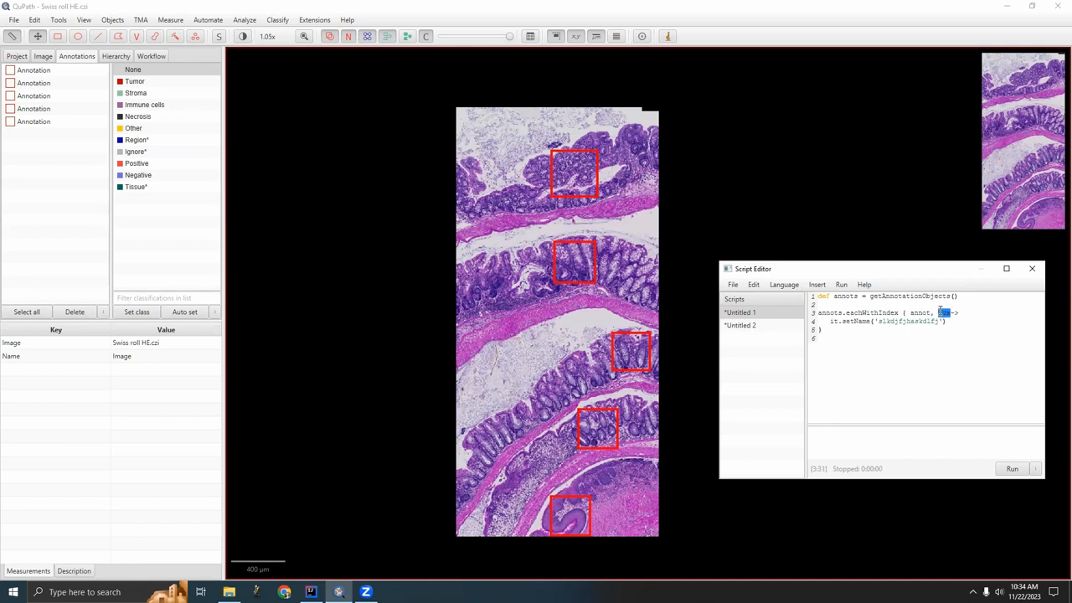
{"action": "type", "text": "idx"}
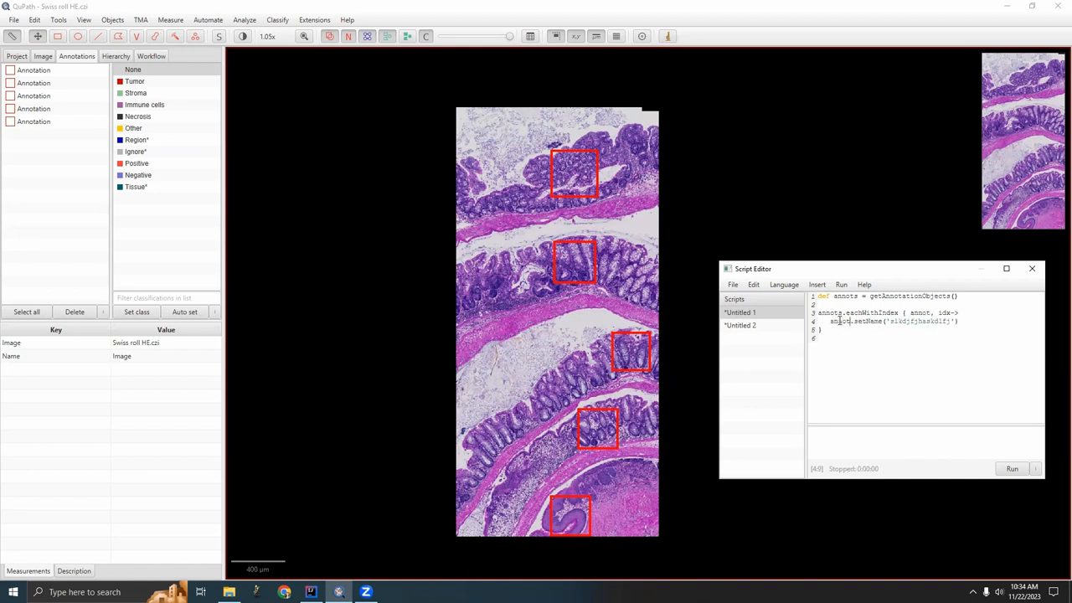
Step: Name each annotation annot.setName(idx.toString()) and run the script
{"action": "double_click", "coordinate": [913, 321]}
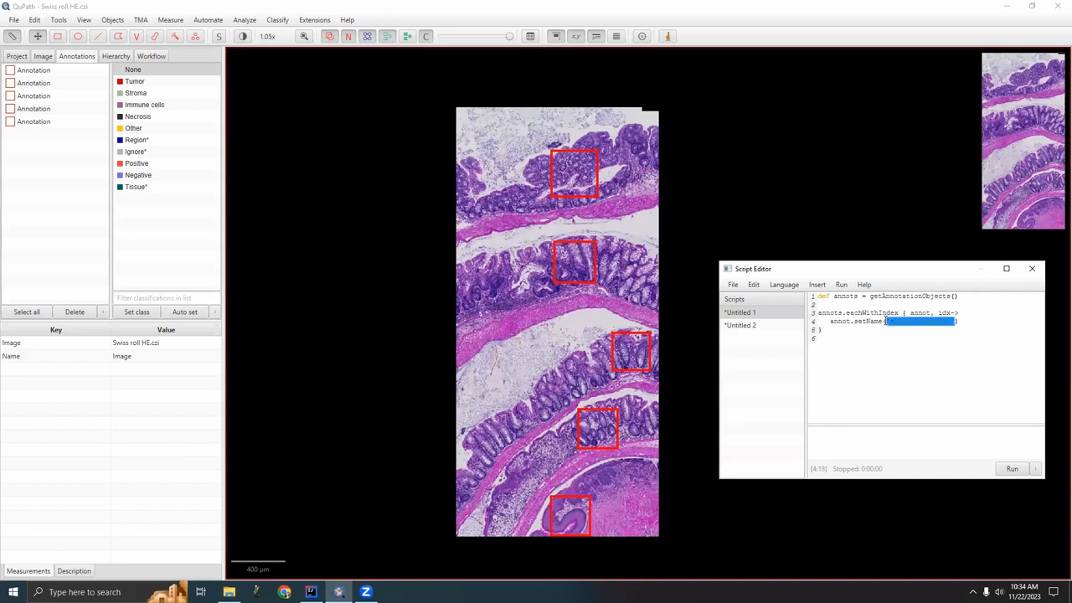
{"action": "type", "text": "idx."}
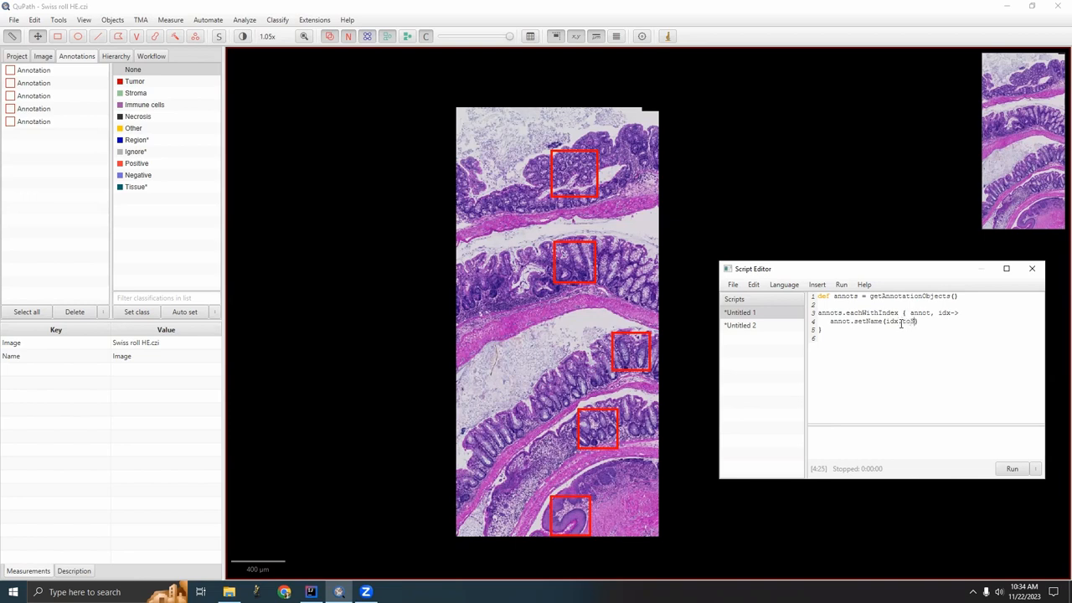
{"action": "type", "text": "toString()"}
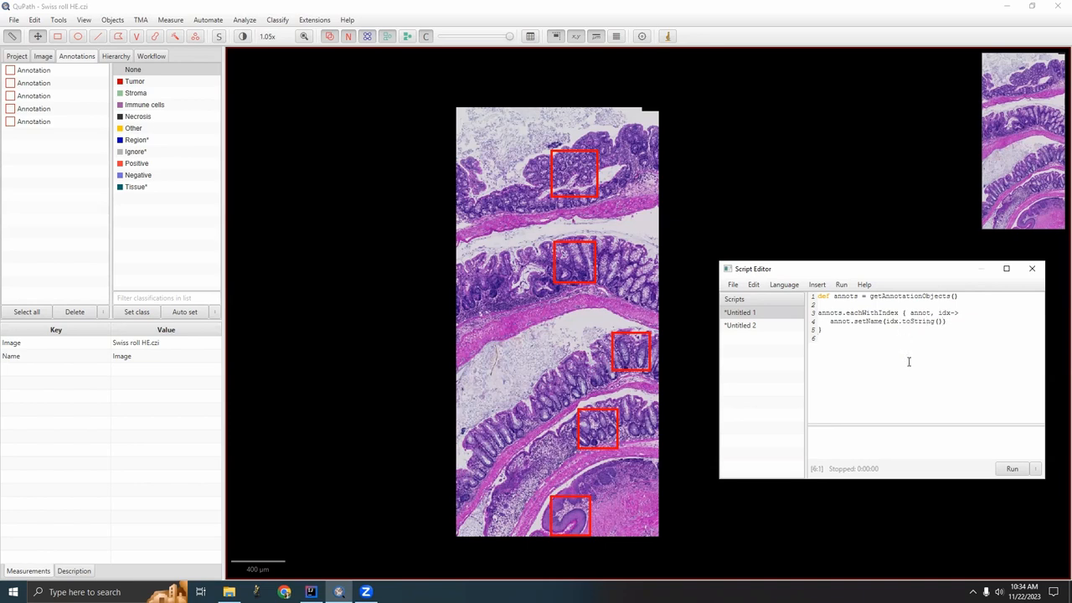
{"action": "left_click", "coordinate": [1011, 468]}
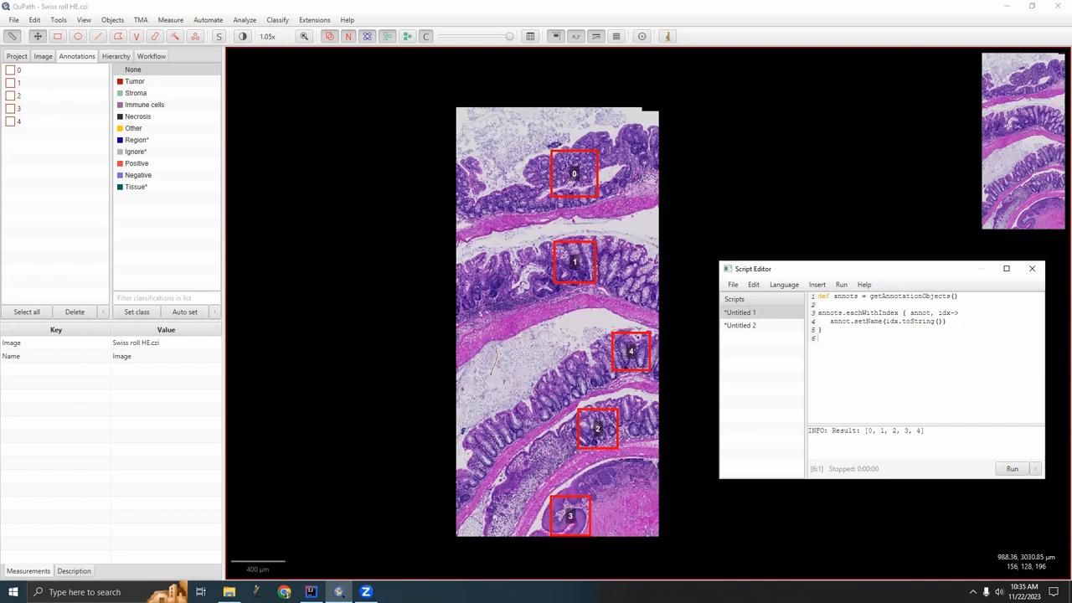
{"action": "mouse_move", "coordinate": [586, 154]}
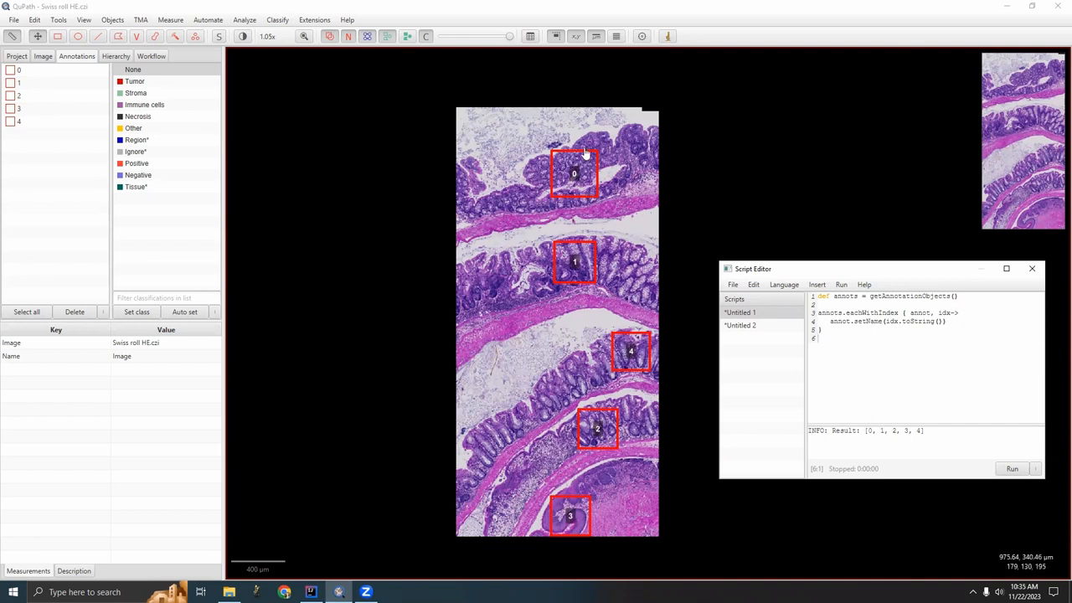
{"action": "mouse_move", "coordinate": [572, 166]}
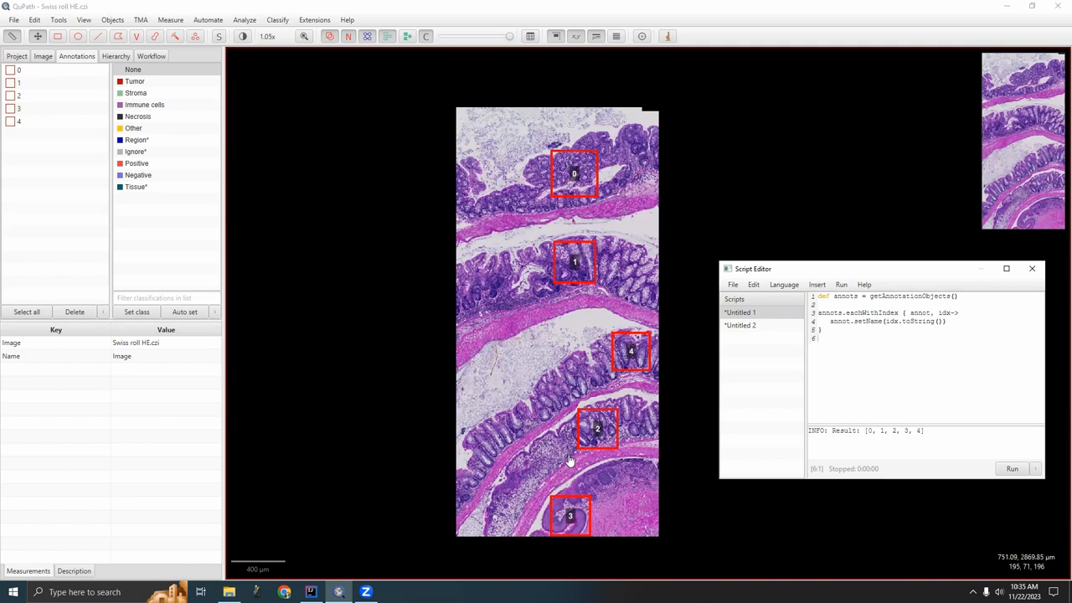
{"action": "mouse_move", "coordinate": [790, 157]}
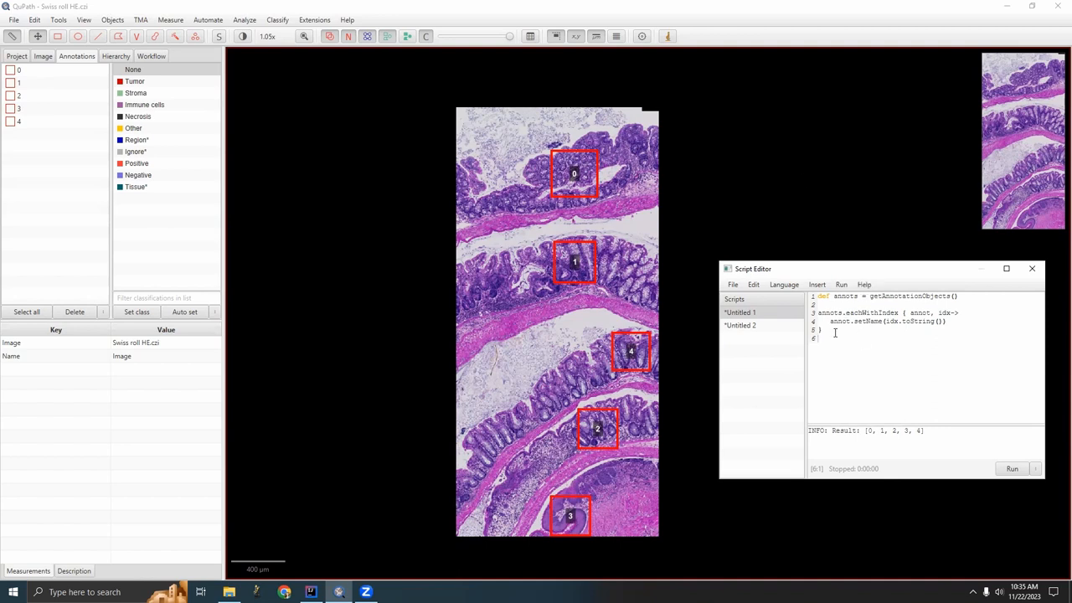
Step: Check the five annotations labelled 0 to 4 and adjust the script text in the editor
{"action": "double_click", "coordinate": [844, 296]}
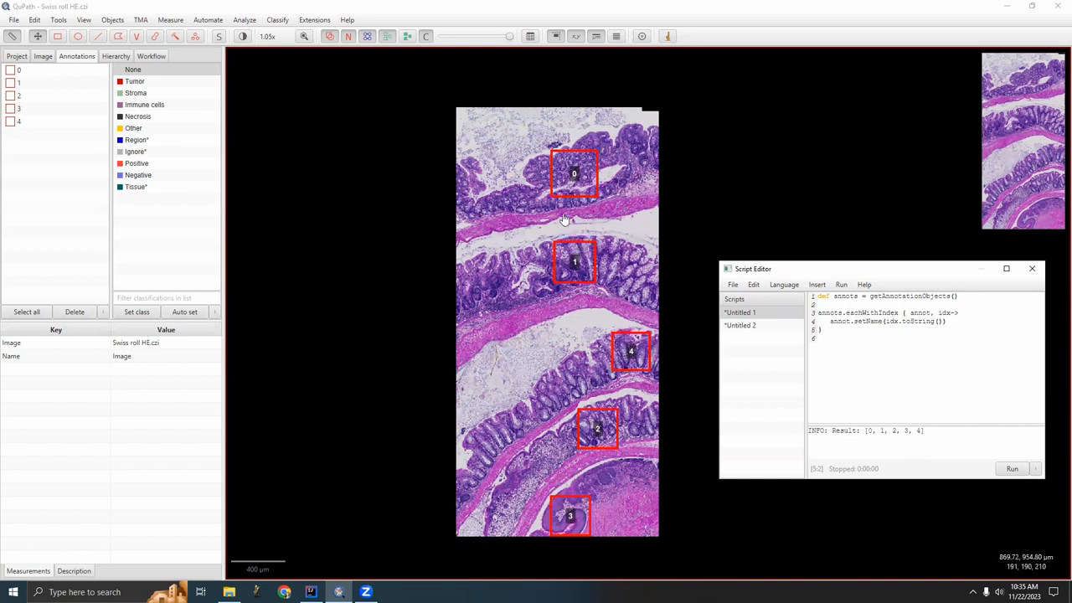
{"action": "mouse_move", "coordinate": [544, 155]}
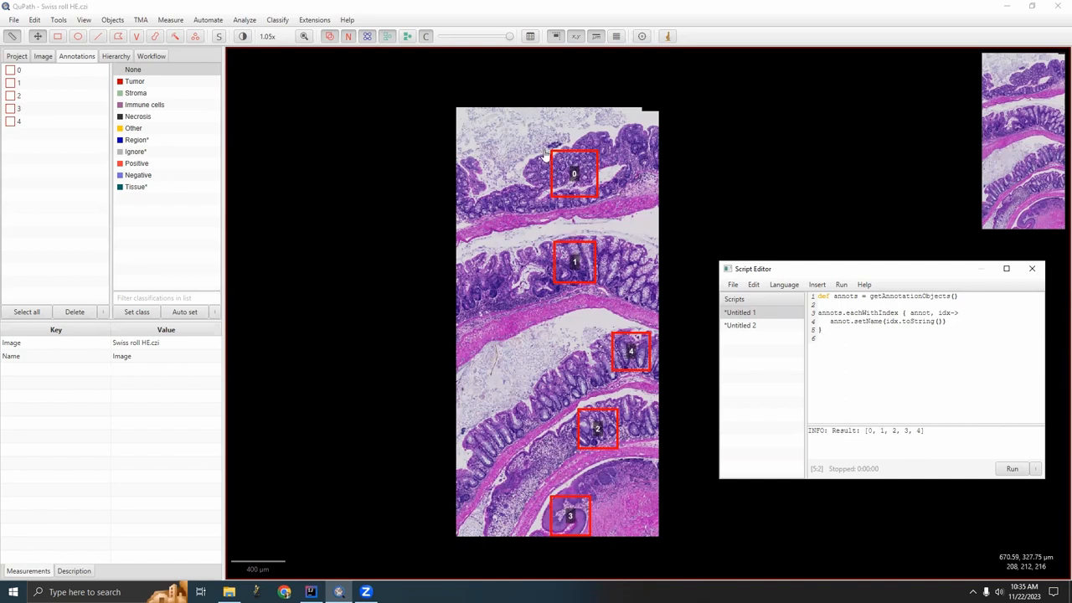
{"action": "mouse_move", "coordinate": [571, 547]}
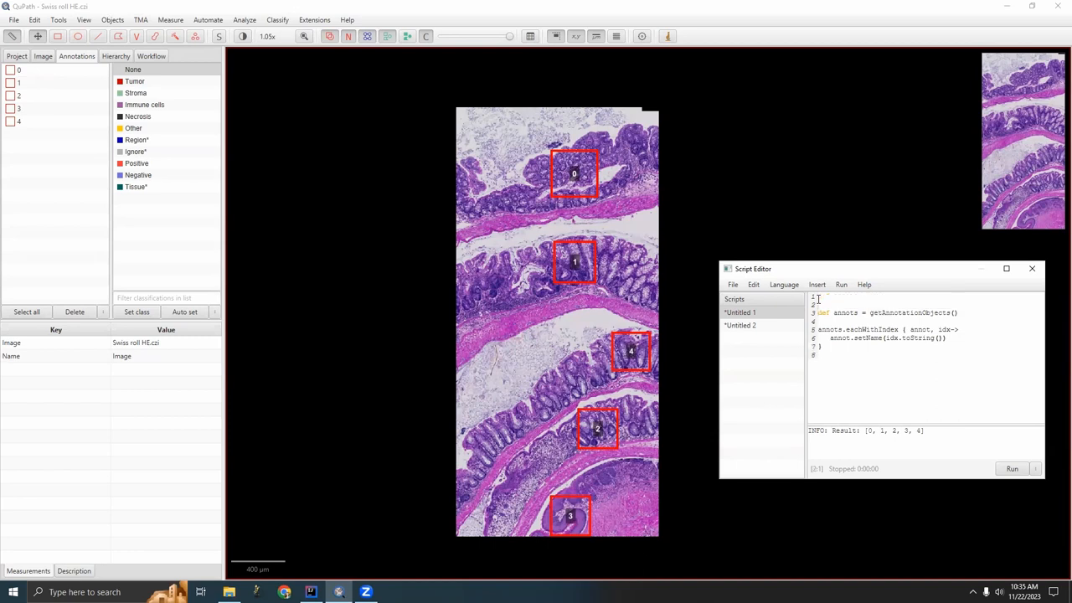
Step: In RegionNameAndExport.groovy add annots.toSorted{ it.getROI()... } to sort annotations by centroid
{"action": "left_click", "coordinate": [817, 284]}
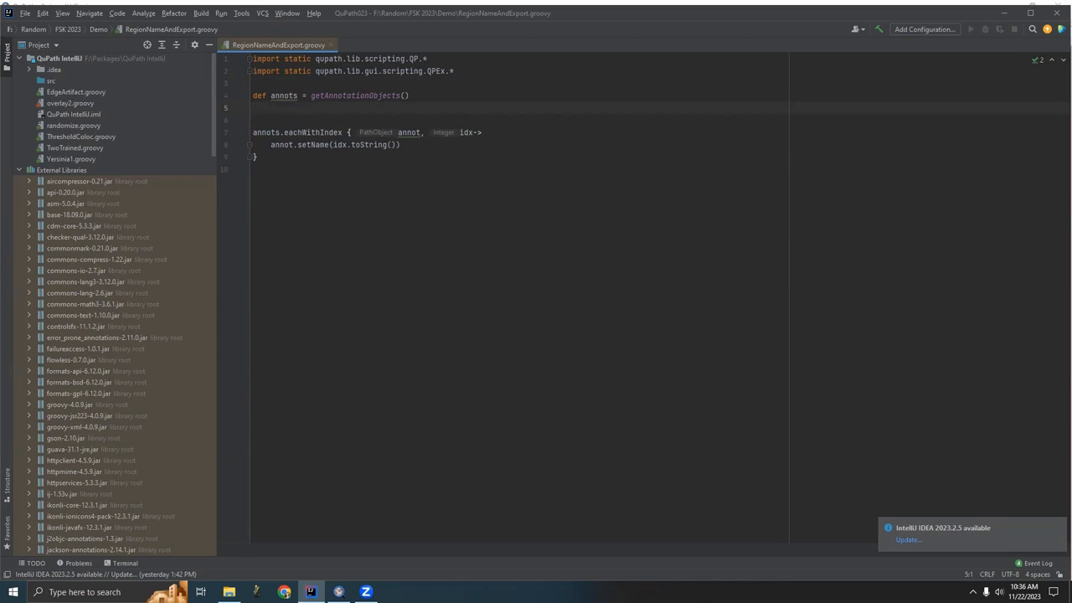
{"action": "type", "text": "annot"}
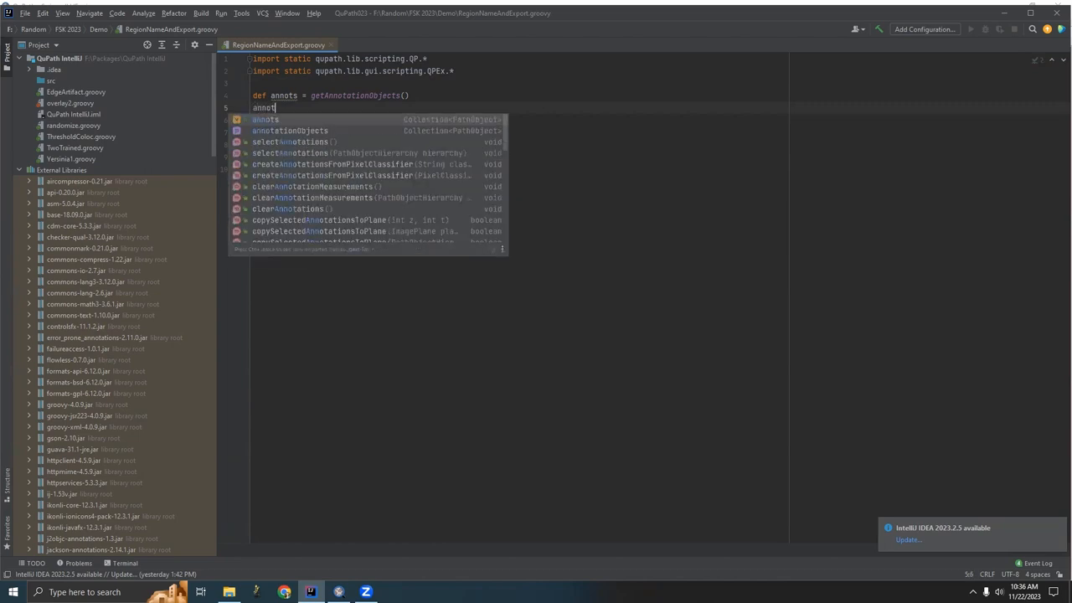
{"action": "type", "text": "s.toSorted{ it"}
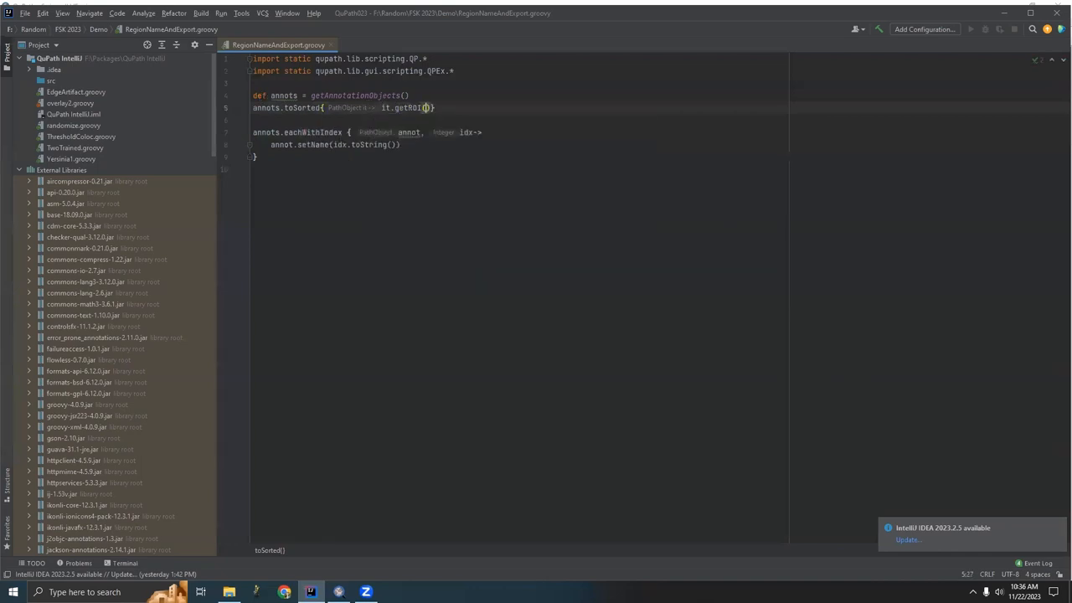
{"action": "type", "text": ".getCentr"}
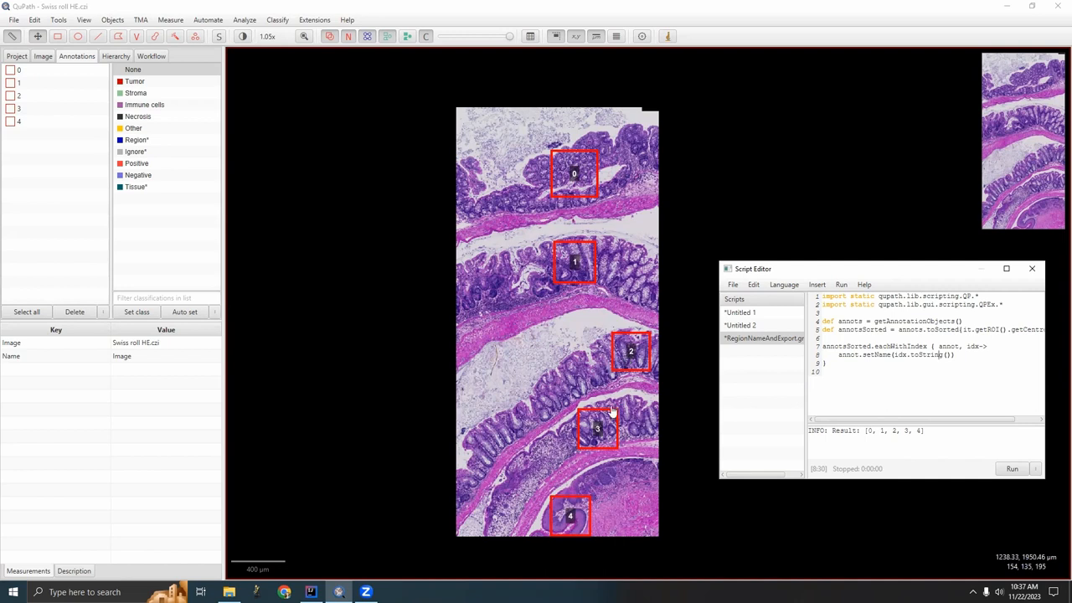
{"action": "mouse_move", "coordinate": [567, 549]}
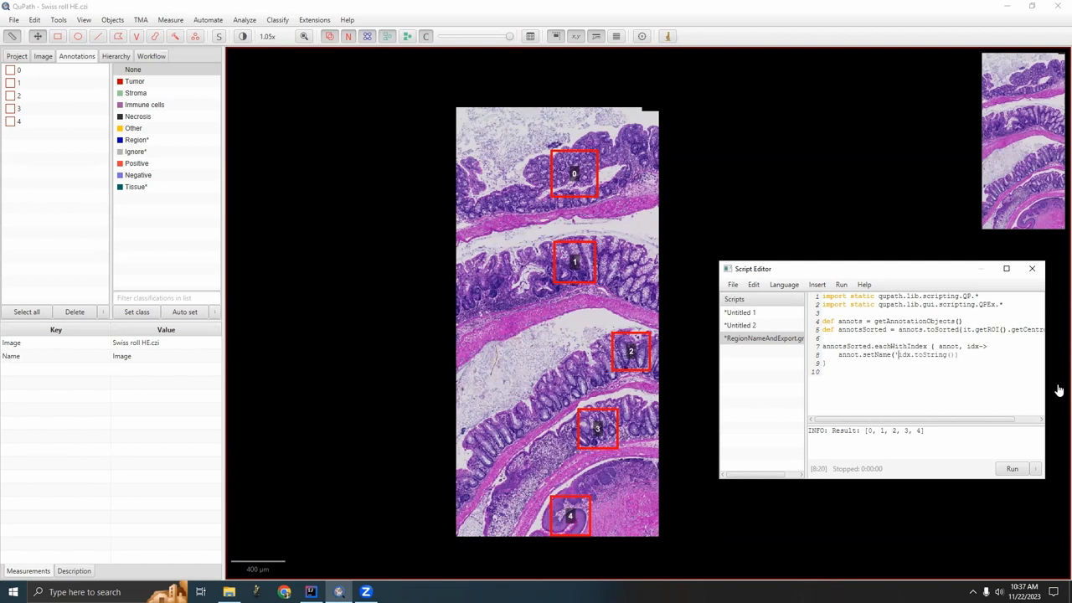
Step: Set names to 'Region ' plus idx+1 and run, labelling the rectangles Region 1 to Region 5
{"action": "type", "text": "Region '+("}
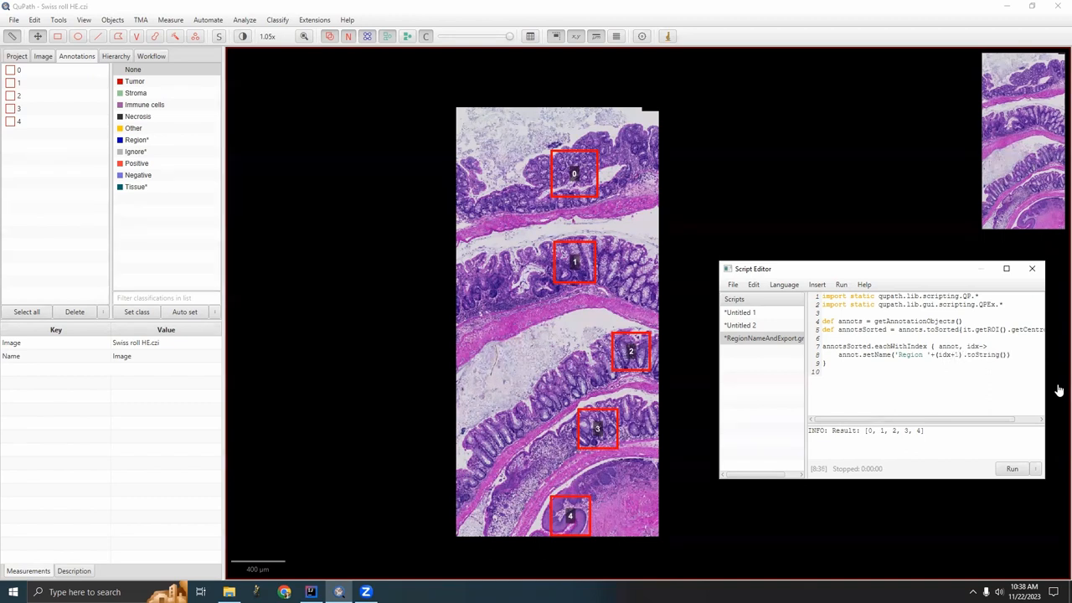
{"action": "left_click", "coordinate": [1011, 468]}
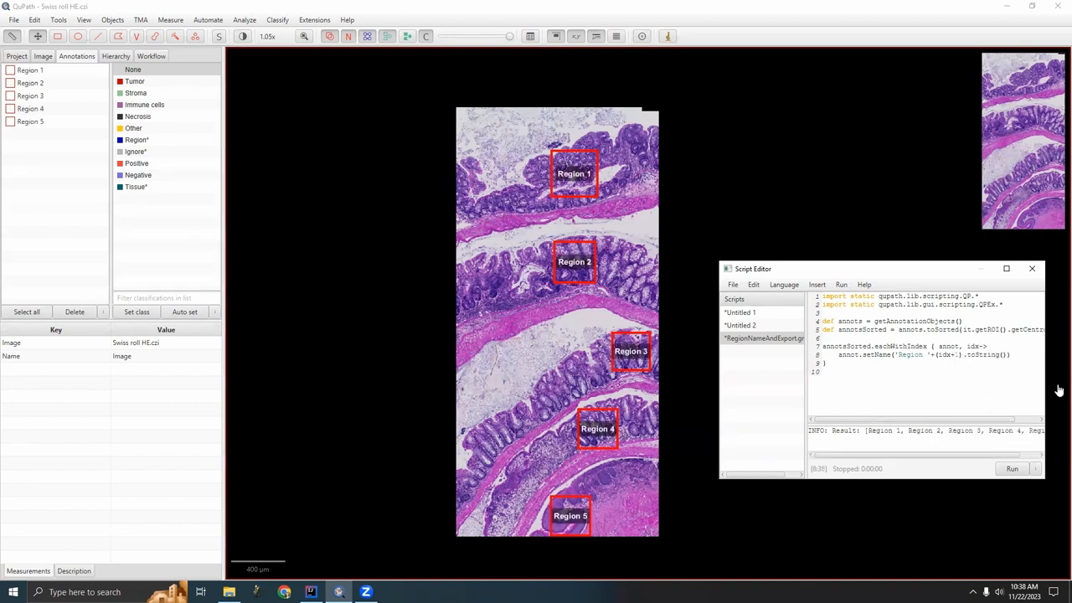
{"action": "mouse_move", "coordinate": [573, 249]}
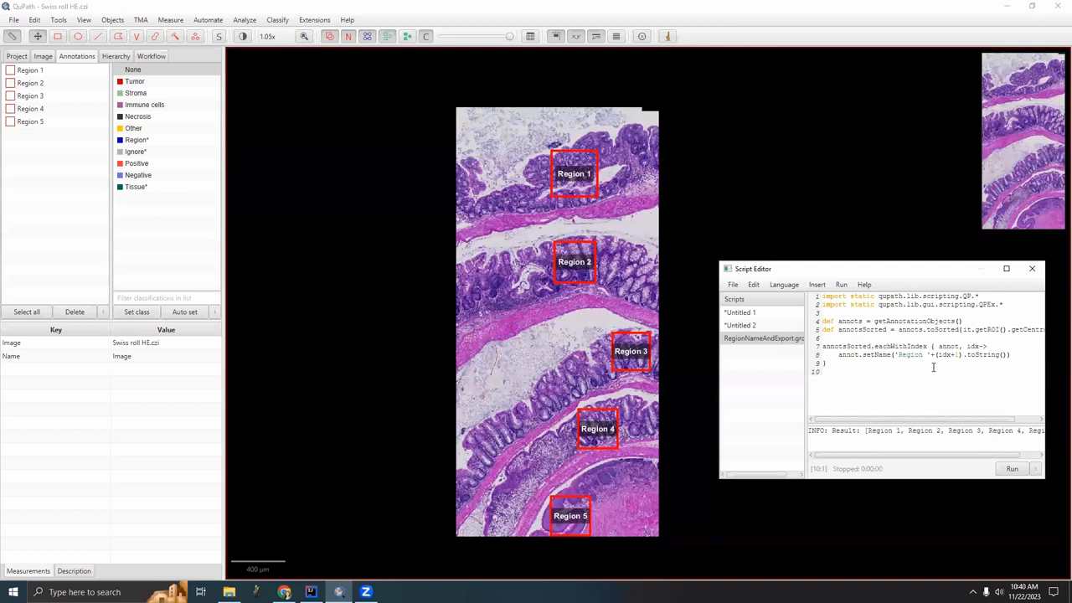
{"action": "mouse_move", "coordinate": [618, 157]}
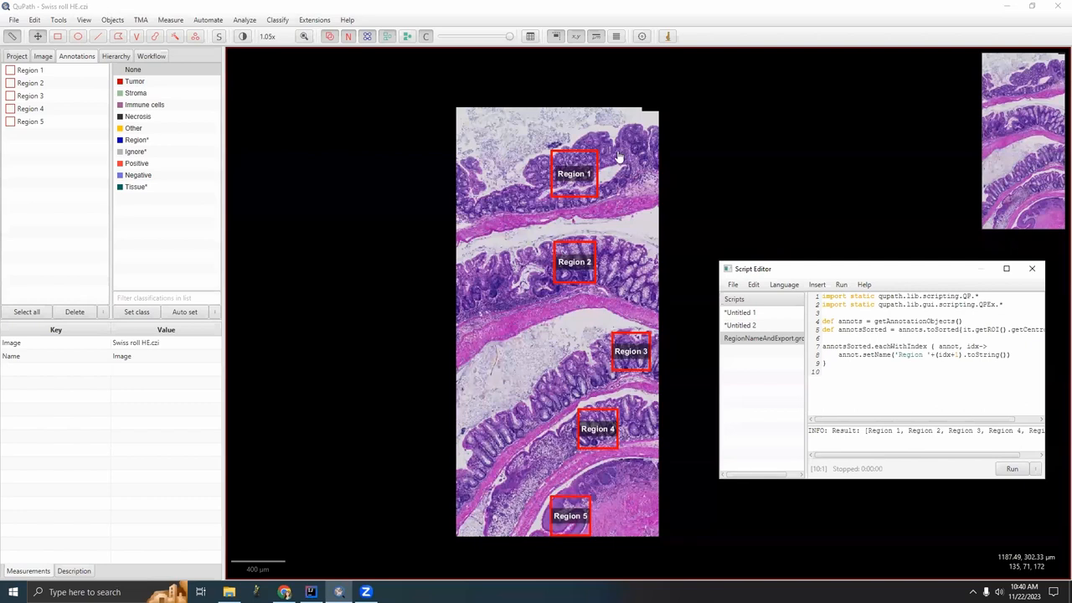
{"action": "mouse_move", "coordinate": [651, 290]}
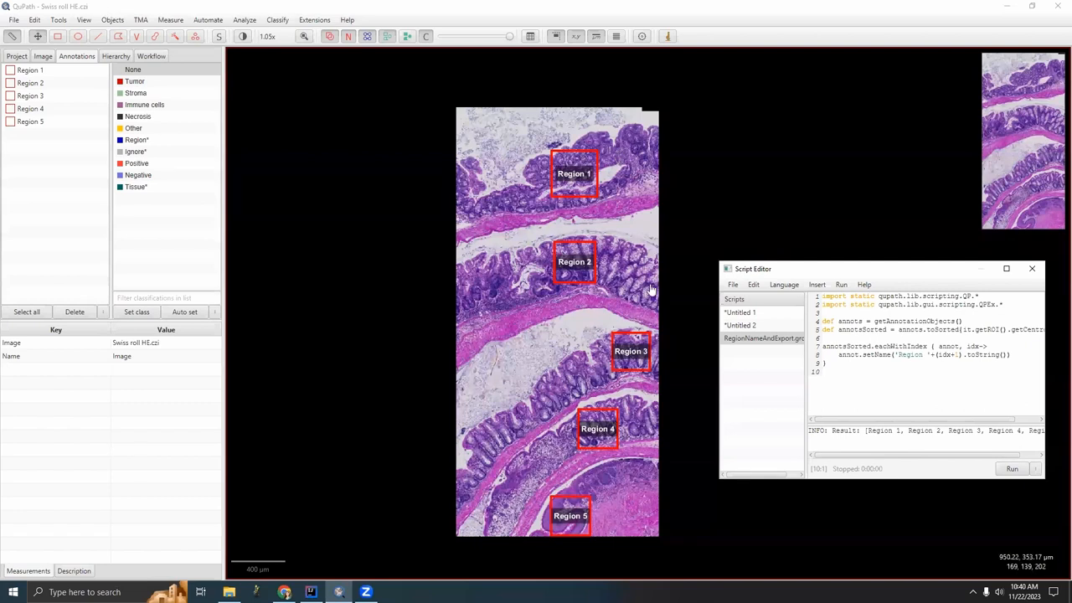
{"action": "mouse_move", "coordinate": [793, 333]}
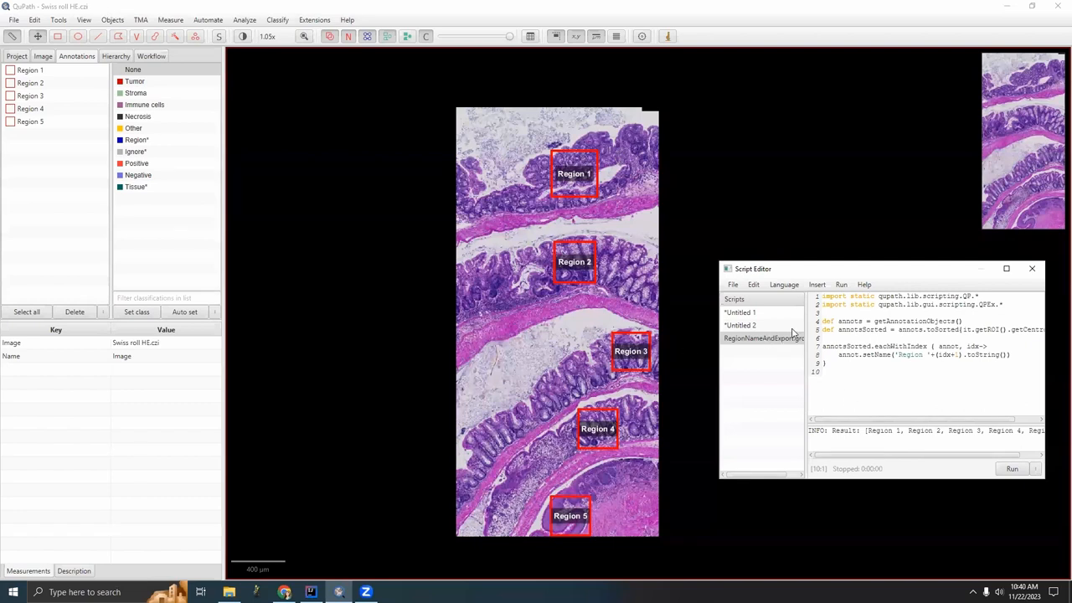
{"action": "mouse_move", "coordinate": [763, 359]}
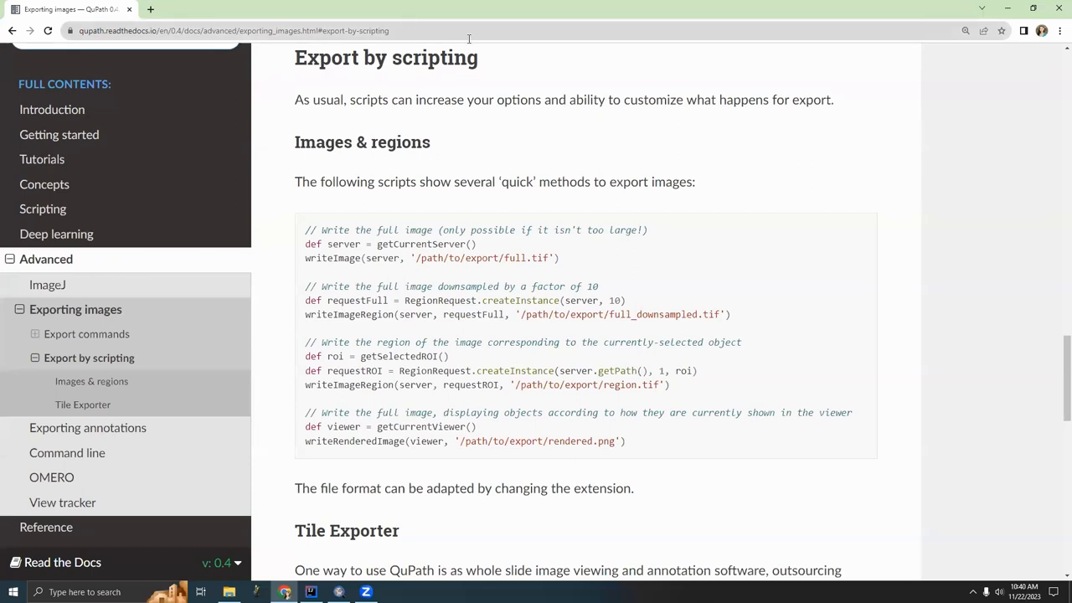
{"action": "mouse_move", "coordinate": [741, 203]}
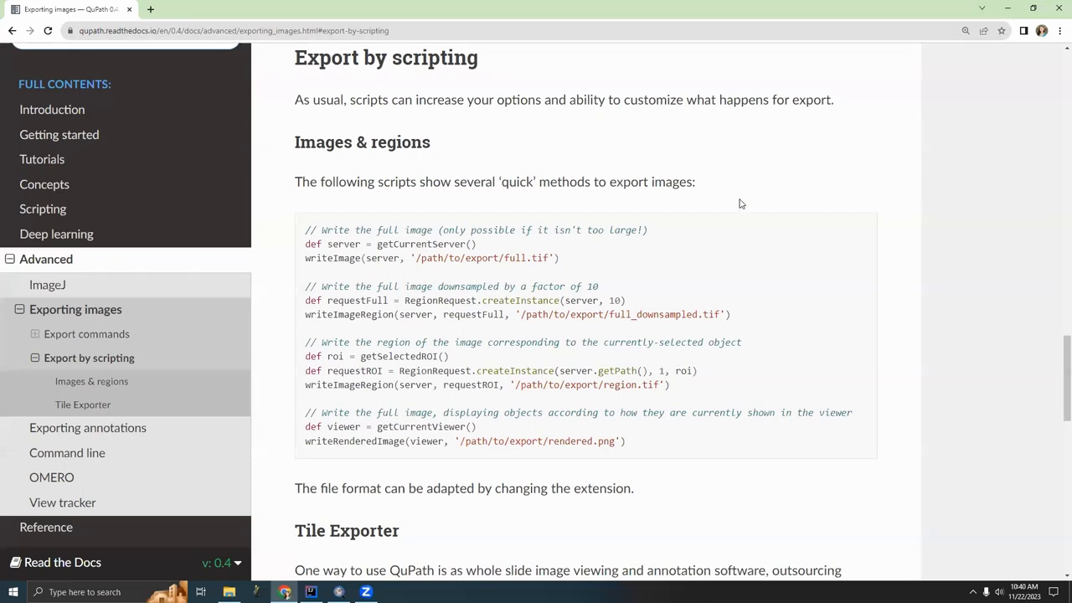
{"action": "mouse_move", "coordinate": [610, 250]}
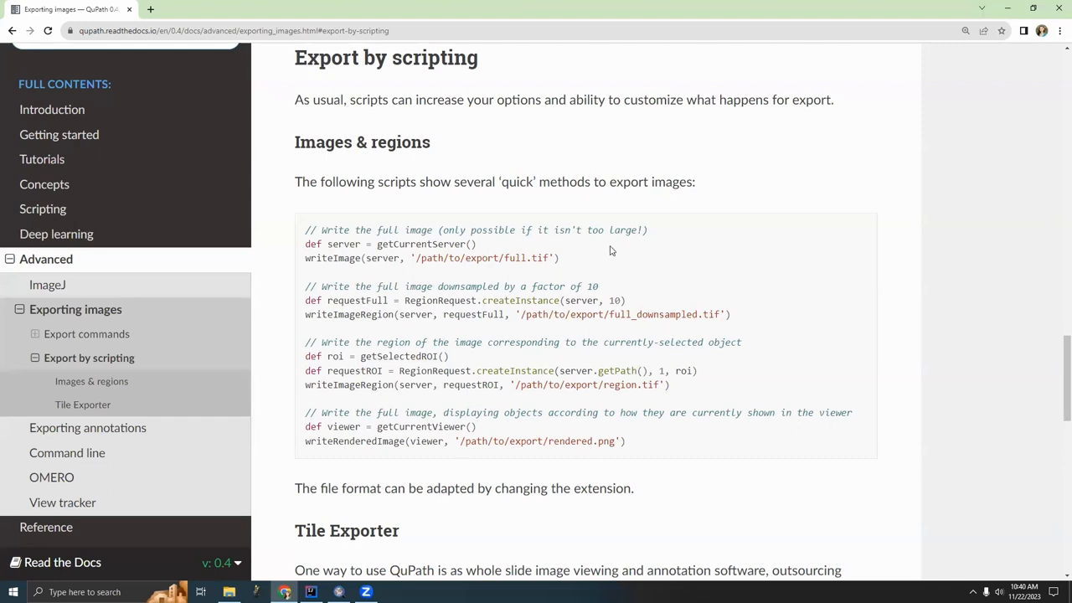
{"action": "mouse_move", "coordinate": [634, 374]}
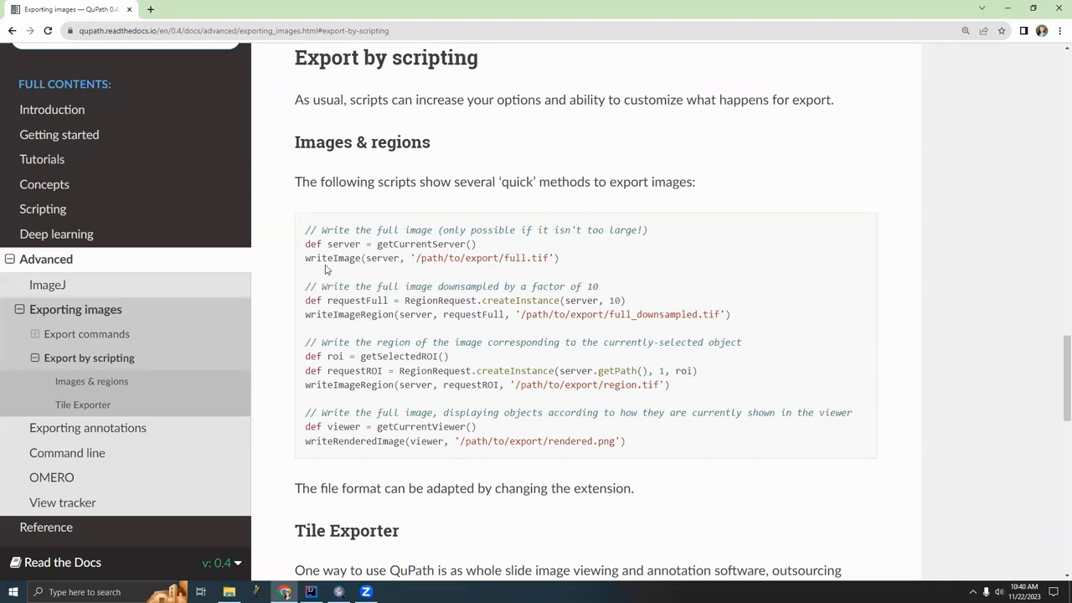
{"action": "mouse_move", "coordinate": [315, 274]}
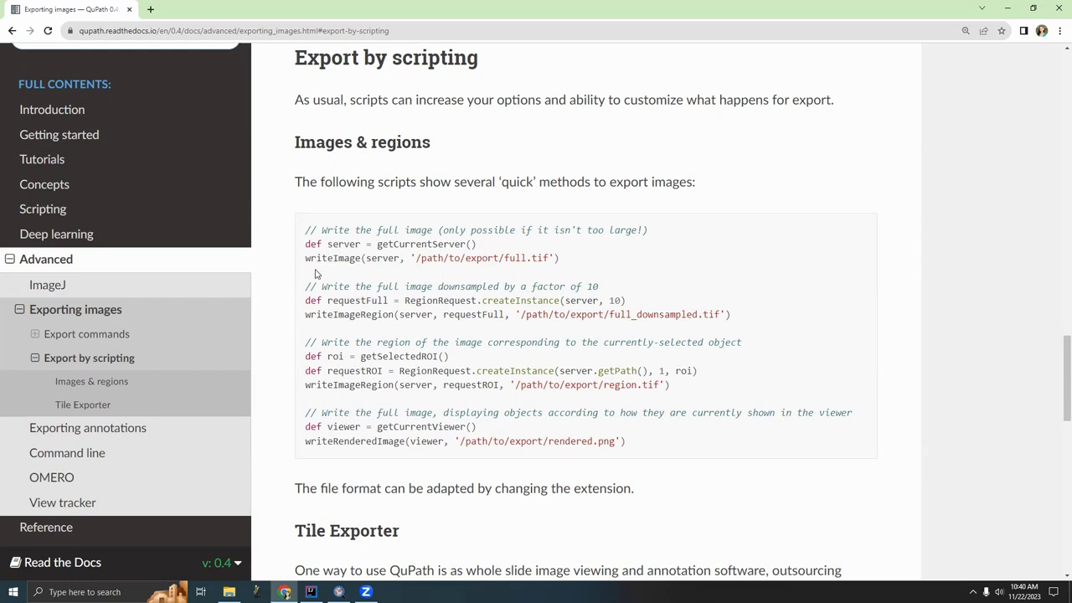
Step: Inspect the writeImageRegion and getSelectedROI calls in the Export by scripting examples
{"action": "double_click", "coordinate": [332, 258]}
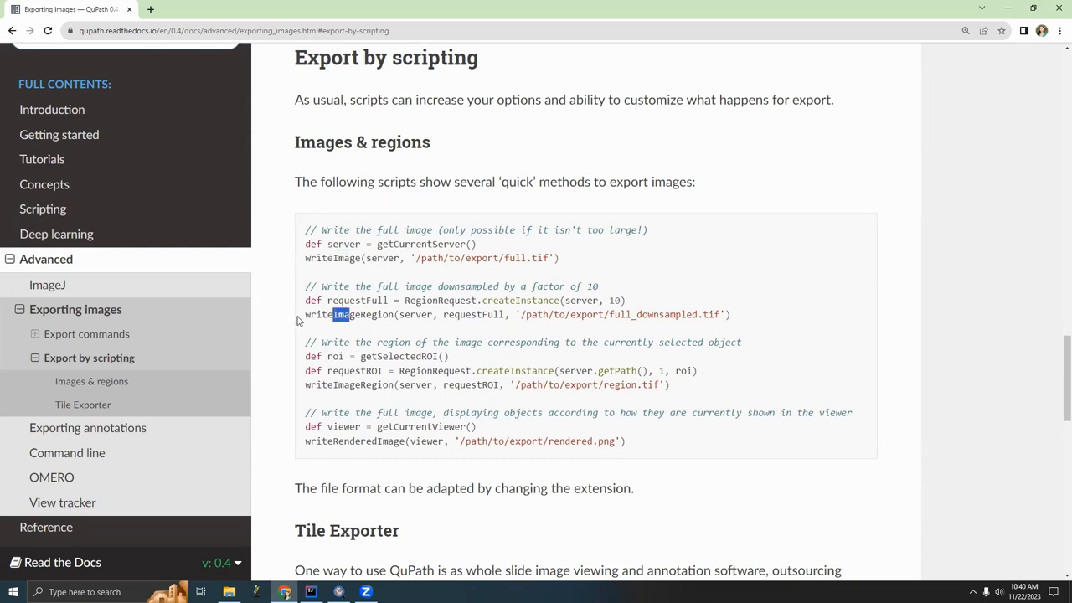
{"action": "double_click", "coordinate": [350, 314]}
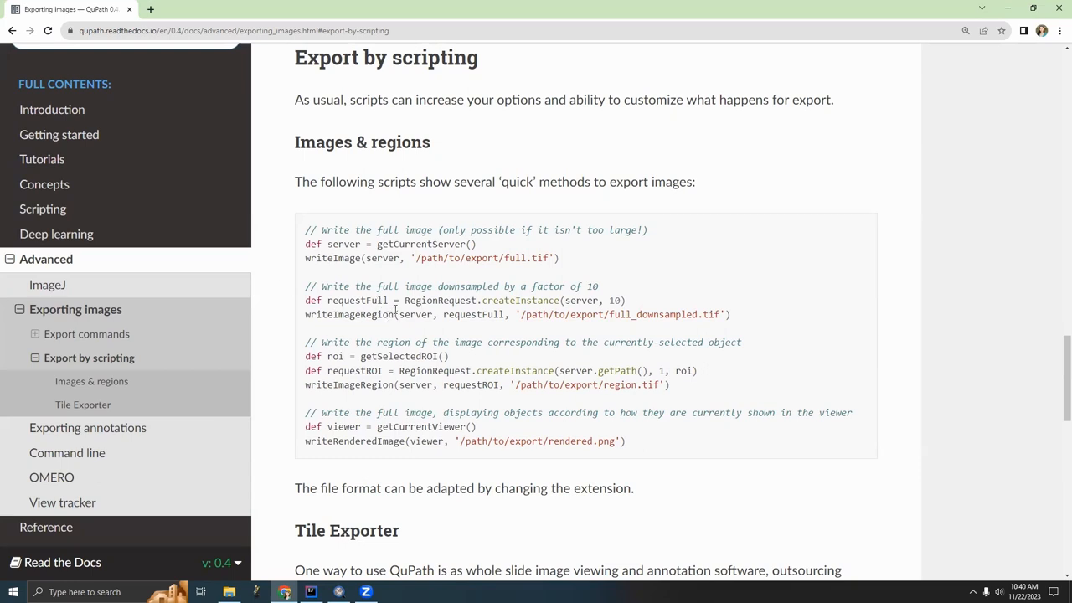
{"action": "double_click", "coordinate": [376, 300]}
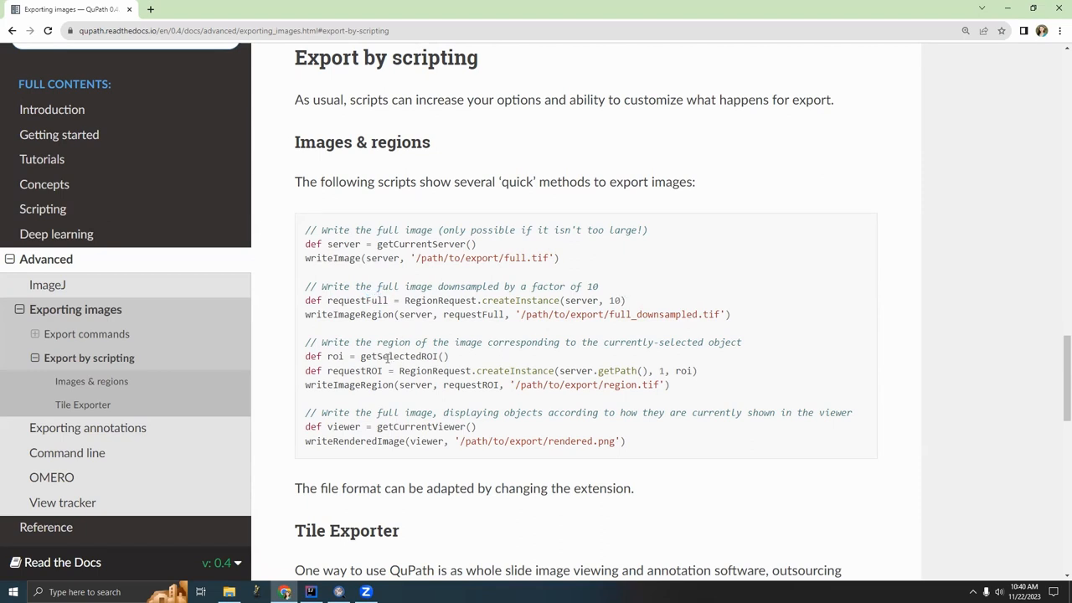
{"action": "double_click", "coordinate": [313, 356]}
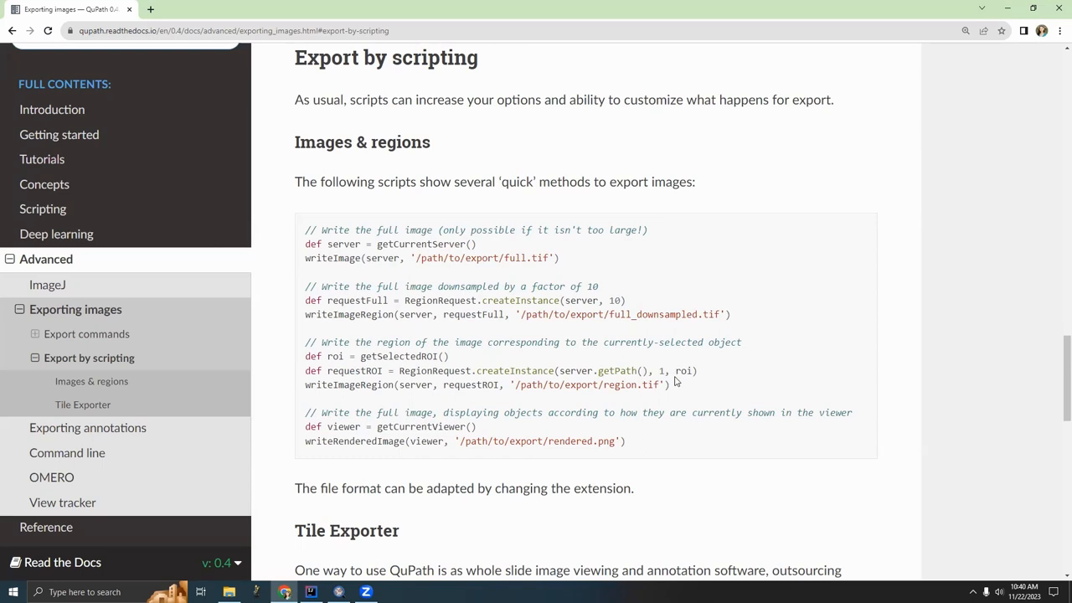
Step: Copy the three-line getSelectedROI / RegionRequest / writeImageRegion snippet and return to the script
{"action": "left_click_drag", "start_coordinate": [305, 356], "coordinate": [670, 384]}
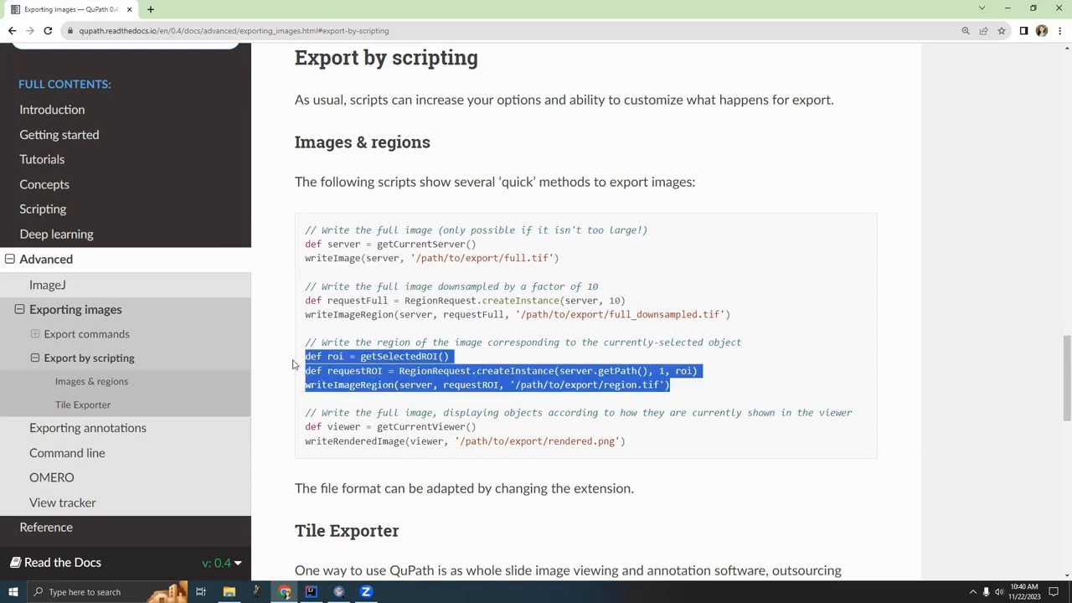
{"action": "mouse_move", "coordinate": [703, 427]}
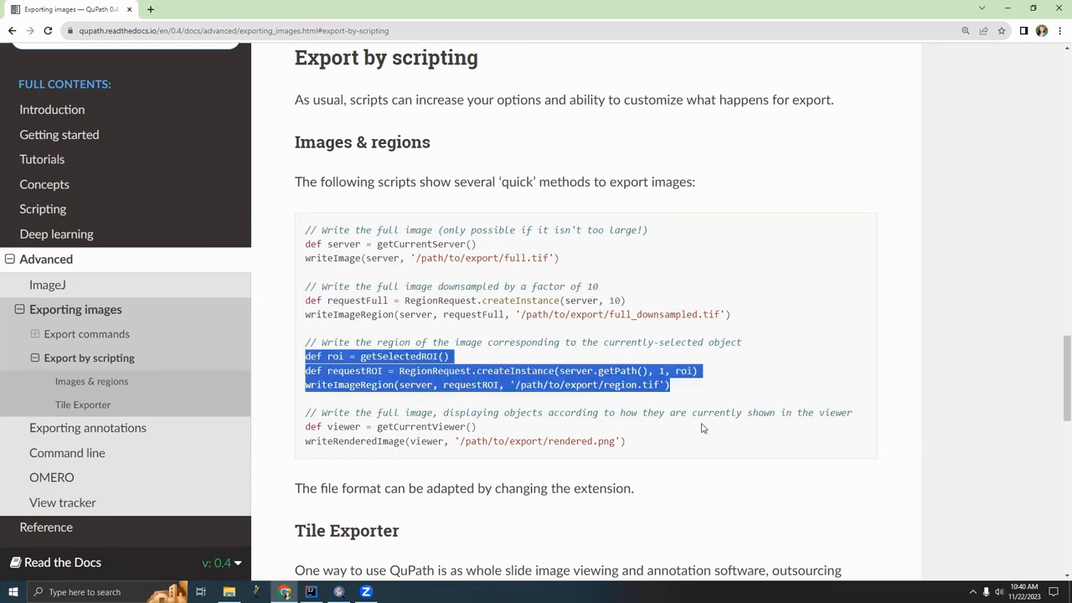
{"action": "mouse_move", "coordinate": [758, 395]}
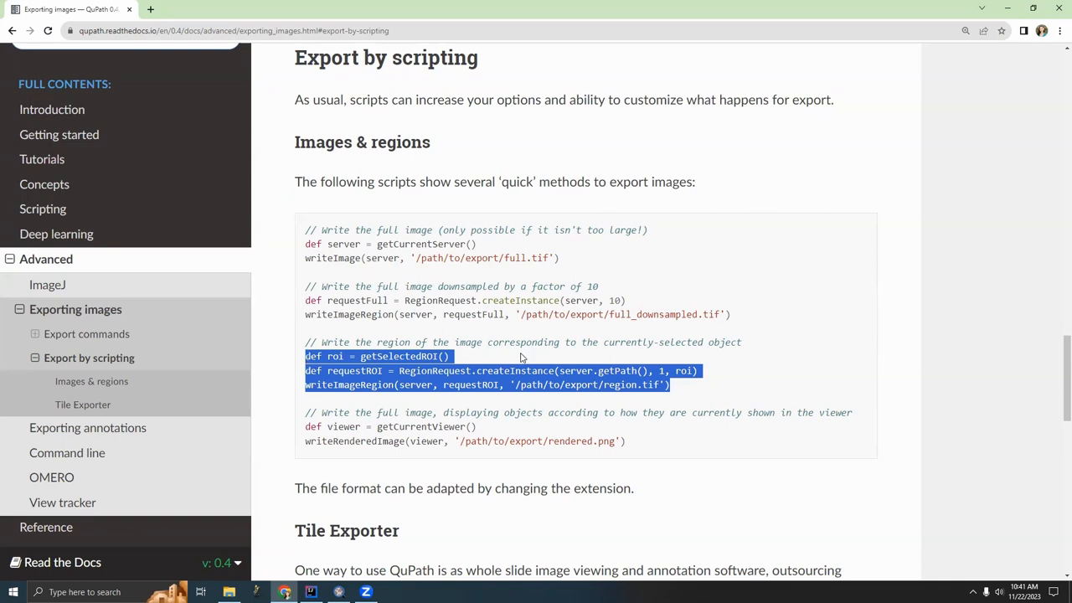
{"action": "left_click", "coordinate": [311, 592]}
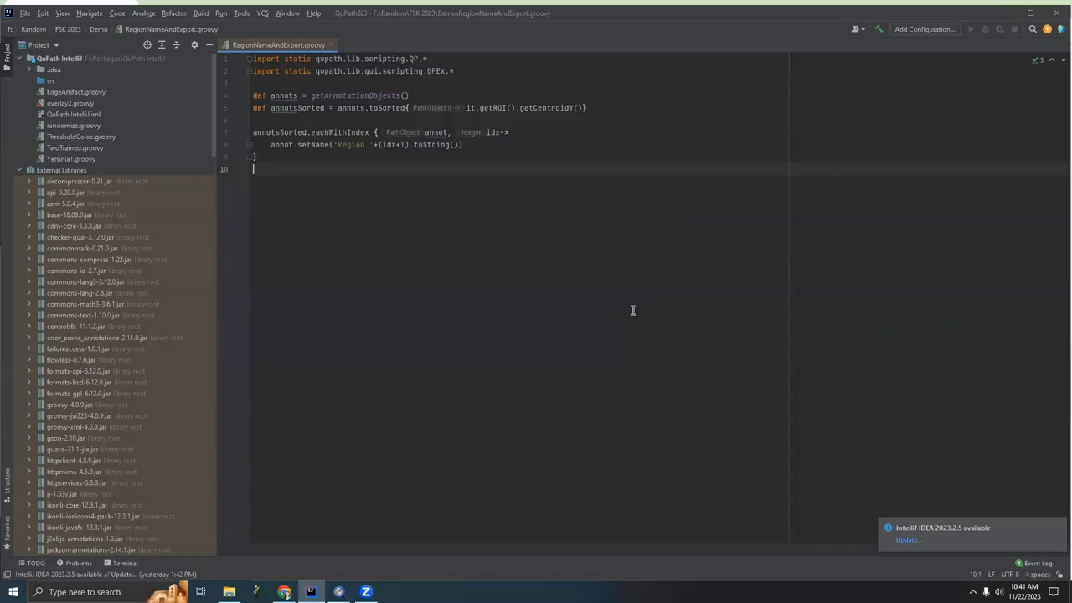
Step: Paste the getSelectedROI, RegionRequest and writeImageRegion lines below the naming loop and compare with the docs
{"action": "type", "text": "def roi = getSelectedROI()"}
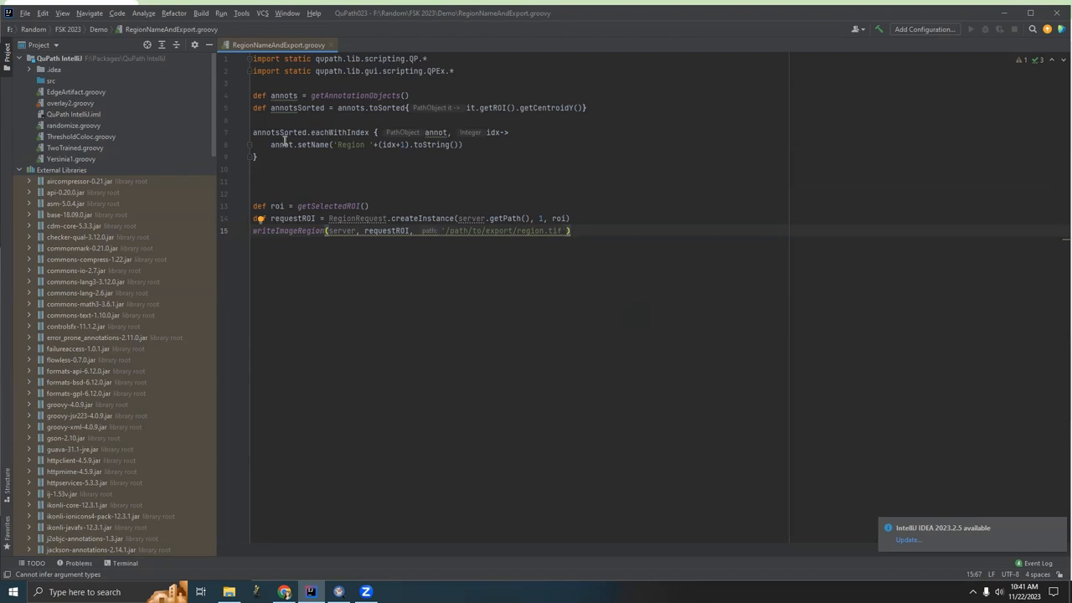
{"action": "left_click", "coordinate": [293, 206]}
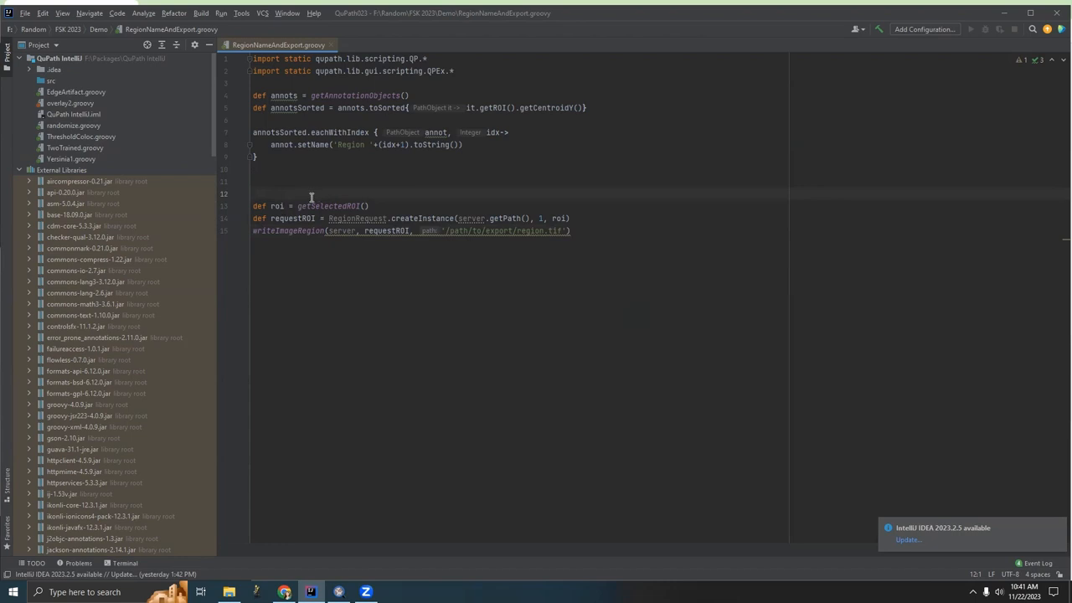
{"action": "double_click", "coordinate": [327, 205]}
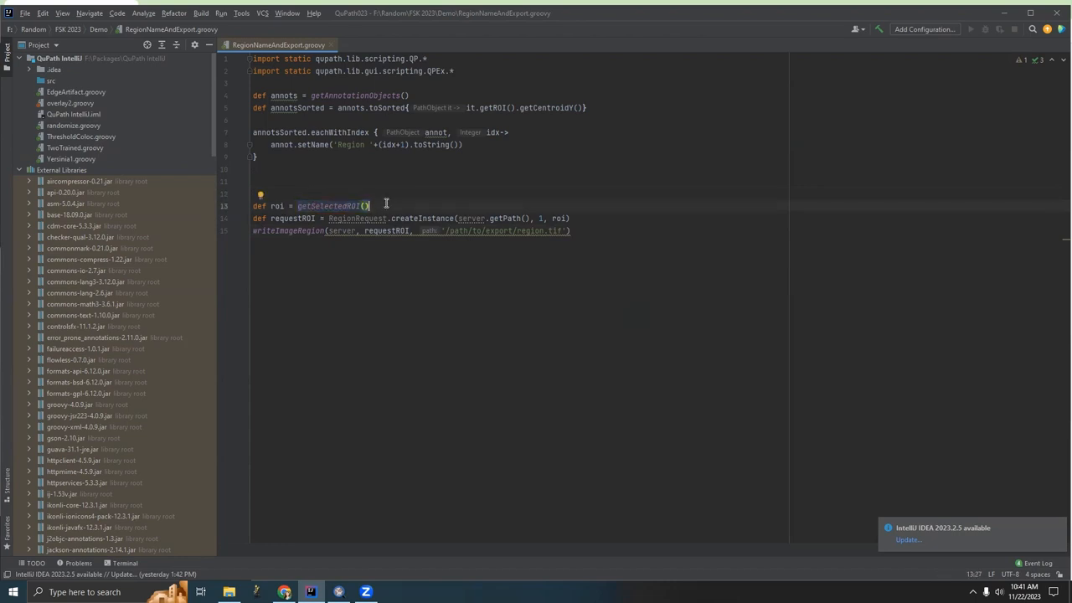
{"action": "left_click", "coordinate": [256, 592]}
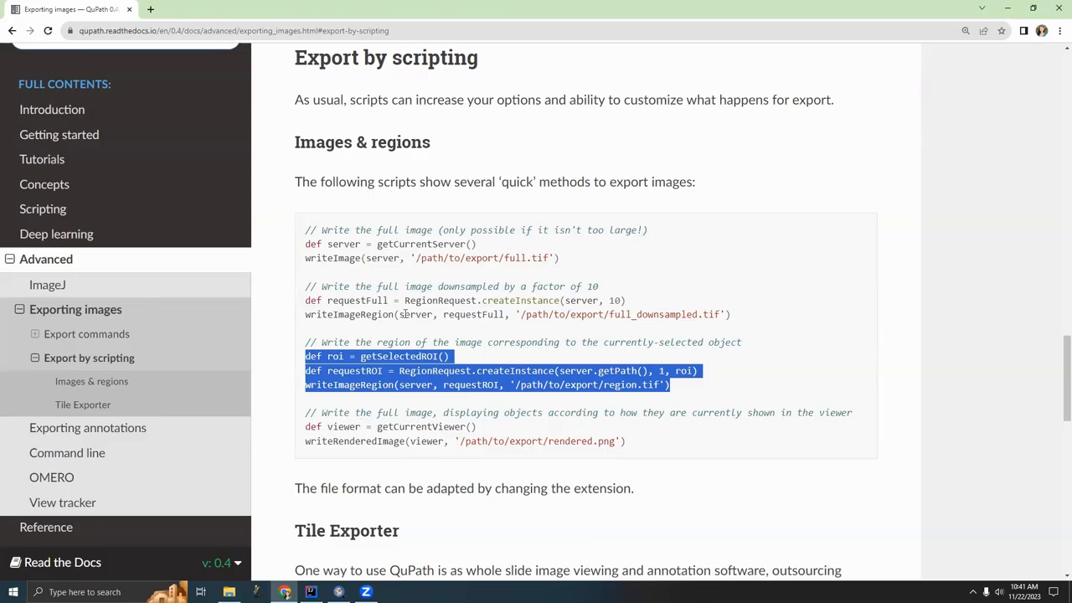
{"action": "left_click", "coordinate": [310, 592]}
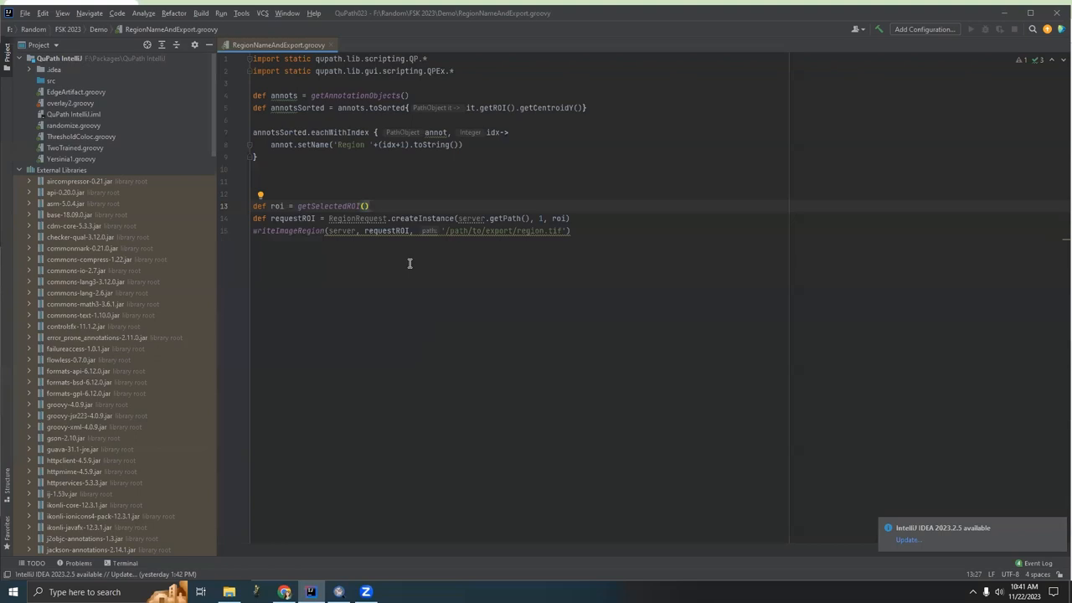
{"action": "mouse_move", "coordinate": [364, 205]}
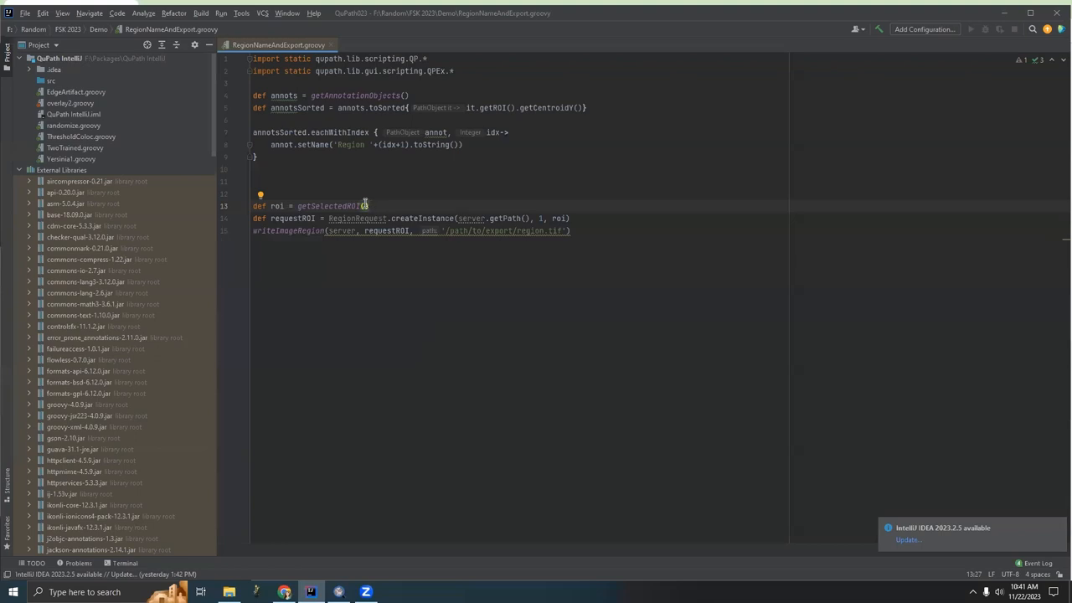
{"action": "mouse_move", "coordinate": [373, 206]}
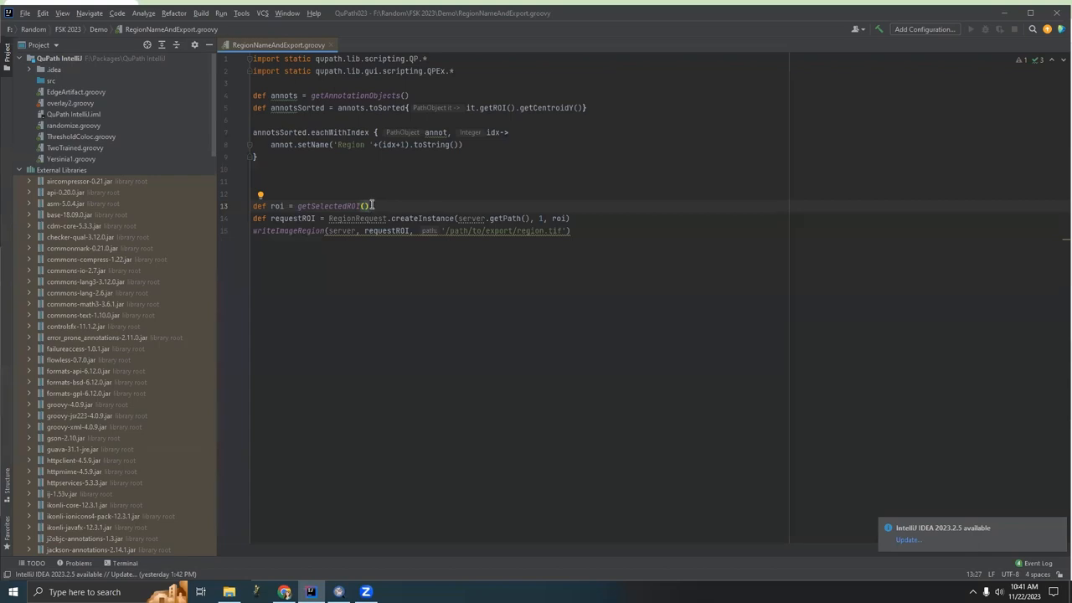
Step: Write def roi = annot.getROI() and start an annotsSorted.each loop above the export lines
{"action": "left_click", "coordinate": [252, 194]}
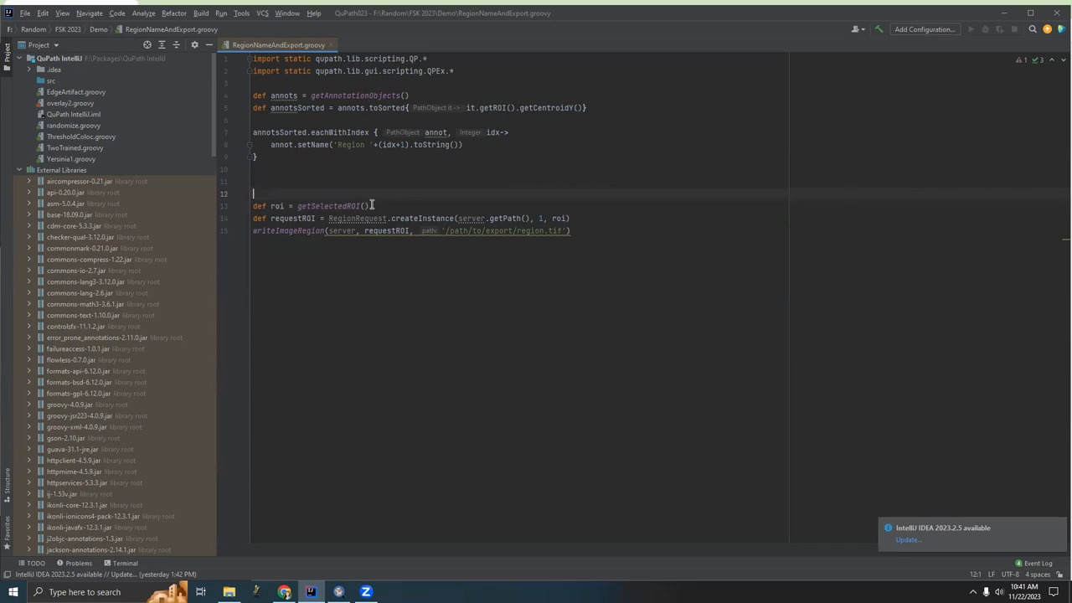
{"action": "type", "text": "def roi"}
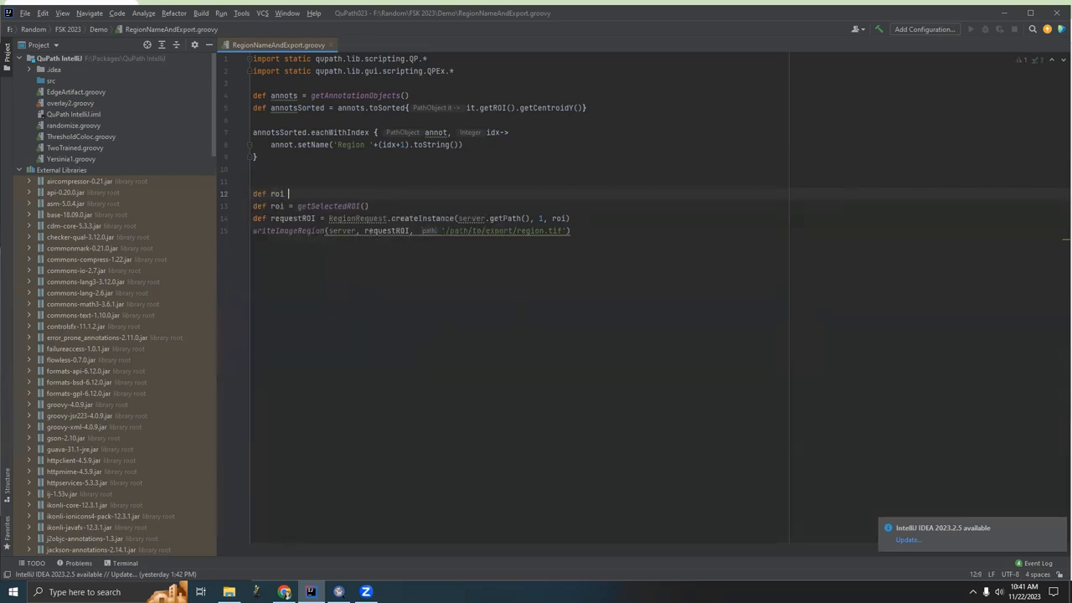
{"action": "type", "text": "annot"}
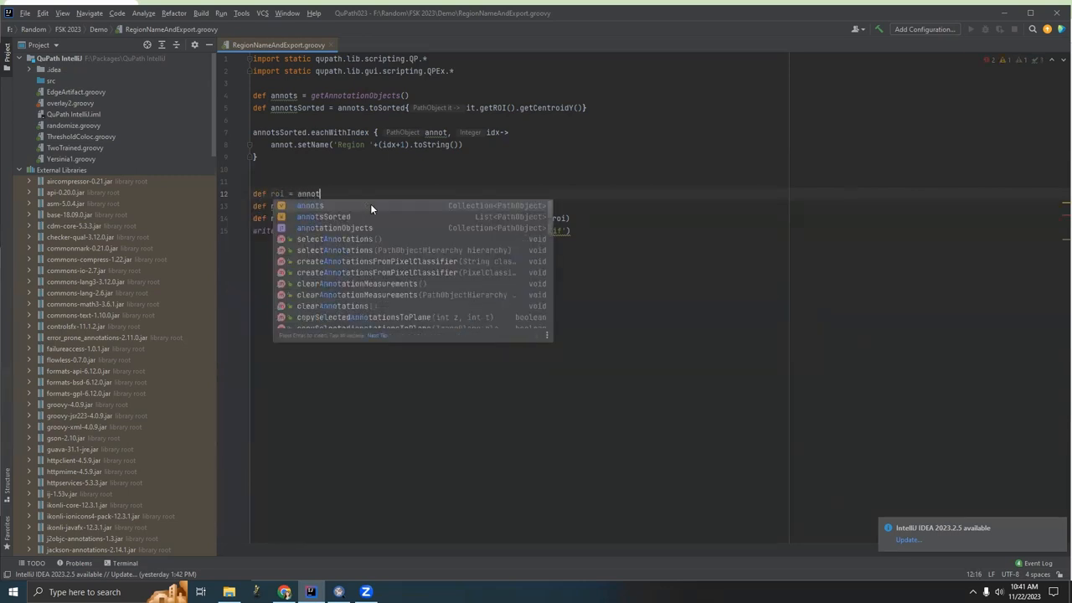
{"action": "type", "text": ".getROI("}
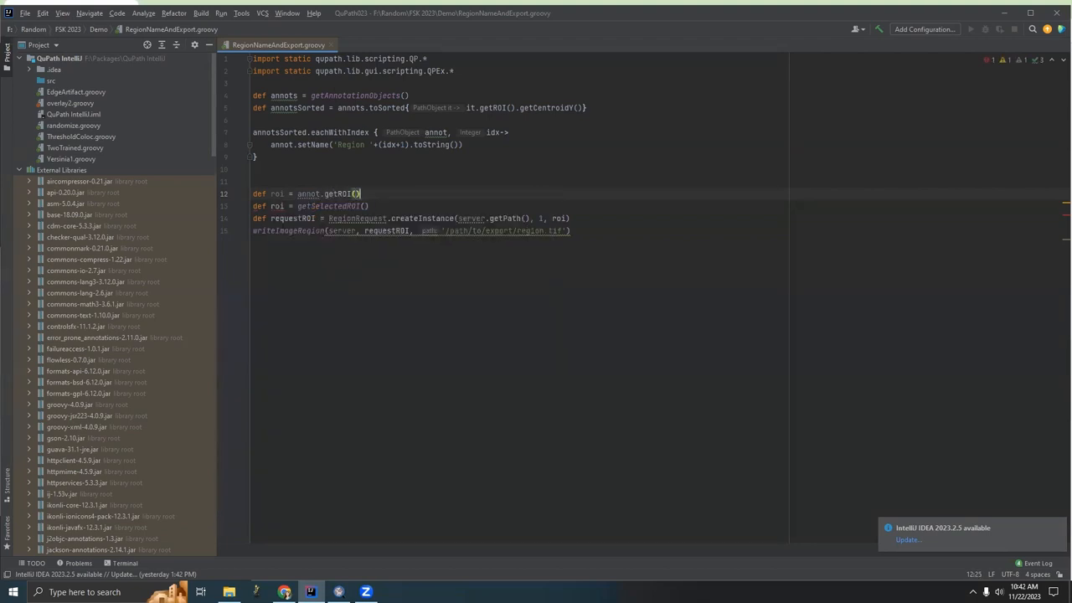
{"action": "left_click", "coordinate": [260, 181]}
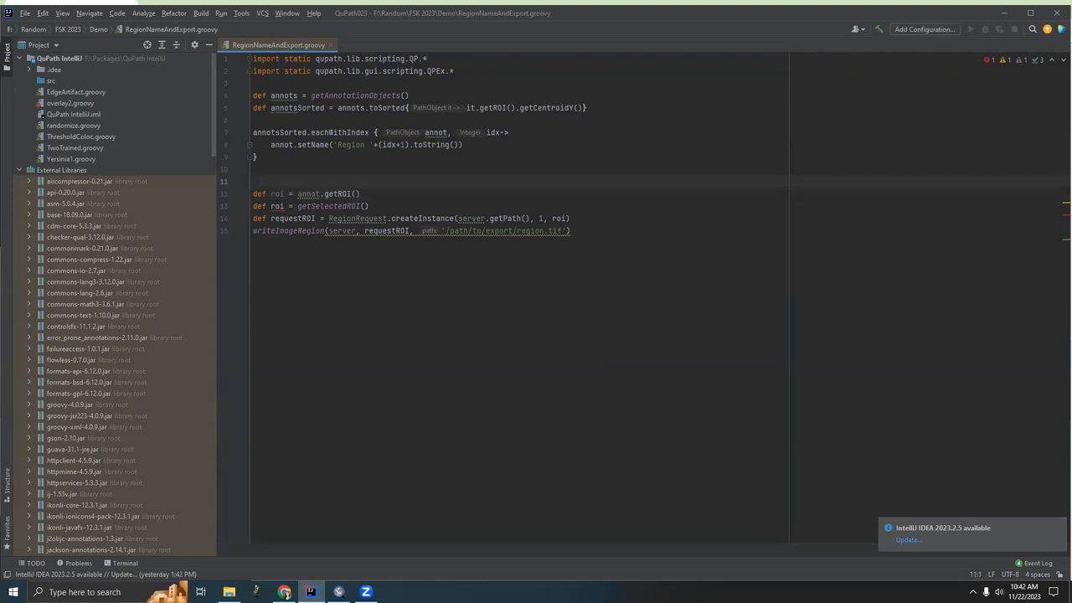
{"action": "left_click", "coordinate": [254, 181]}
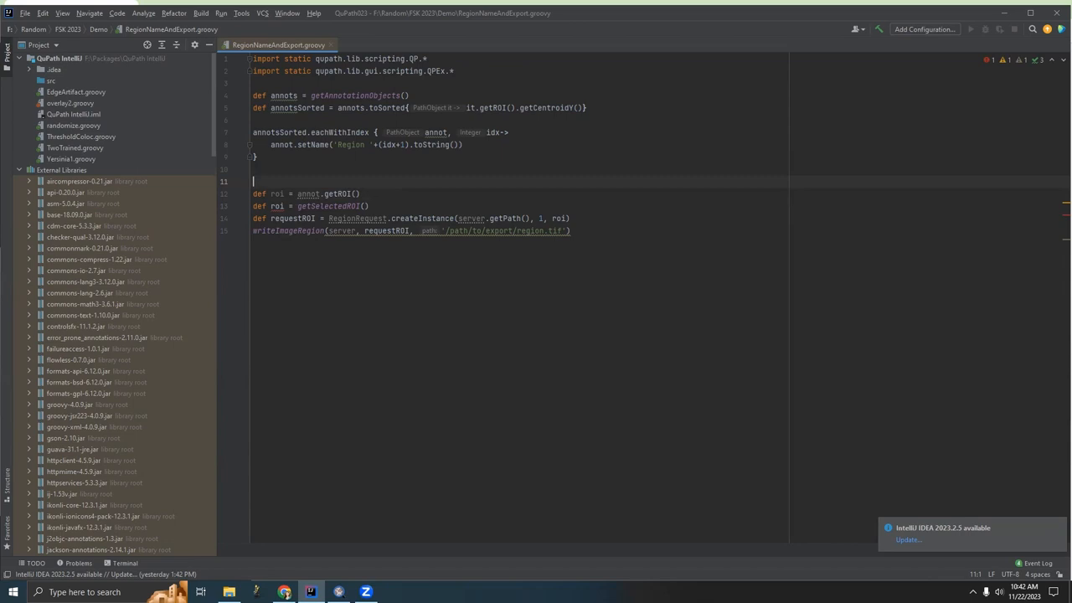
{"action": "type", "text": "annotsSorte"}
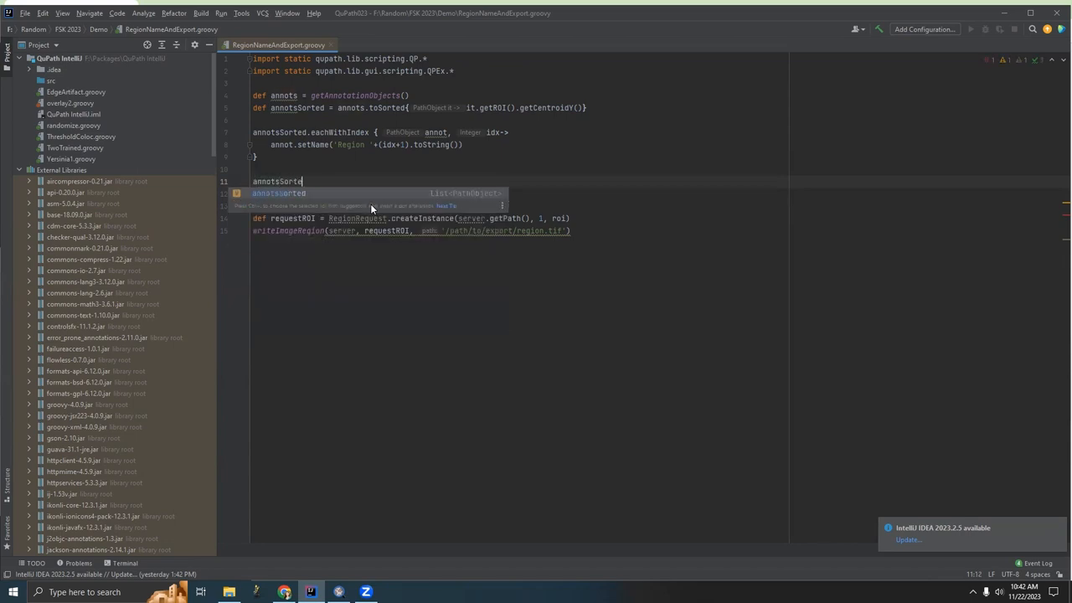
{"action": "type", "text": "d.each{"}
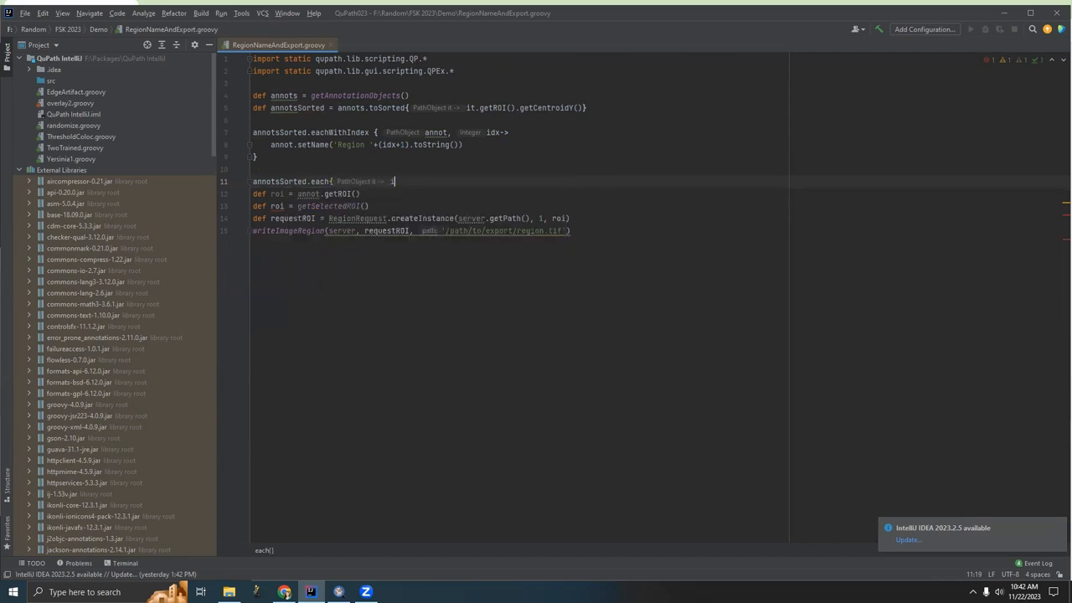
Step: Replace annot with it, delete the redundant getSelectedROI line and check the unresolved RegionRequest call
{"action": "double_click", "coordinate": [308, 193]}
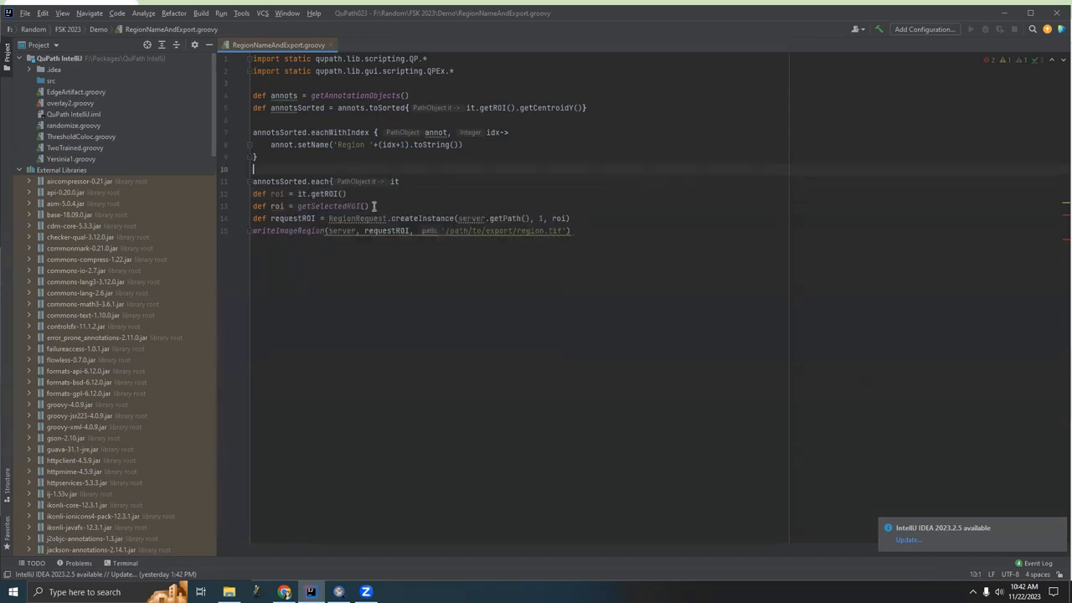
{"action": "triple_click", "coordinate": [309, 205]}
{"action": "type", "text": "}"}
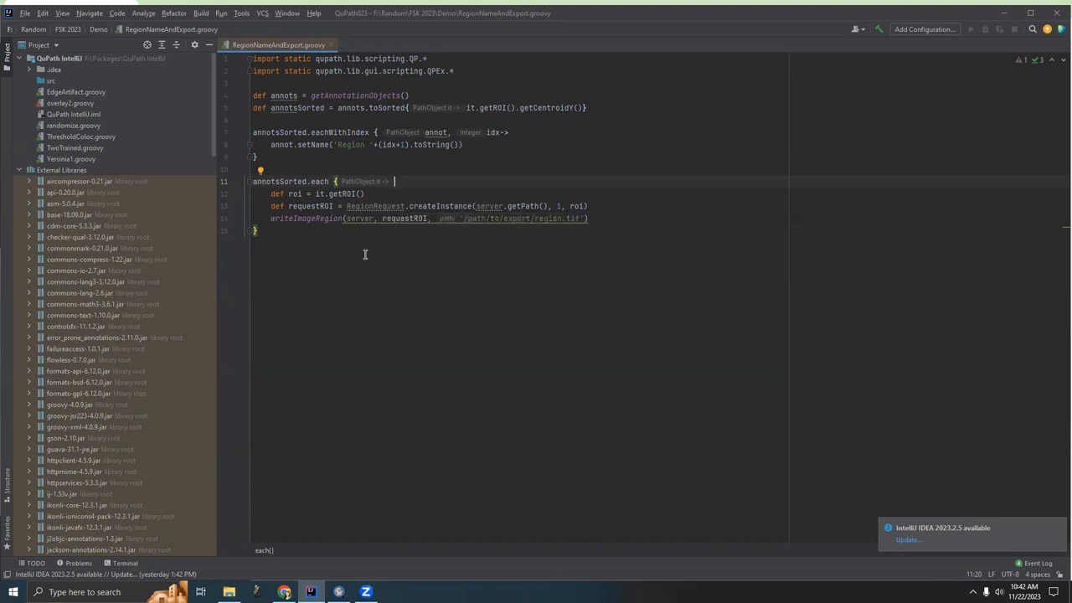
{"action": "left_click", "coordinate": [352, 242]}
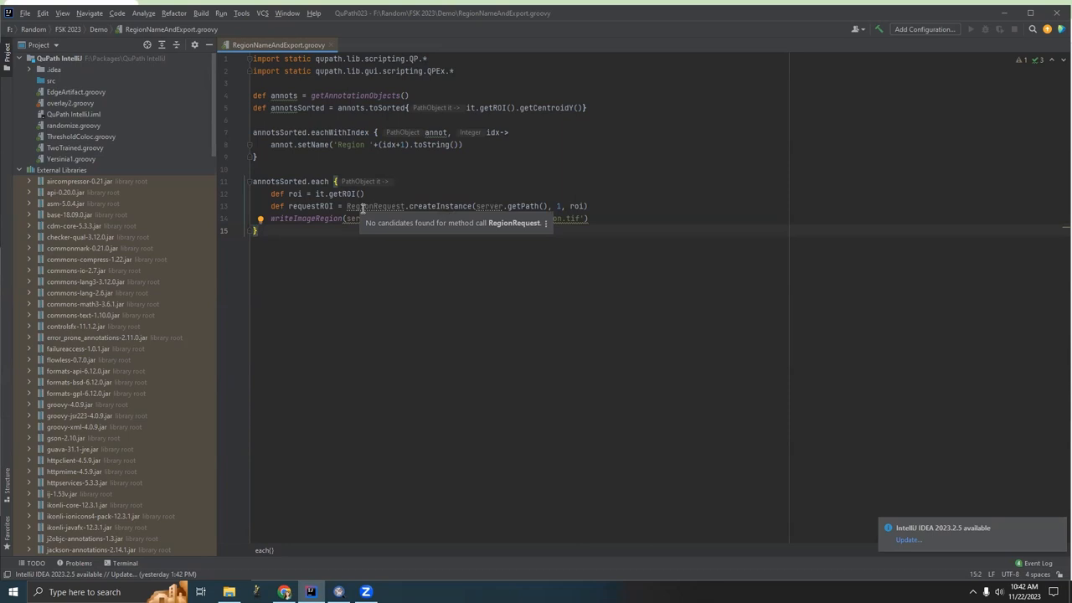
{"action": "mouse_move", "coordinate": [578, 513]}
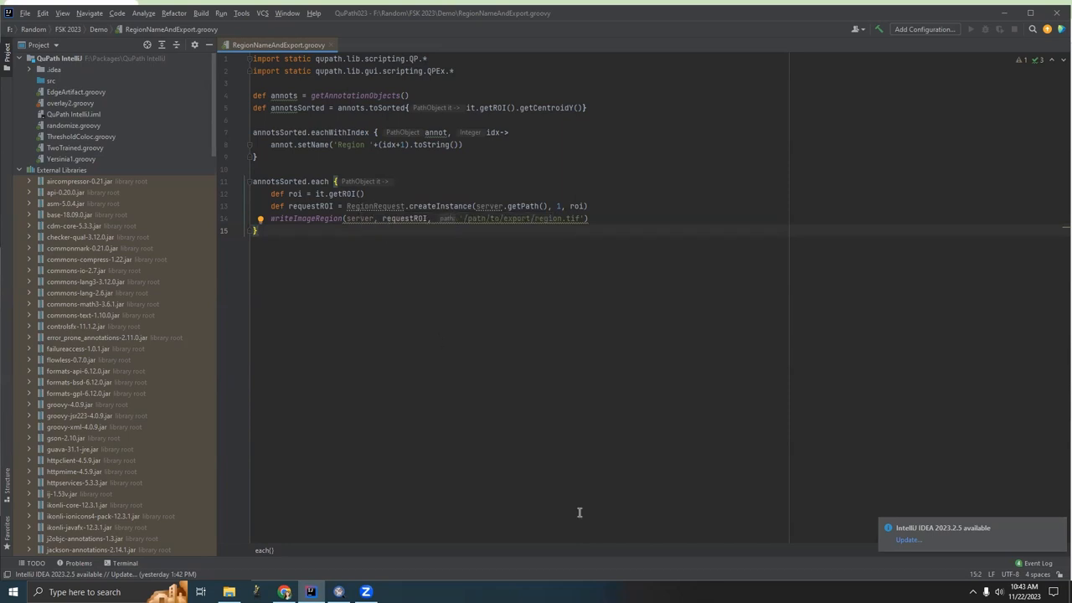
Step: Import qupath.lib.regions.RegionRequest via autocomplete and remove the leftover RegionRequest word
{"action": "key", "text": "enter"}
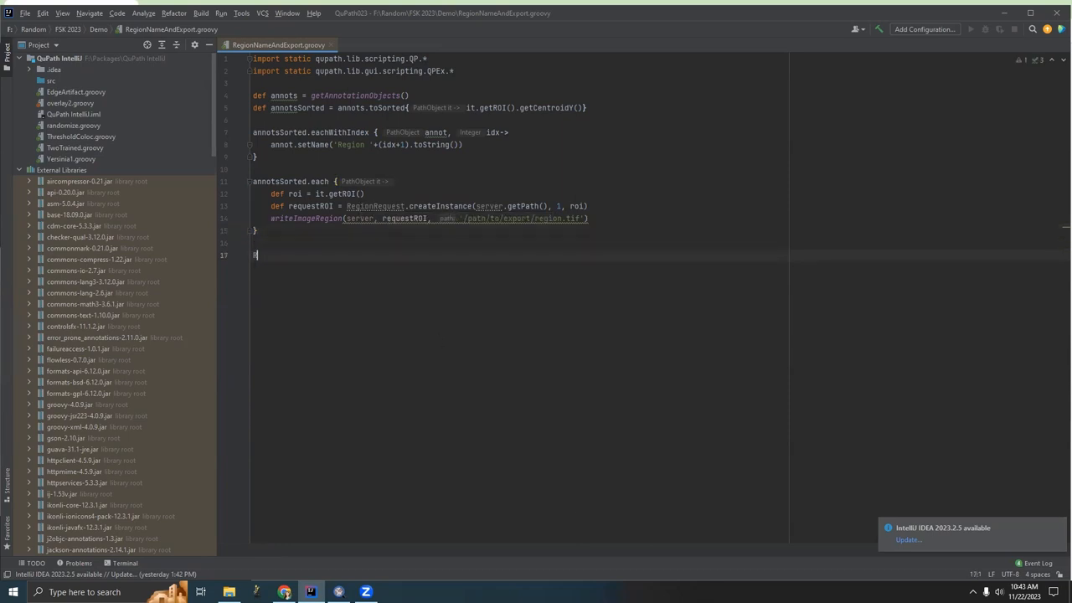
{"action": "type", "text": "RegionR"}
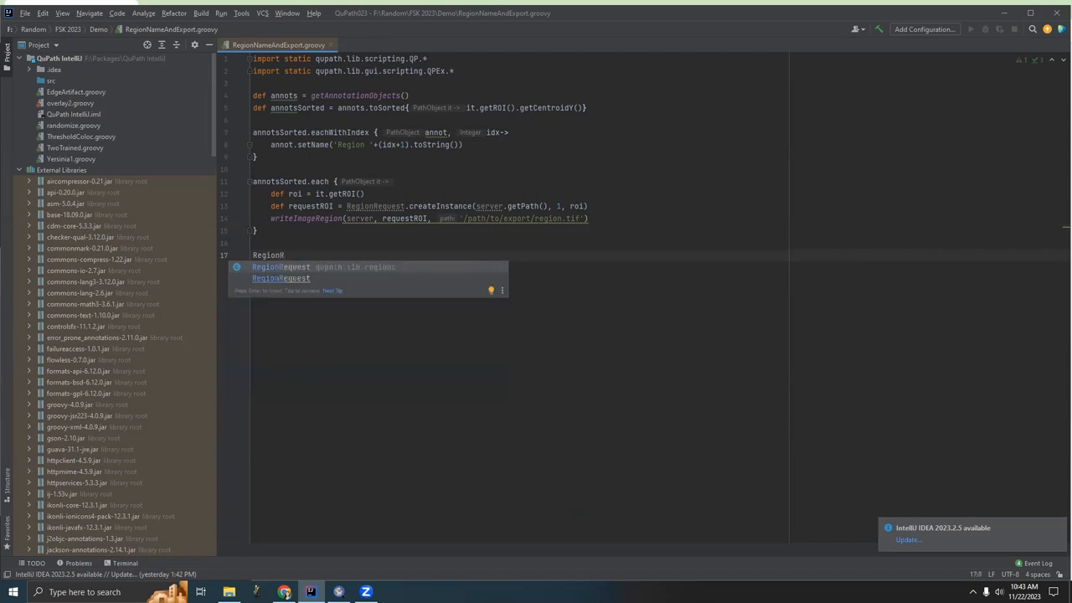
{"action": "type", "text": "equest"}
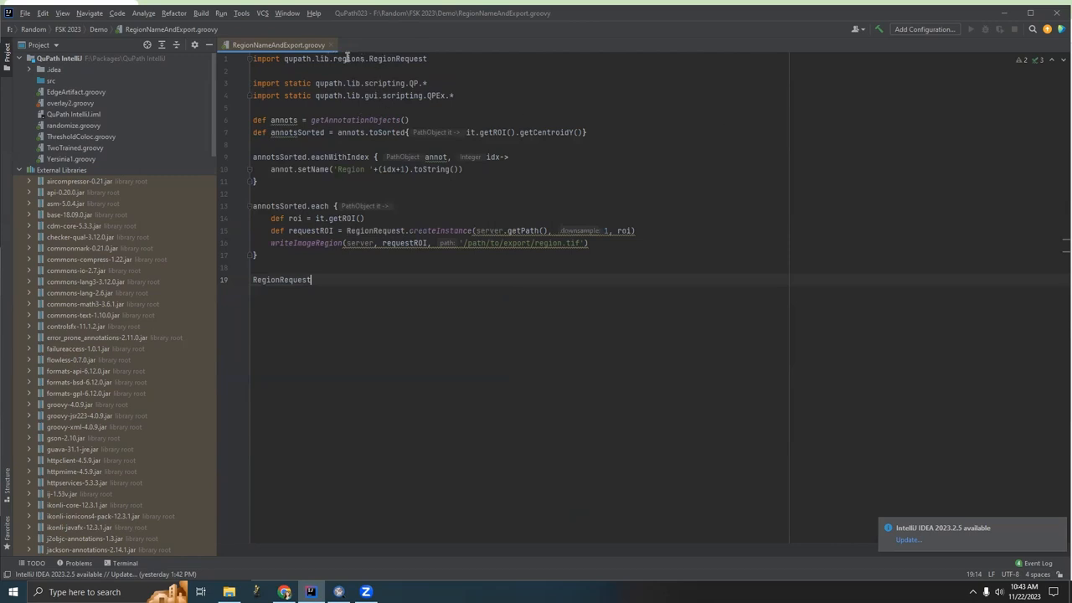
{"action": "mouse_move", "coordinate": [400, 34]}
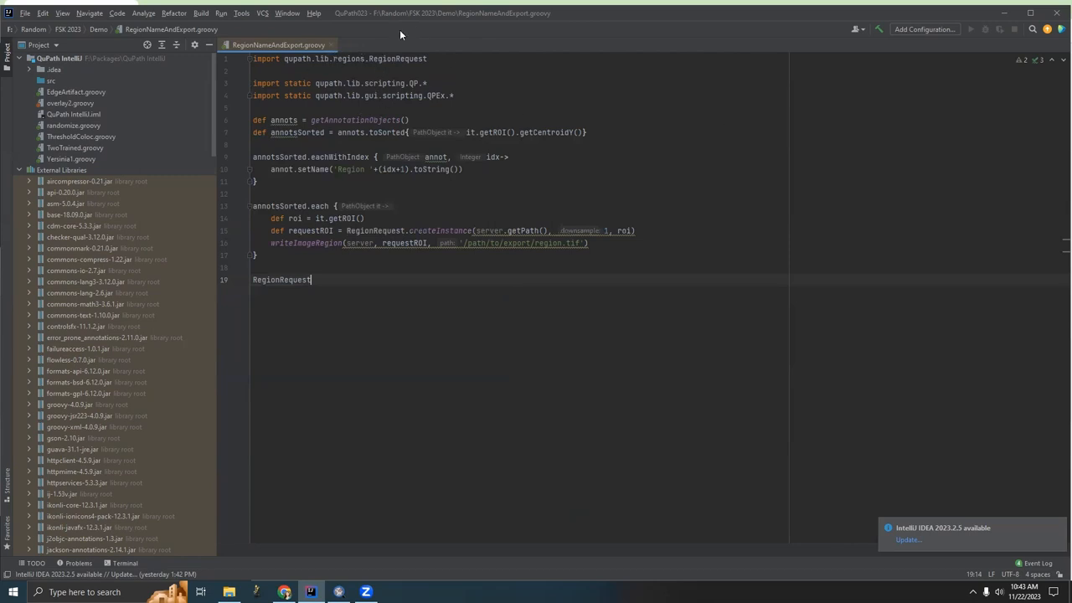
{"action": "mouse_move", "coordinate": [352, 57]}
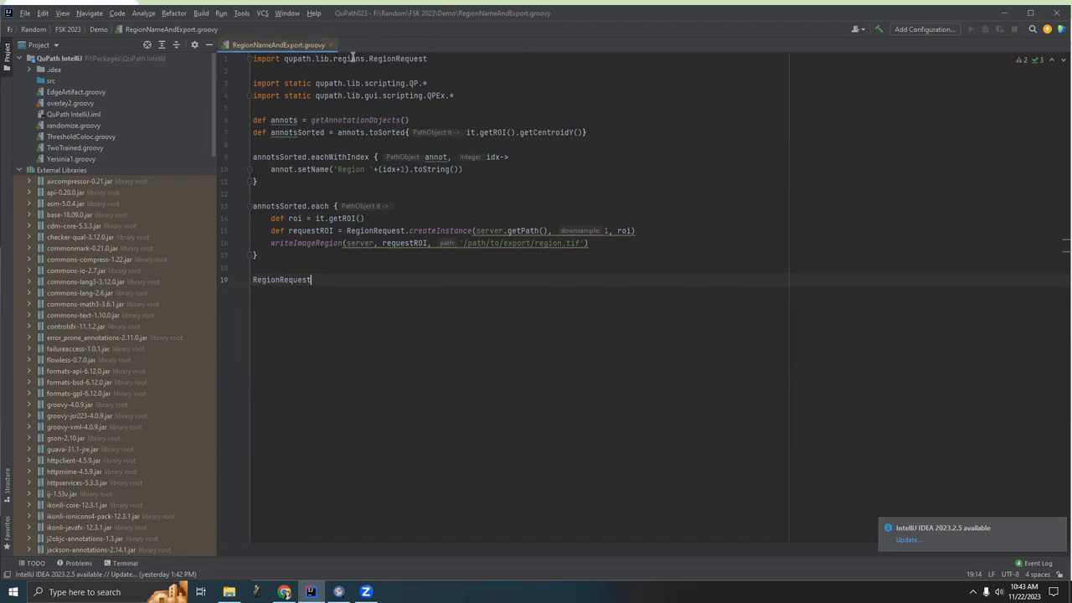
{"action": "double_click", "coordinate": [281, 280]}
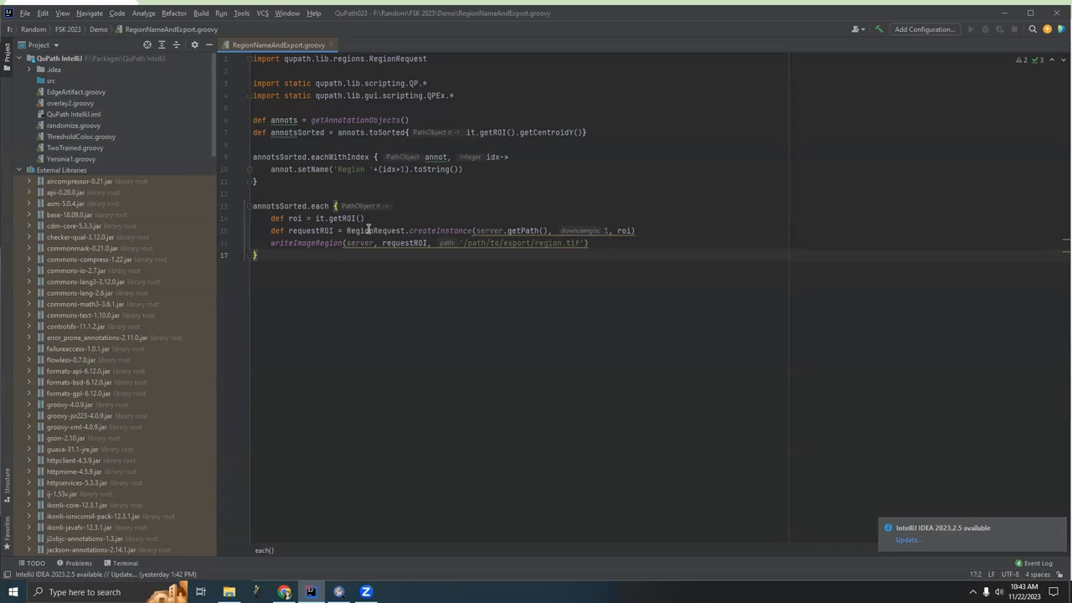
{"action": "mouse_move", "coordinate": [460, 220]}
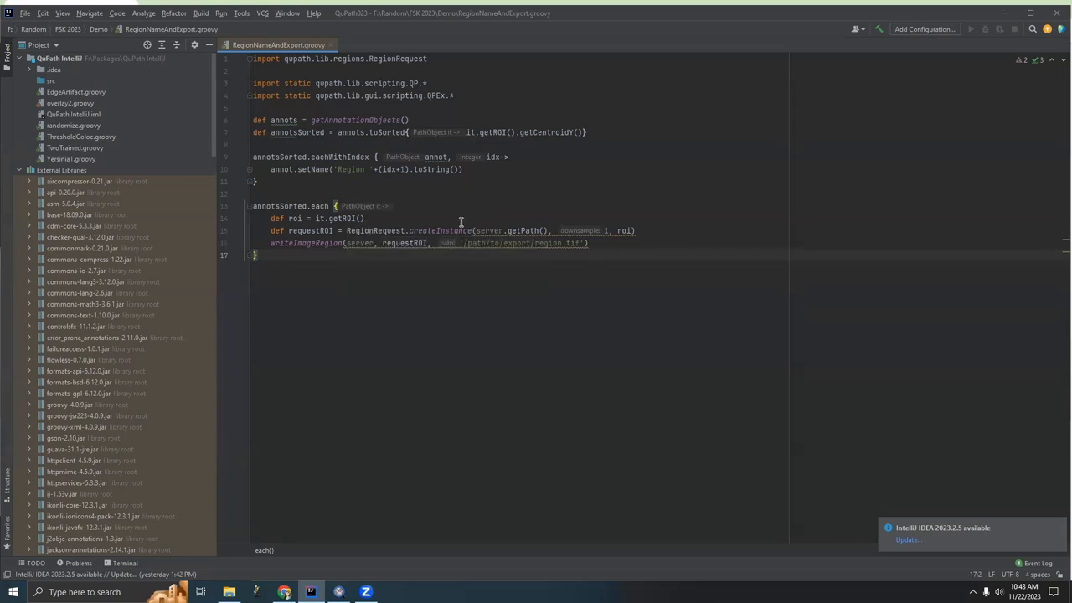
{"action": "mouse_move", "coordinate": [510, 230]}
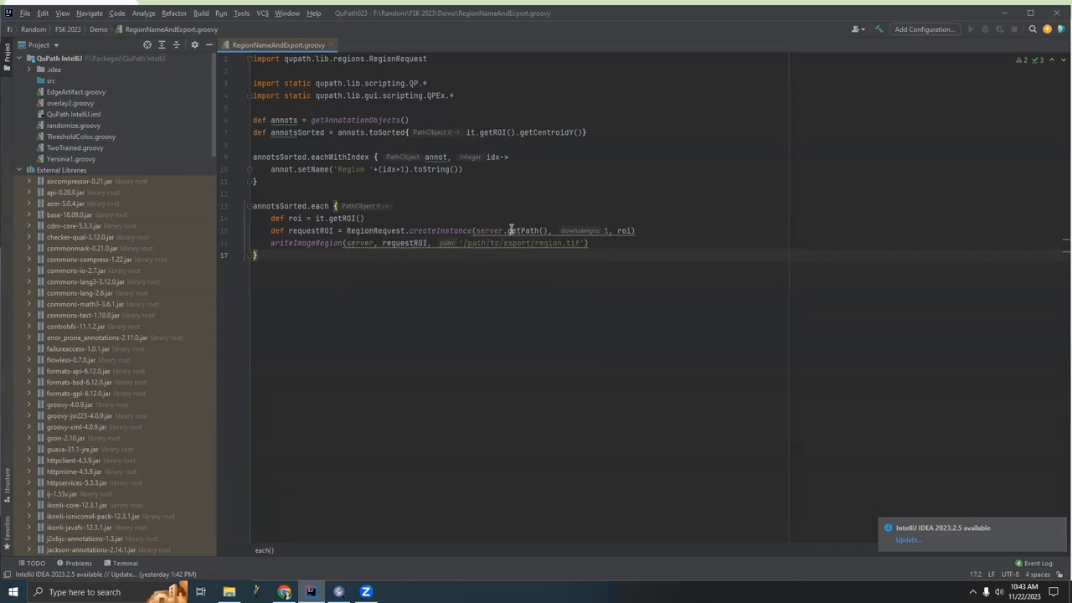
{"action": "mouse_move", "coordinate": [490, 230]}
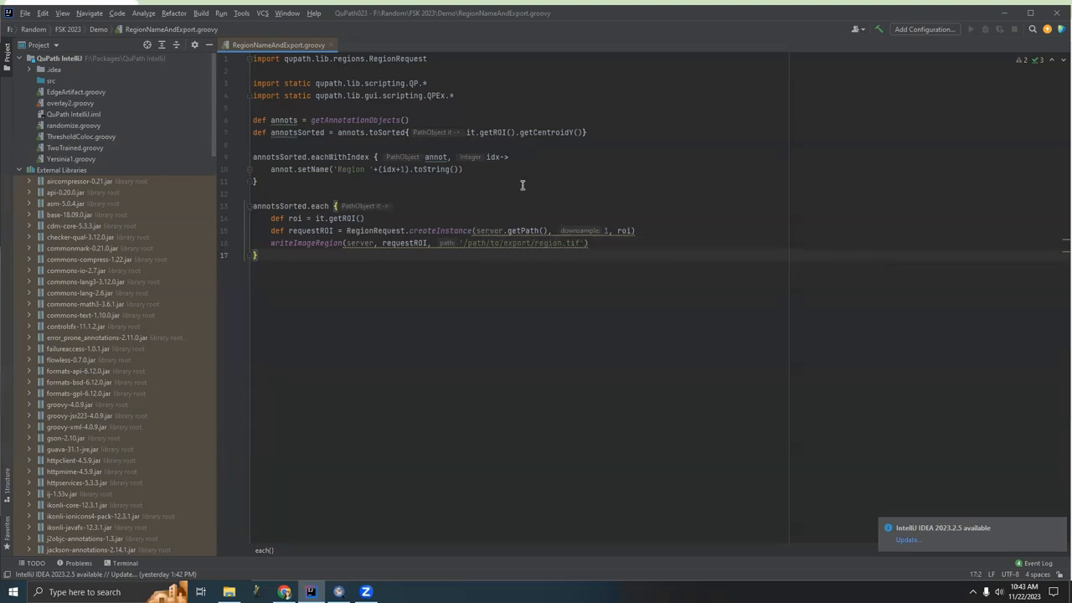
Step: Begin a 'def server = getCurr' line above the export loop
{"action": "key", "text": "Return"}
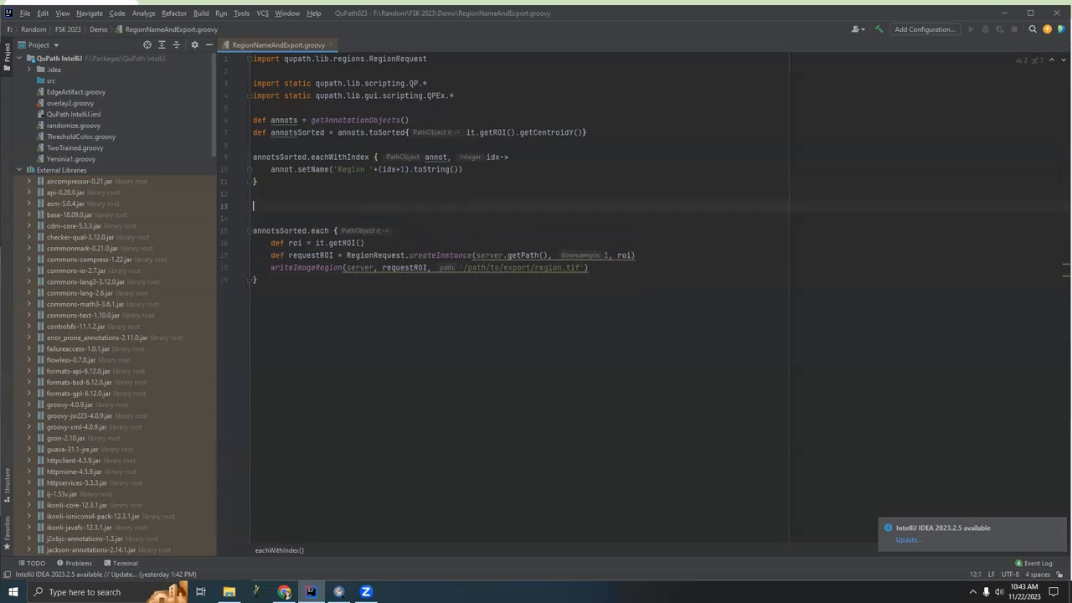
{"action": "type", "text": "def server"}
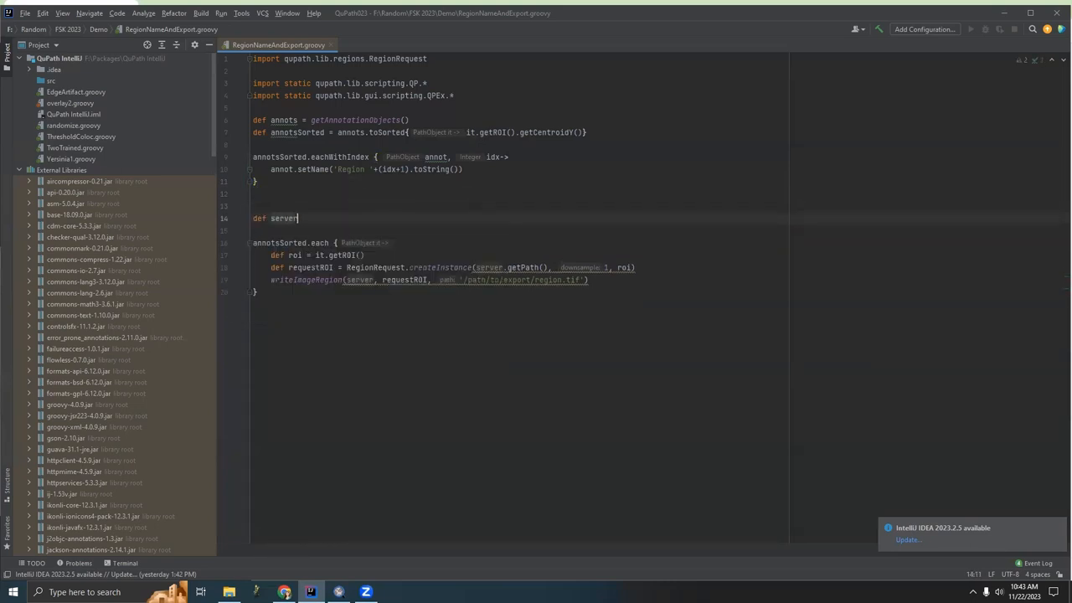
{"action": "type", "text": "= getCurr"}
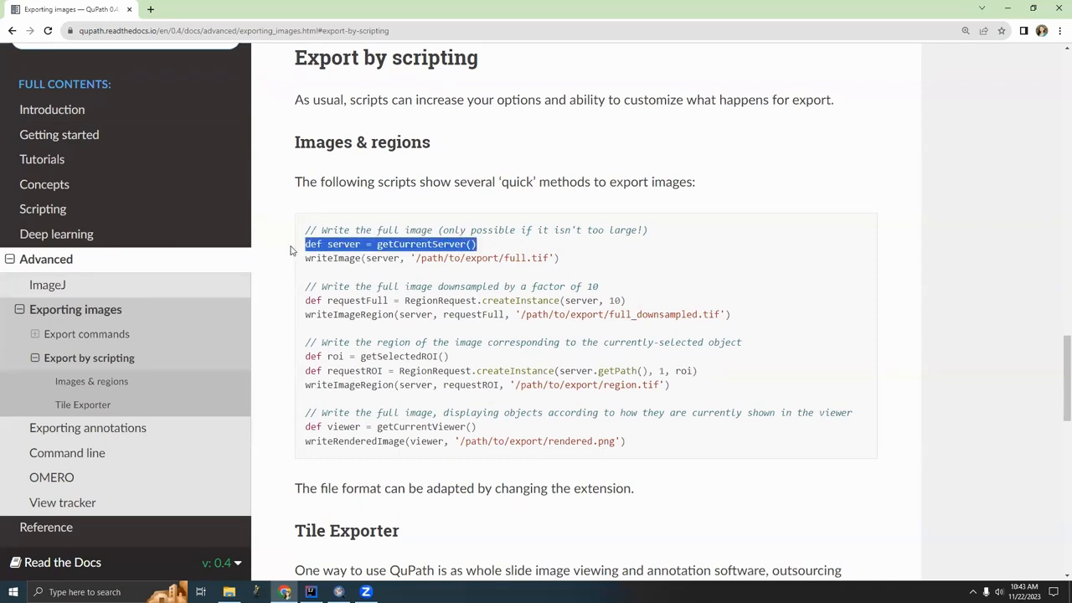
{"action": "mouse_move", "coordinate": [439, 262]}
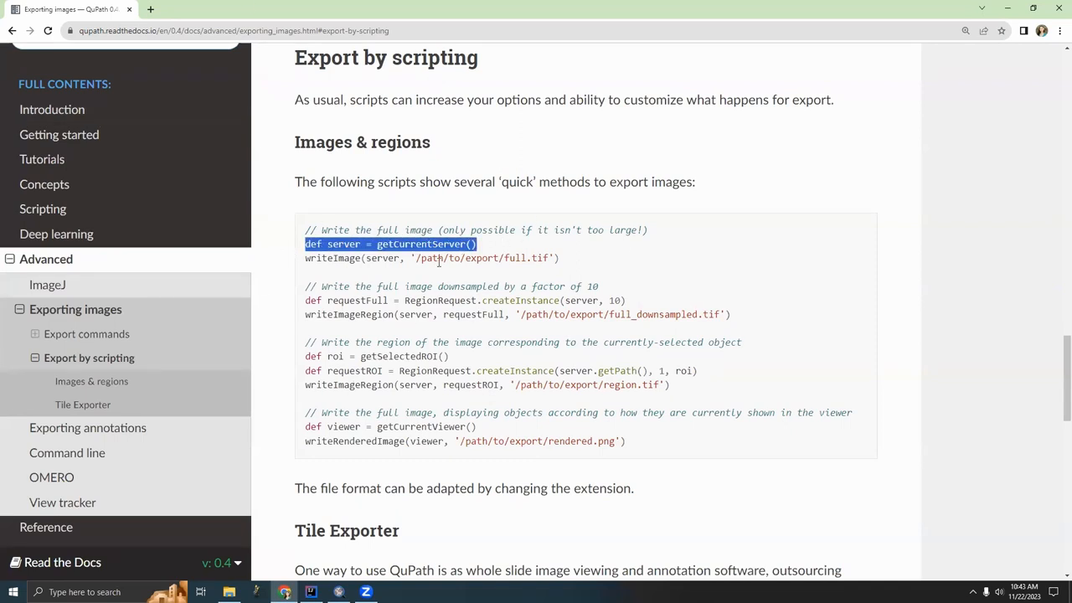
{"action": "mouse_move", "coordinate": [468, 145]}
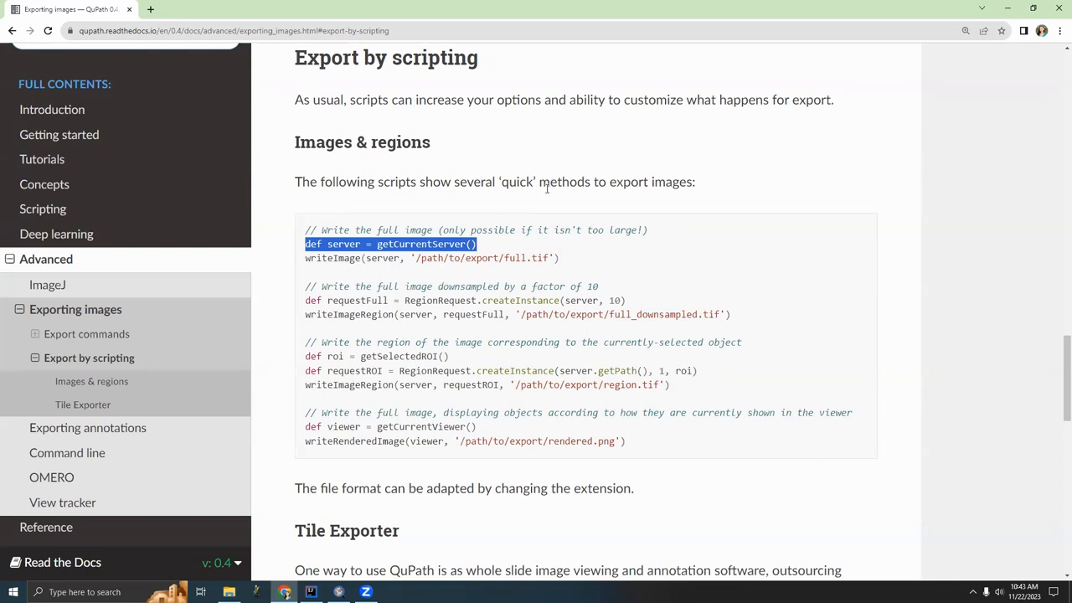
Step: Check the docs' getCurrentServer() example and return to the script's server line
{"action": "left_click", "coordinate": [544, 182]}
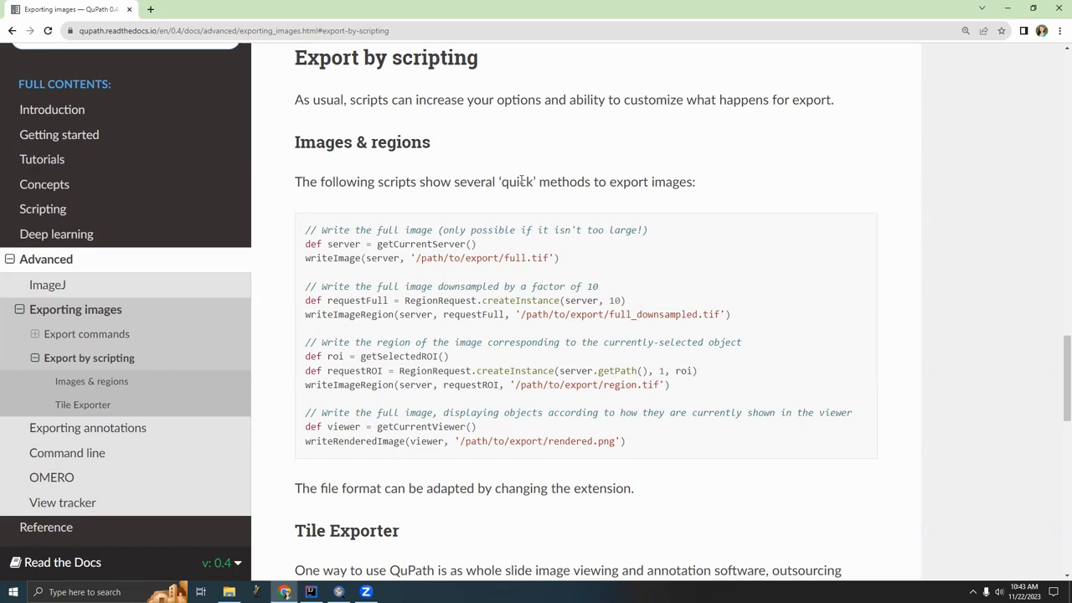
{"action": "left_click", "coordinate": [311, 592]}
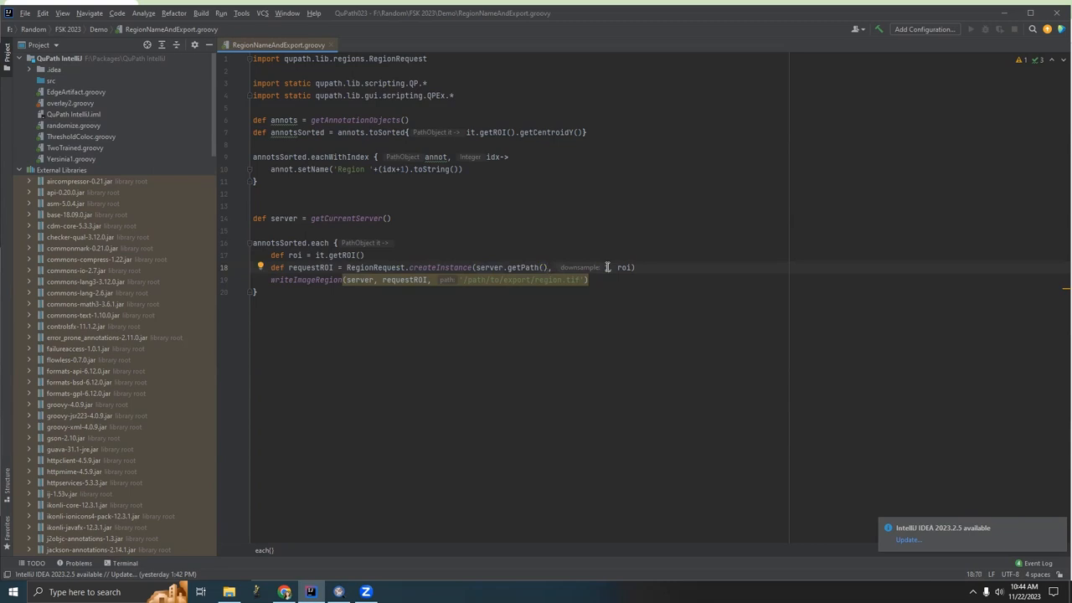
{"action": "mouse_move", "coordinate": [857, 220]}
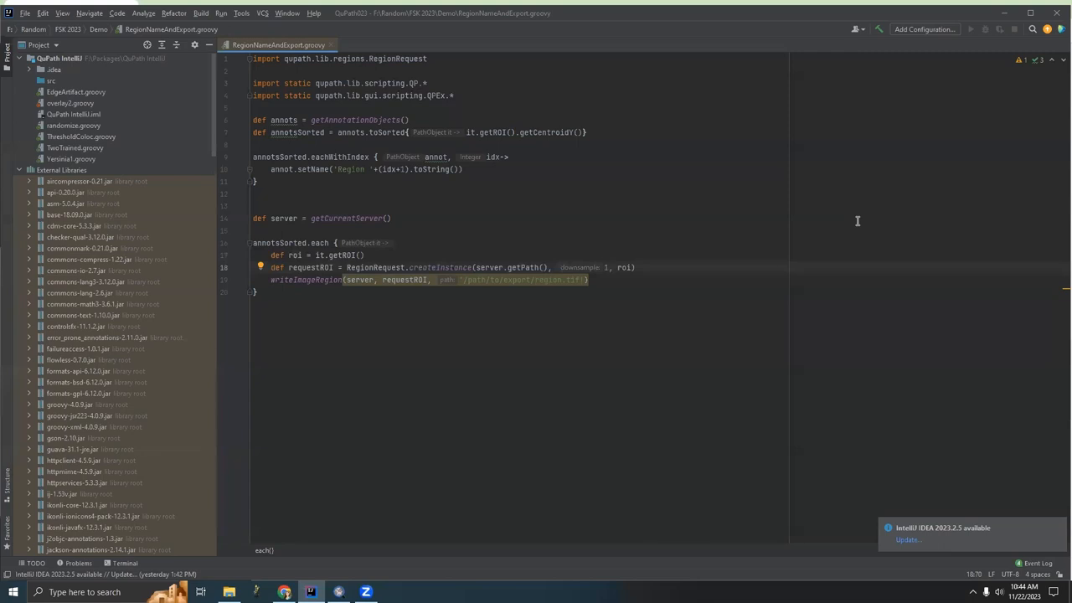
{"action": "mouse_move", "coordinate": [338, 285]}
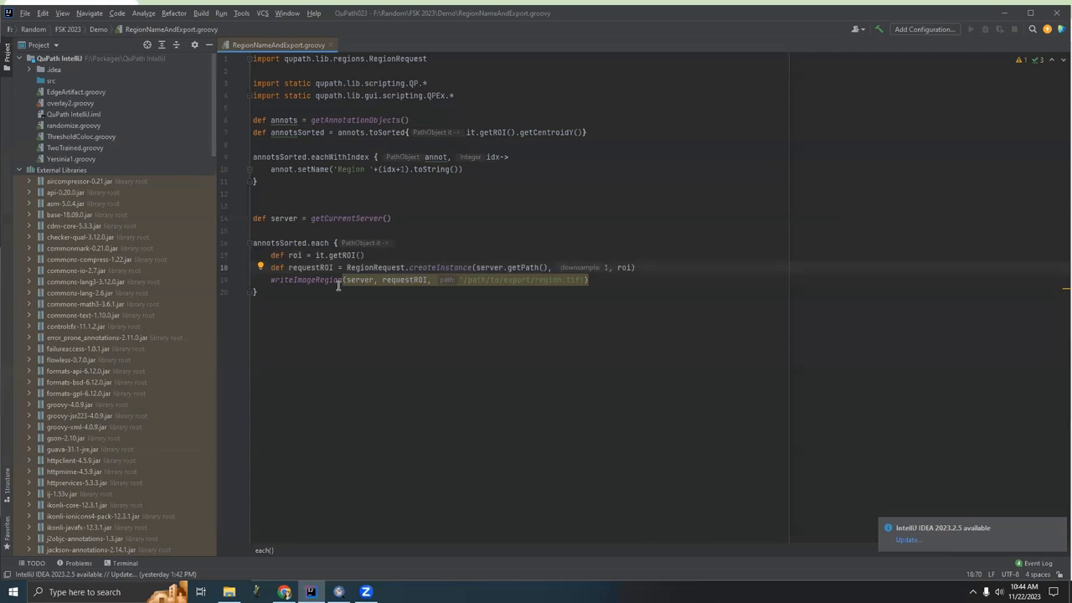
Step: Inspect the writeImageRegion argument error and add a blank line below server = getCurrentServer()
{"action": "double_click", "coordinate": [625, 267]}
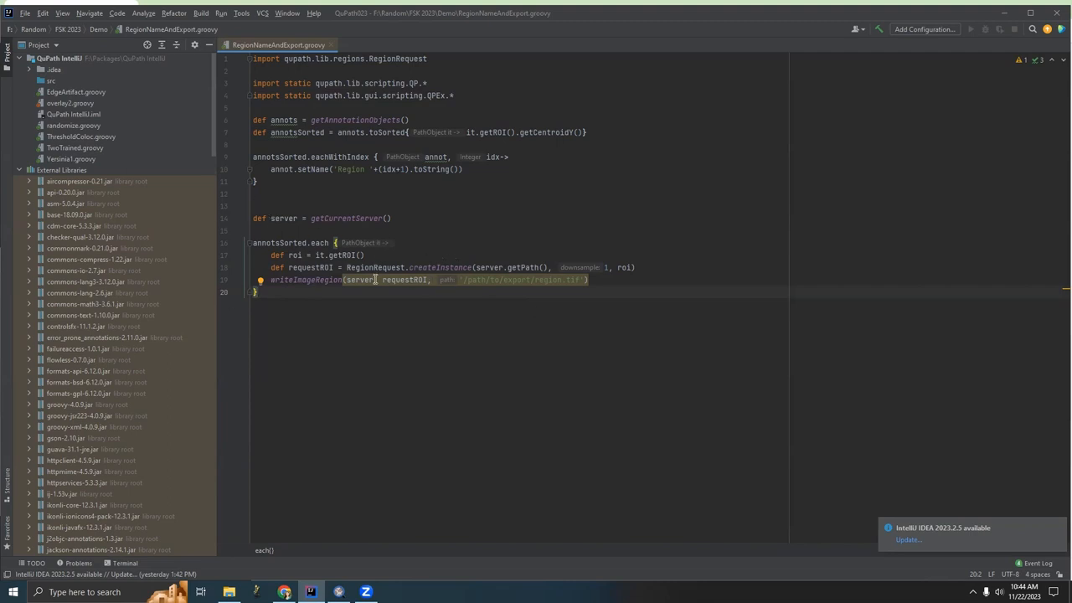
{"action": "mouse_move", "coordinate": [307, 267]}
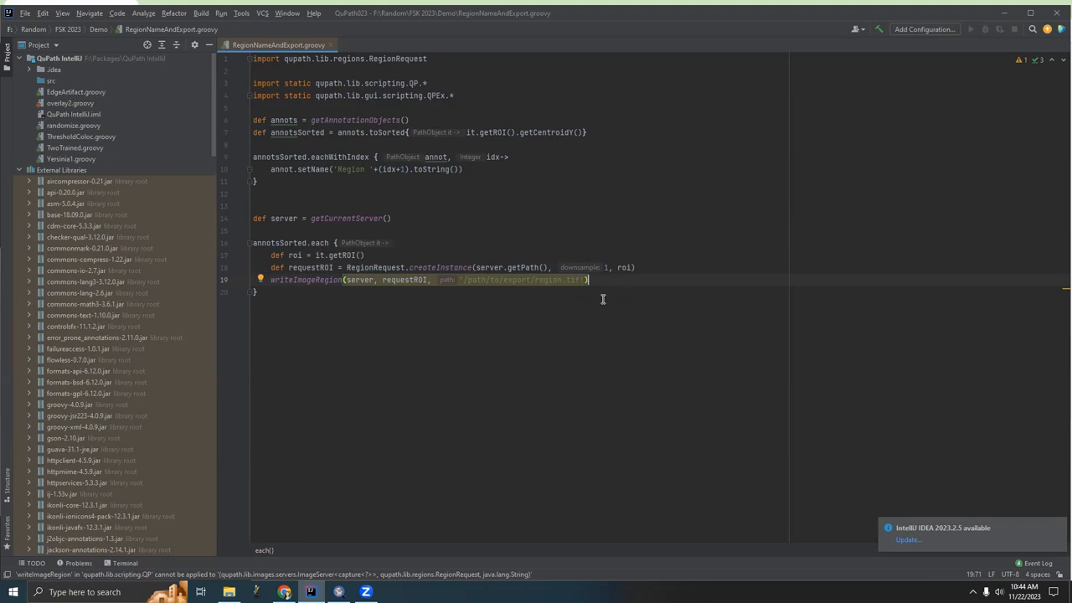
{"action": "mouse_move", "coordinate": [458, 248]}
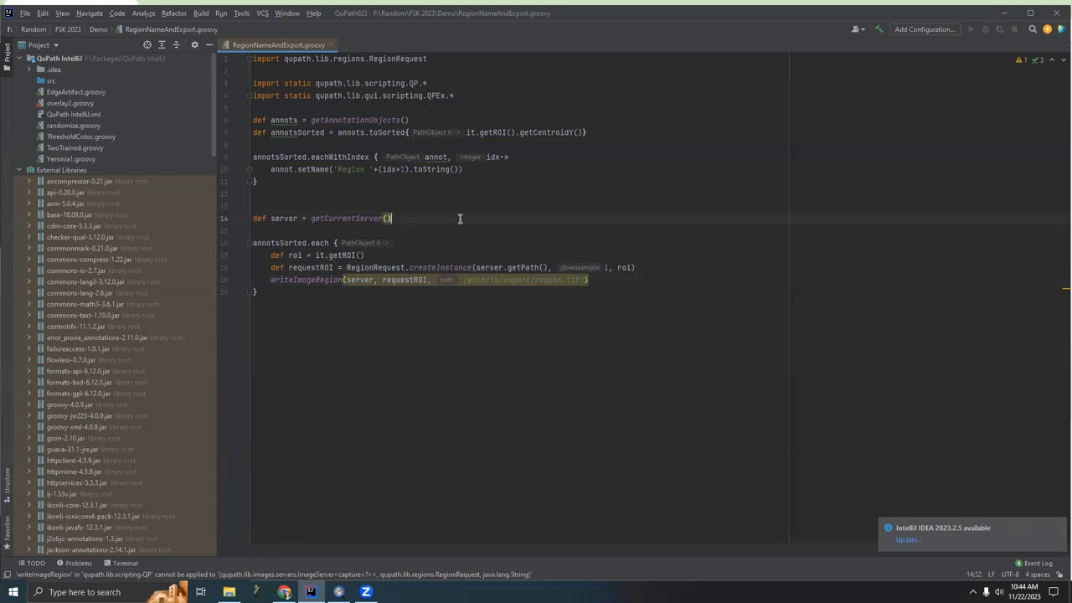
{"action": "key", "text": "enter"}
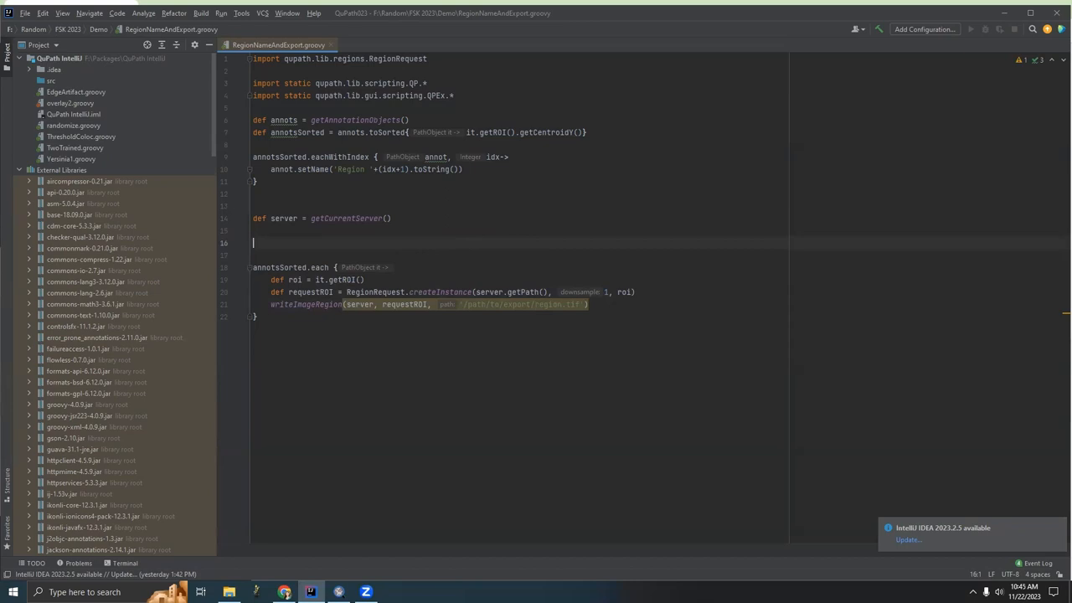
Step: Start a buildFilePath() call on the new line via autocomplete
{"action": "type", "text": "buildFilePath("}
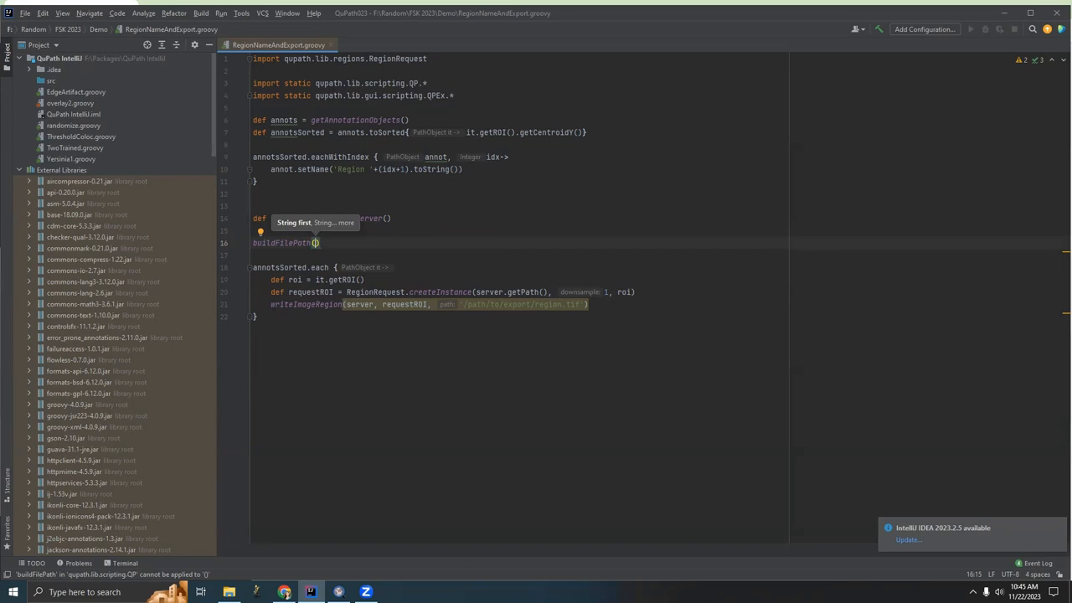
{"action": "type", "text": "P"}
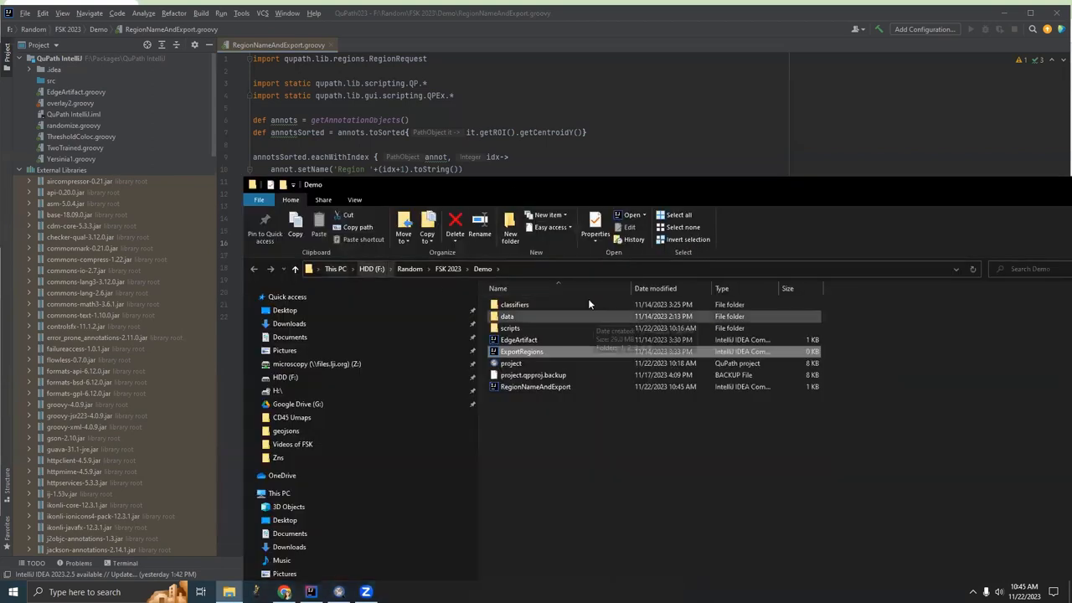
Step: View the Demo project folder from QuPath's Swiss roll HE.czi entry, then start defining exportFolder
{"action": "key", "text": "alt+tab"}
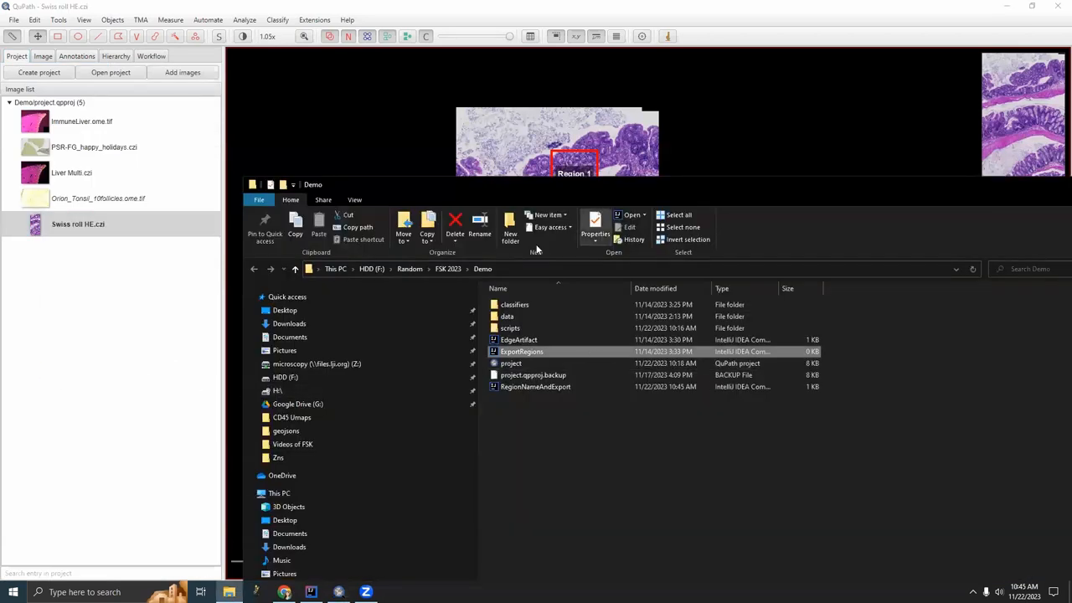
{"action": "right_click", "coordinate": [78, 224]}
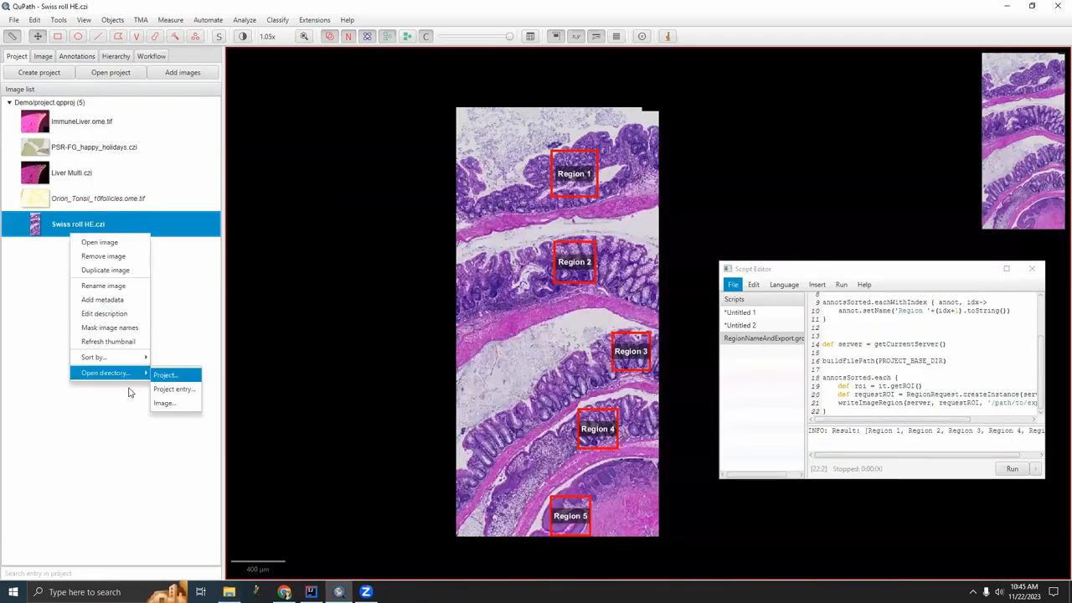
{"action": "mouse_move", "coordinate": [396, 276]}
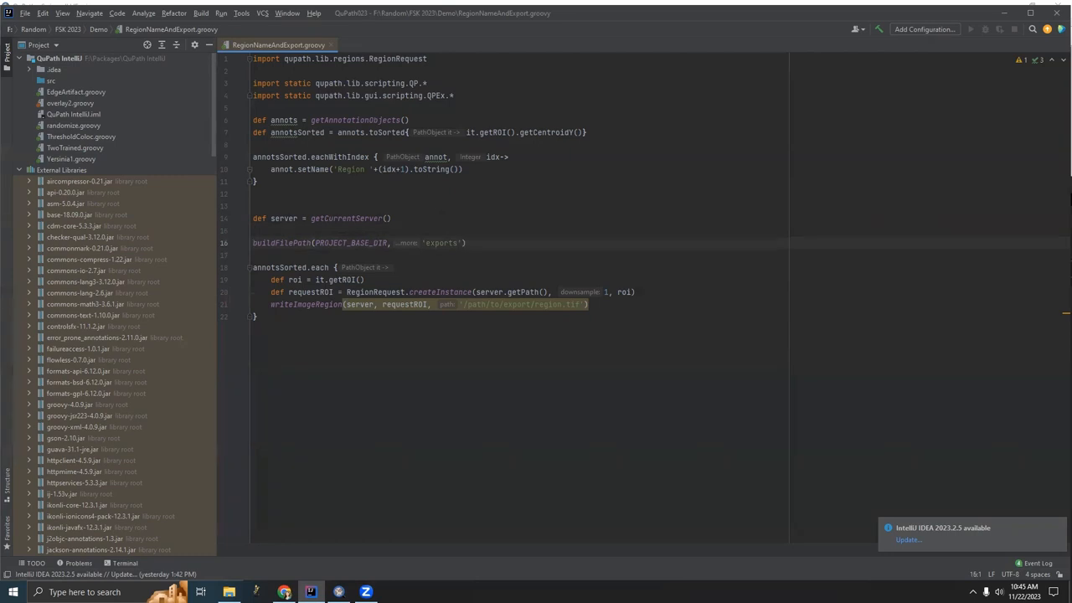
{"action": "type", "text": "def exportFolder ="}
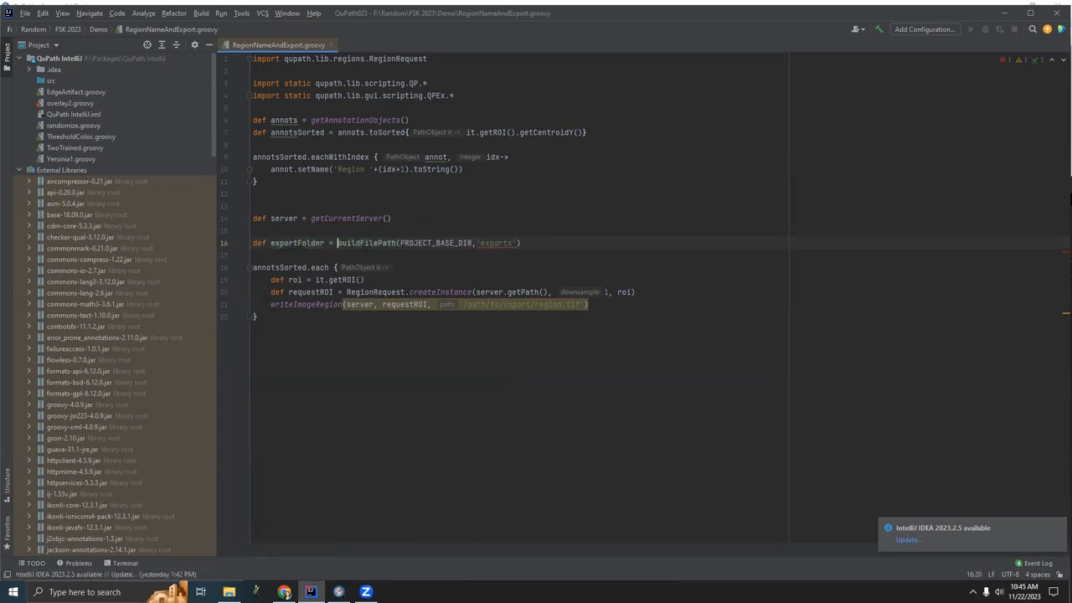
Step: Add mkdirs(exportFolder) on a new line after the exportFolder = buildFilePath(PROJECT_BASE_DIR, 'exports') definition
{"action": "key", "text": "Return"}
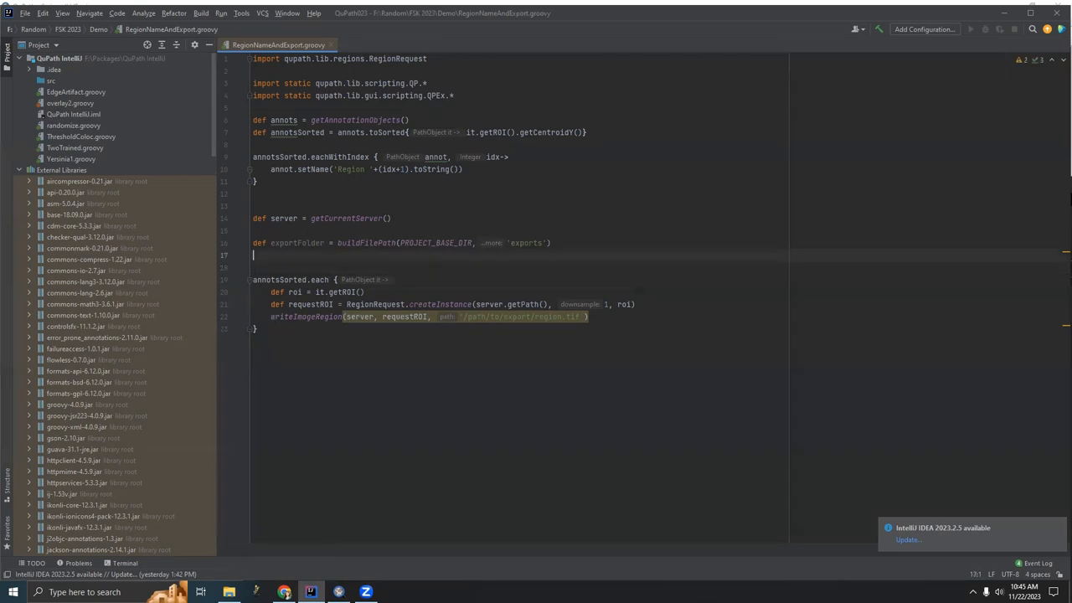
{"action": "left_click", "coordinate": [229, 592]}
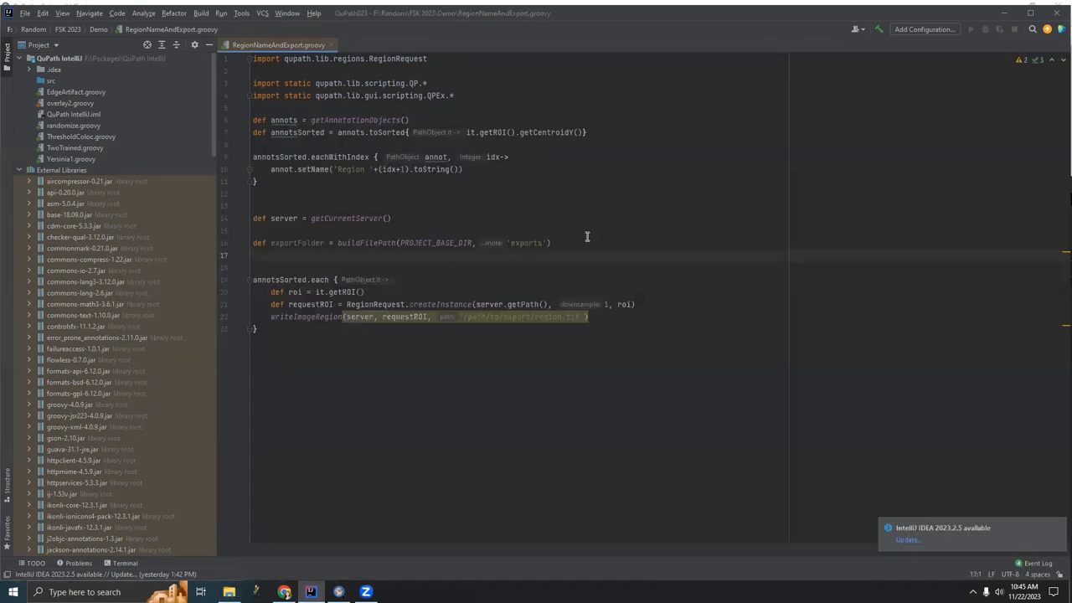
{"action": "mouse_move", "coordinate": [527, 255]}
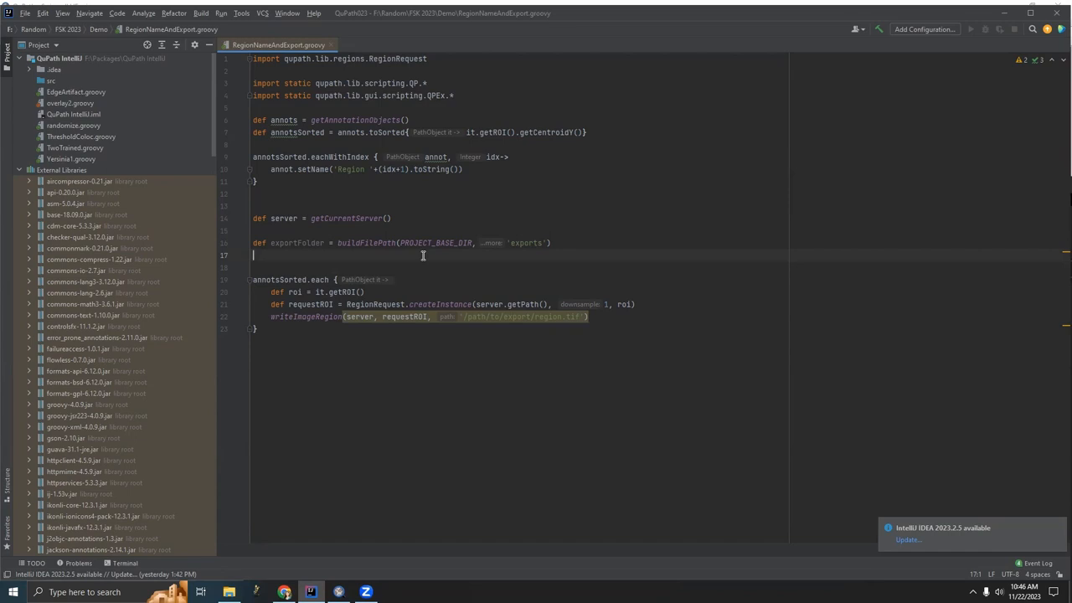
{"action": "type", "text": "mkdirs(exportFolder"}
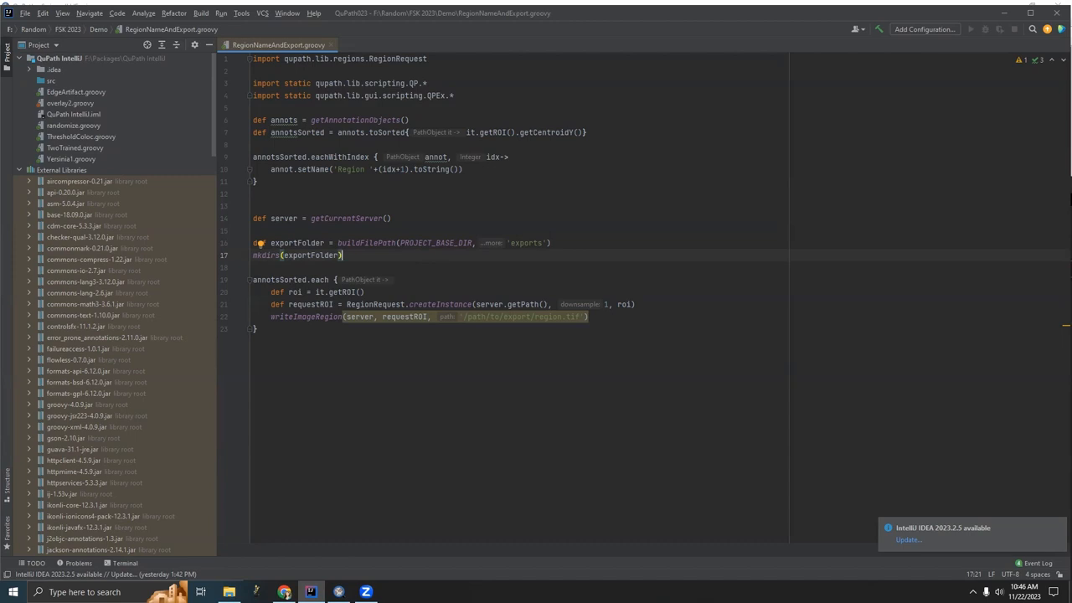
{"action": "mouse_move", "coordinate": [649, 299]}
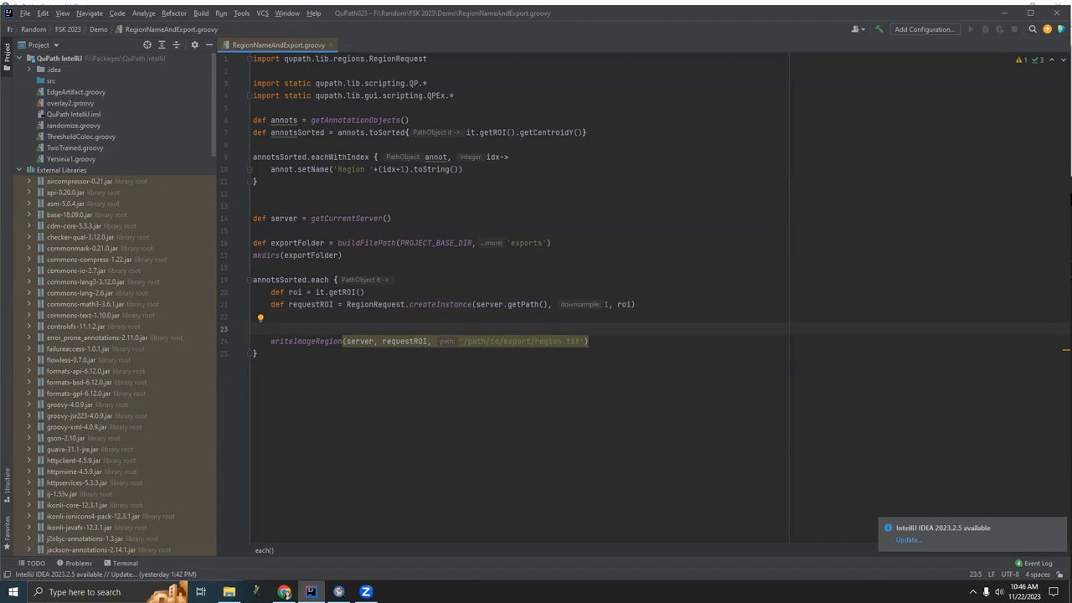
Step: Begin 'def exportName = buildFilePath(exportFolder, getProjectEntry().get' inside the export loop
{"action": "type", "text": "def"}
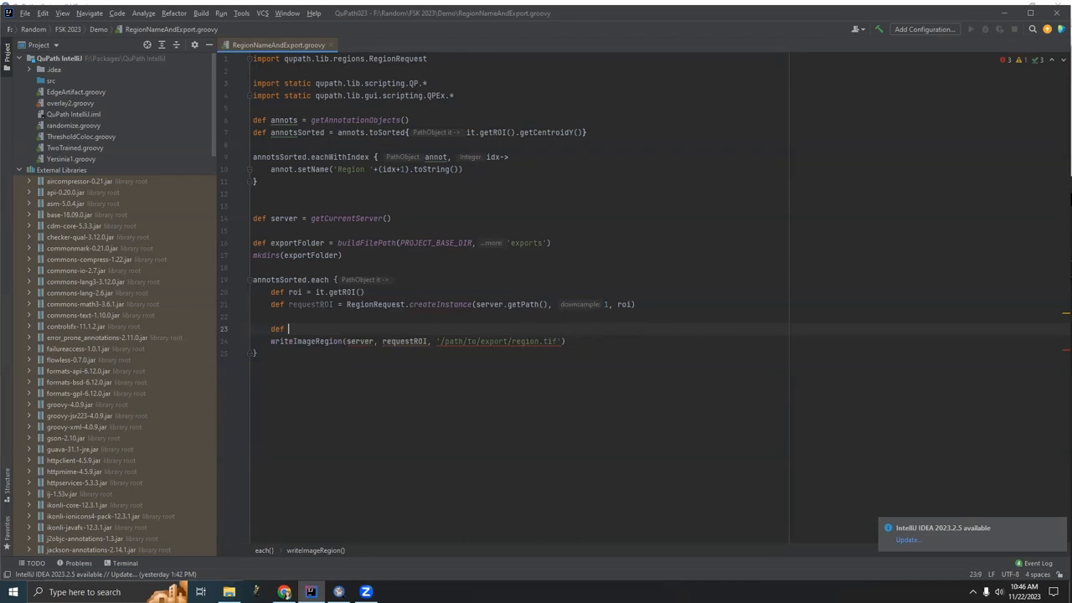
{"action": "type", "text": "export"}
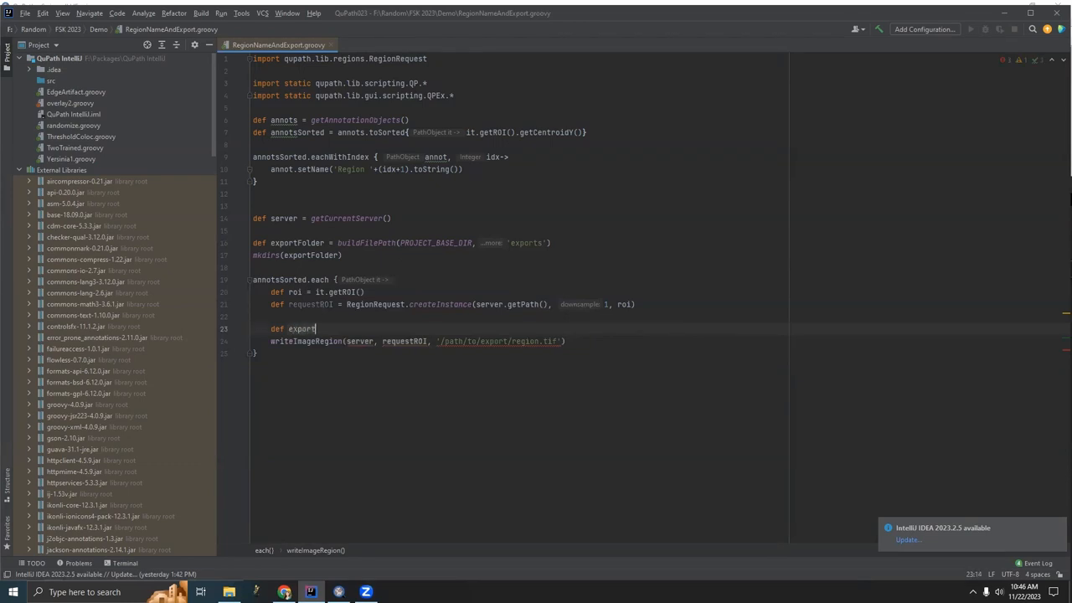
{"action": "type", "text": "Name ="}
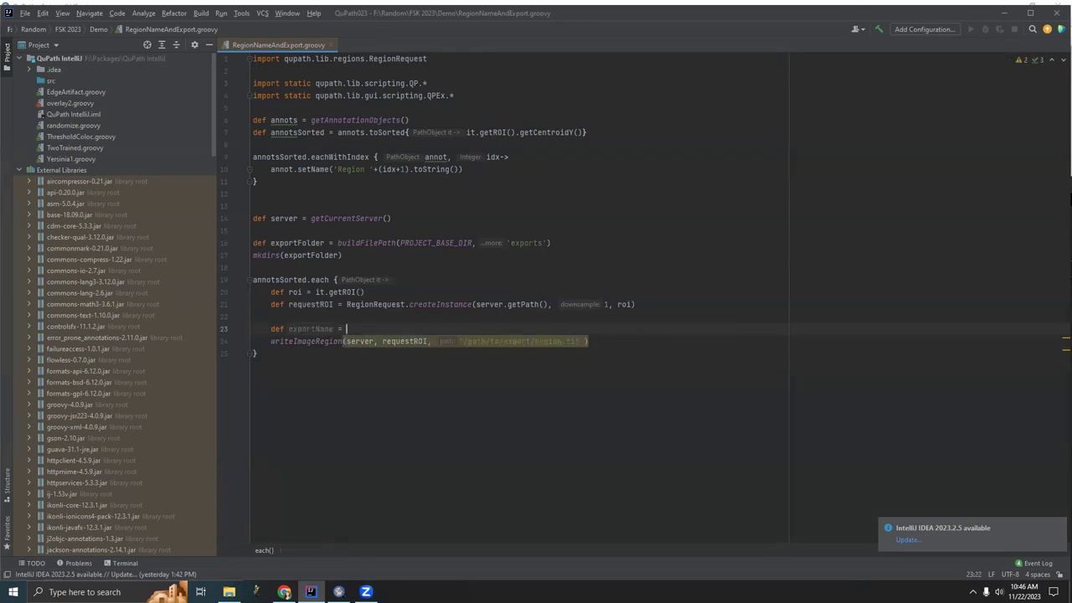
{"action": "type", "text": "buildFilePath("}
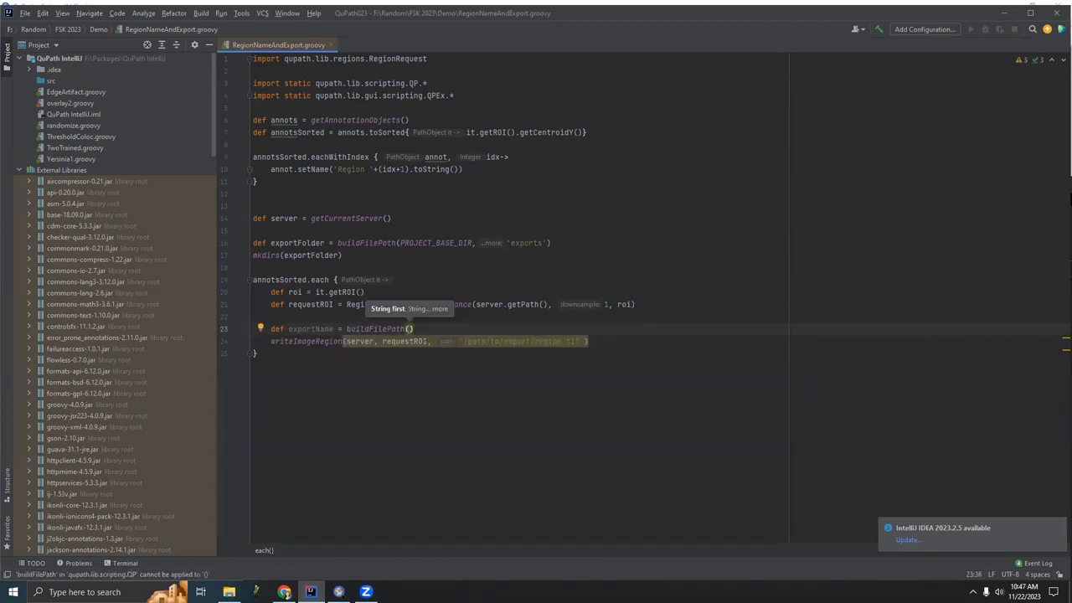
{"action": "type", "text": "exportFolder"}
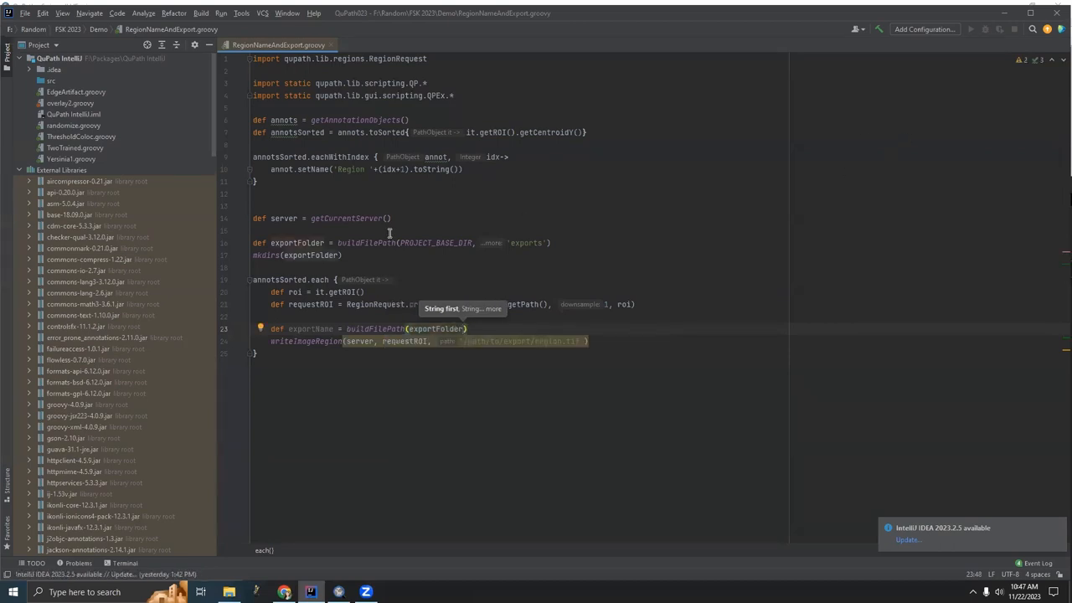
{"action": "mouse_move", "coordinate": [375, 219]}
{"action": "type", "text": ","}
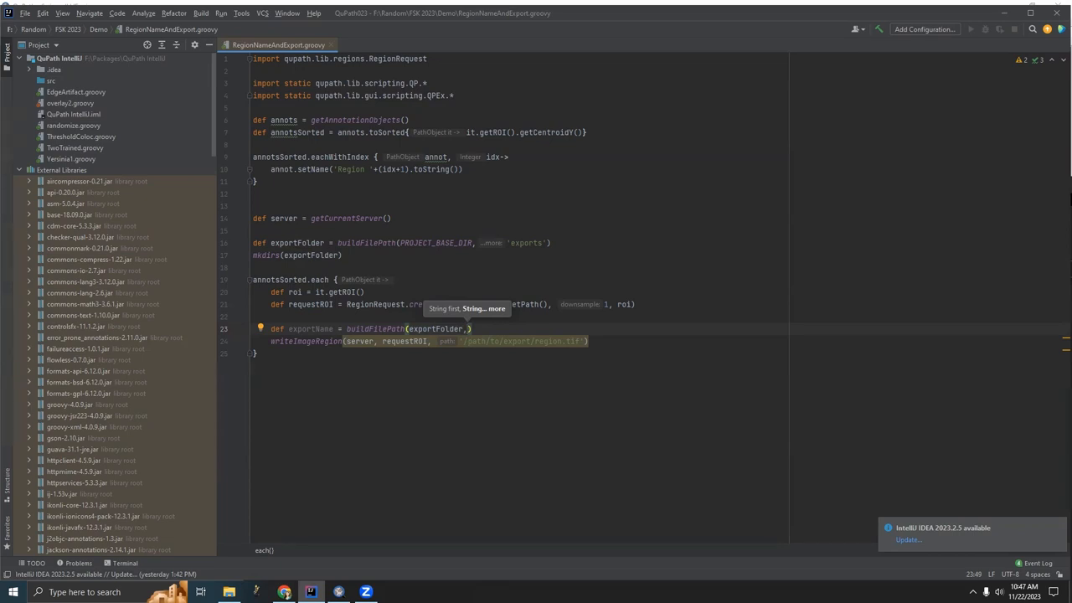
{"action": "type", "text": "getProjectEntry("}
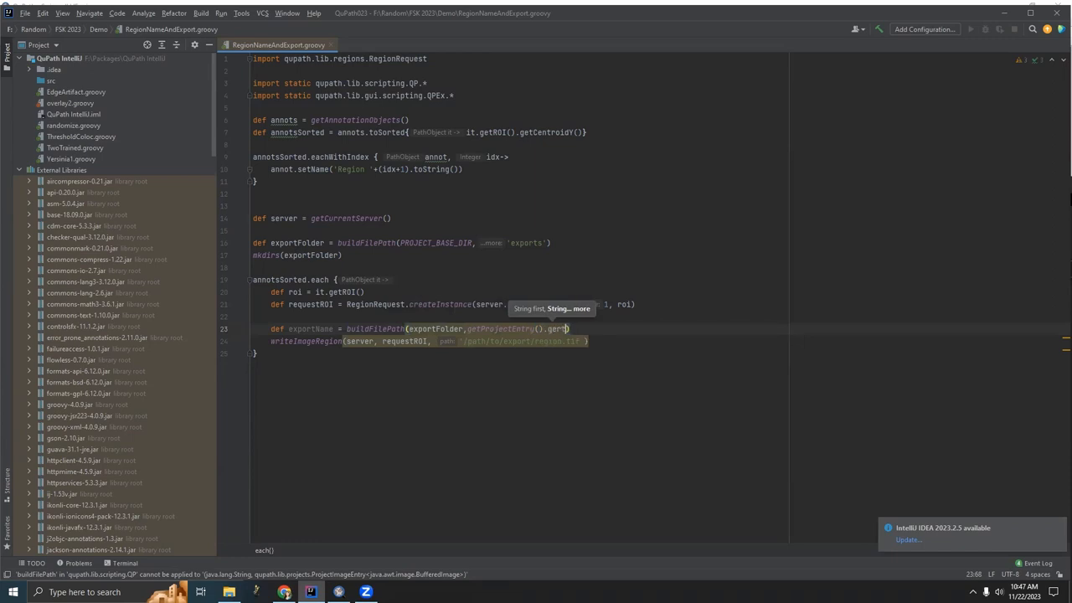
{"action": "type", "text": "O"}
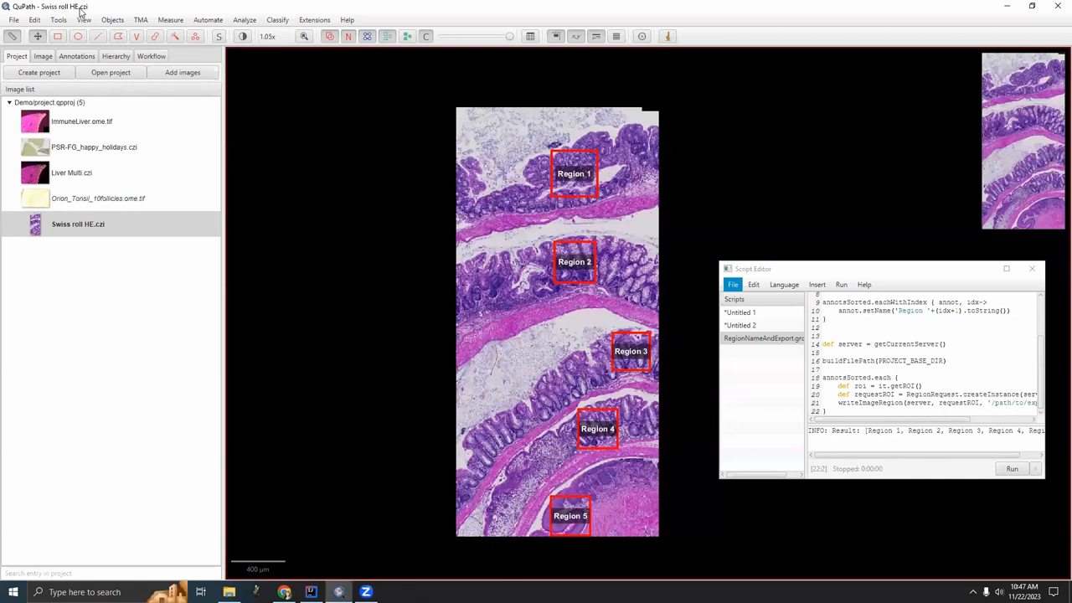
Step: Complete exportName as getImageName()+'_'+it.getName()+'.tif' and close the parenthesis
{"action": "left_click", "coordinate": [310, 592]}
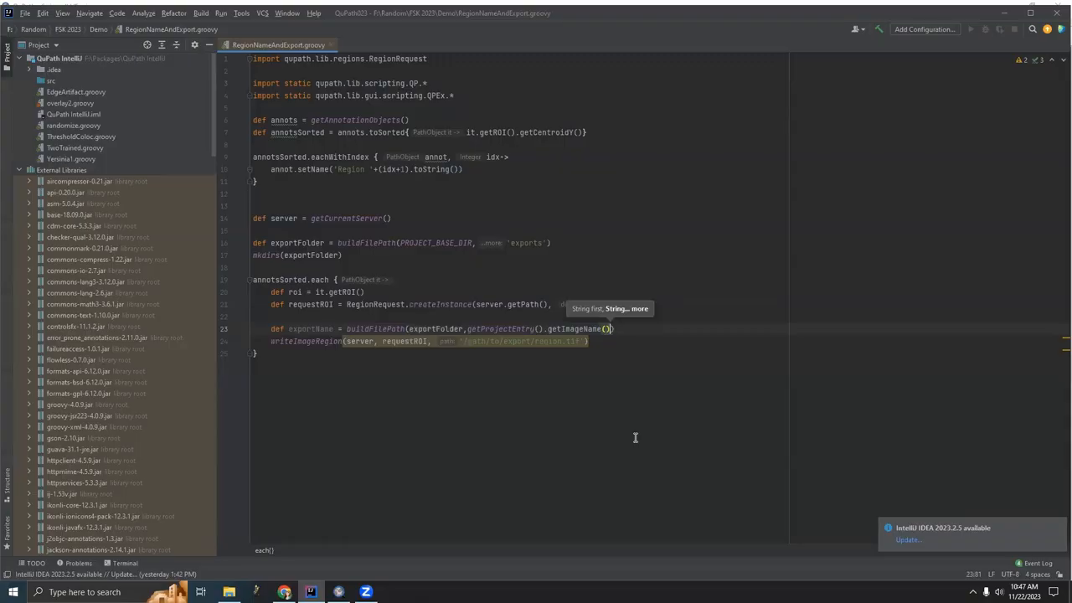
{"action": "left_click", "coordinate": [607, 328]}
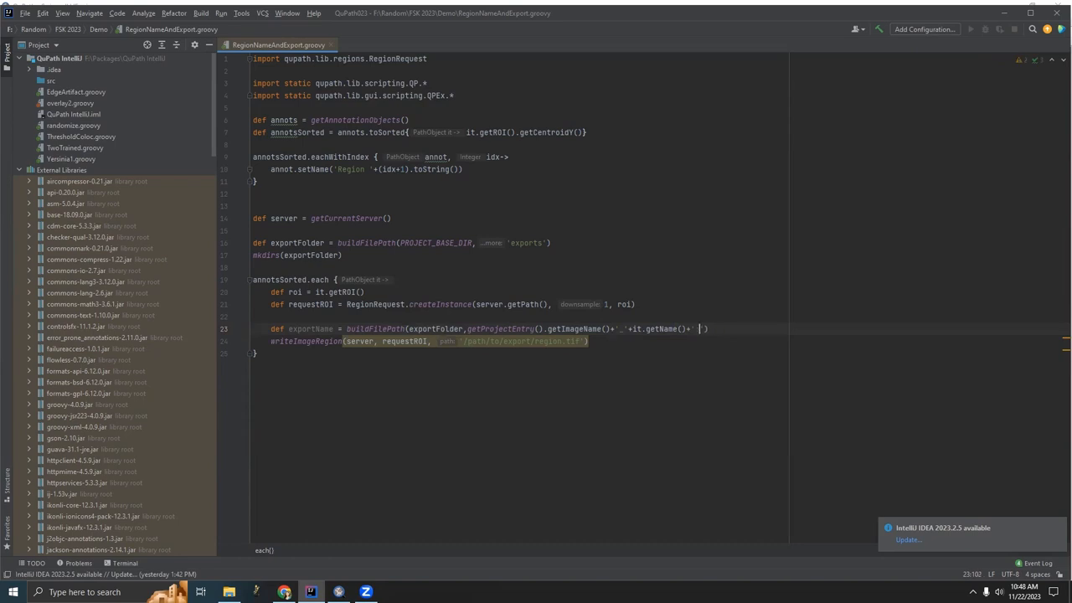
{"action": "type", "text": ".tif"}
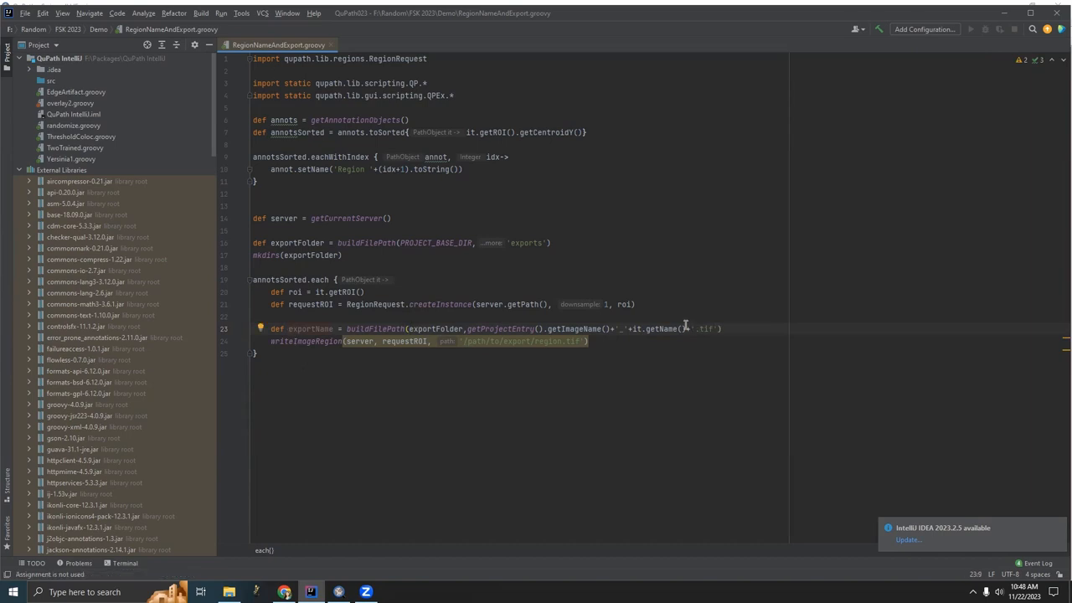
{"action": "mouse_move", "coordinate": [588, 301]}
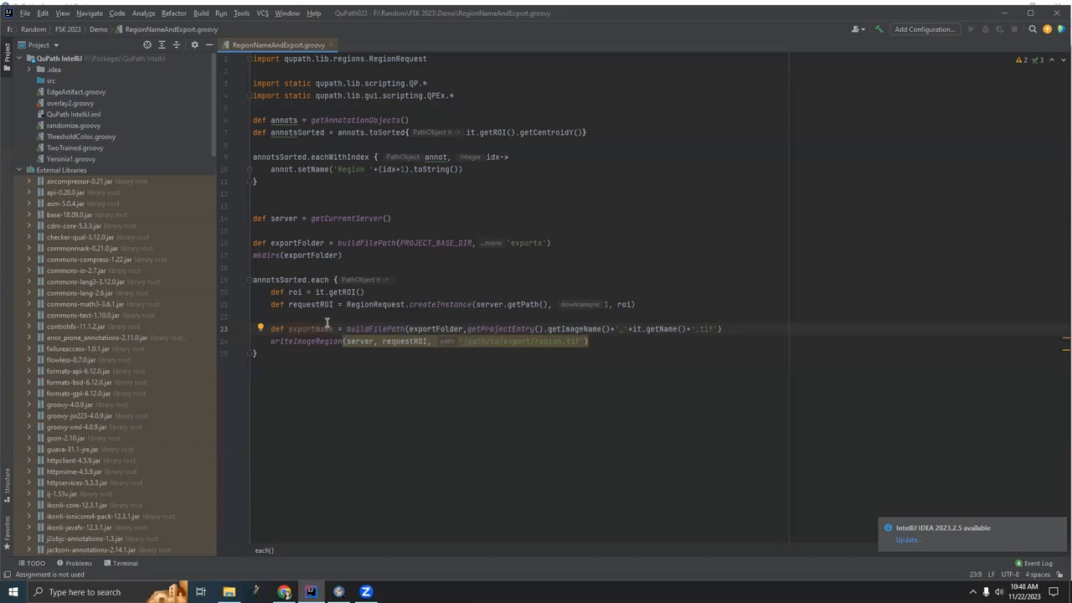
{"action": "mouse_move", "coordinate": [385, 203]}
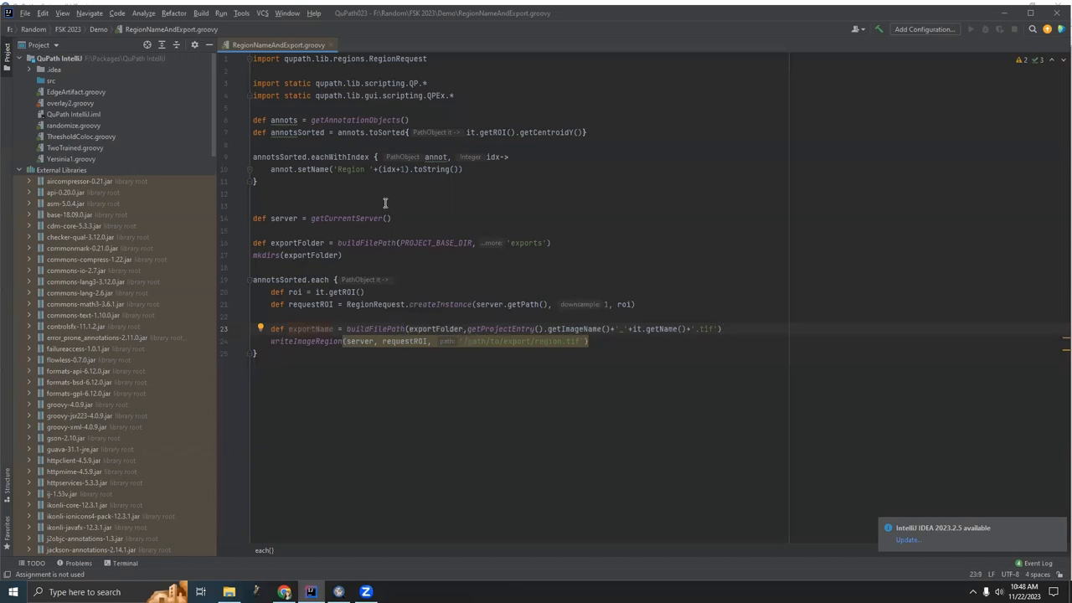
{"action": "mouse_move", "coordinate": [525, 239]}
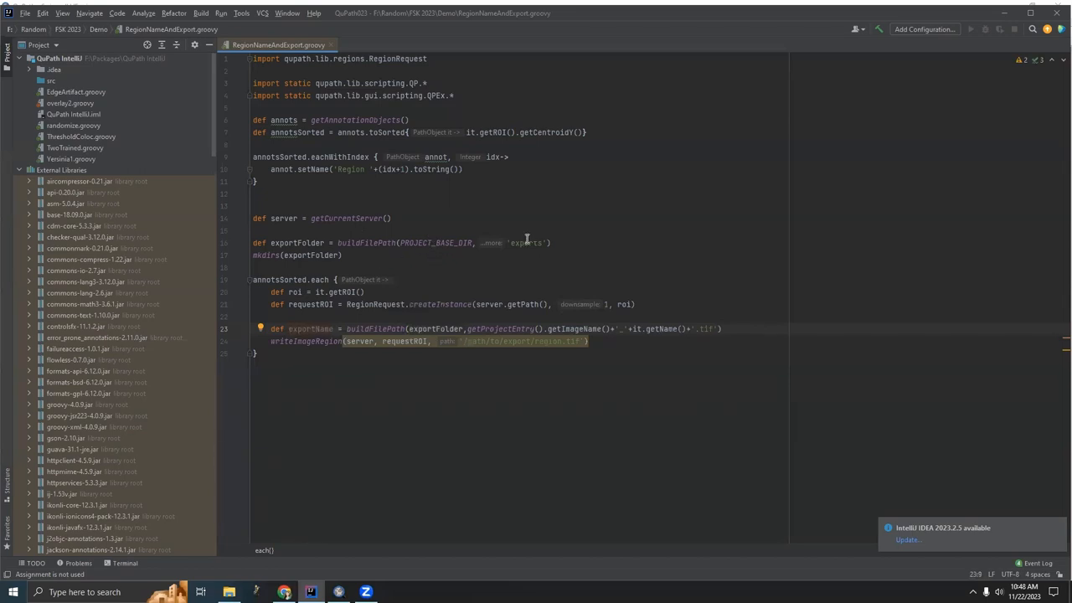
{"action": "mouse_move", "coordinate": [557, 330]}
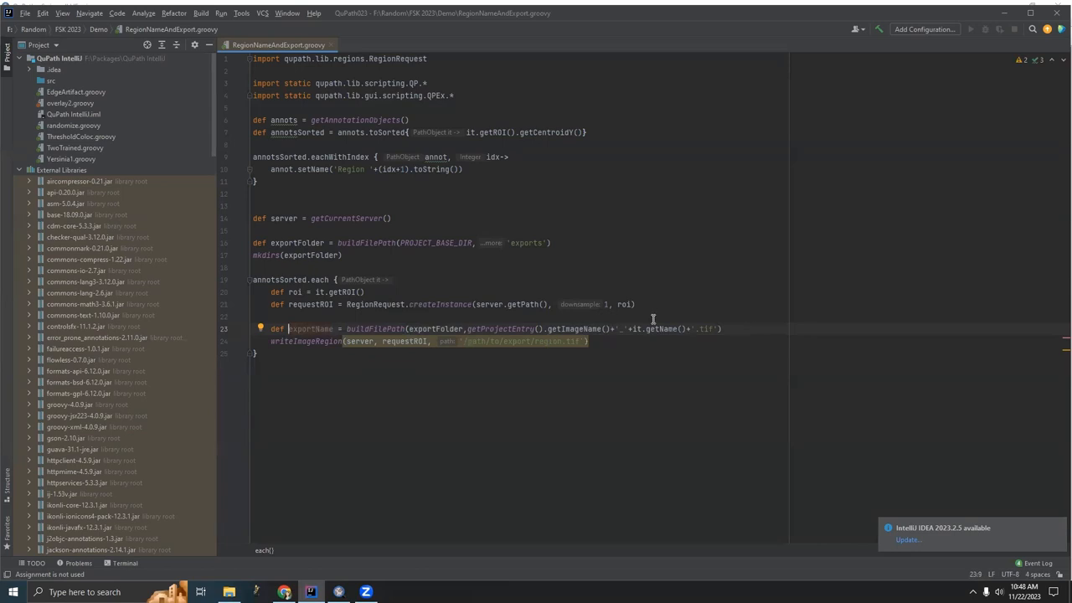
{"action": "mouse_move", "coordinate": [693, 329]}
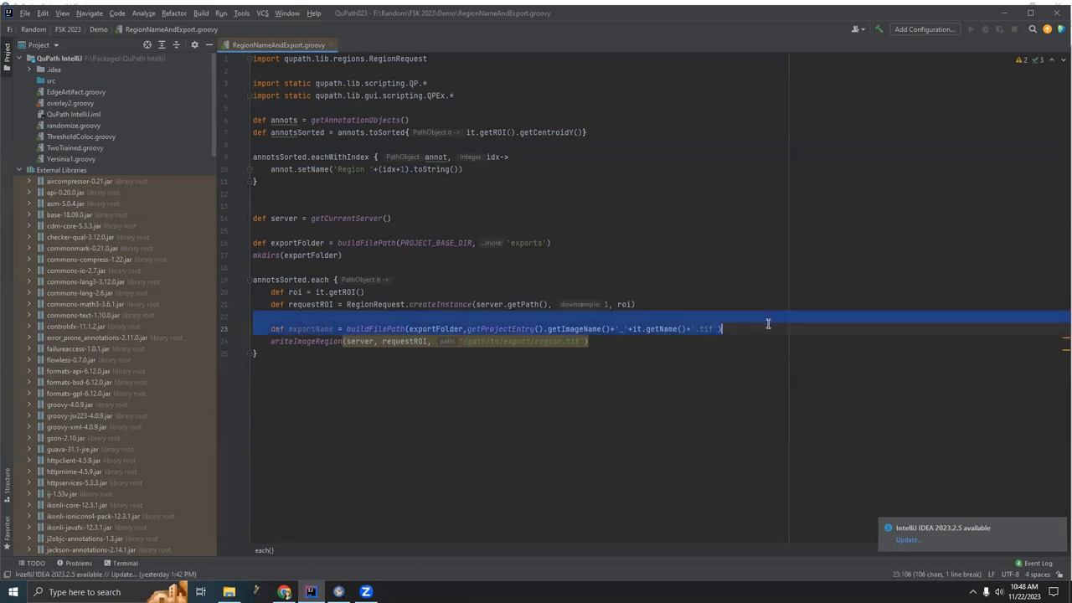
Step: Add print(exportName) and pass exportName to writeImageRegion in place of the placeholder path
{"action": "type", "text": "print()"}
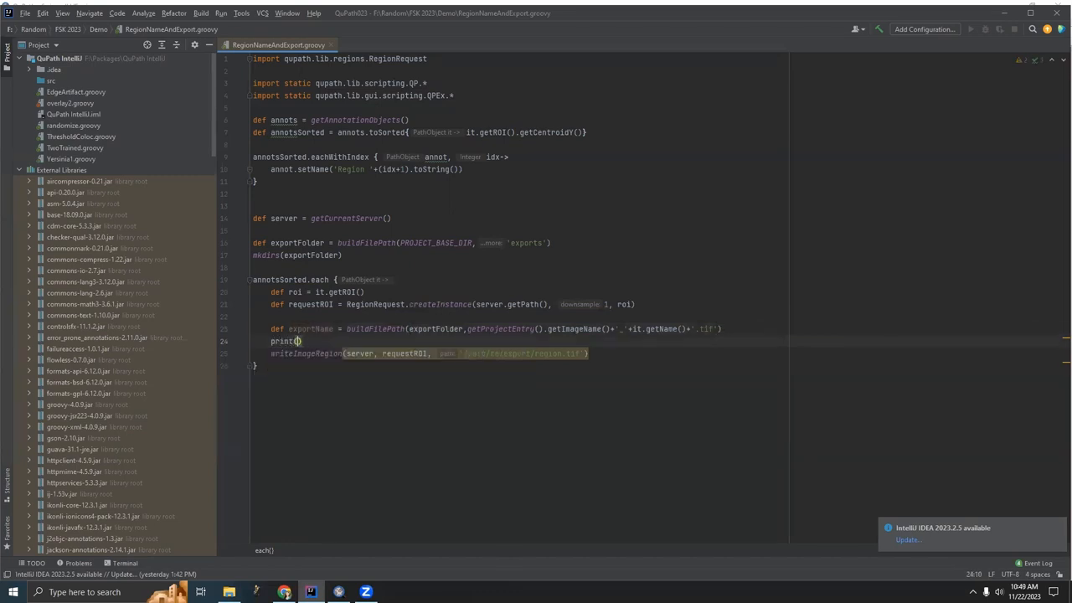
{"action": "type", "text": "exportName"}
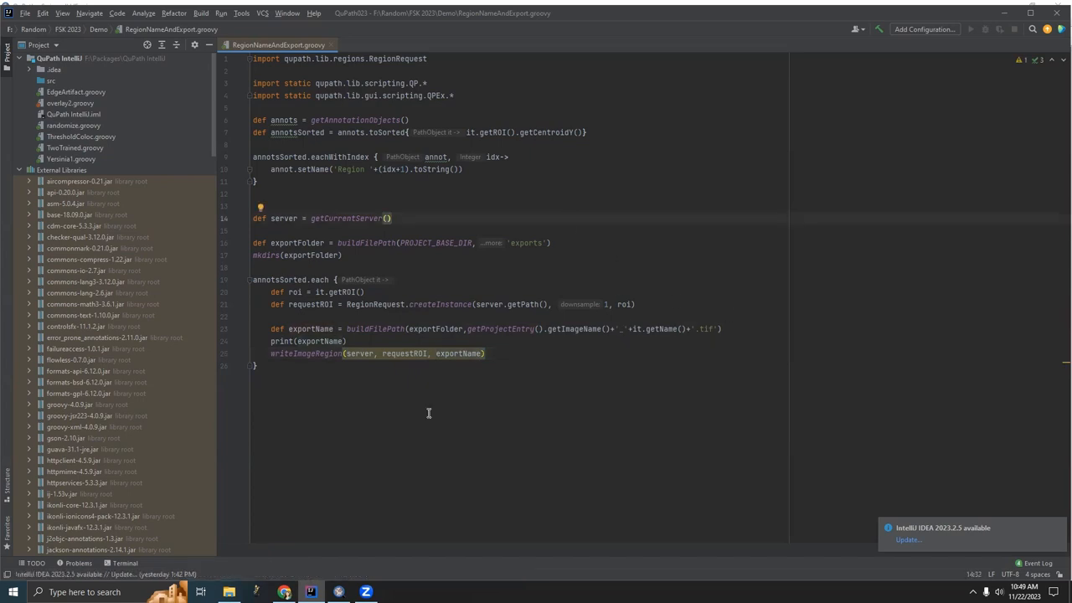
Step: Switch to QuPath and run the updated script, logging the Swiss roll HE.czi_Region N.tif export paths
{"action": "key", "text": "alt+tab"}
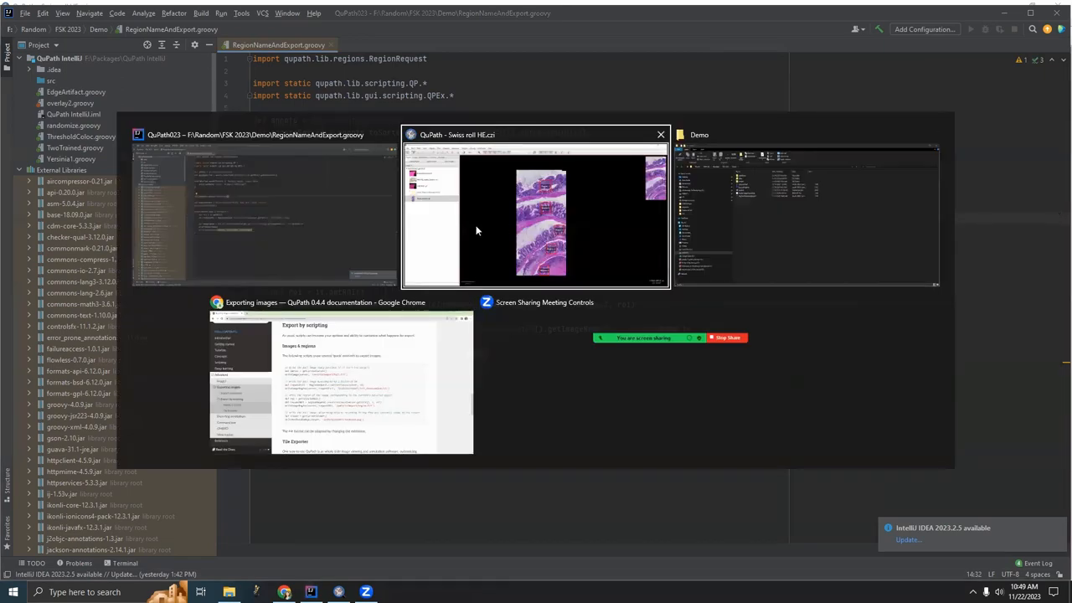
{"action": "left_click", "coordinate": [535, 209]}
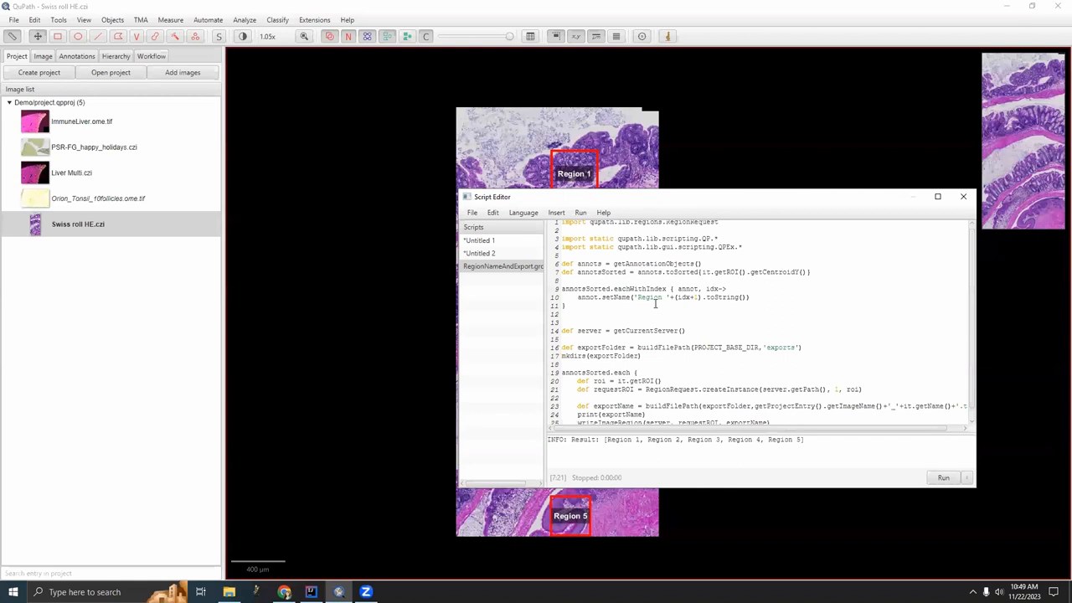
{"action": "left_click", "coordinate": [943, 477]}
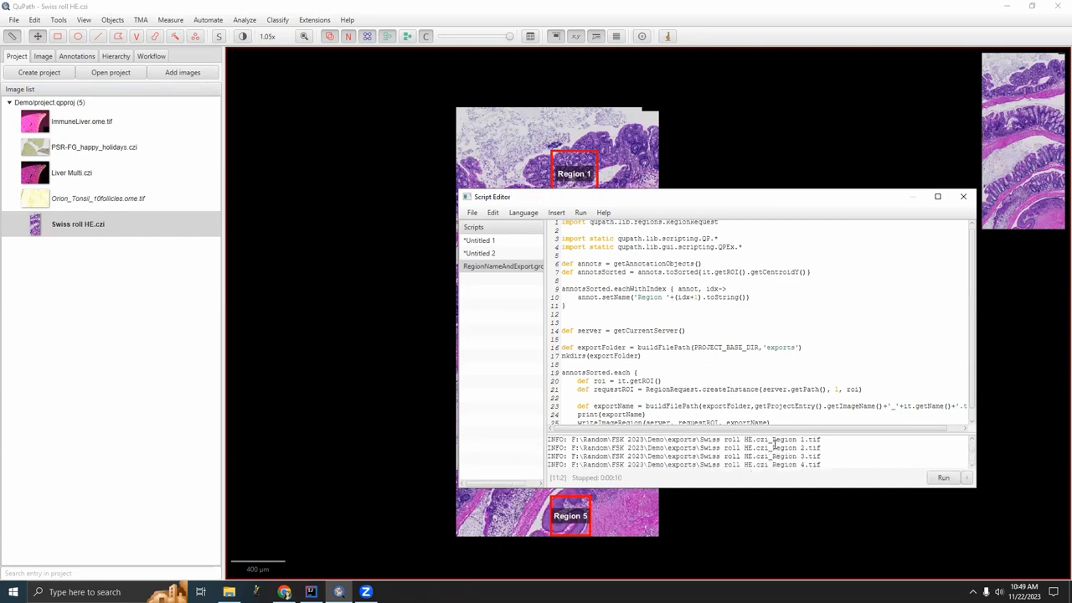
Step: Browse to the exports folder in File Explorer and preview the Region 5 TIFF
{"action": "right_click", "coordinate": [77, 224]}
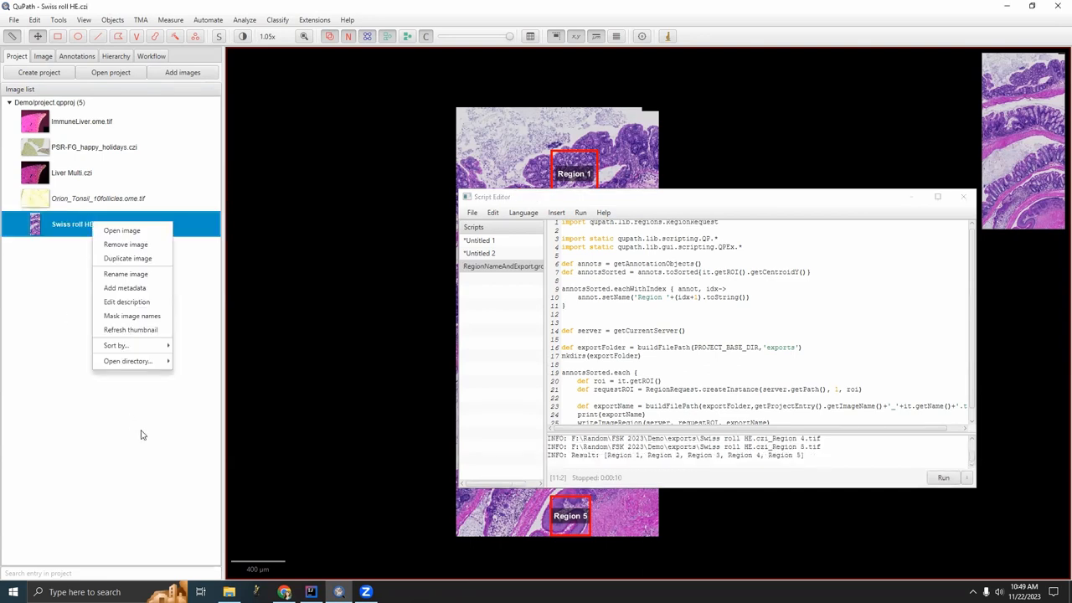
{"action": "left_click", "coordinate": [127, 361]}
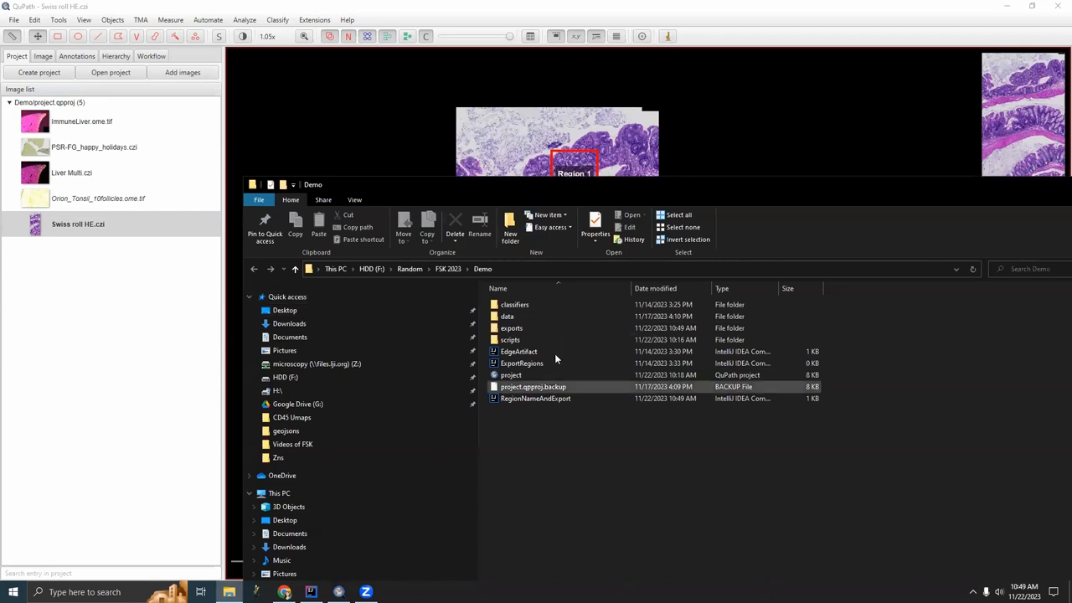
{"action": "double_click", "coordinate": [511, 327]}
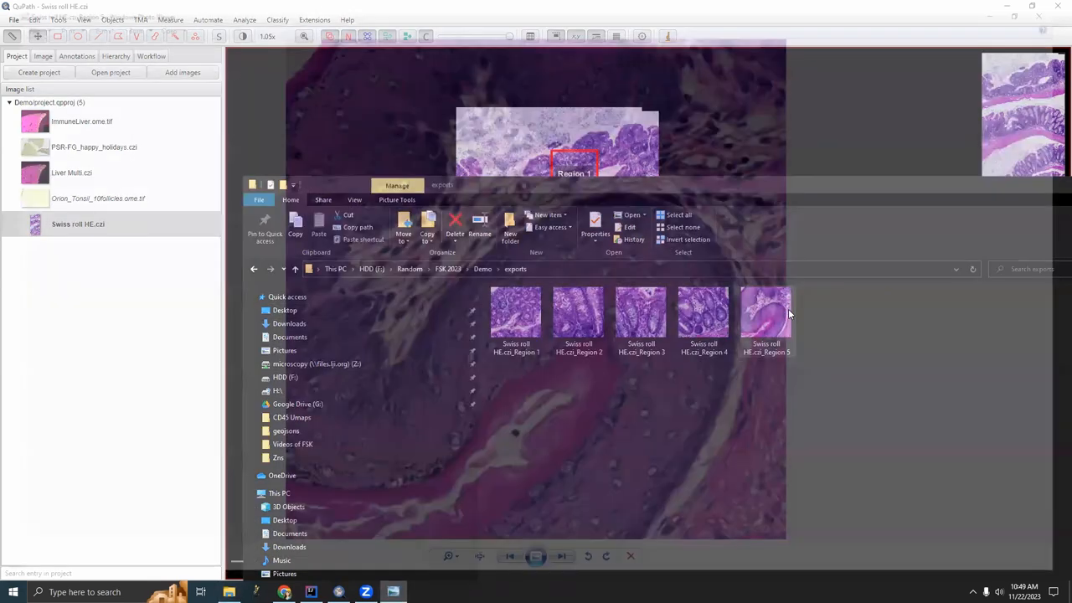
{"action": "double_click", "coordinate": [766, 314]}
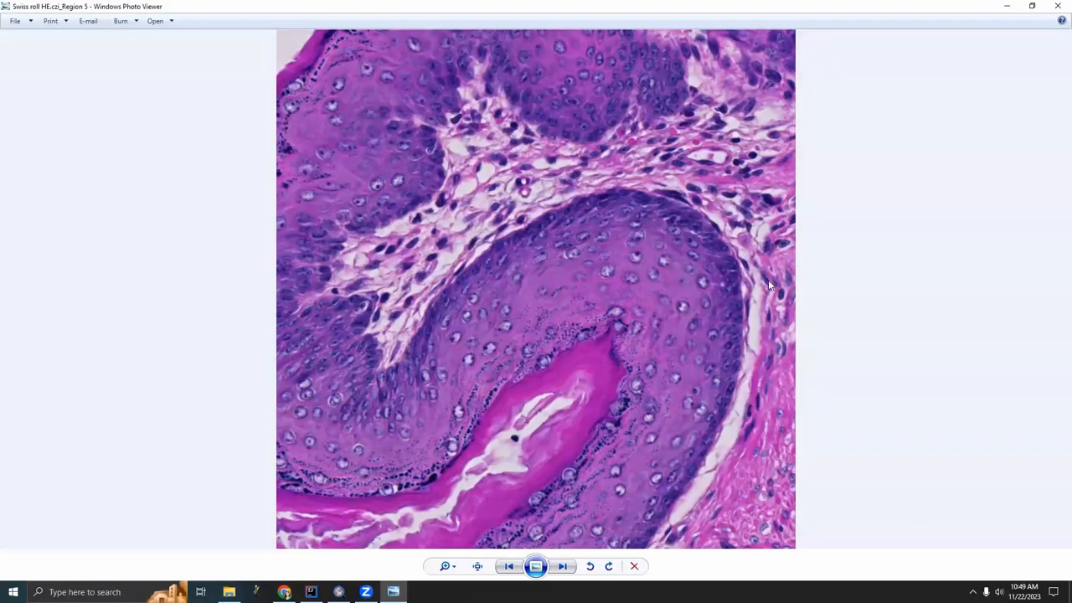
{"action": "mouse_move", "coordinate": [171, 168]}
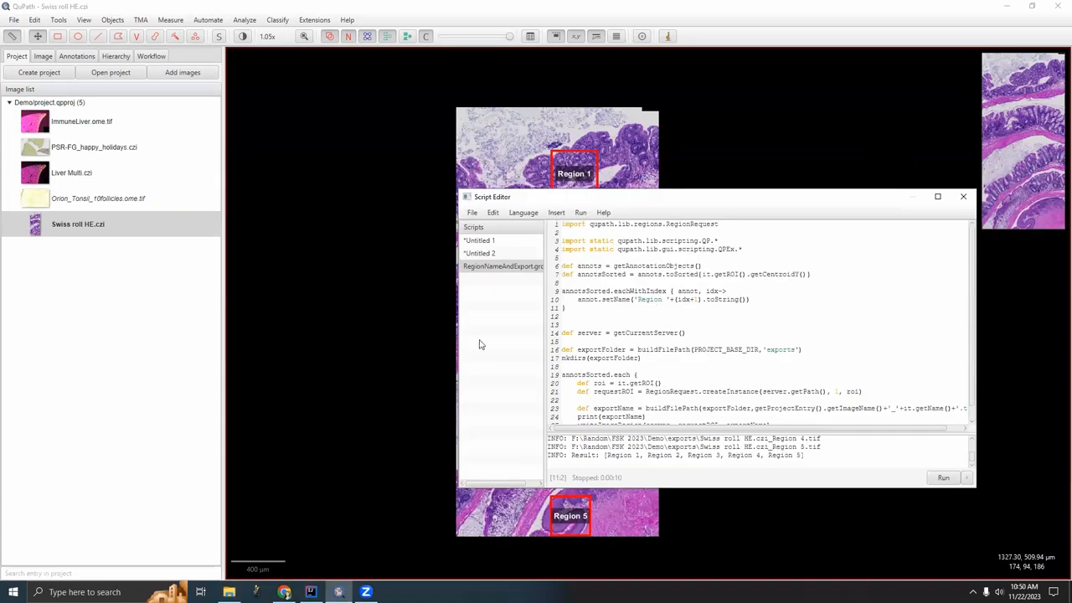
{"action": "mouse_move", "coordinate": [58, 226]}
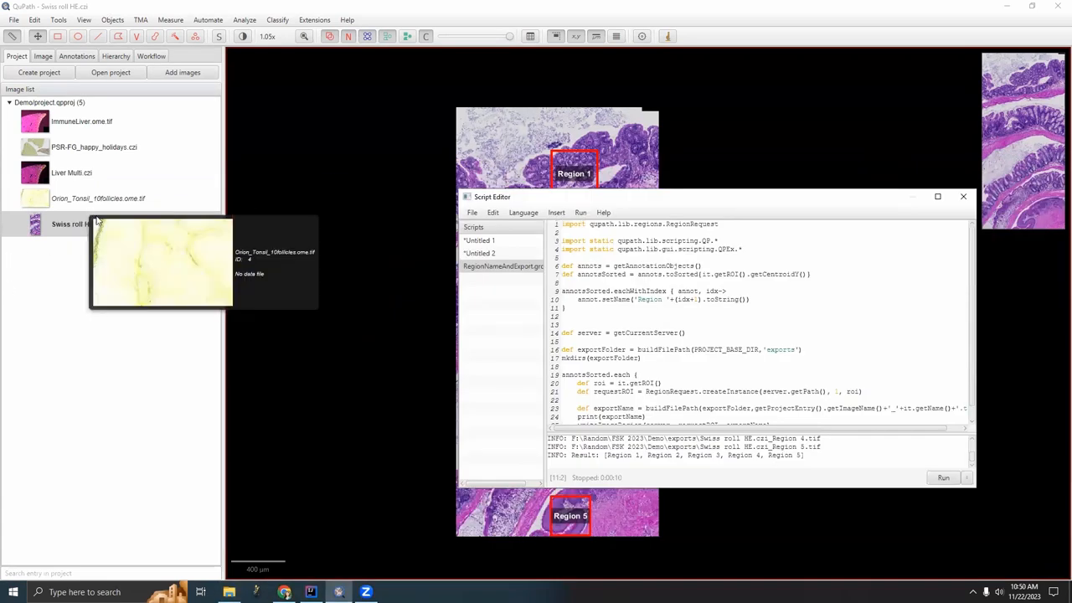
{"action": "mouse_move", "coordinate": [595, 209]}
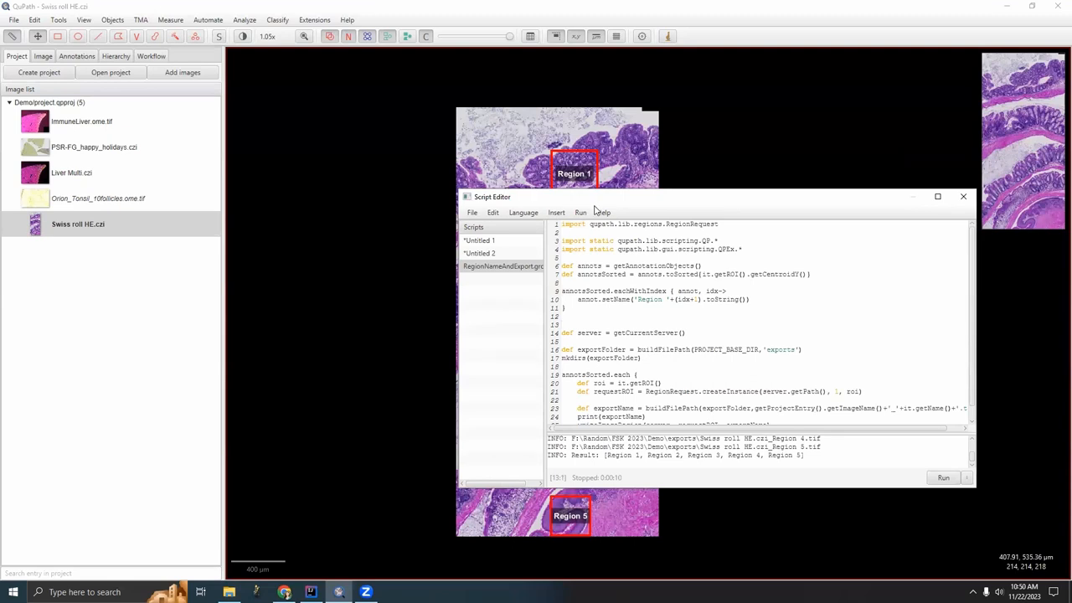
{"action": "left_click", "coordinate": [719, 213]}
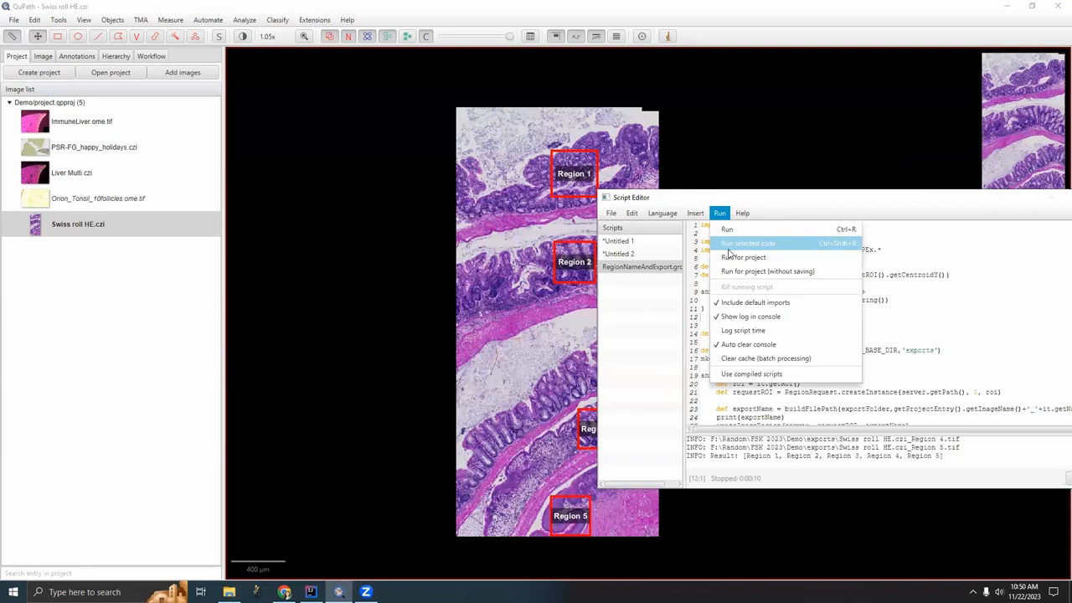
{"action": "left_click", "coordinate": [743, 257]}
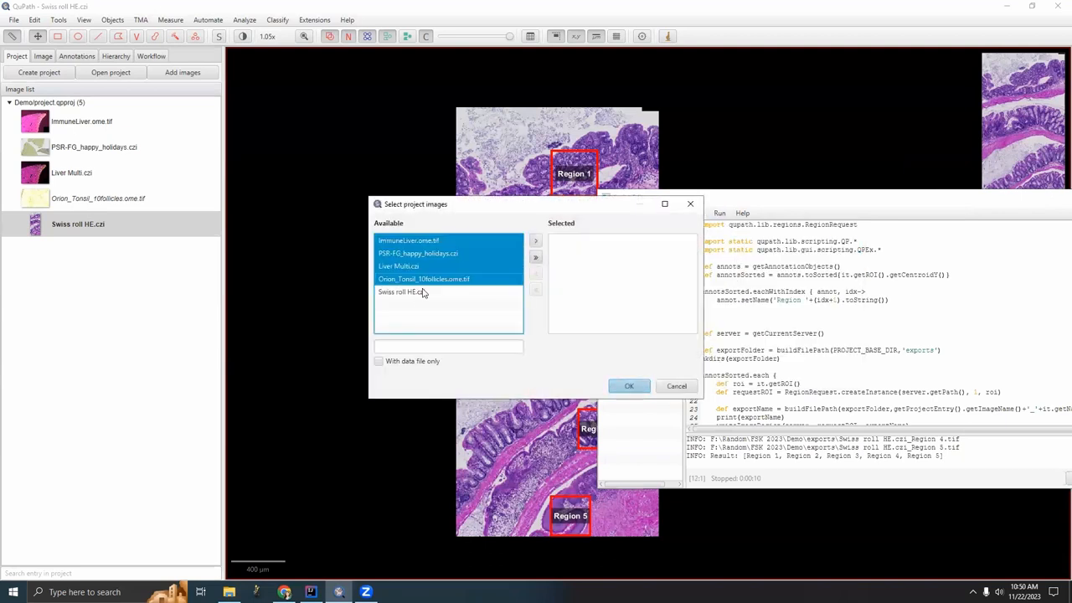
{"action": "left_click", "coordinate": [535, 241]}
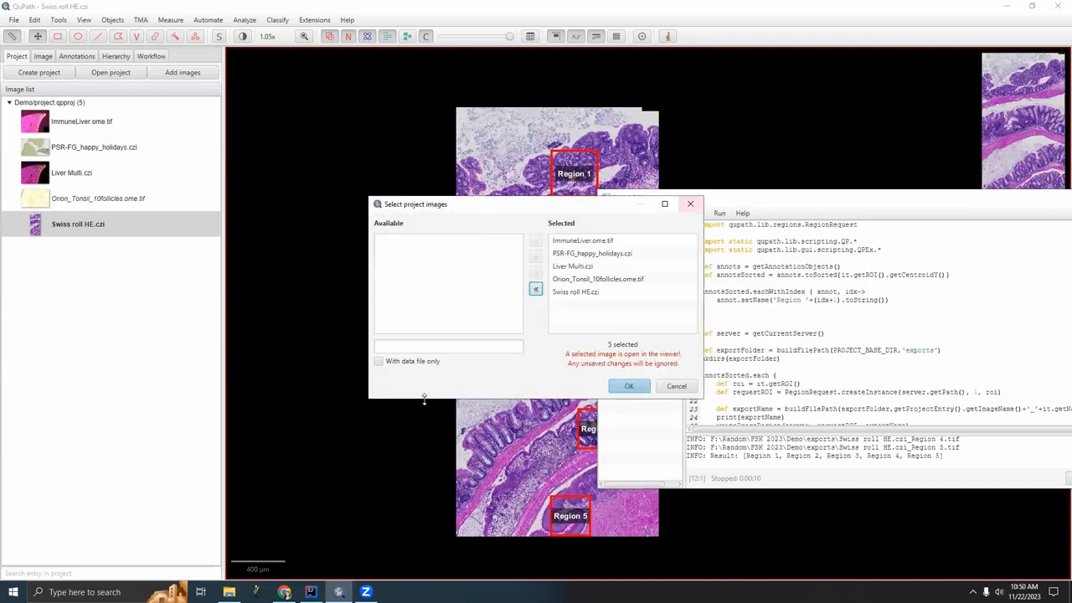
{"action": "left_click", "coordinate": [629, 386]}
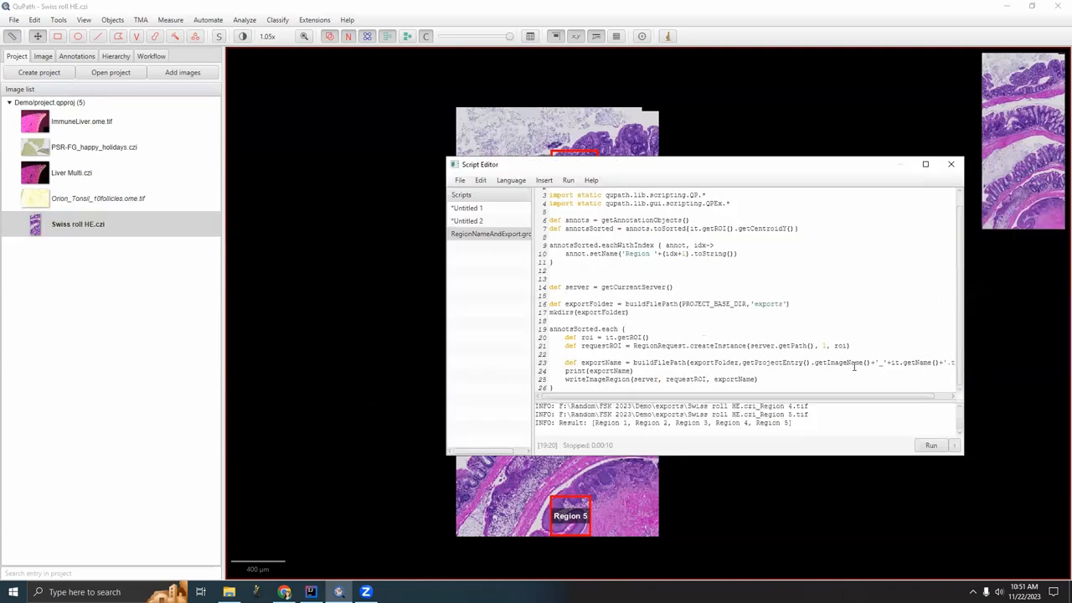
{"action": "double_click", "coordinate": [842, 362]}
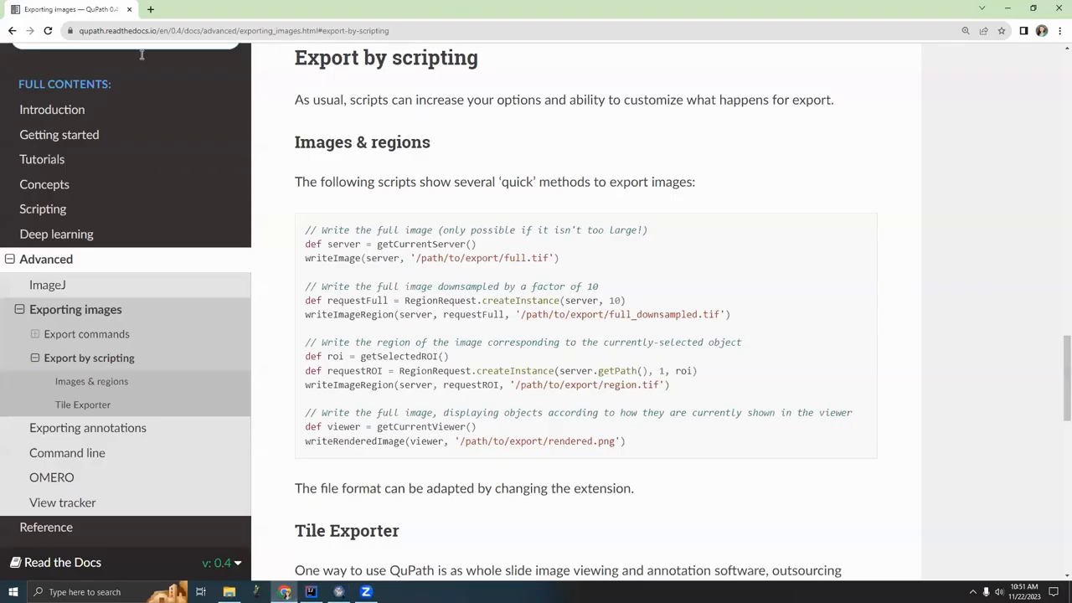
{"action": "mouse_move", "coordinate": [142, 285]}
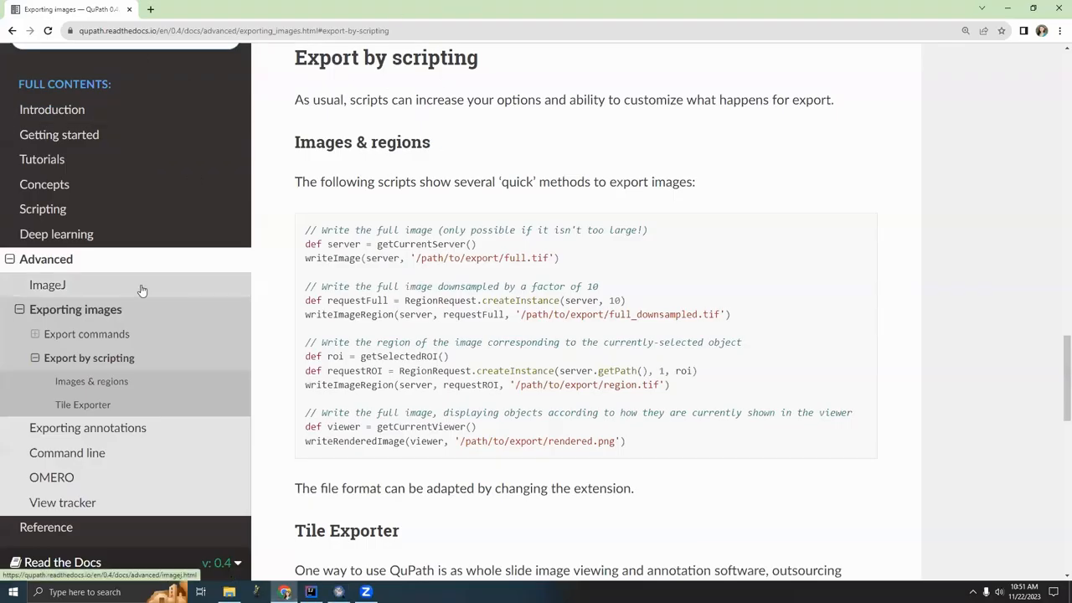
{"action": "mouse_move", "coordinate": [178, 382]}
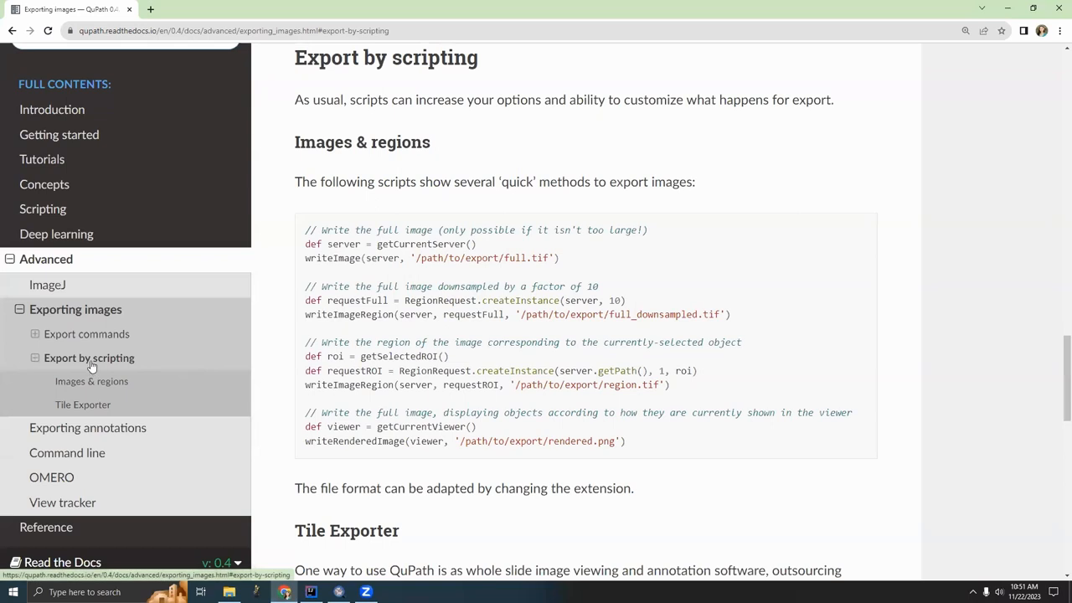
{"action": "mouse_move", "coordinate": [56, 234]}
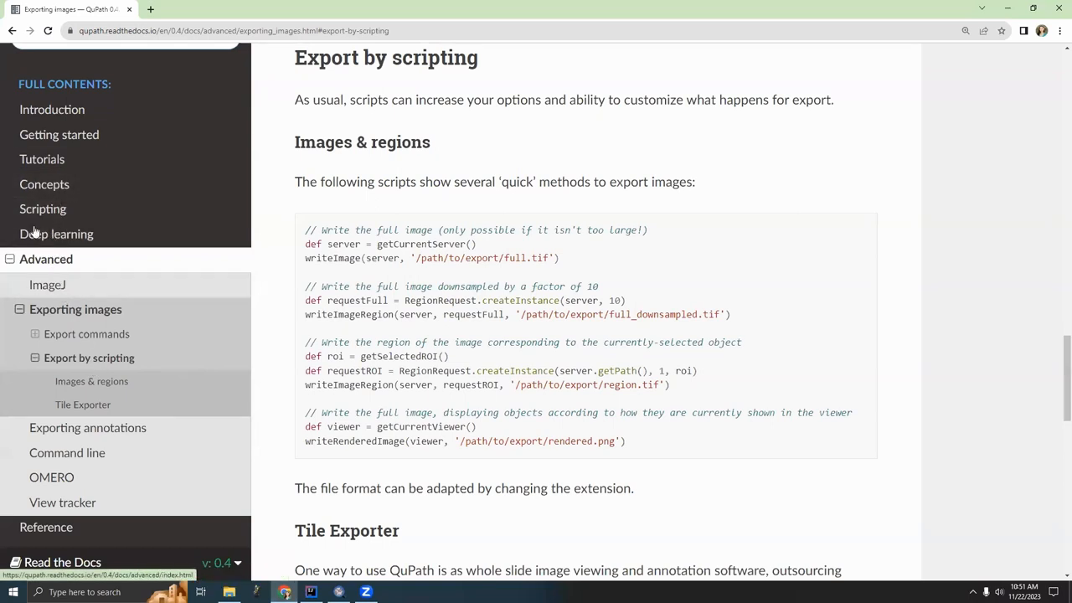
Step: Navigate from Scripting to the Workflows to scripts page and read through its generating-scripts example
{"action": "left_click", "coordinate": [42, 208]}
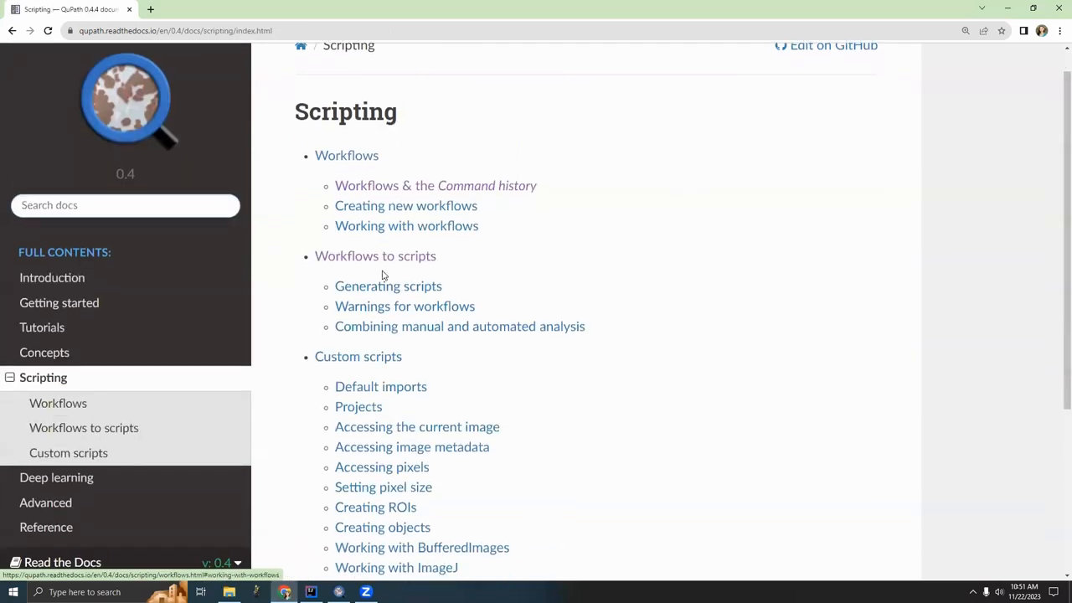
{"action": "scroll", "scroll_direction": "down", "scroll_amount": 3}
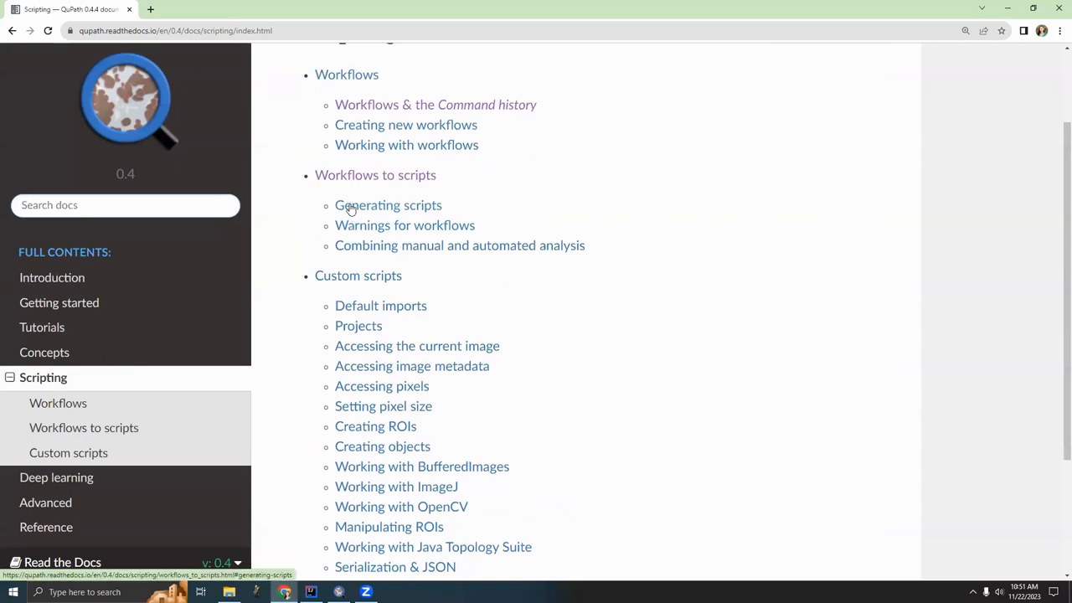
{"action": "left_click", "coordinate": [388, 205]}
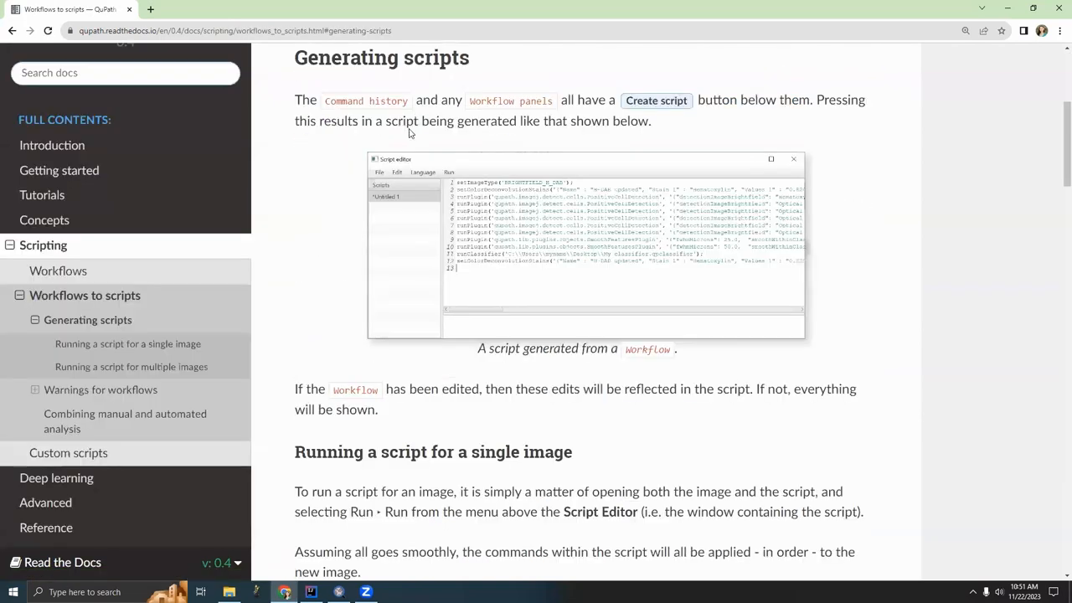
{"action": "scroll", "scroll_direction": "down", "scroll_amount": 3}
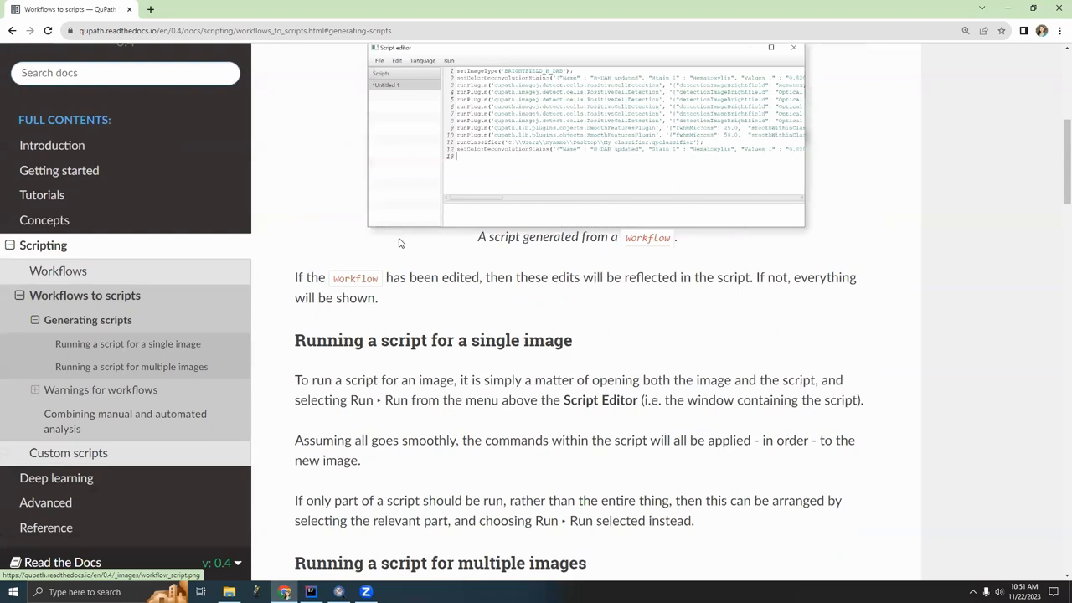
{"action": "scroll", "scroll_direction": "down", "scroll_amount": 3}
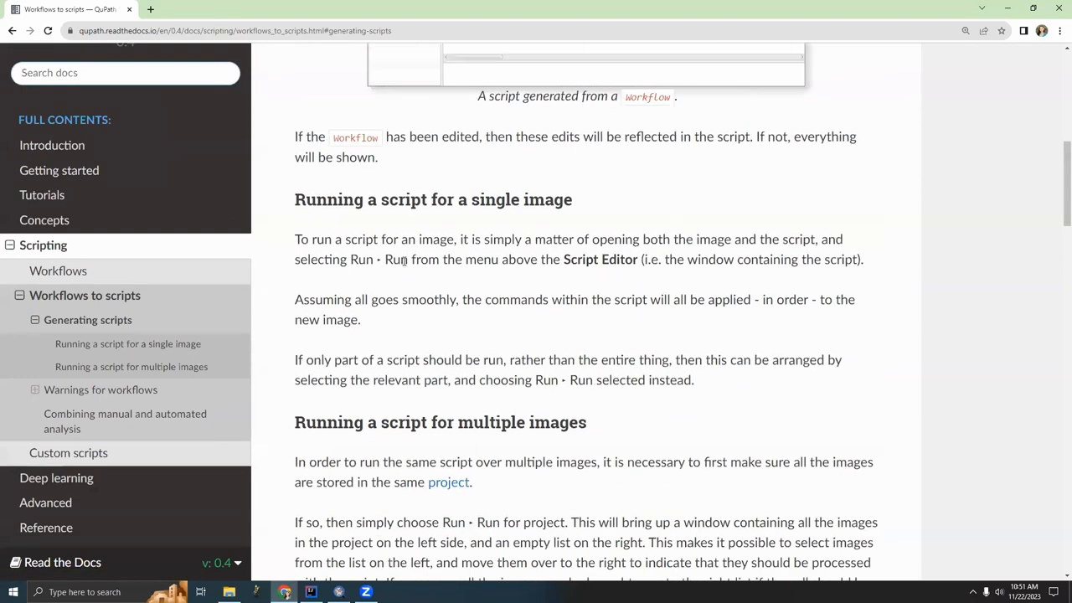
{"action": "scroll", "scroll_direction": "down", "scroll_amount": 3}
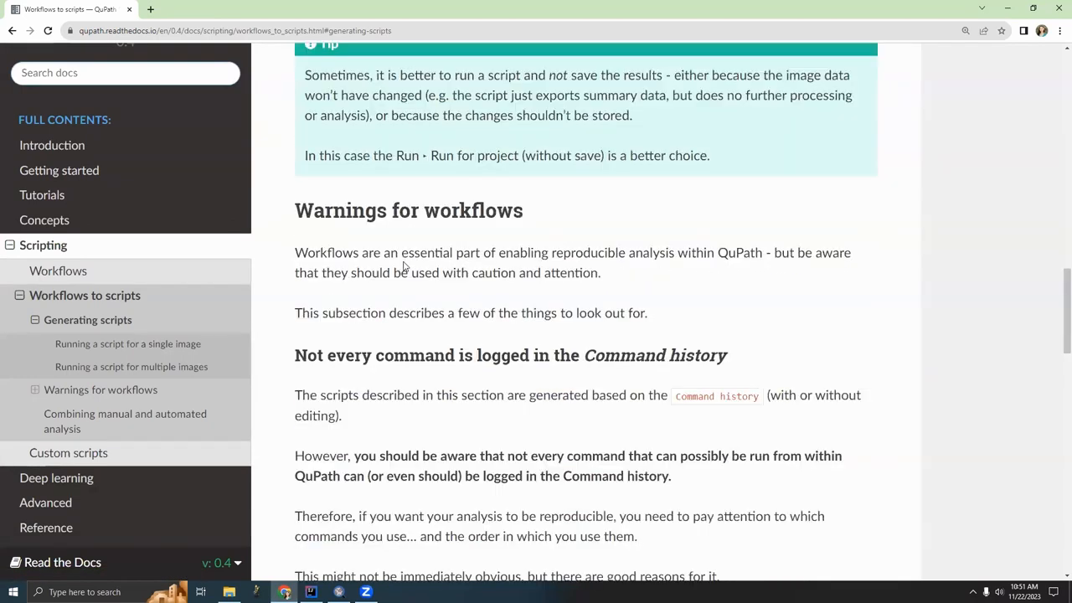
{"action": "scroll", "scroll_direction": "down", "scroll_amount": 3}
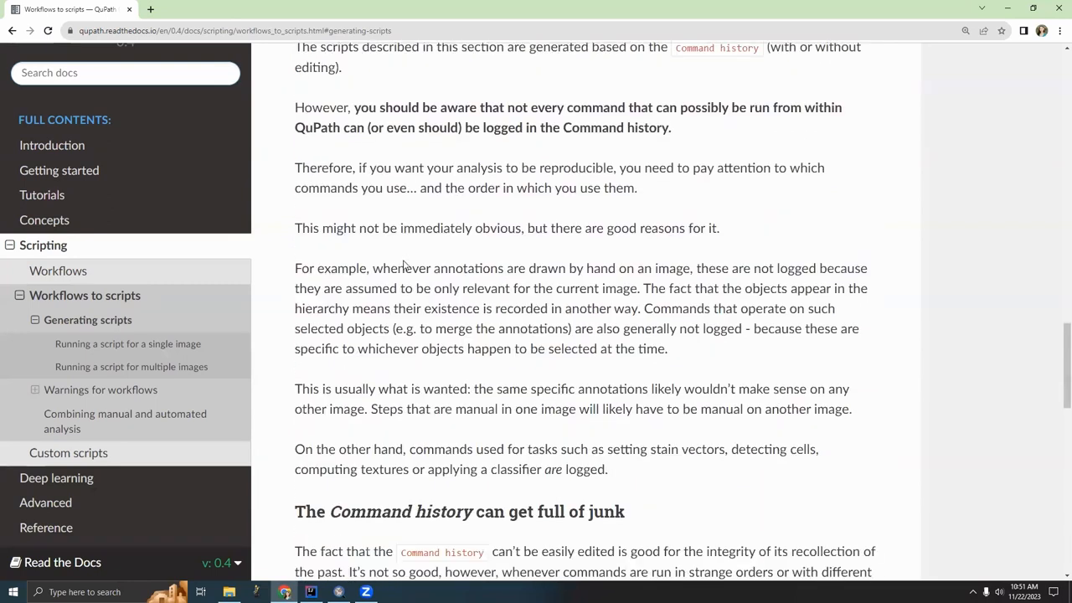
{"action": "scroll", "scroll_direction": "down", "scroll_amount": 3}
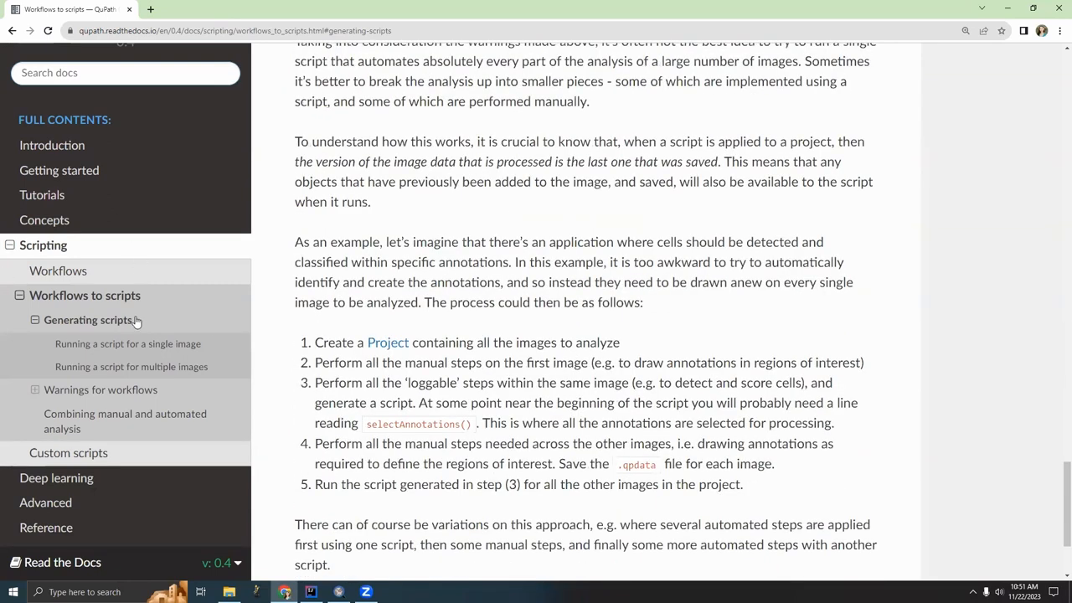
{"action": "scroll", "scroll_direction": "down", "scroll_amount": 3}
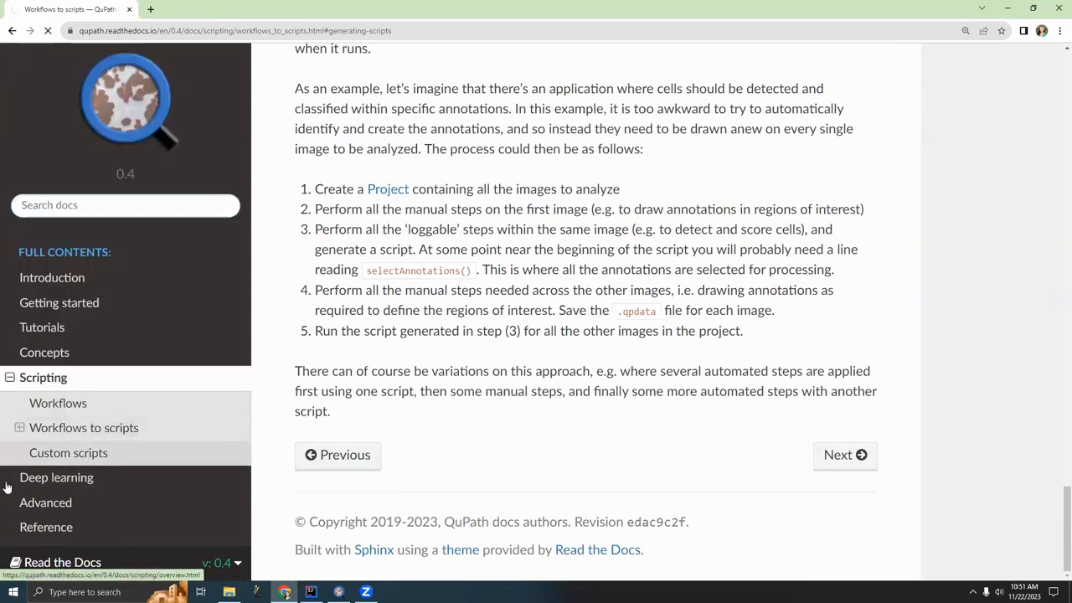
Step: View the Custom scripts page, scrolling past Default imports to the project image-listing examples
{"action": "left_click", "coordinate": [68, 452]}
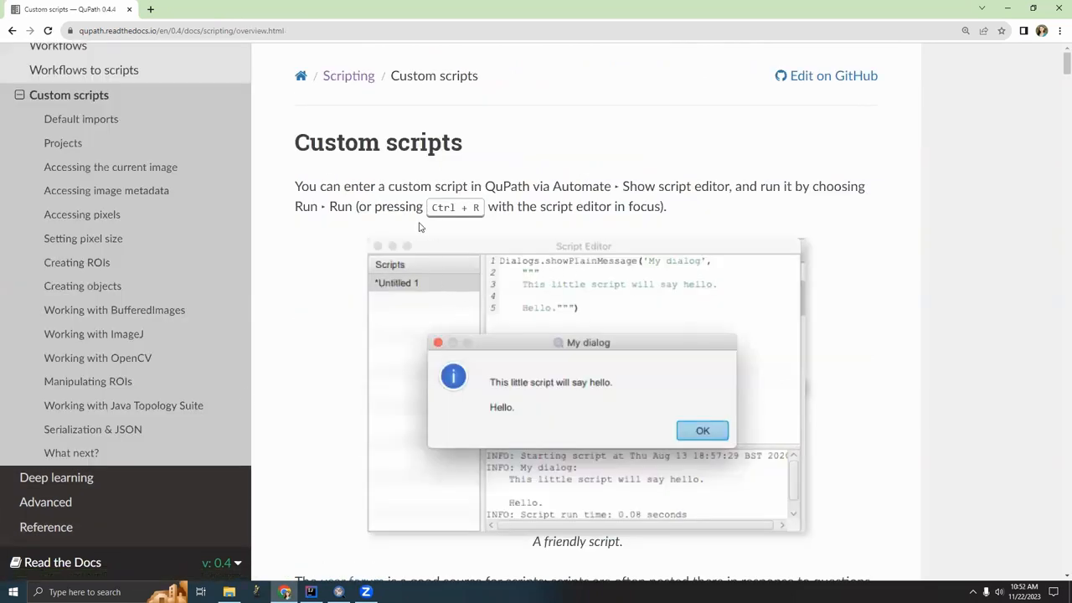
{"action": "scroll", "scroll_direction": "down", "scroll_amount": 3}
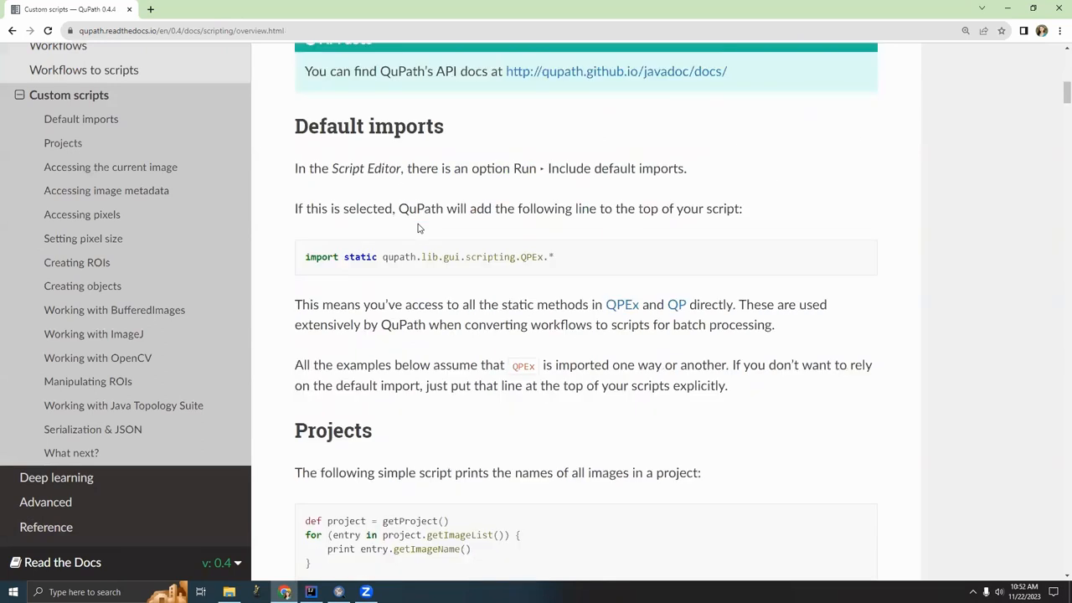
{"action": "scroll", "scroll_direction": "down", "scroll_amount": 3}
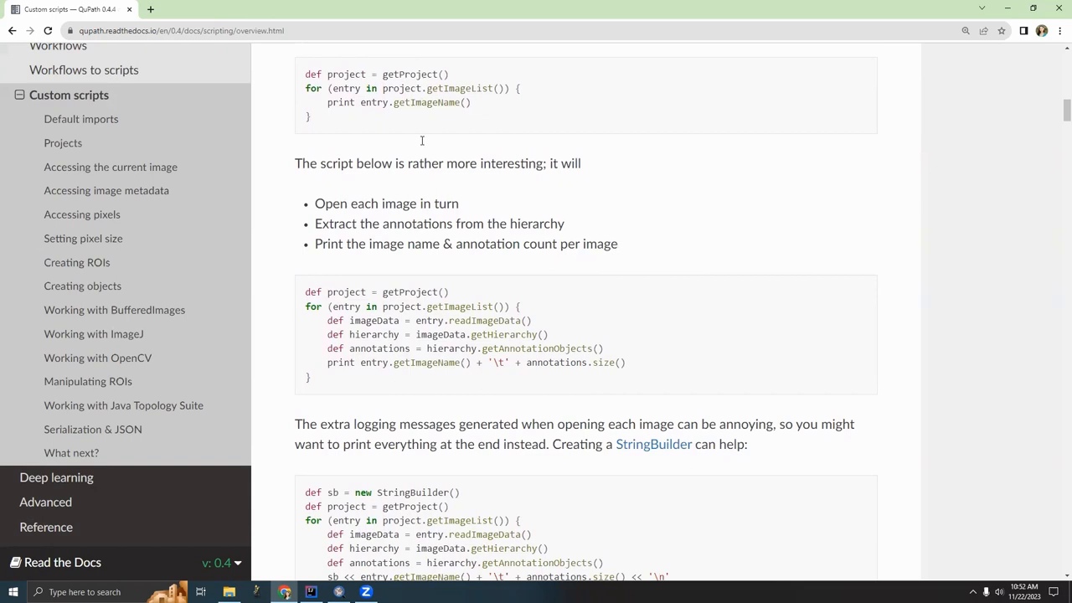
{"action": "scroll", "scroll_direction": "down", "scroll_amount": 3}
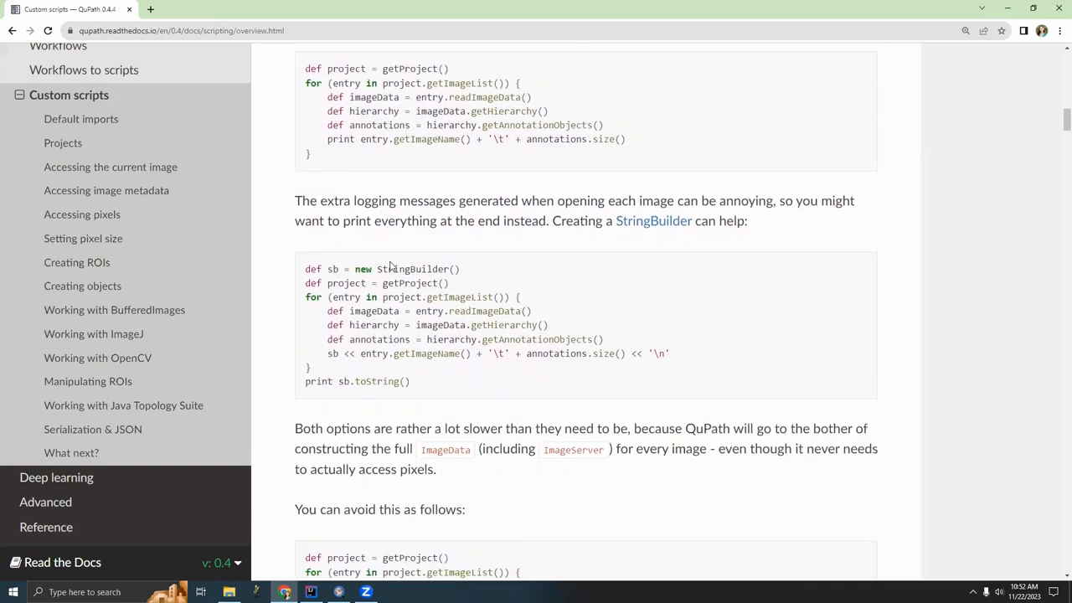
{"action": "mouse_move", "coordinate": [611, 277]}
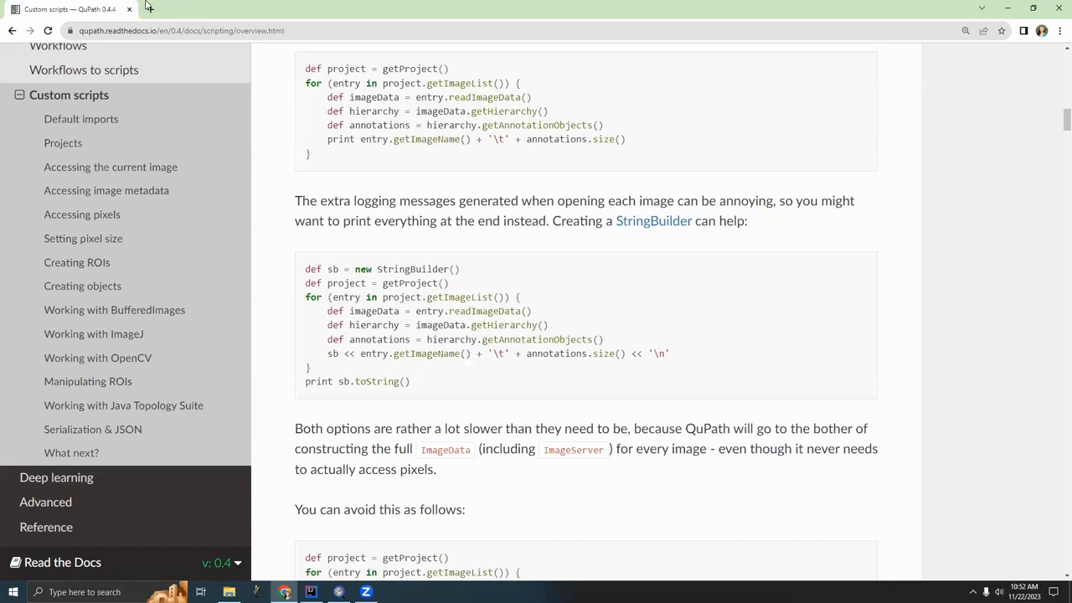
Step: Search 'qupath javadocs', enter the 0.4.0 Javadoc and search 'write' for QP.writeImageRegion
{"action": "left_click", "coordinate": [283, 9]}
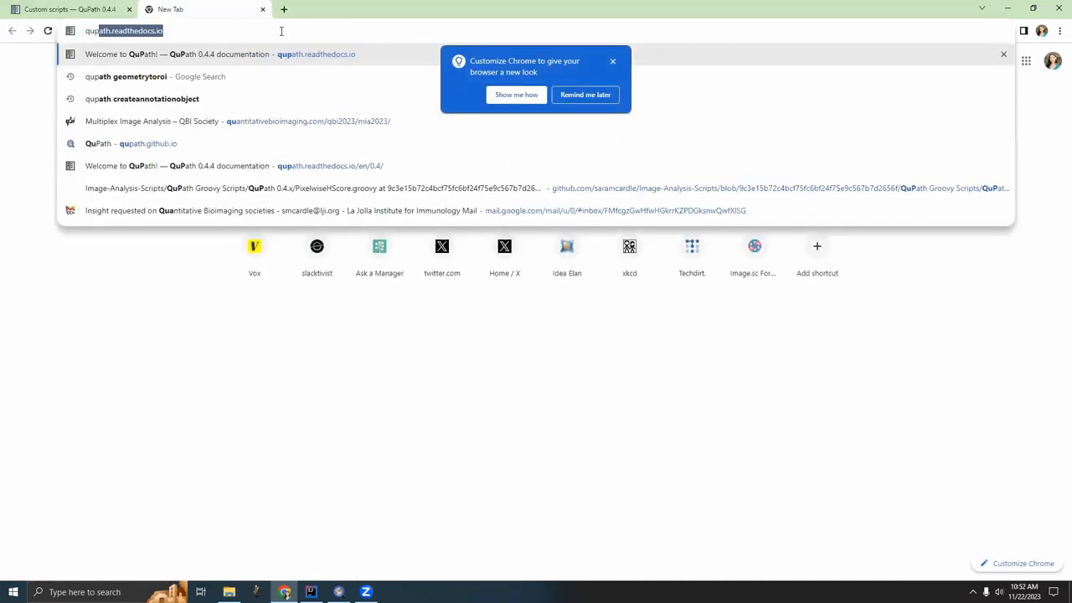
{"action": "type", "text": "qupath javadocs"}
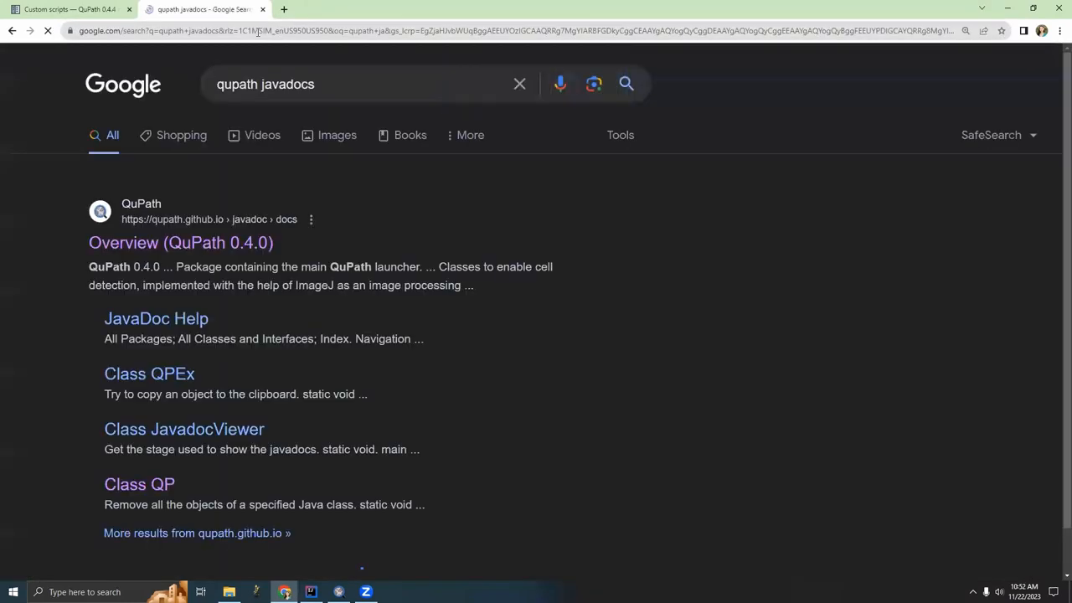
{"action": "left_click", "coordinate": [181, 242]}
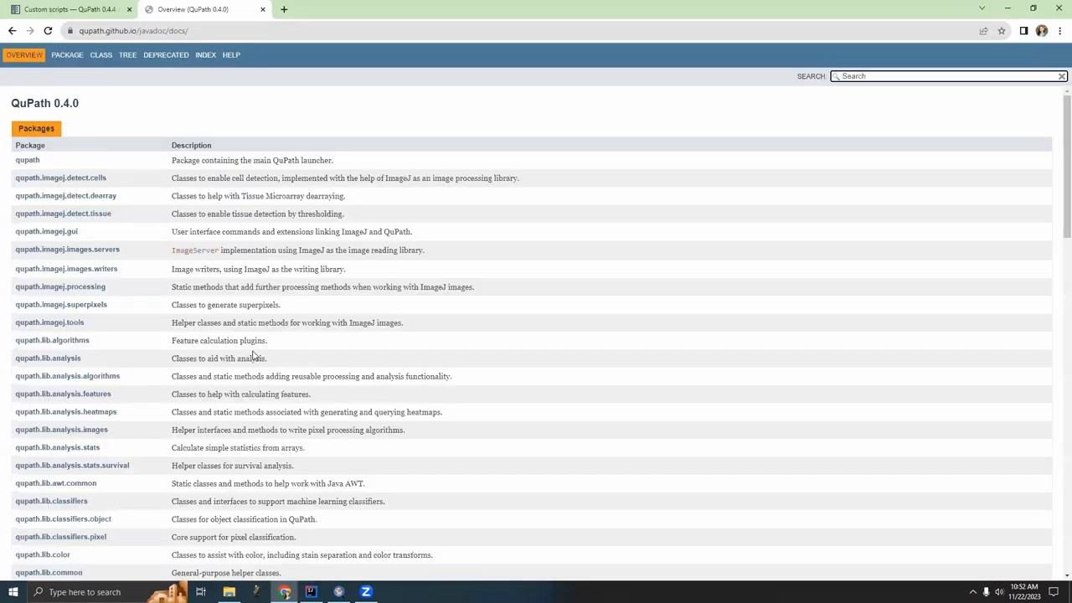
{"action": "scroll", "scroll_direction": "down", "scroll_amount": 3}
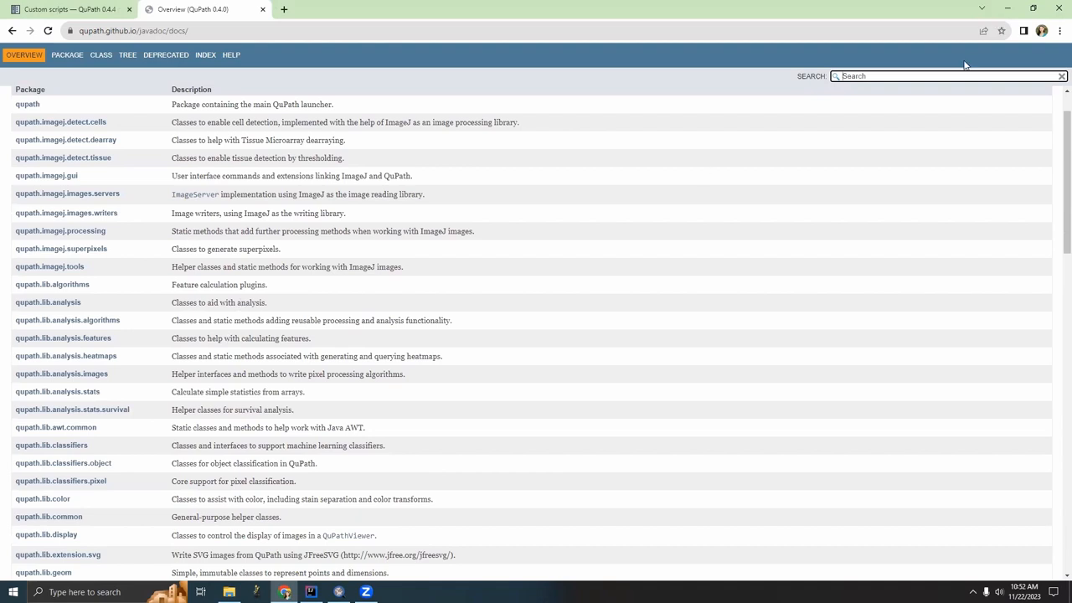
{"action": "type", "text": "write"}
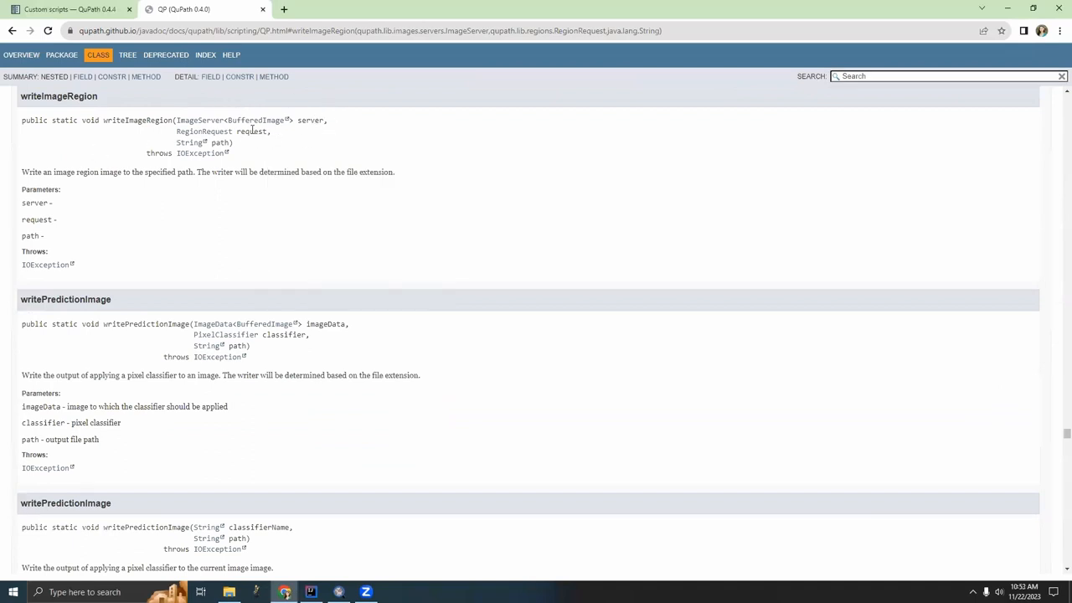
{"action": "mouse_move", "coordinate": [191, 142]}
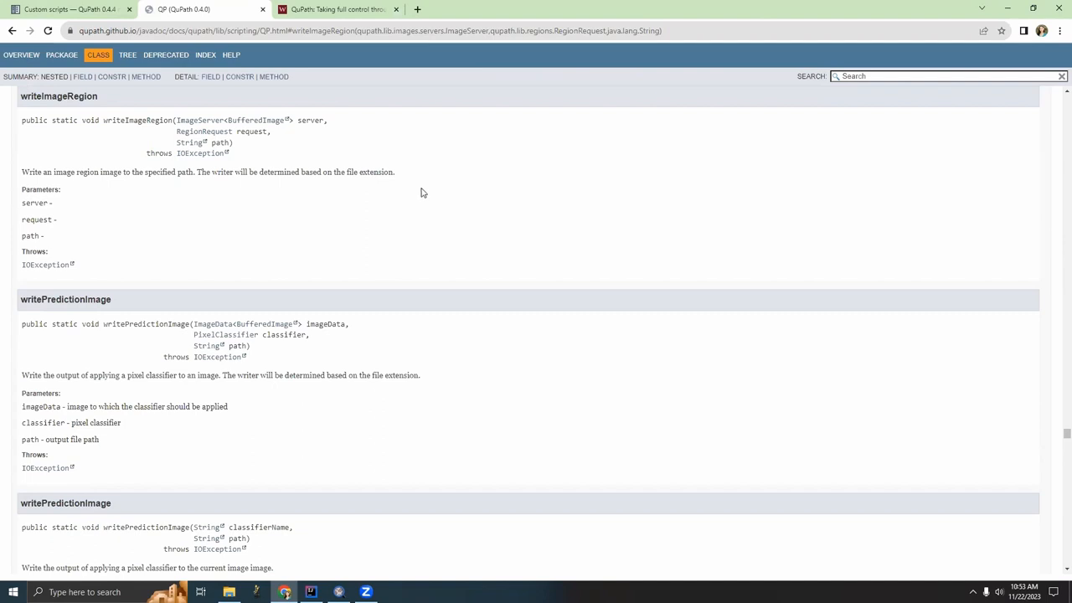
Step: Skim through the Wiley Analytical Science article on QuPath workflows and scripting
{"action": "left_click", "coordinate": [335, 9]}
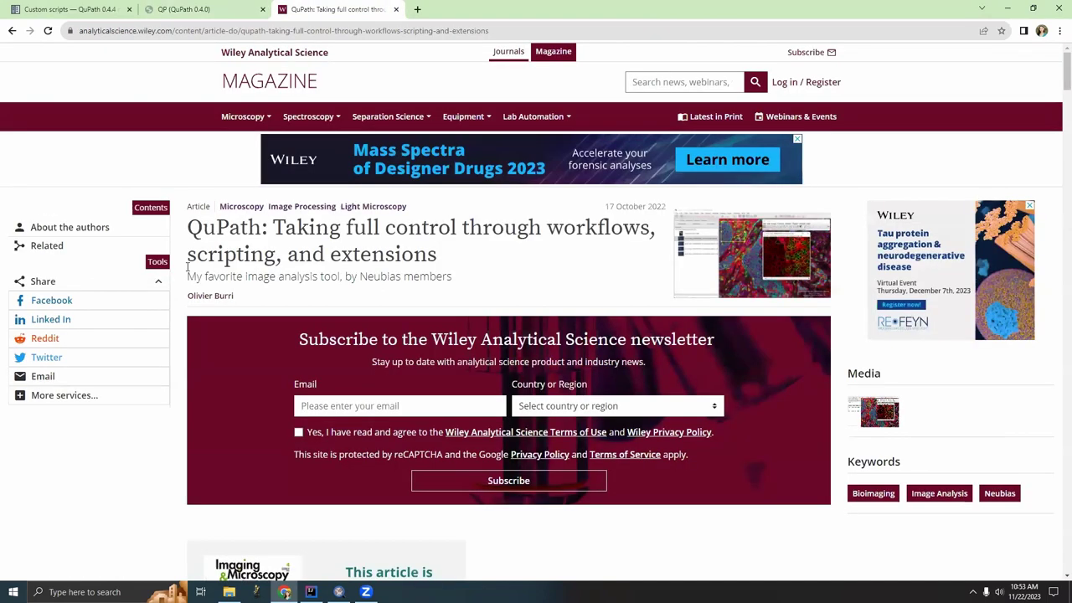
{"action": "mouse_move", "coordinate": [417, 273]}
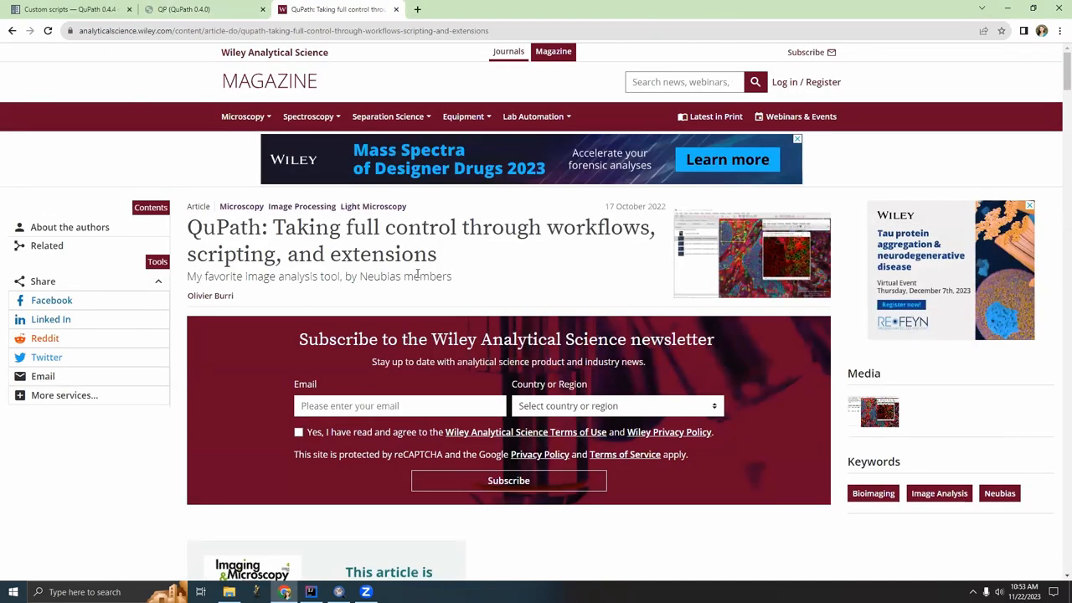
{"action": "mouse_move", "coordinate": [248, 293]}
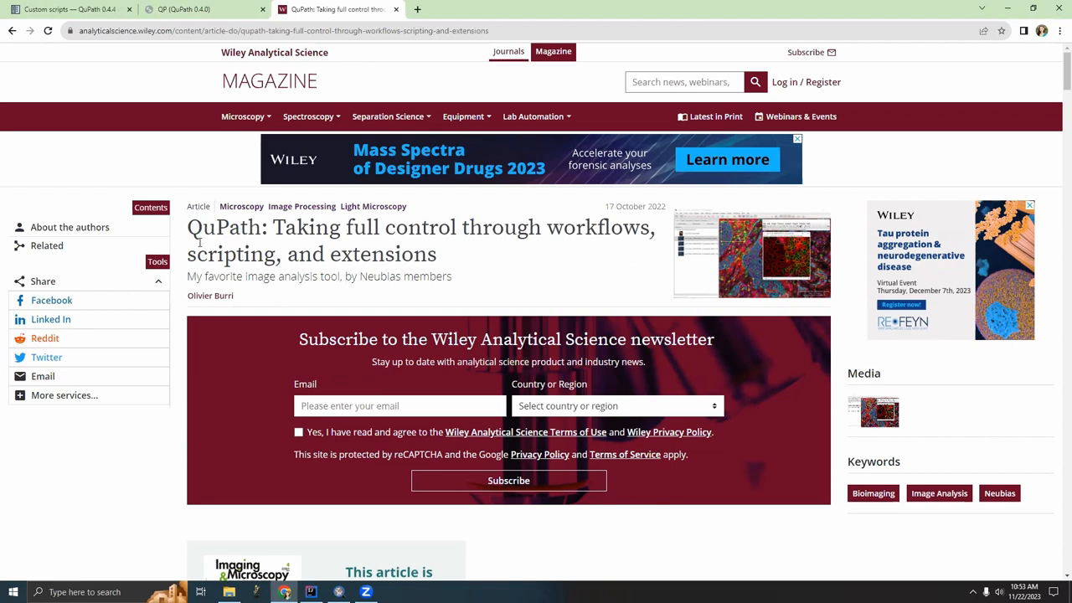
{"action": "scroll", "scroll_direction": "down", "scroll_amount": 3}
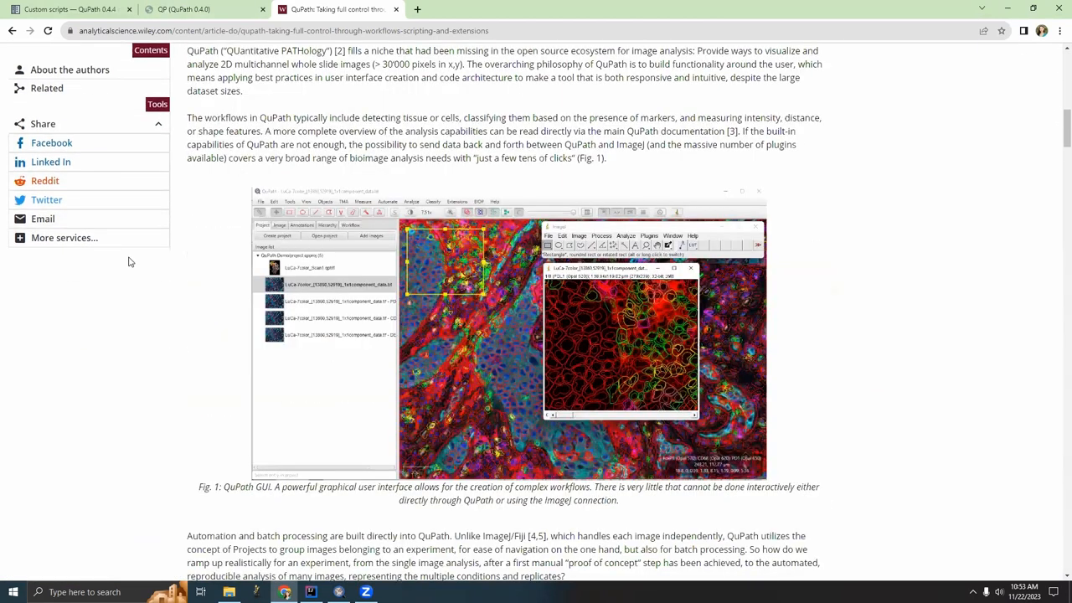
{"action": "scroll", "scroll_direction": "down", "scroll_amount": 3}
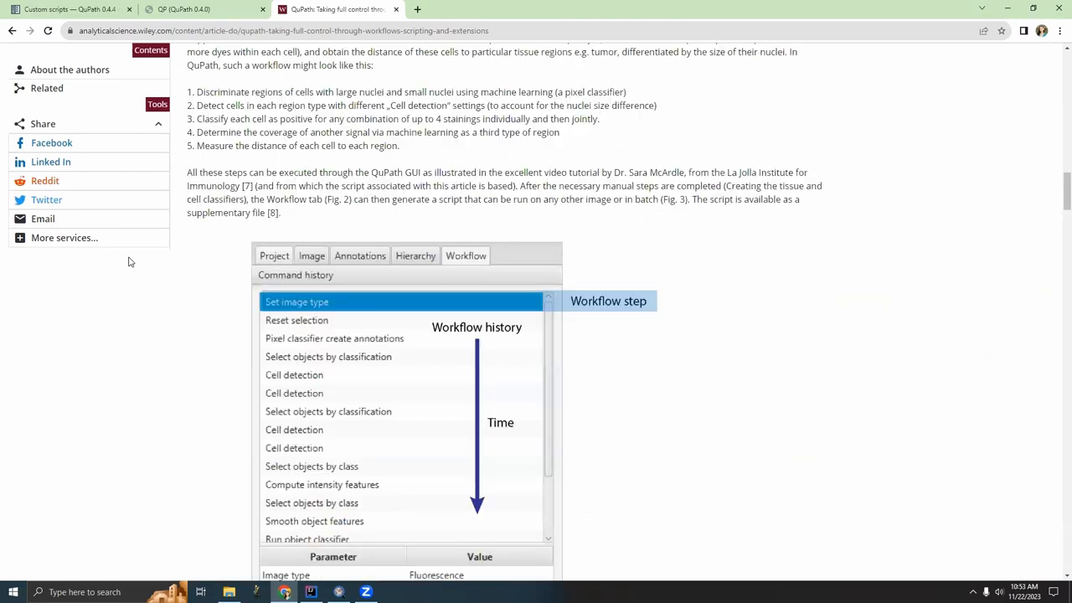
{"action": "scroll", "scroll_direction": "down", "scroll_amount": 3}
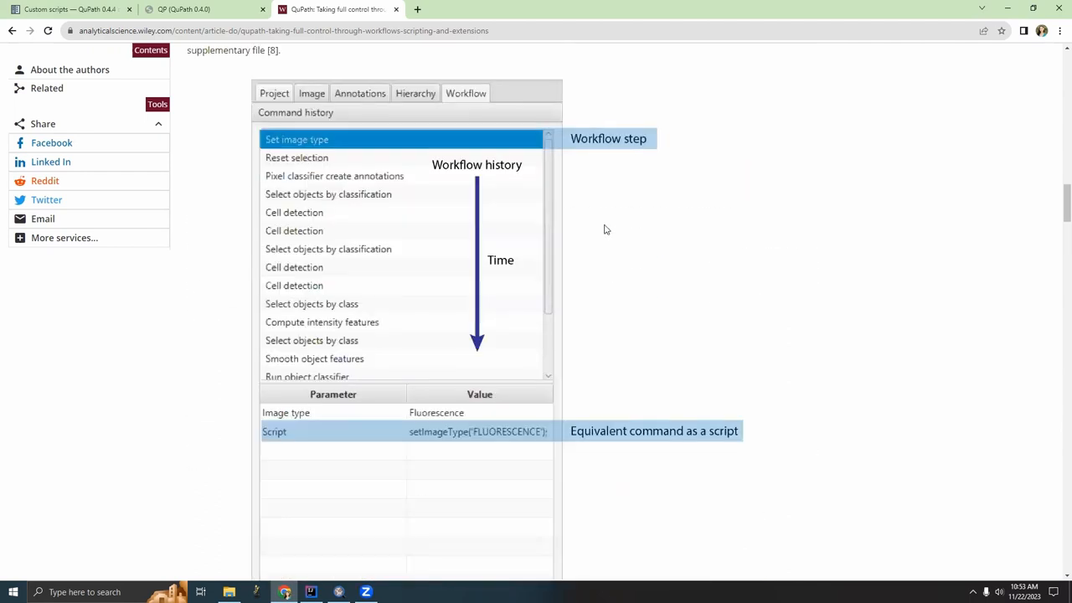
{"action": "scroll", "scroll_direction": "down", "scroll_amount": 3}
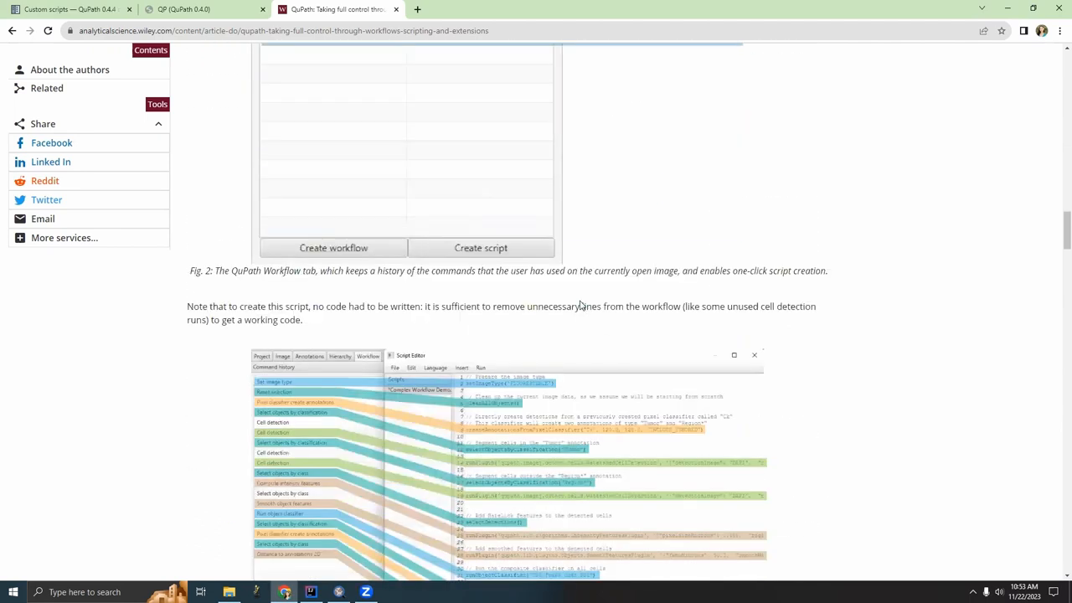
{"action": "scroll", "scroll_direction": "down", "scroll_amount": 3}
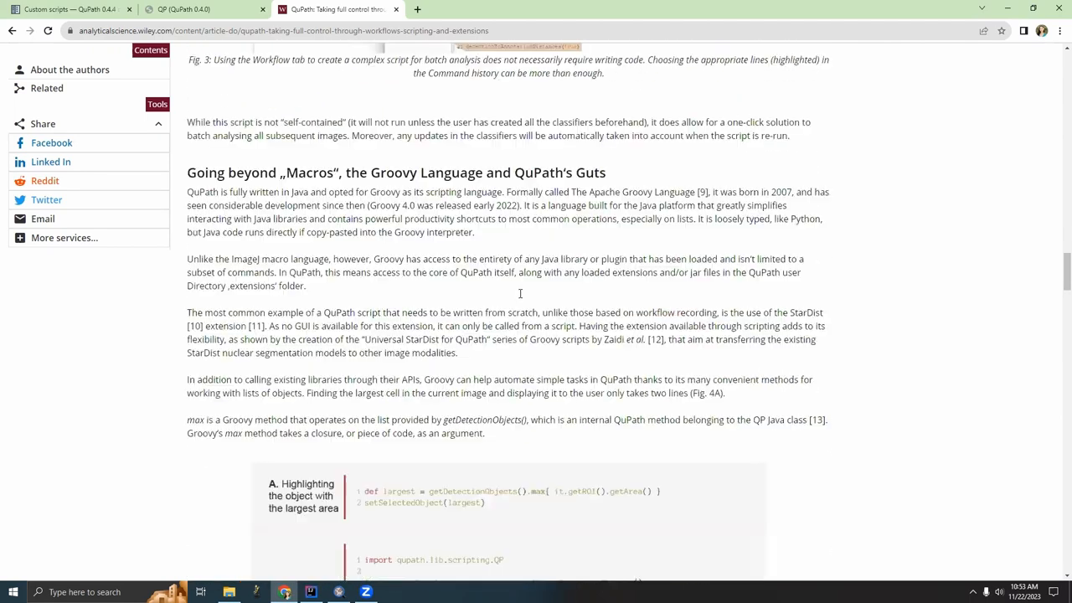
{"action": "scroll", "scroll_direction": "down", "scroll_amount": 3}
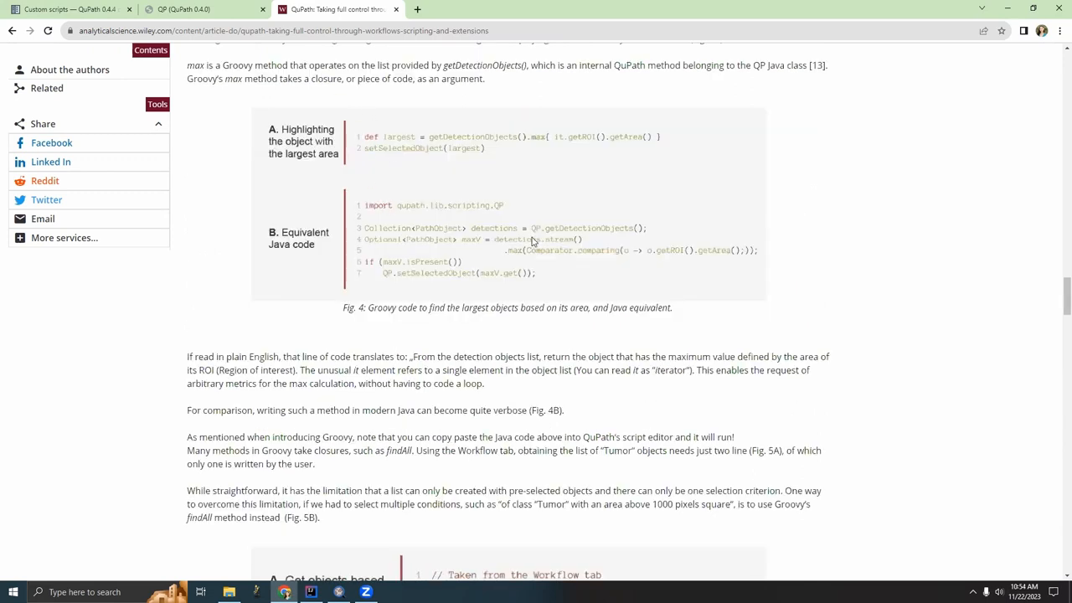
{"action": "scroll", "scroll_direction": "down", "scroll_amount": 3}
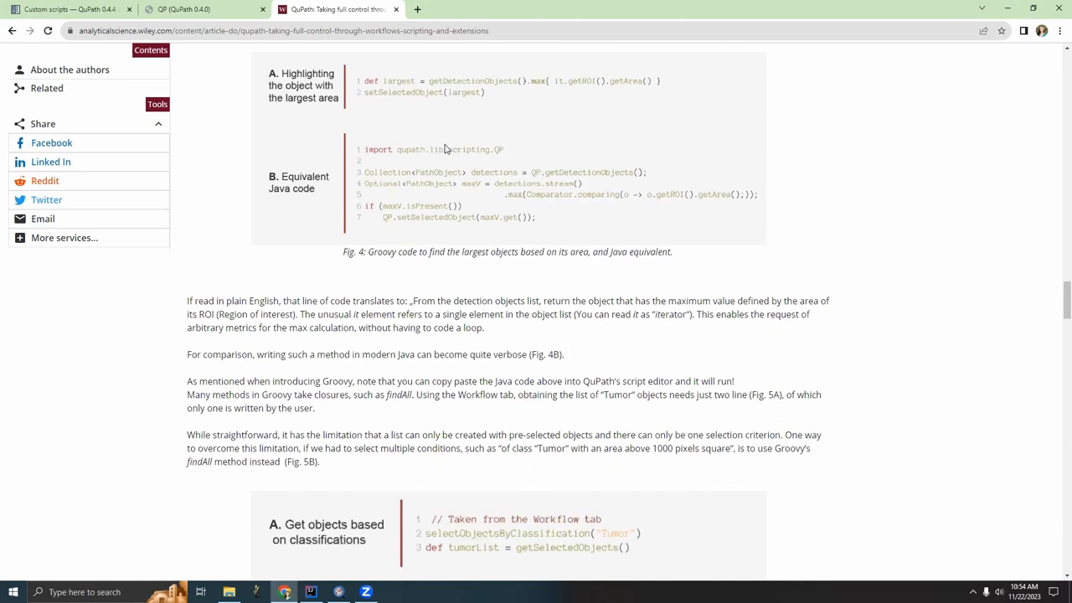
{"action": "scroll", "scroll_direction": "down", "scroll_amount": 3}
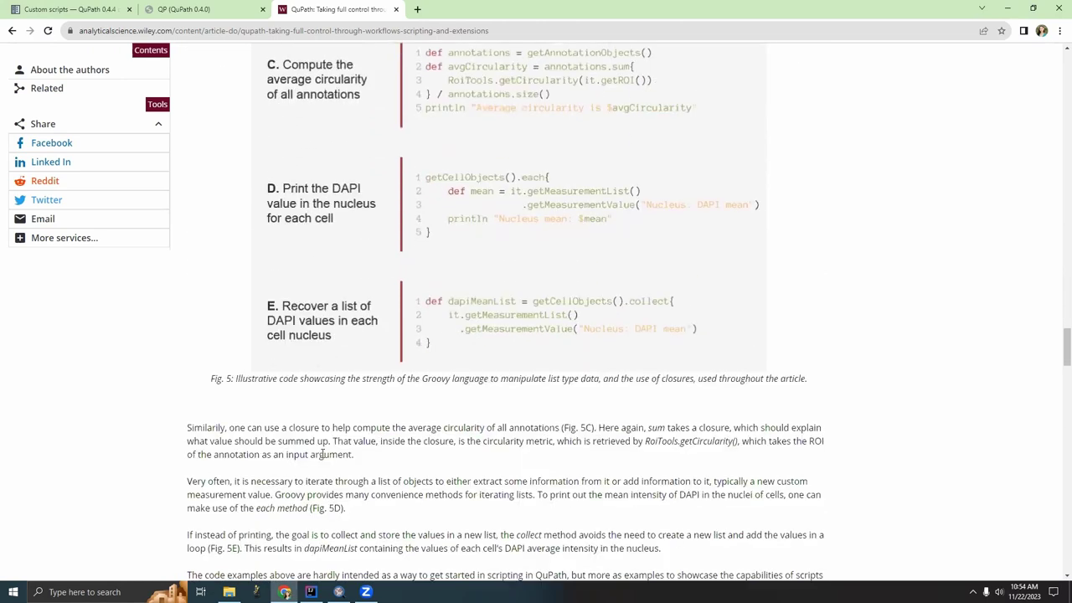
{"action": "scroll", "scroll_direction": "down", "scroll_amount": 3}
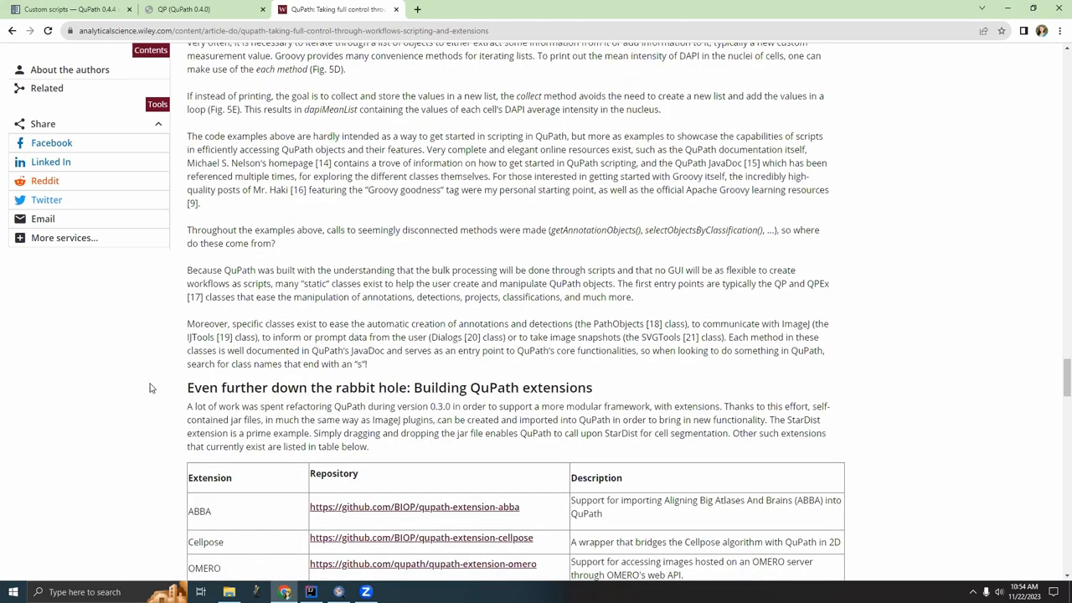
{"action": "scroll", "scroll_direction": "down", "scroll_amount": 3}
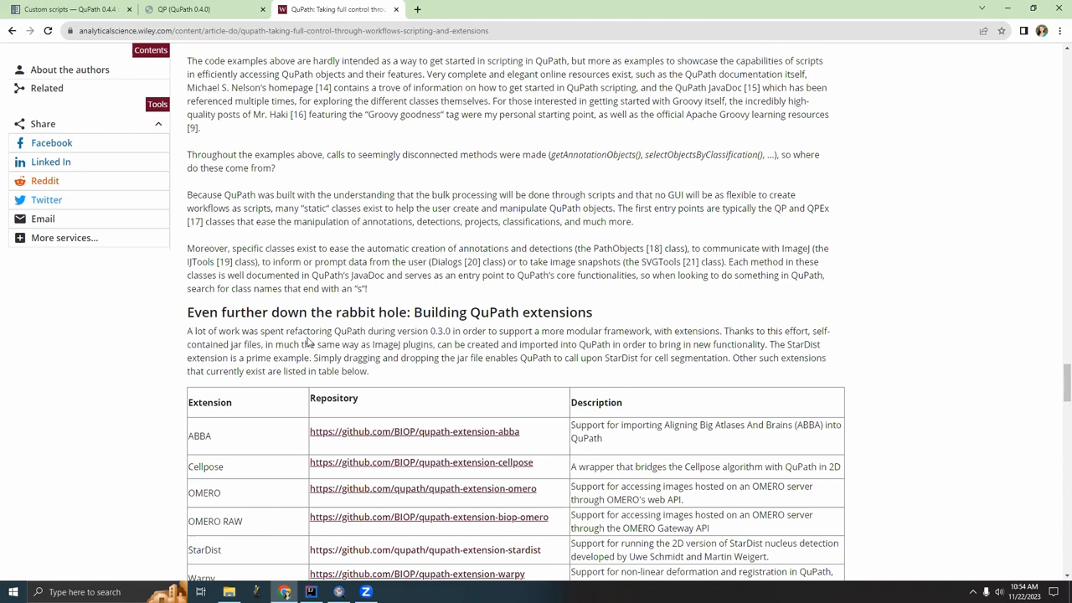
{"action": "scroll", "scroll_direction": "down", "scroll_amount": 3}
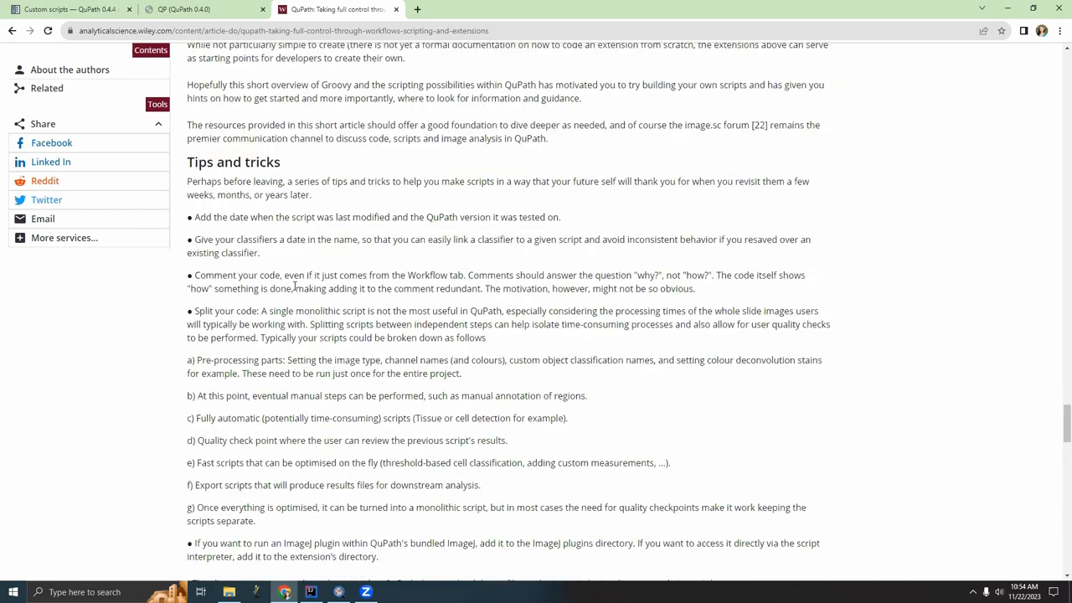
{"action": "scroll", "scroll_direction": "down", "scroll_amount": 3}
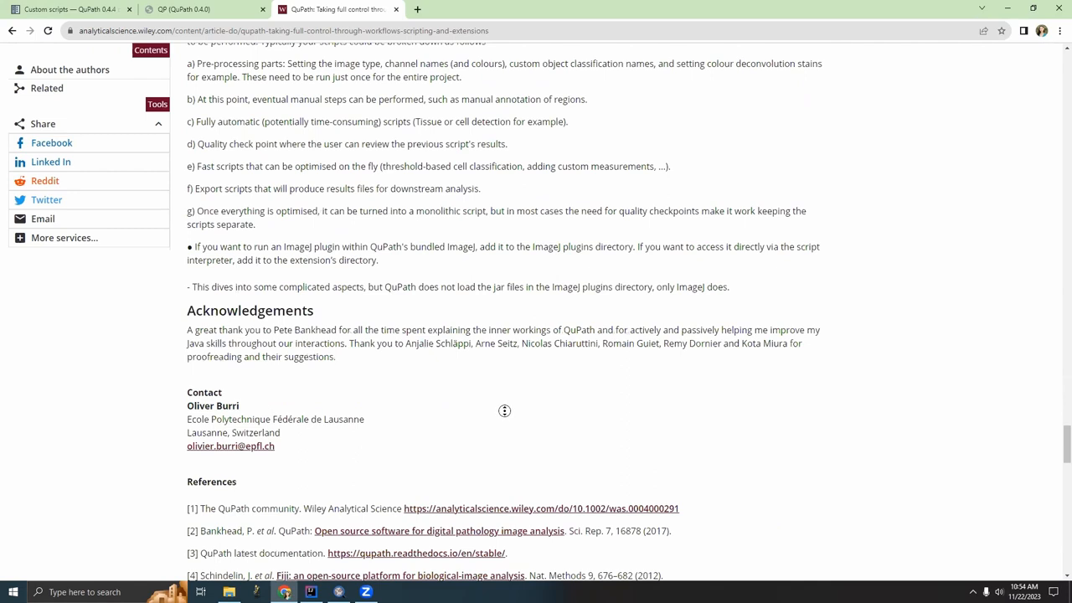
{"action": "scroll", "scroll_direction": "up", "scroll_amount": 3}
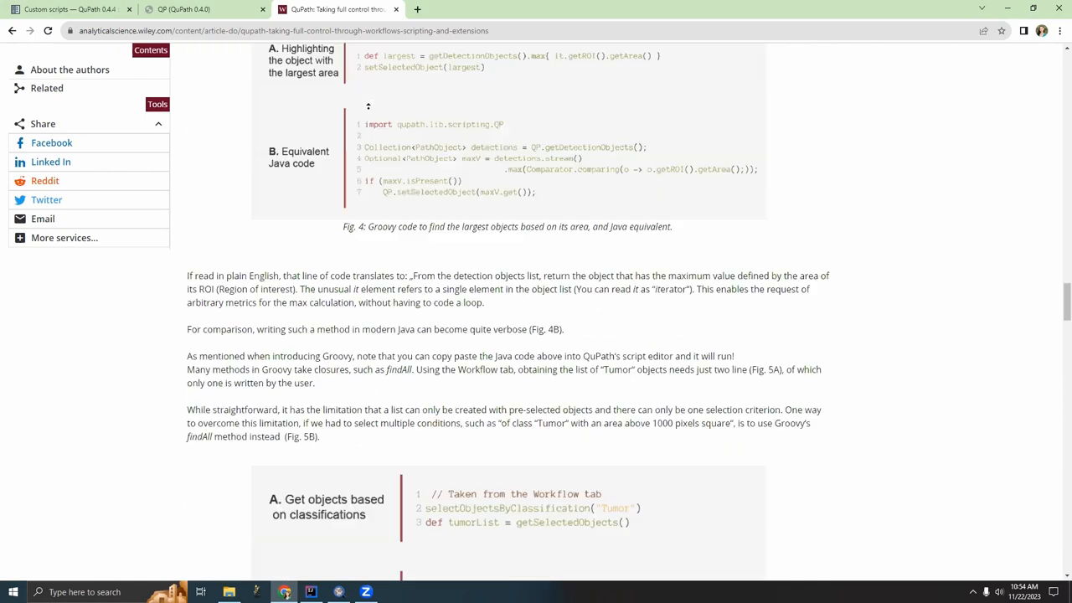
{"action": "scroll", "scroll_direction": "up", "scroll_amount": 3}
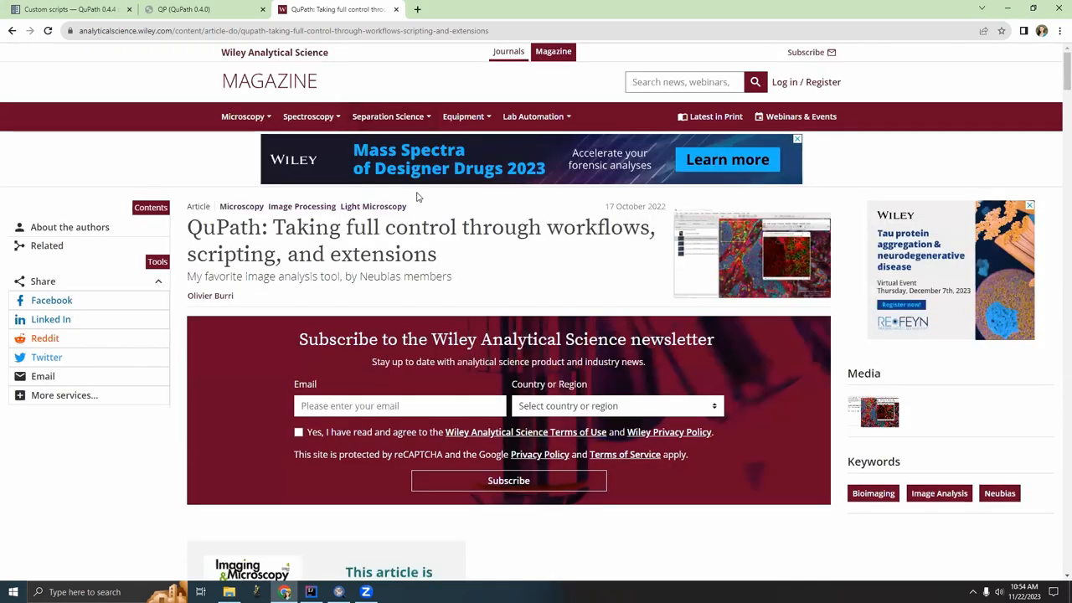
{"action": "scroll", "scroll_direction": "down", "scroll_amount": 3}
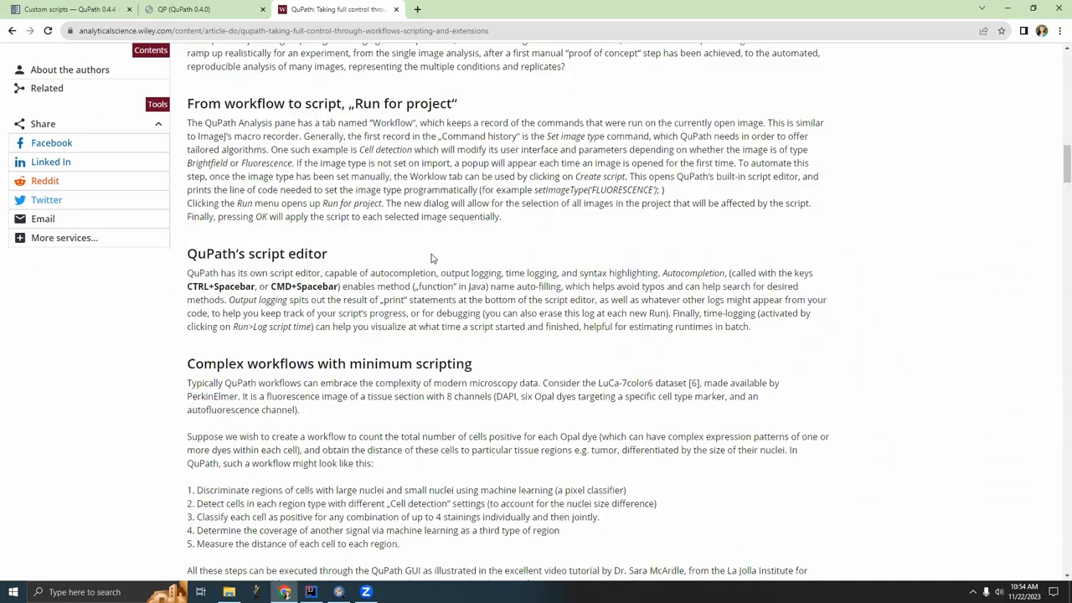
{"action": "scroll", "scroll_direction": "down", "scroll_amount": 3}
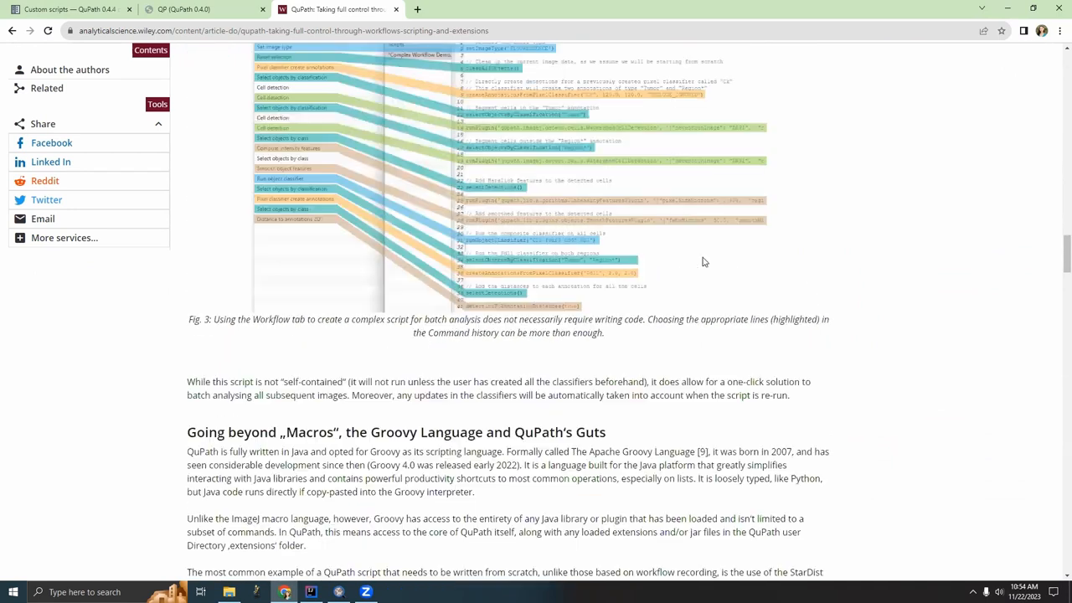
{"action": "scroll", "scroll_direction": "up", "scroll_amount": 3}
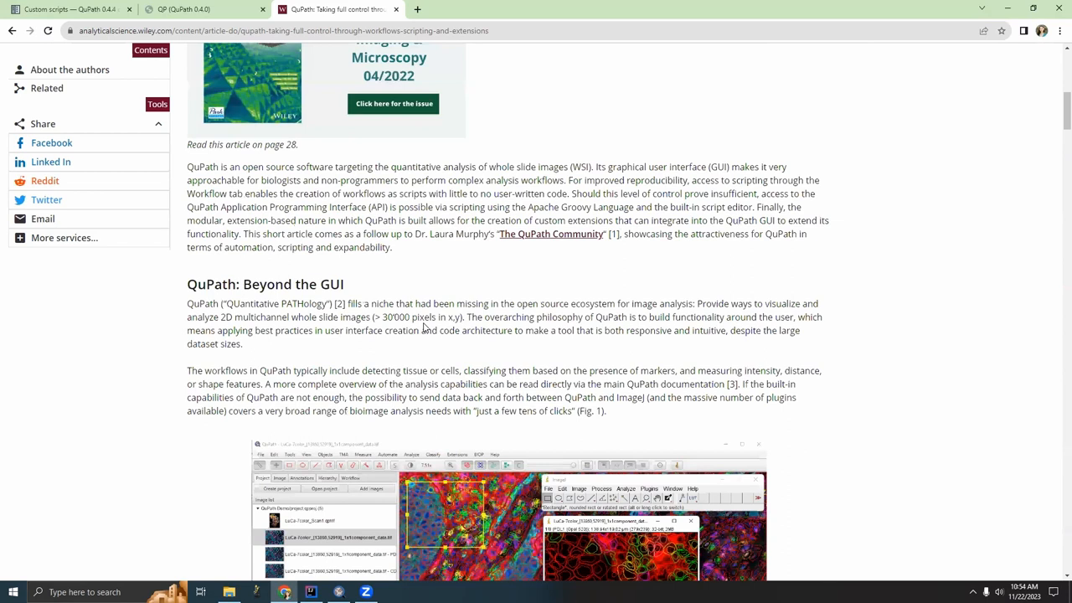
{"action": "scroll", "scroll_direction": "up", "scroll_amount": 3}
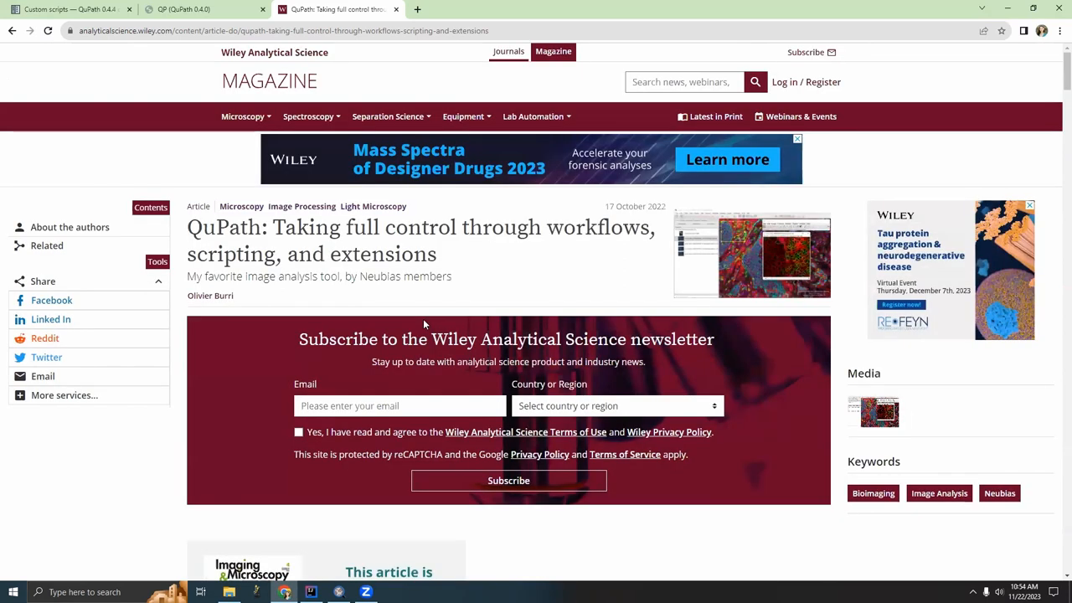
{"action": "mouse_move", "coordinate": [474, 280]}
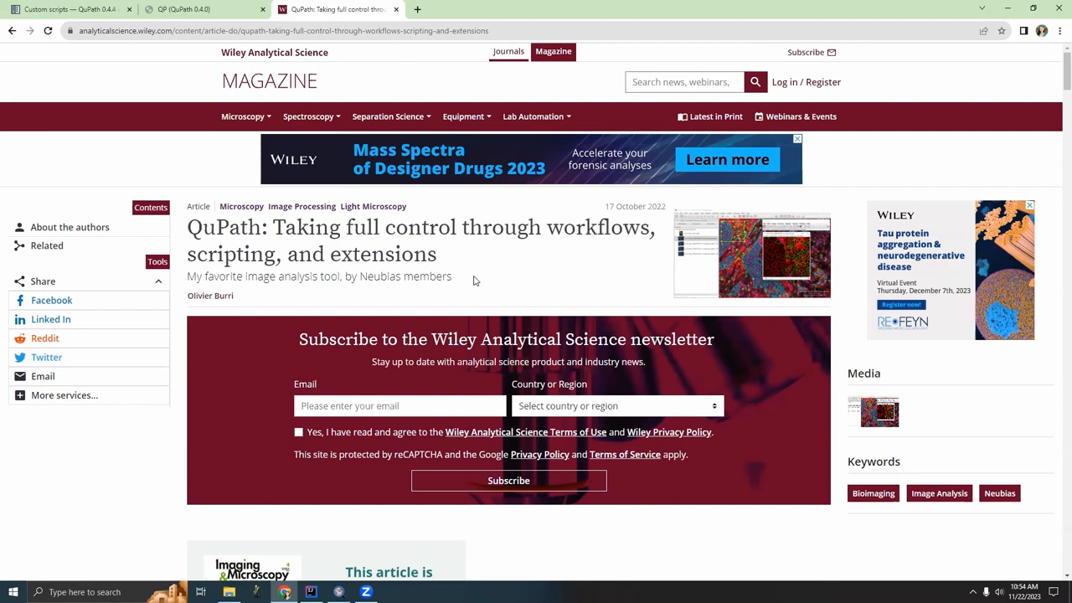
{"action": "mouse_move", "coordinate": [448, 260]}
{"action": "type", "text": "im"}
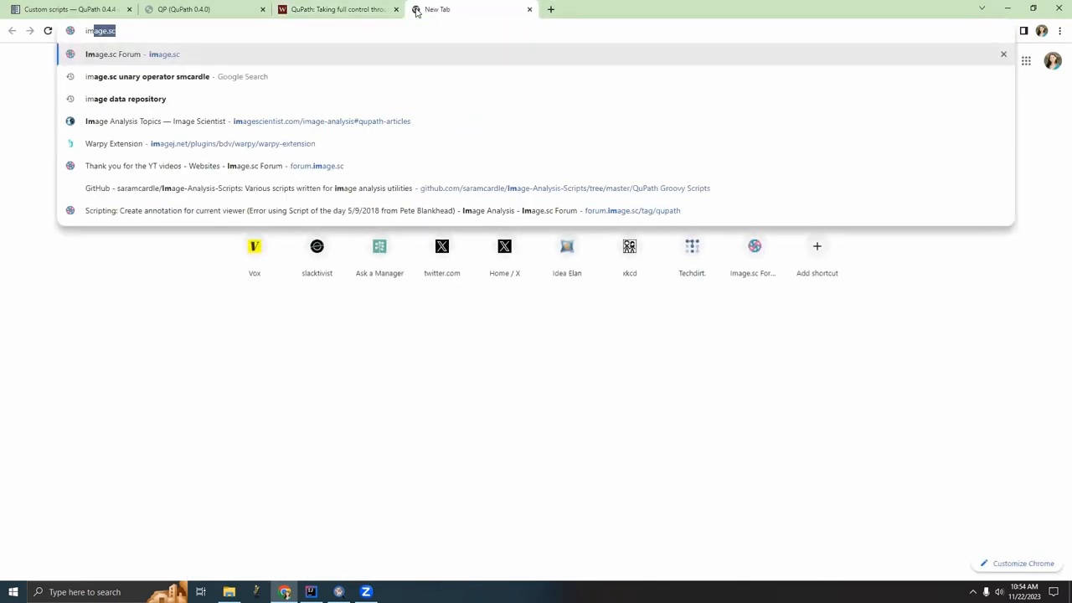
Step: Bring up the image.sc forum's latest topics in a new tab
{"action": "left_click", "coordinate": [132, 53]}
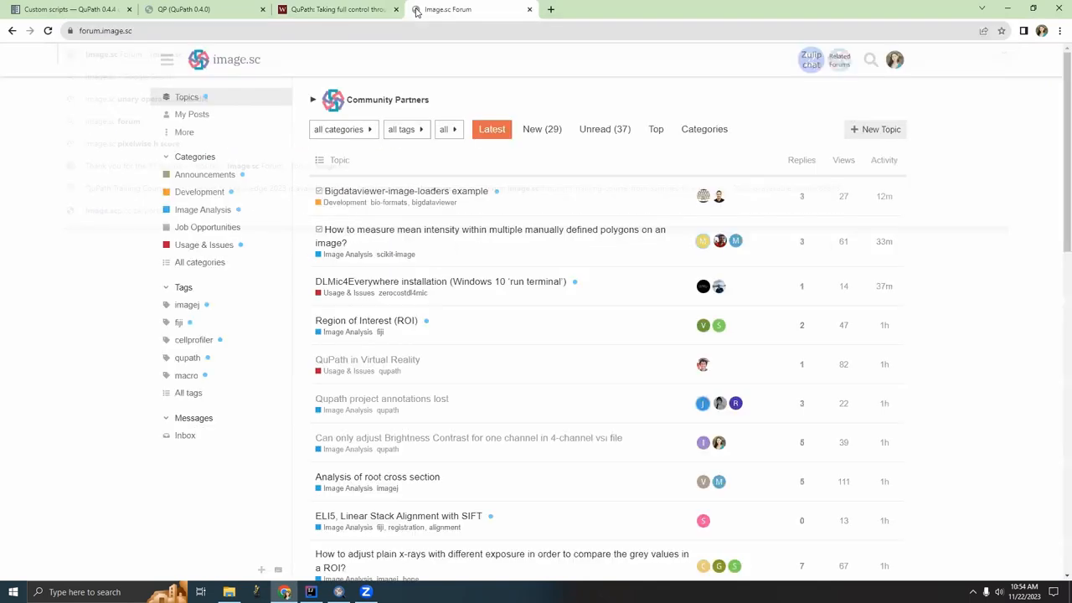